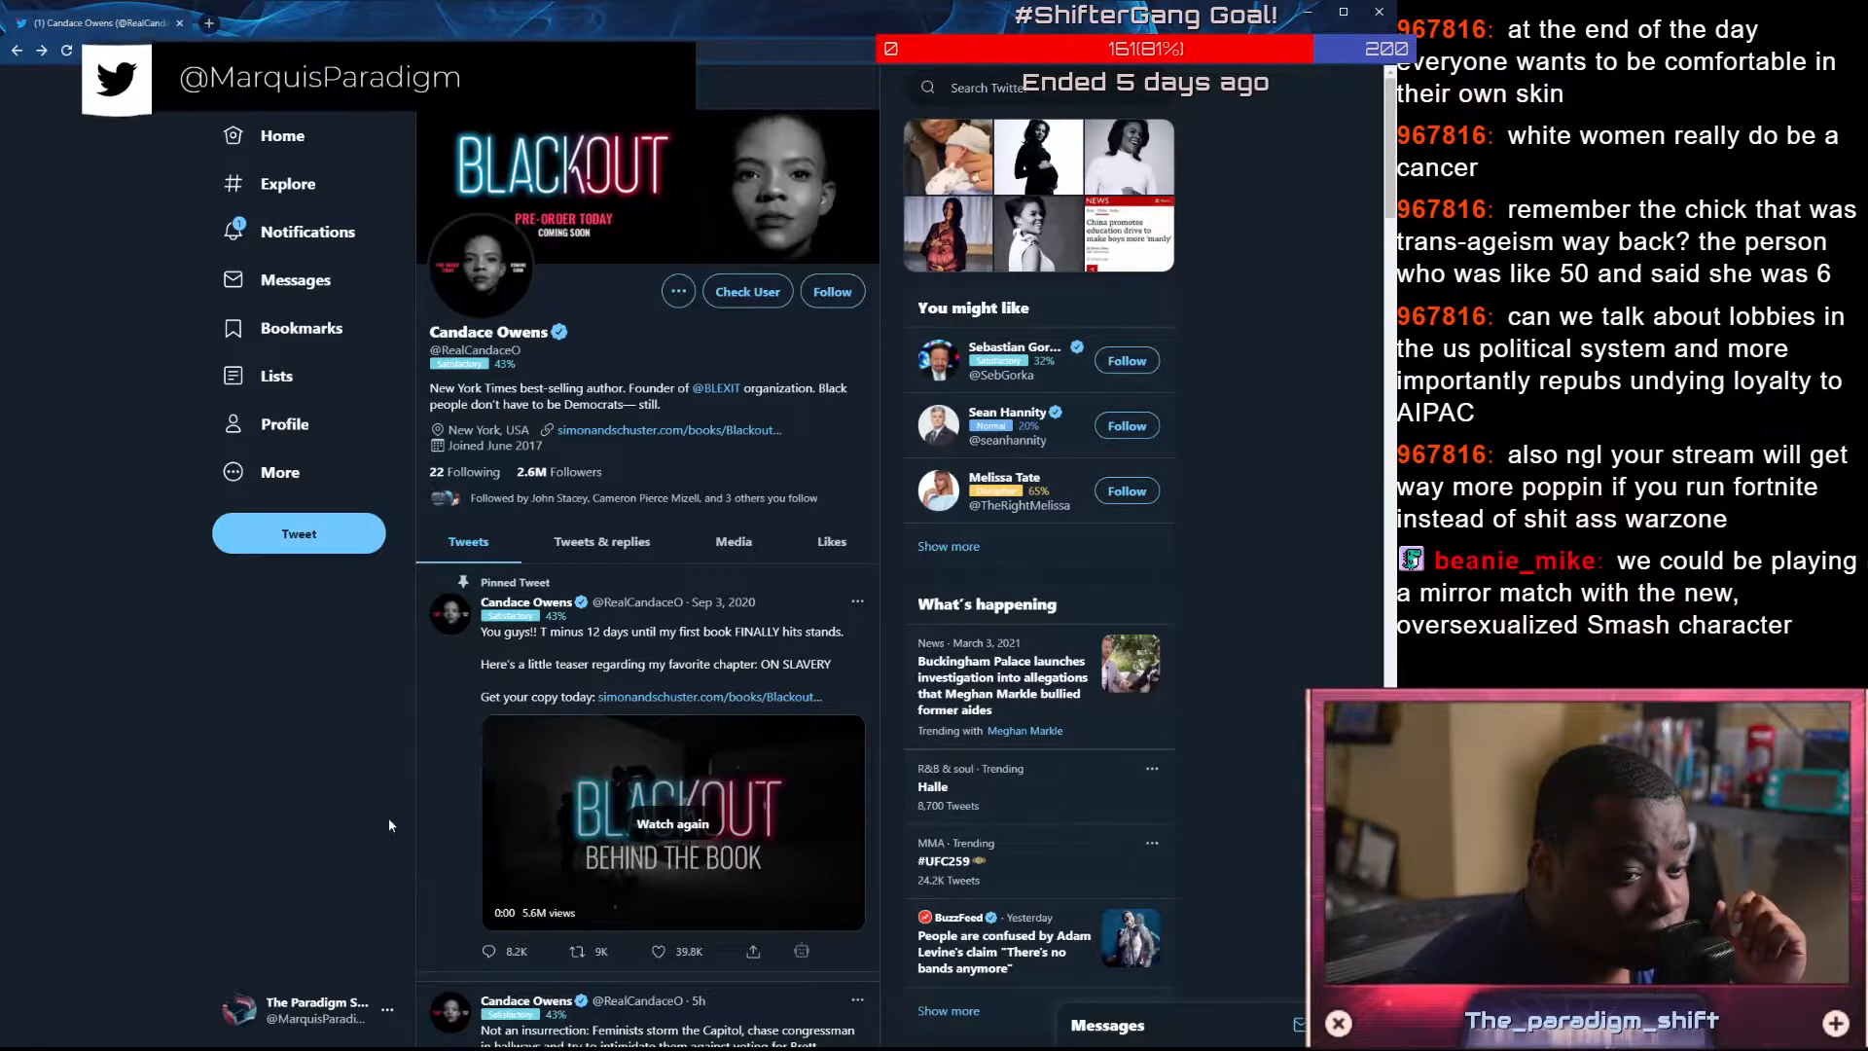
Replay the pinned Blackout book teaser video and move down the profile timeline
{"action": "left_click", "coordinate": [671, 821]}
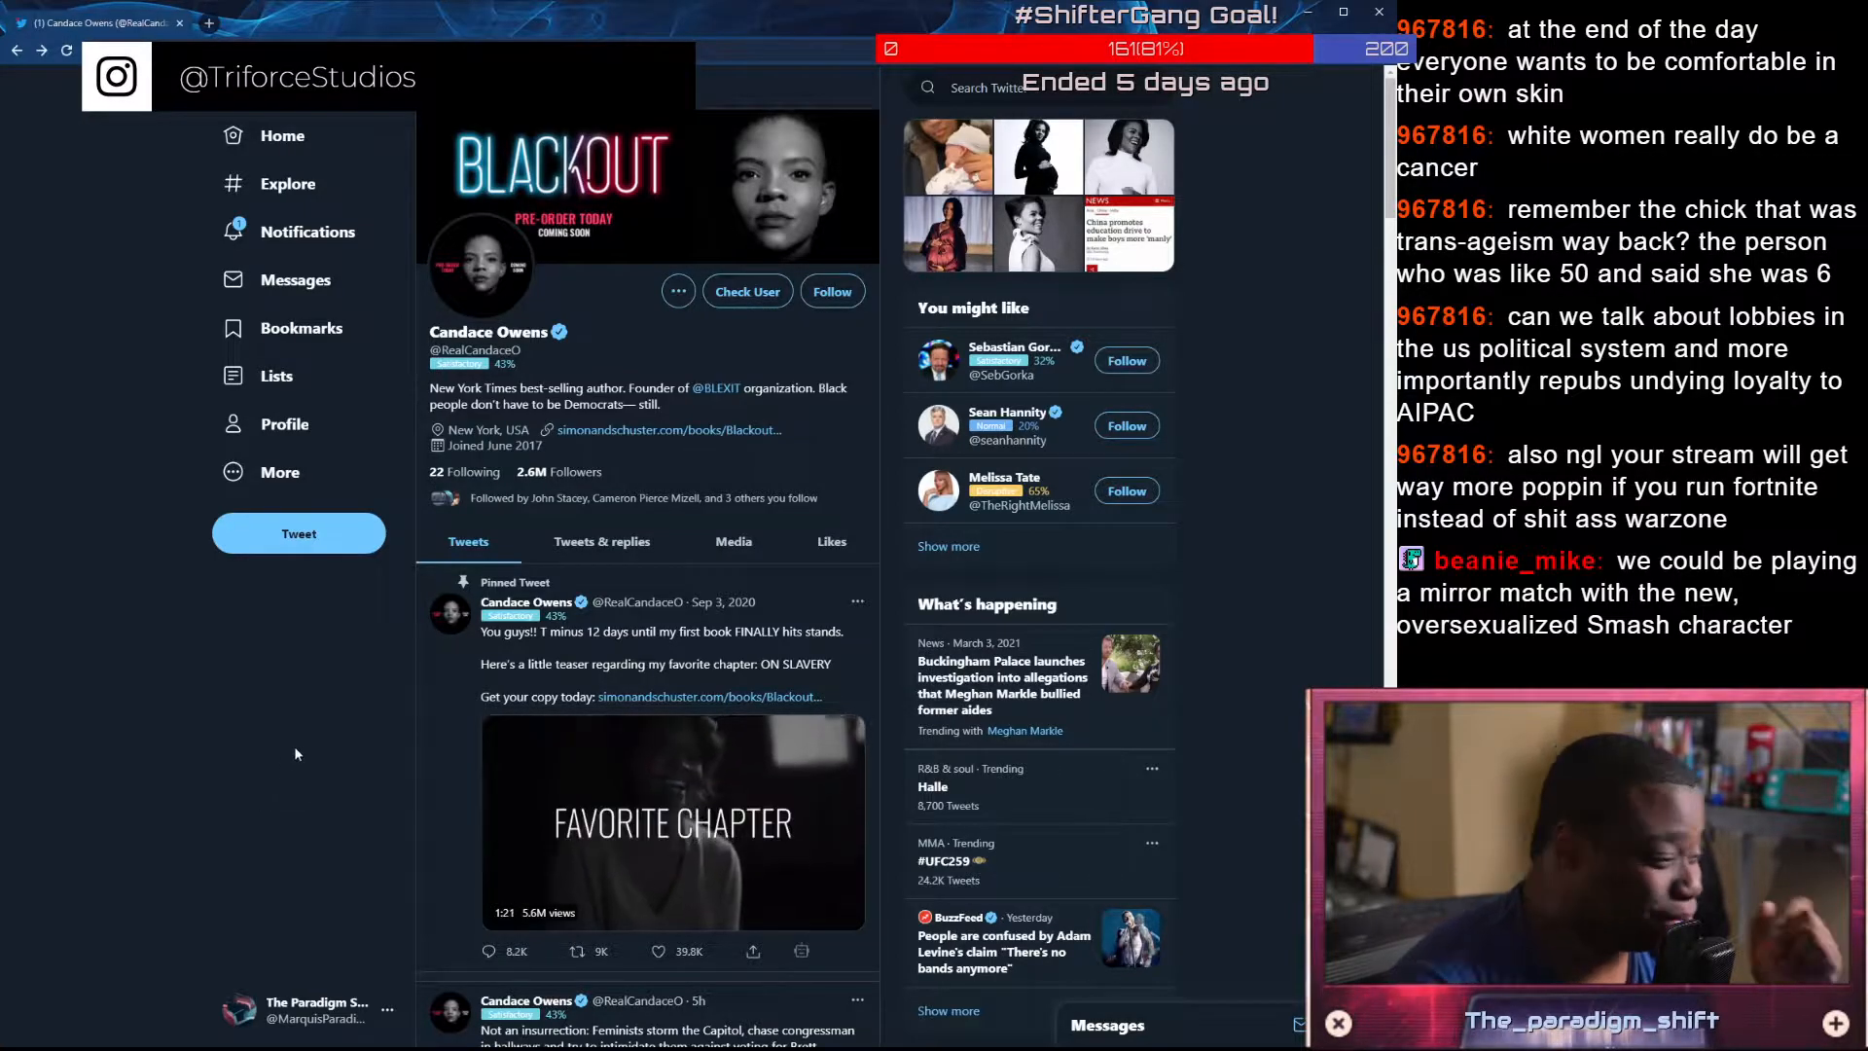
{"action": "scroll", "scroll_direction": "down", "scroll_amount": 3}
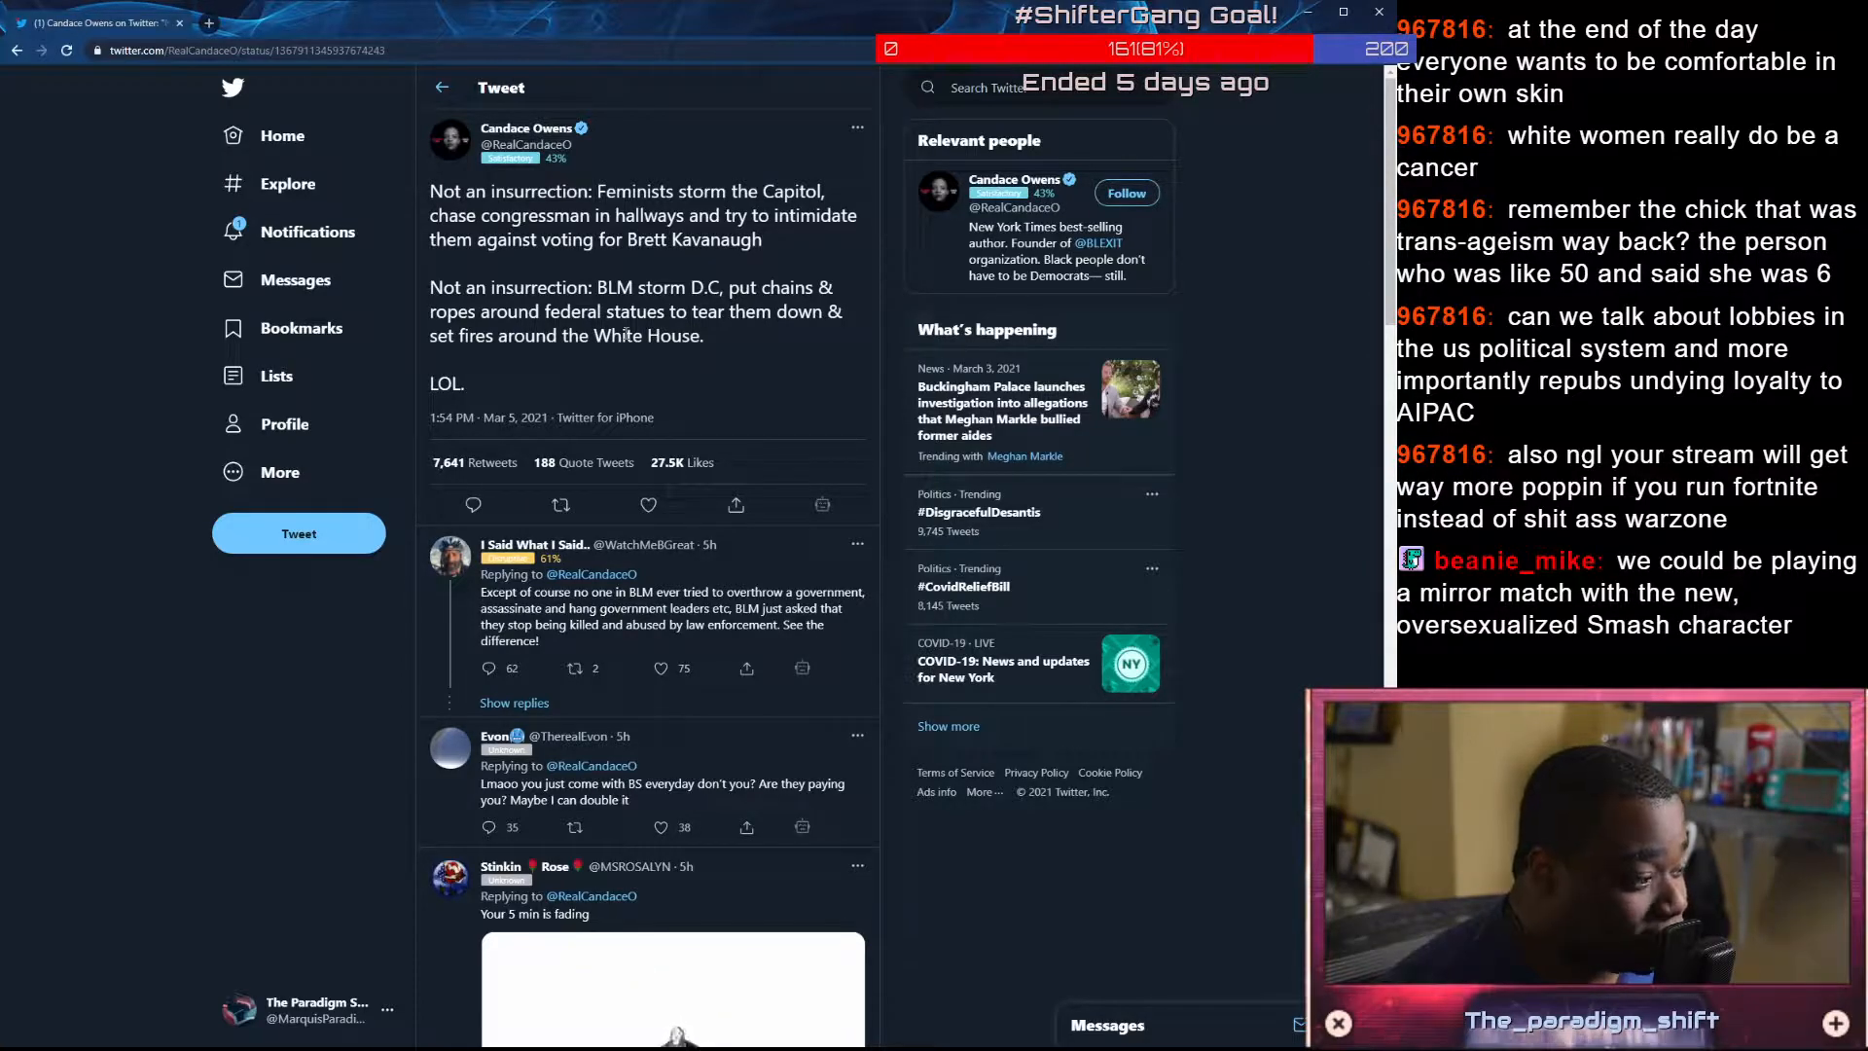
Highlight the 'Not an insurrection' tweet's paragraphs while reading, then move on from its page
{"action": "scroll", "scroll_direction": "down", "scroll_amount": 3}
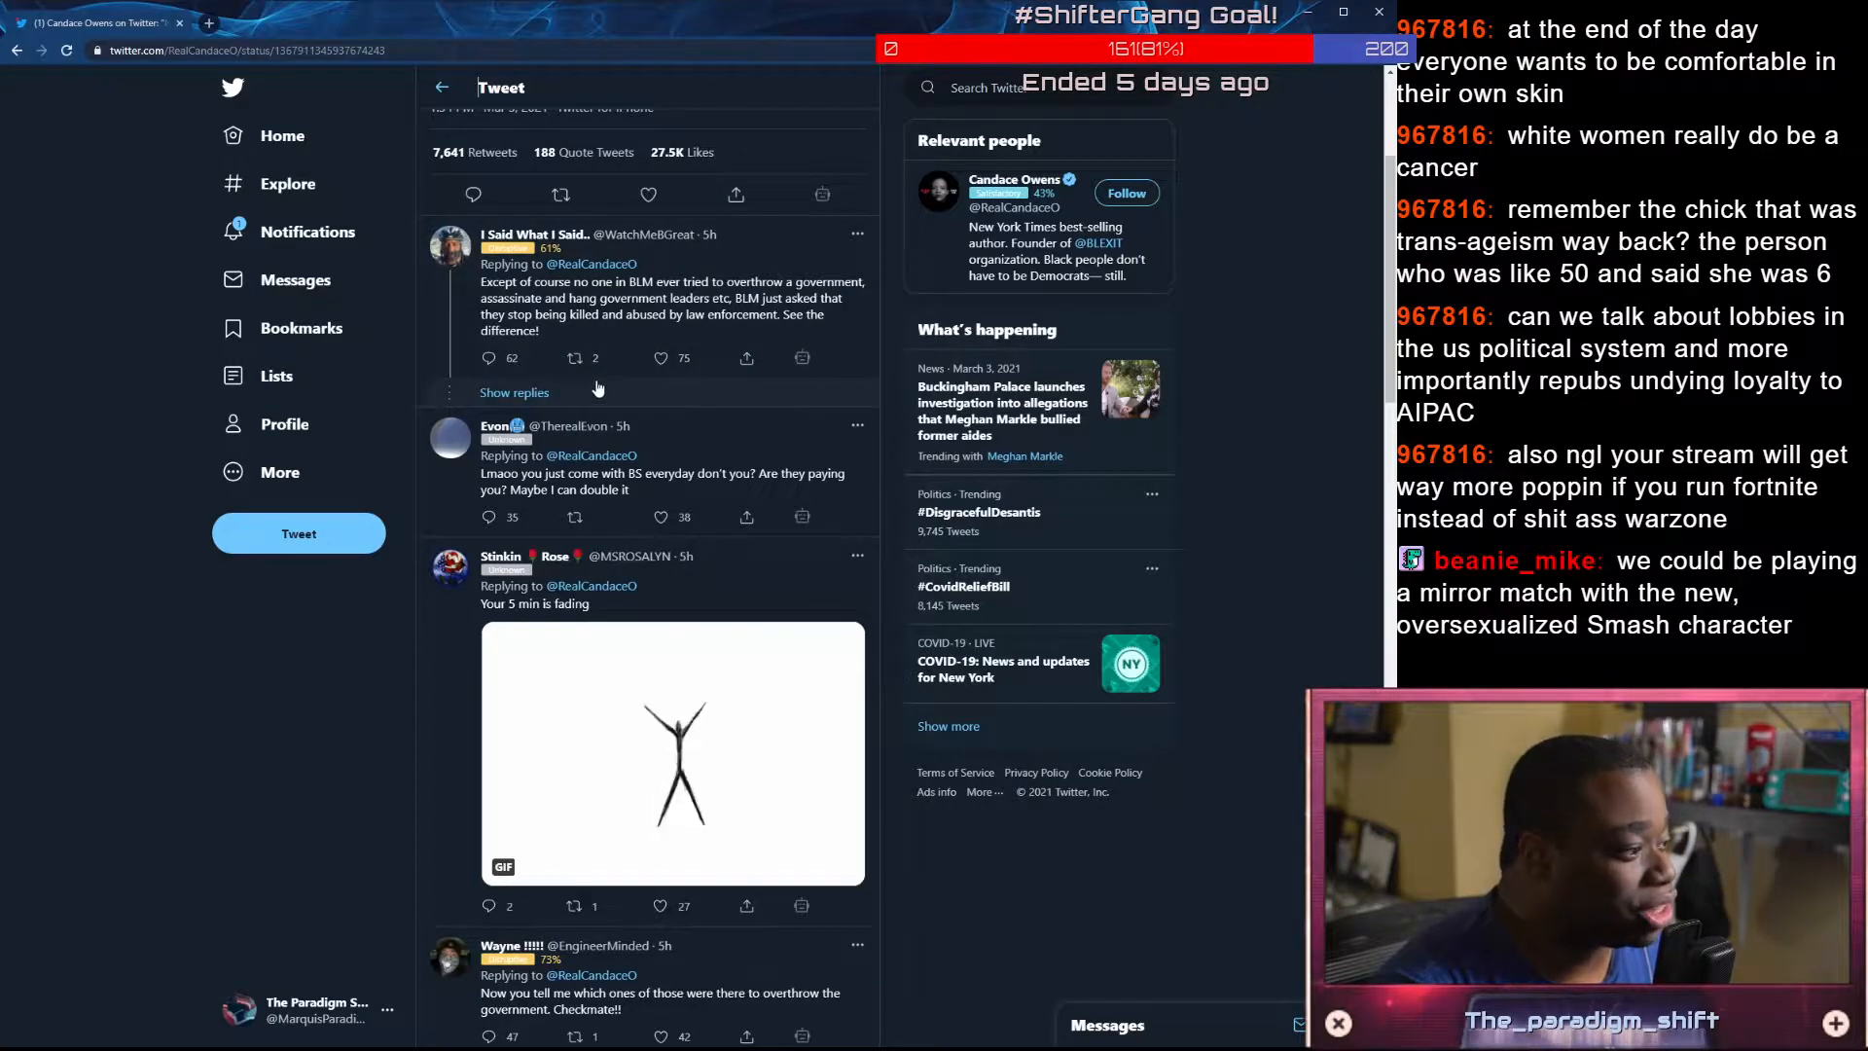
{"action": "scroll", "scroll_direction": "down", "scroll_amount": 3}
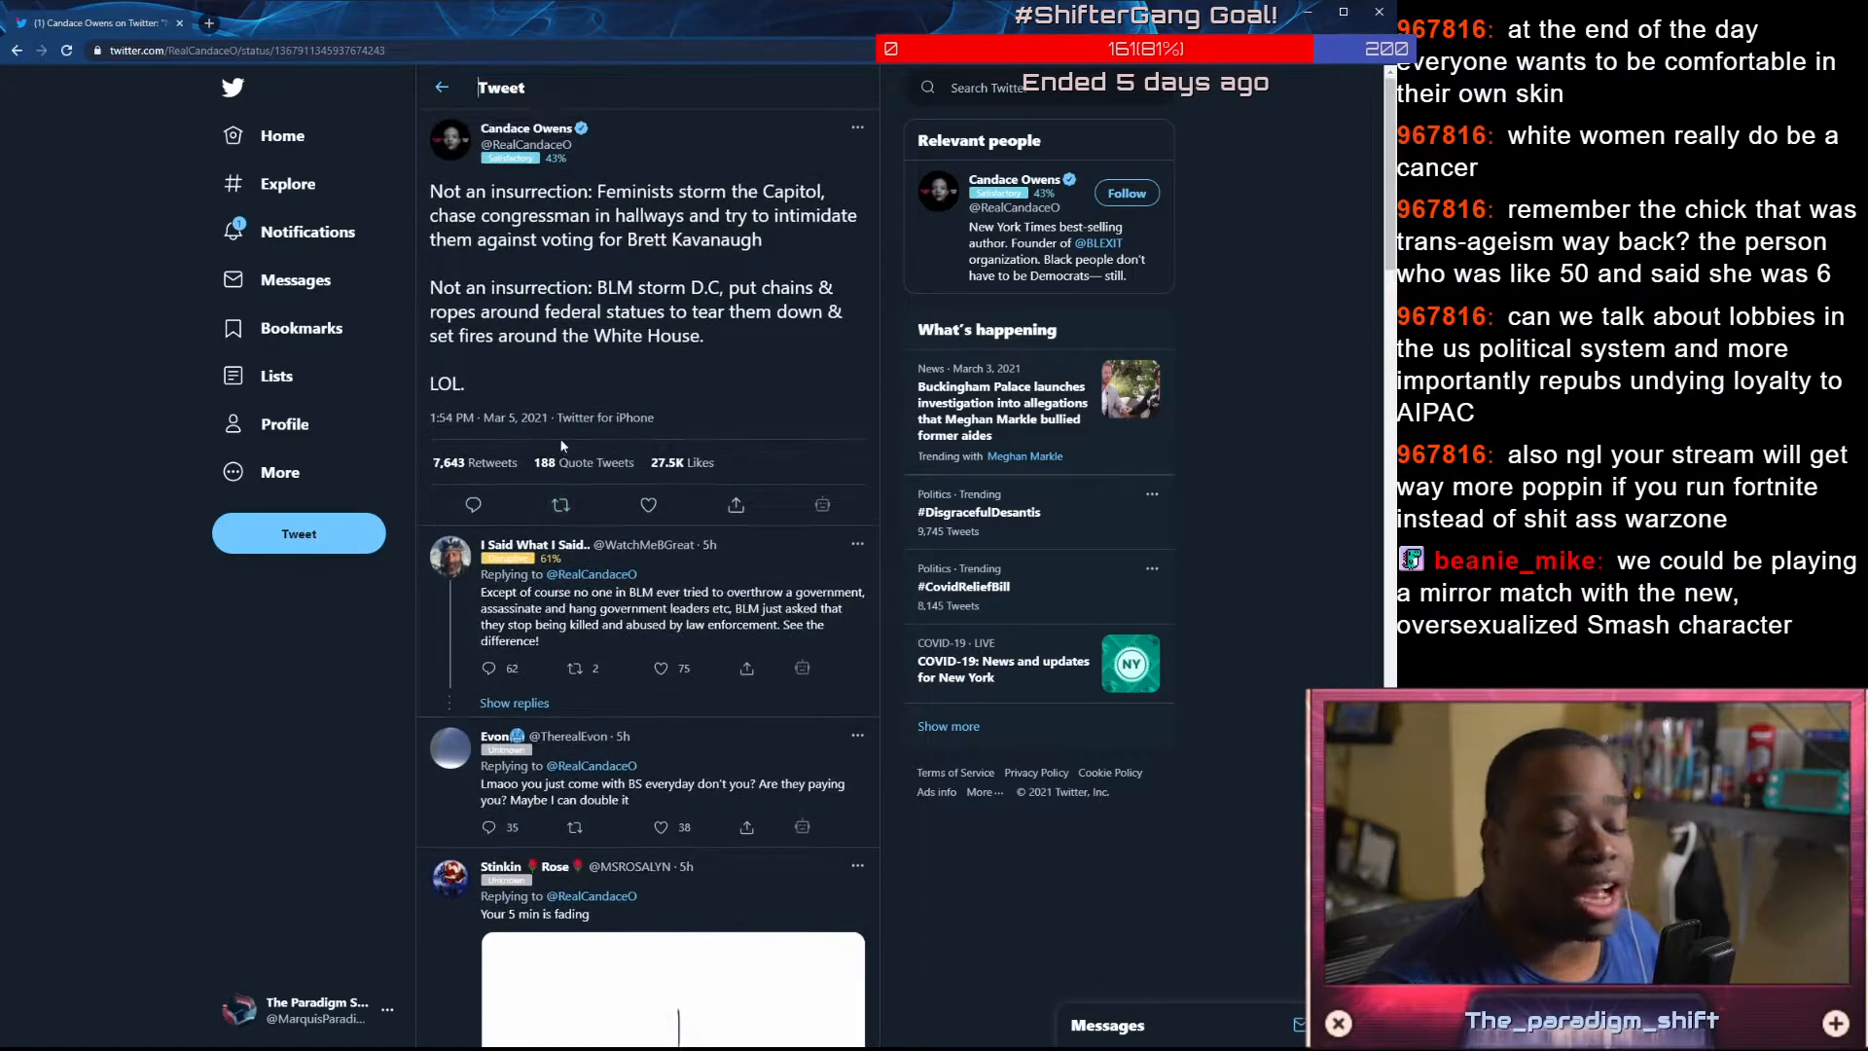
{"action": "left_click_drag", "start_coordinate": [430, 191], "coordinate": [765, 239]}
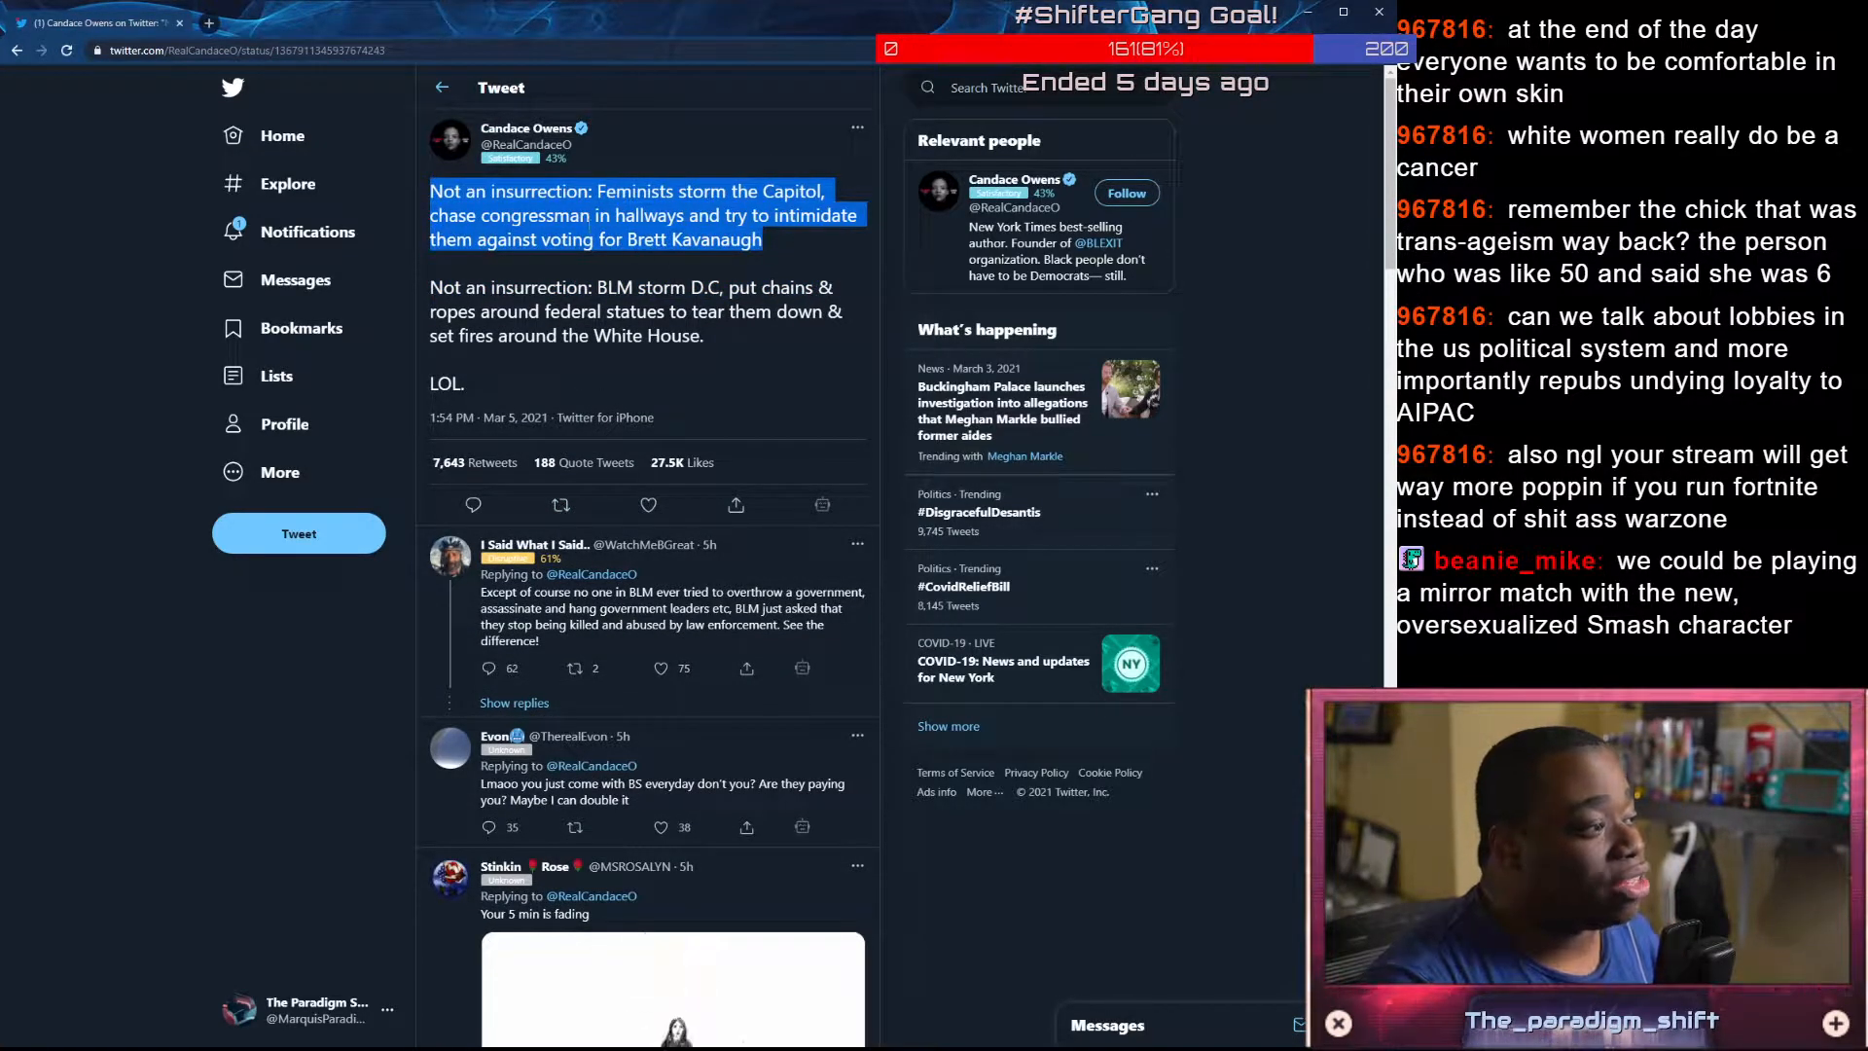
{"action": "left_click", "coordinate": [607, 245]}
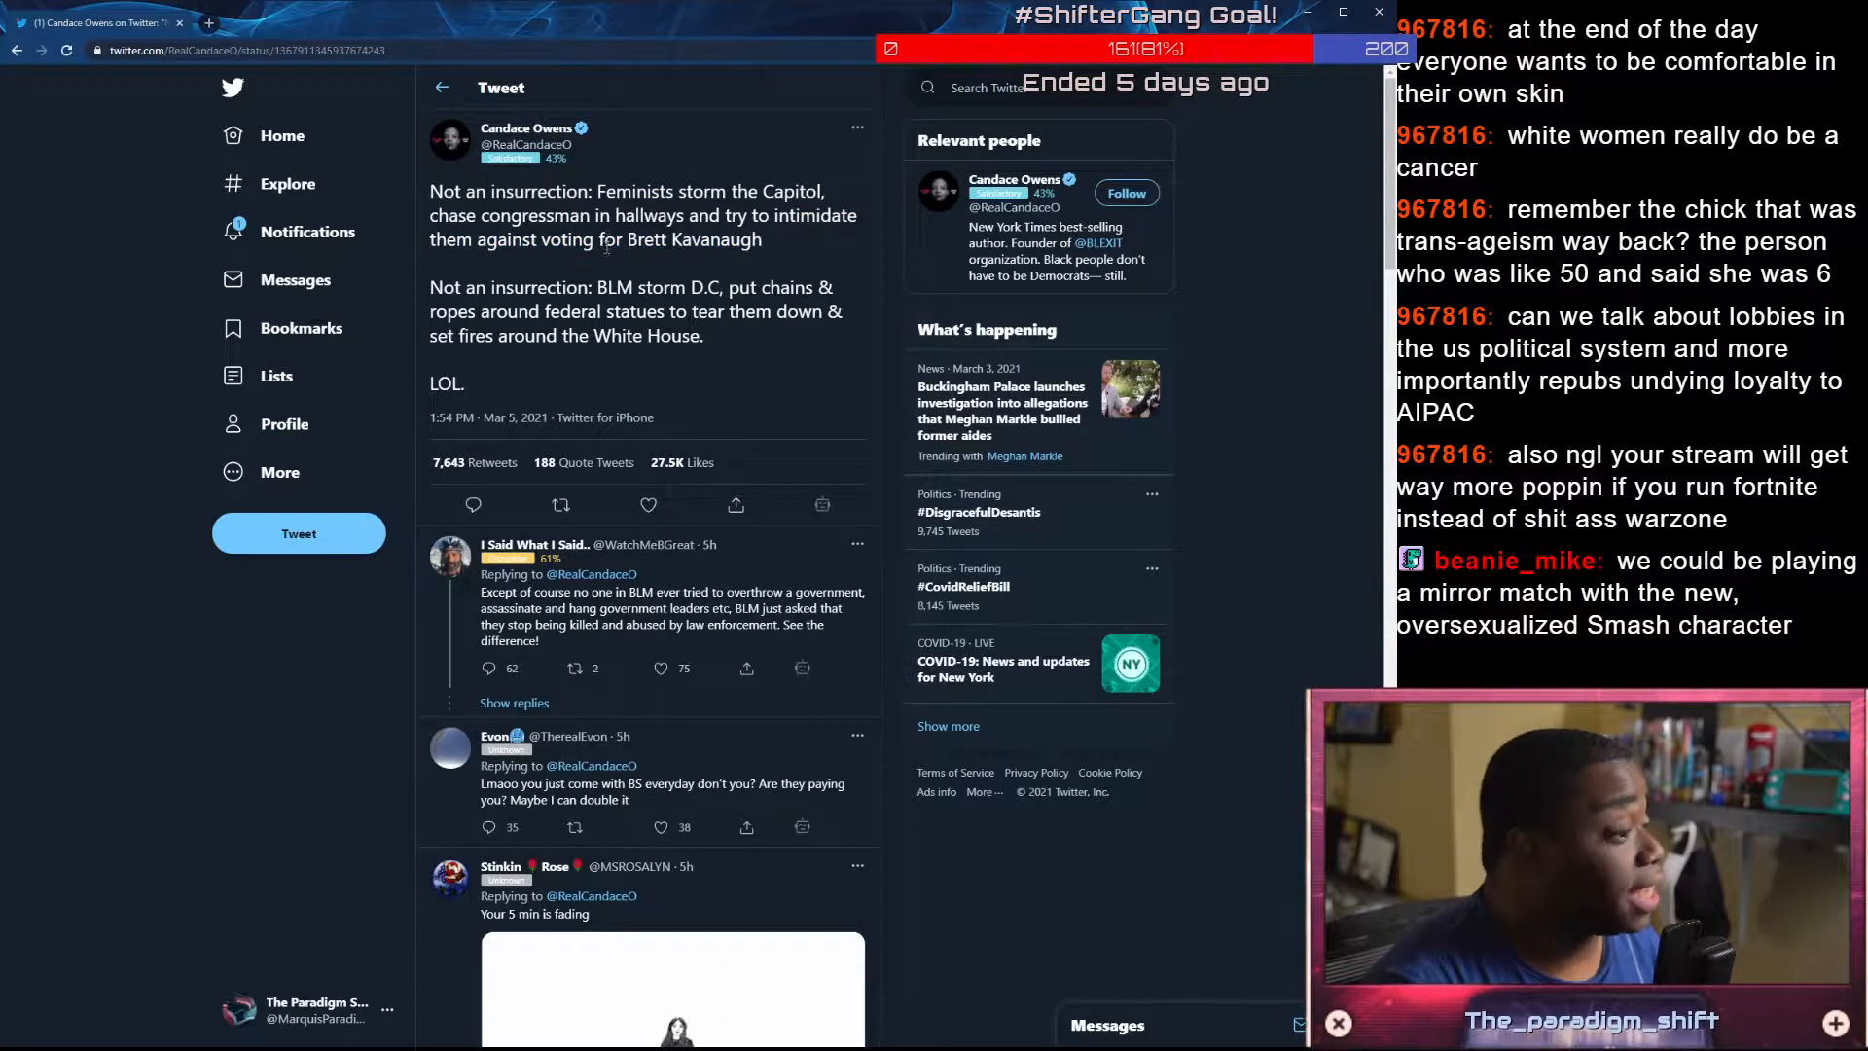
{"action": "left_click_drag", "start_coordinate": [428, 288], "coordinate": [834, 288]}
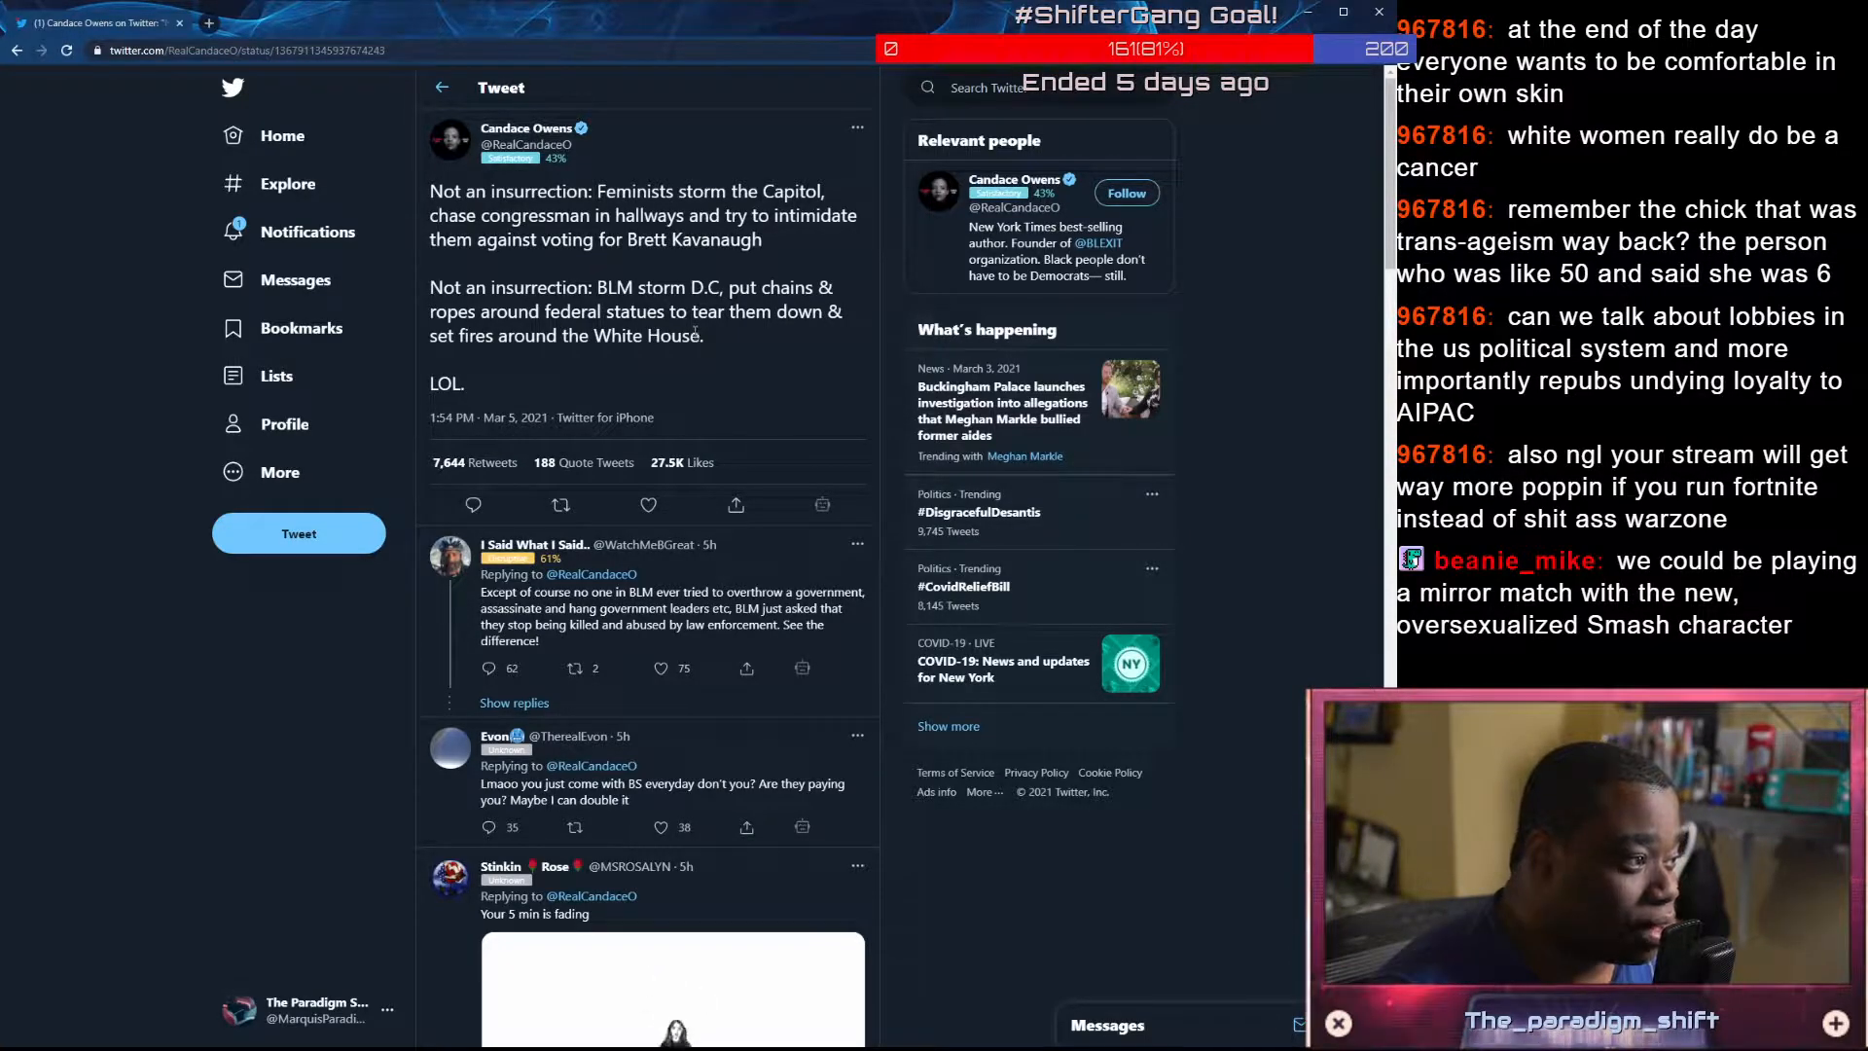
{"action": "left_click_drag", "start_coordinate": [596, 190], "coordinate": [760, 240]}
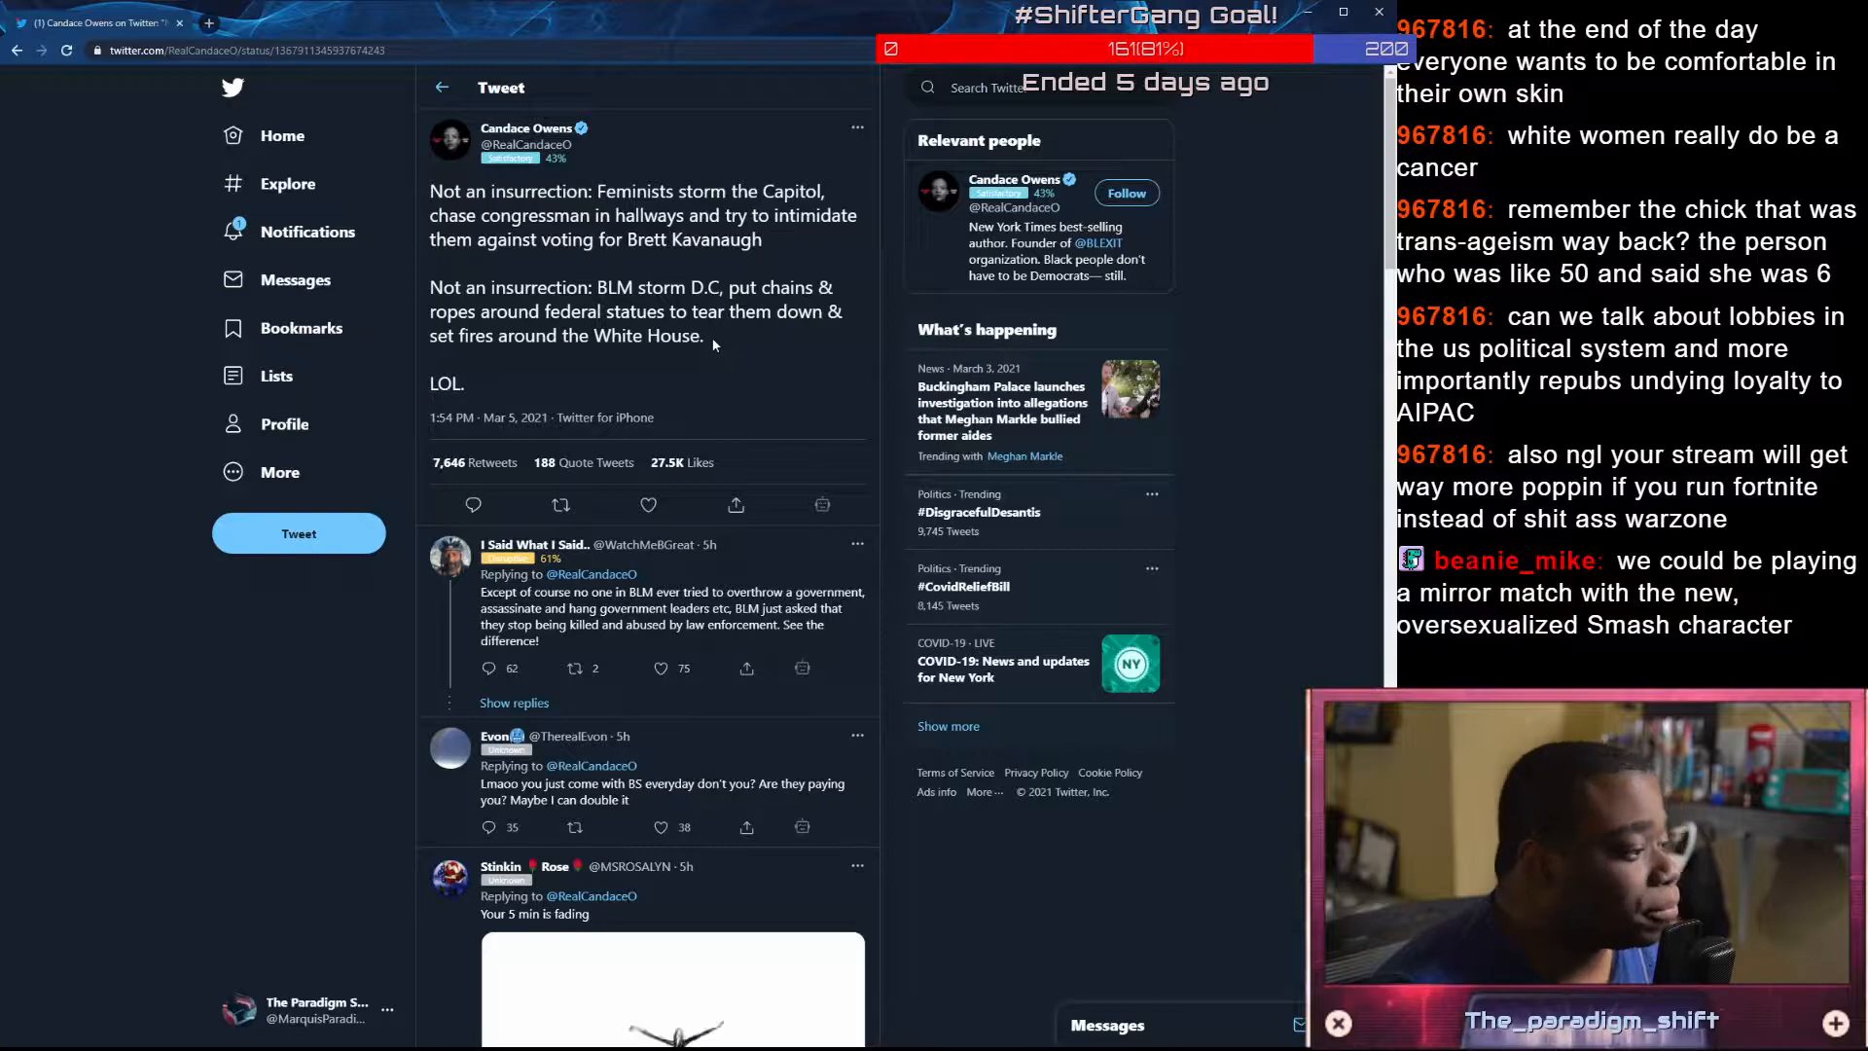
{"action": "left_click", "coordinate": [523, 129]}
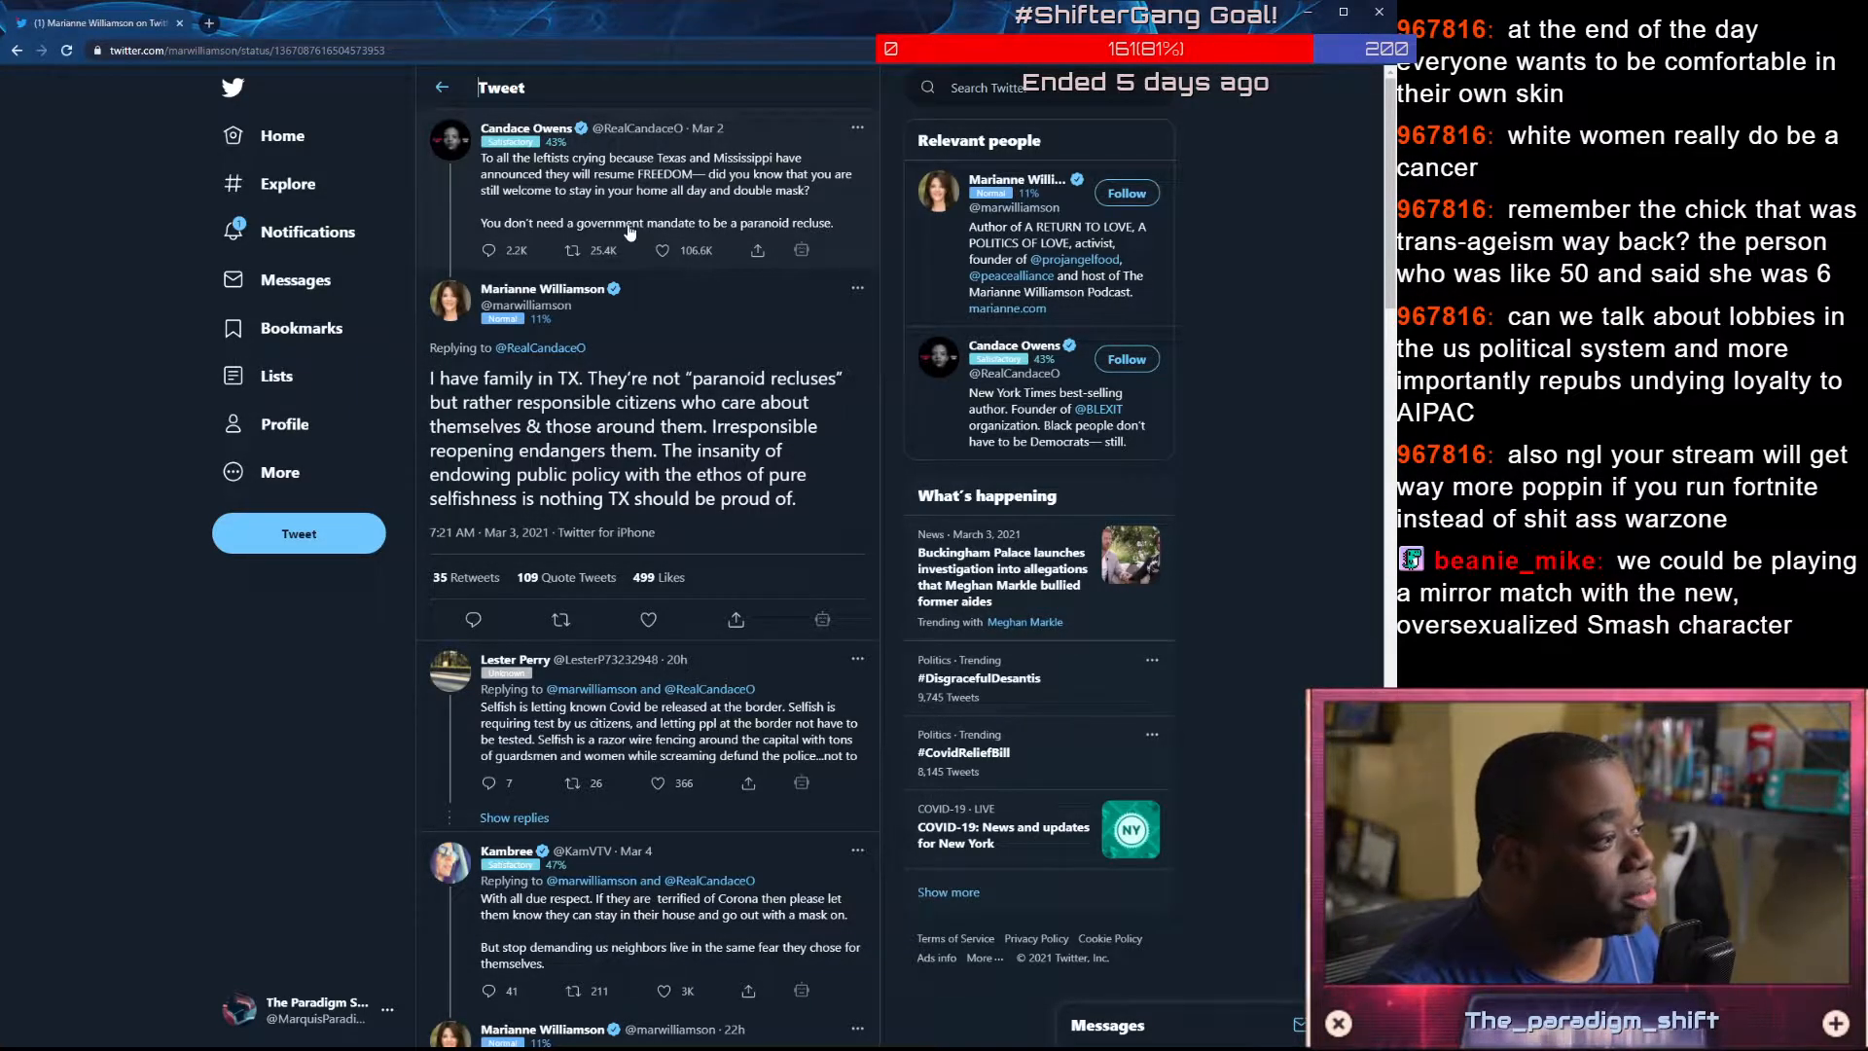
{"action": "mouse_move", "coordinate": [650, 259]}
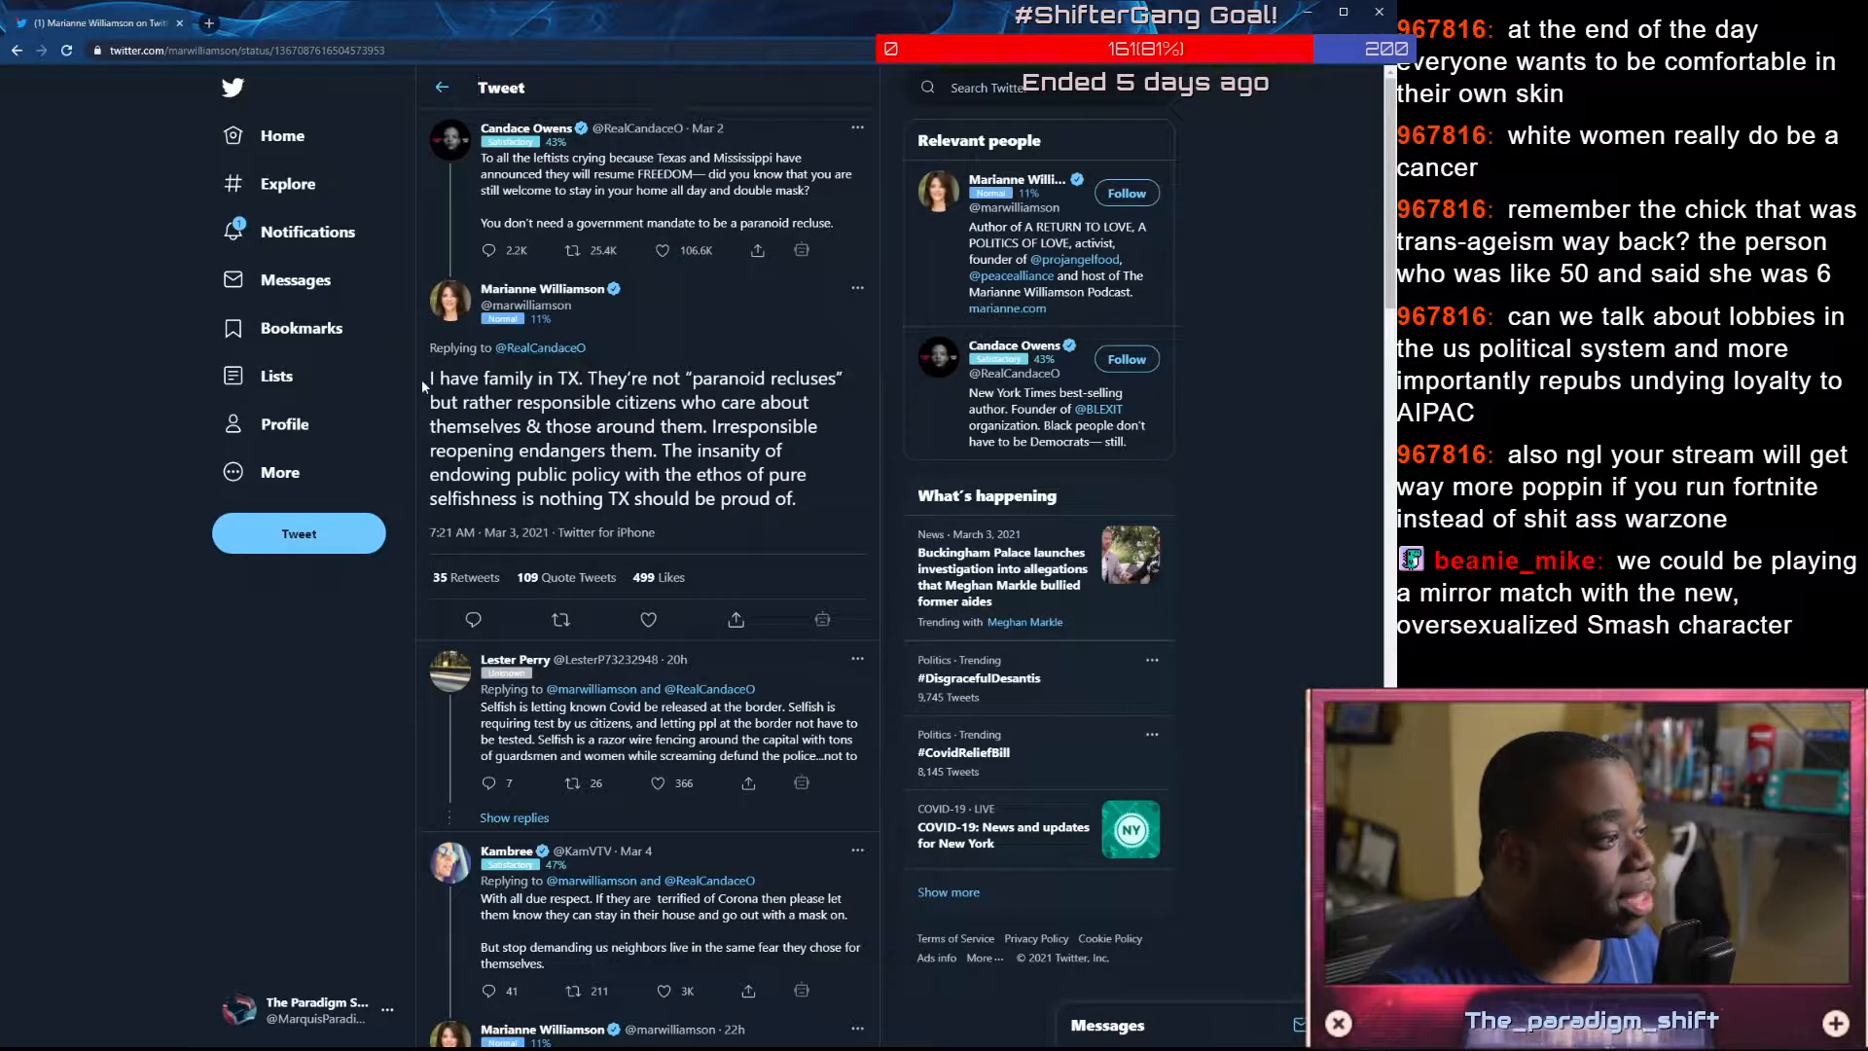
Highlight a line of the TX reply saying family are not 'paranoid recluses'
{"action": "left_click_drag", "start_coordinate": [432, 378], "coordinate": [840, 378]}
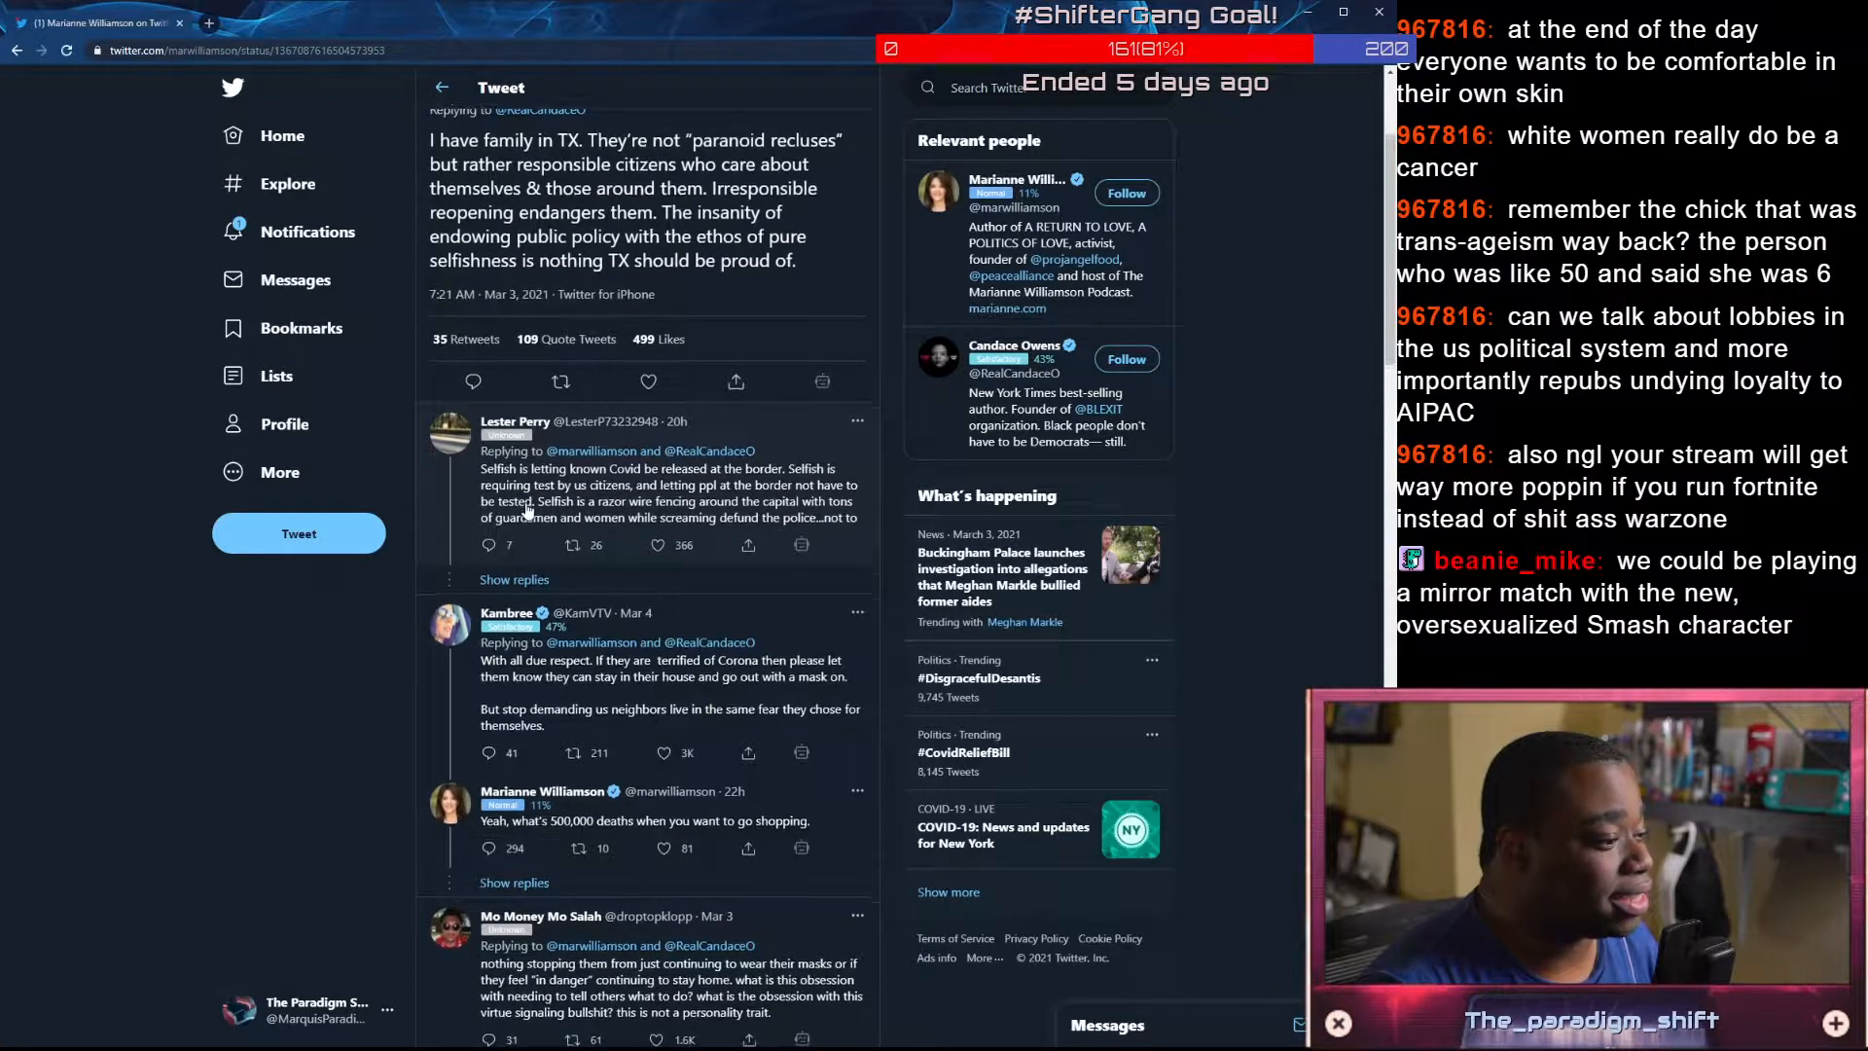
Browse more replies and return to the profile timeline at the 'Thanks for the lecture, princess' tweet
{"action": "scroll", "scroll_direction": "down", "scroll_amount": 3}
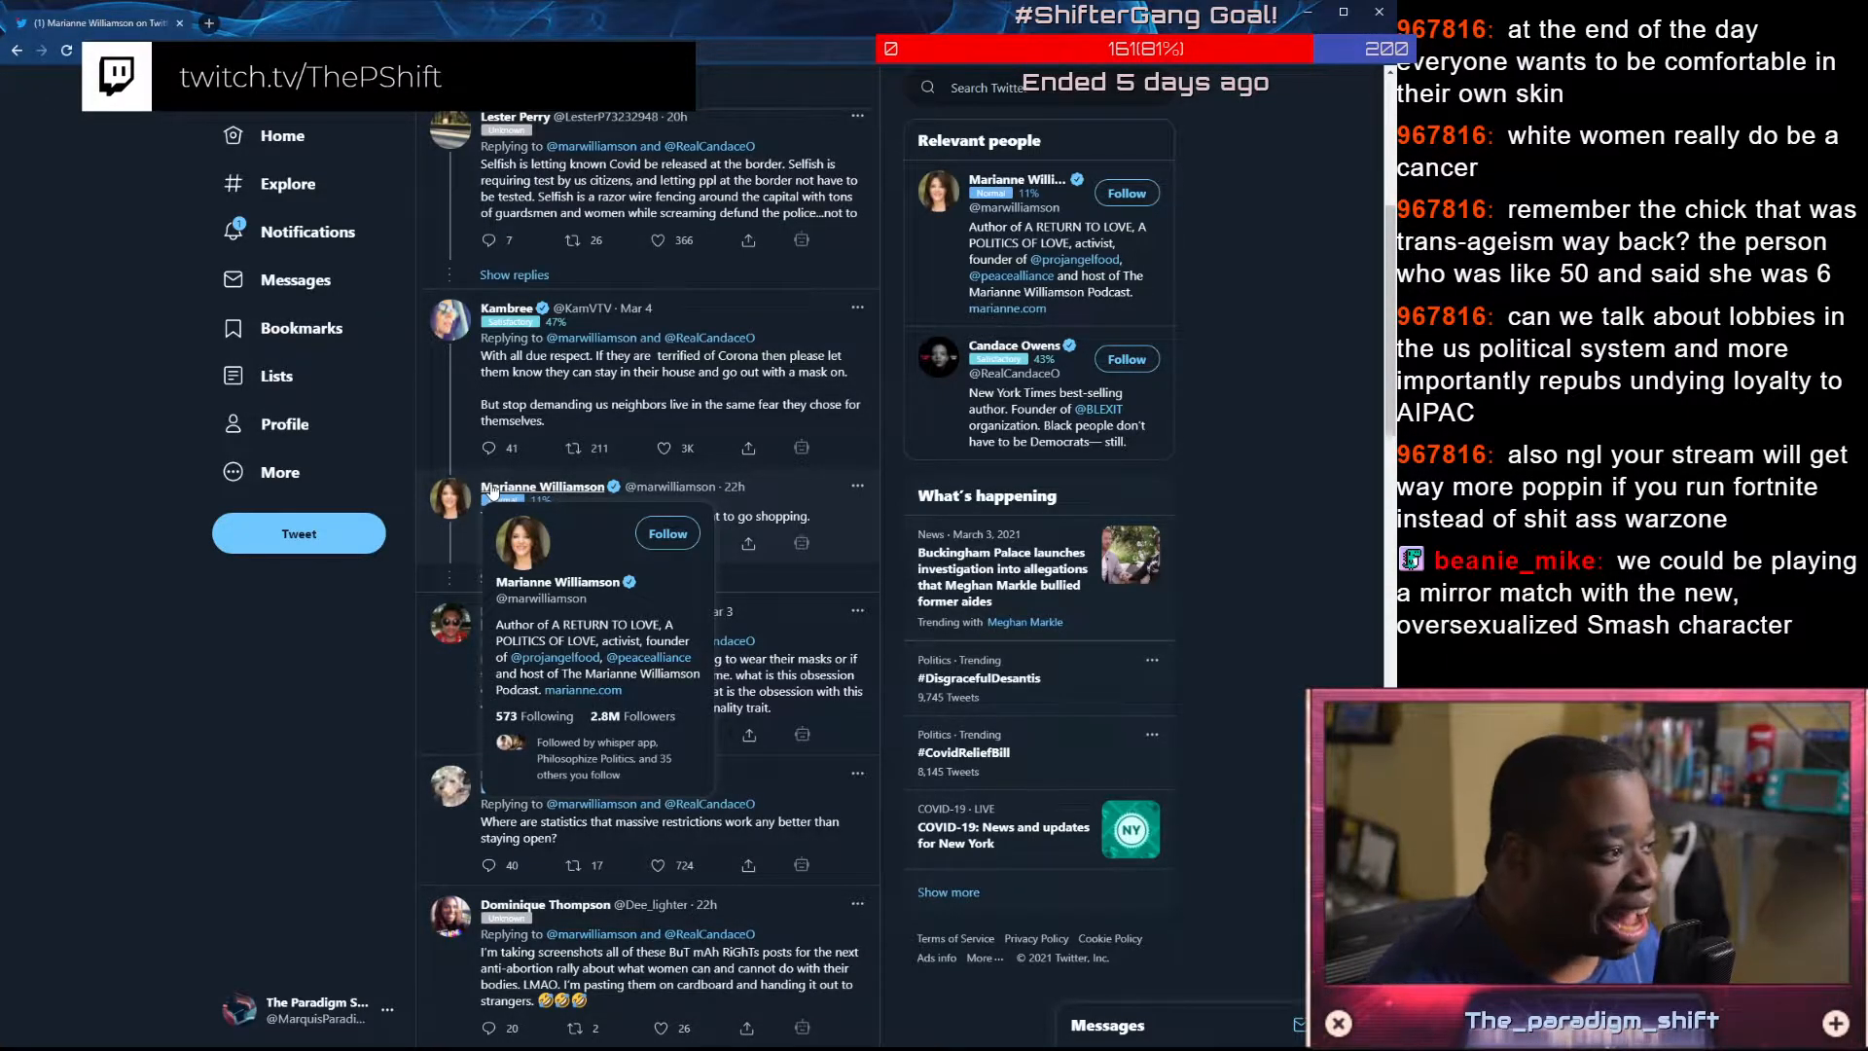
{"action": "mouse_move", "coordinate": [635, 578]}
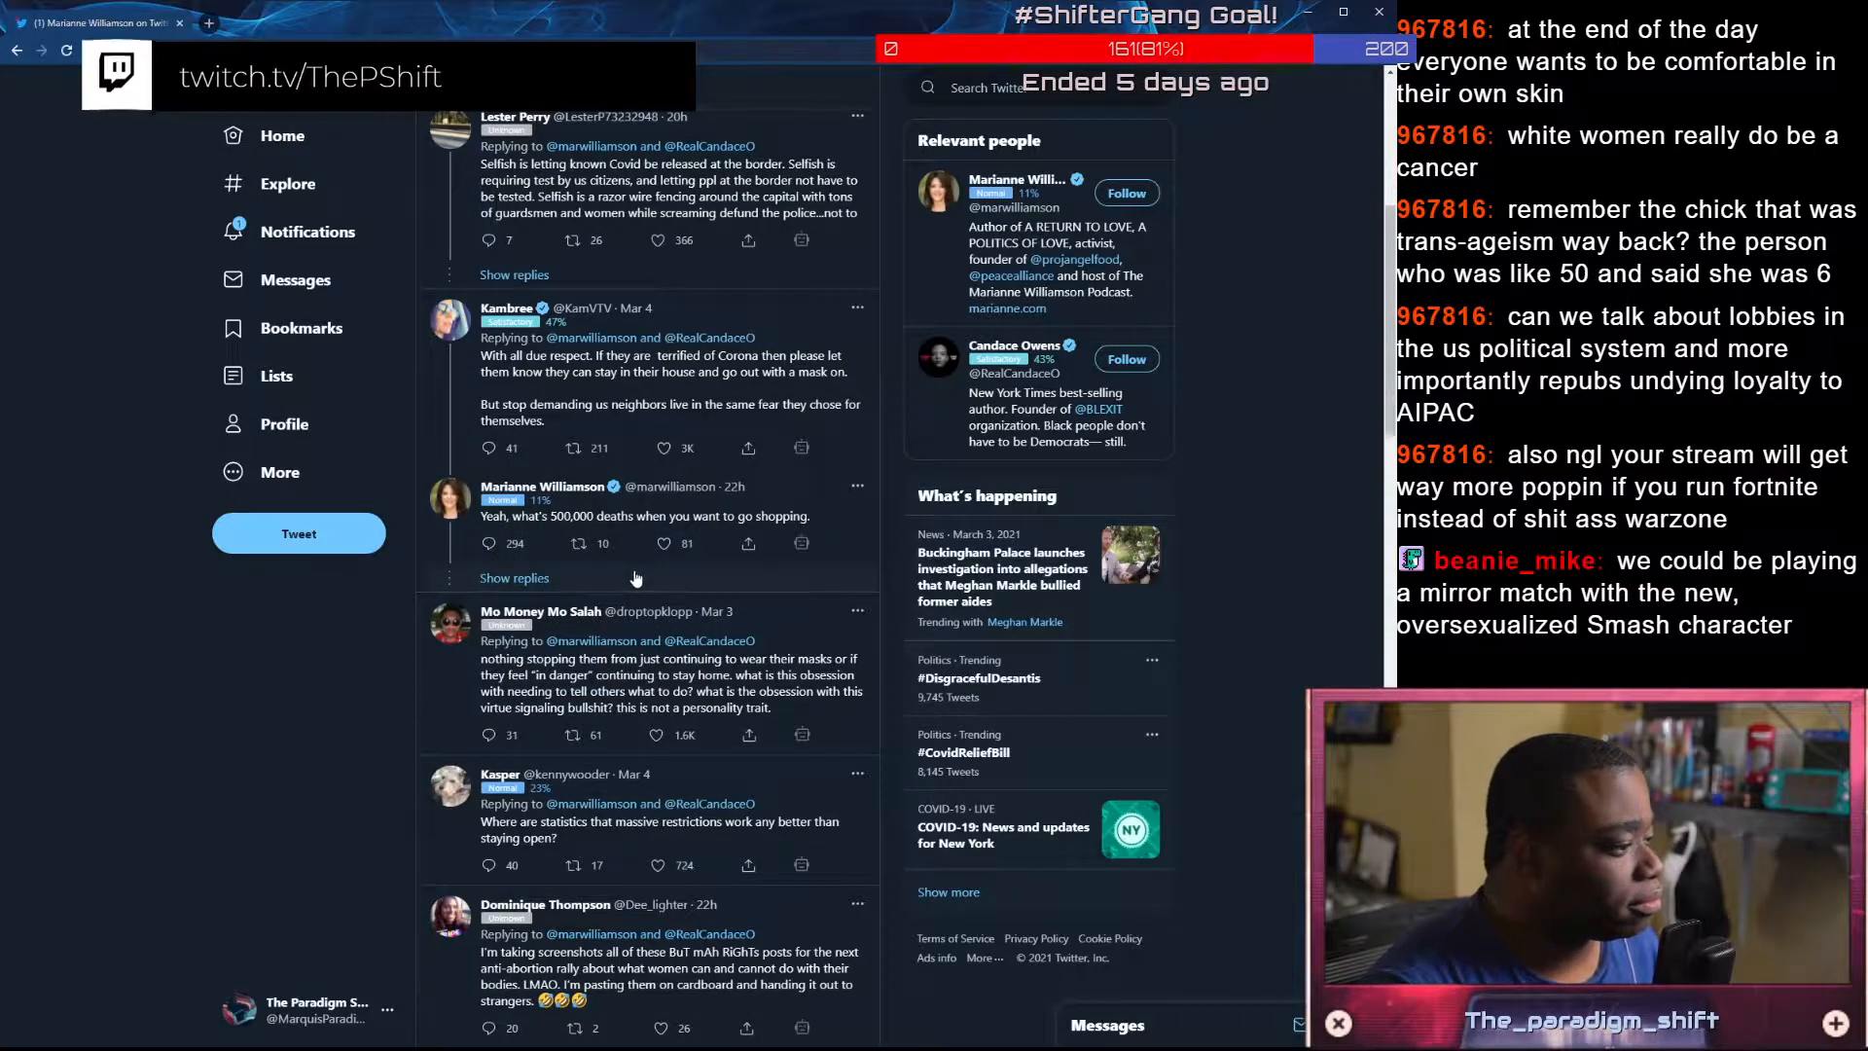
{"action": "left_click", "coordinate": [655, 543]}
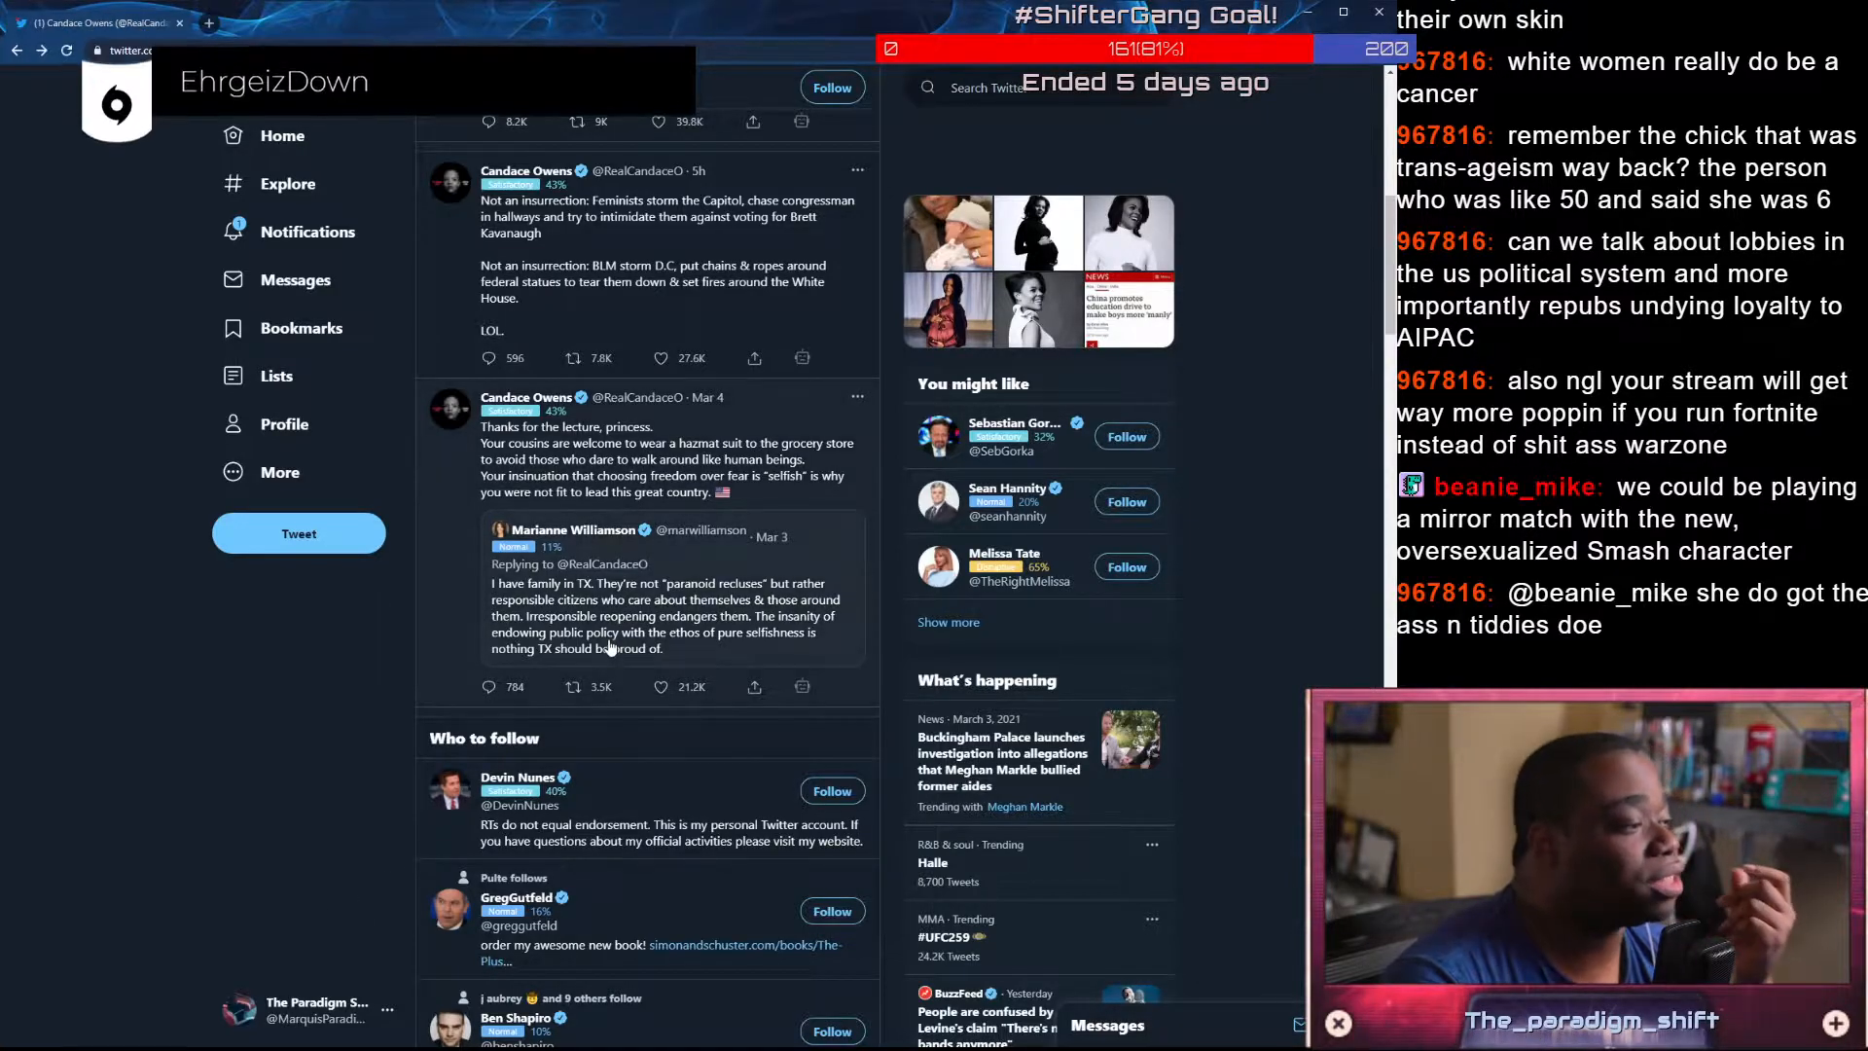
Bring the 'Thanks for the lecture, princess' tweet into view and open its page
{"action": "scroll", "scroll_direction": "down", "scroll_amount": 3}
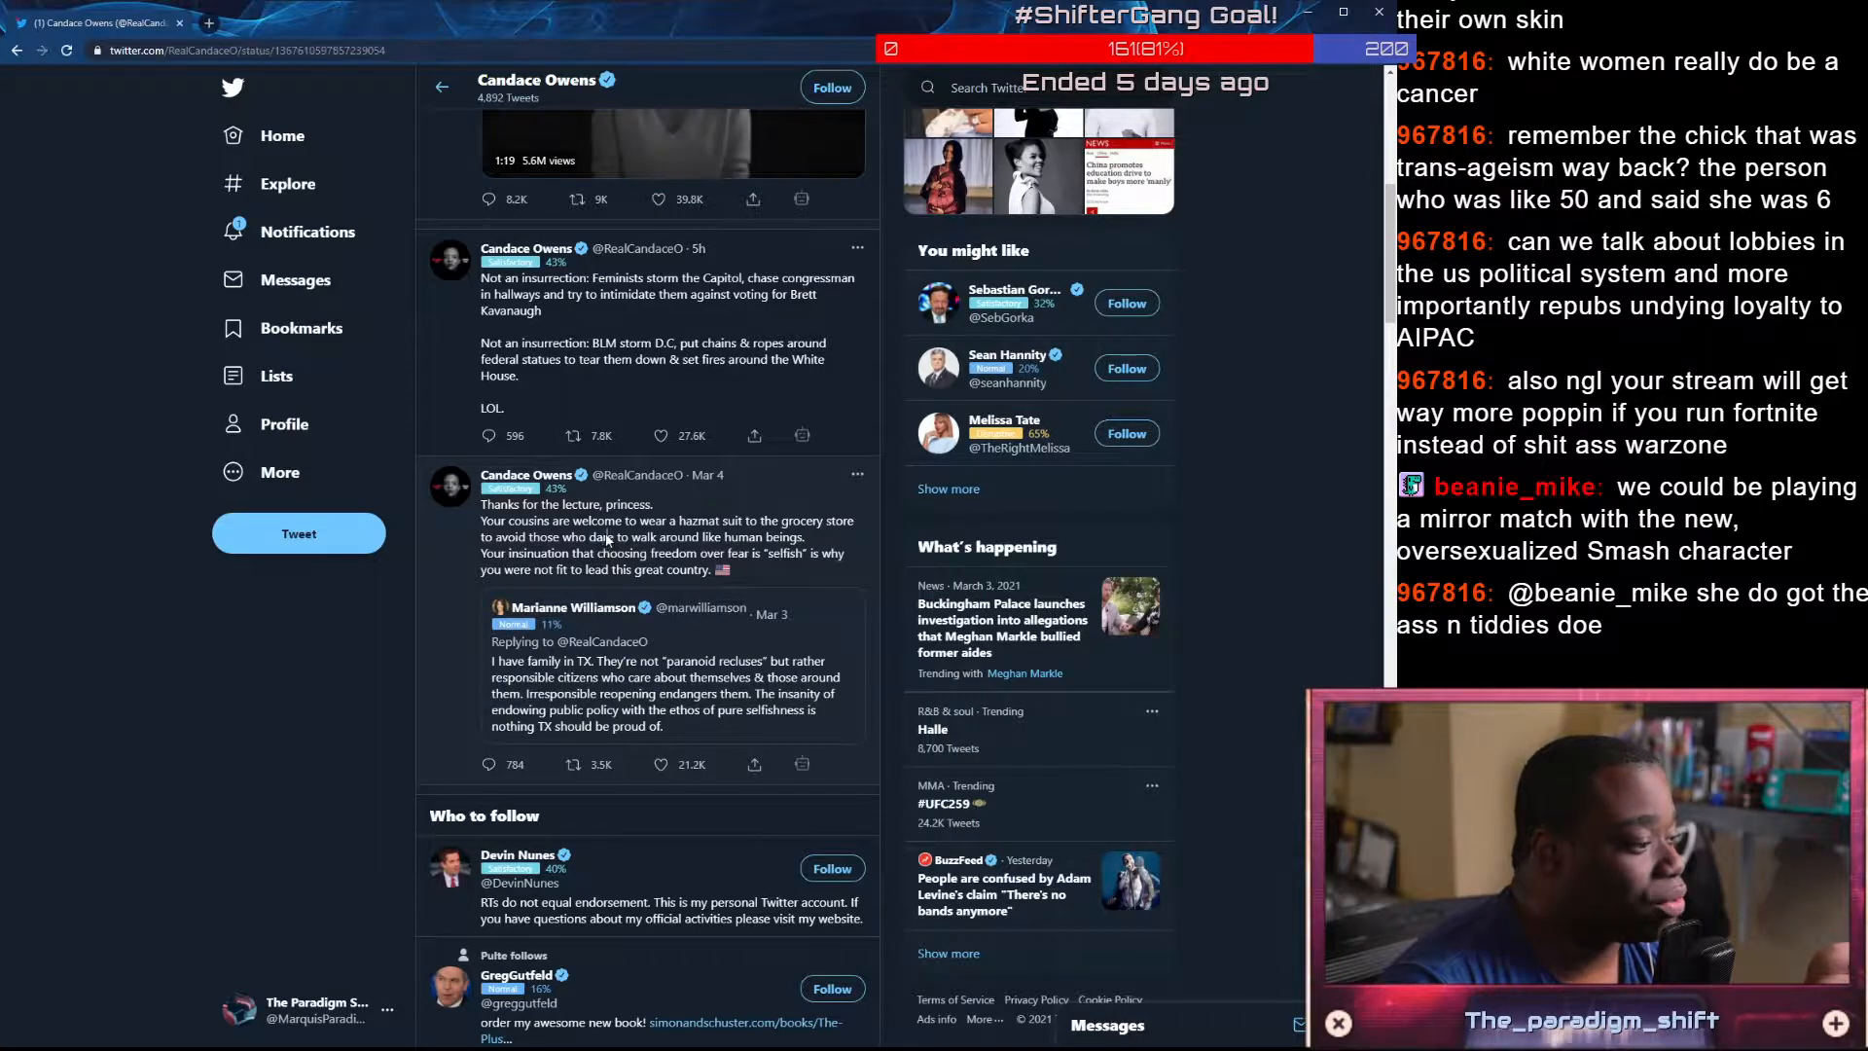
{"action": "left_click", "coordinate": [607, 537]}
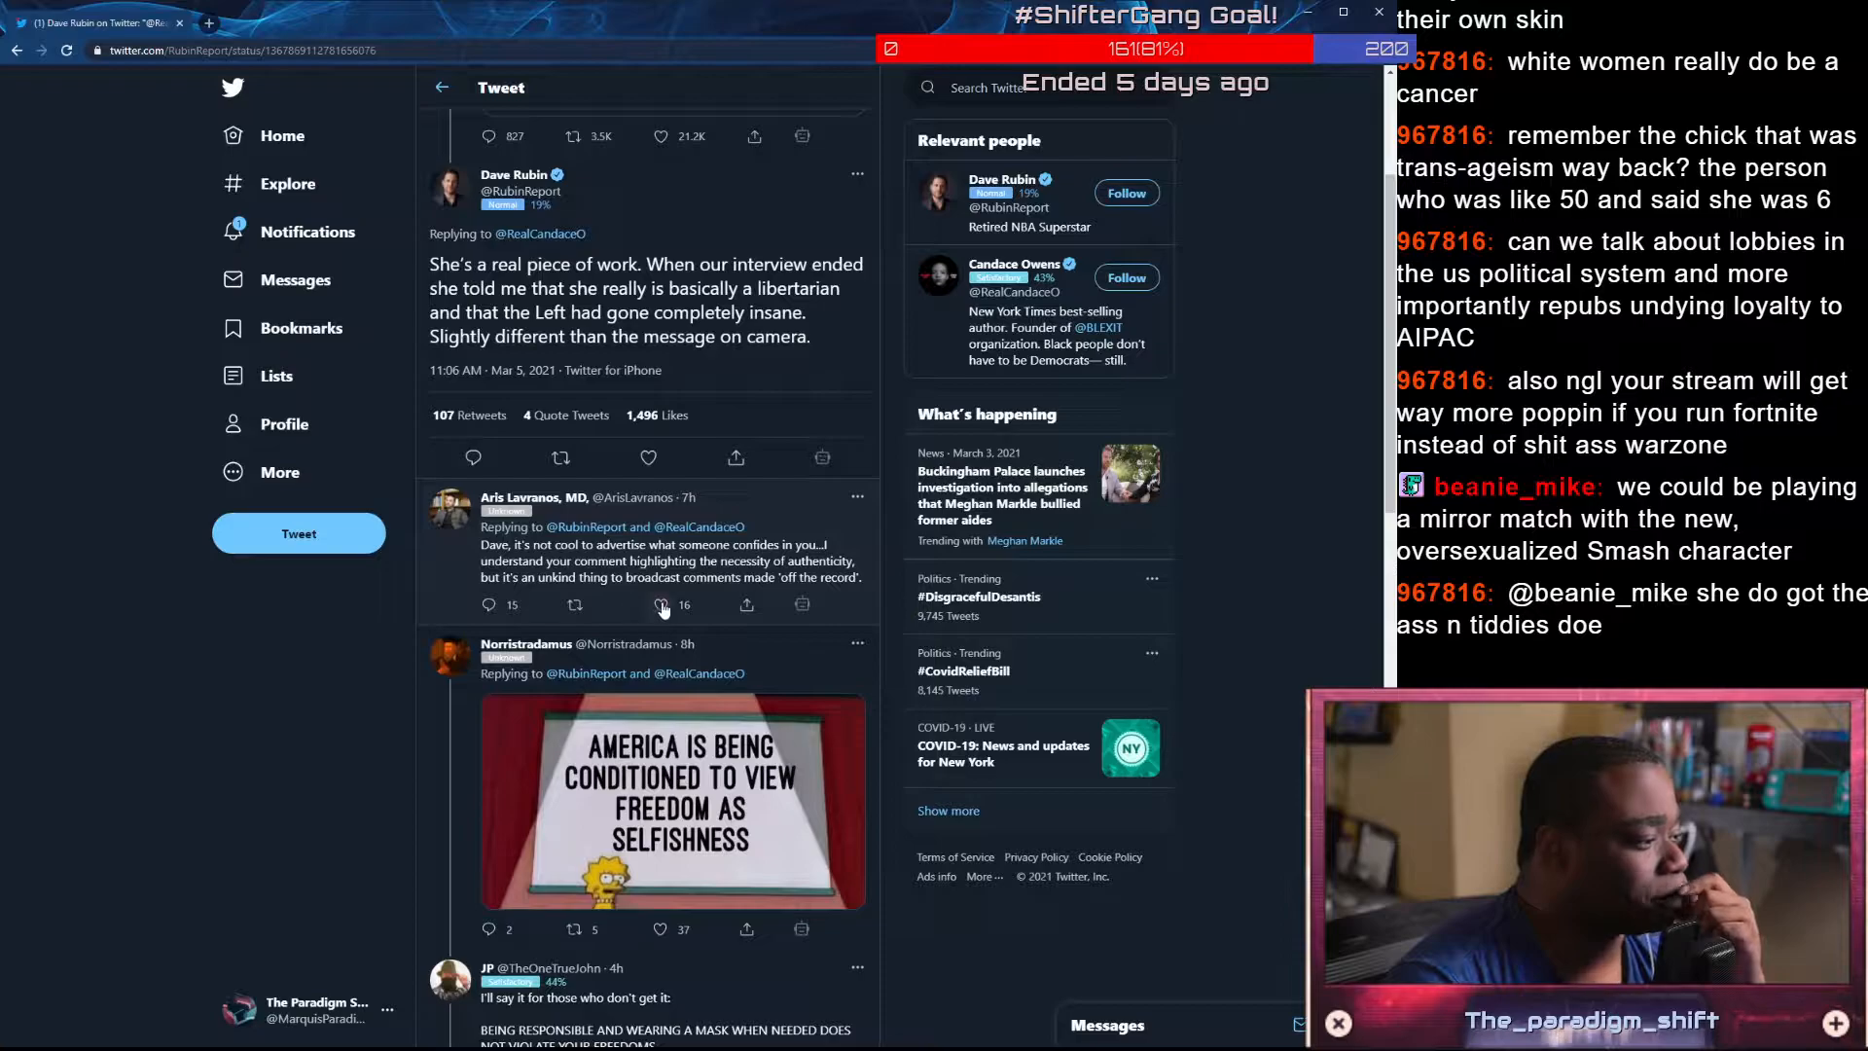
Like the reply about off-the-record comments and return to the princess tweet's replies
{"action": "left_click", "coordinate": [661, 605]}
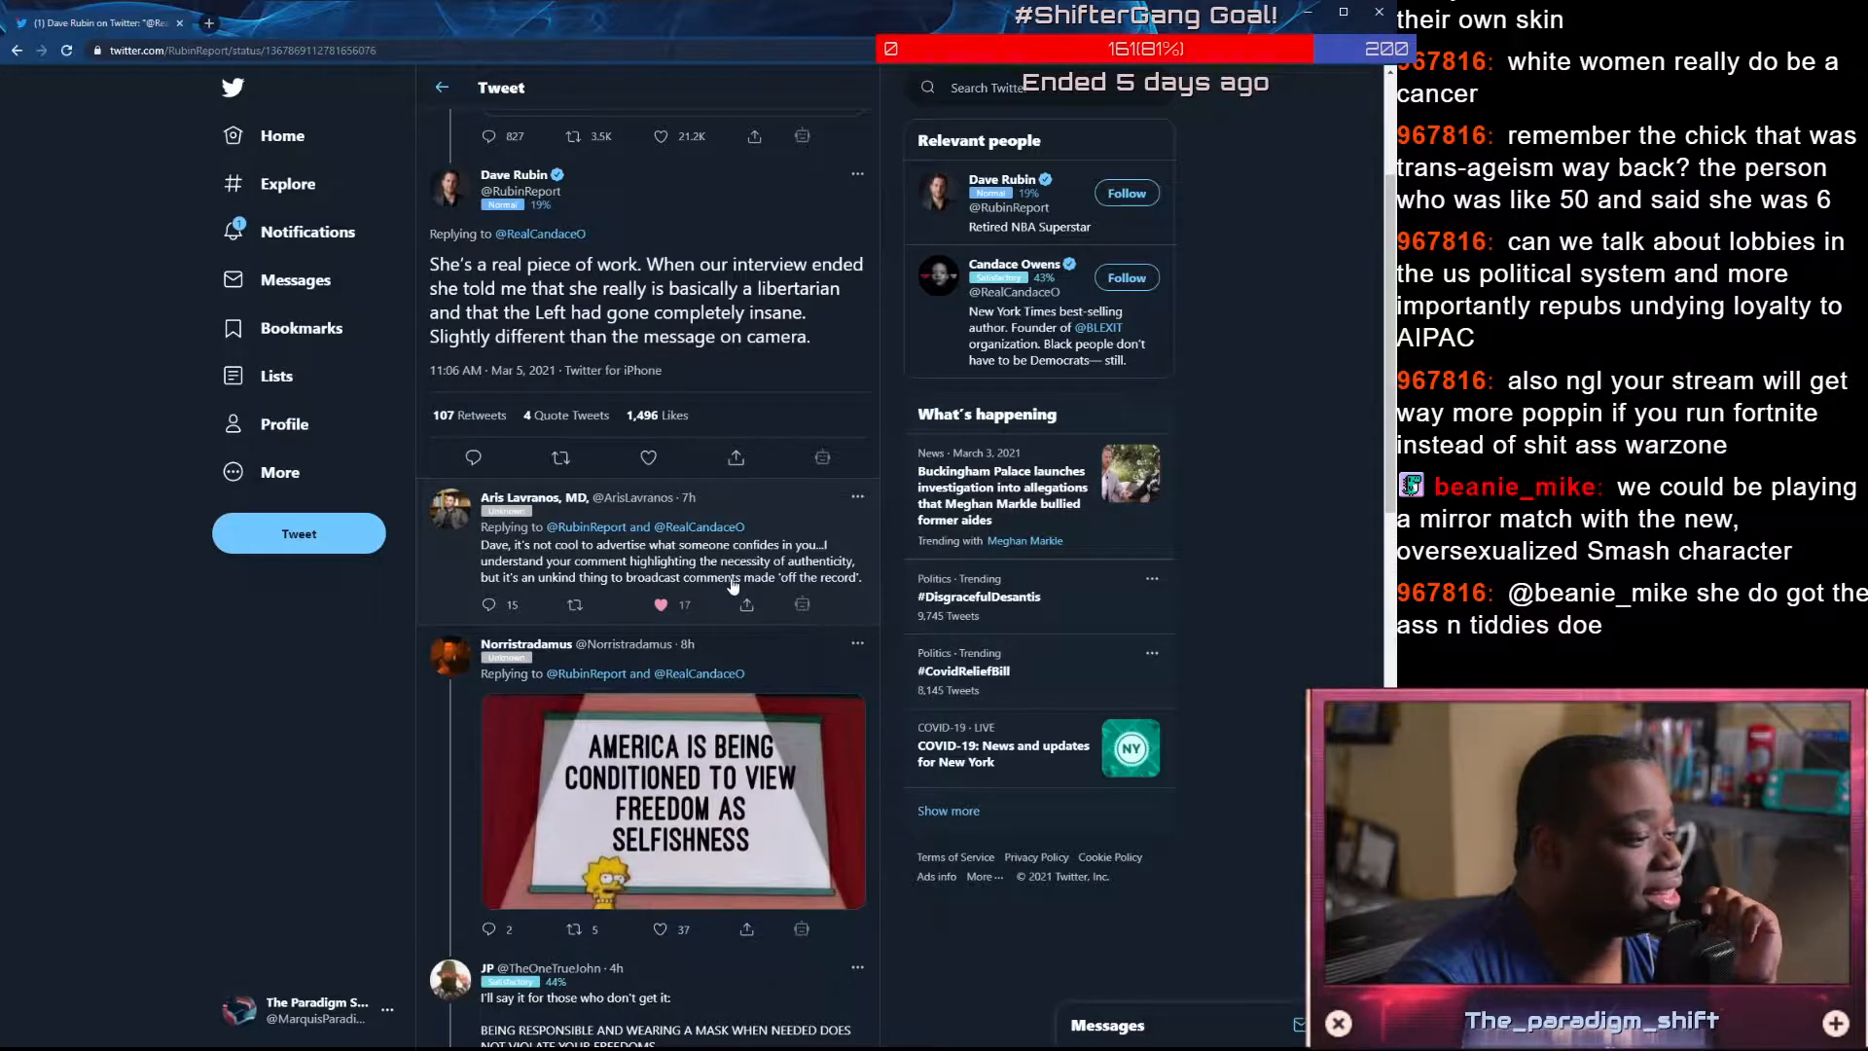
{"action": "left_click", "coordinate": [659, 603]}
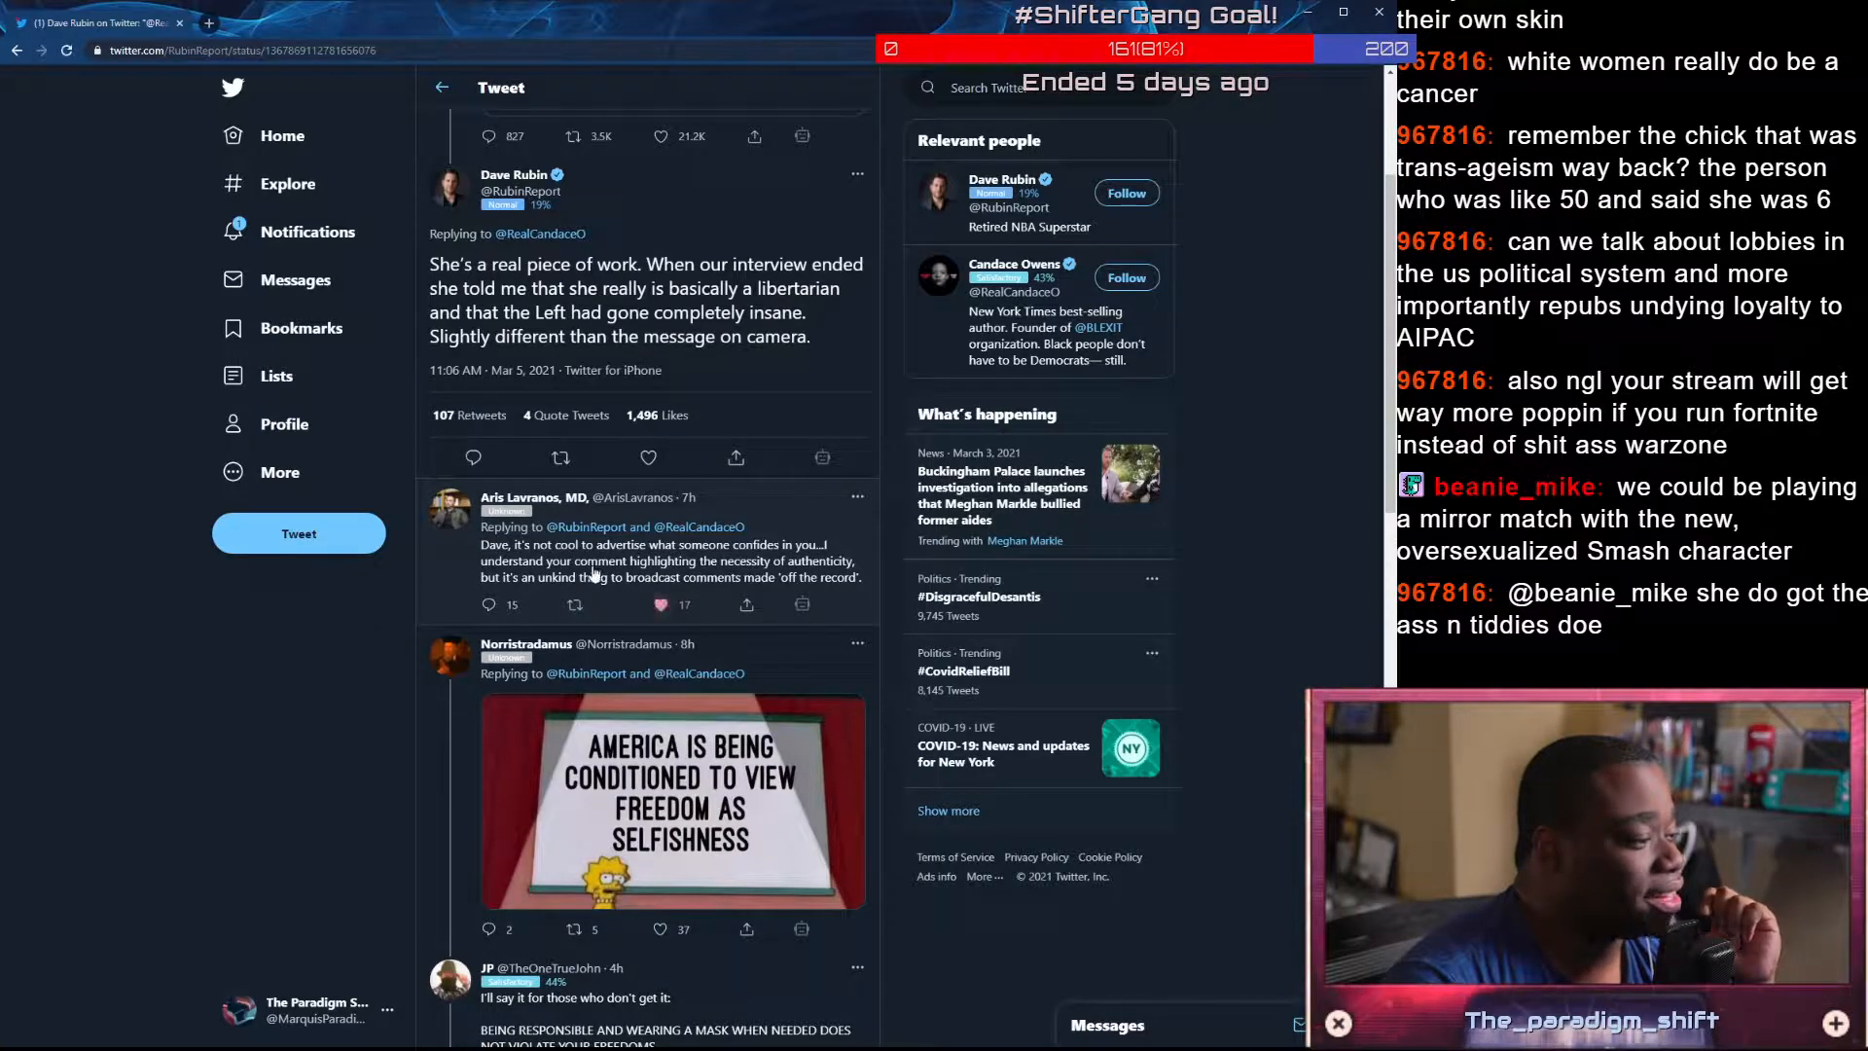
{"action": "scroll", "scroll_direction": "down", "scroll_amount": 3}
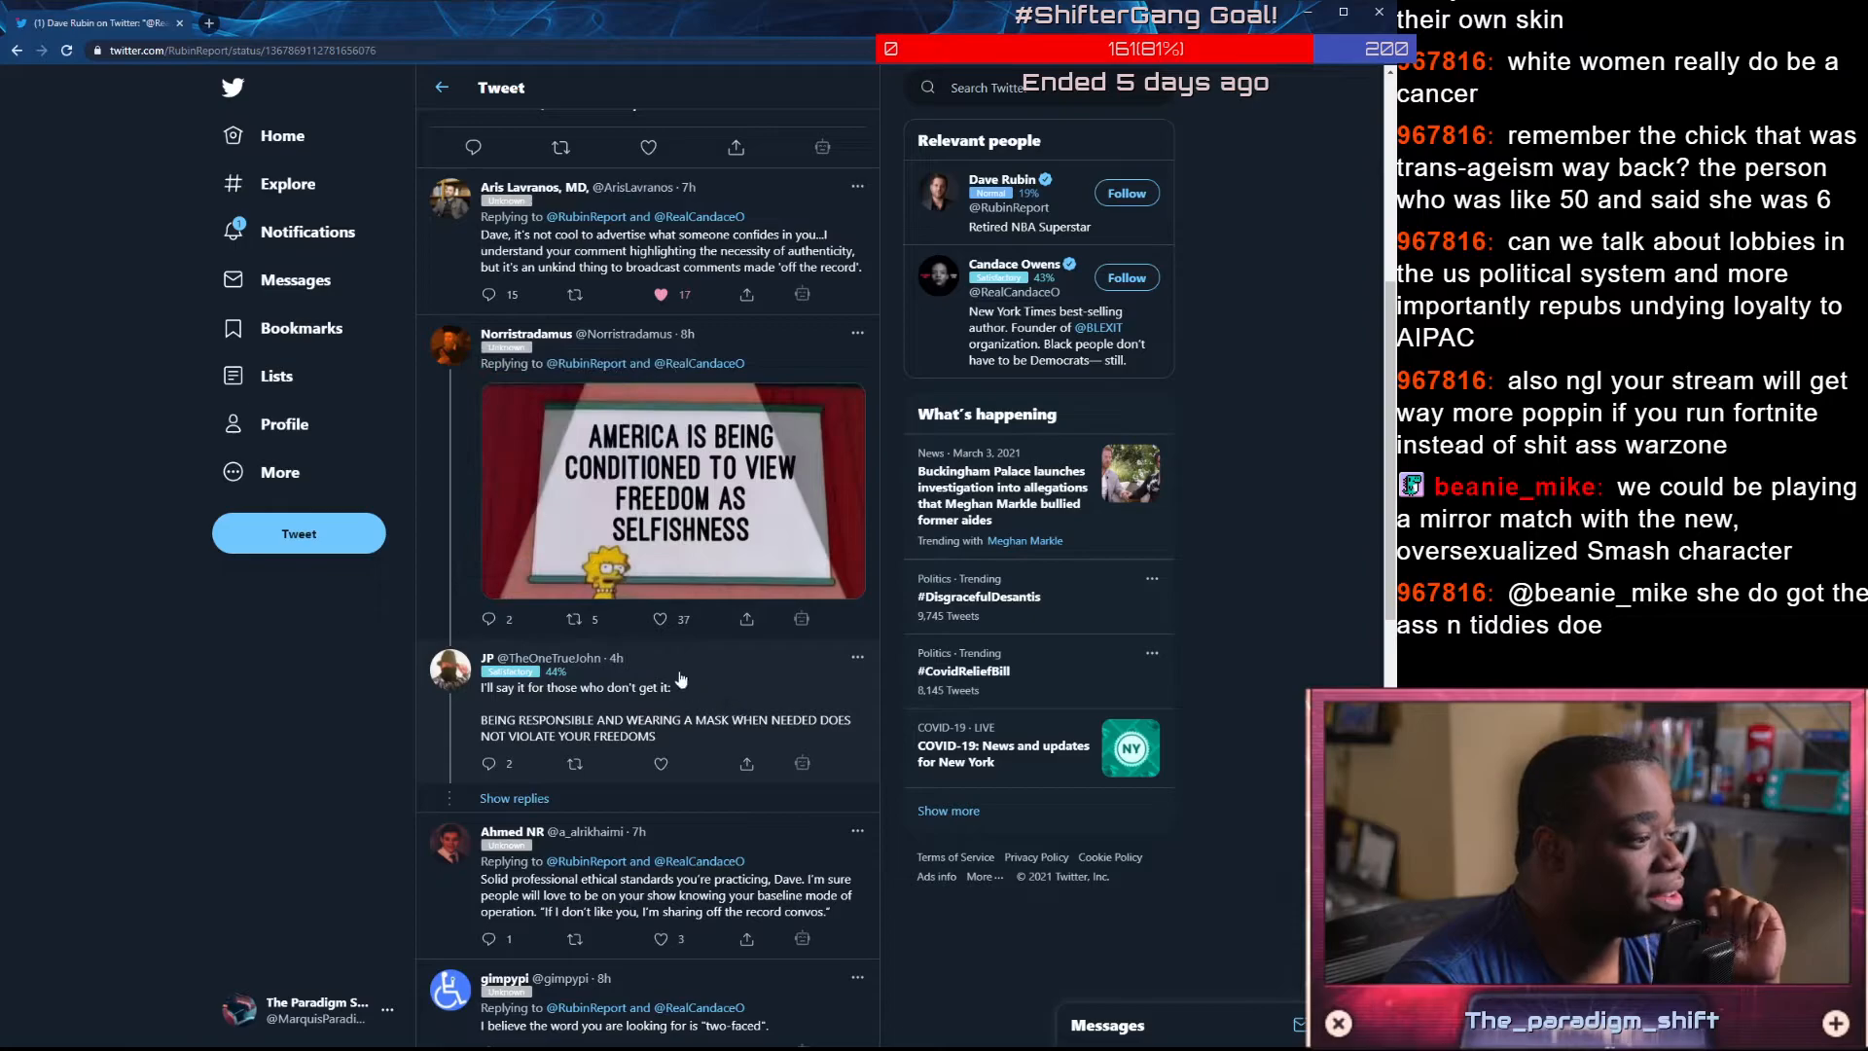
{"action": "left_click", "coordinate": [660, 763]}
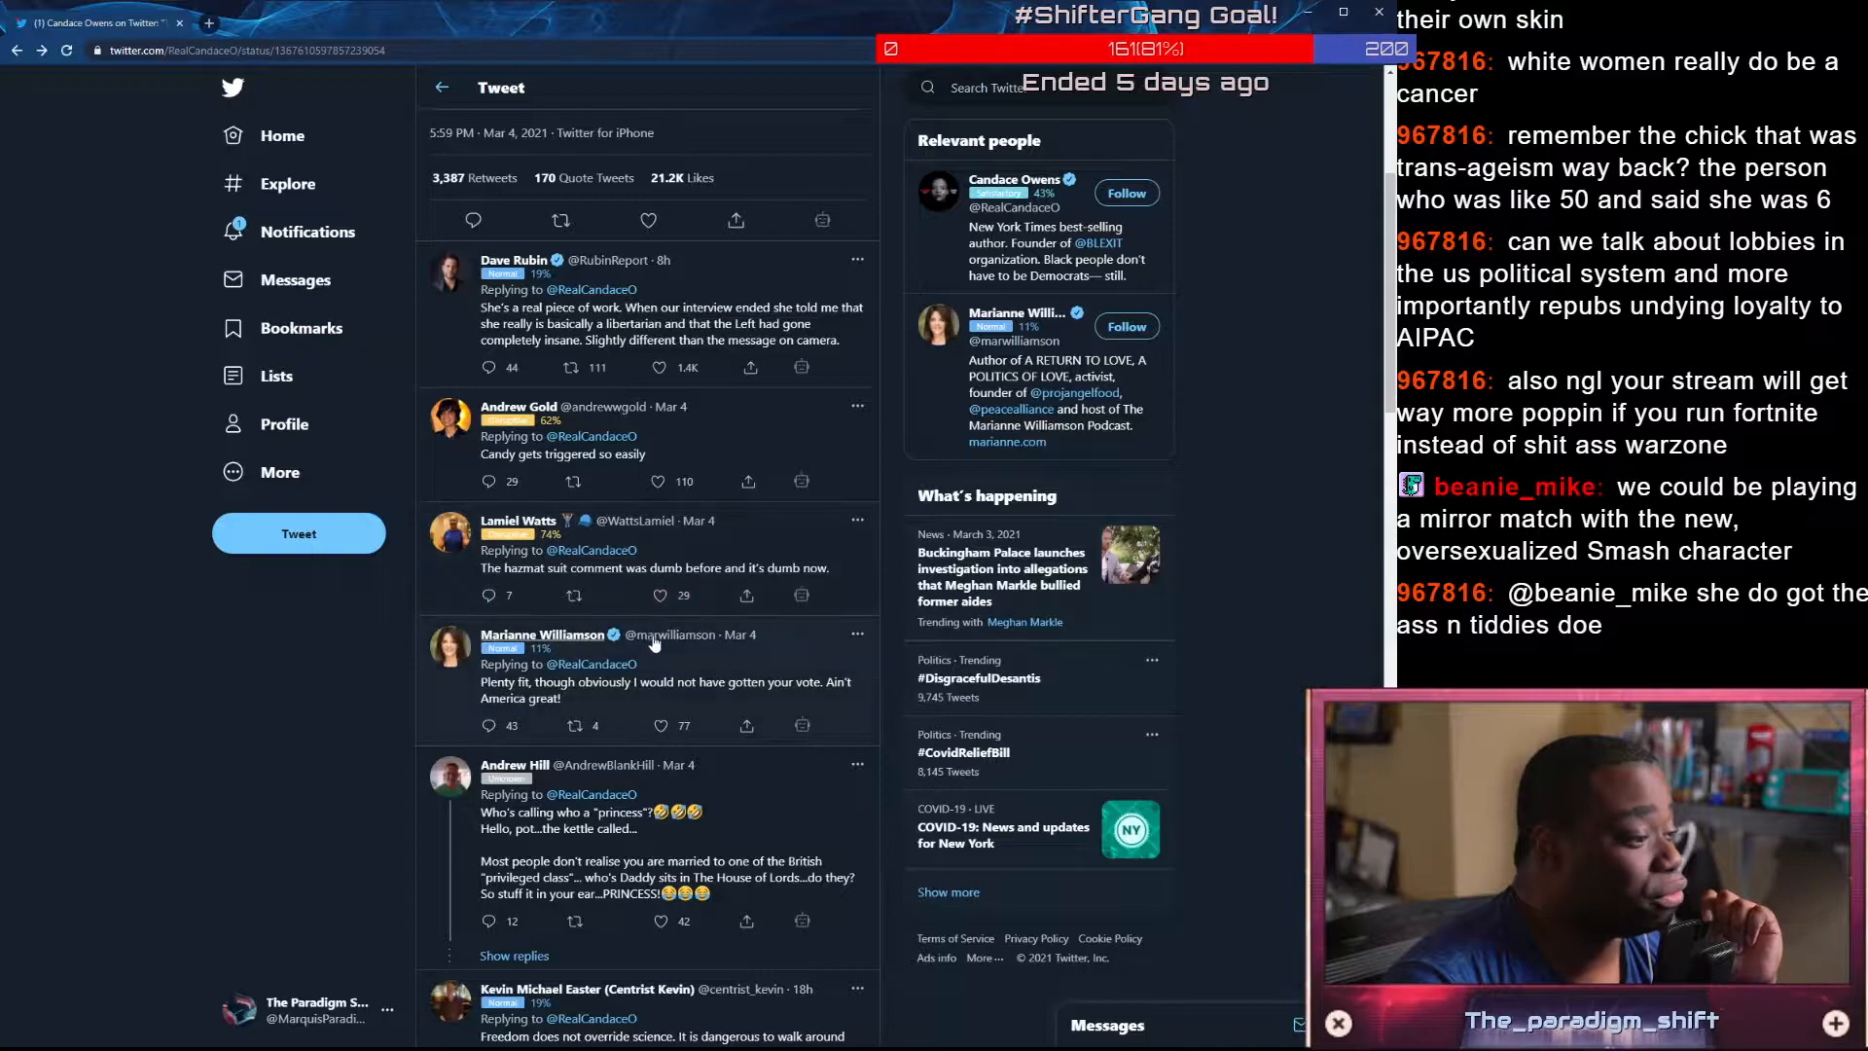
Like the 'Plenty fit' reply and the 'freedom does not override science' reply, then continue down the profile feed
{"action": "scroll", "scroll_direction": "down", "scroll_amount": 3}
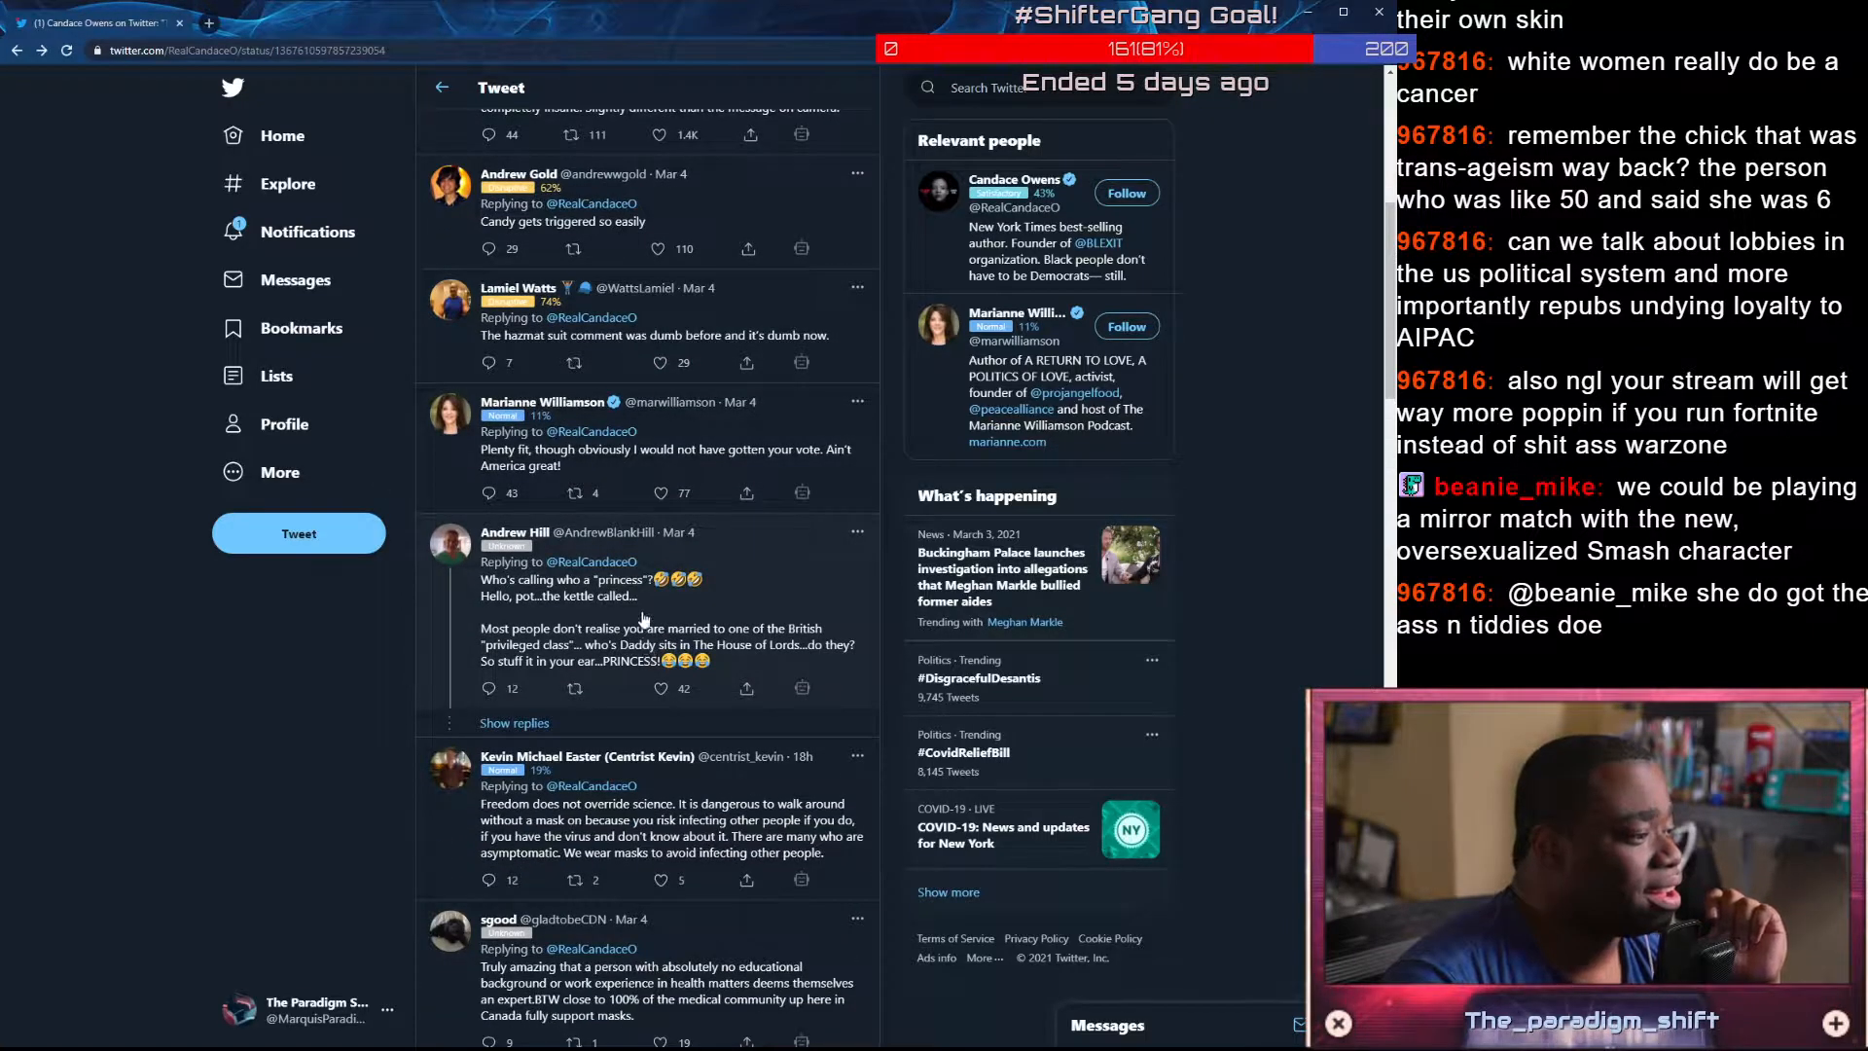
{"action": "left_click", "coordinate": [656, 492]}
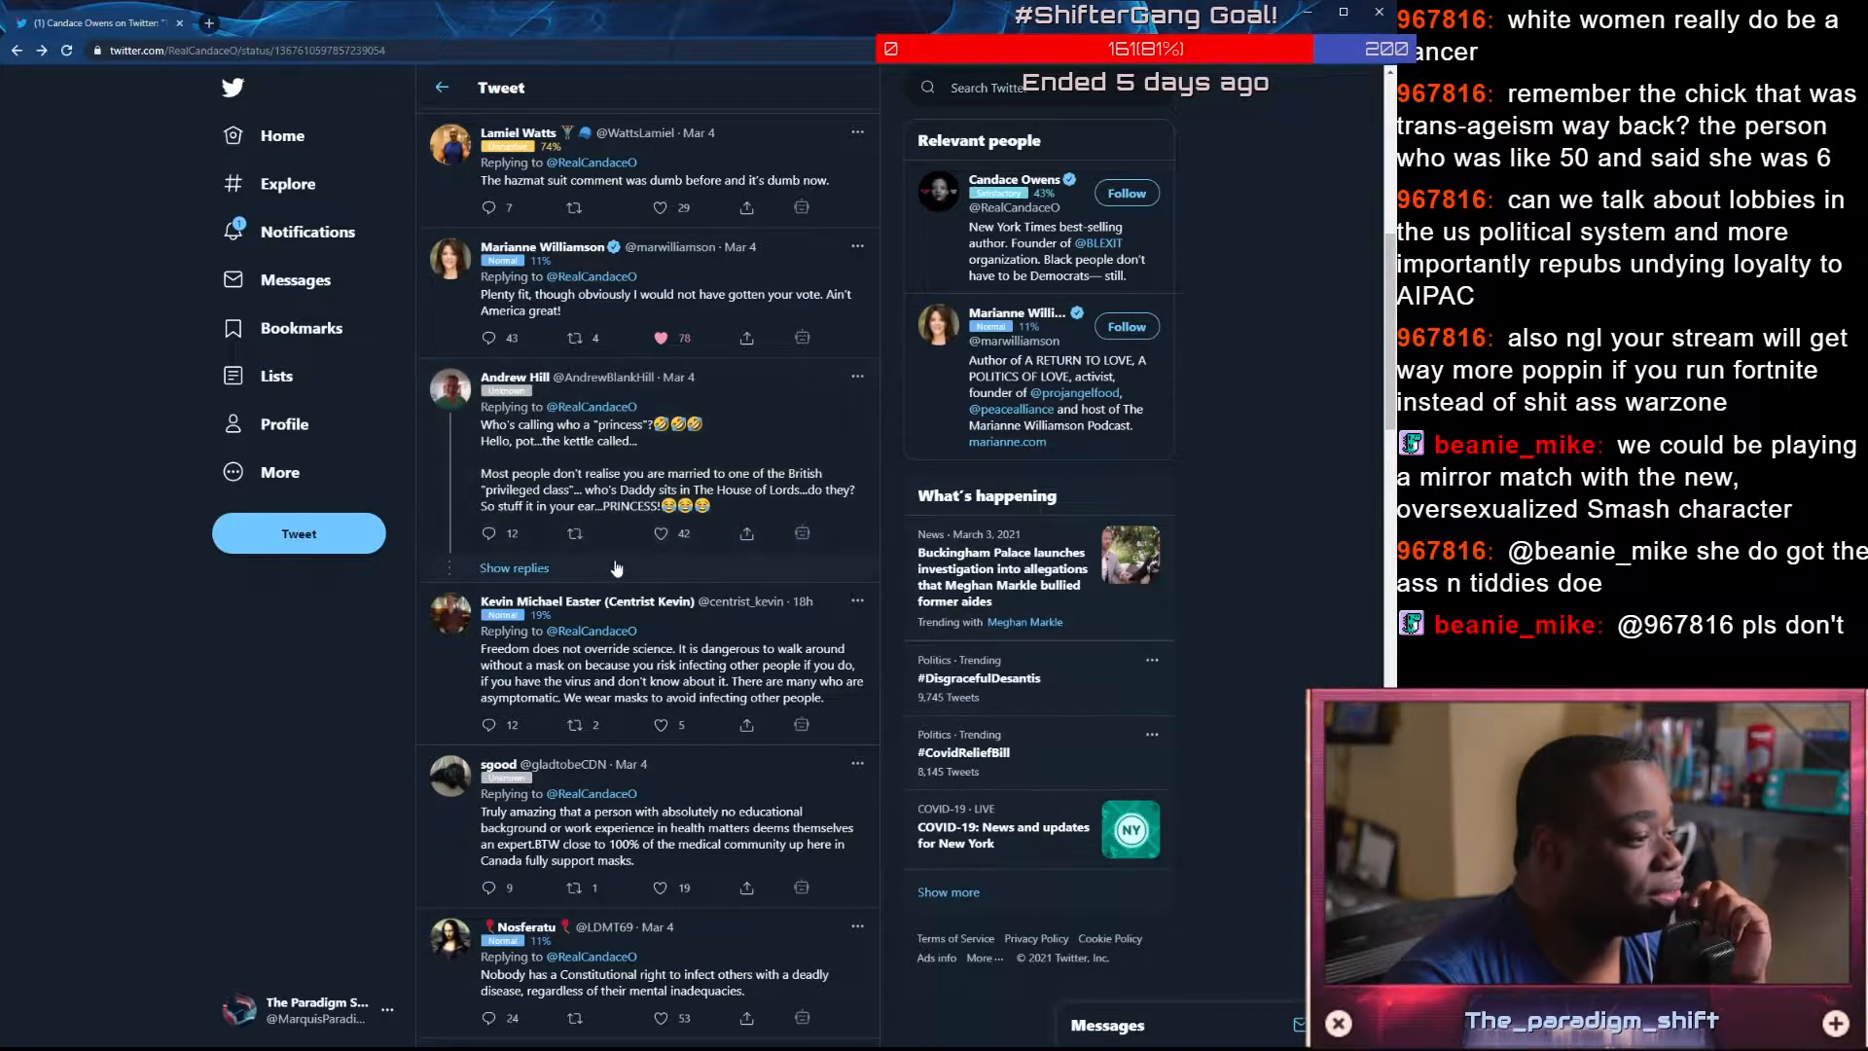
{"action": "scroll", "scroll_direction": "down", "scroll_amount": 3}
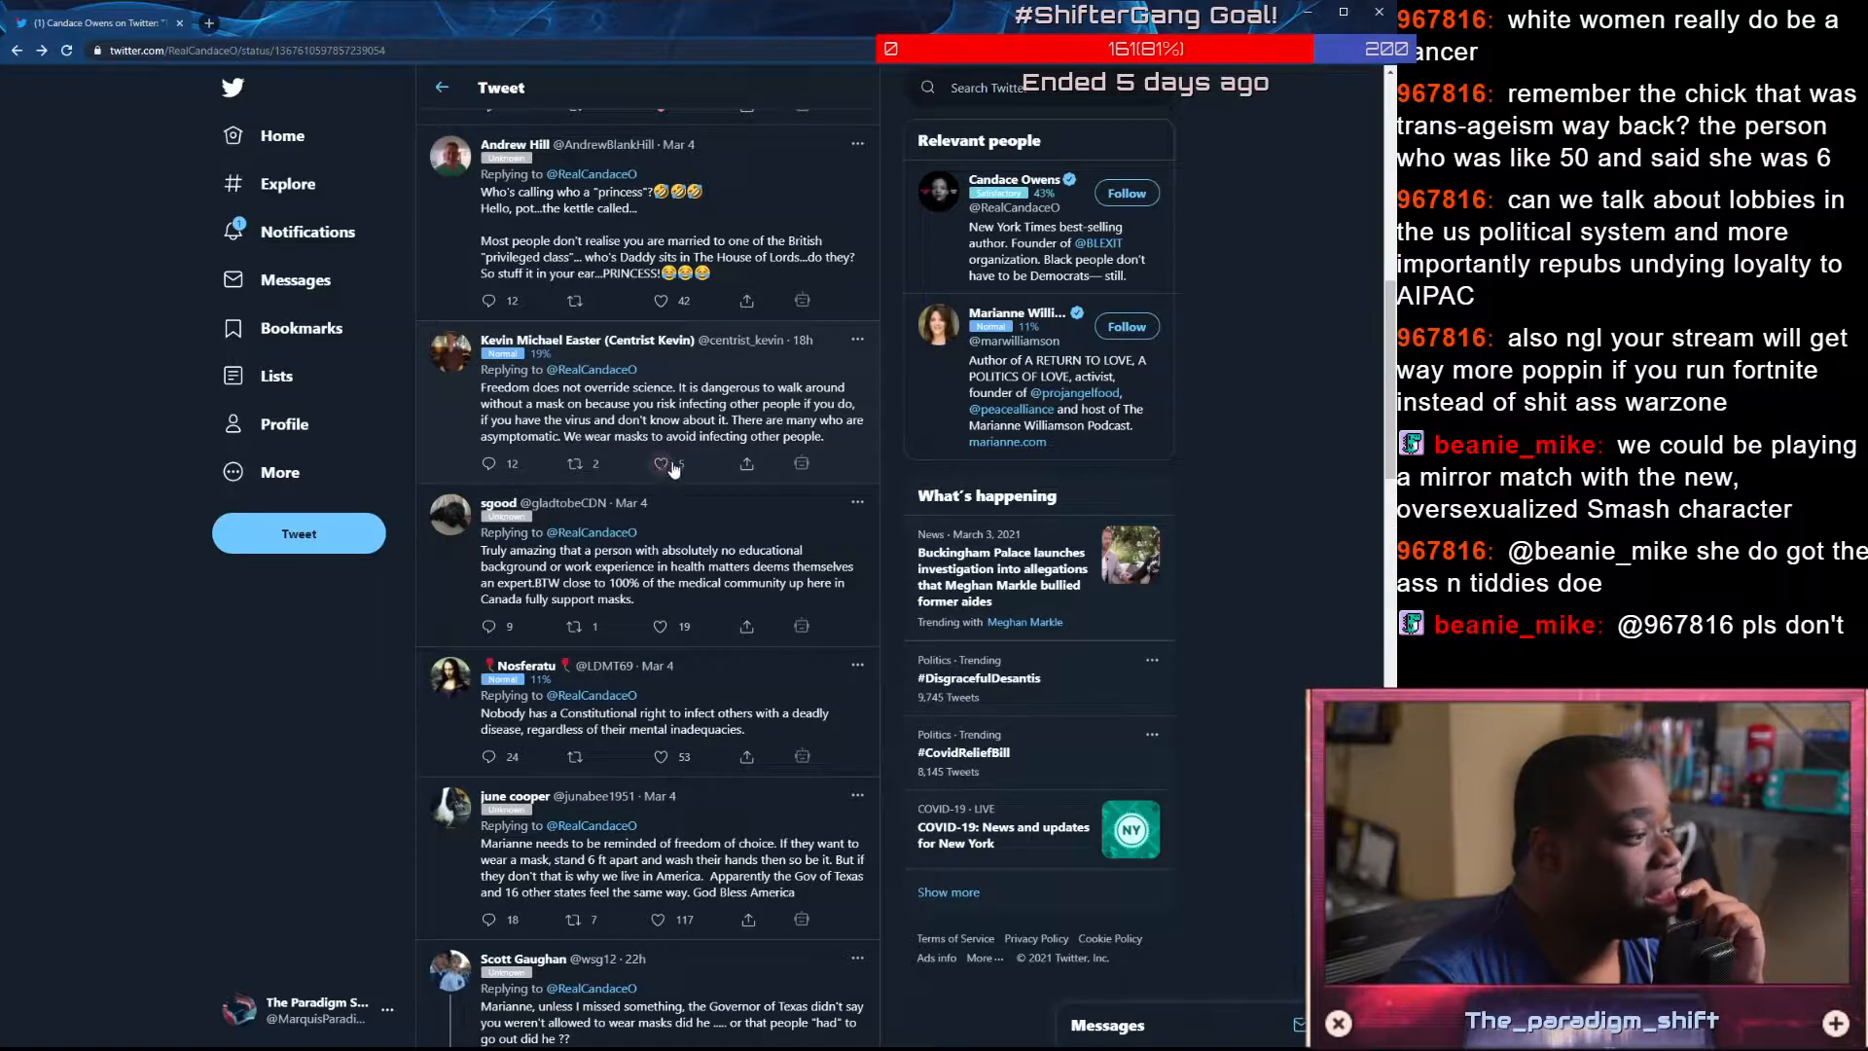
{"action": "left_click", "coordinate": [660, 463]}
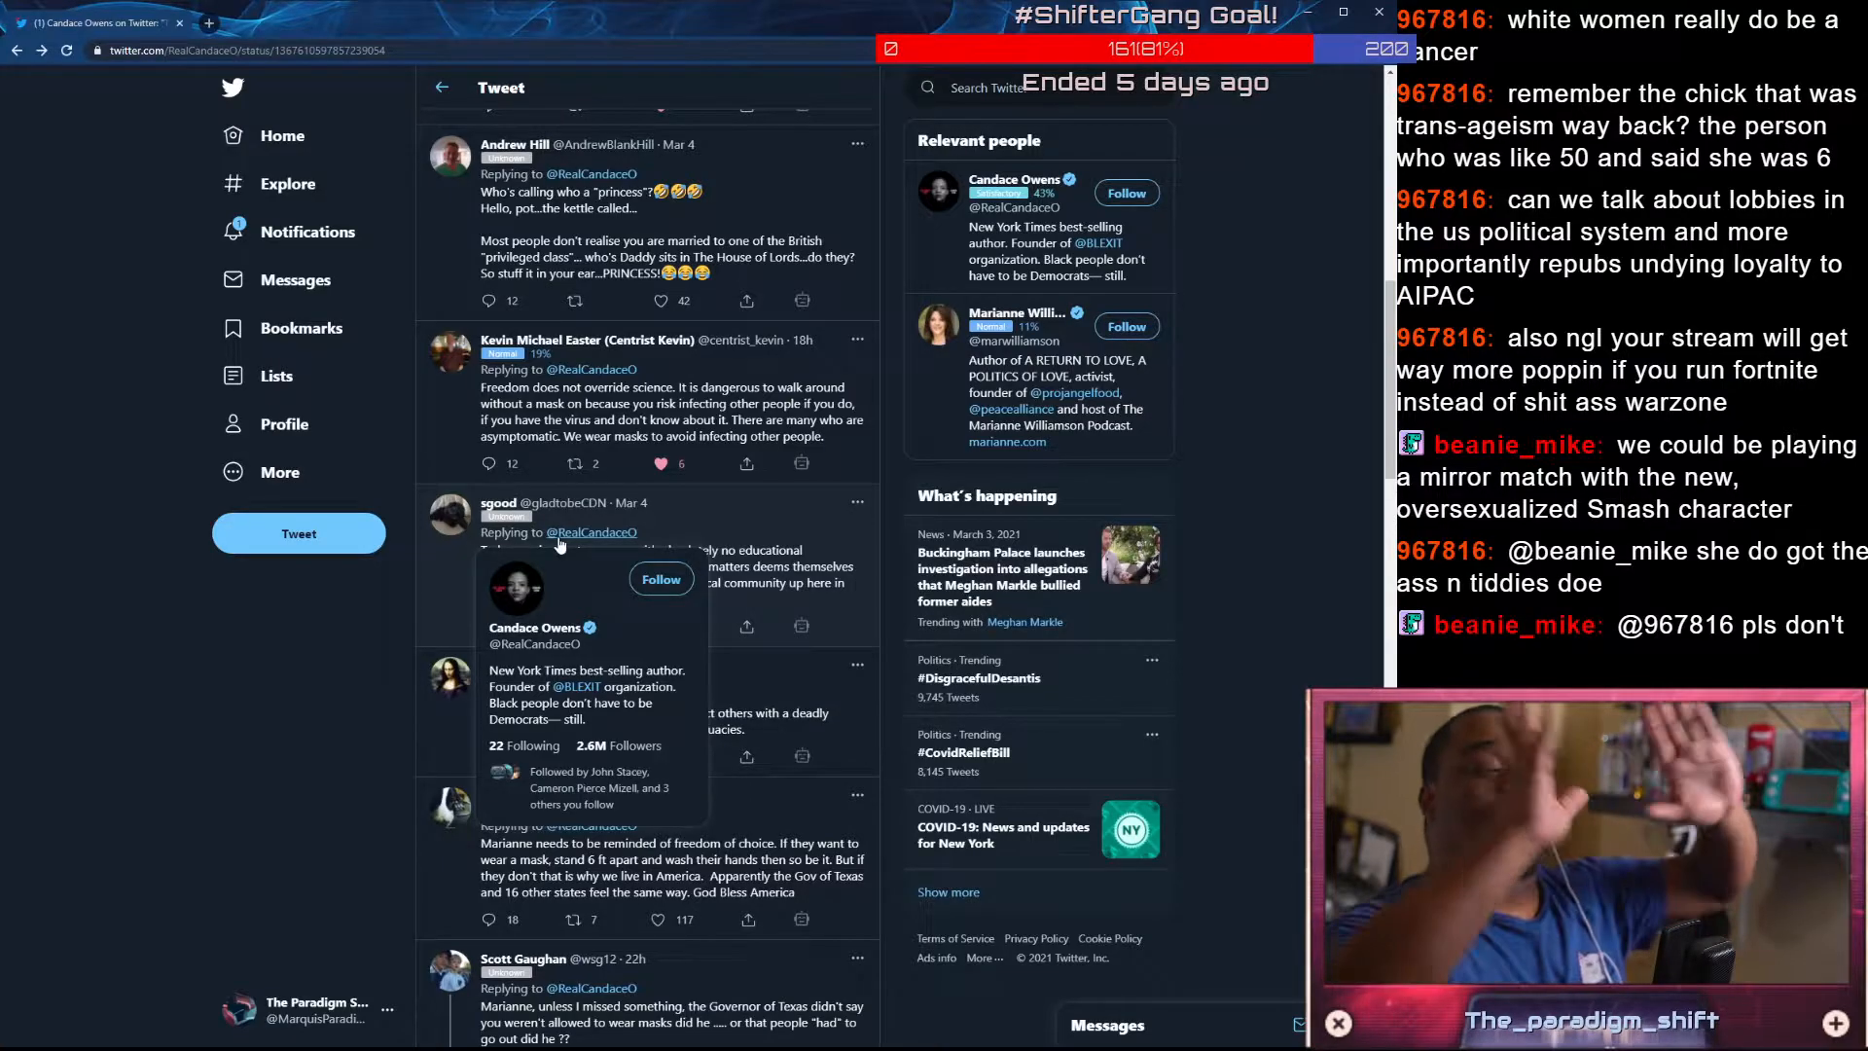
{"action": "mouse_move", "coordinate": [819, 455]}
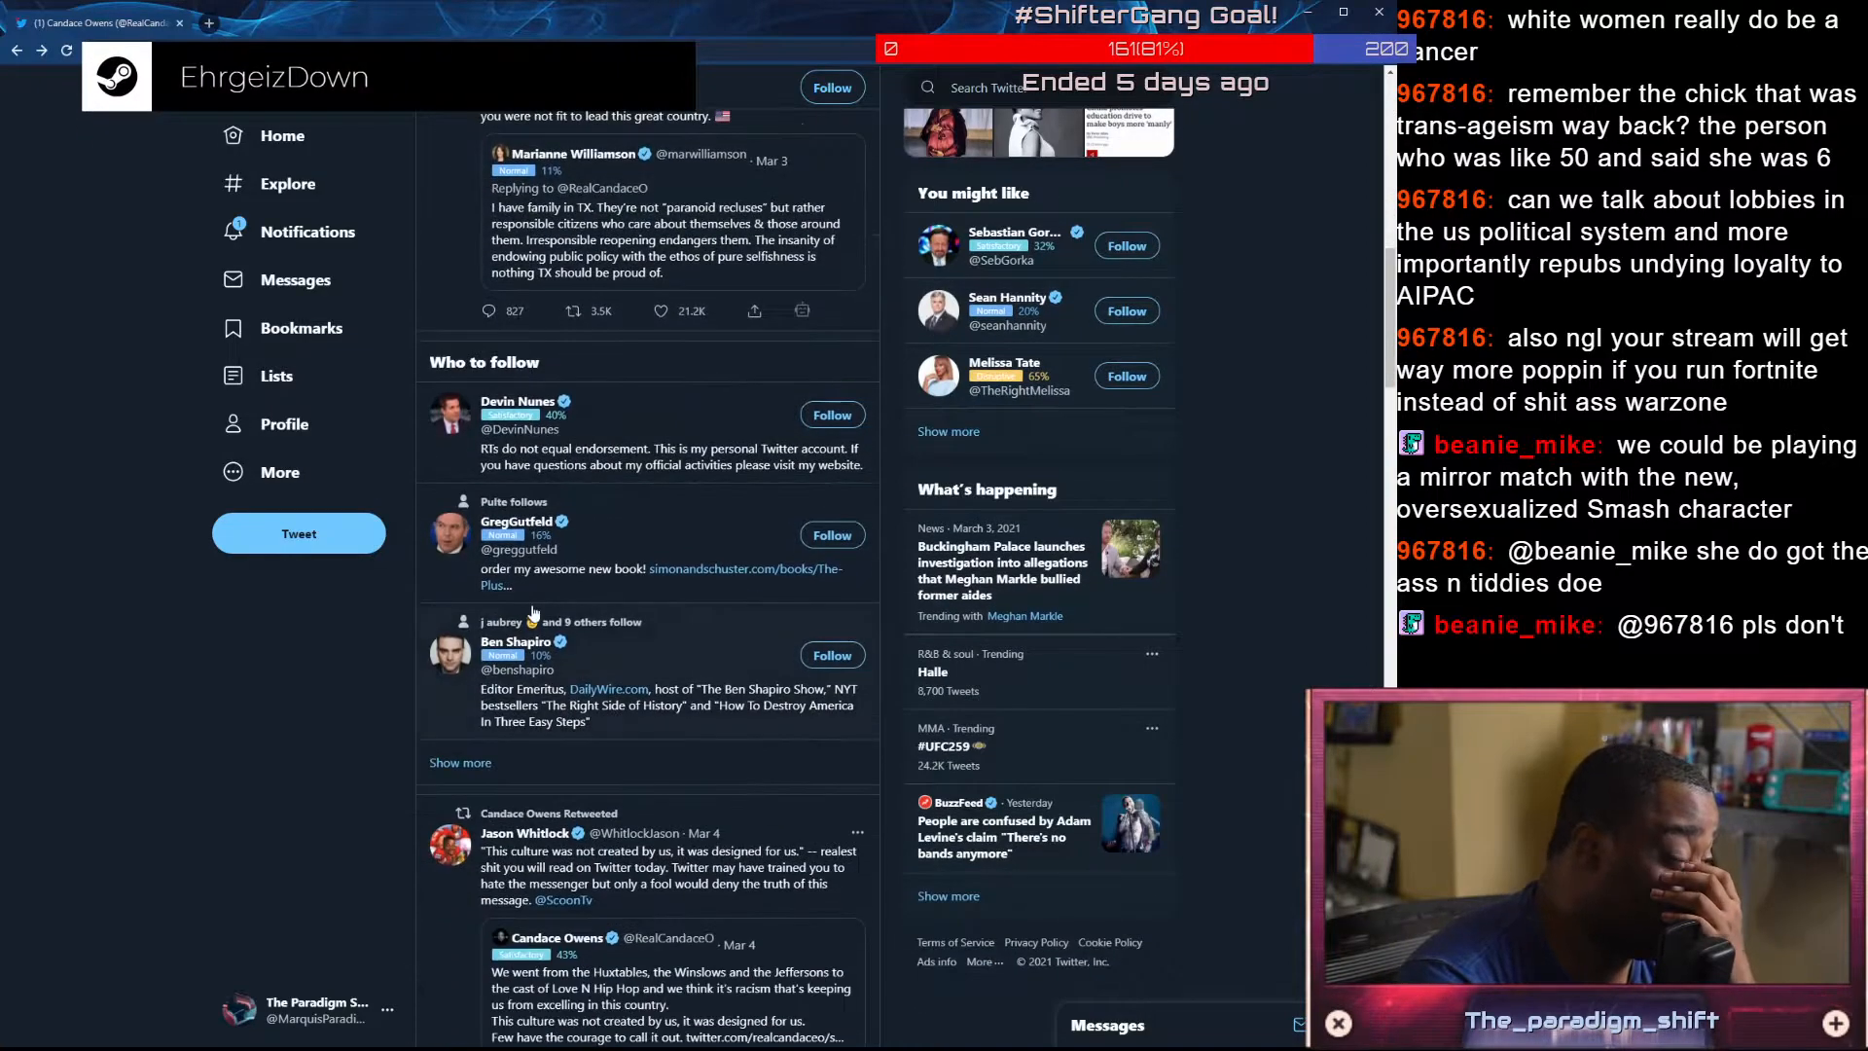
{"action": "scroll", "scroll_direction": "down", "scroll_amount": 3}
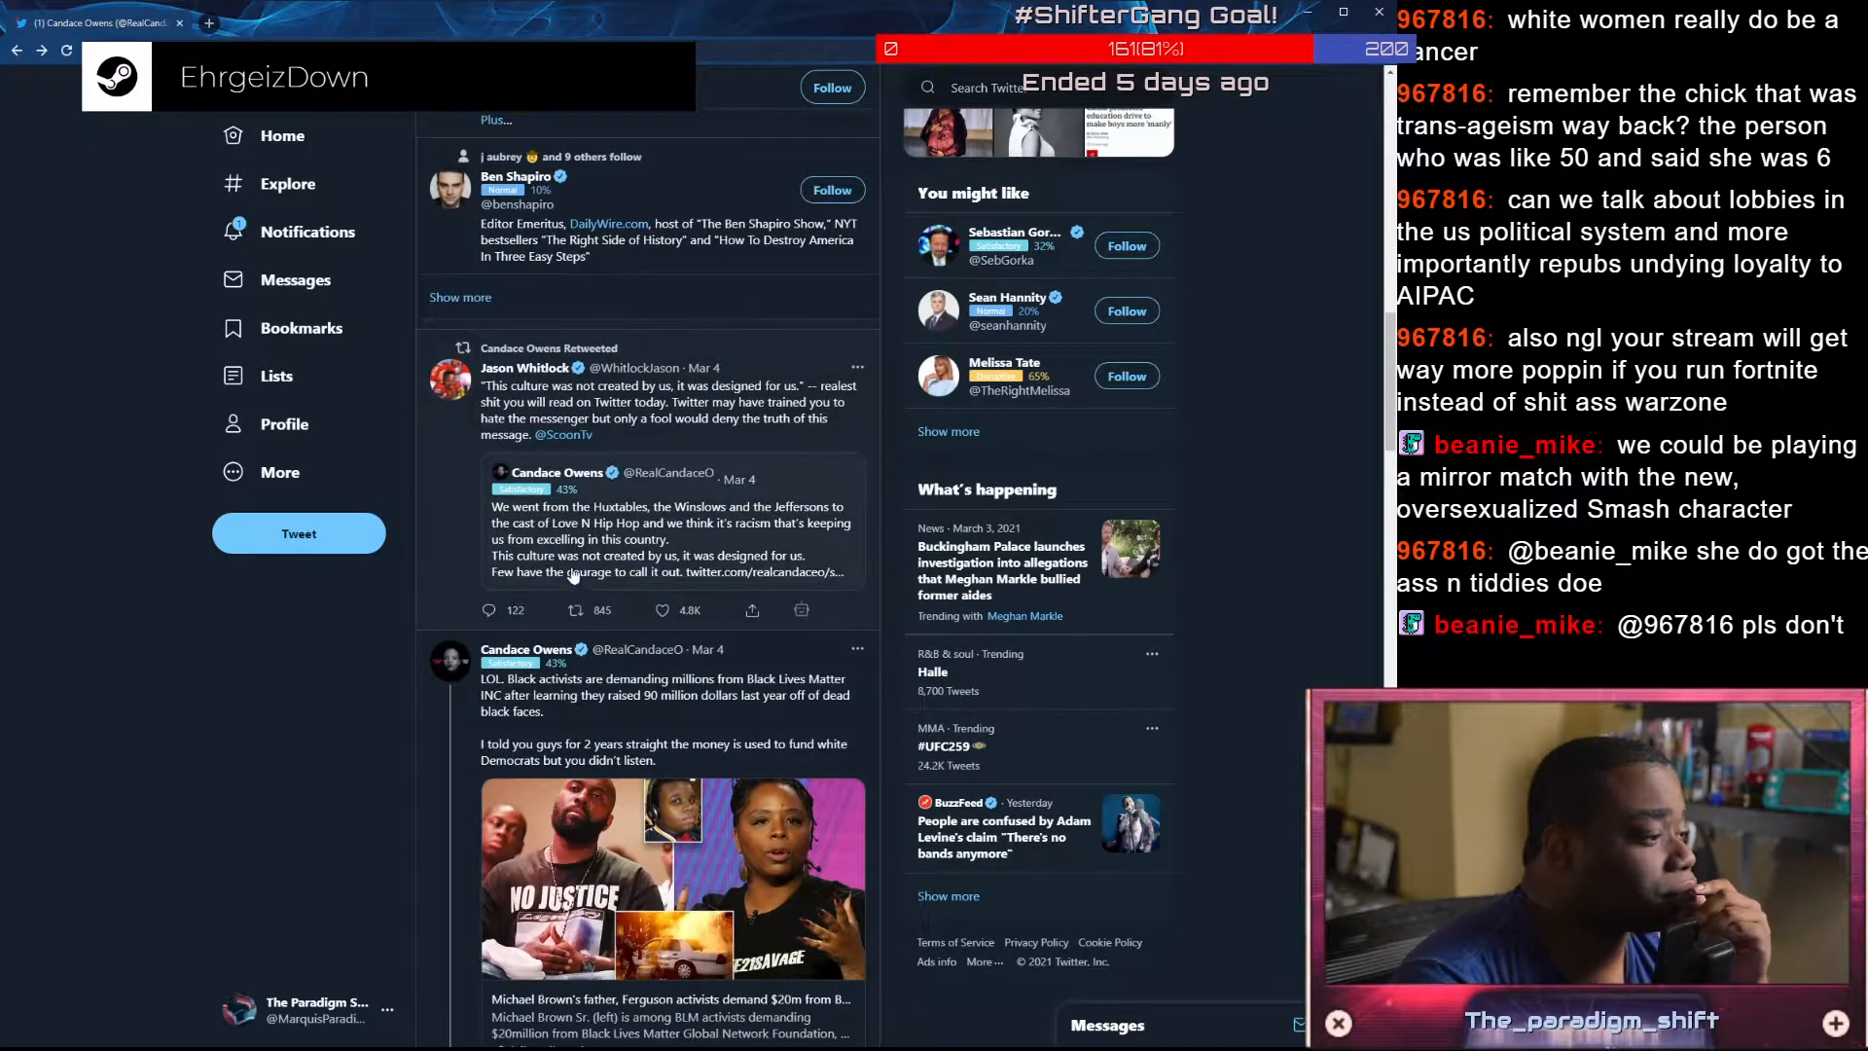
Open the 'Black culture honestly breaks my heart' tweet and highlight its text while reading
{"action": "left_click", "coordinate": [656, 529]}
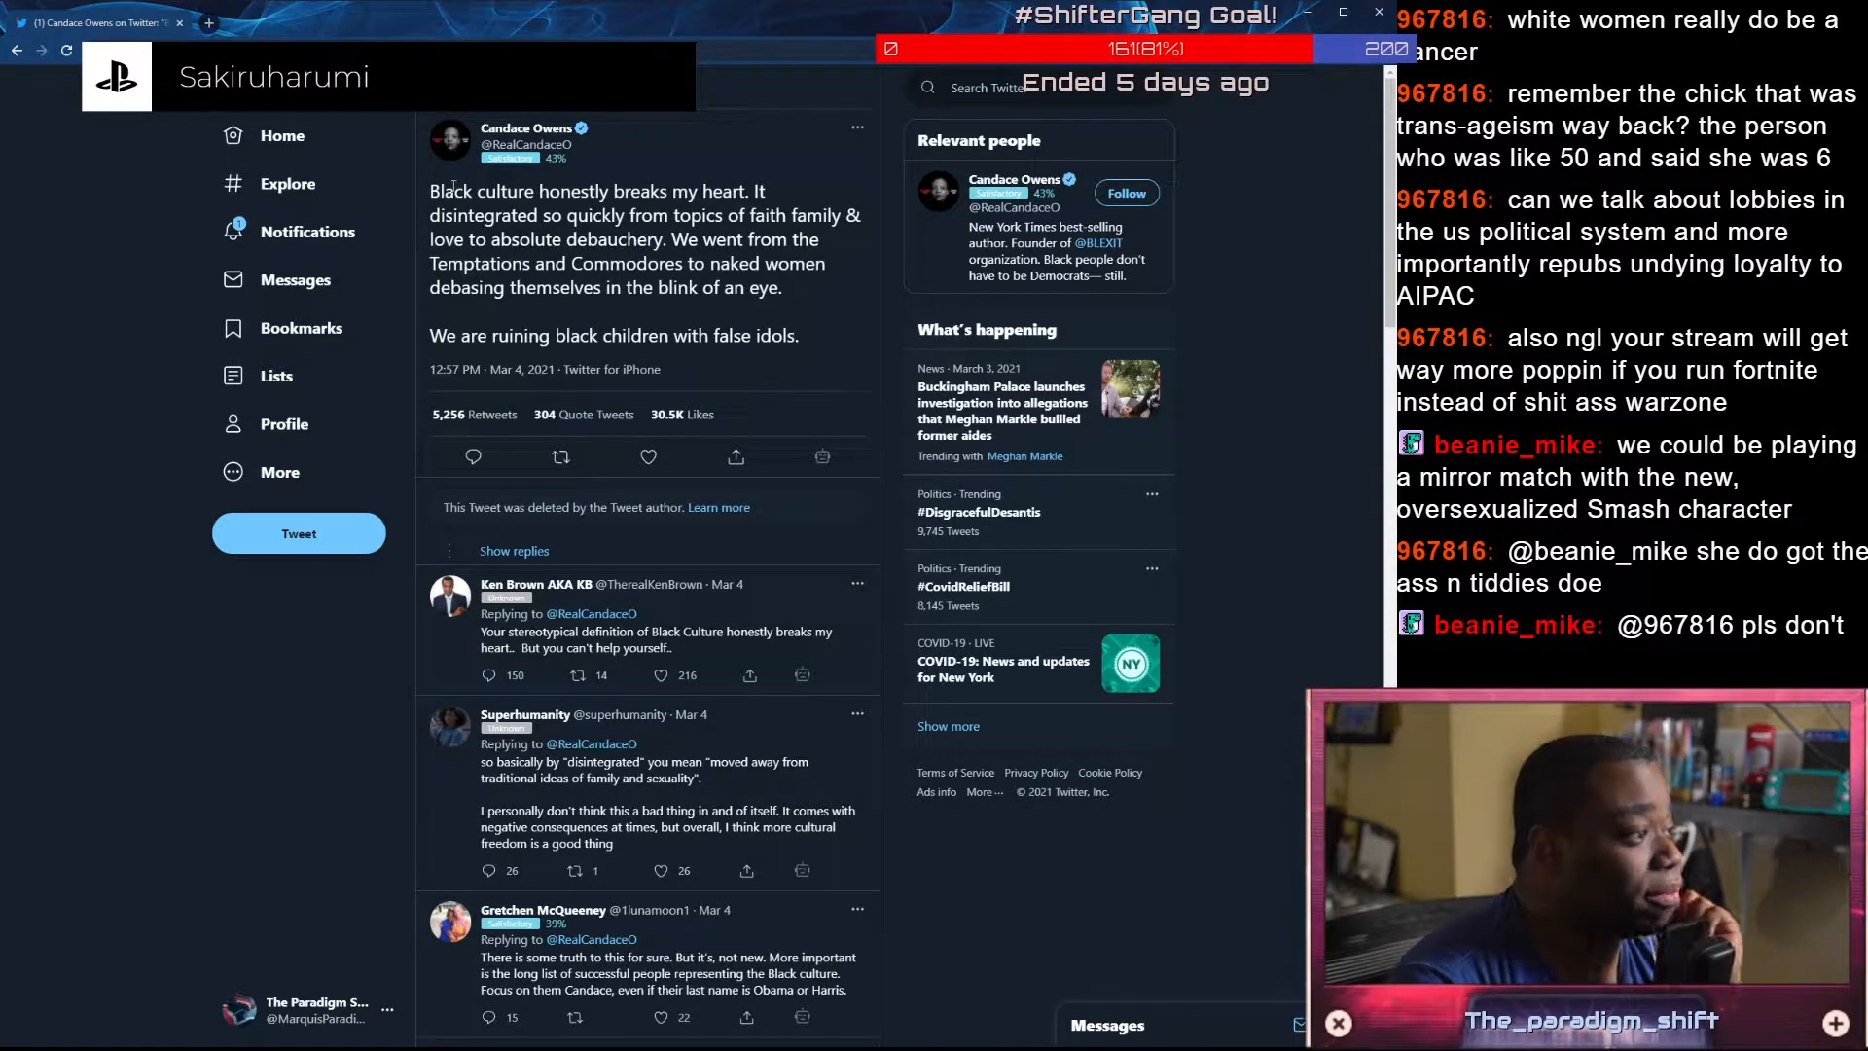
{"action": "left_click_drag", "start_coordinate": [432, 190], "coordinate": [771, 191]}
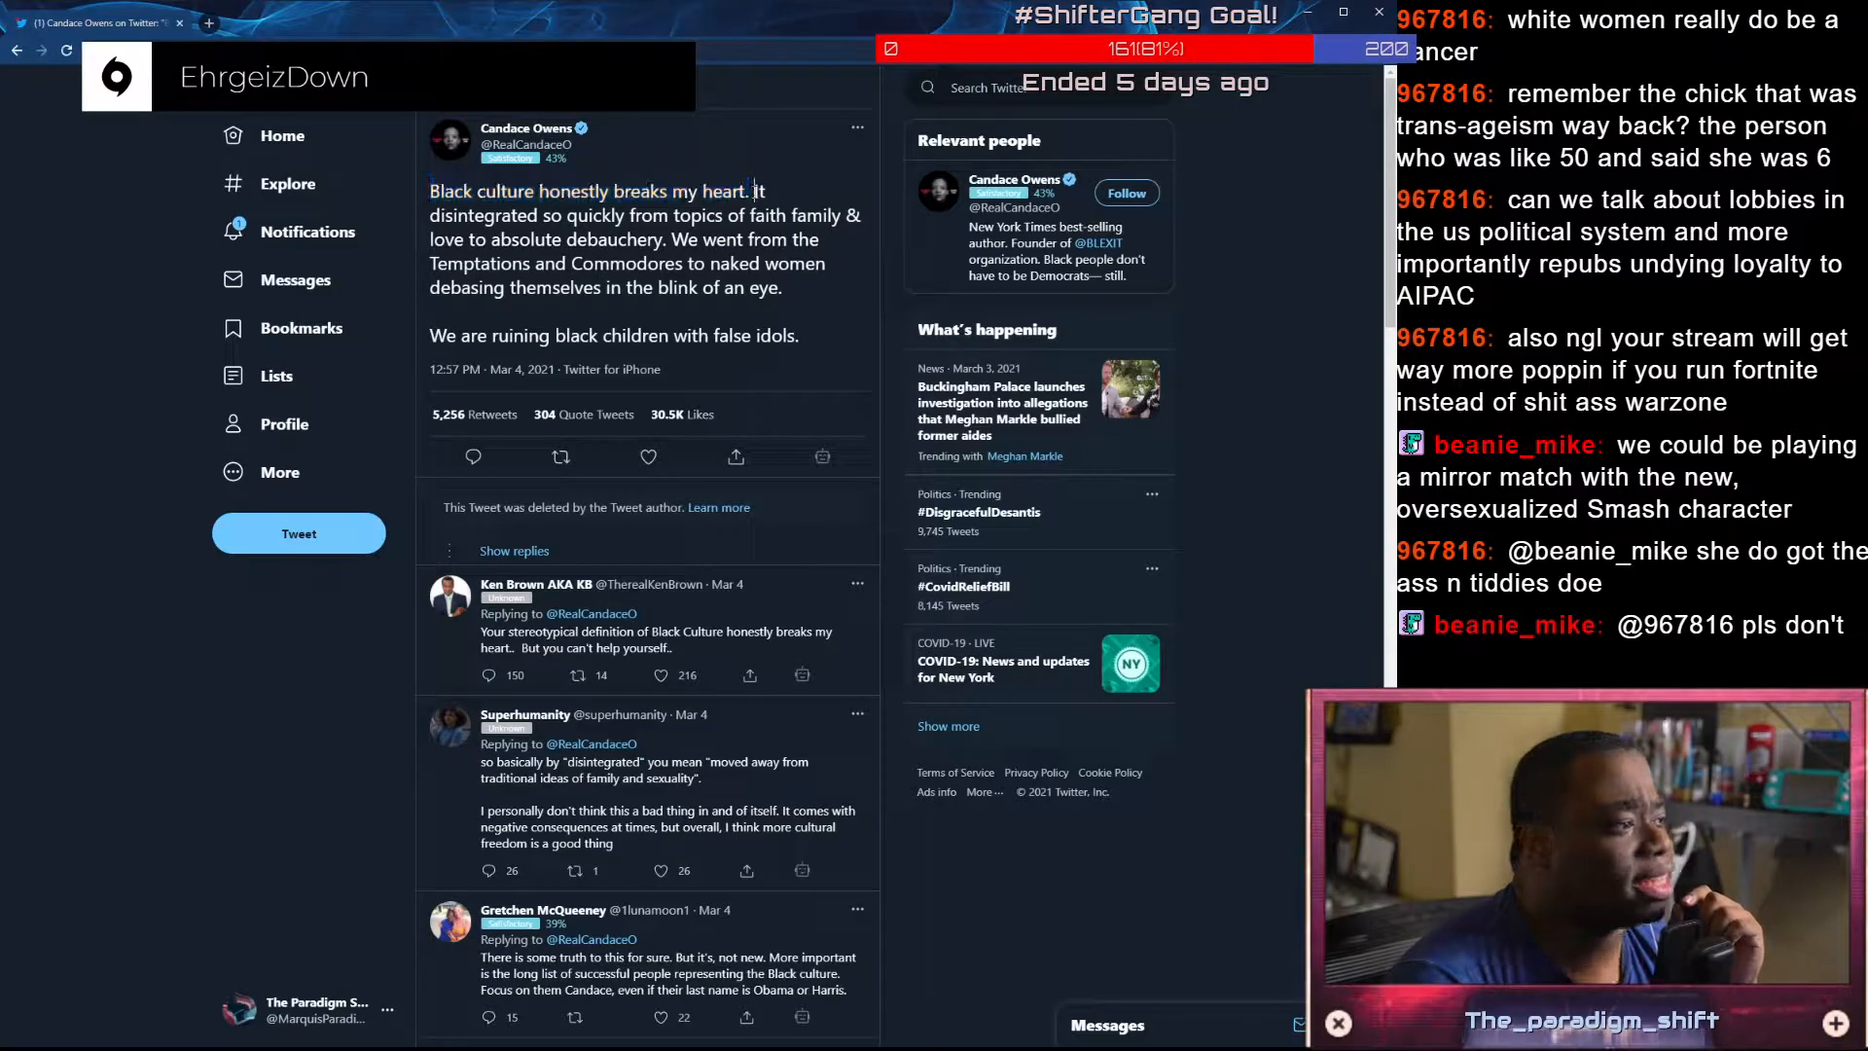
{"action": "left_click_drag", "start_coordinate": [753, 191], "coordinate": [543, 239]}
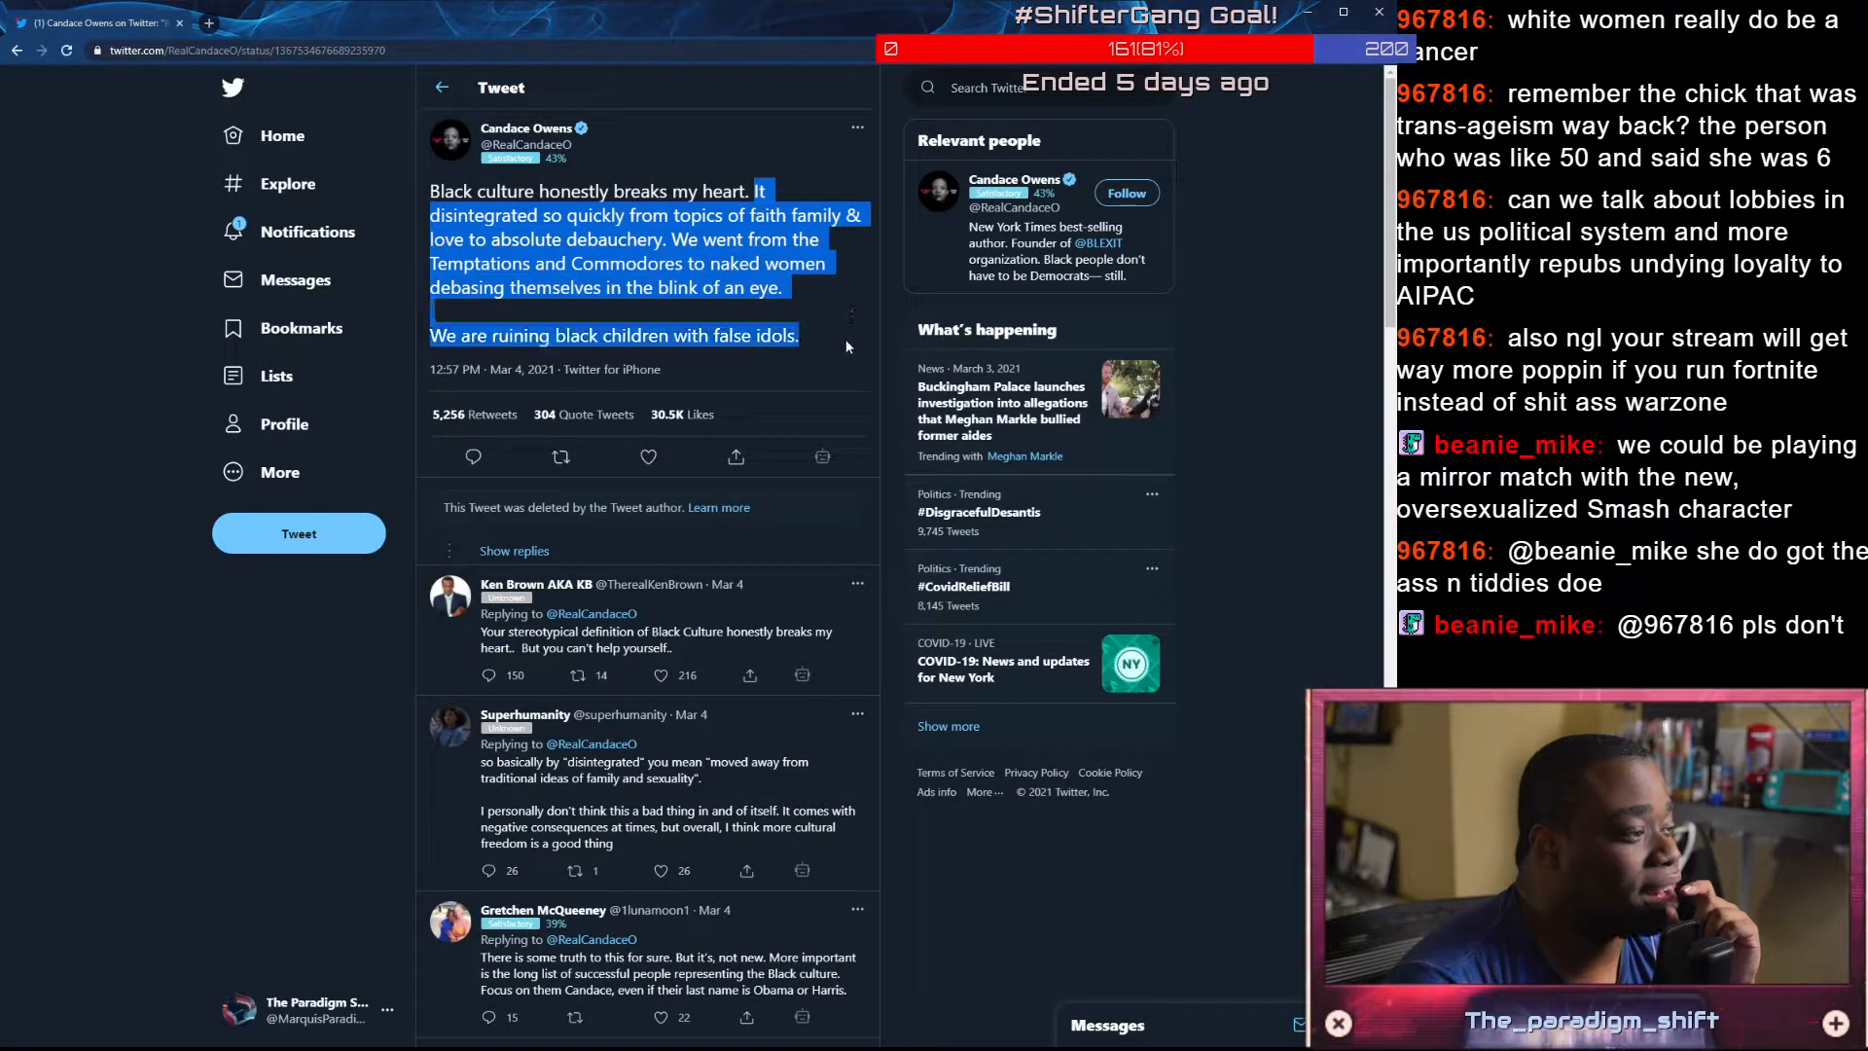
{"action": "left_click", "coordinate": [803, 333]}
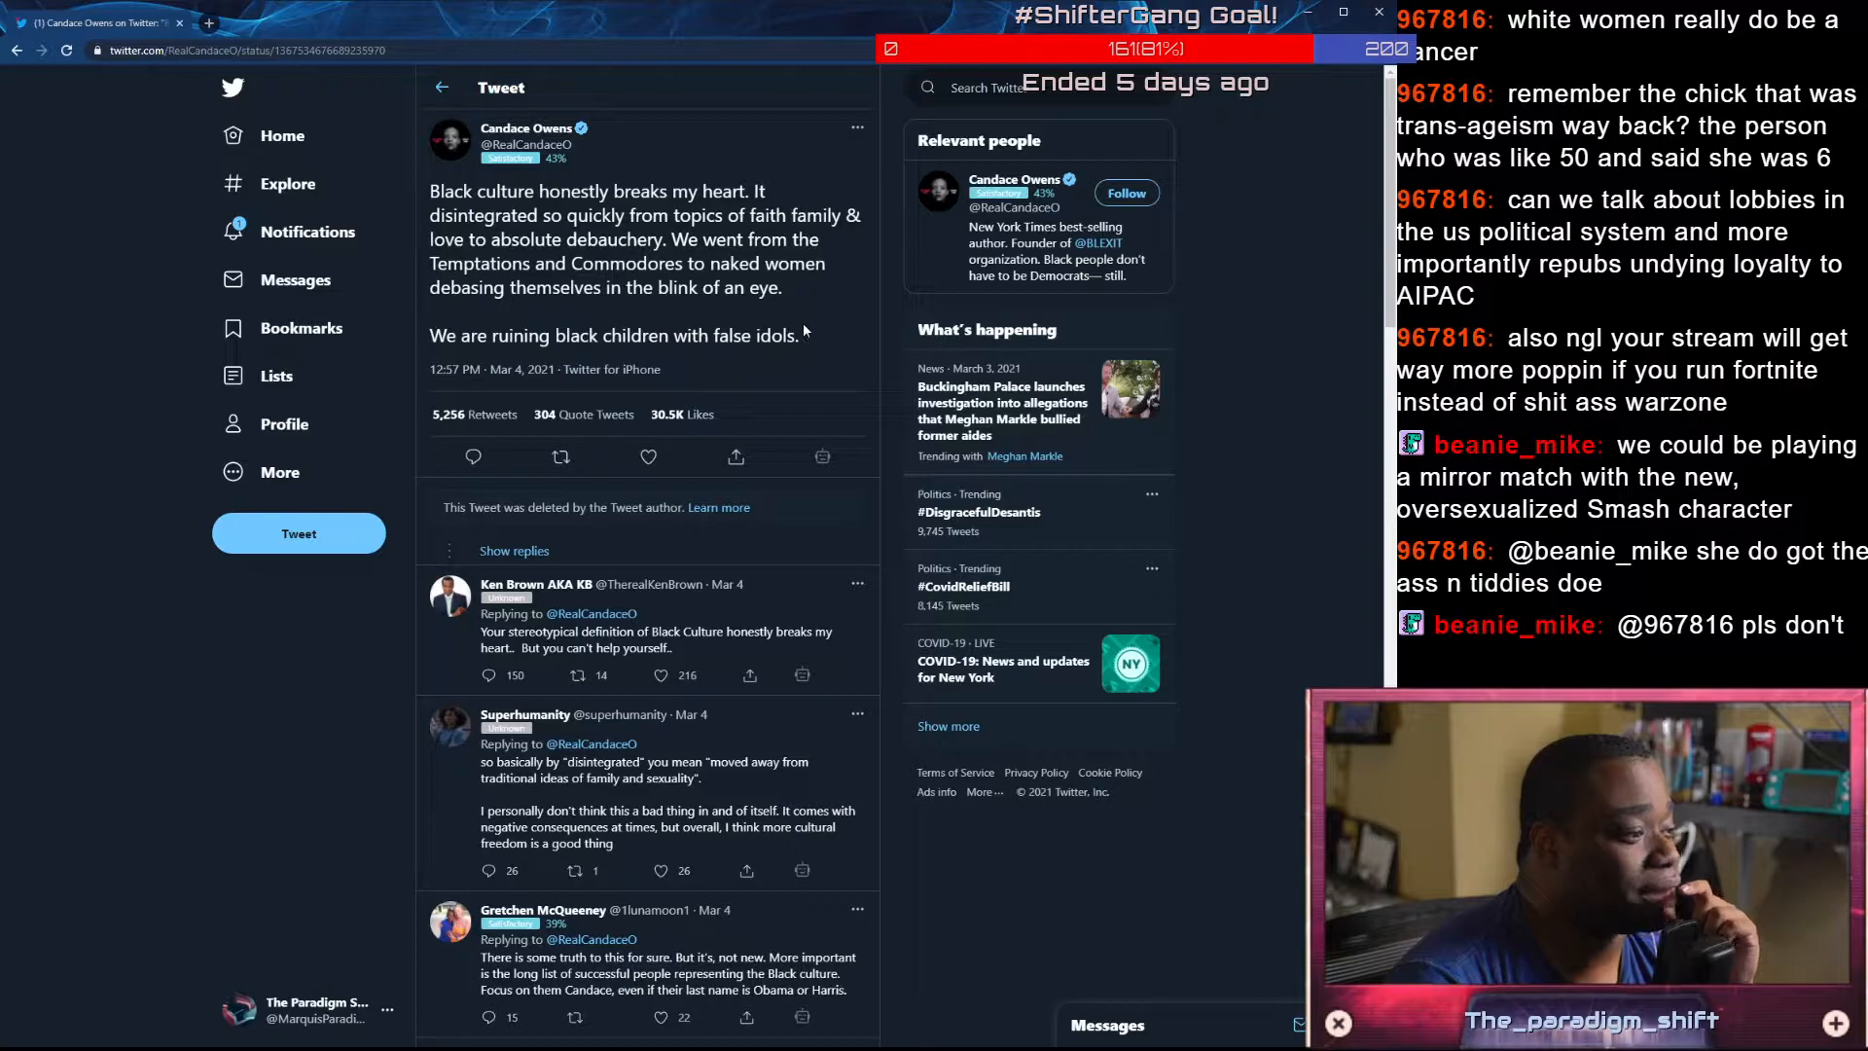
{"action": "scroll", "scroll_direction": "down", "scroll_amount": 3}
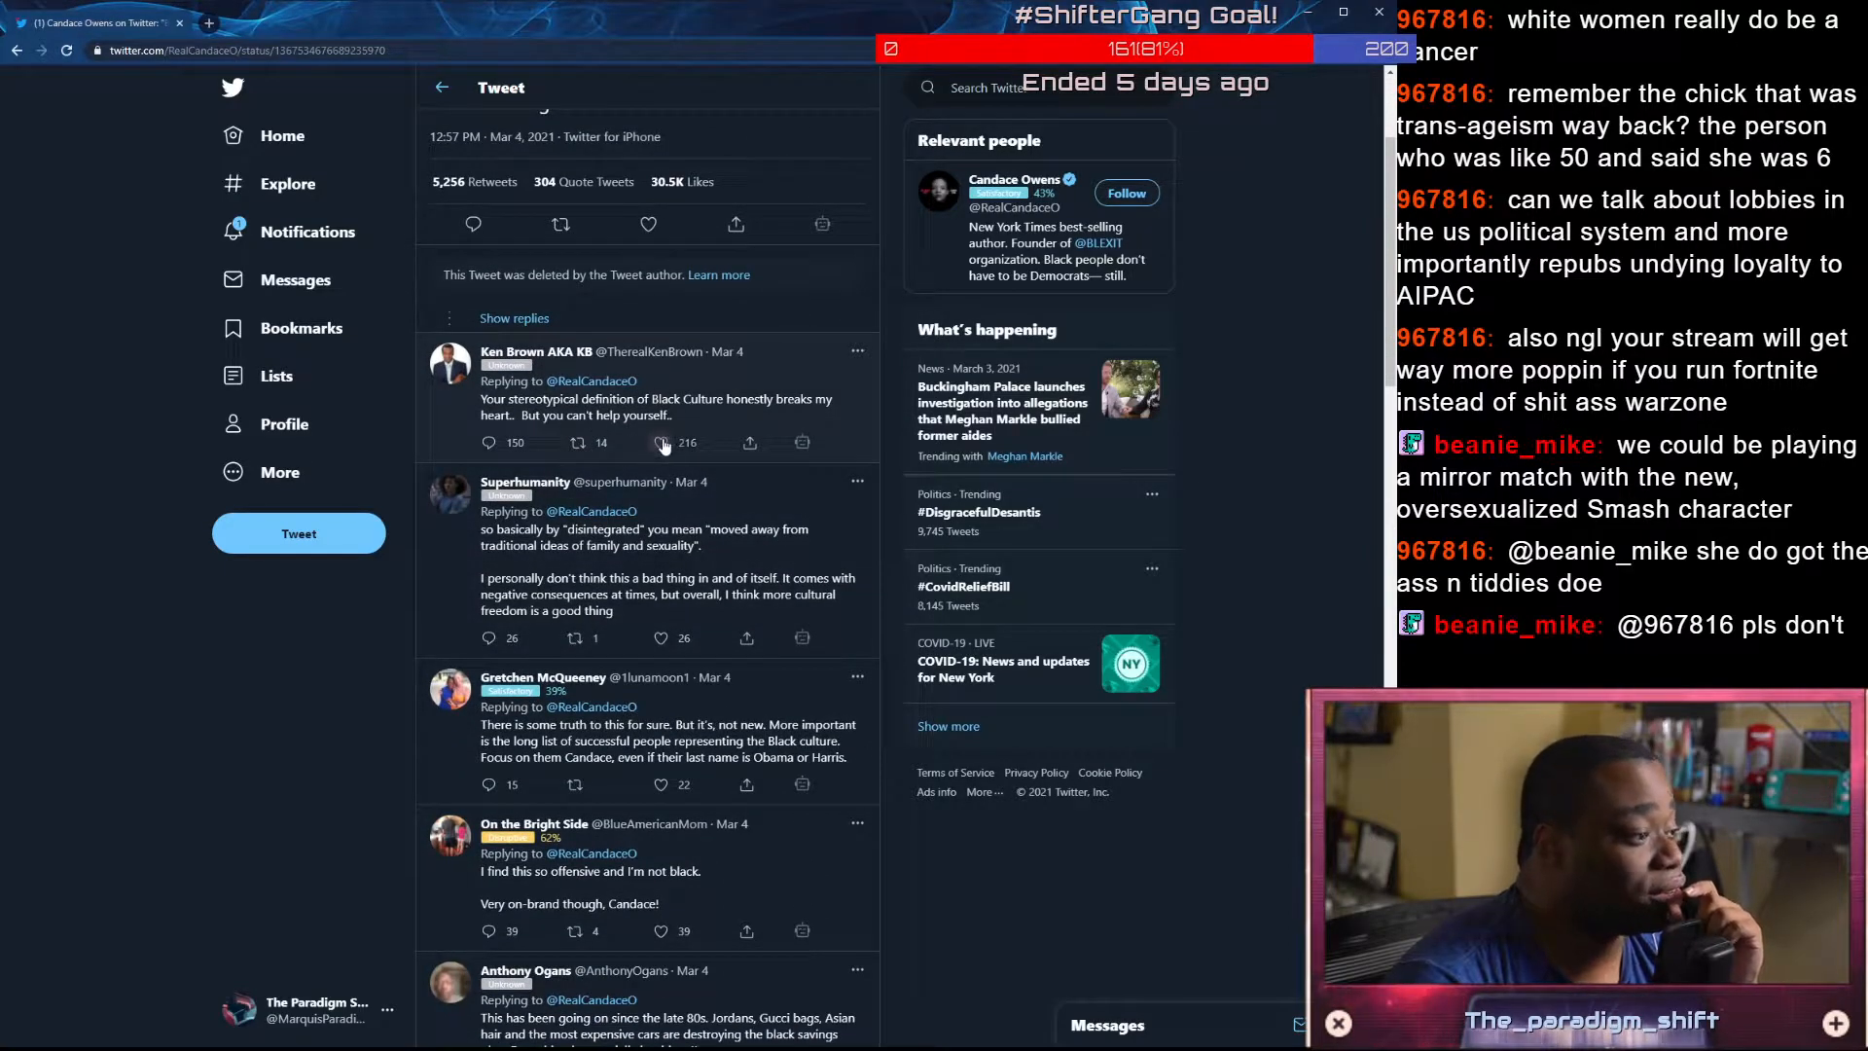
{"action": "left_click", "coordinate": [659, 442]}
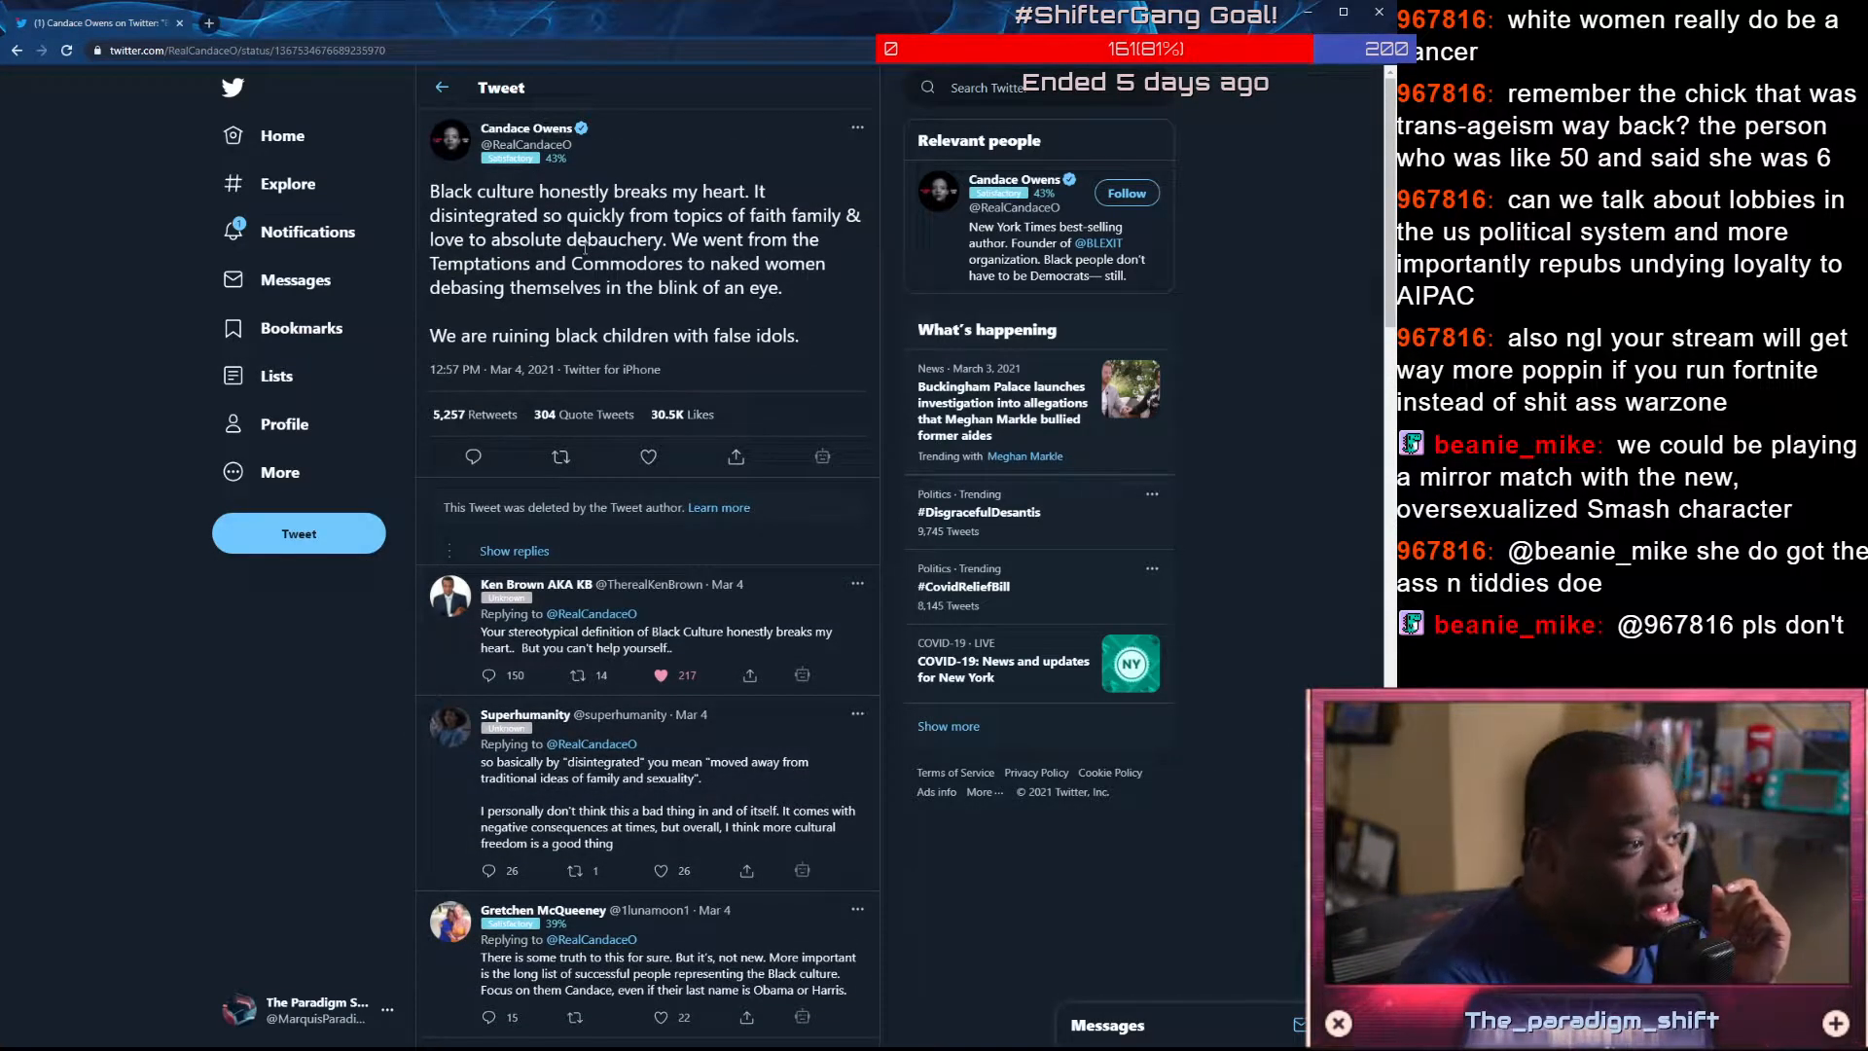
Highlight the opening line of the Huxtables-to-Love N Hip Hop tweet while reading it
{"action": "scroll", "scroll_direction": "down", "scroll_amount": 3}
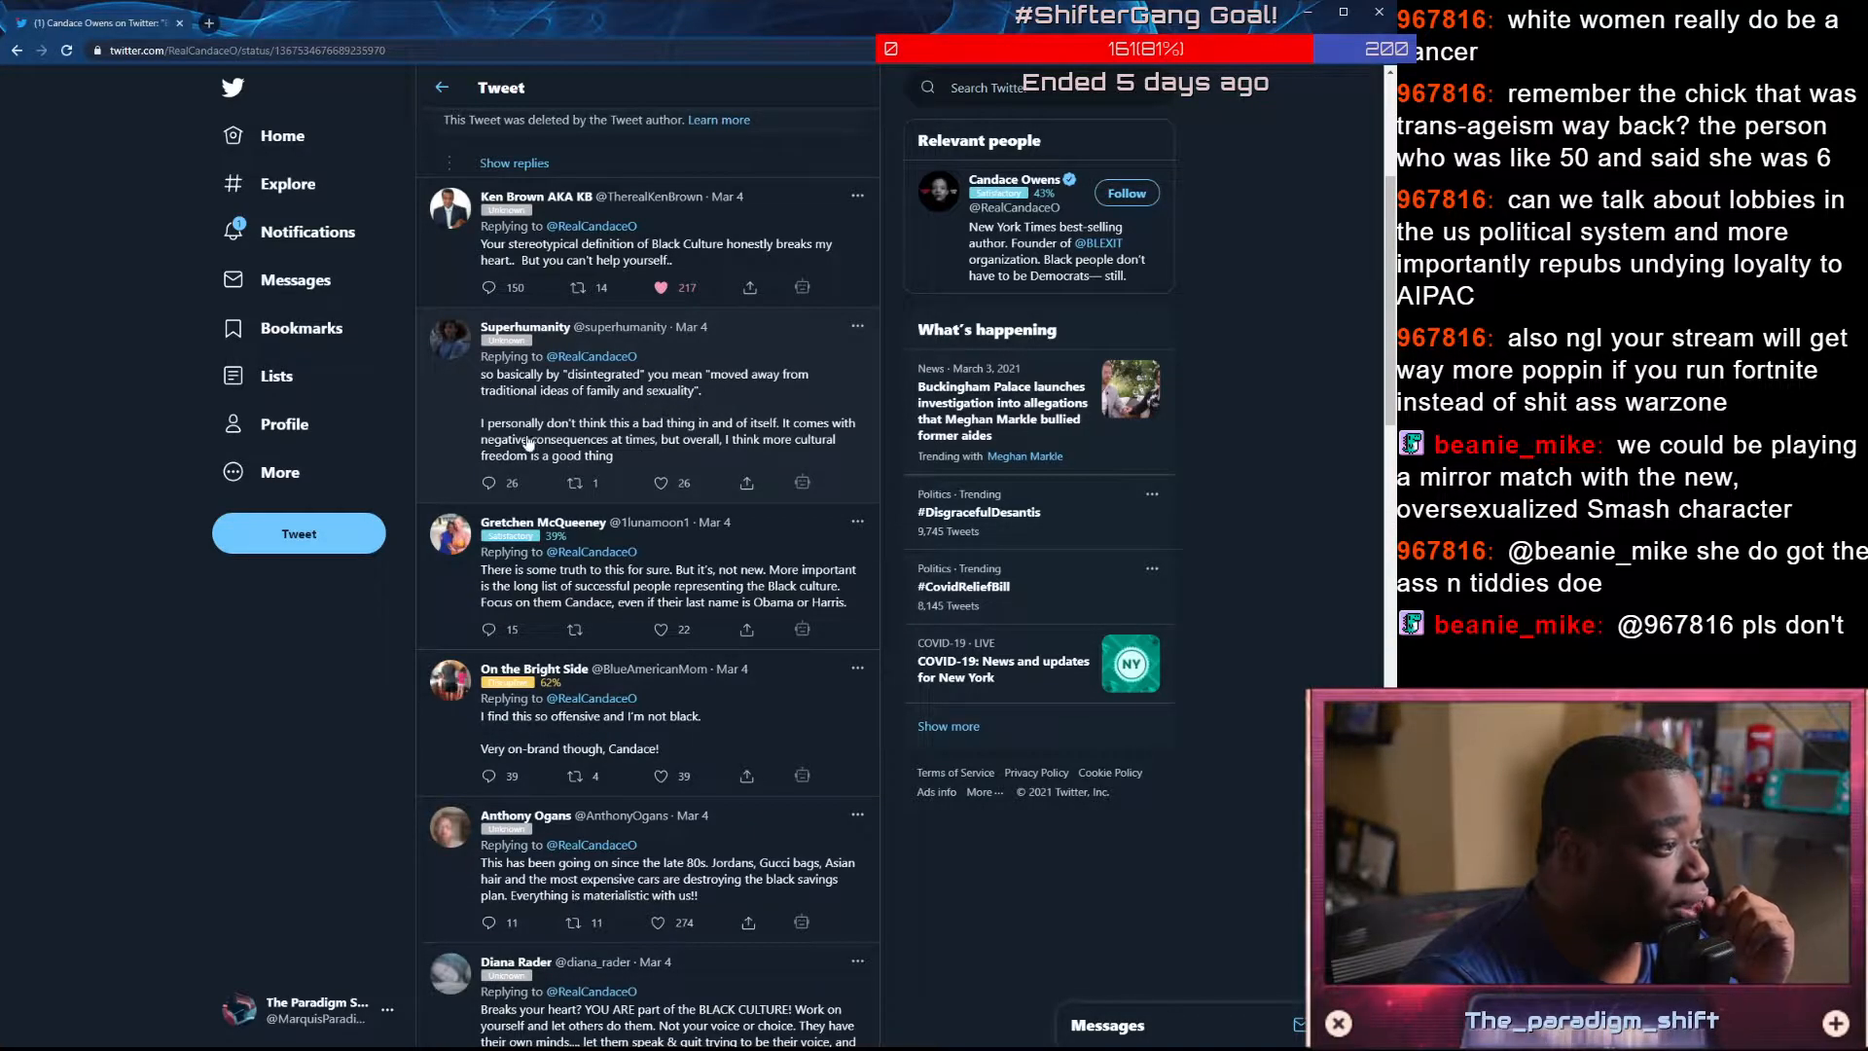
{"action": "mouse_move", "coordinate": [728, 442]}
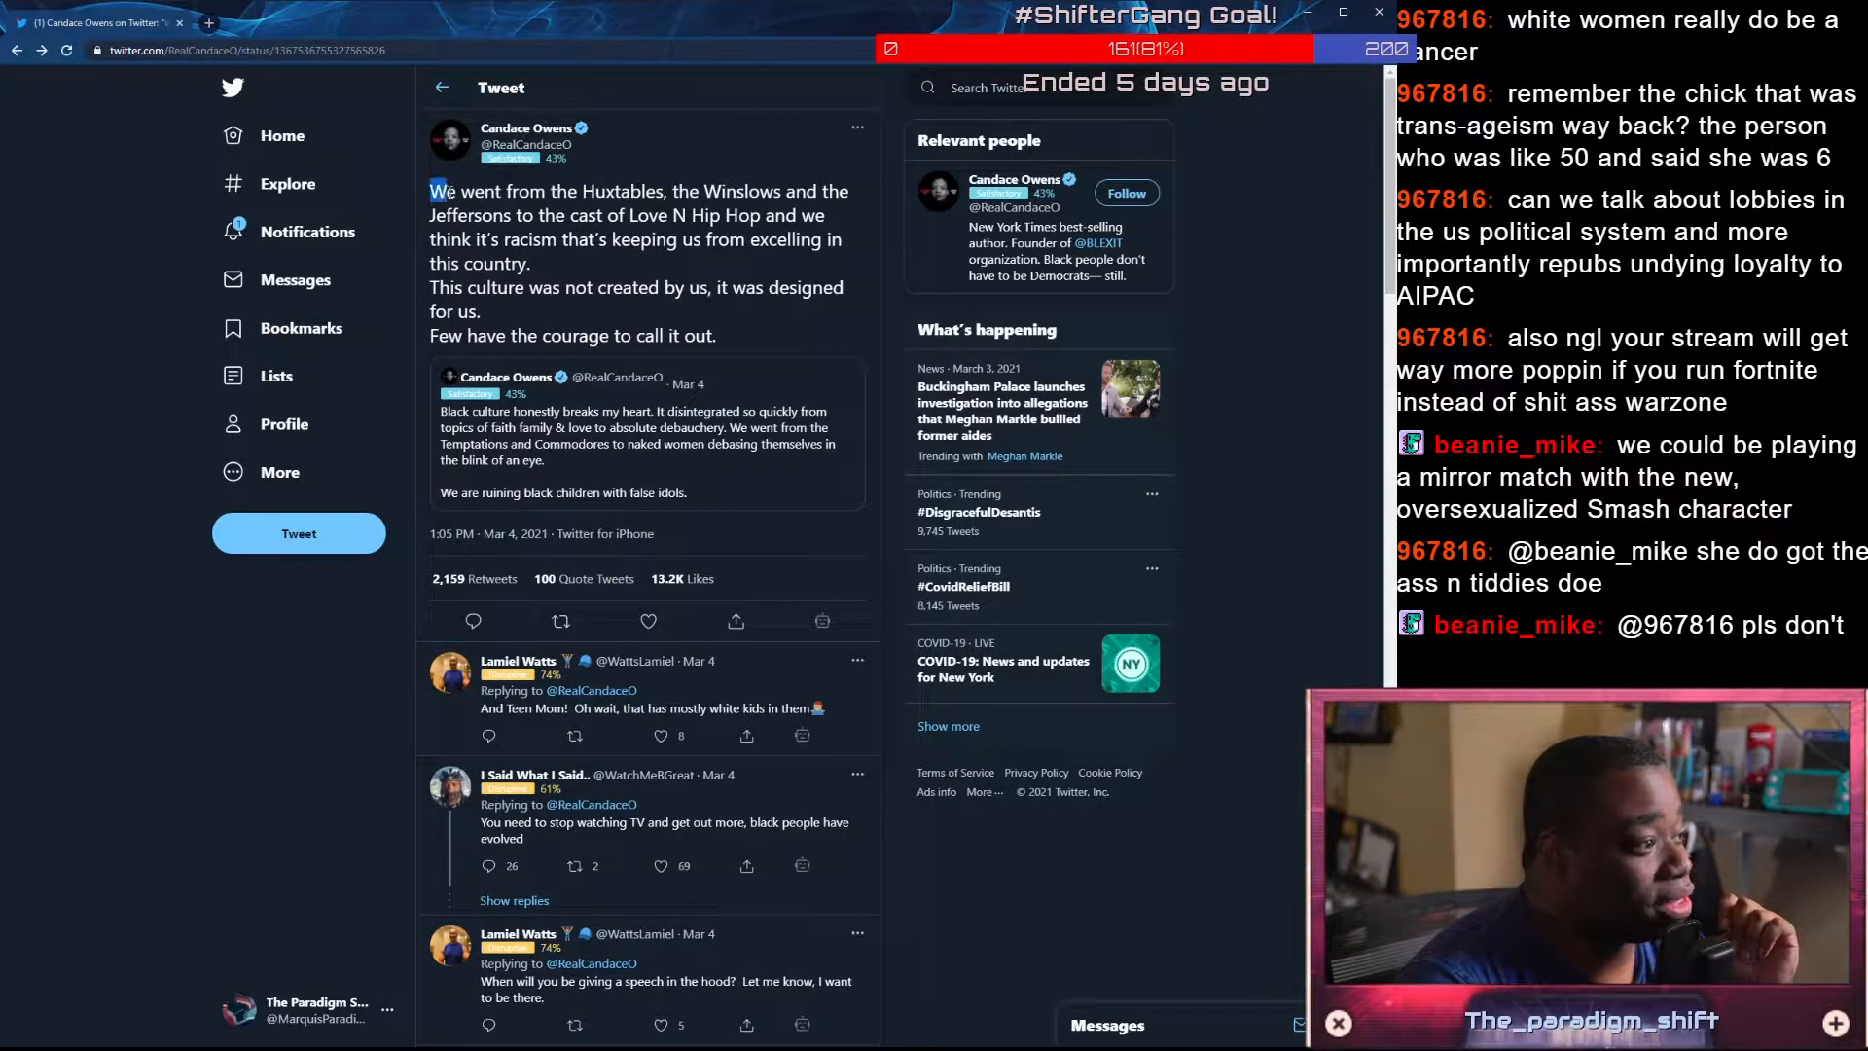
{"action": "left_click_drag", "start_coordinate": [432, 189], "coordinate": [724, 216]}
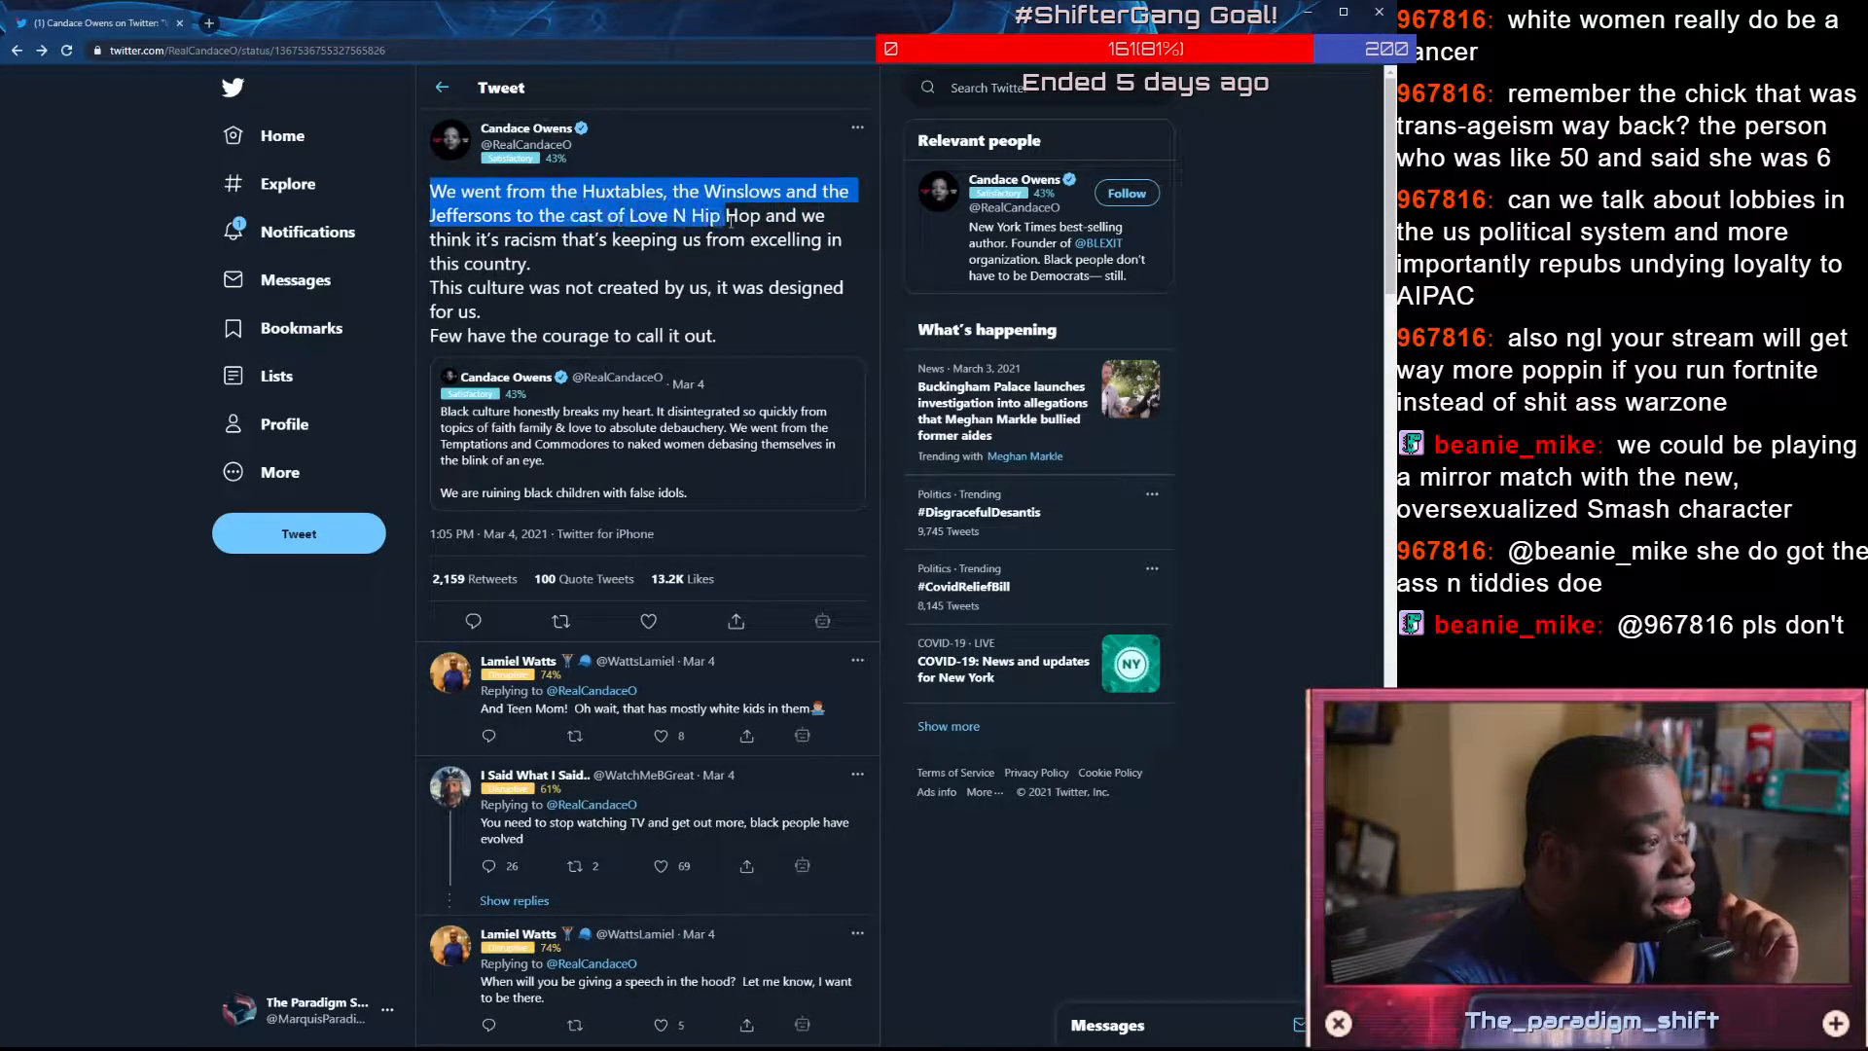
{"action": "left_click_drag", "start_coordinate": [724, 216], "coordinate": [537, 262]}
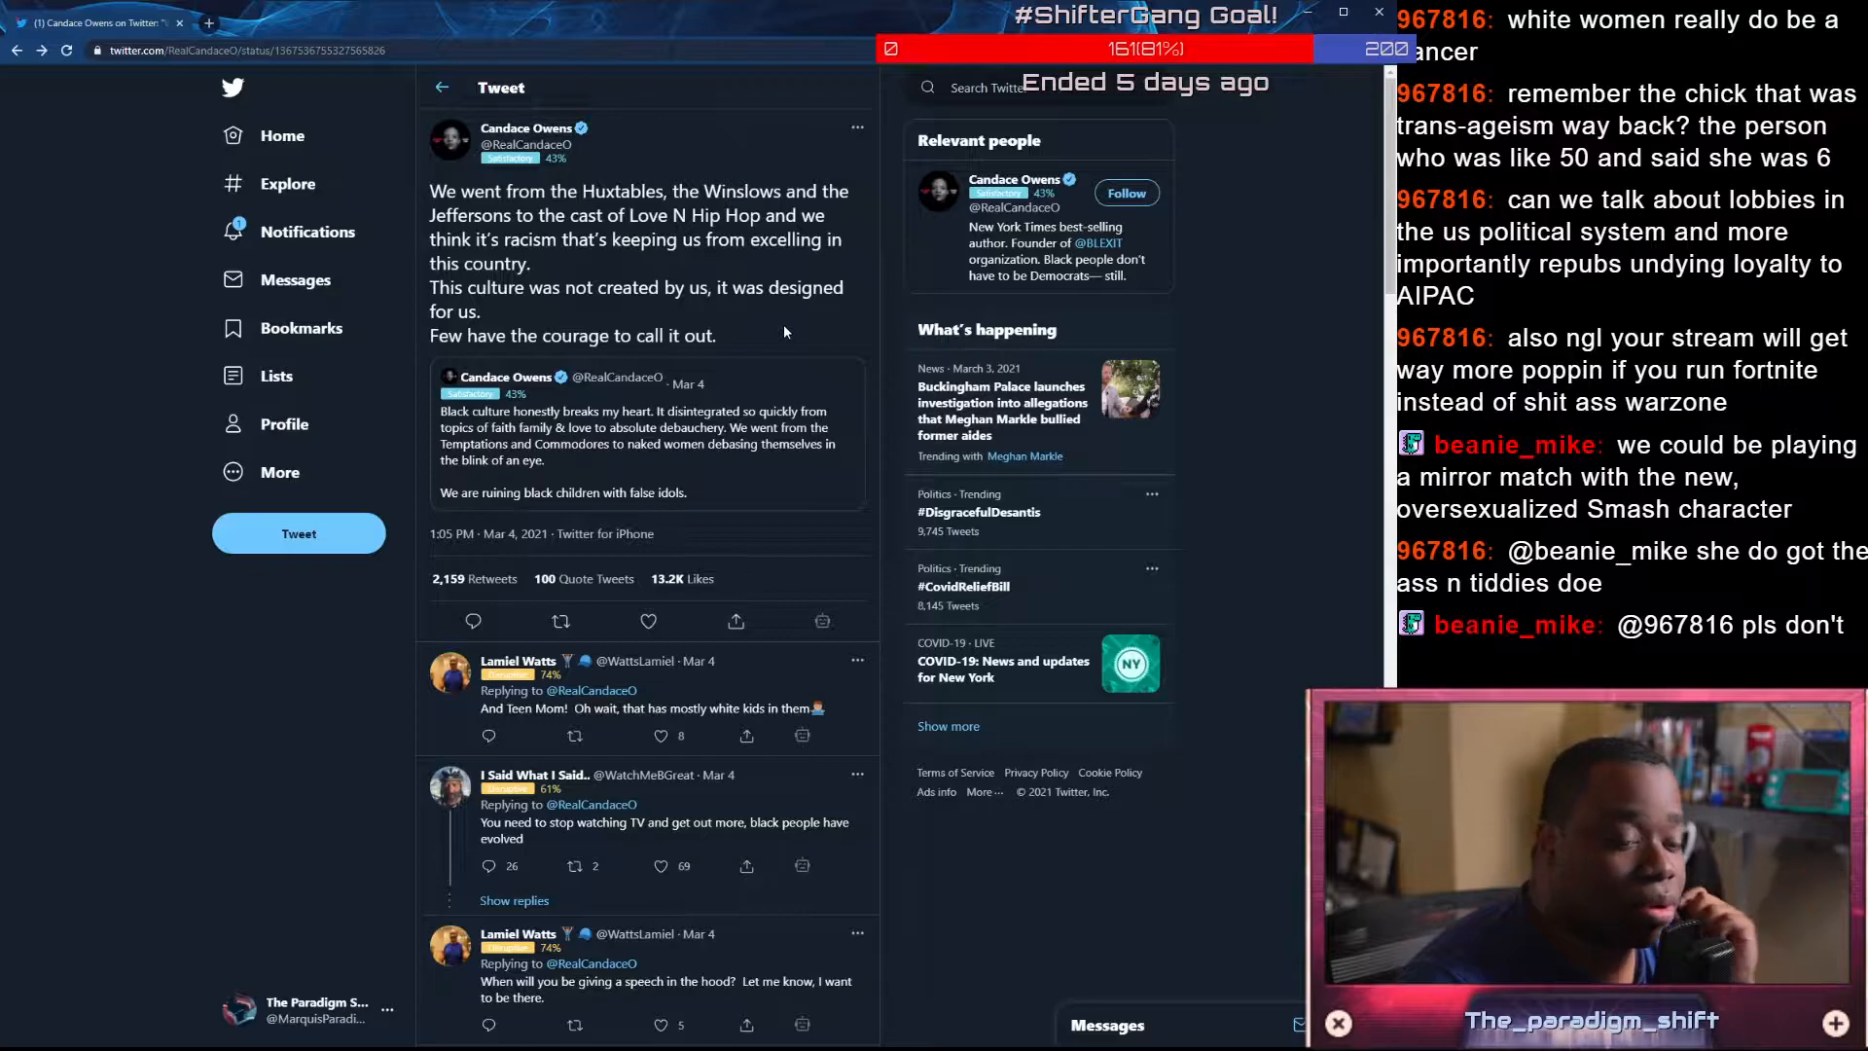
{"action": "mouse_move", "coordinate": [742, 354]}
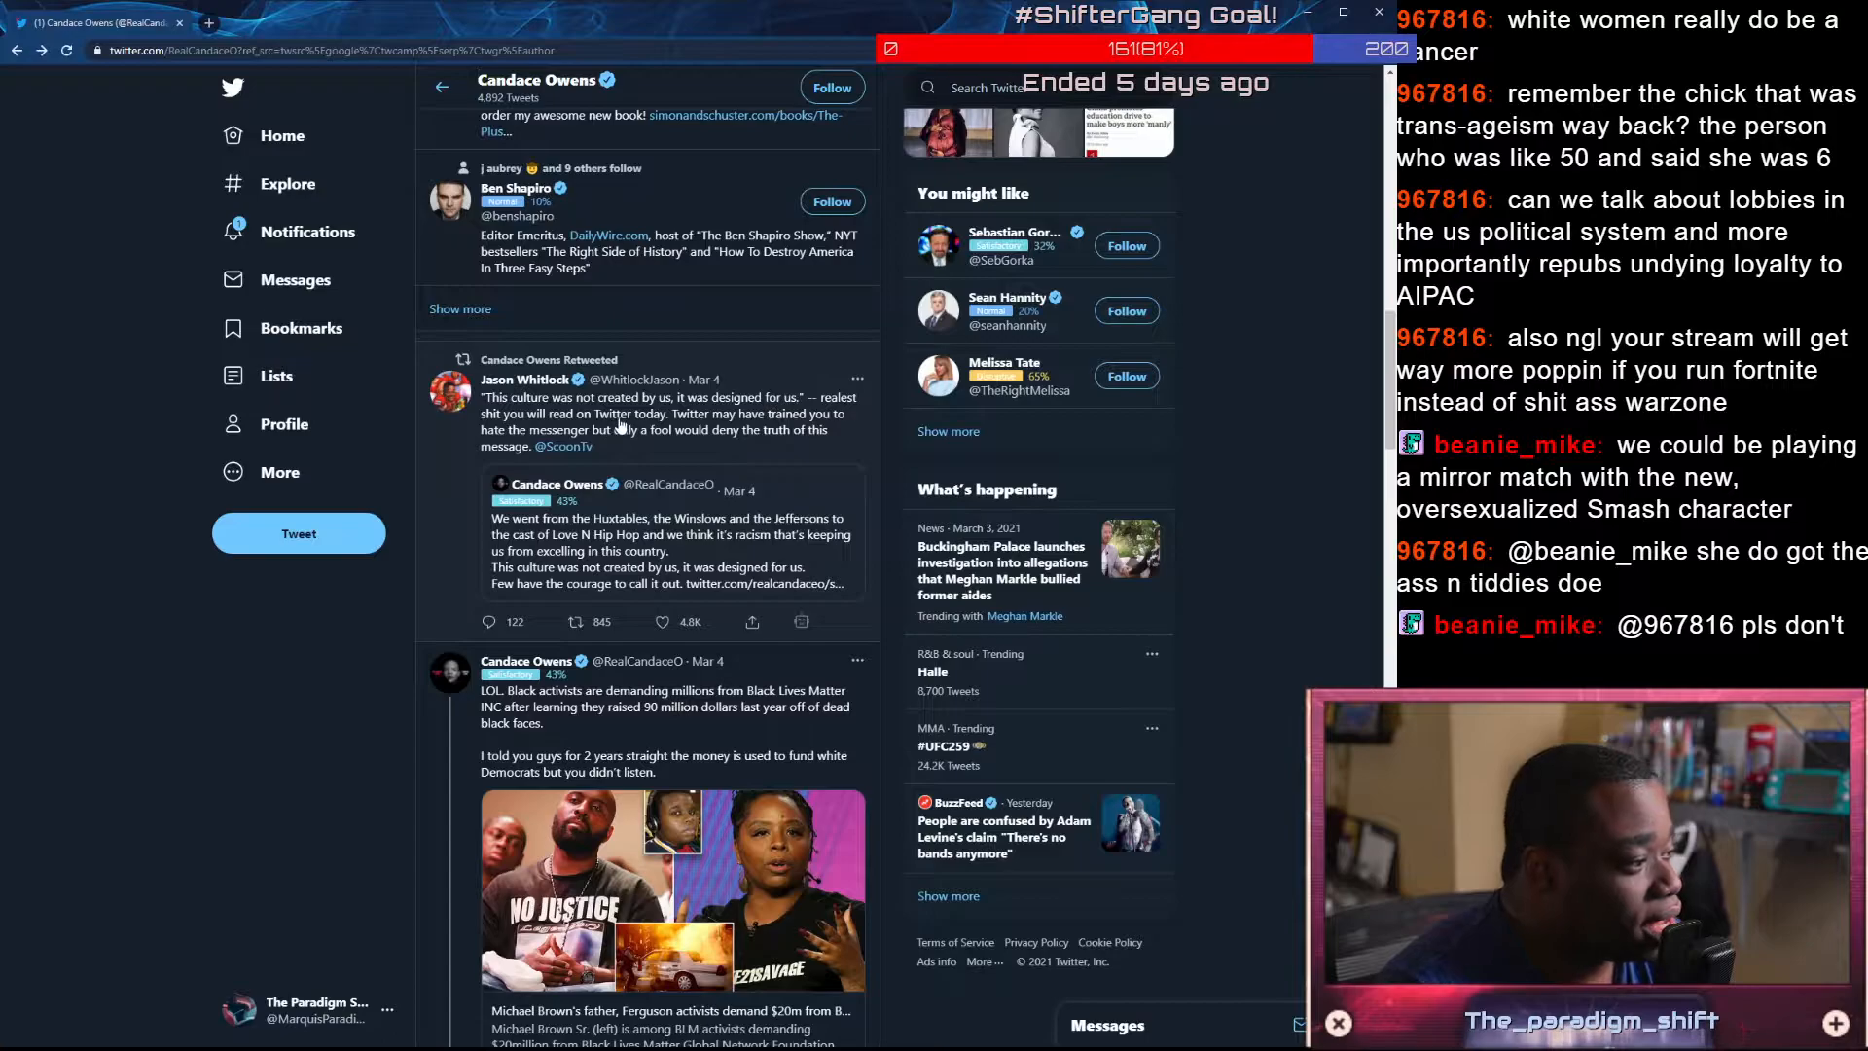
{"action": "mouse_move", "coordinate": [667, 426]}
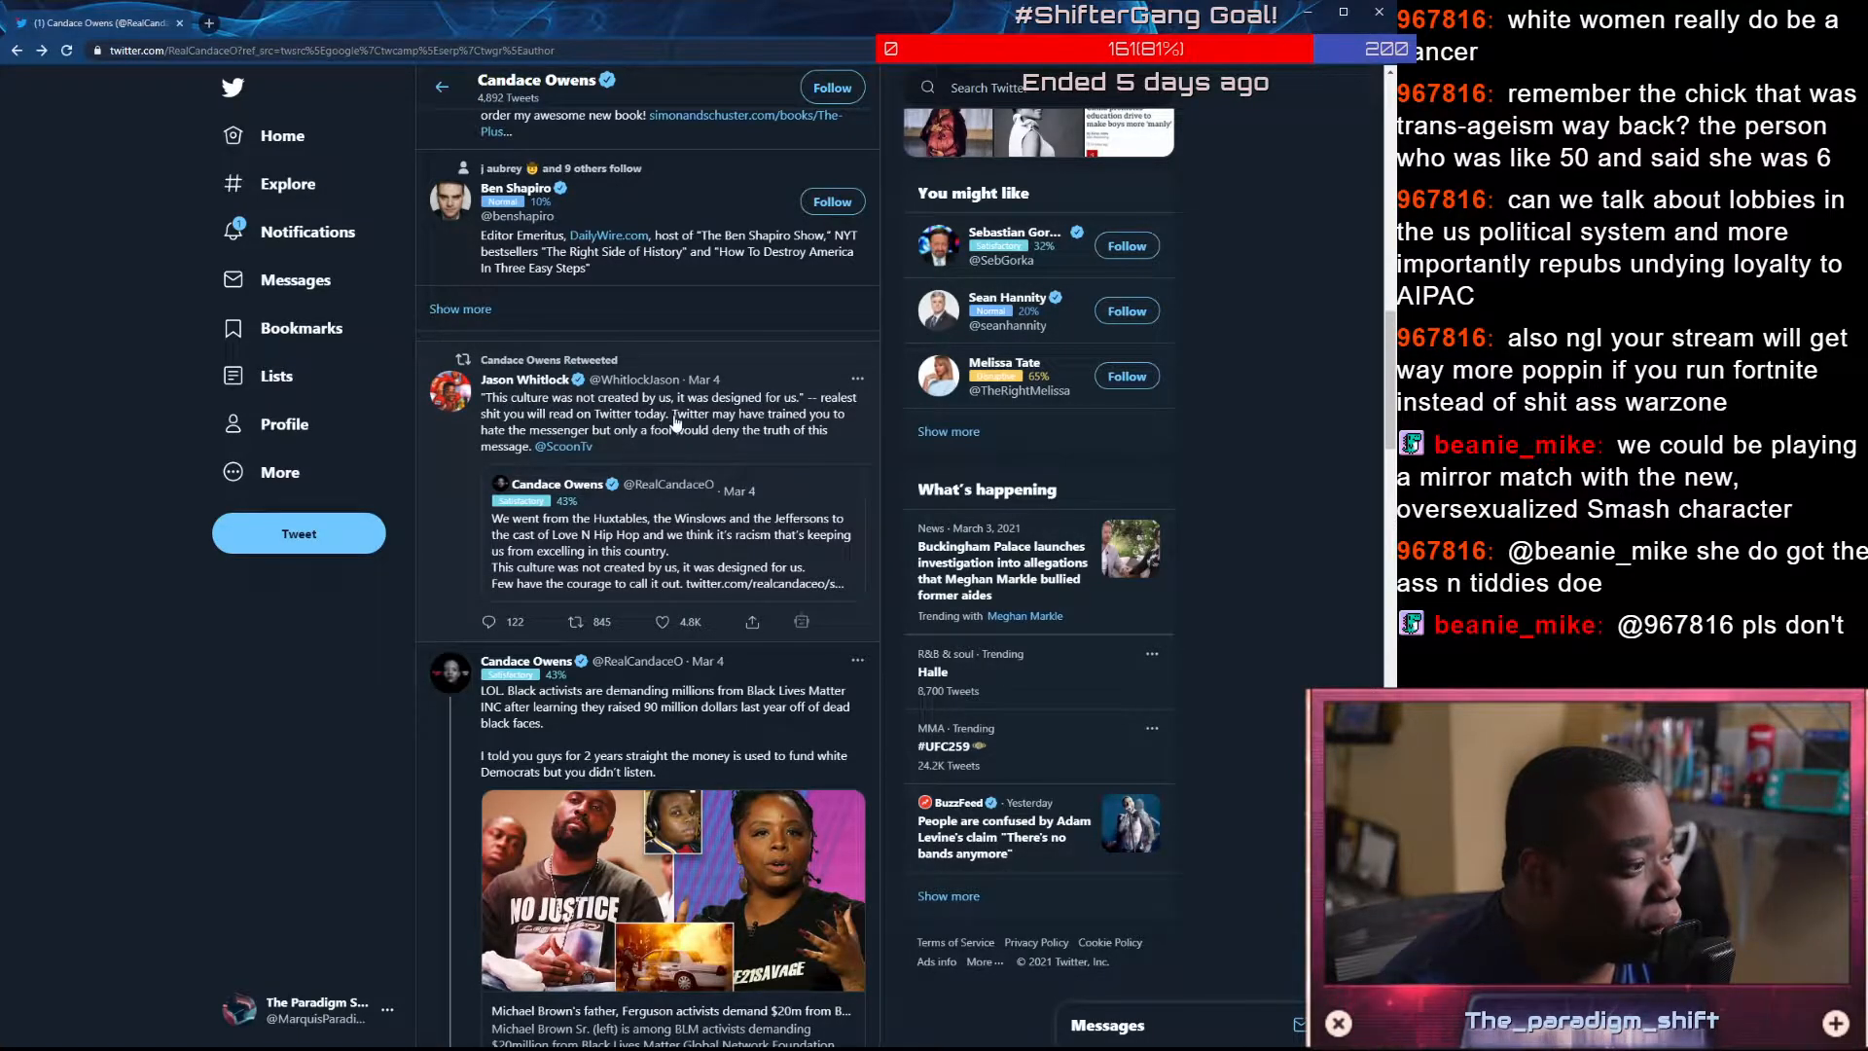
{"action": "mouse_move", "coordinate": [679, 442]}
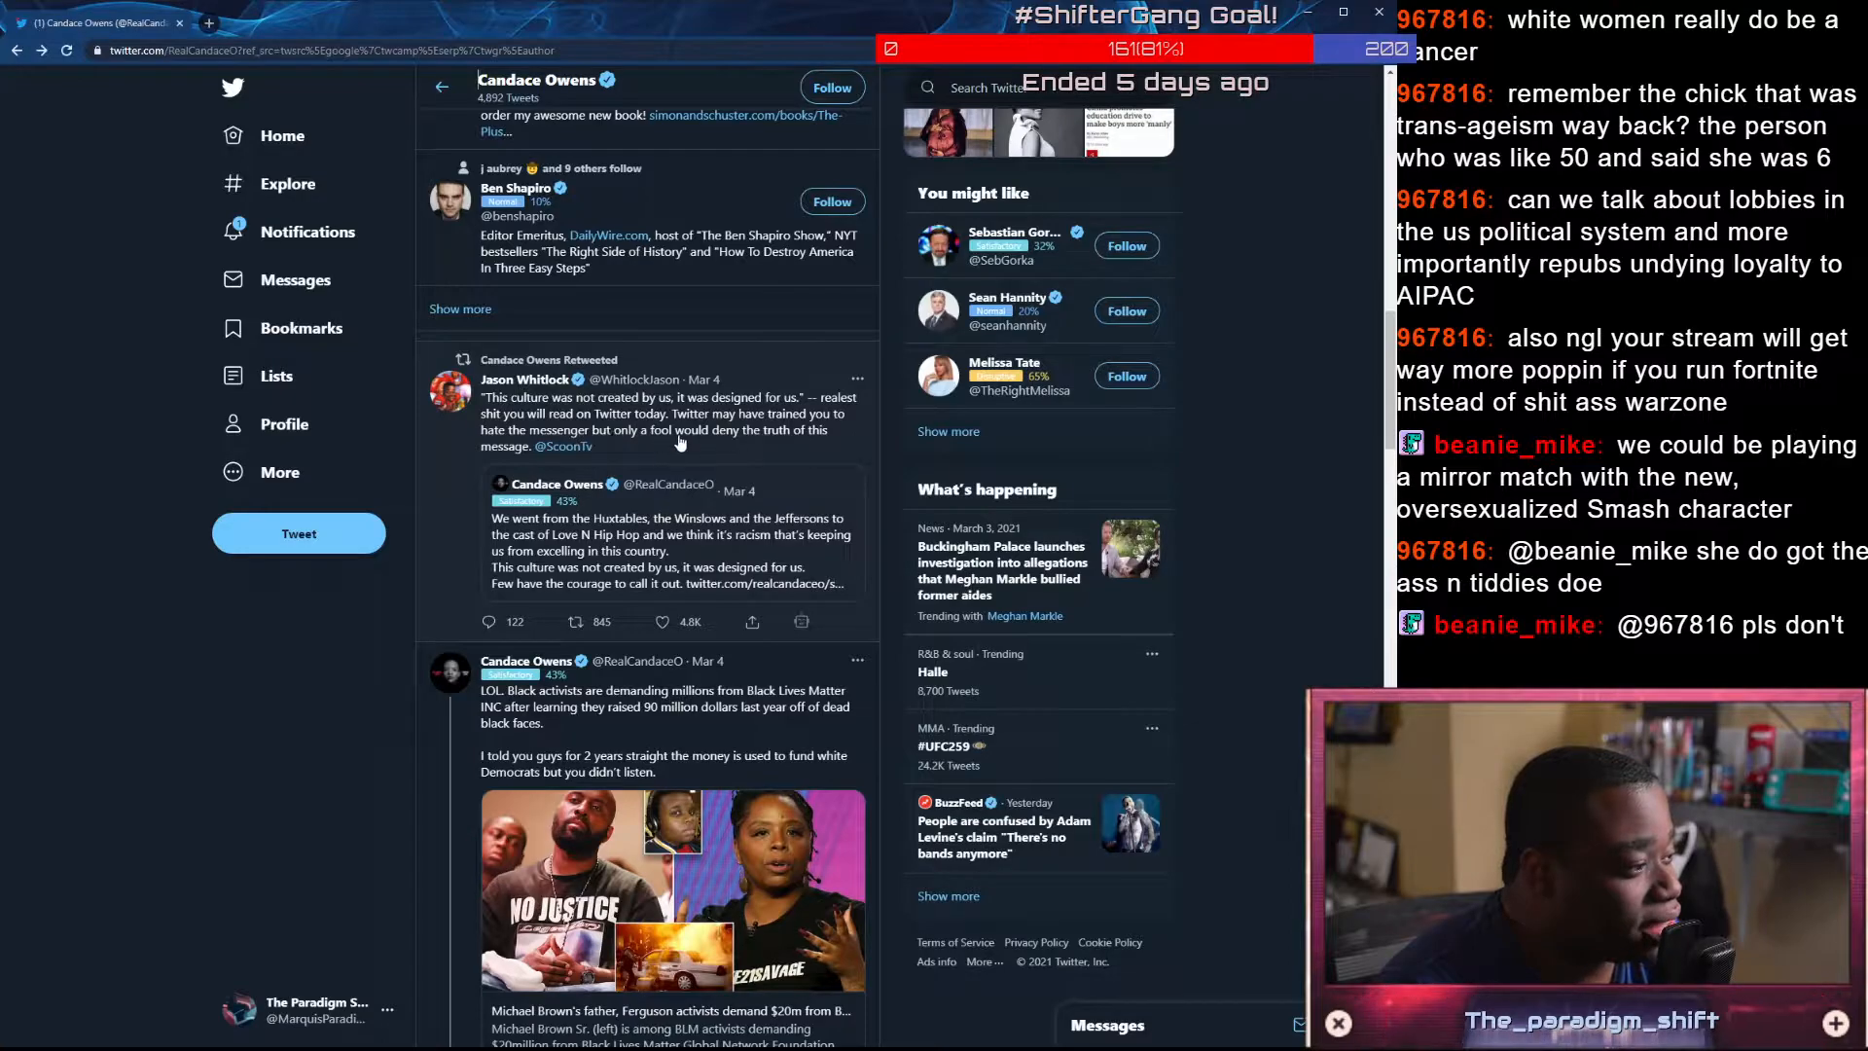
{"action": "mouse_move", "coordinate": [472, 492]}
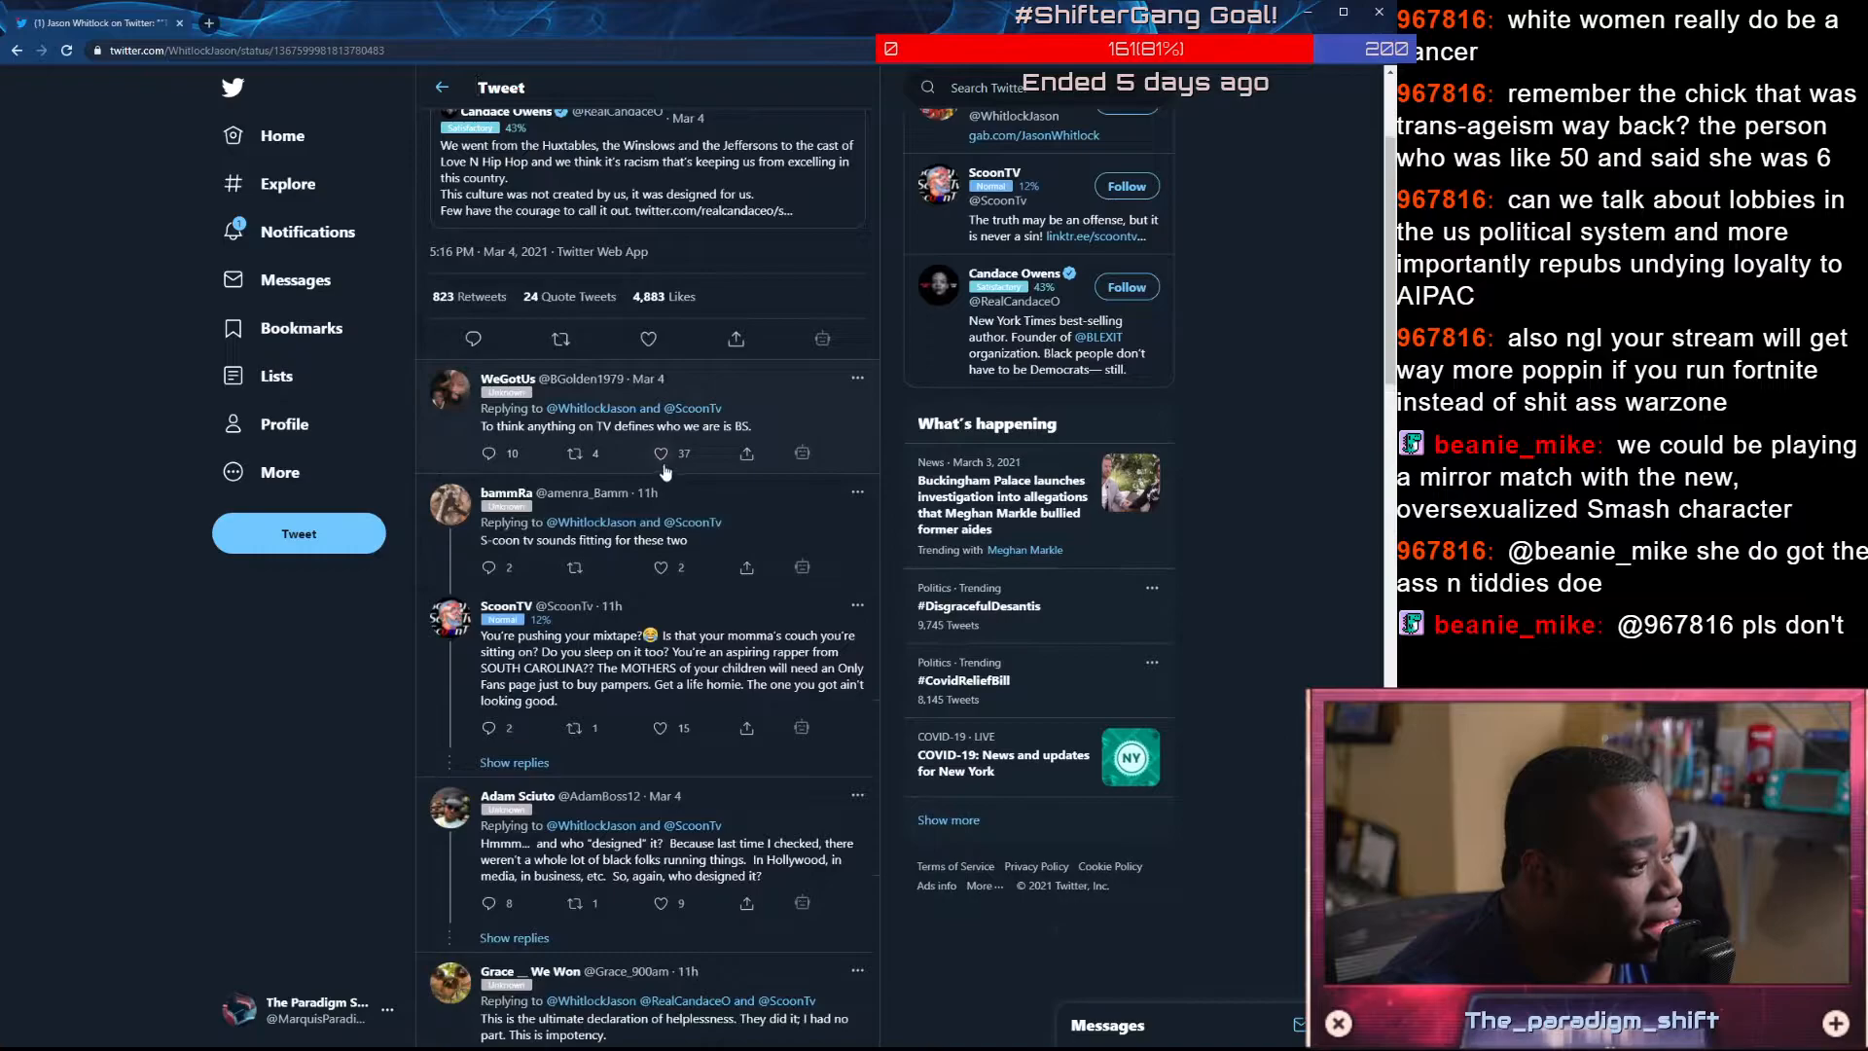
Like the WeGotUs, Adam Sciuto accountability and Life is Good replies under Jason Whitlock's tweet
{"action": "left_click", "coordinate": [660, 454]}
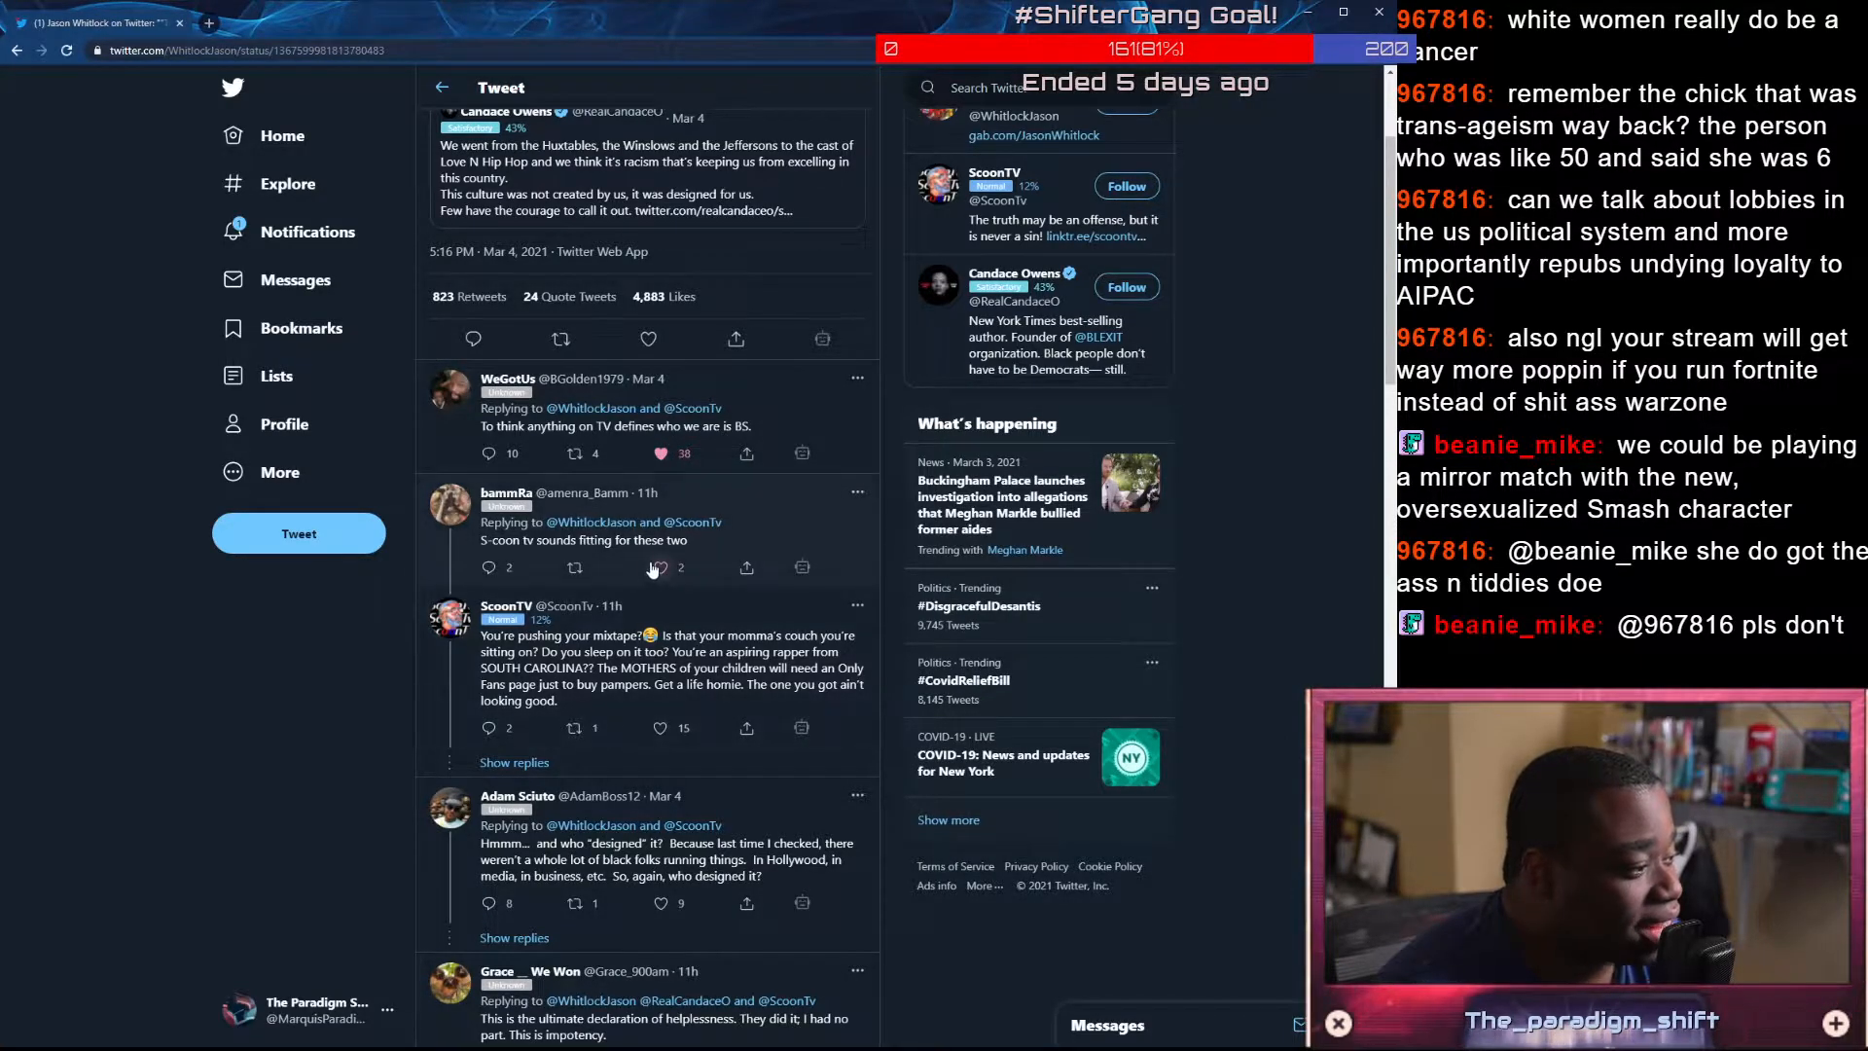
{"action": "scroll", "scroll_direction": "down", "scroll_amount": 3}
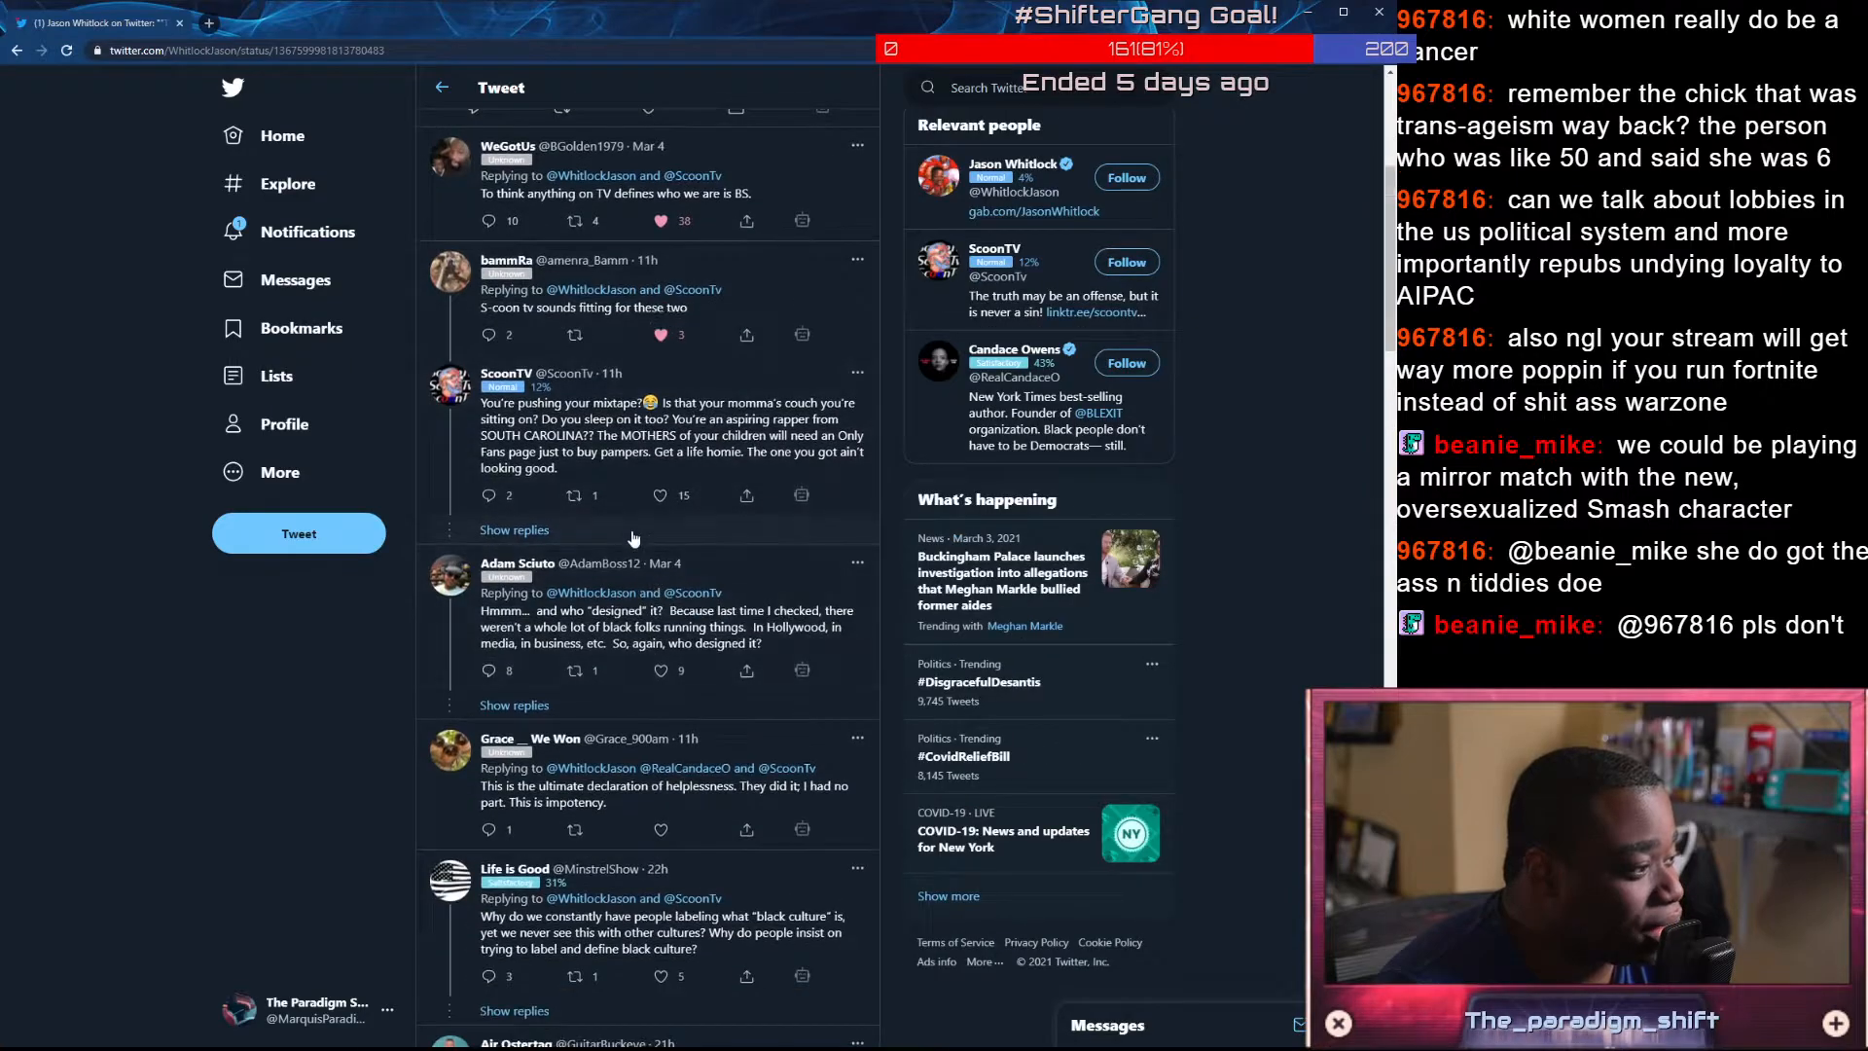
{"action": "scroll", "scroll_direction": "down", "scroll_amount": 3}
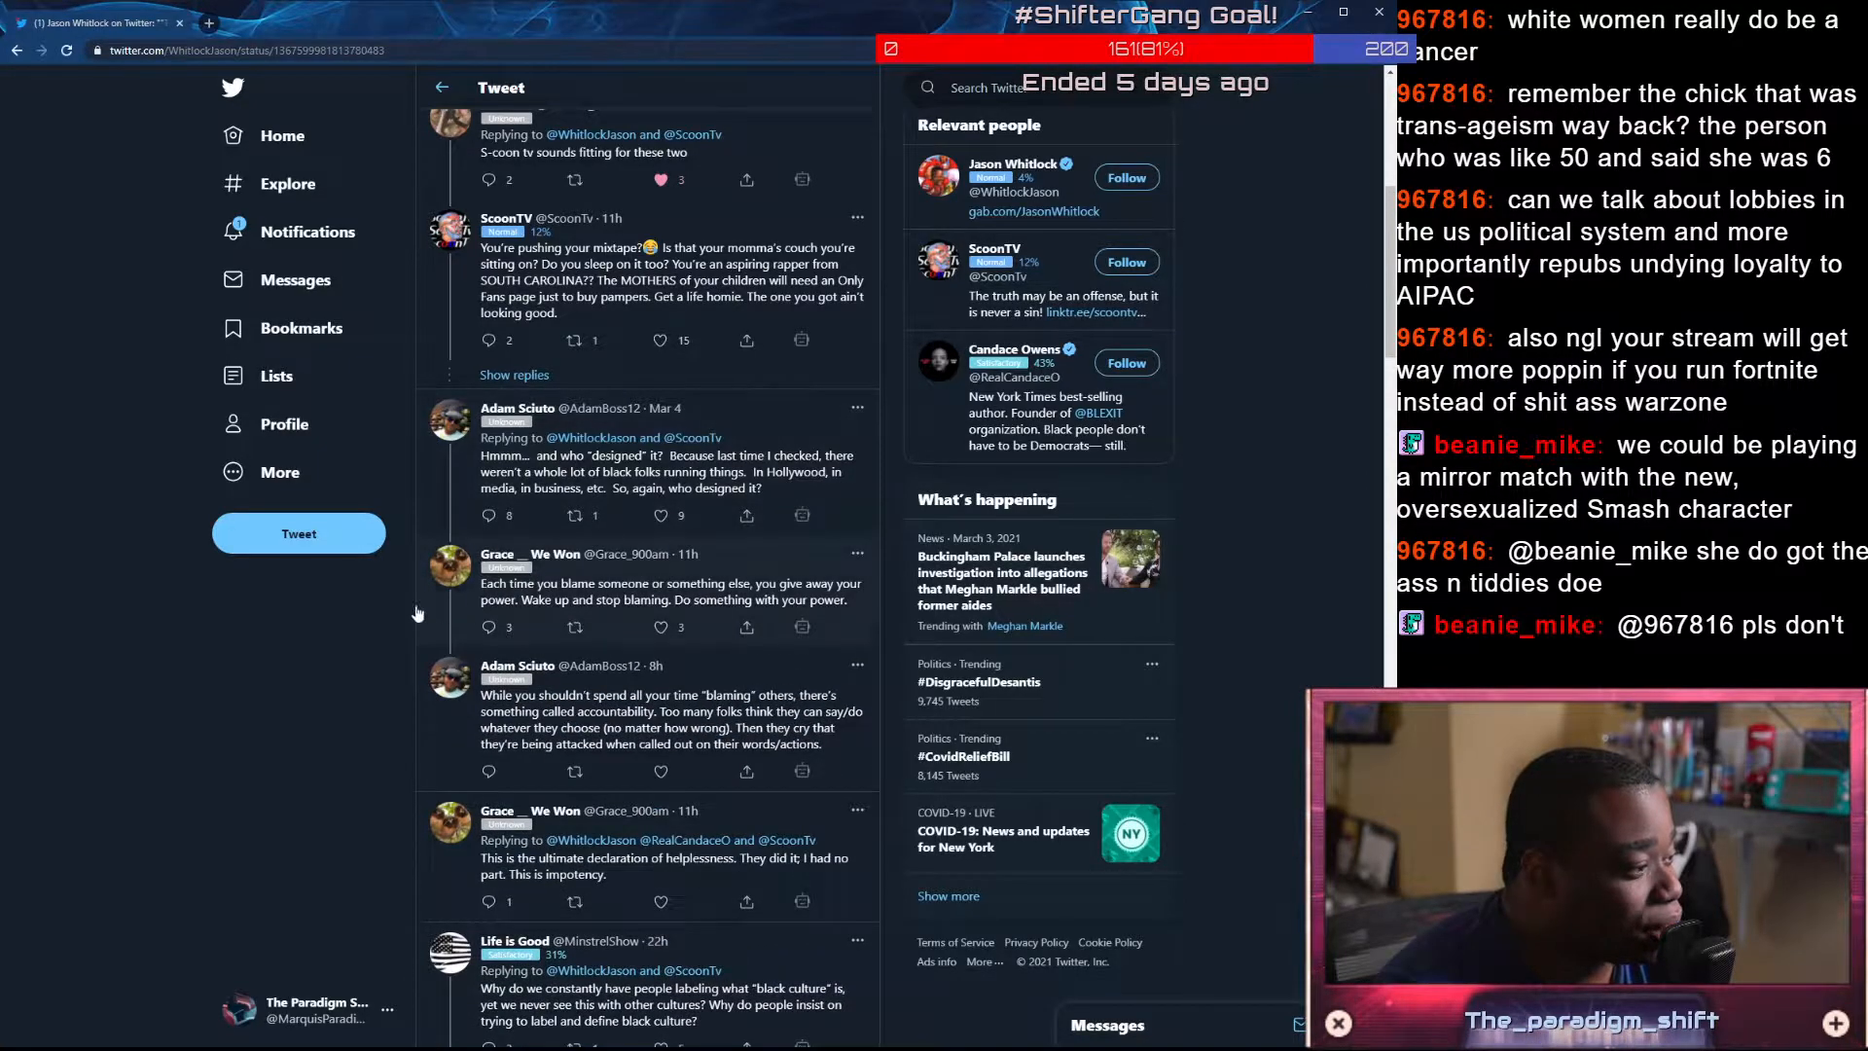
{"action": "scroll", "scroll_direction": "down", "scroll_amount": 3}
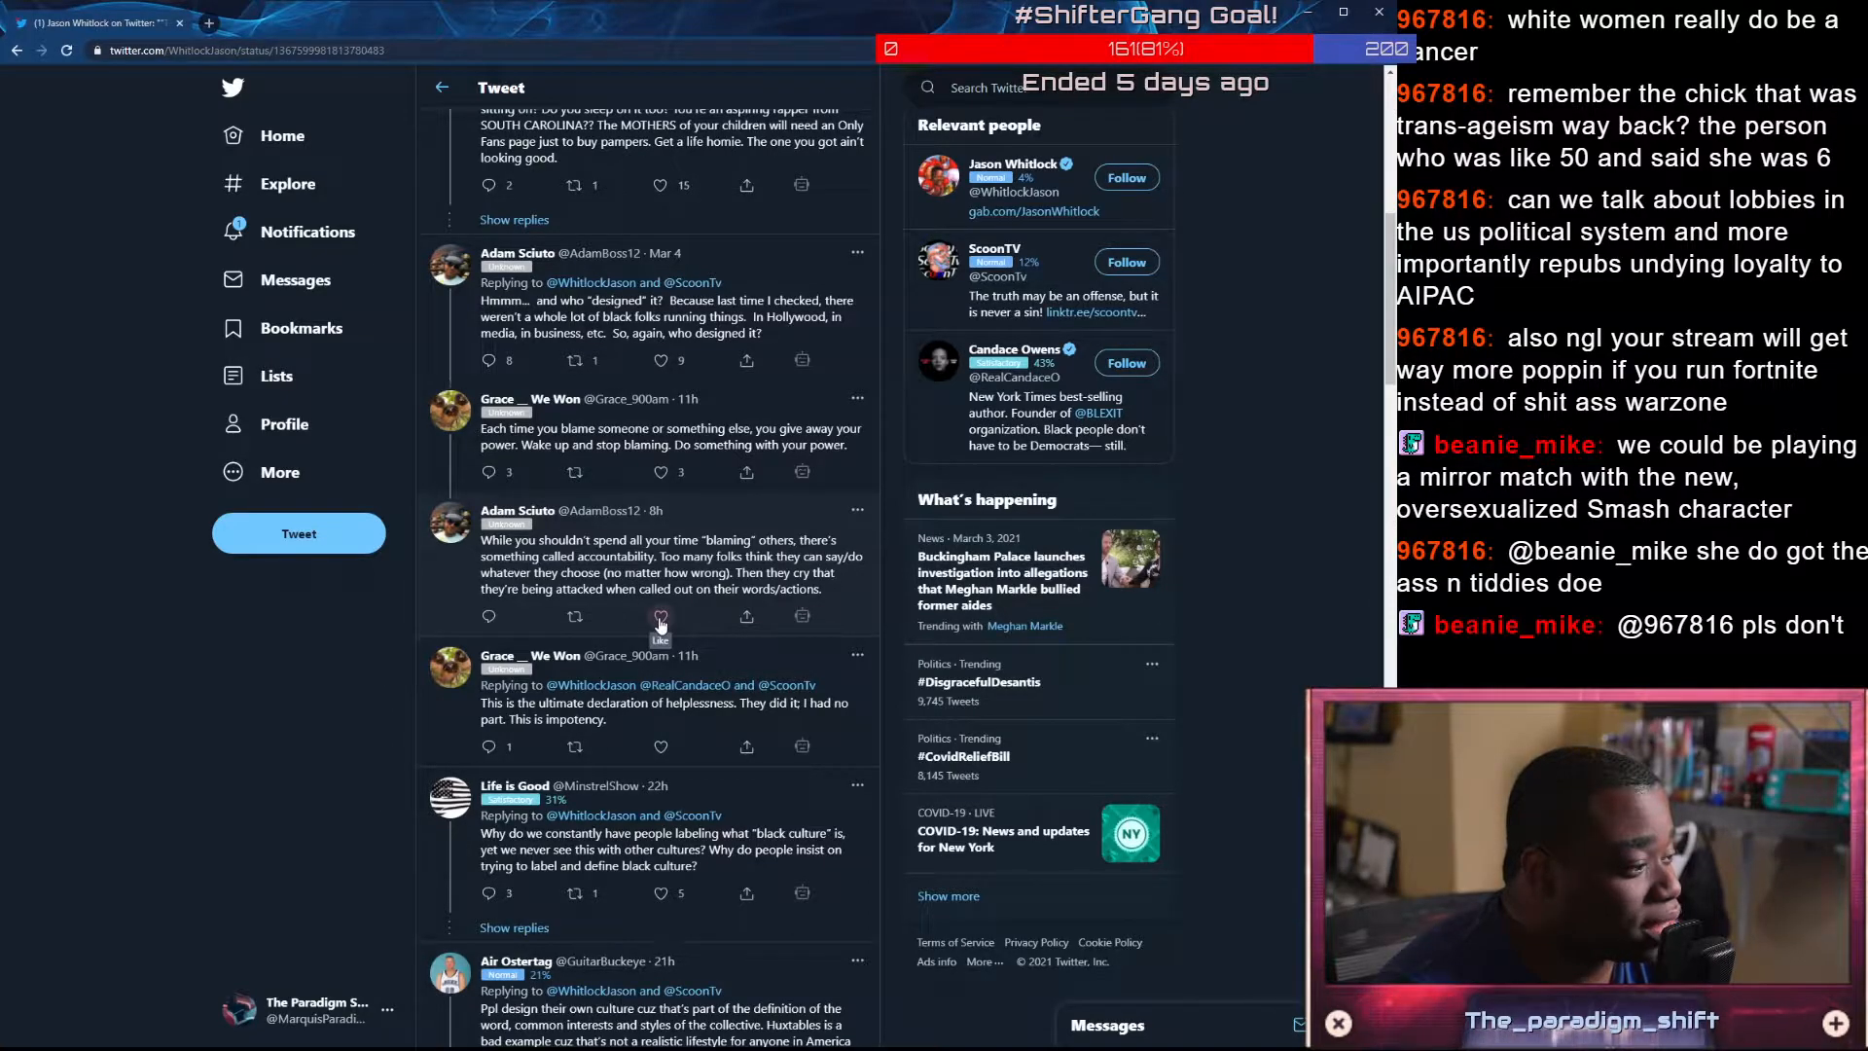
{"action": "left_click", "coordinate": [659, 617]}
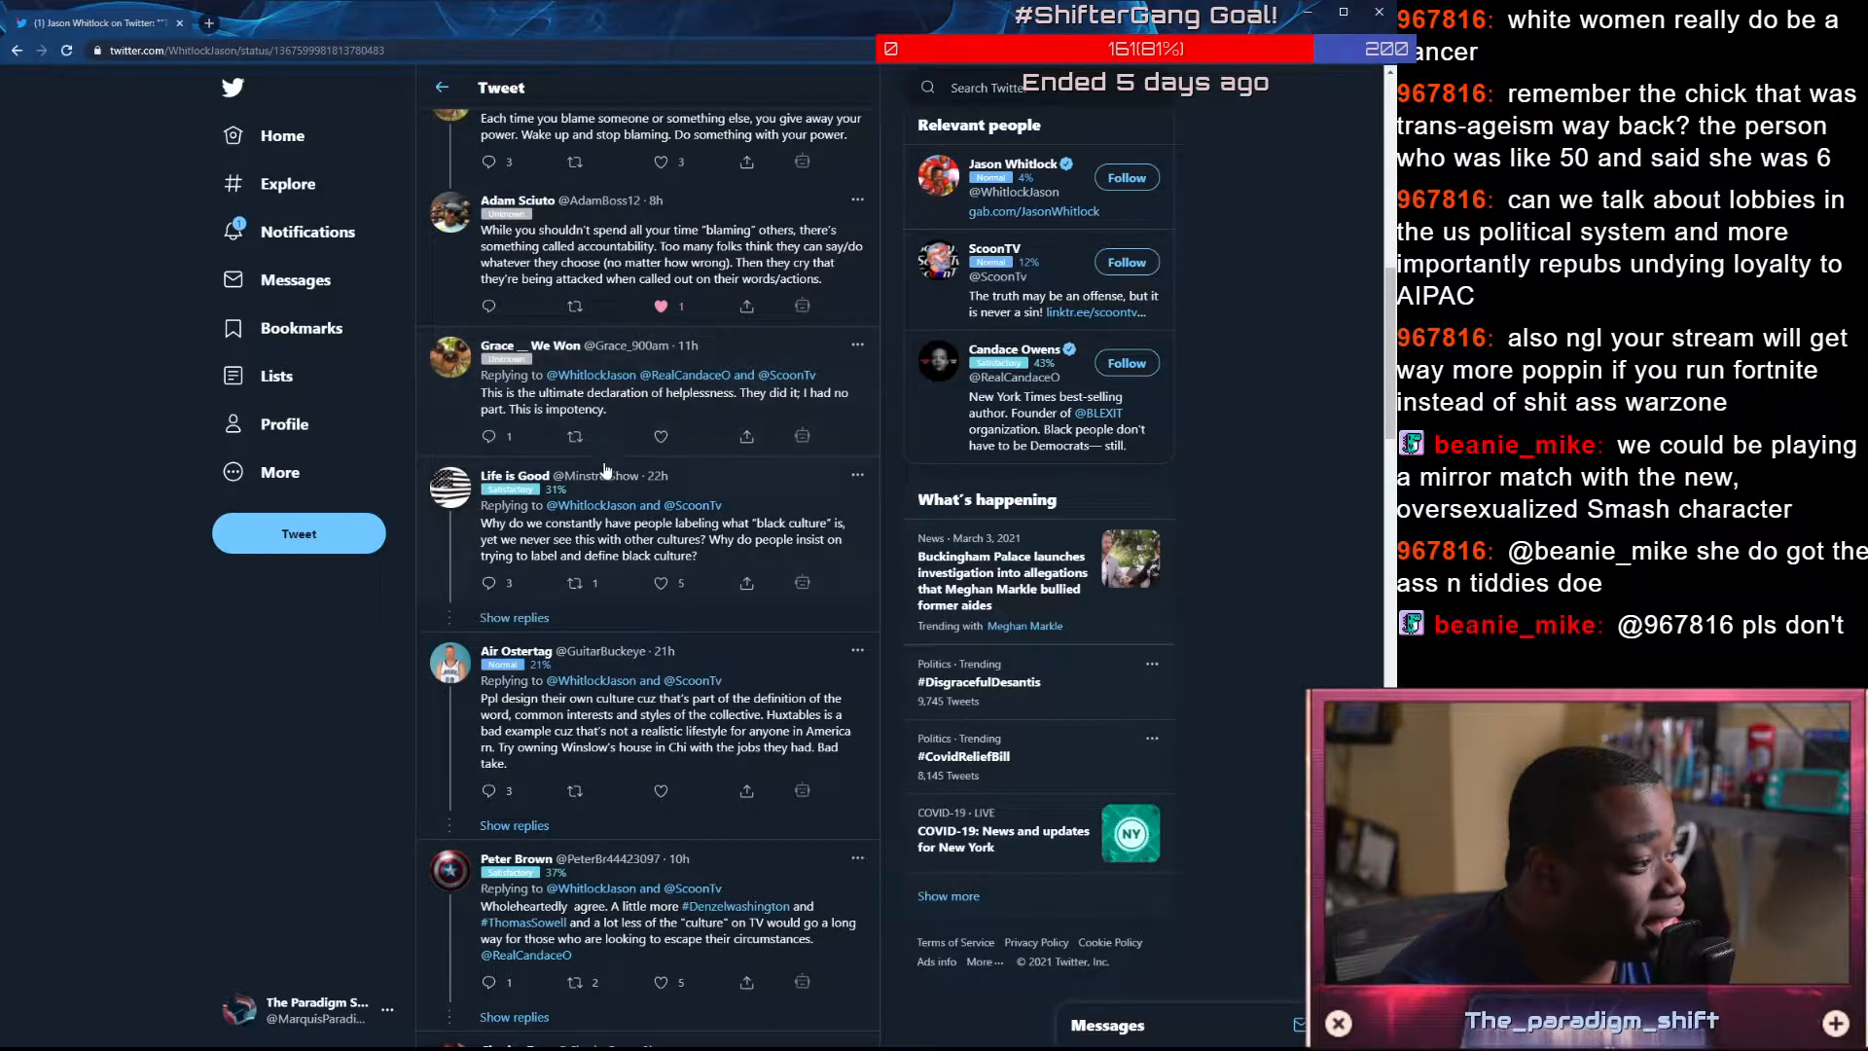
{"action": "scroll", "scroll_direction": "down", "scroll_amount": 3}
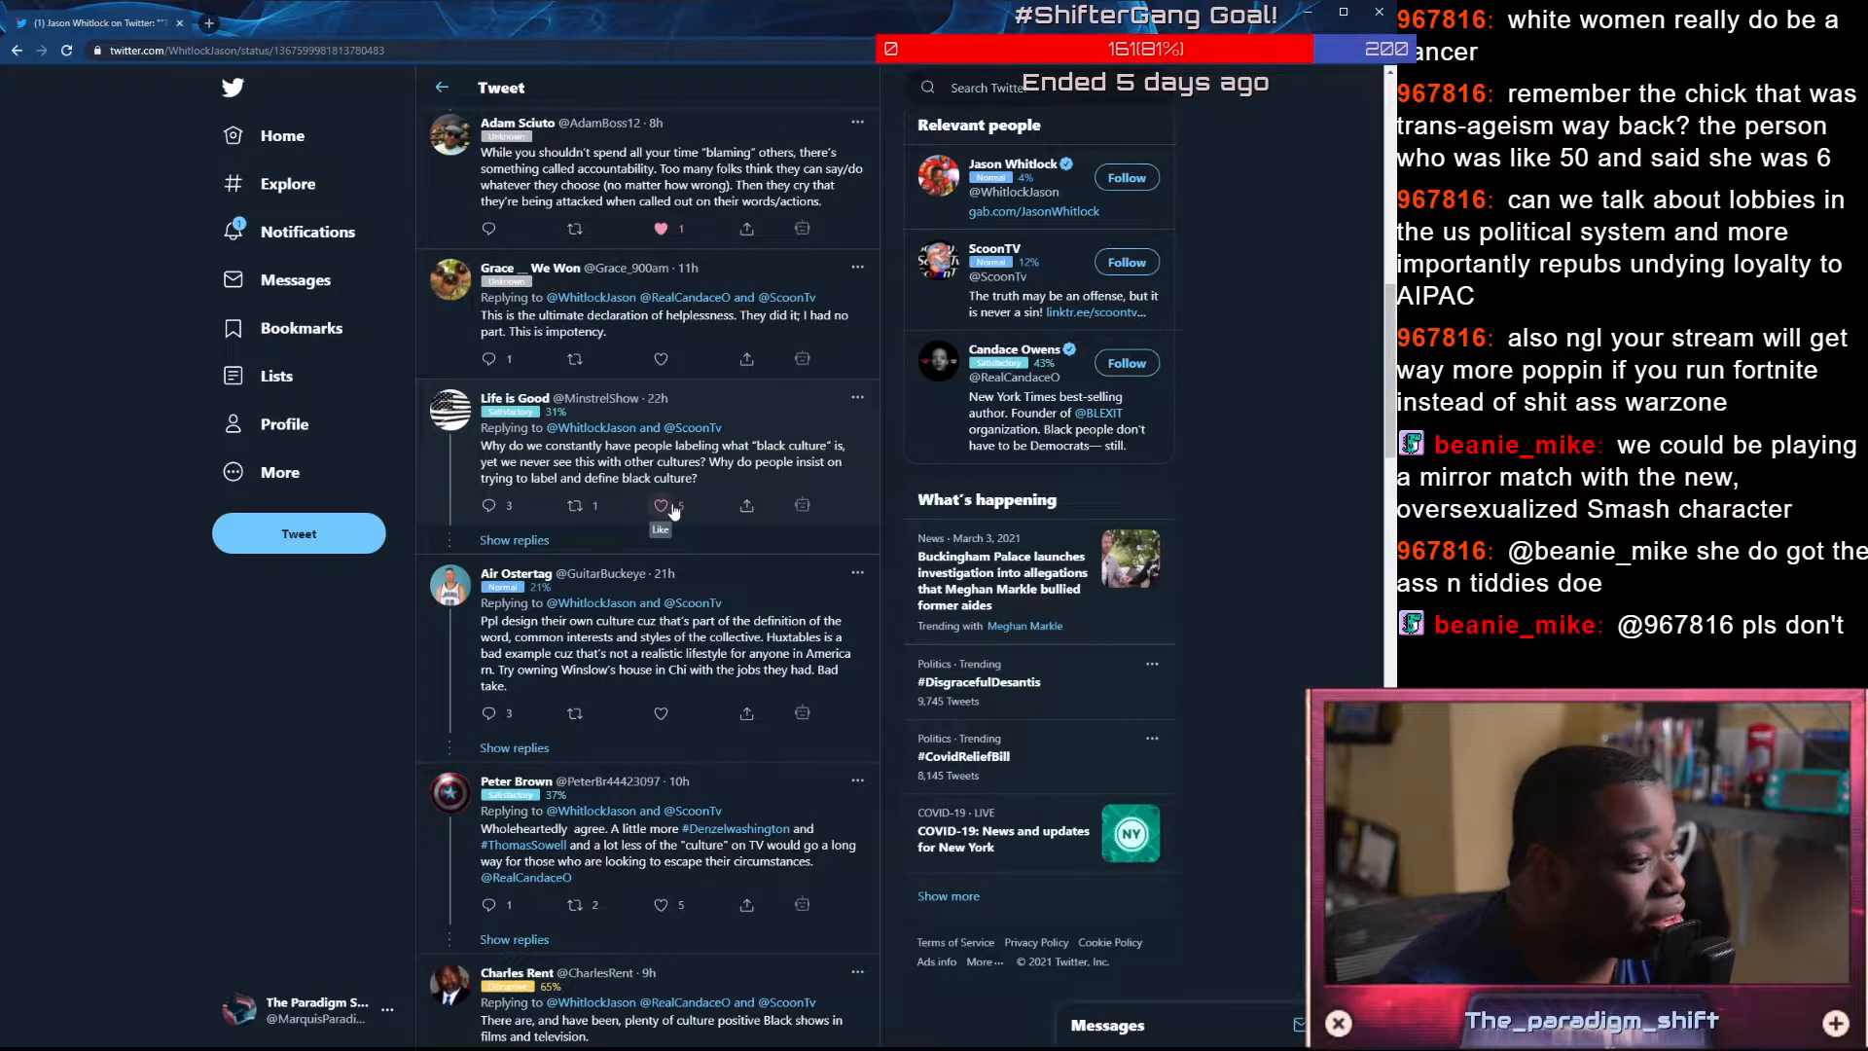
{"action": "left_click", "coordinate": [661, 506]}
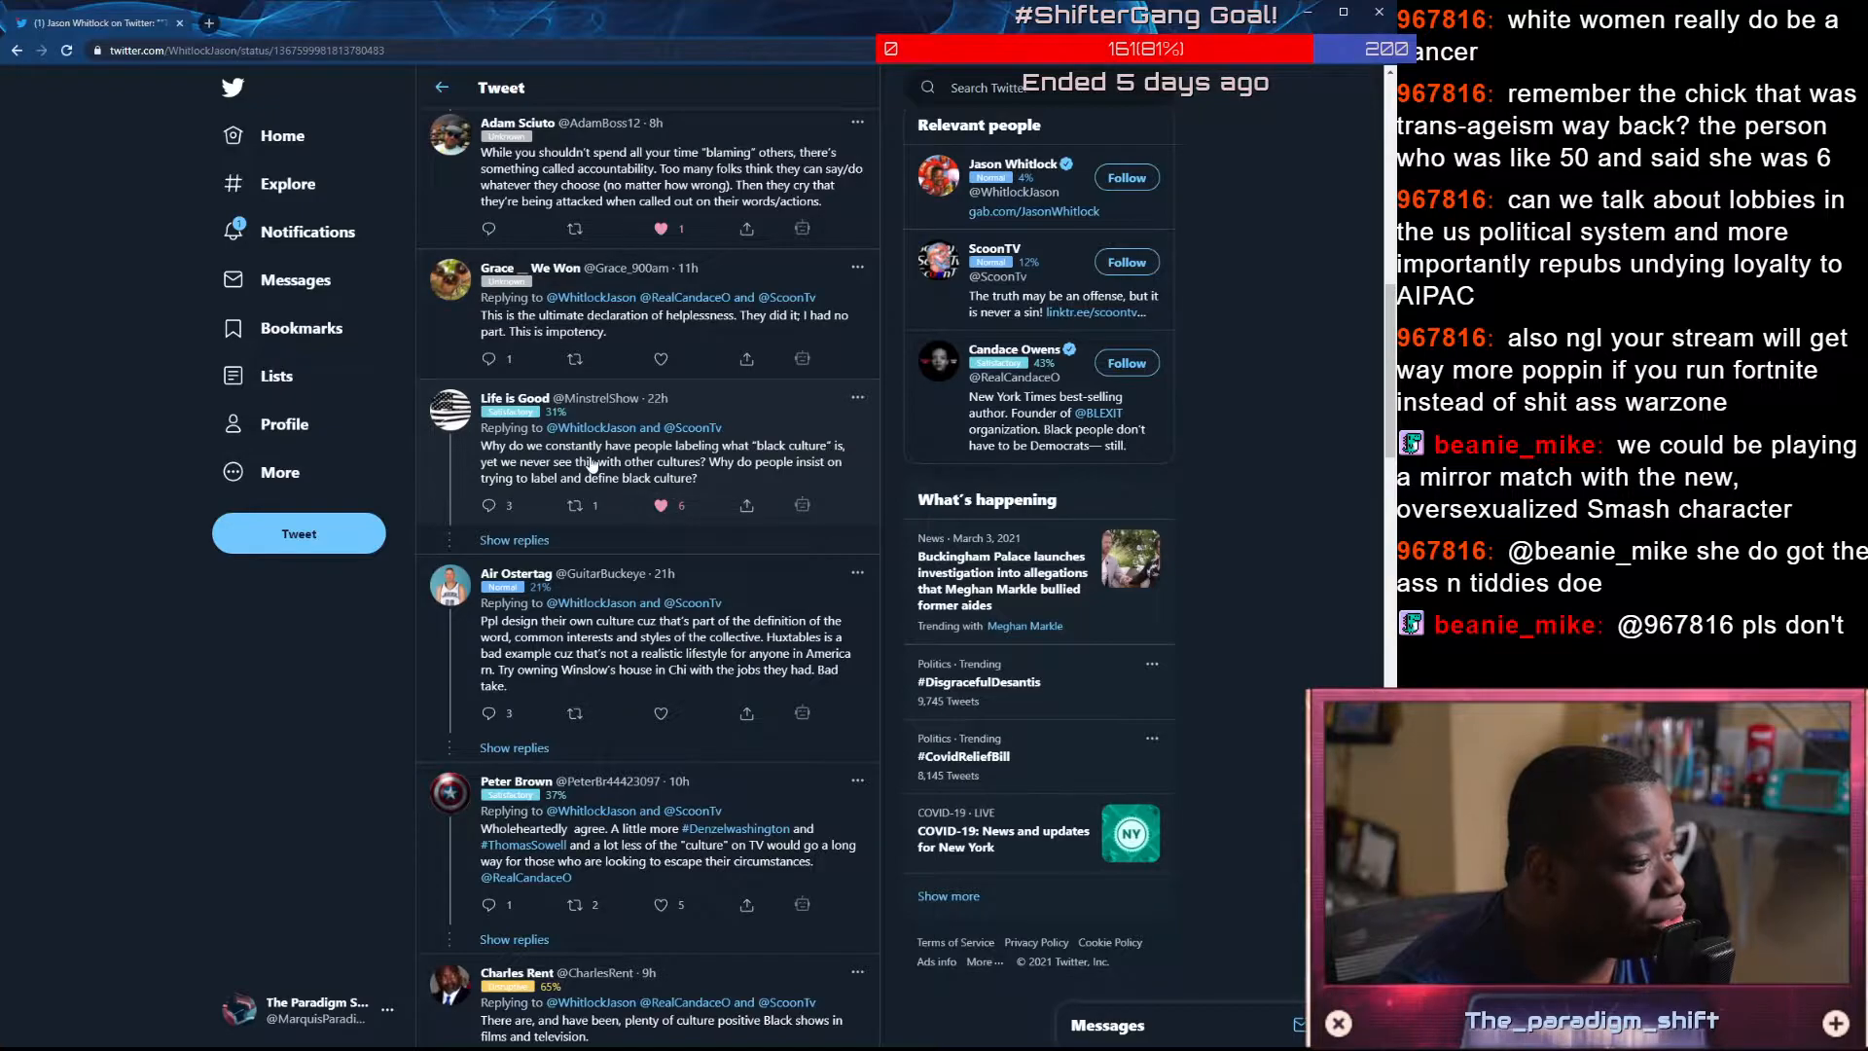
{"action": "scroll", "scroll_direction": "down", "scroll_amount": 3}
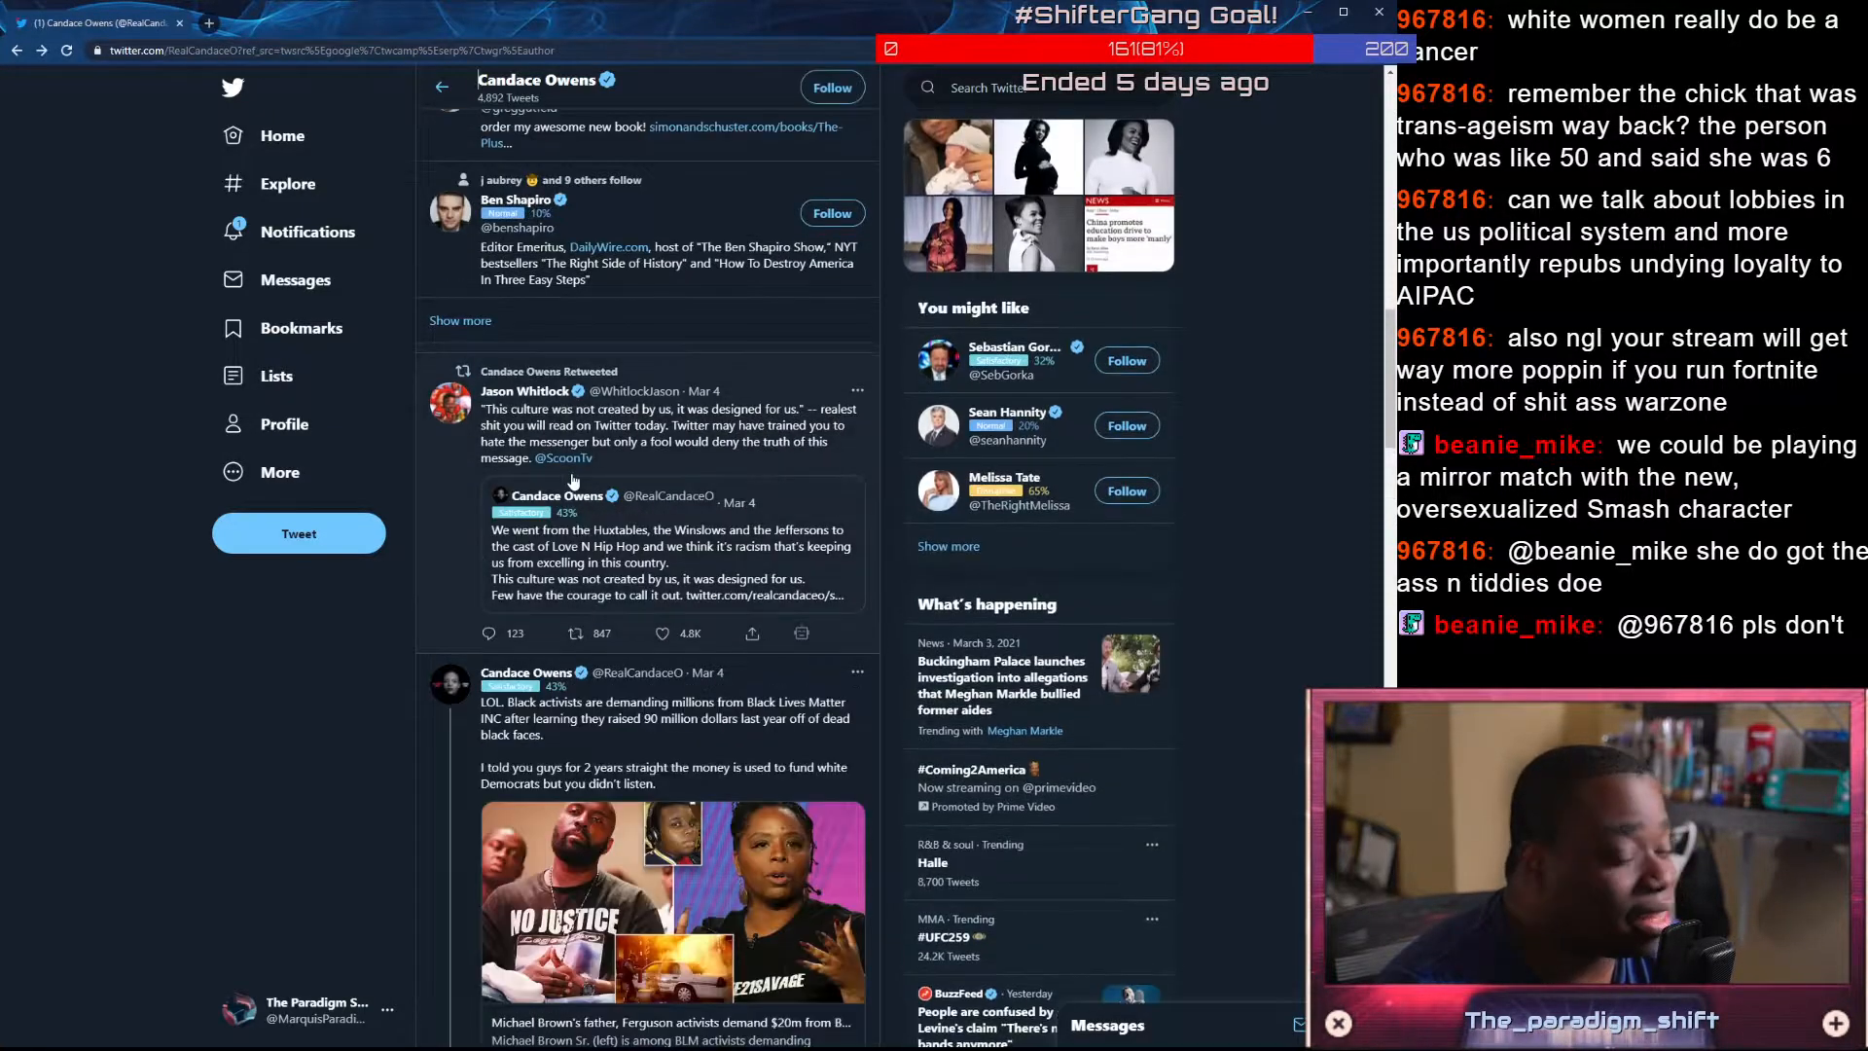
Scroll Candace Owens' profile down to the Black activists demanding millions from BLM tweet
{"action": "scroll", "scroll_direction": "down", "scroll_amount": 3}
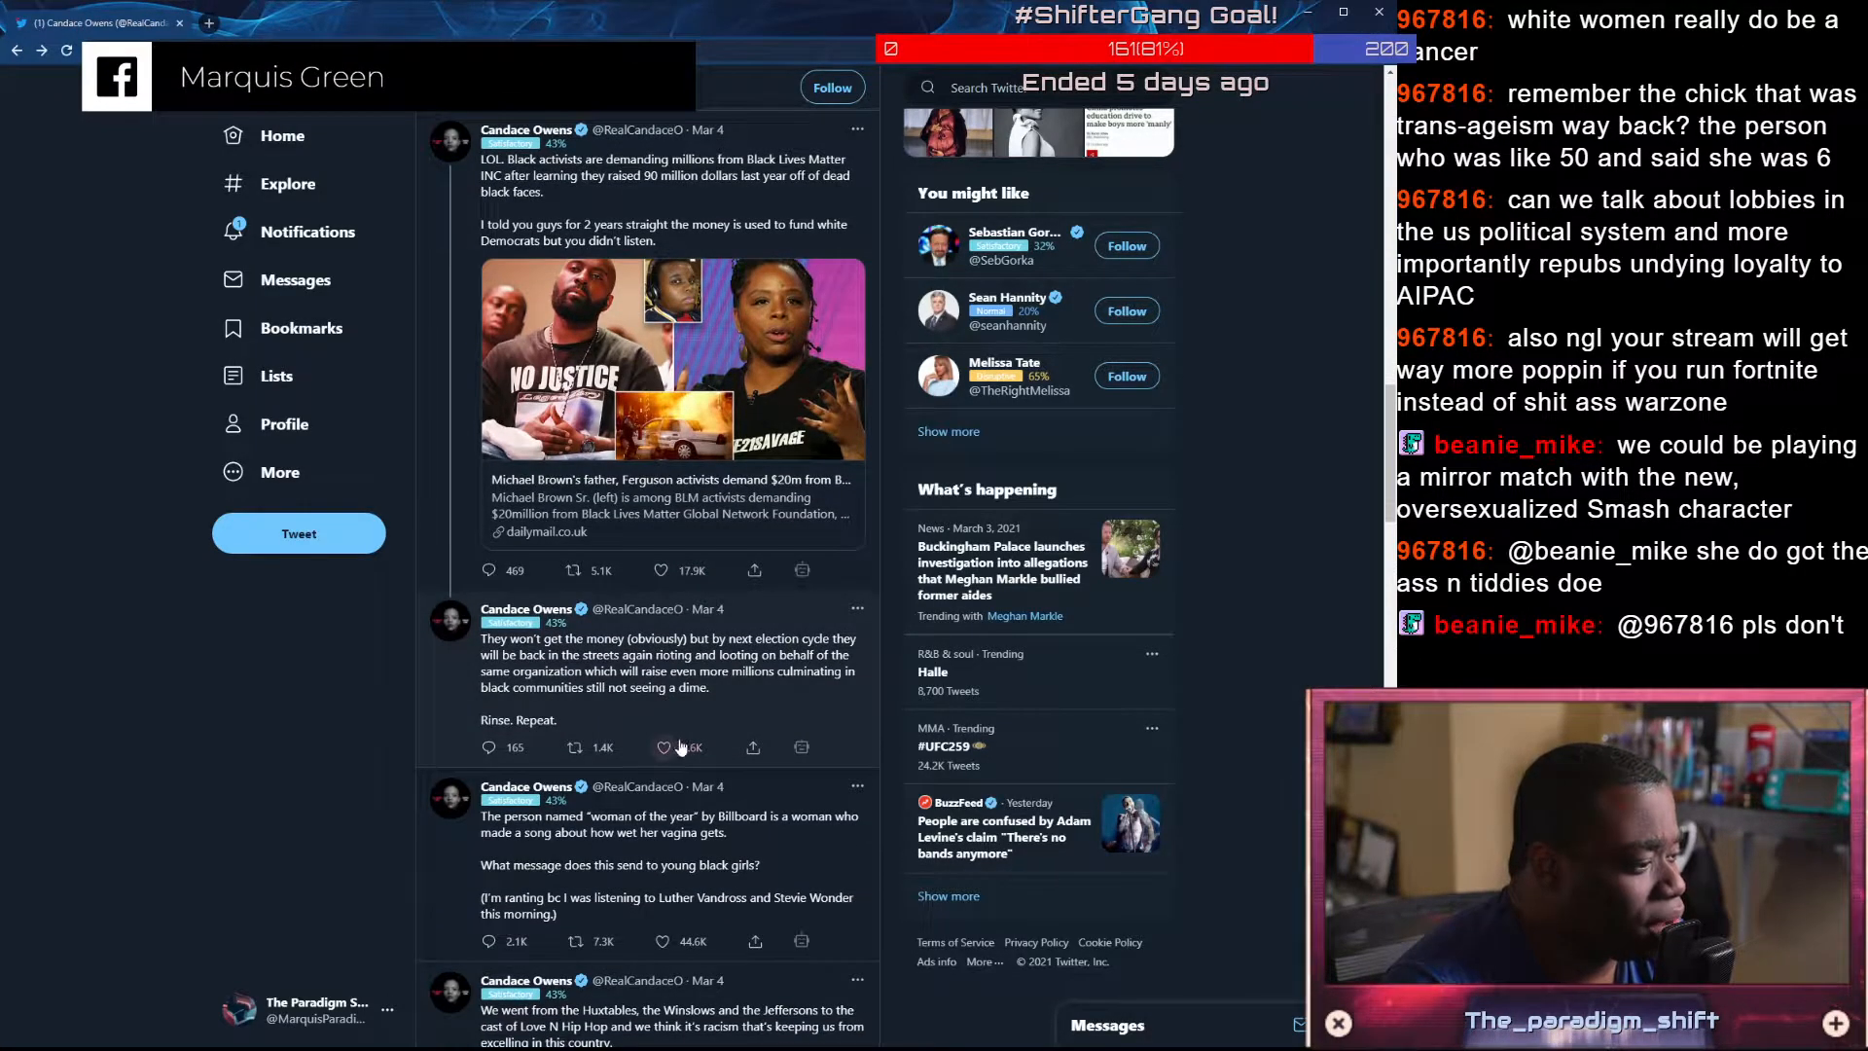
{"action": "mouse_move", "coordinate": [663, 747]}
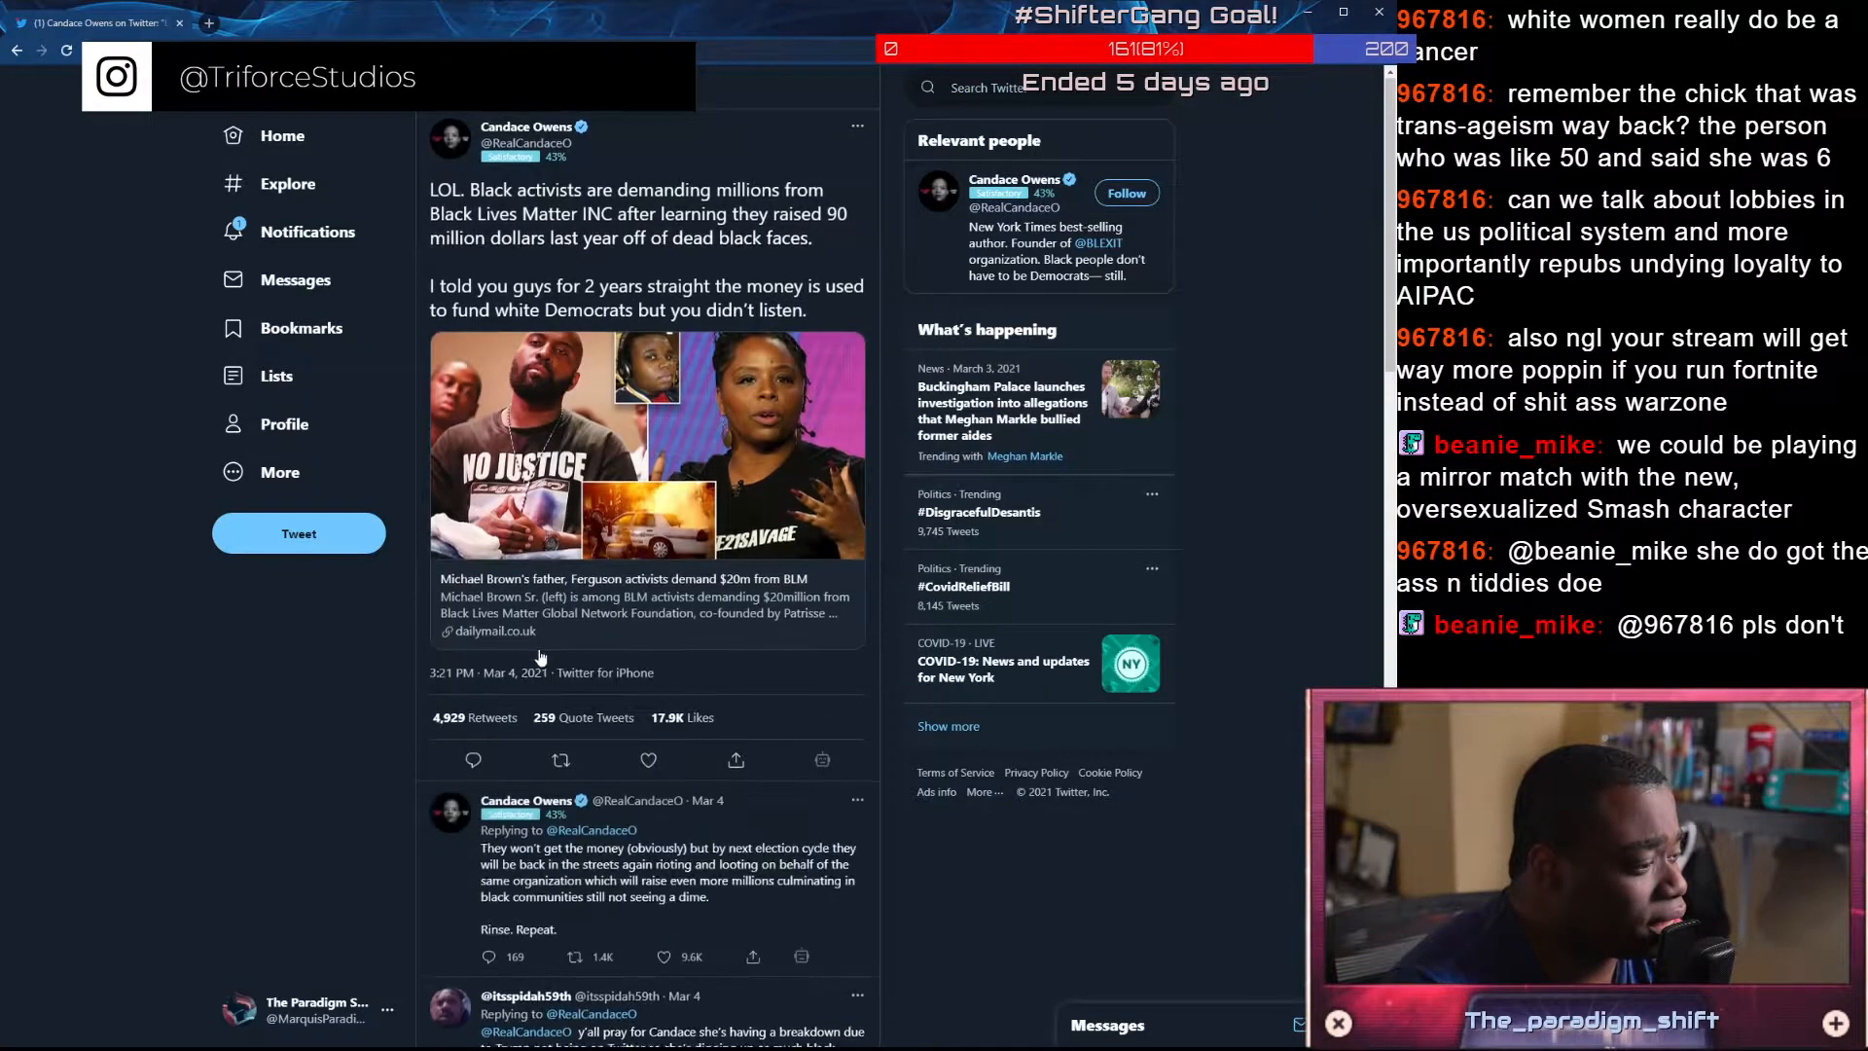
{"action": "scroll", "scroll_direction": "down", "scroll_amount": 3}
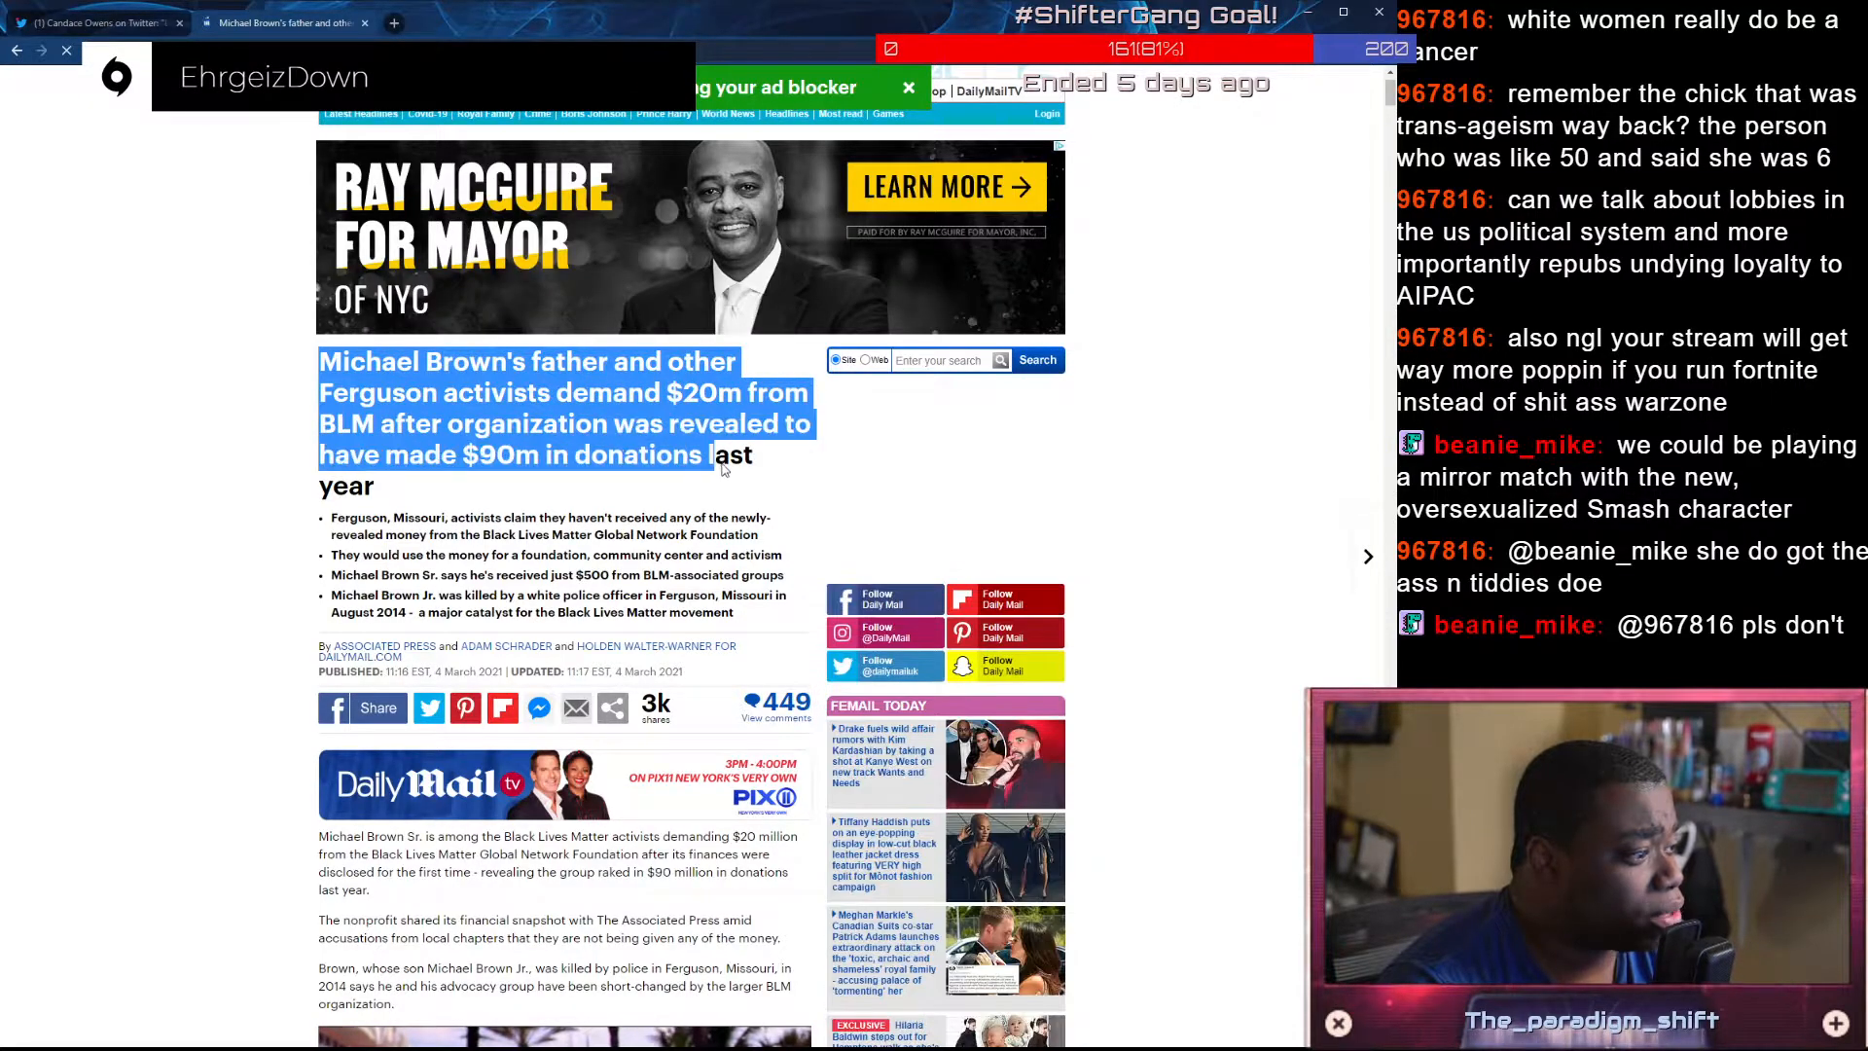
Read down the Daily Mail article to Michael Brown's photo, then return to the tweet thread
{"action": "scroll", "scroll_direction": "down", "scroll_amount": 3}
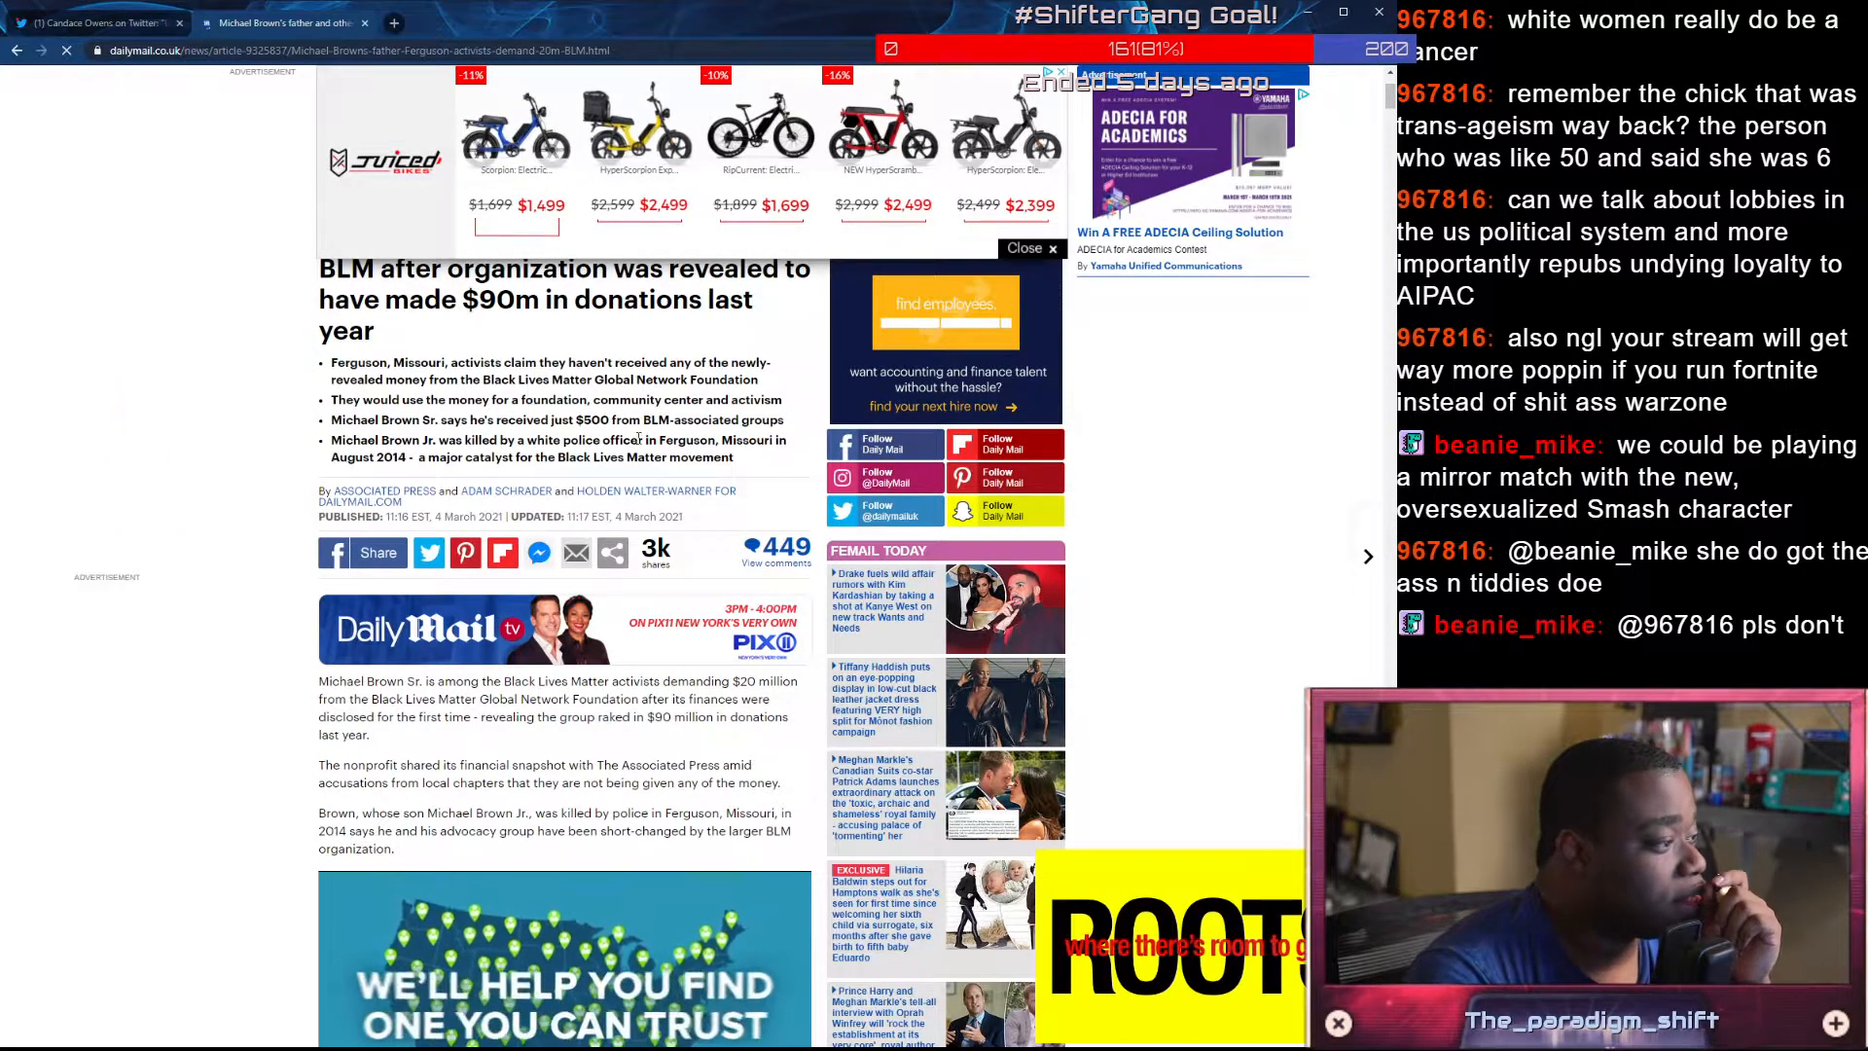
{"action": "scroll", "scroll_direction": "down", "scroll_amount": 3}
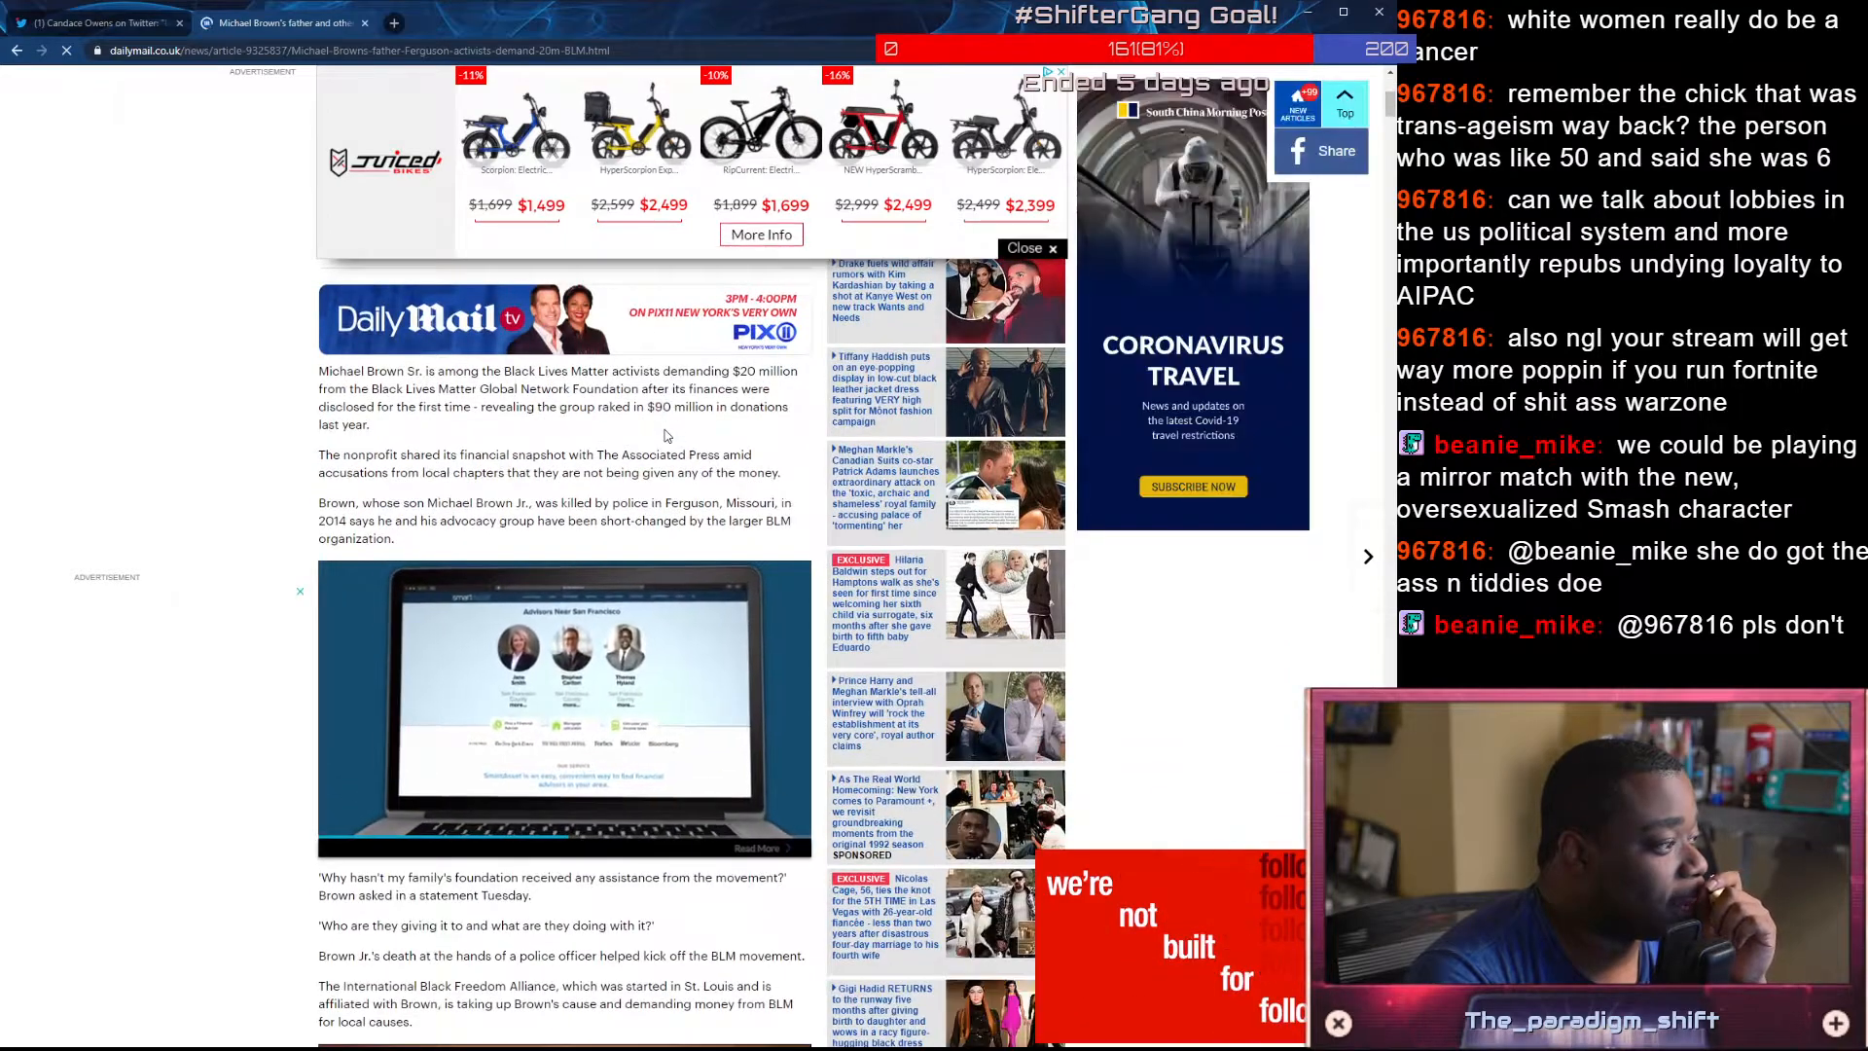
{"action": "scroll", "scroll_direction": "down", "scroll_amount": 3}
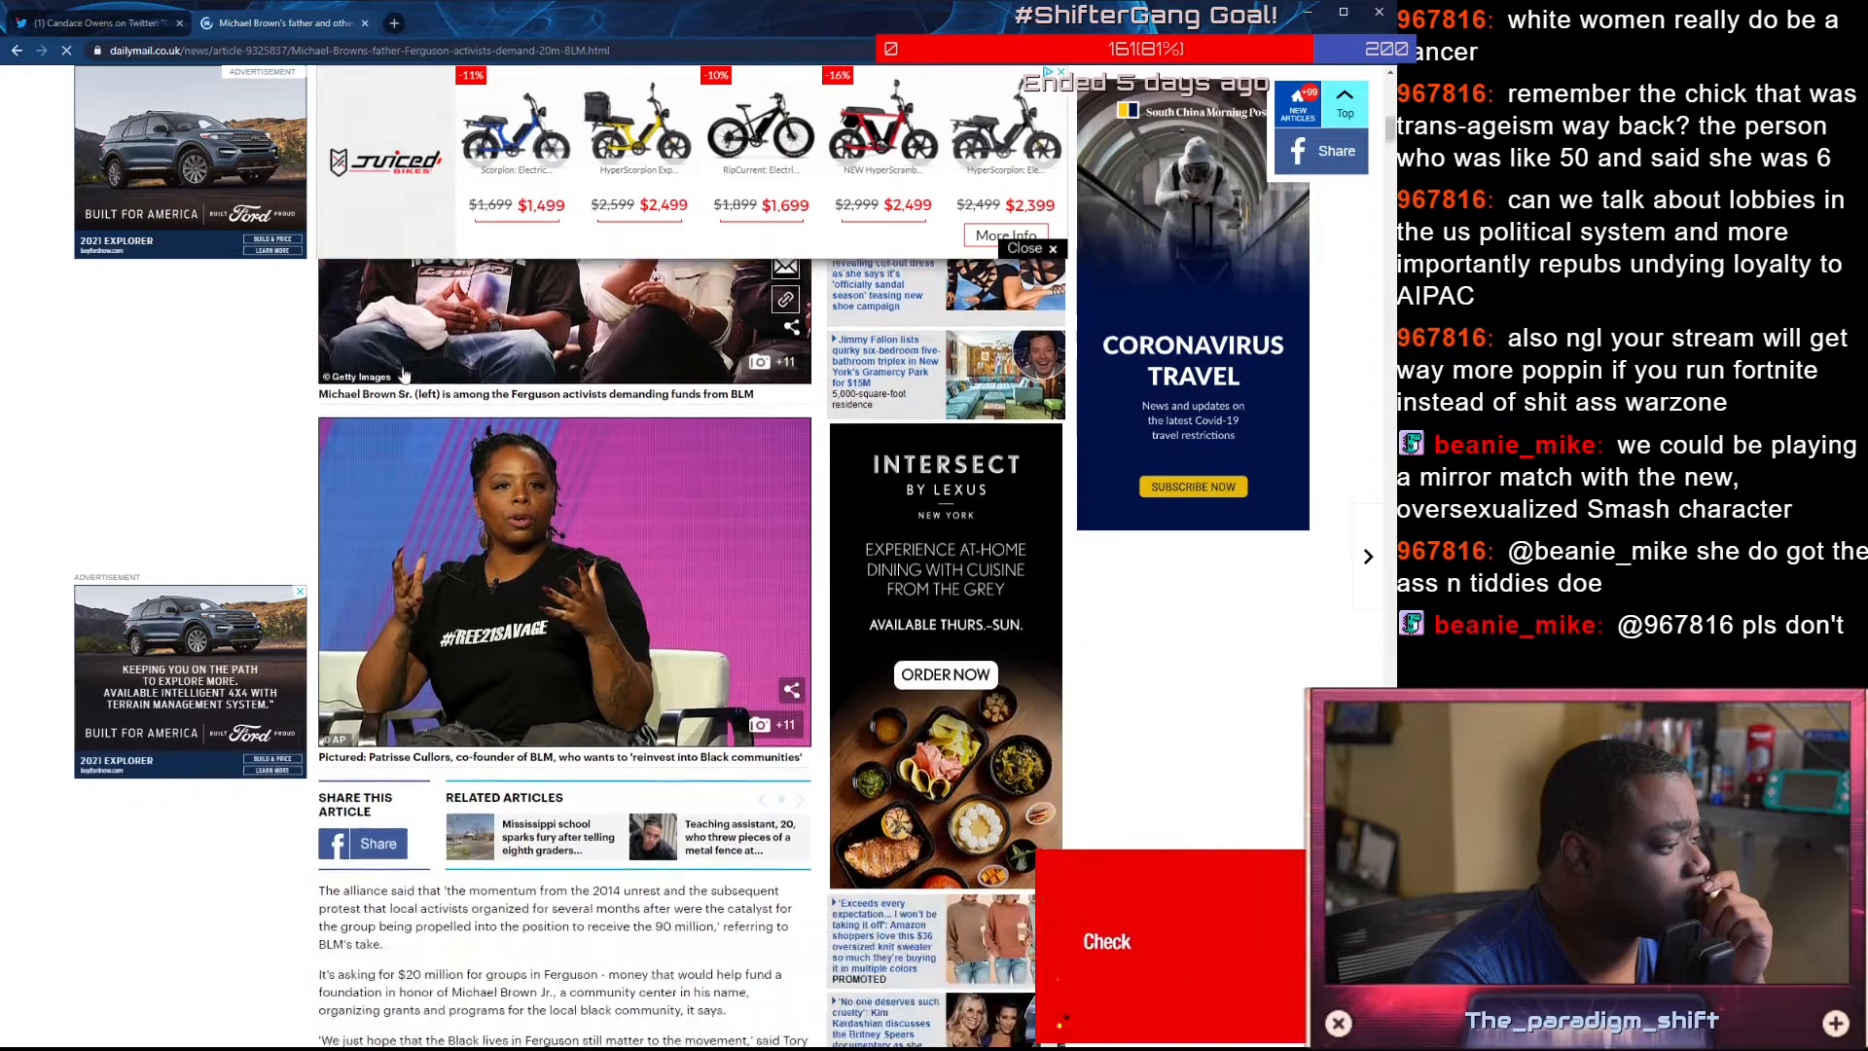
{"action": "scroll", "scroll_direction": "down", "scroll_amount": 3}
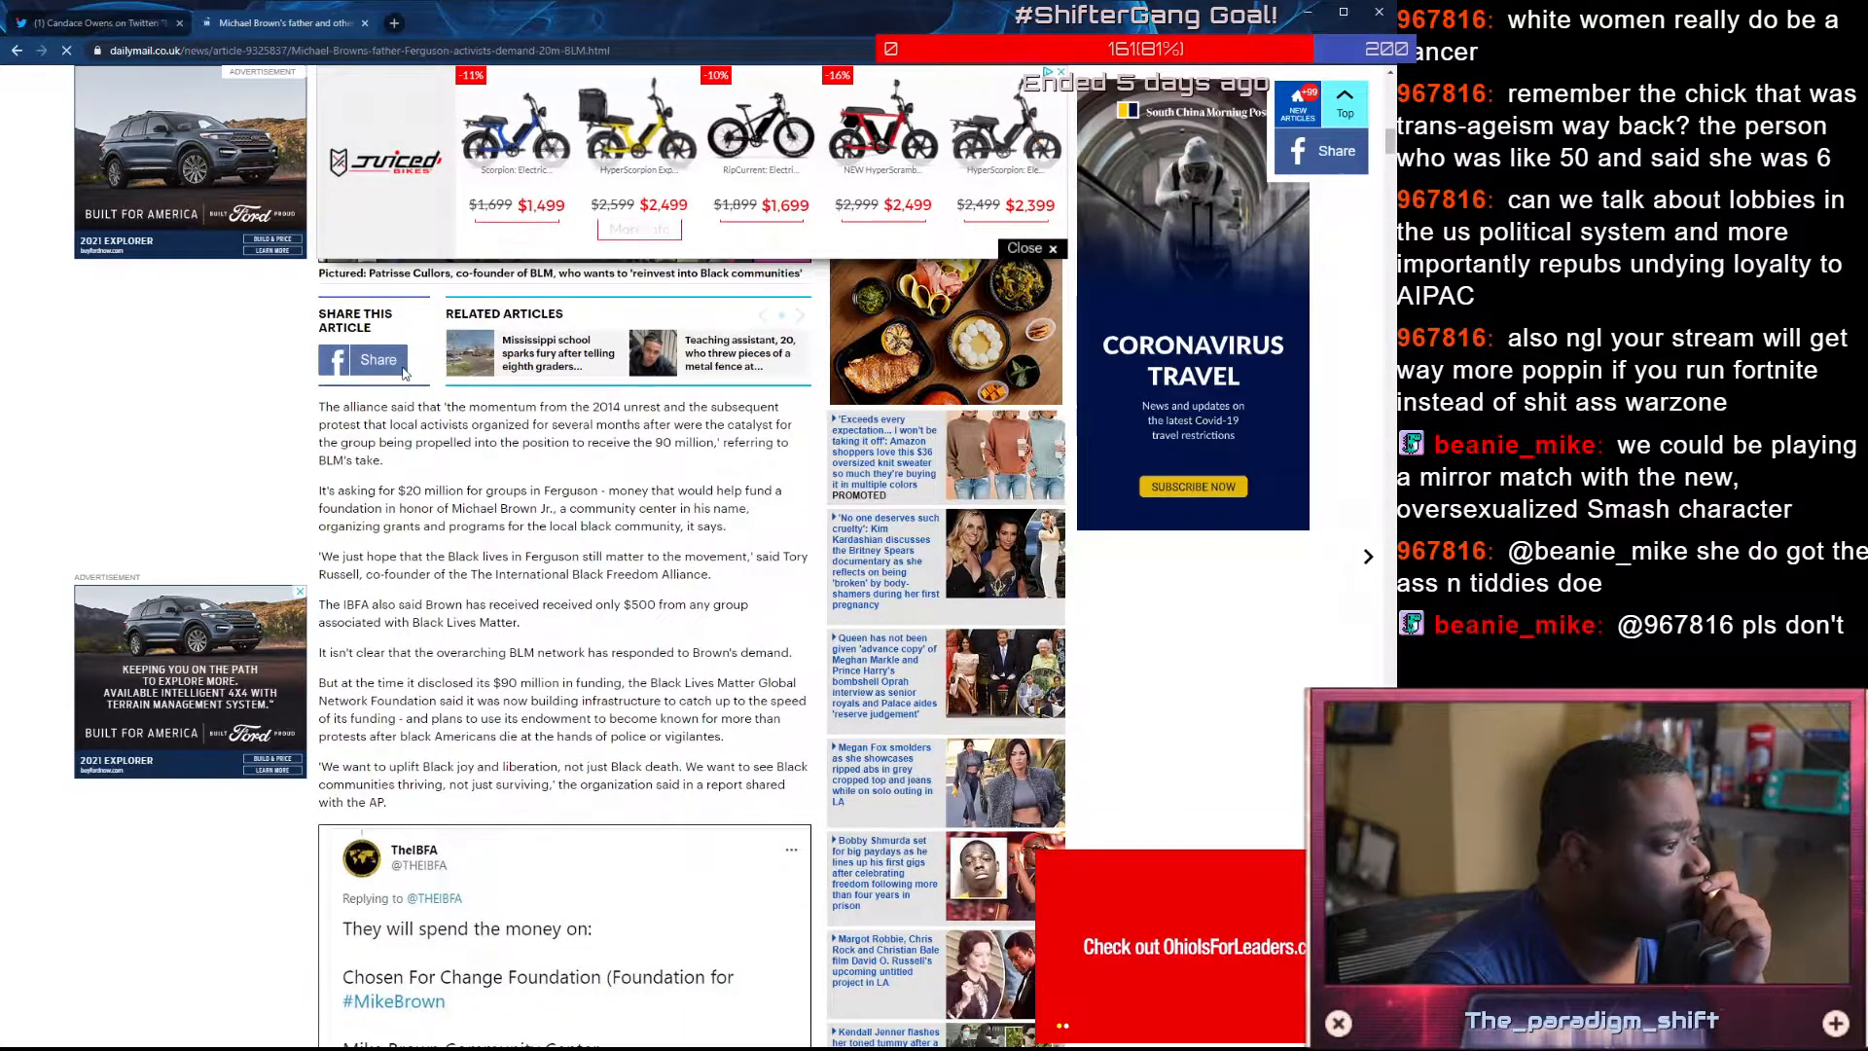
{"action": "scroll", "scroll_direction": "down", "scroll_amount": 3}
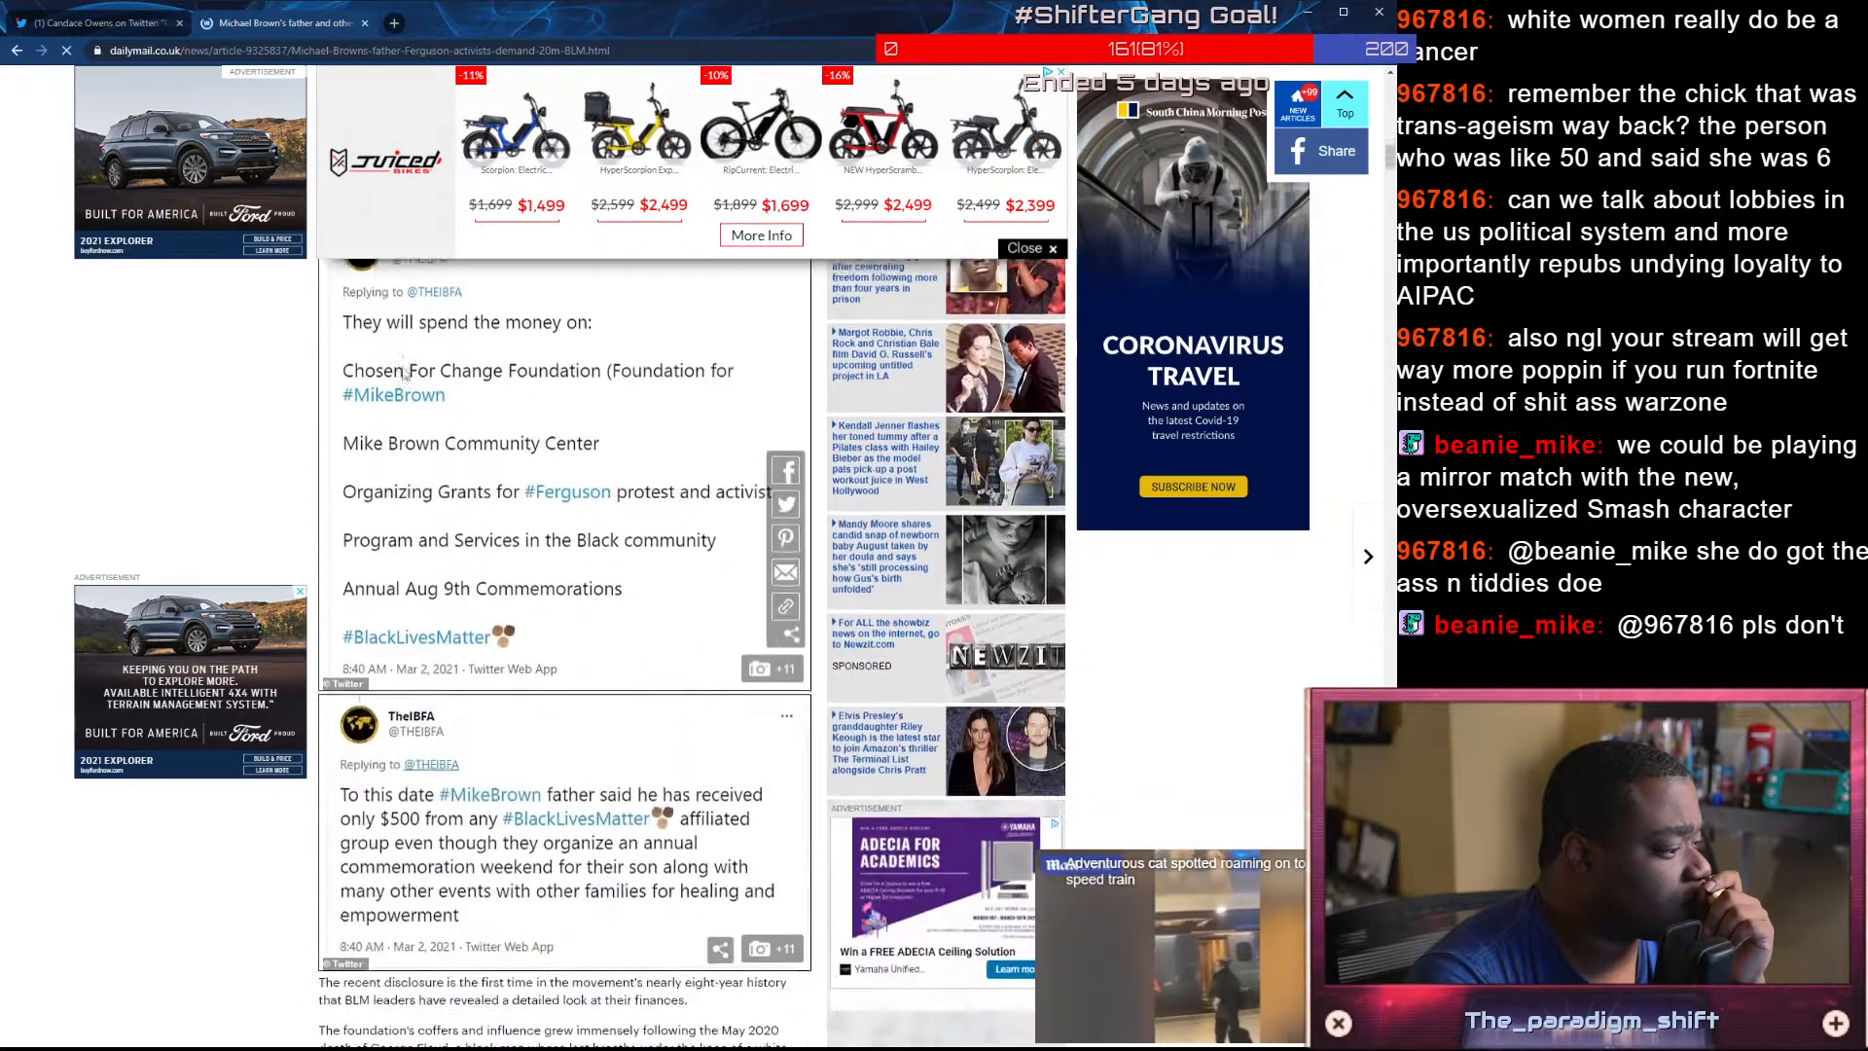
{"action": "scroll", "scroll_direction": "down", "scroll_amount": 3}
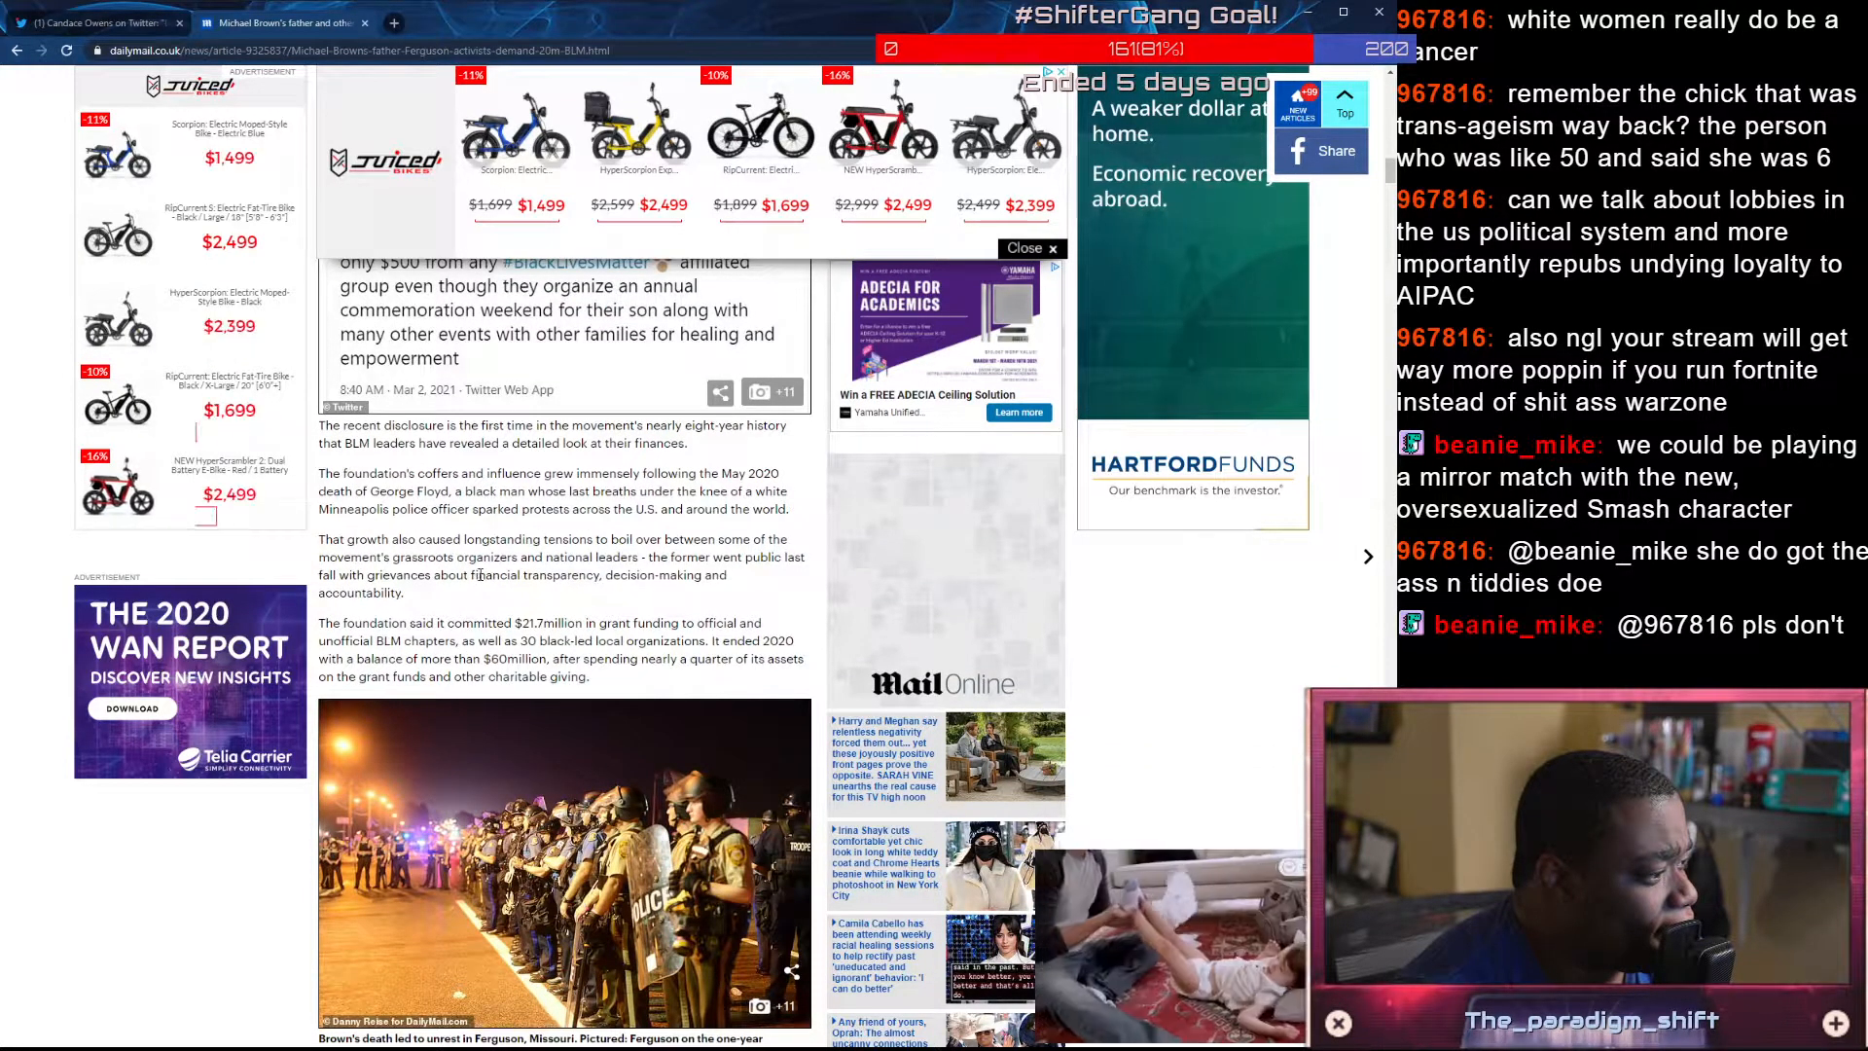
{"action": "scroll", "scroll_direction": "down", "scroll_amount": 3}
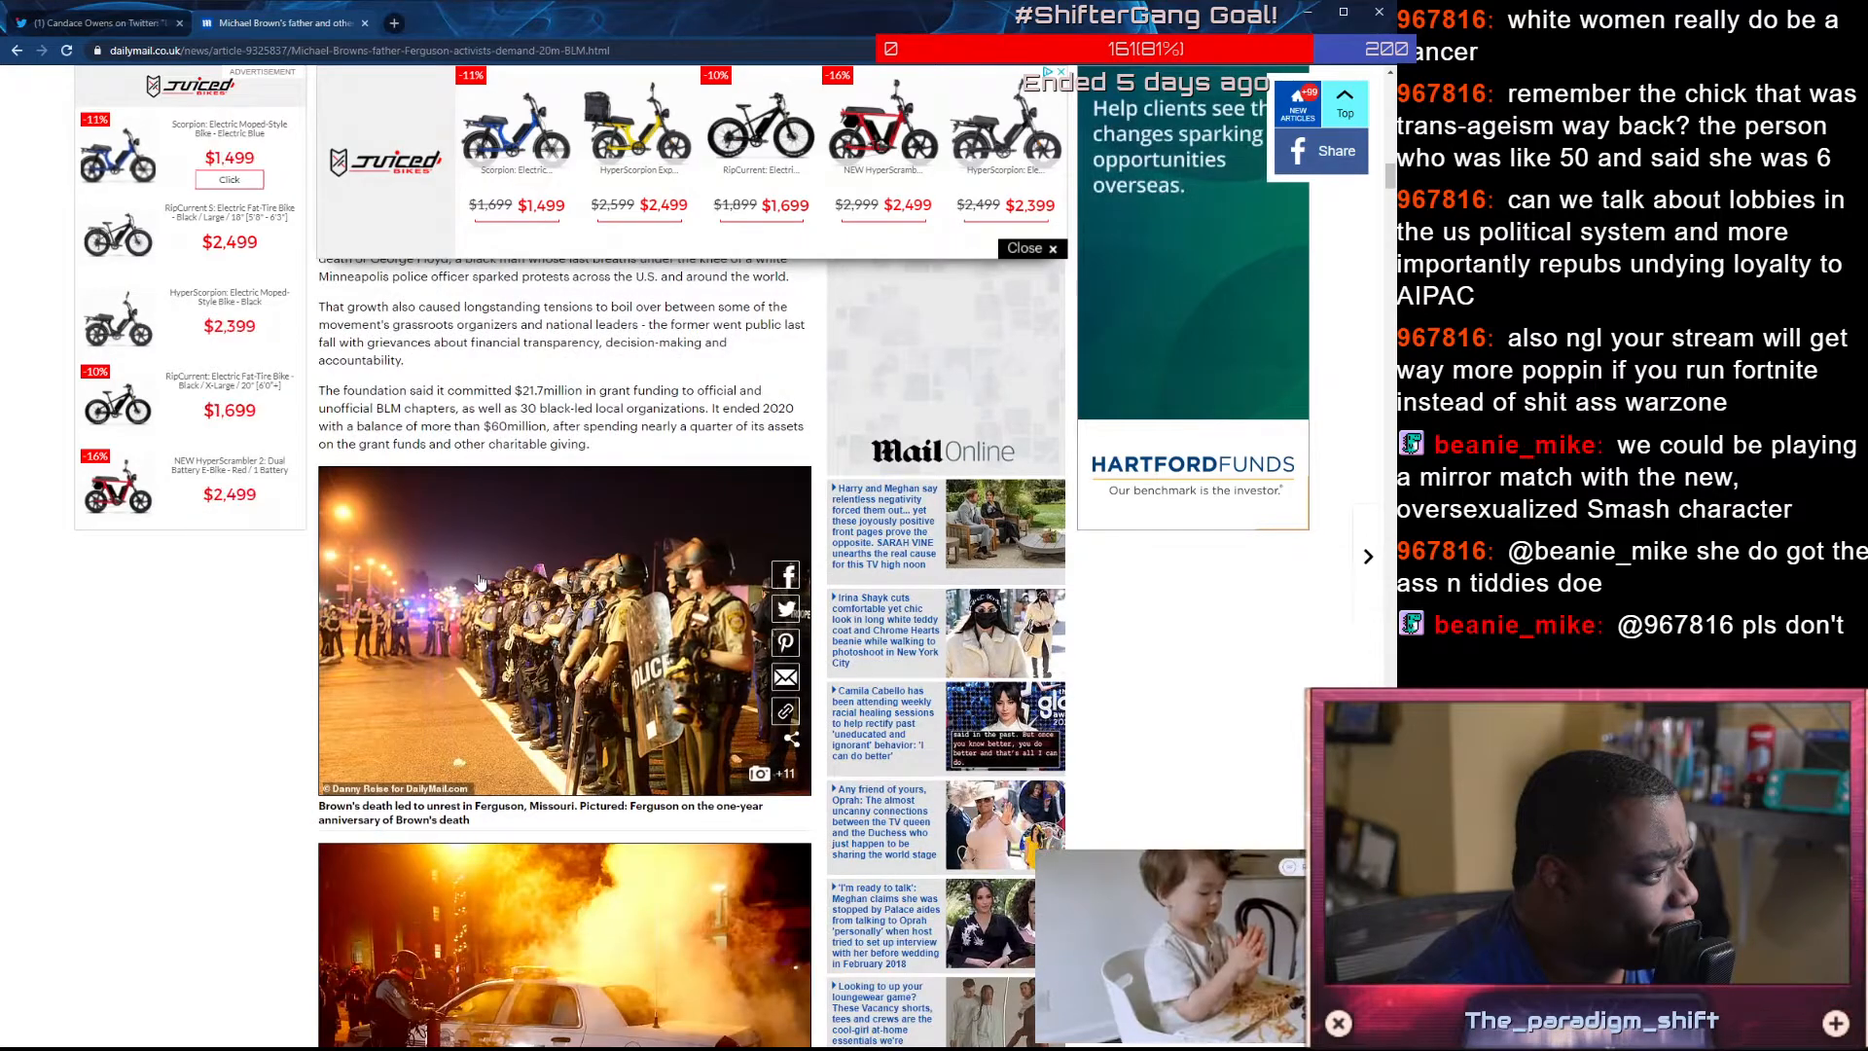
{"action": "scroll", "scroll_direction": "down", "scroll_amount": 3}
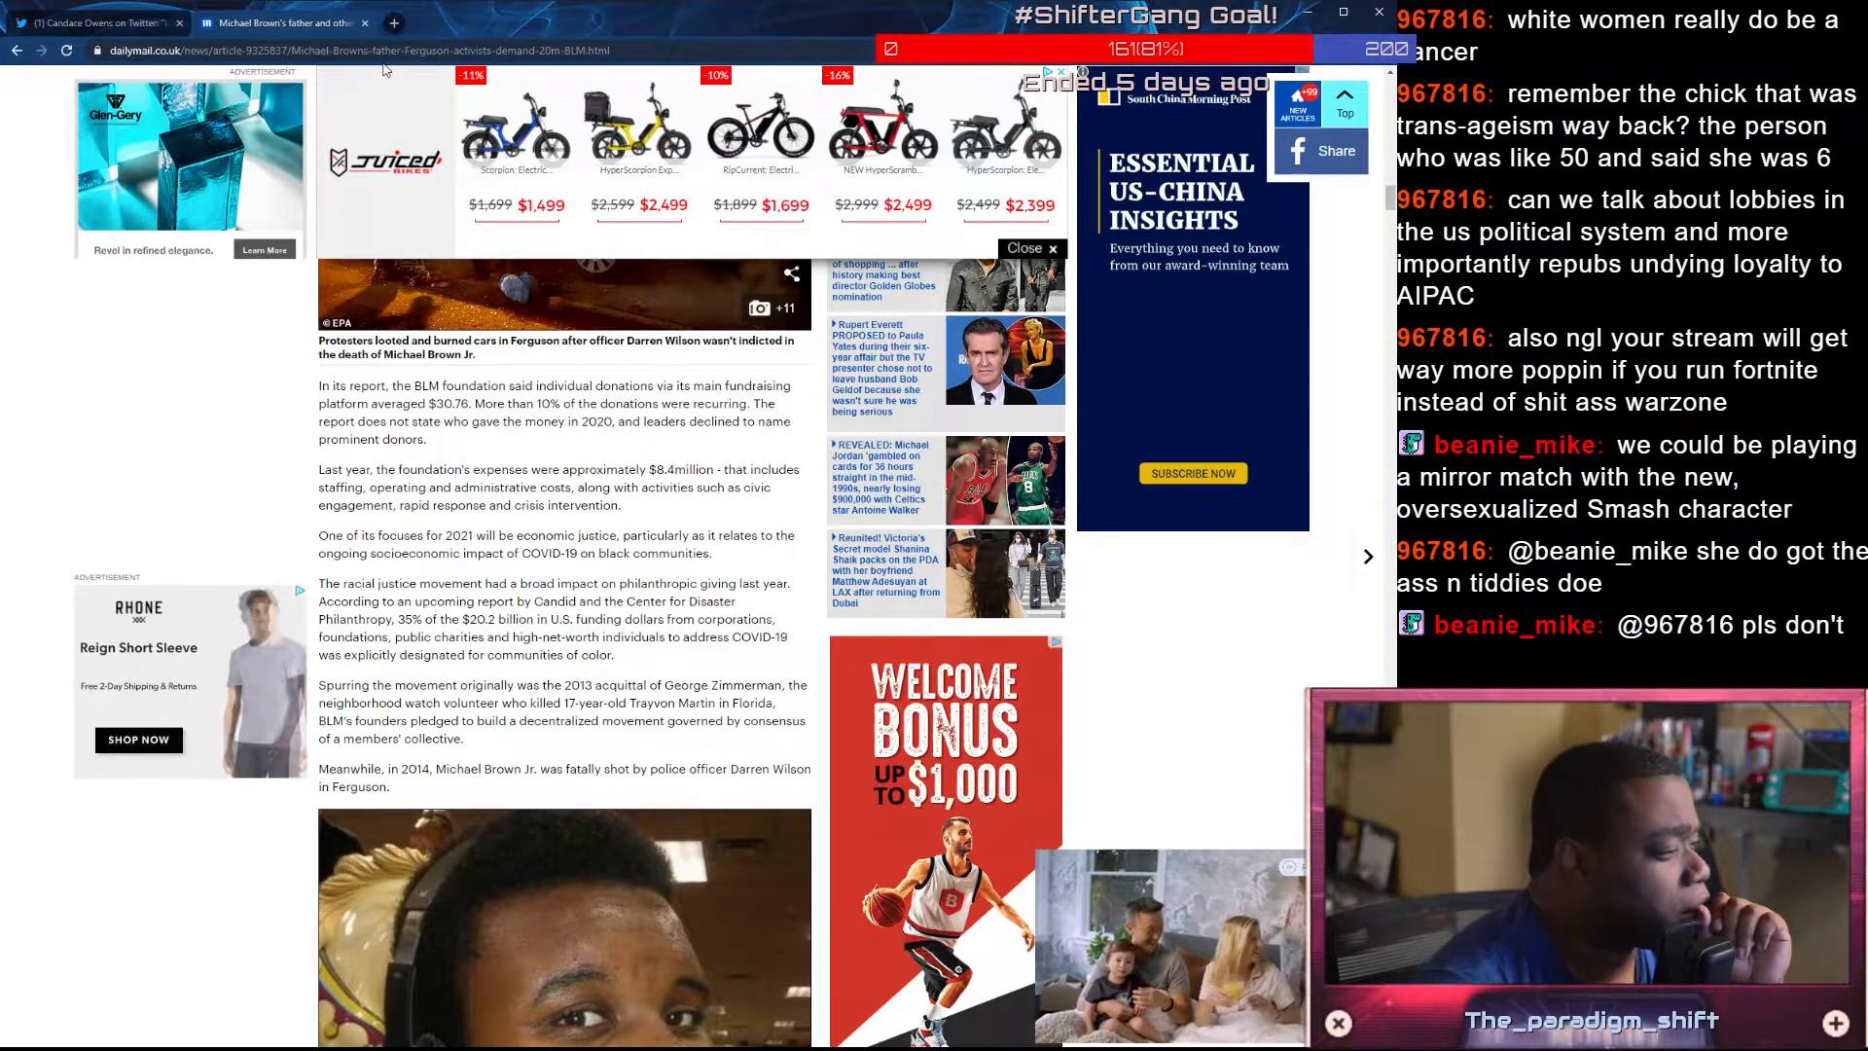
{"action": "scroll", "scroll_direction": "down", "scroll_amount": 3}
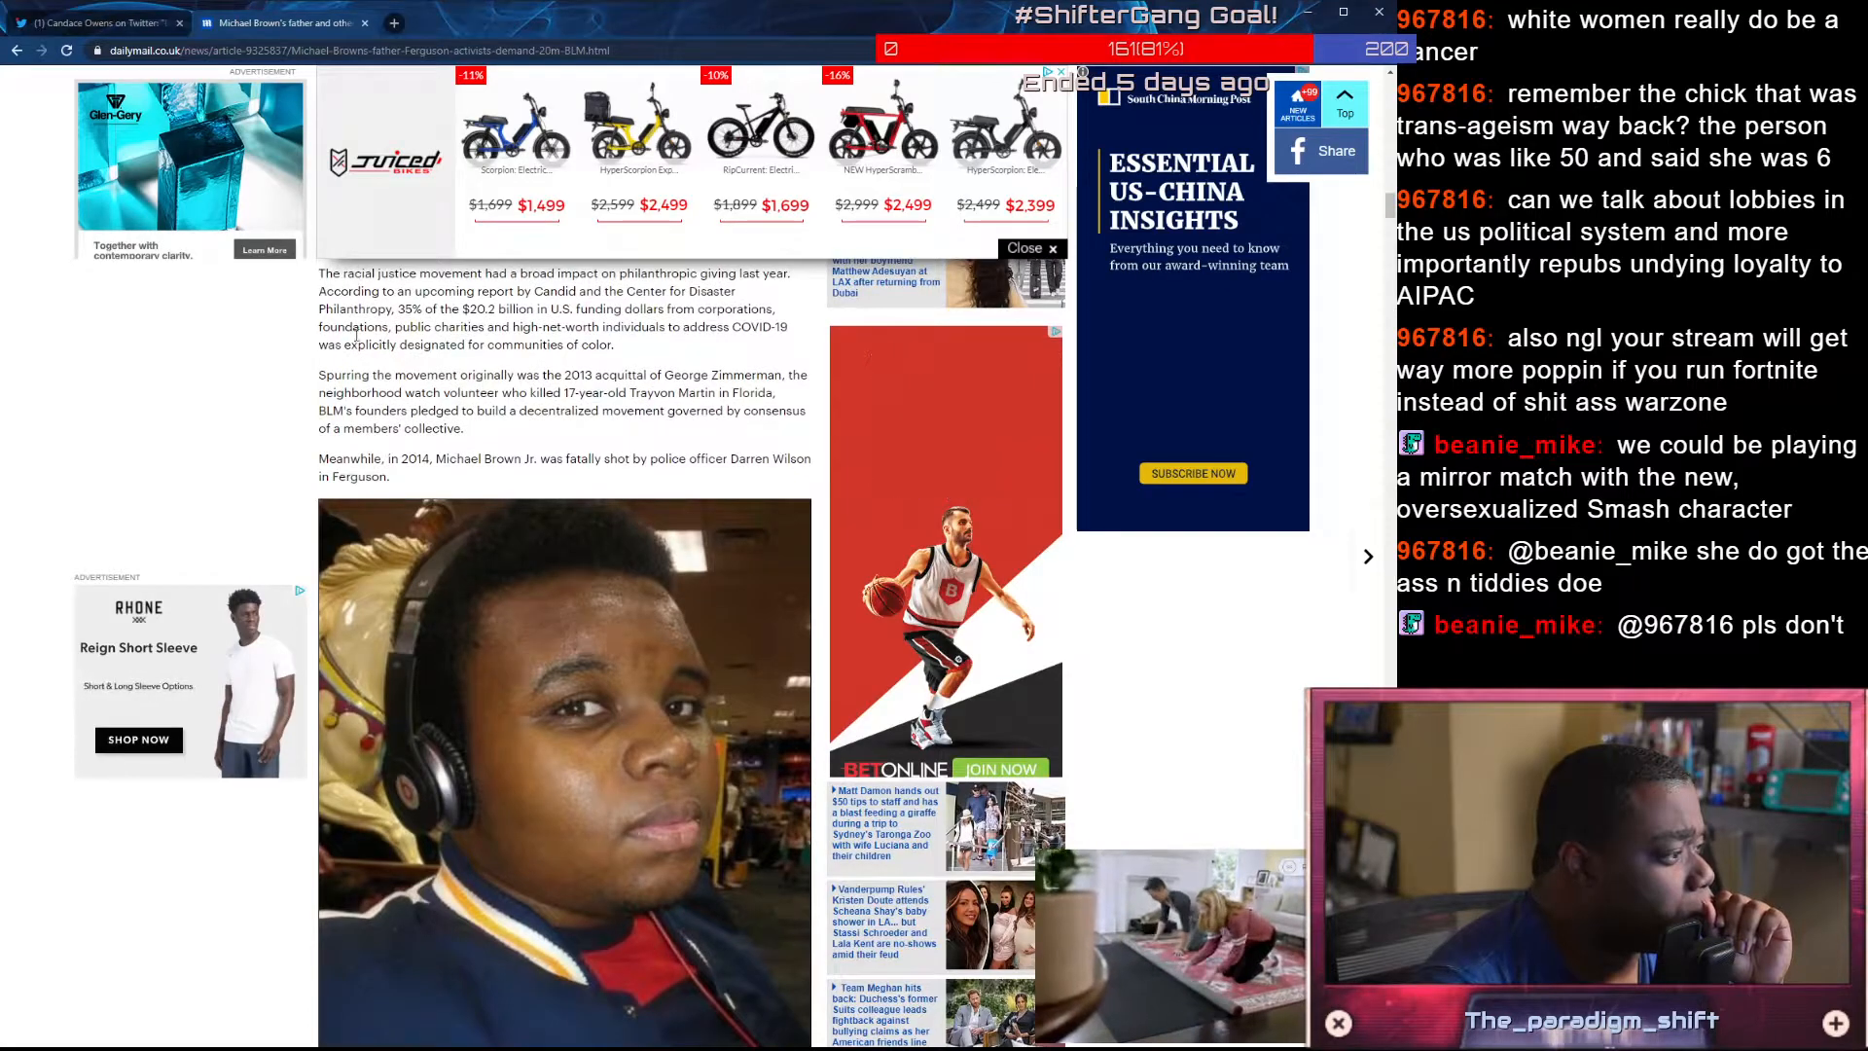
{"action": "scroll", "scroll_direction": "down", "scroll_amount": 3}
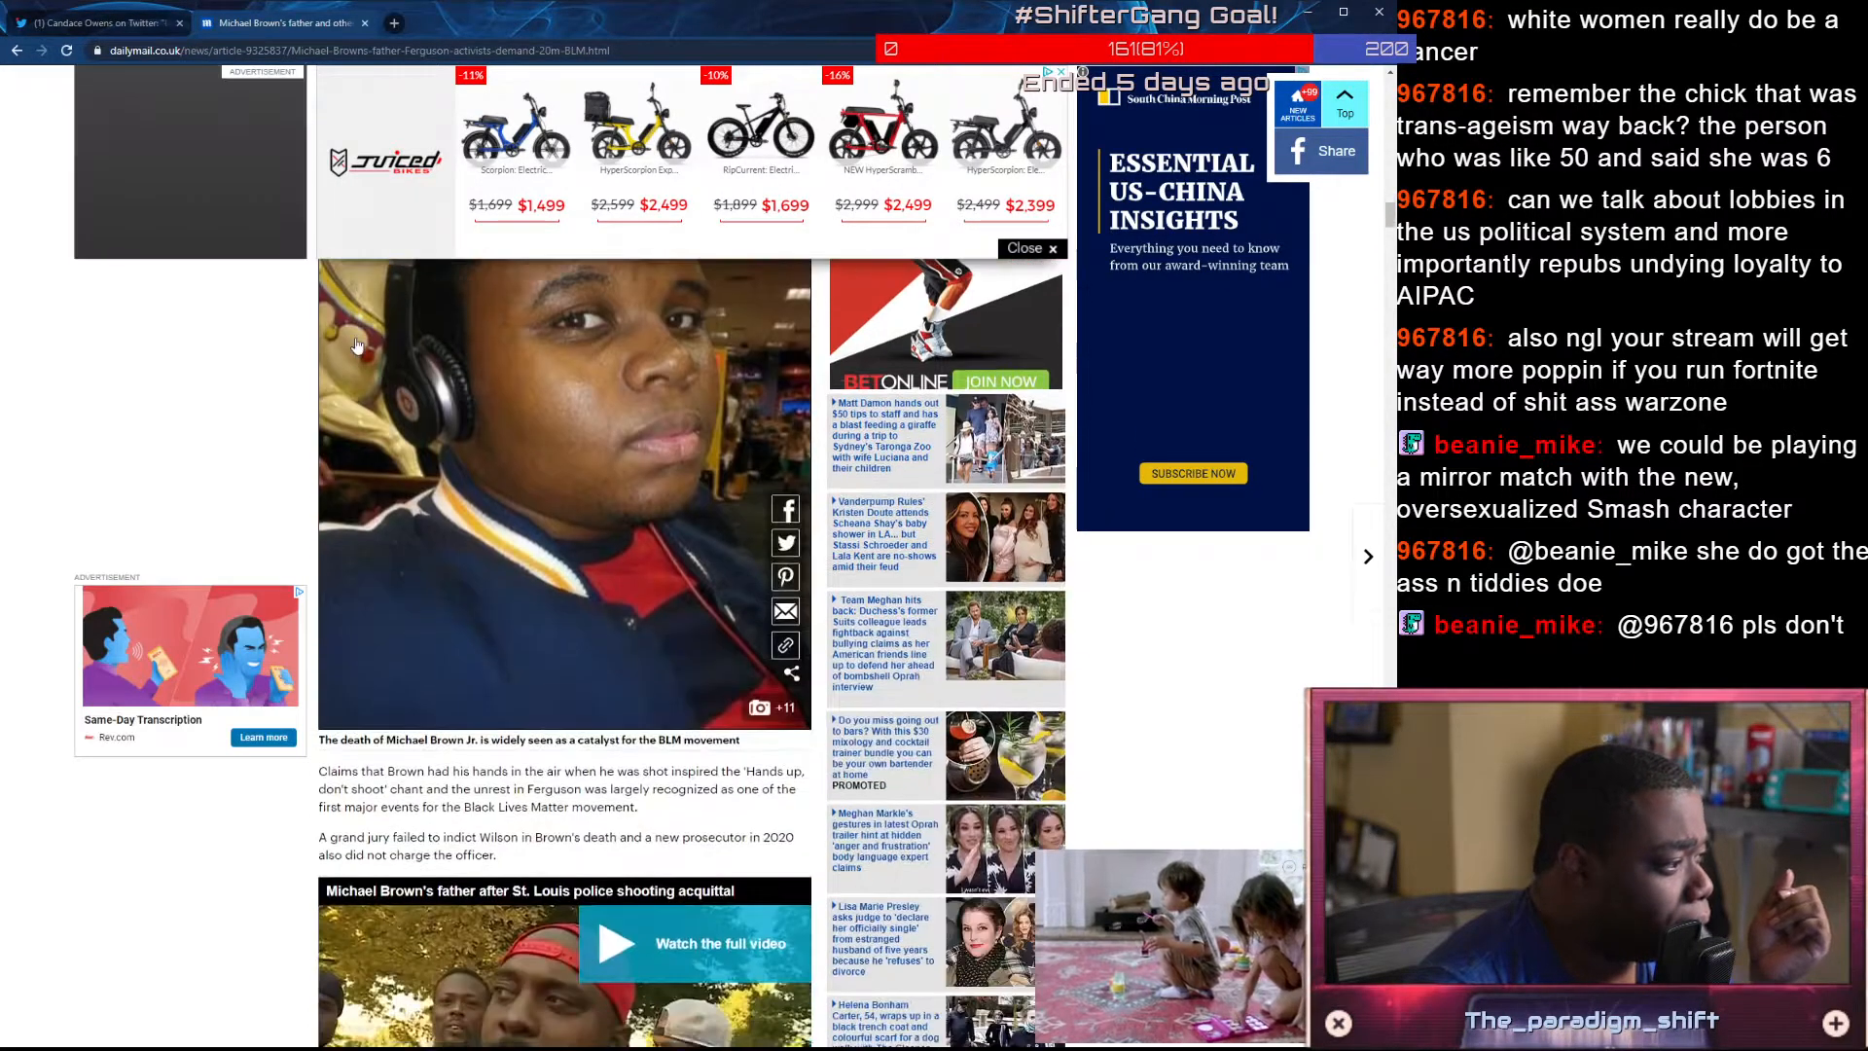
{"action": "left_click", "coordinate": [96, 24]}
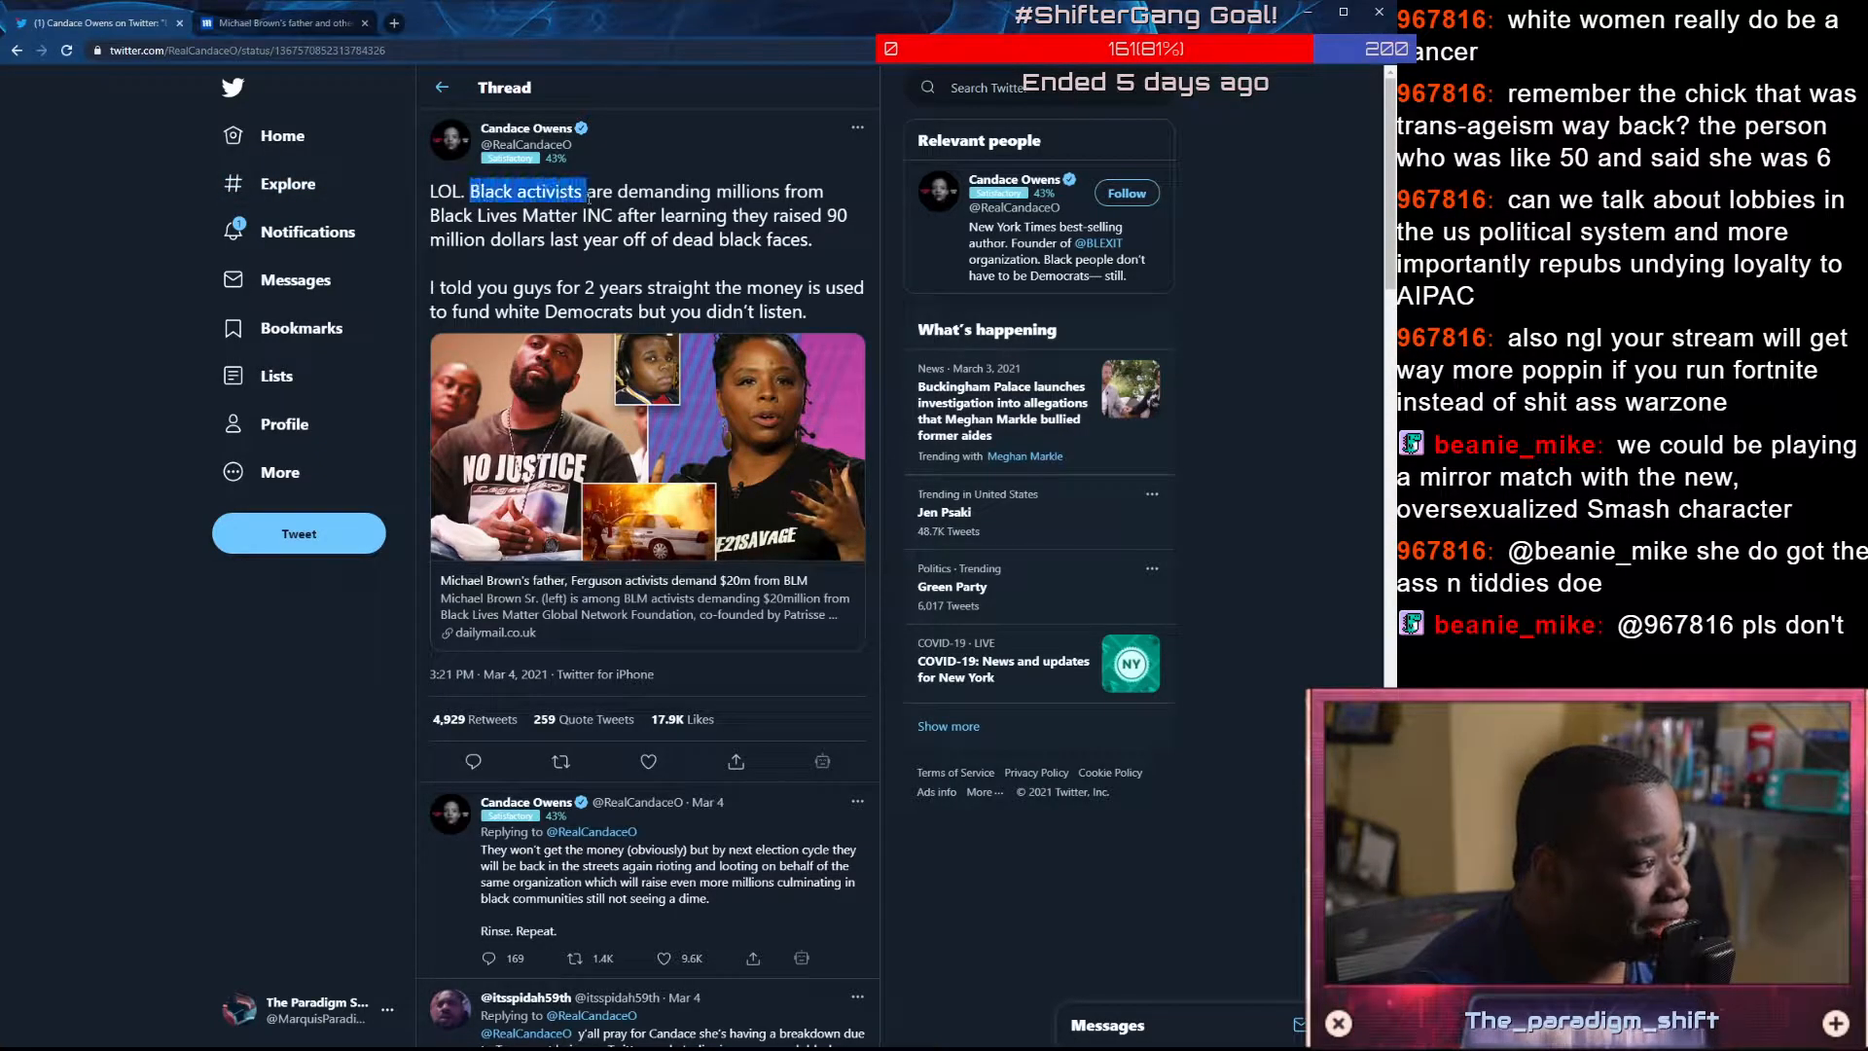
Highlight 'Black activists' in the tweet, then like the FOUNDATION reply and the one questioning 'Black activists'
{"action": "left_click_drag", "start_coordinate": [469, 191], "coordinate": [612, 214]}
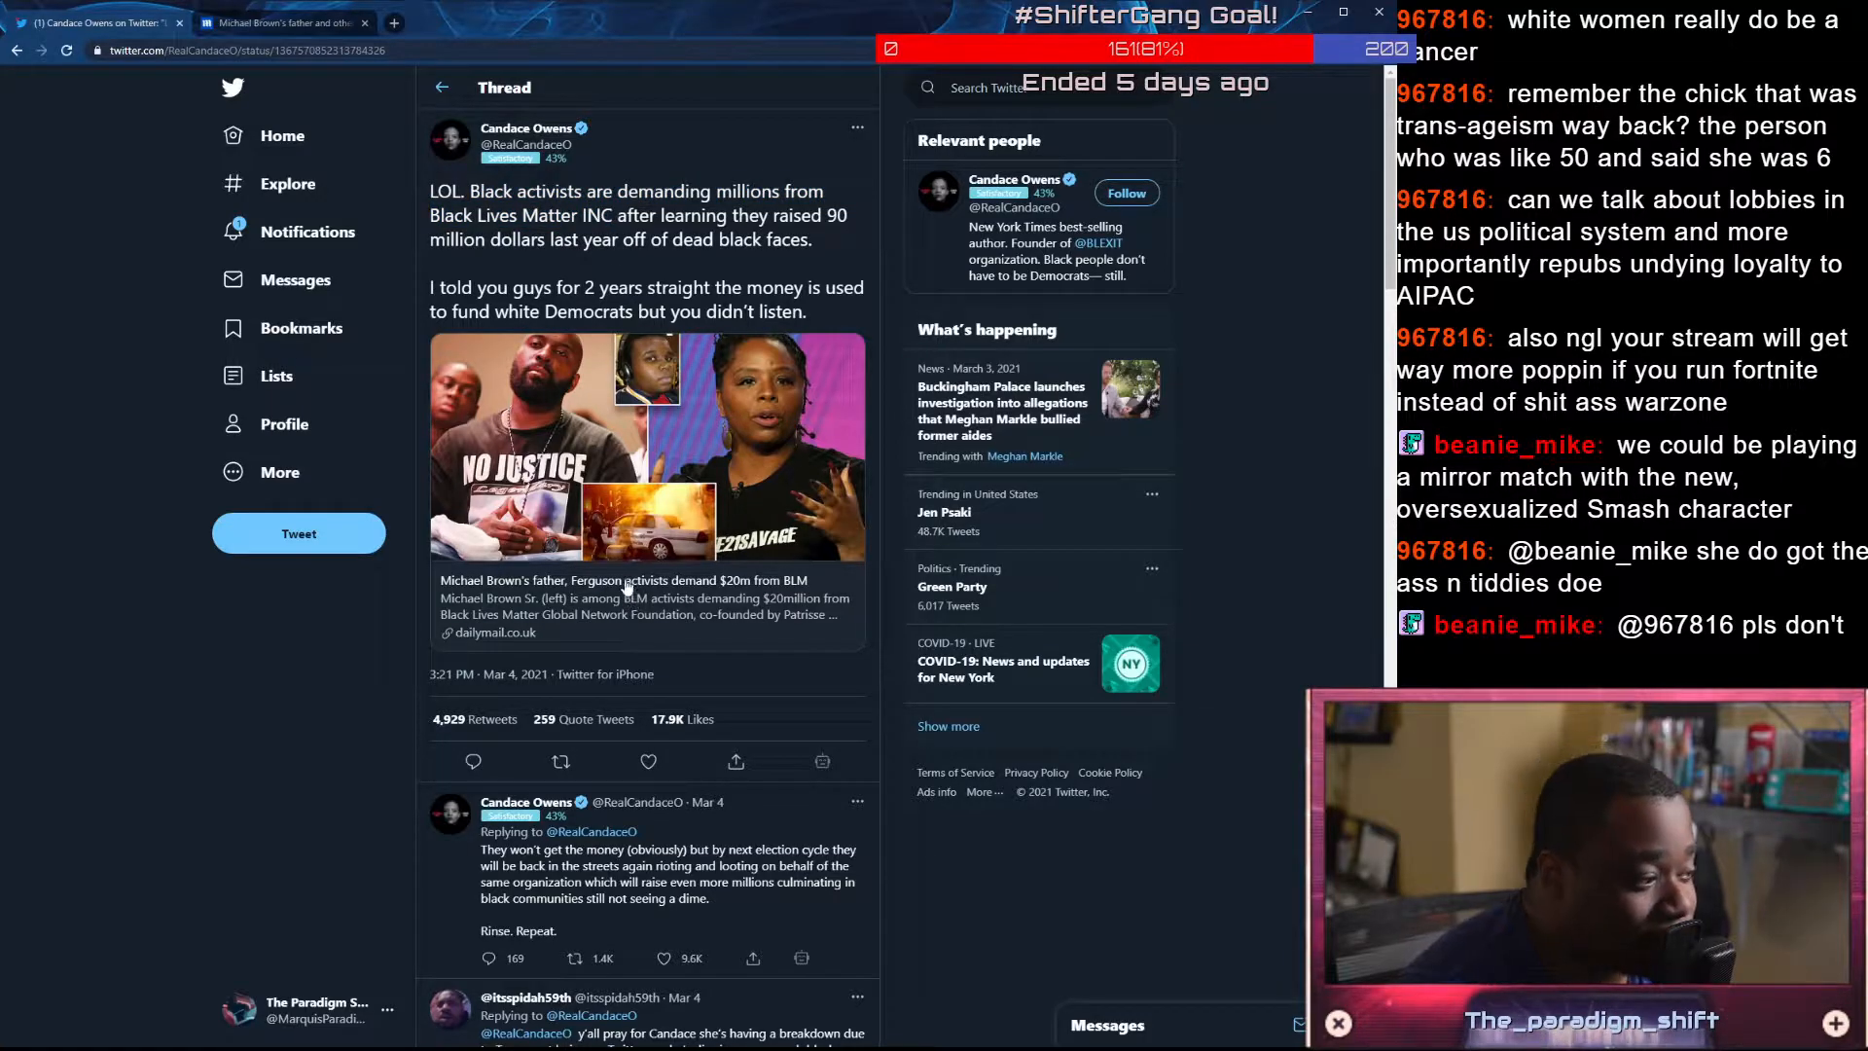
{"action": "scroll", "scroll_direction": "down", "scroll_amount": 3}
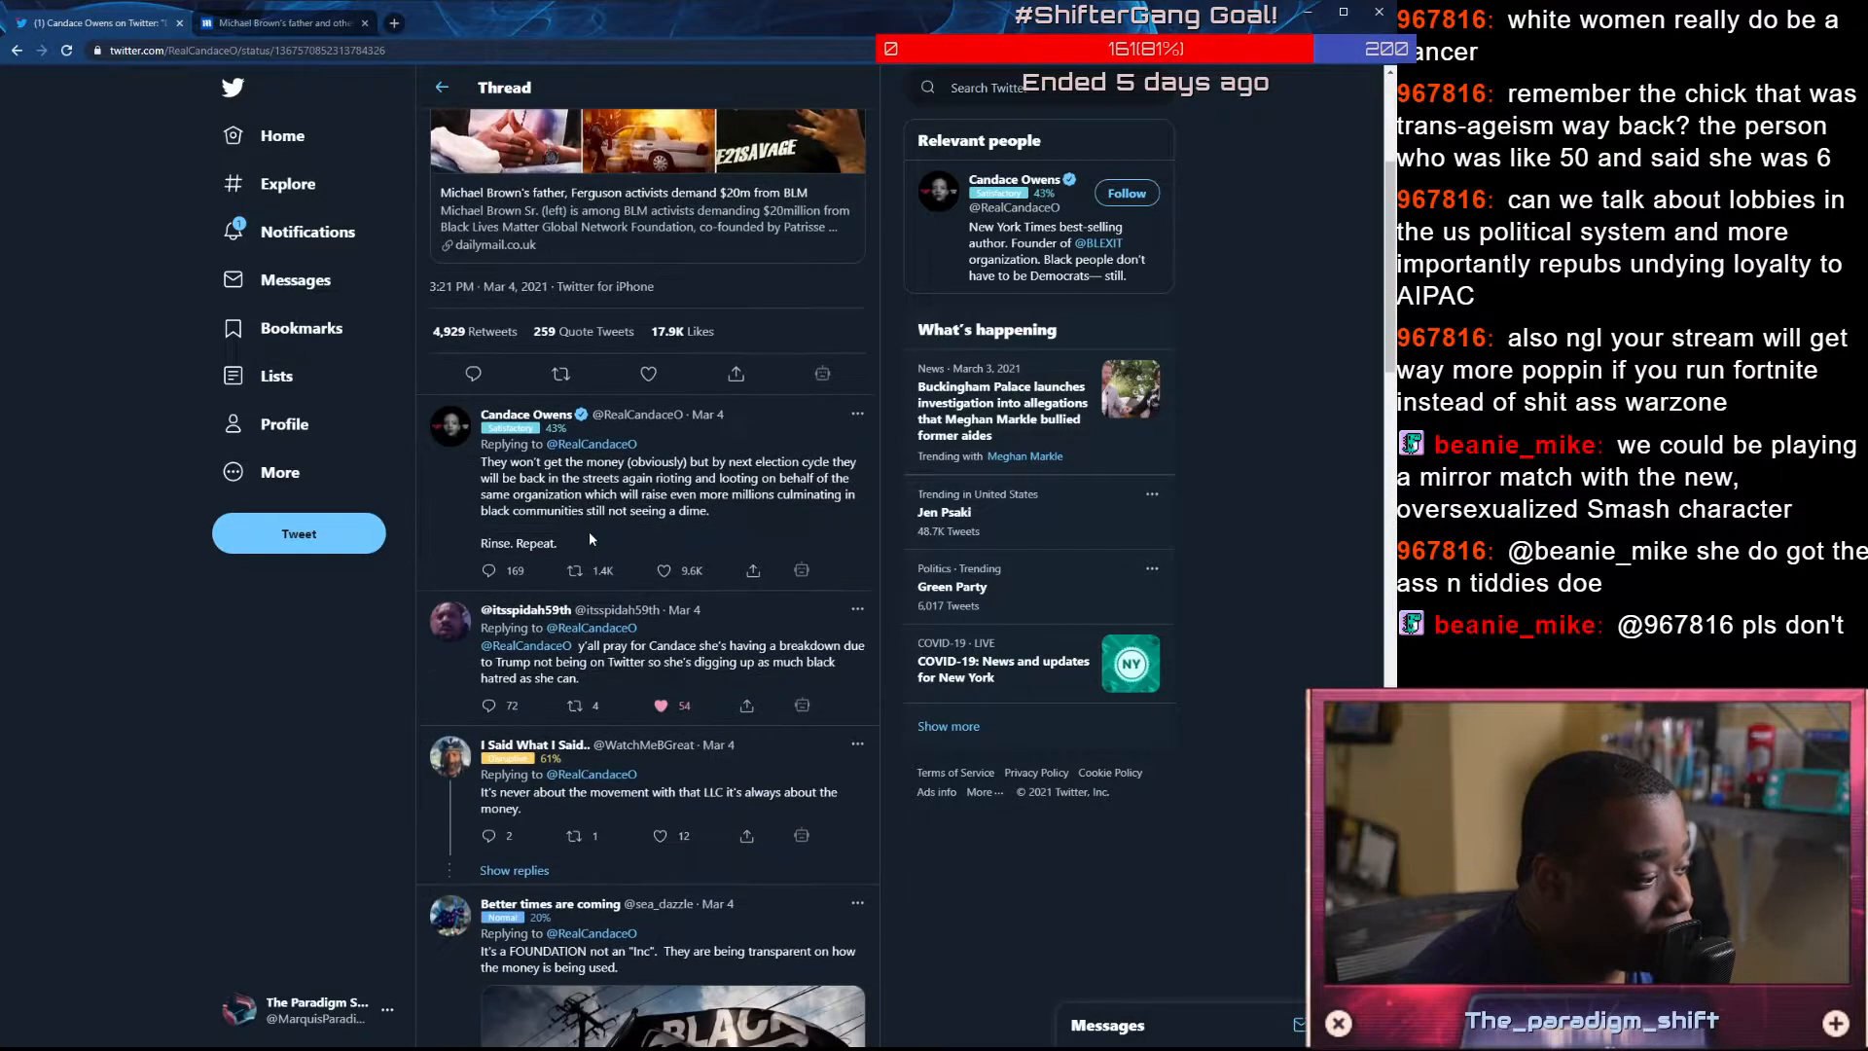
{"action": "scroll", "scroll_direction": "down", "scroll_amount": 3}
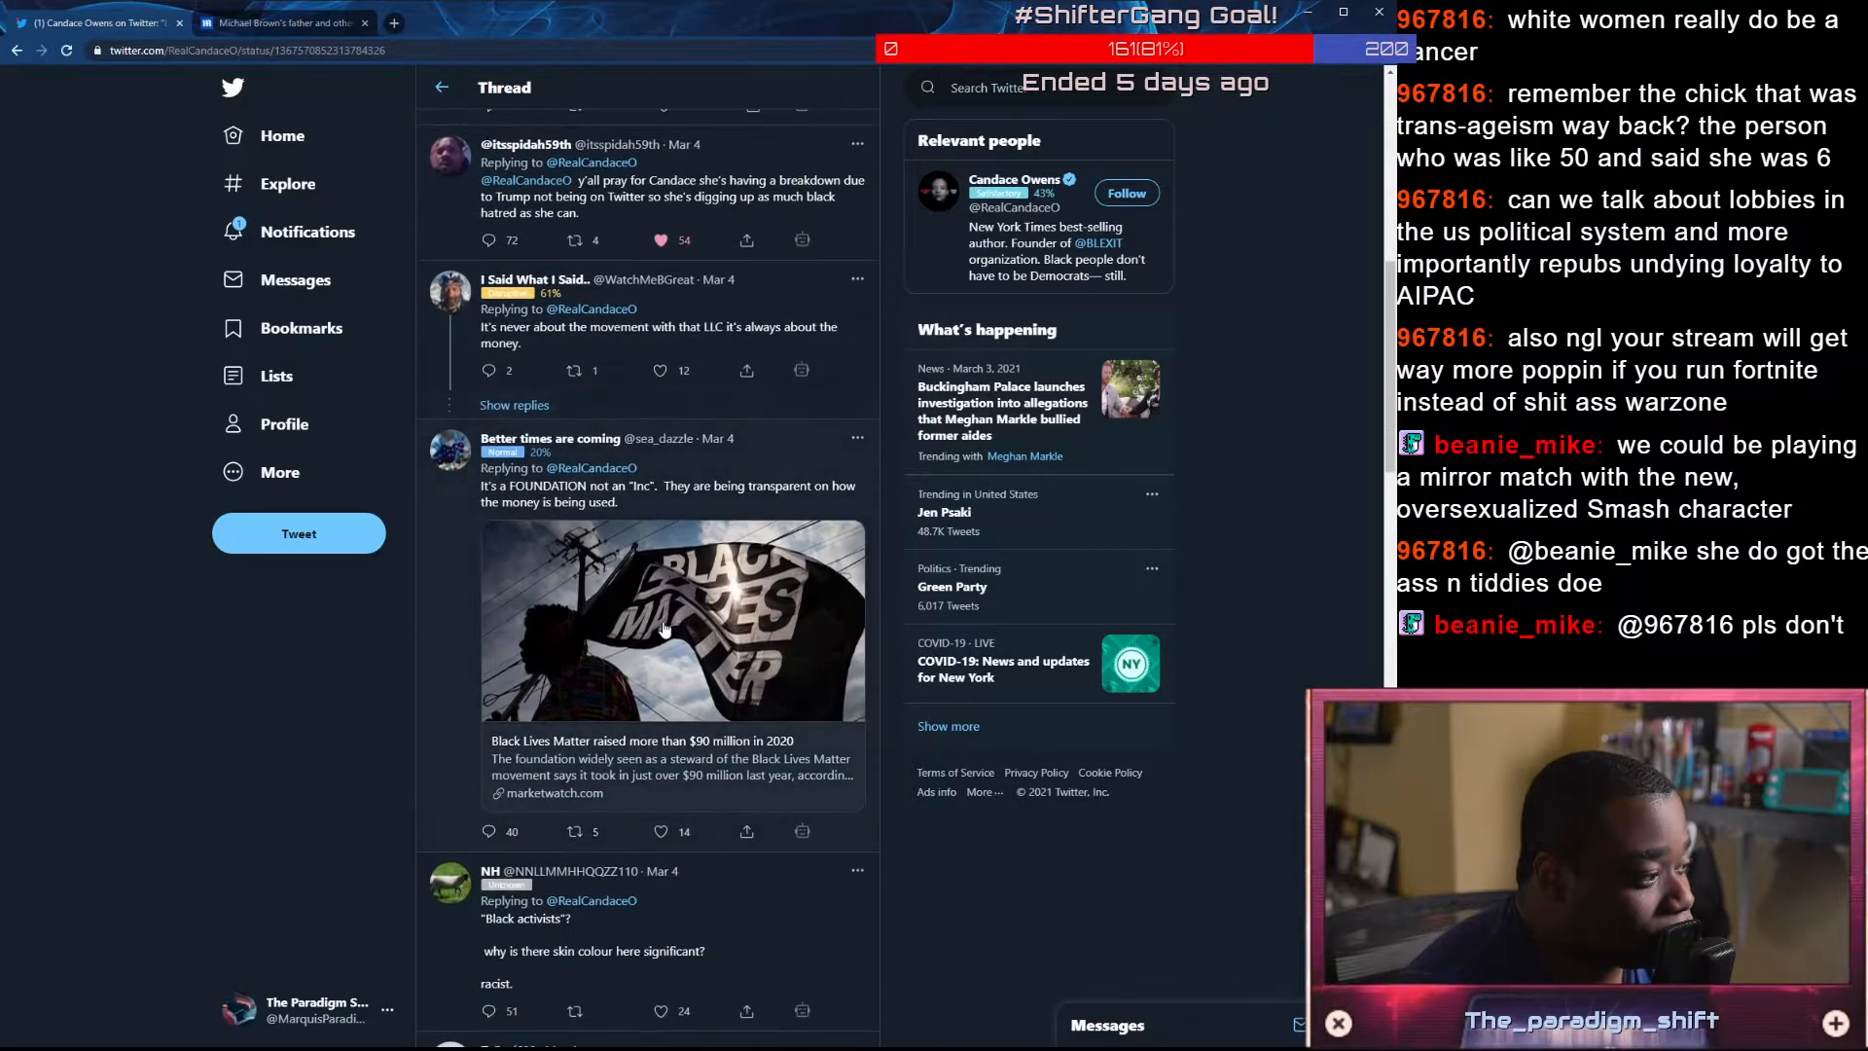
{"action": "scroll", "scroll_direction": "down", "scroll_amount": 3}
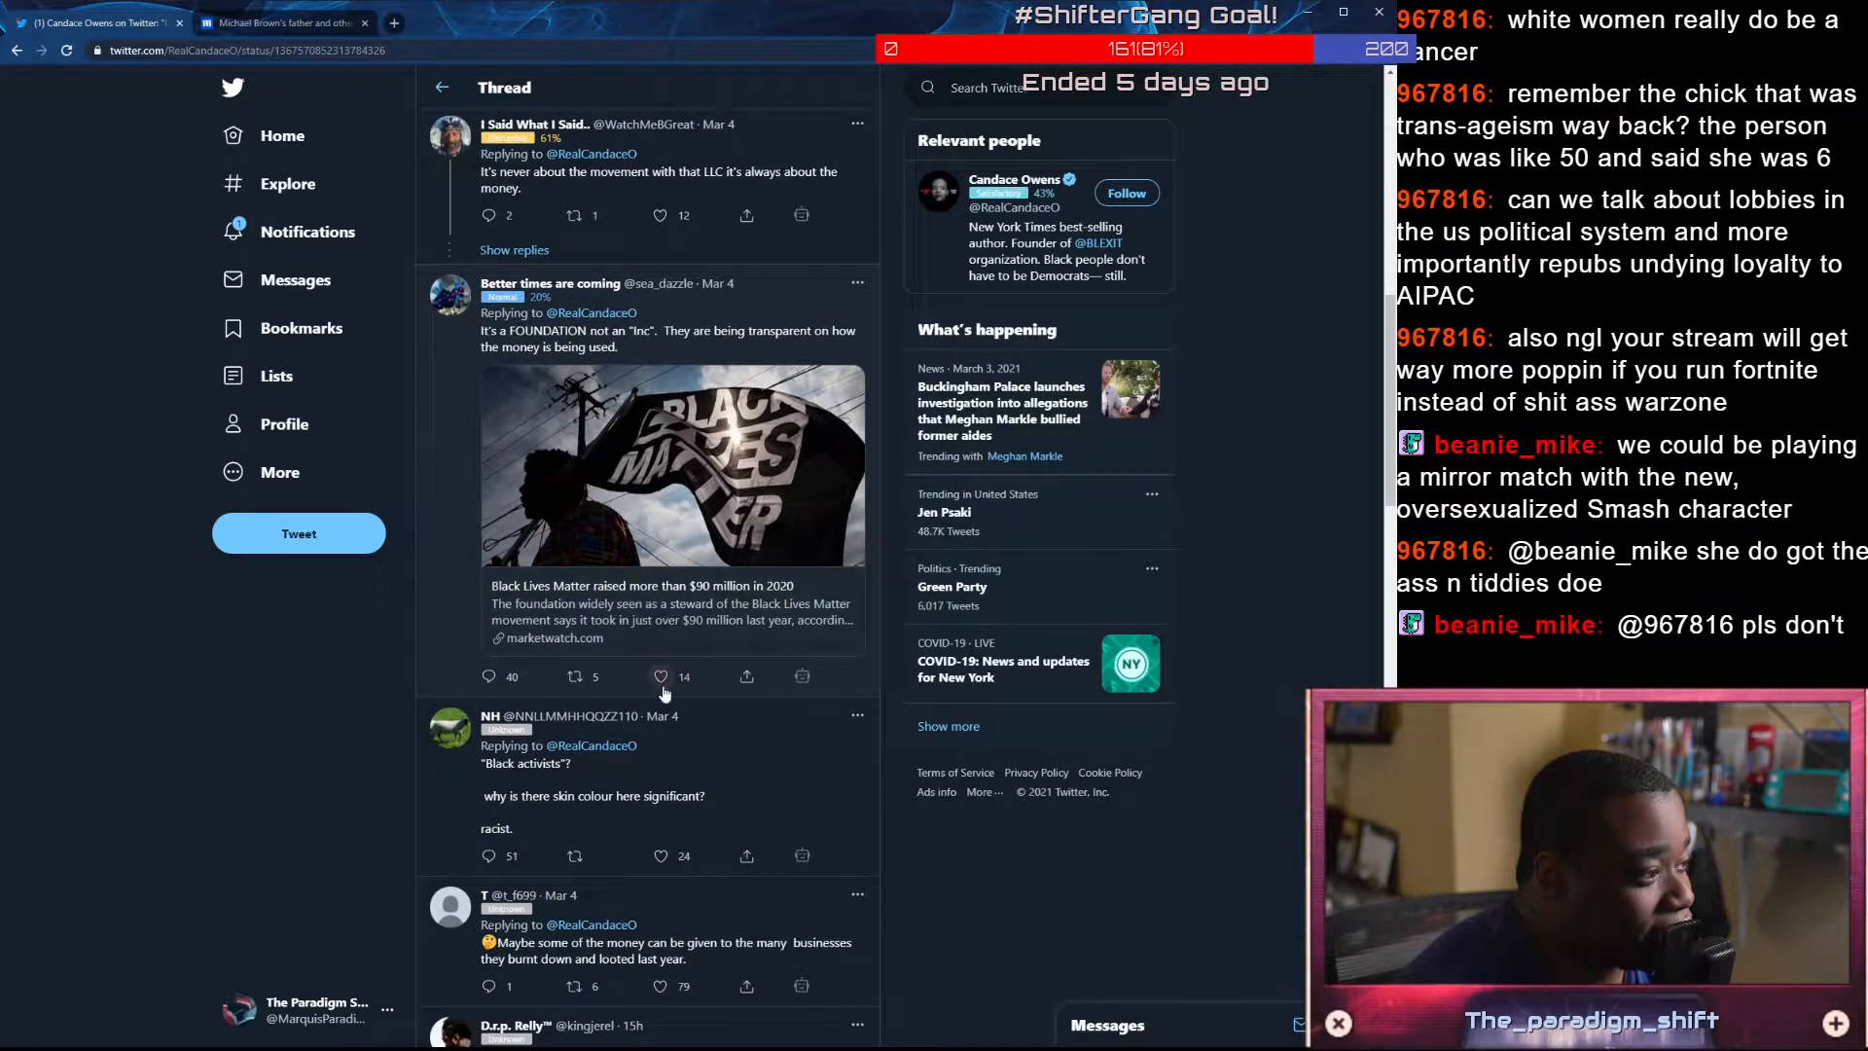
{"action": "left_click", "coordinate": [660, 676]}
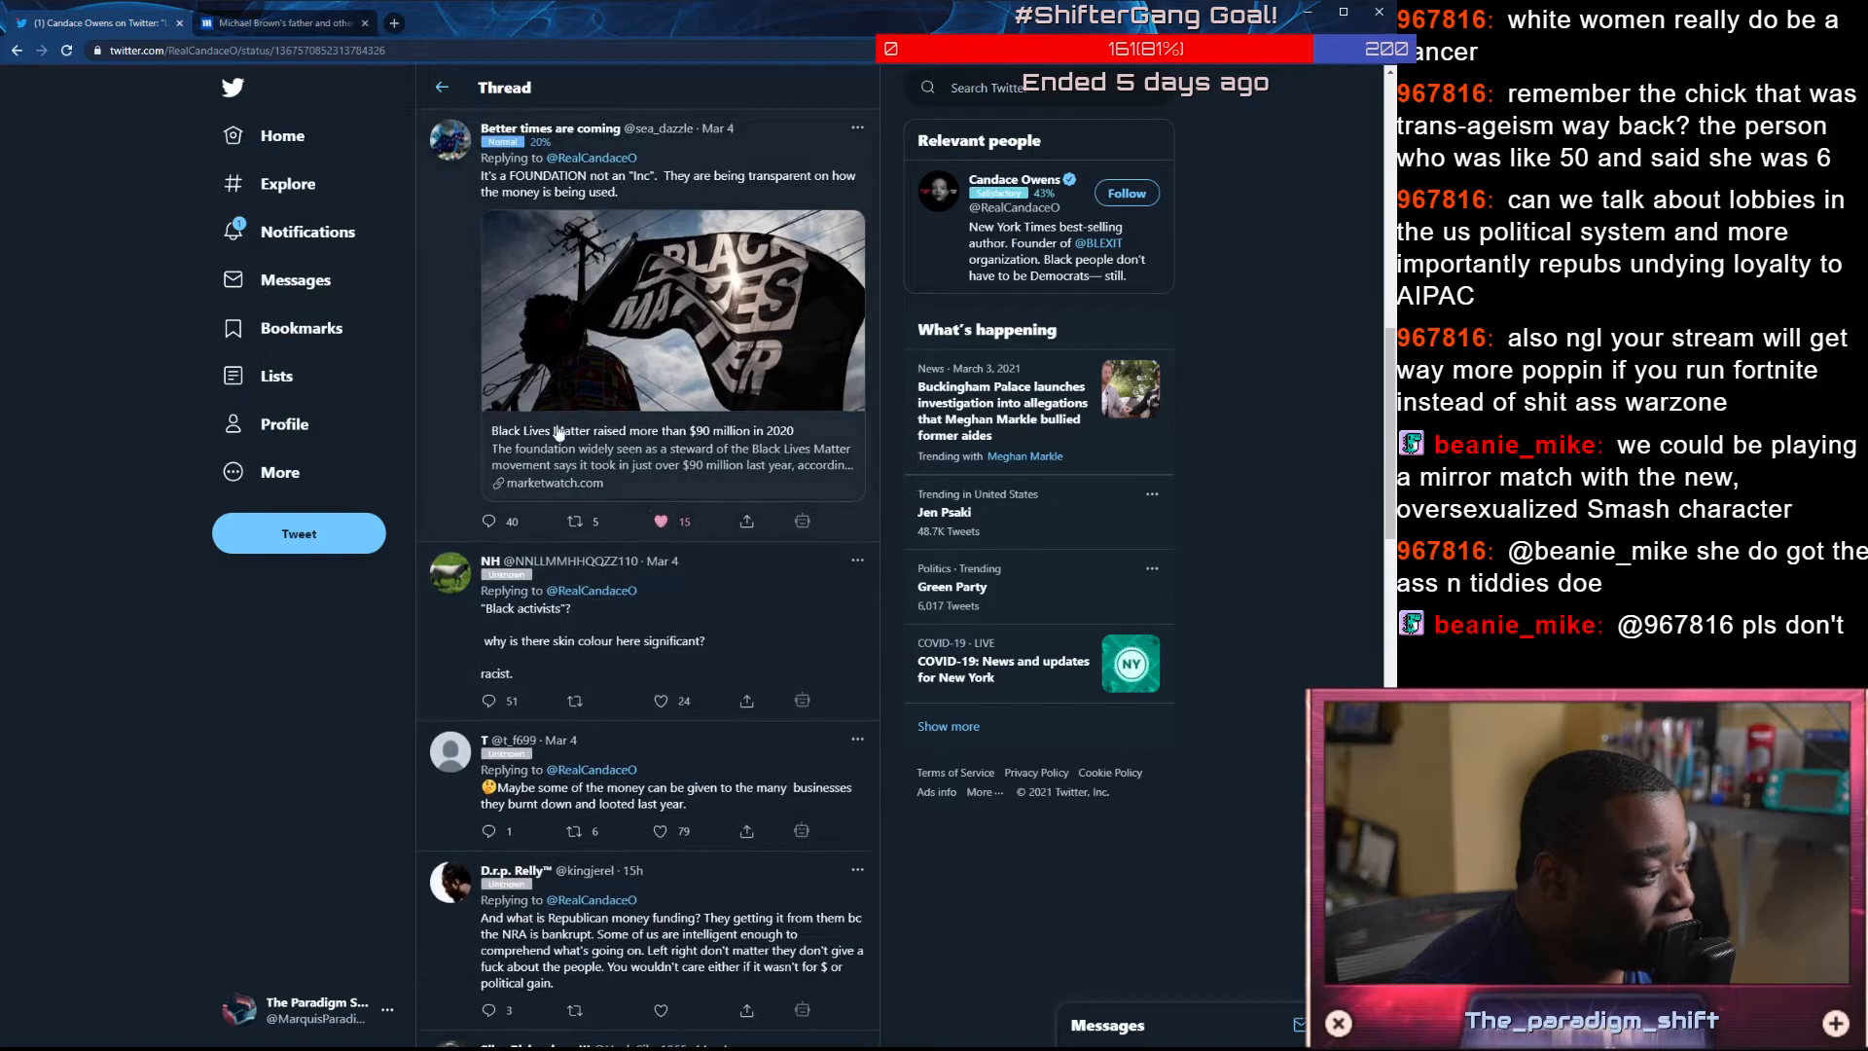
{"action": "scroll", "scroll_direction": "down", "scroll_amount": 3}
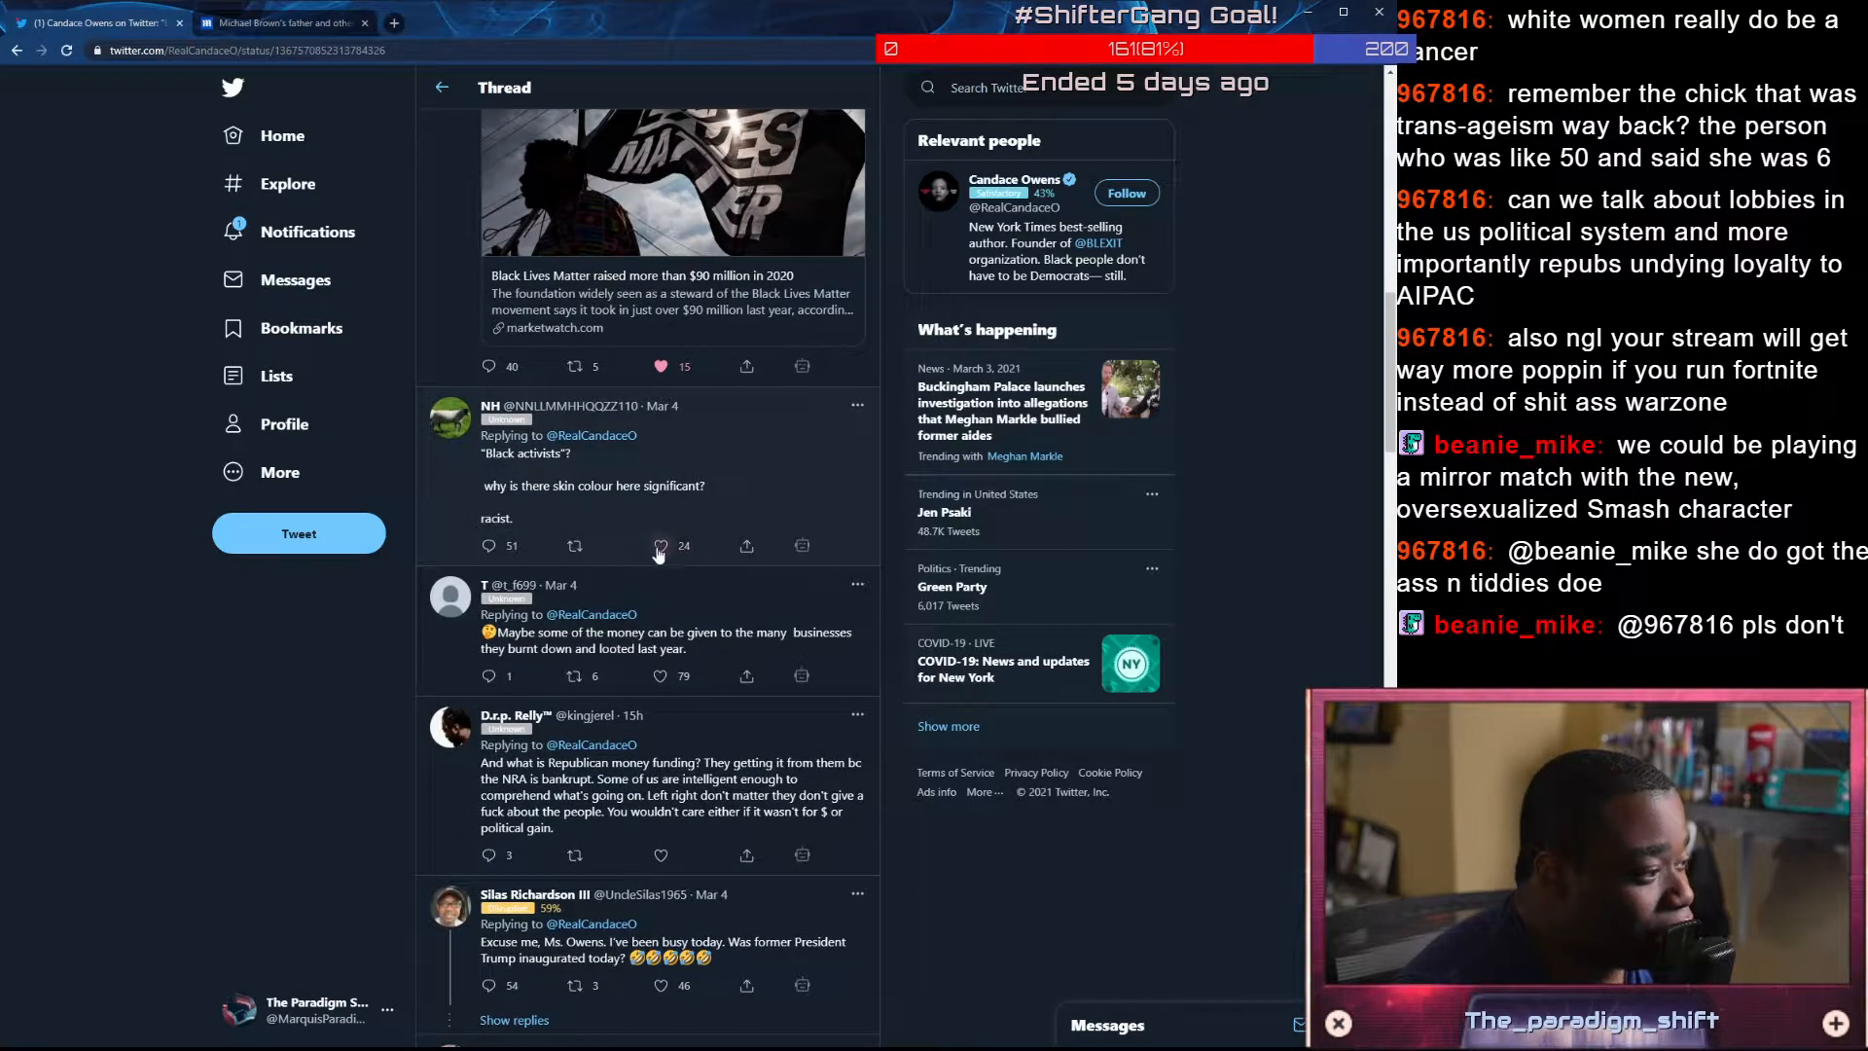
{"action": "left_click", "coordinate": [660, 545]}
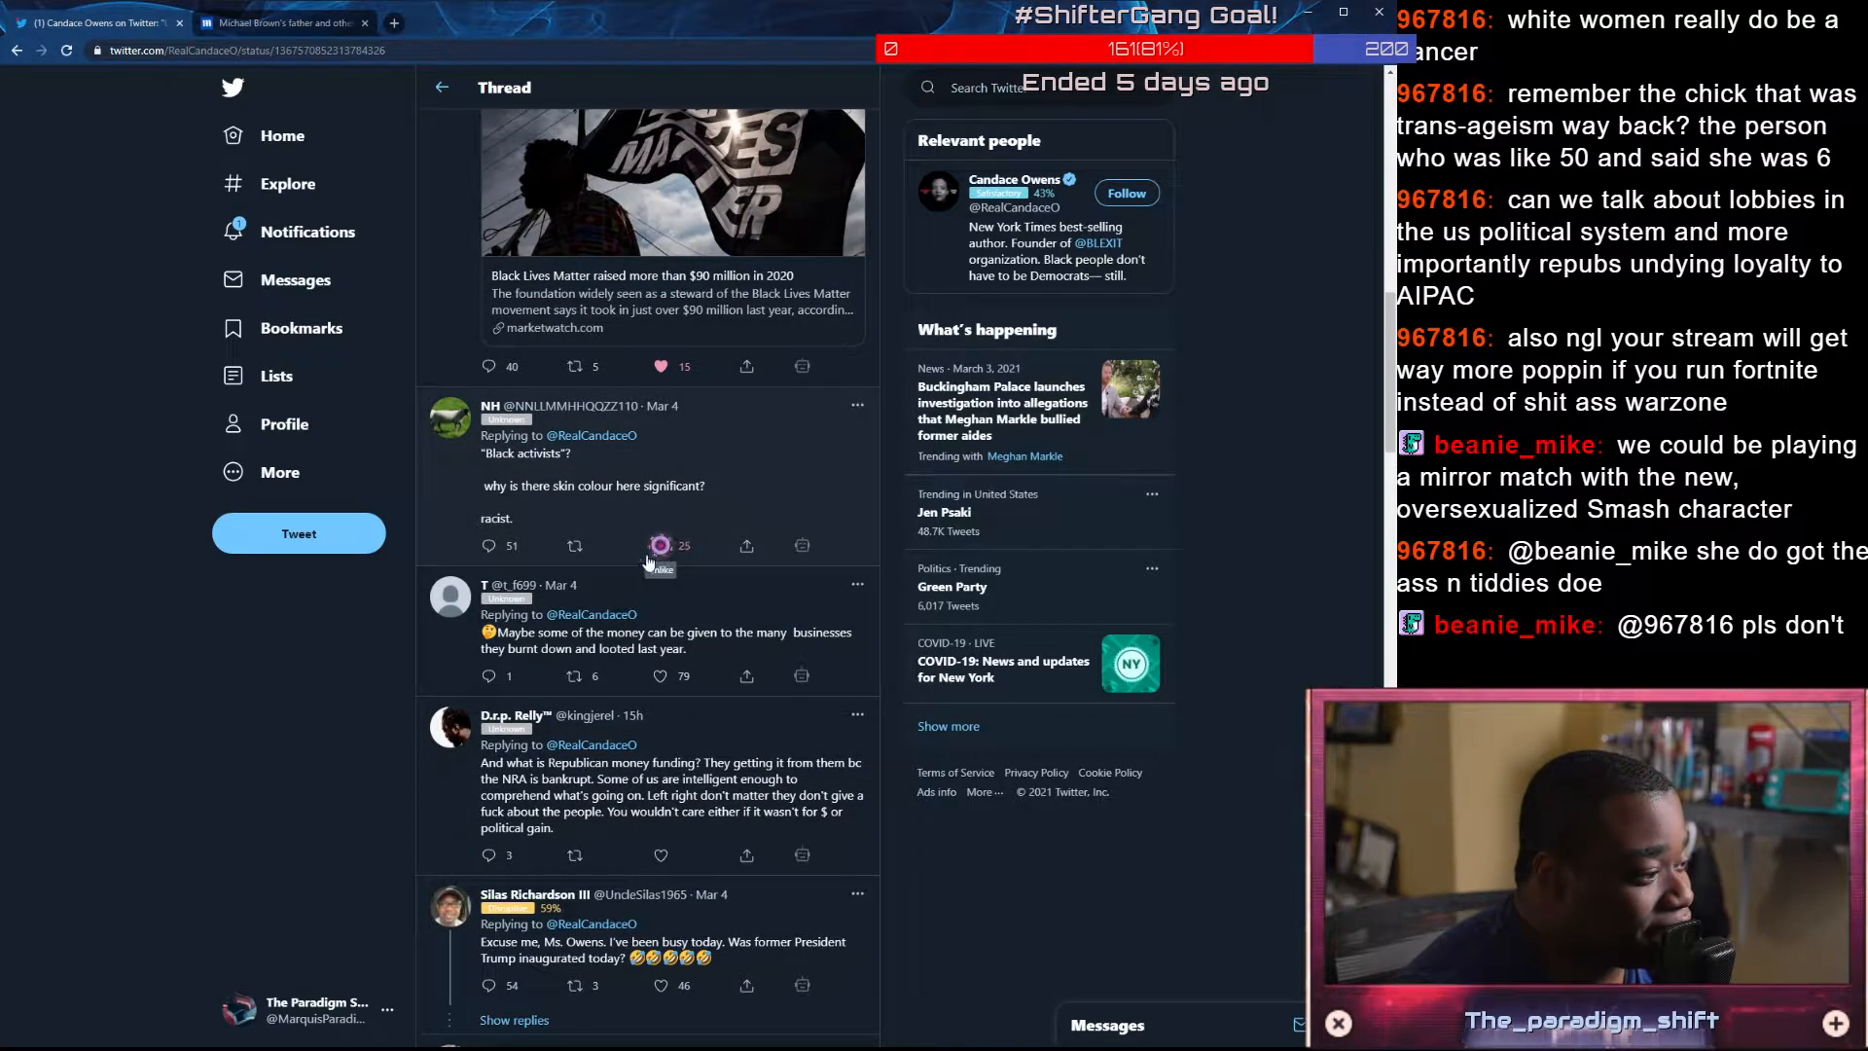
Like the reply about money going to black communities and scroll on to MOHMS's BLMGNF grants post
{"action": "scroll", "scroll_direction": "down", "scroll_amount": 3}
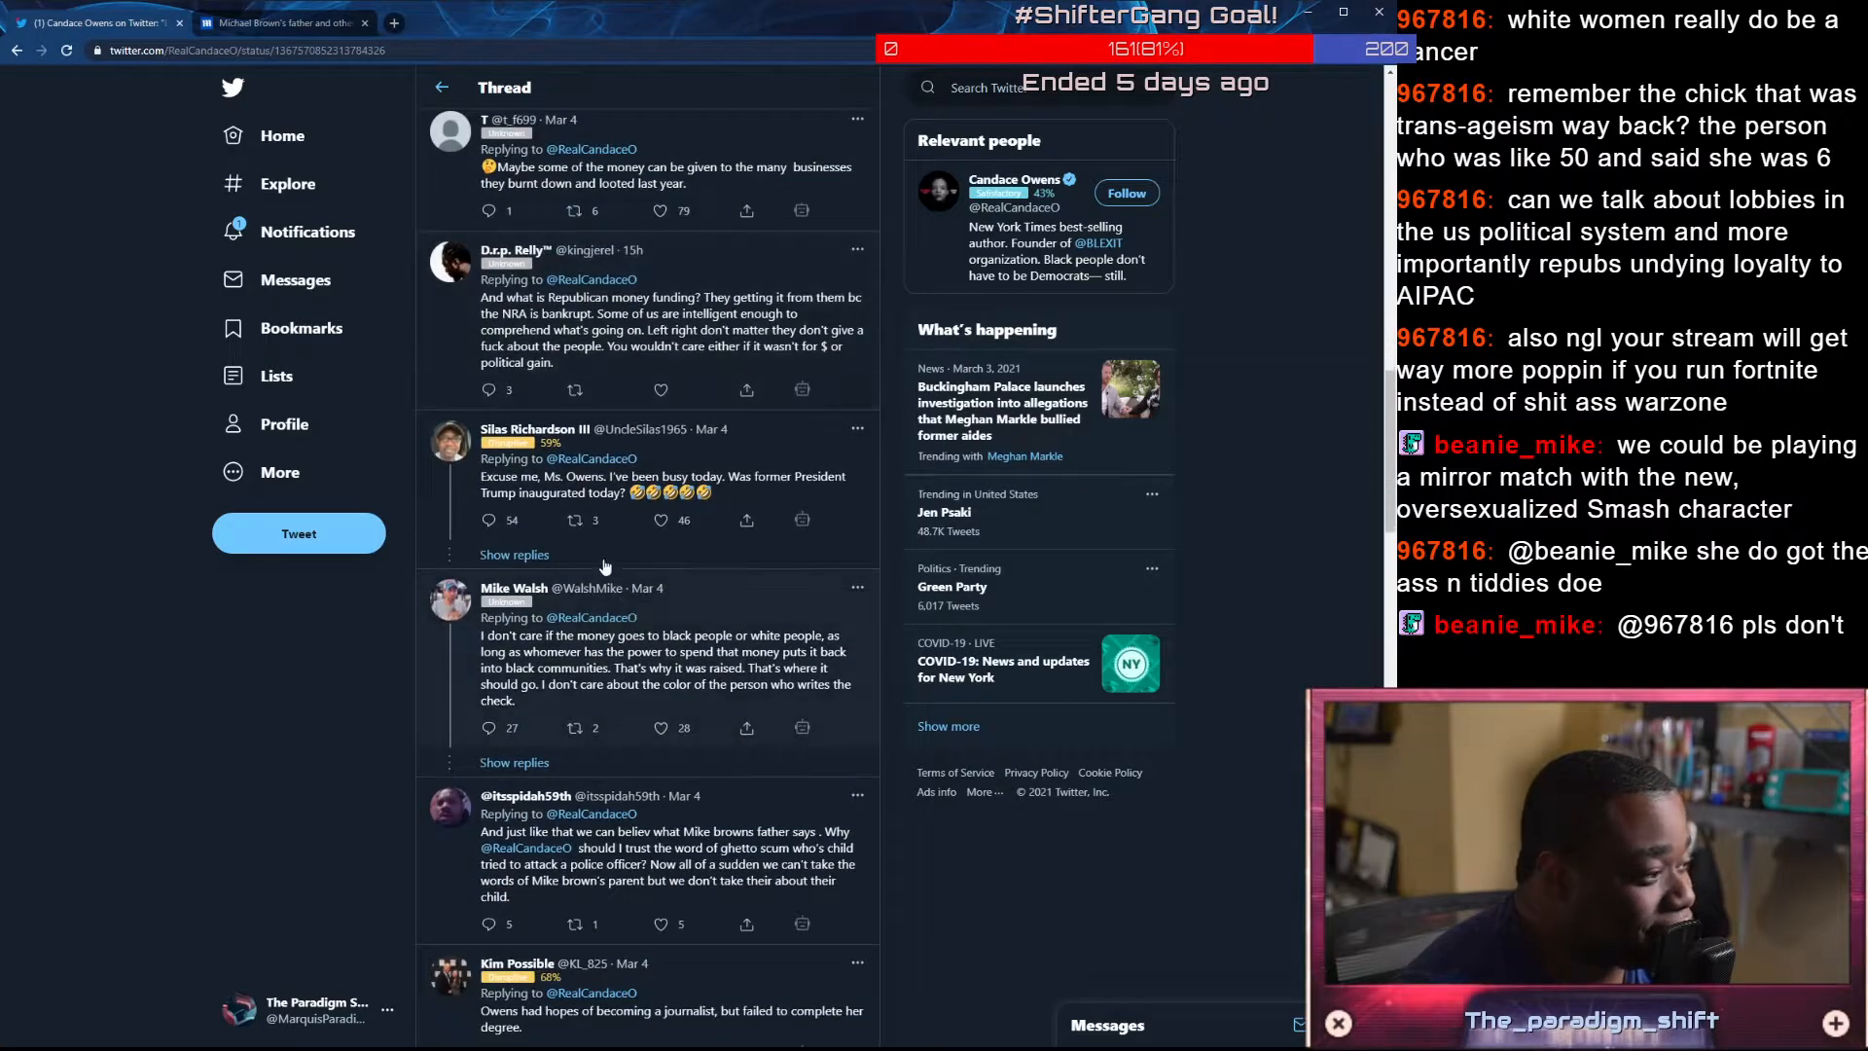
{"action": "scroll", "scroll_direction": "down", "scroll_amount": 3}
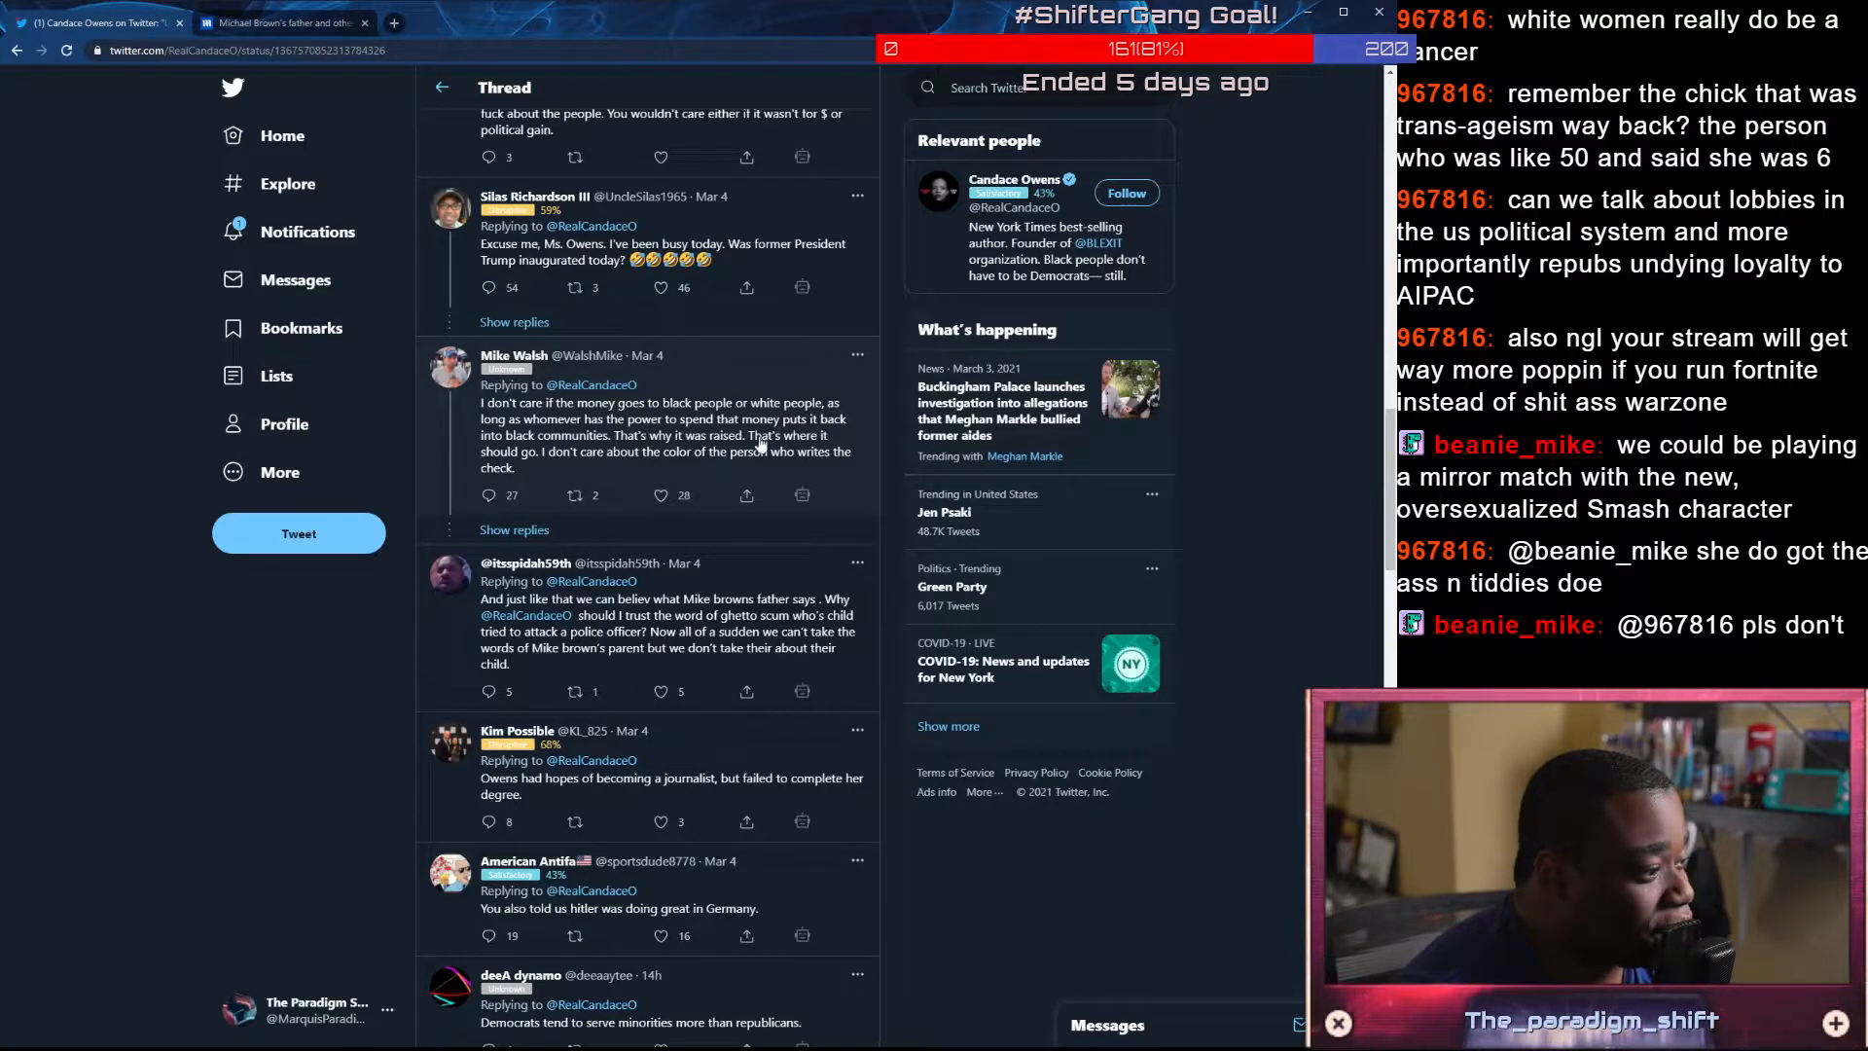
{"action": "left_click", "coordinate": [659, 494]}
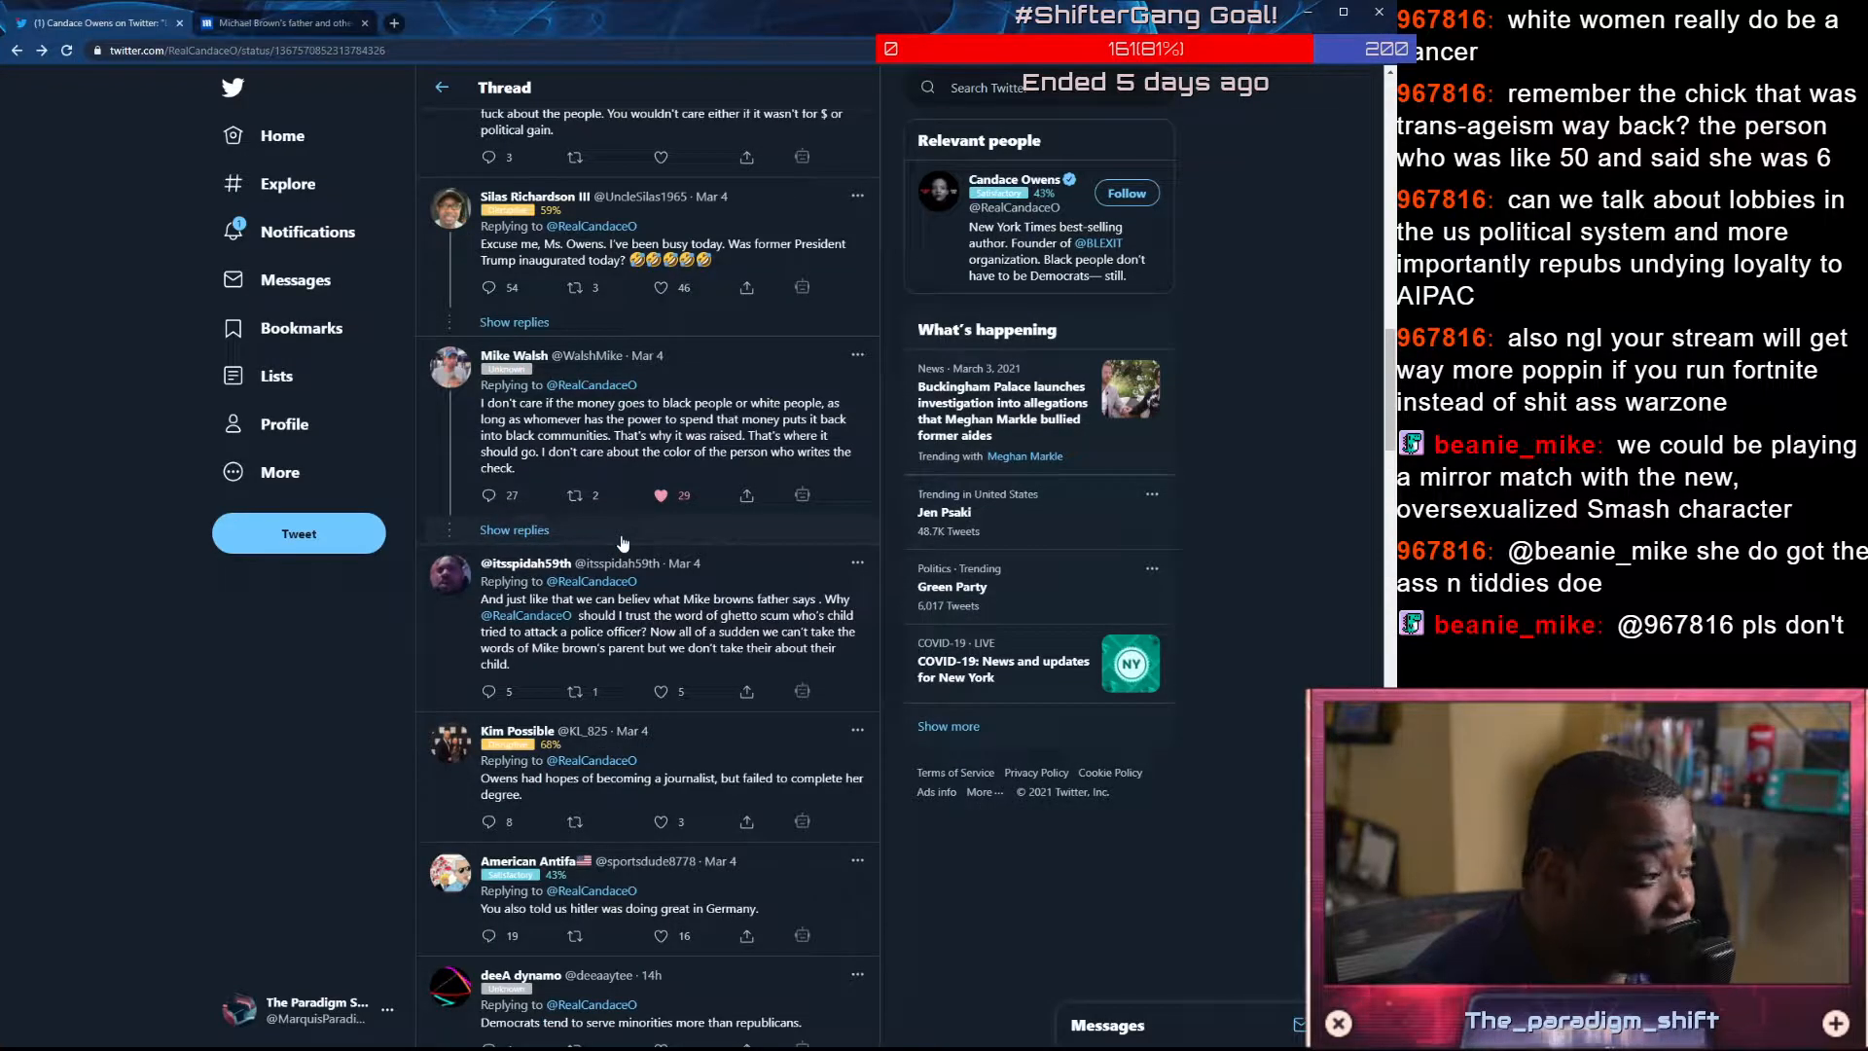
{"action": "scroll", "scroll_direction": "down", "scroll_amount": 3}
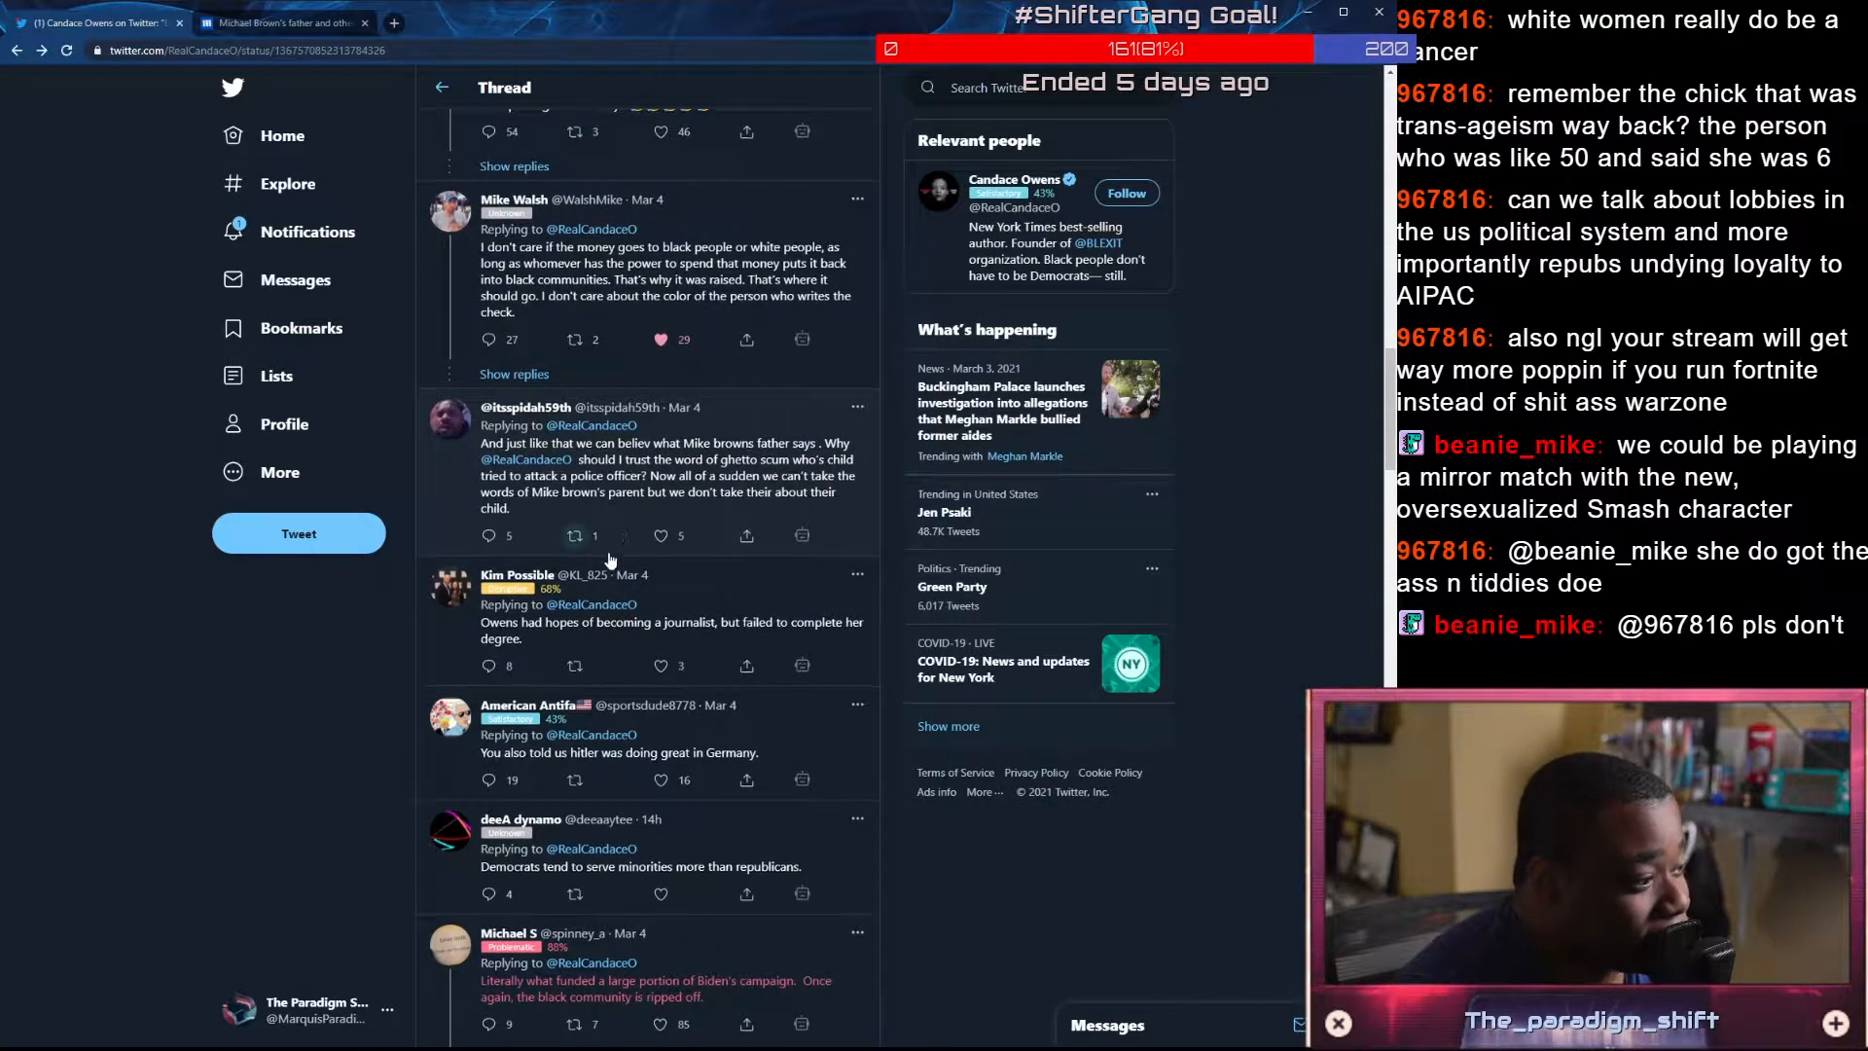
{"action": "scroll", "scroll_direction": "down", "scroll_amount": 3}
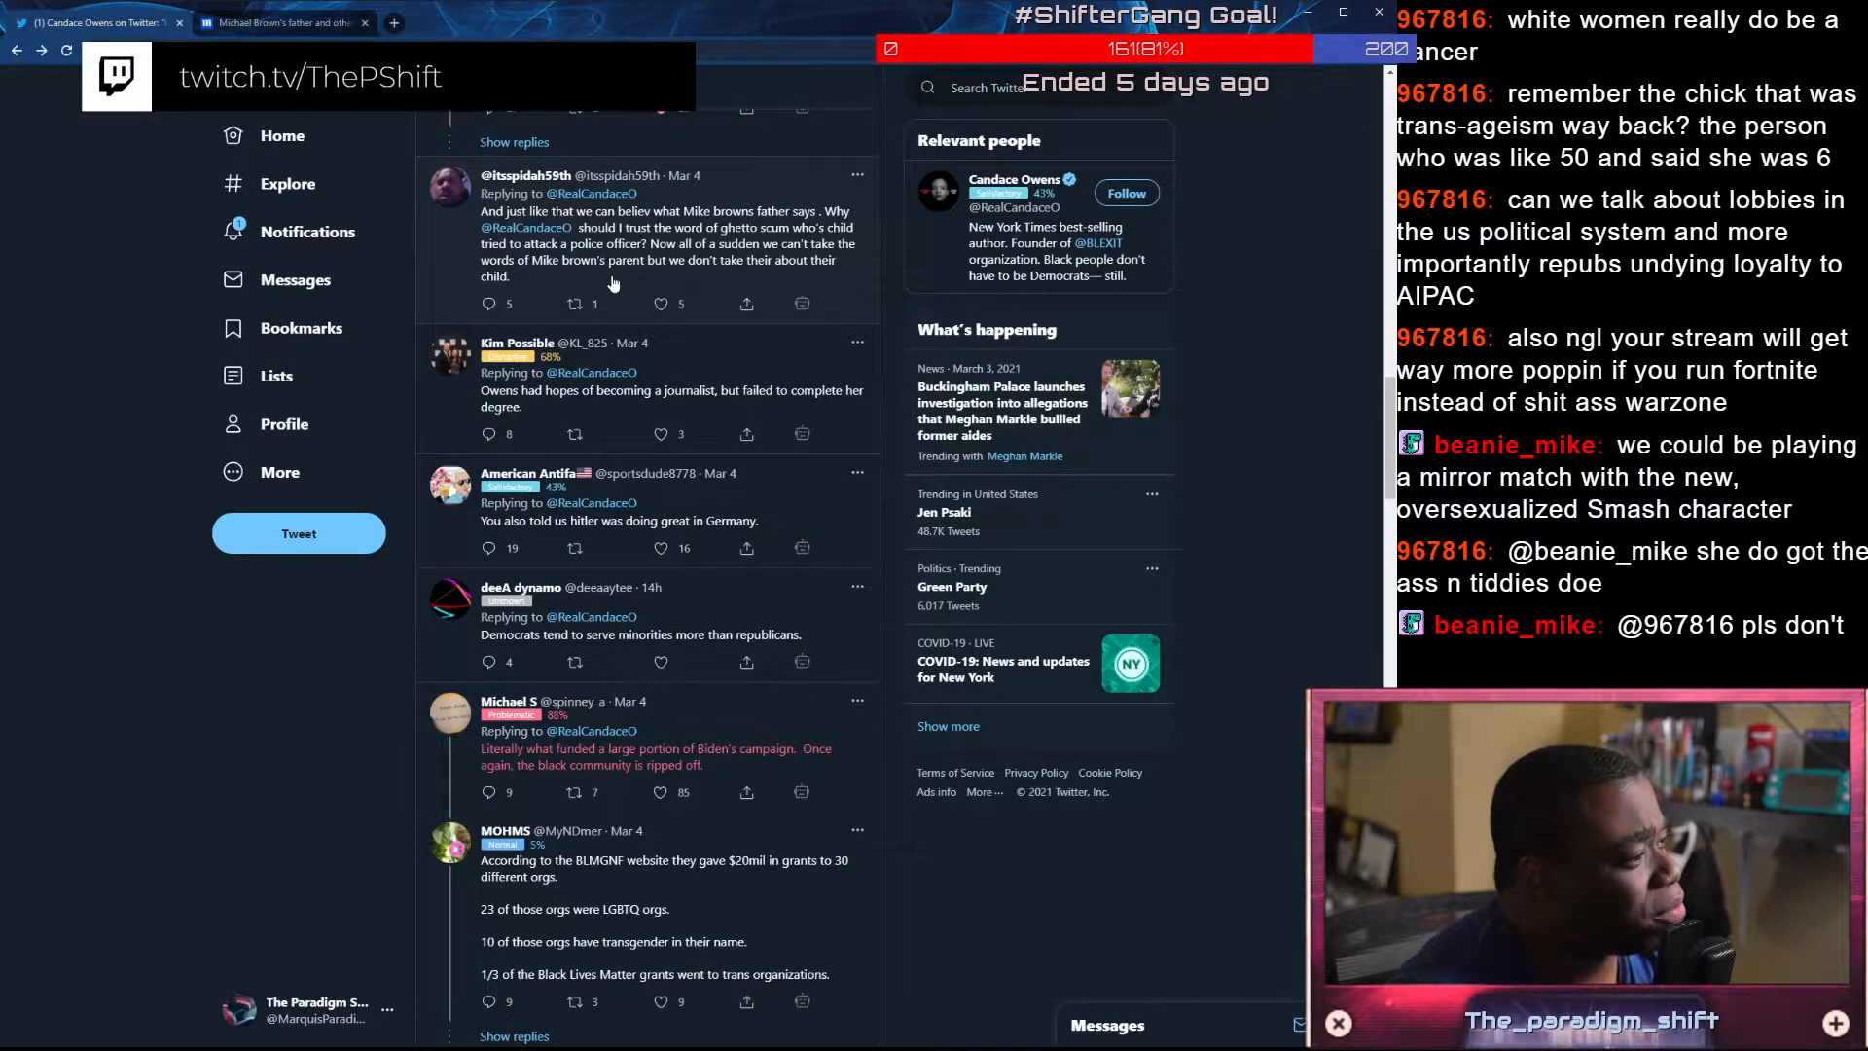
Open the Mike Brown's father reply, reveal its hidden replies, and like the BLMGNF grants to trans organizations reply
{"action": "left_click", "coordinate": [596, 237]}
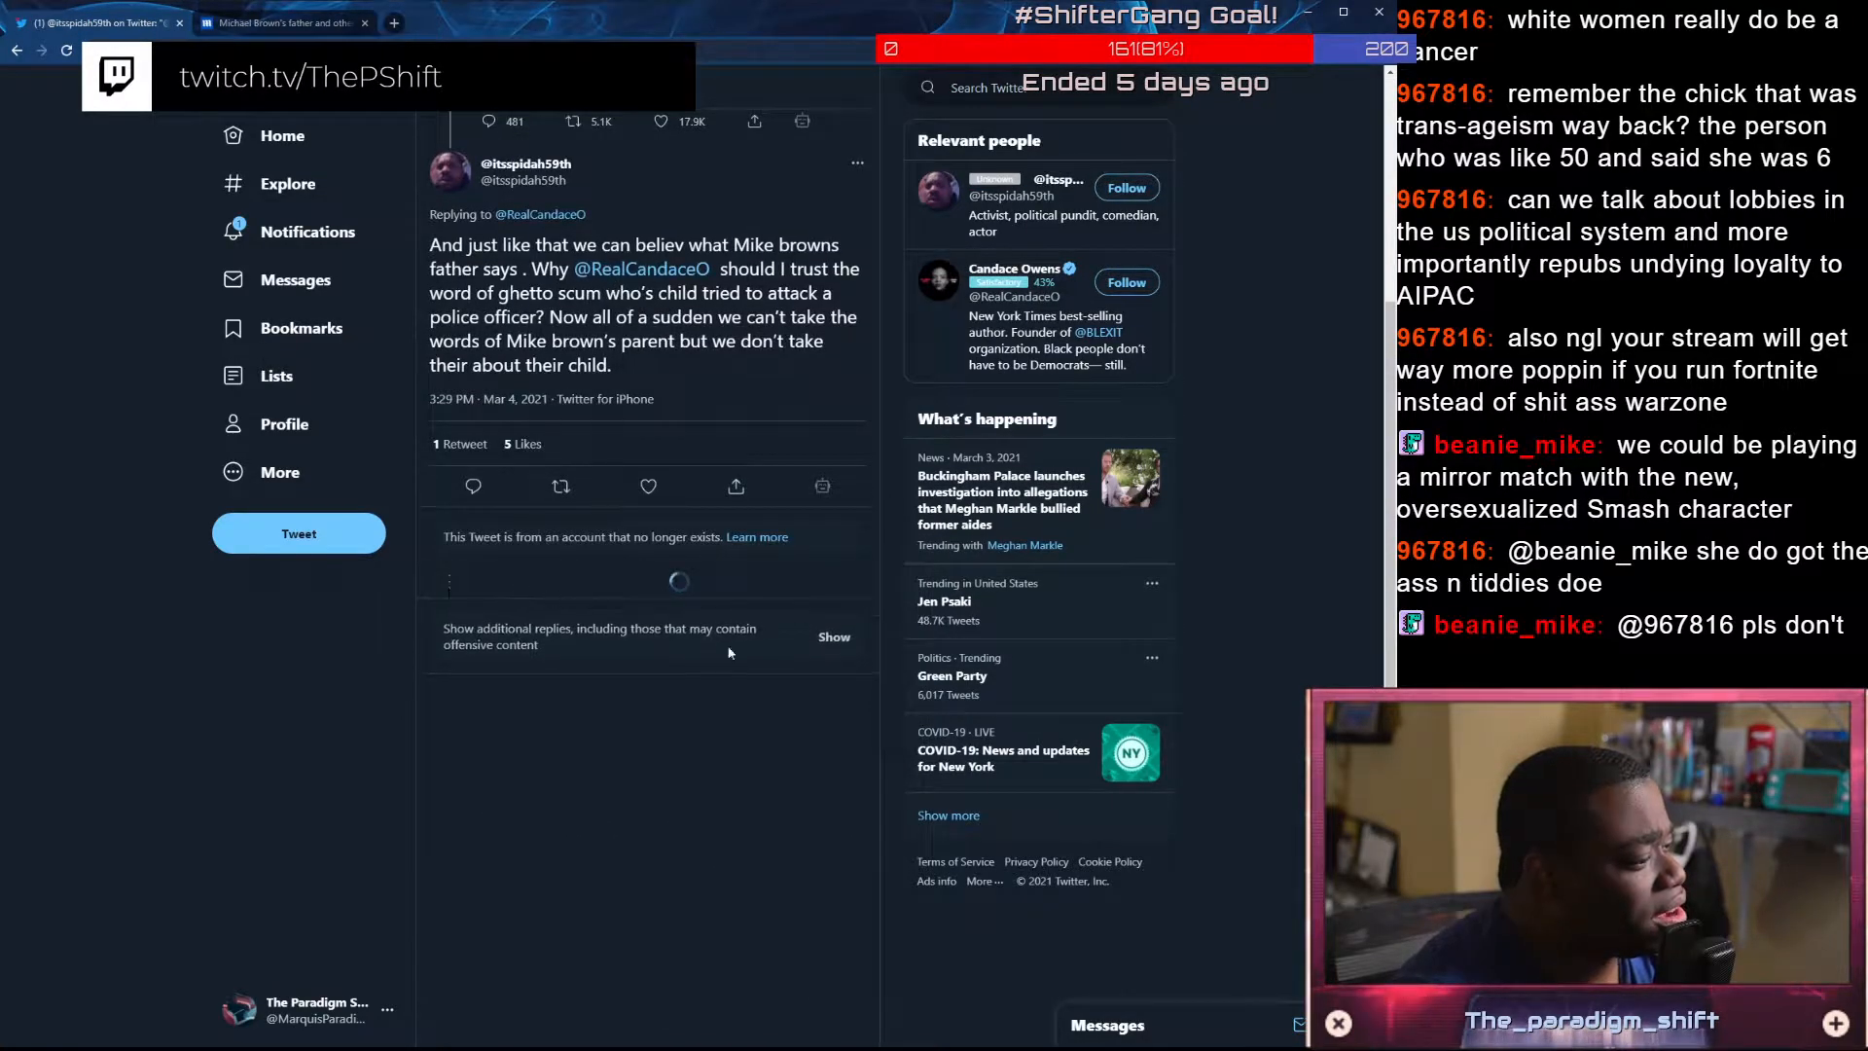
{"action": "left_click", "coordinate": [835, 636]}
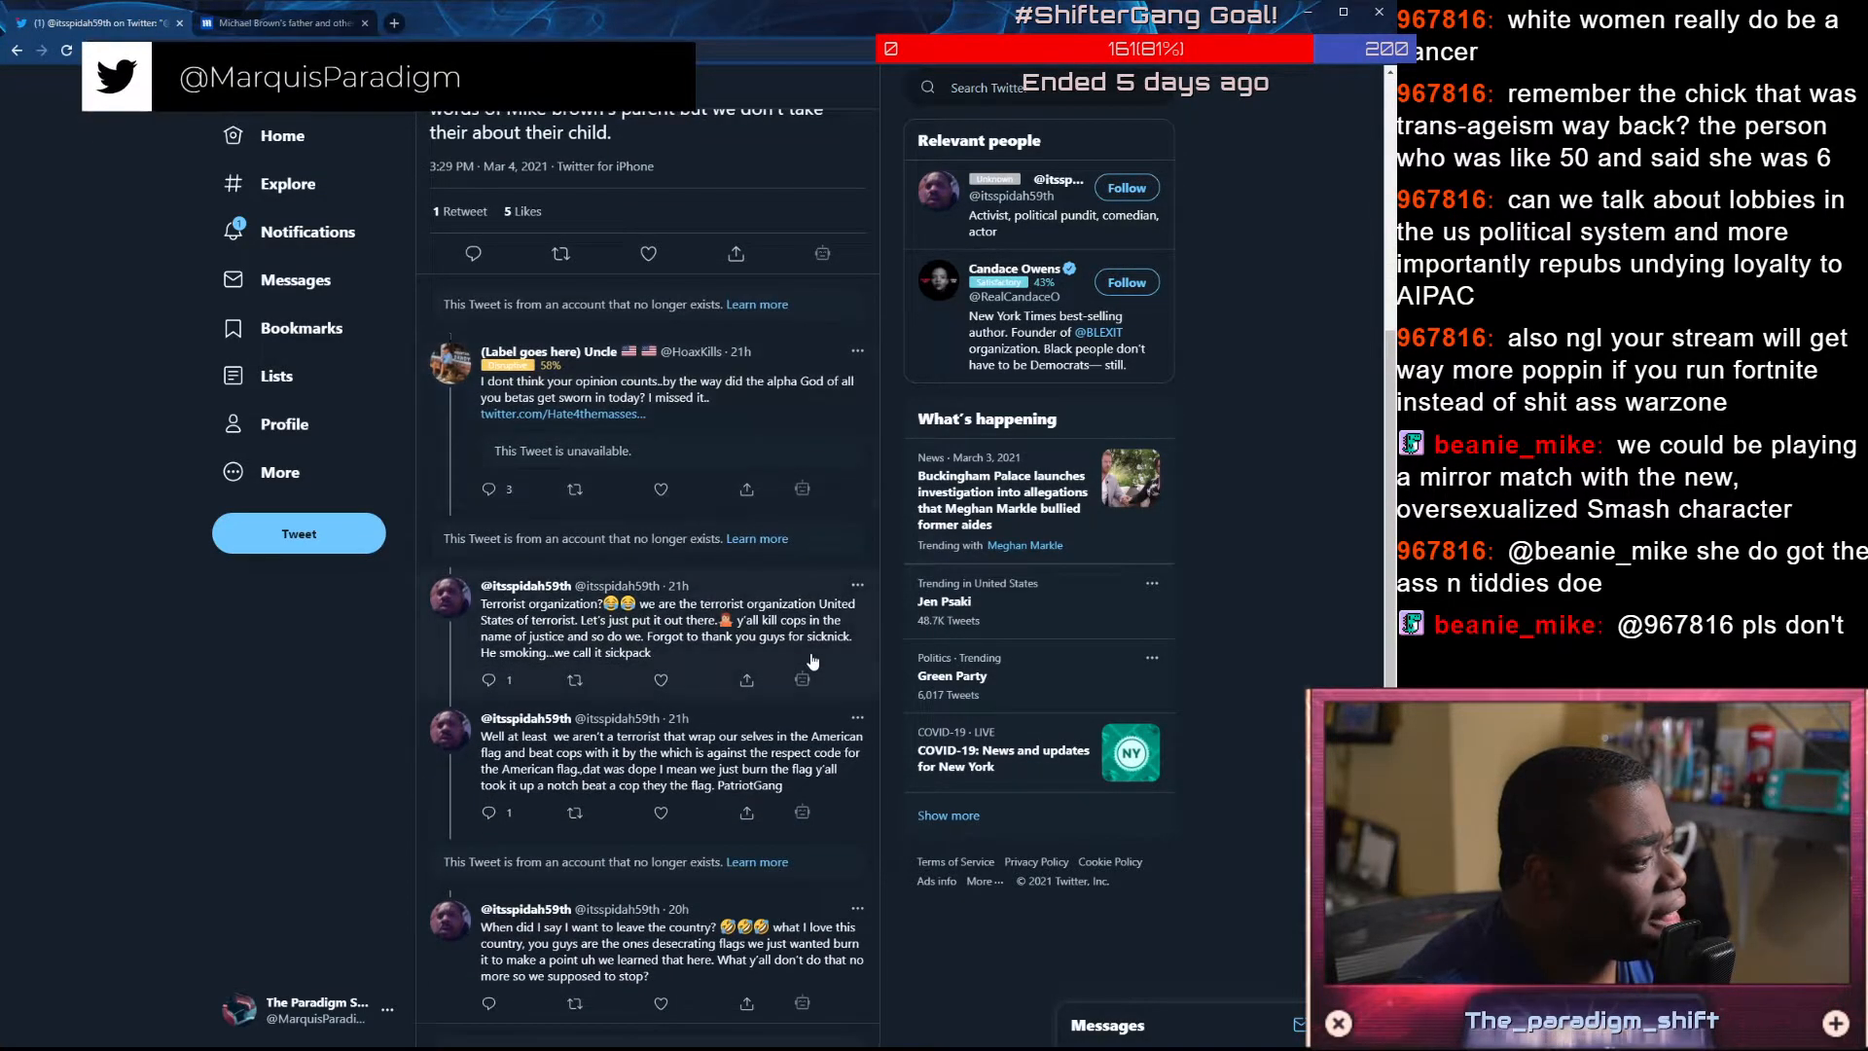
{"action": "scroll", "scroll_direction": "down", "scroll_amount": 3}
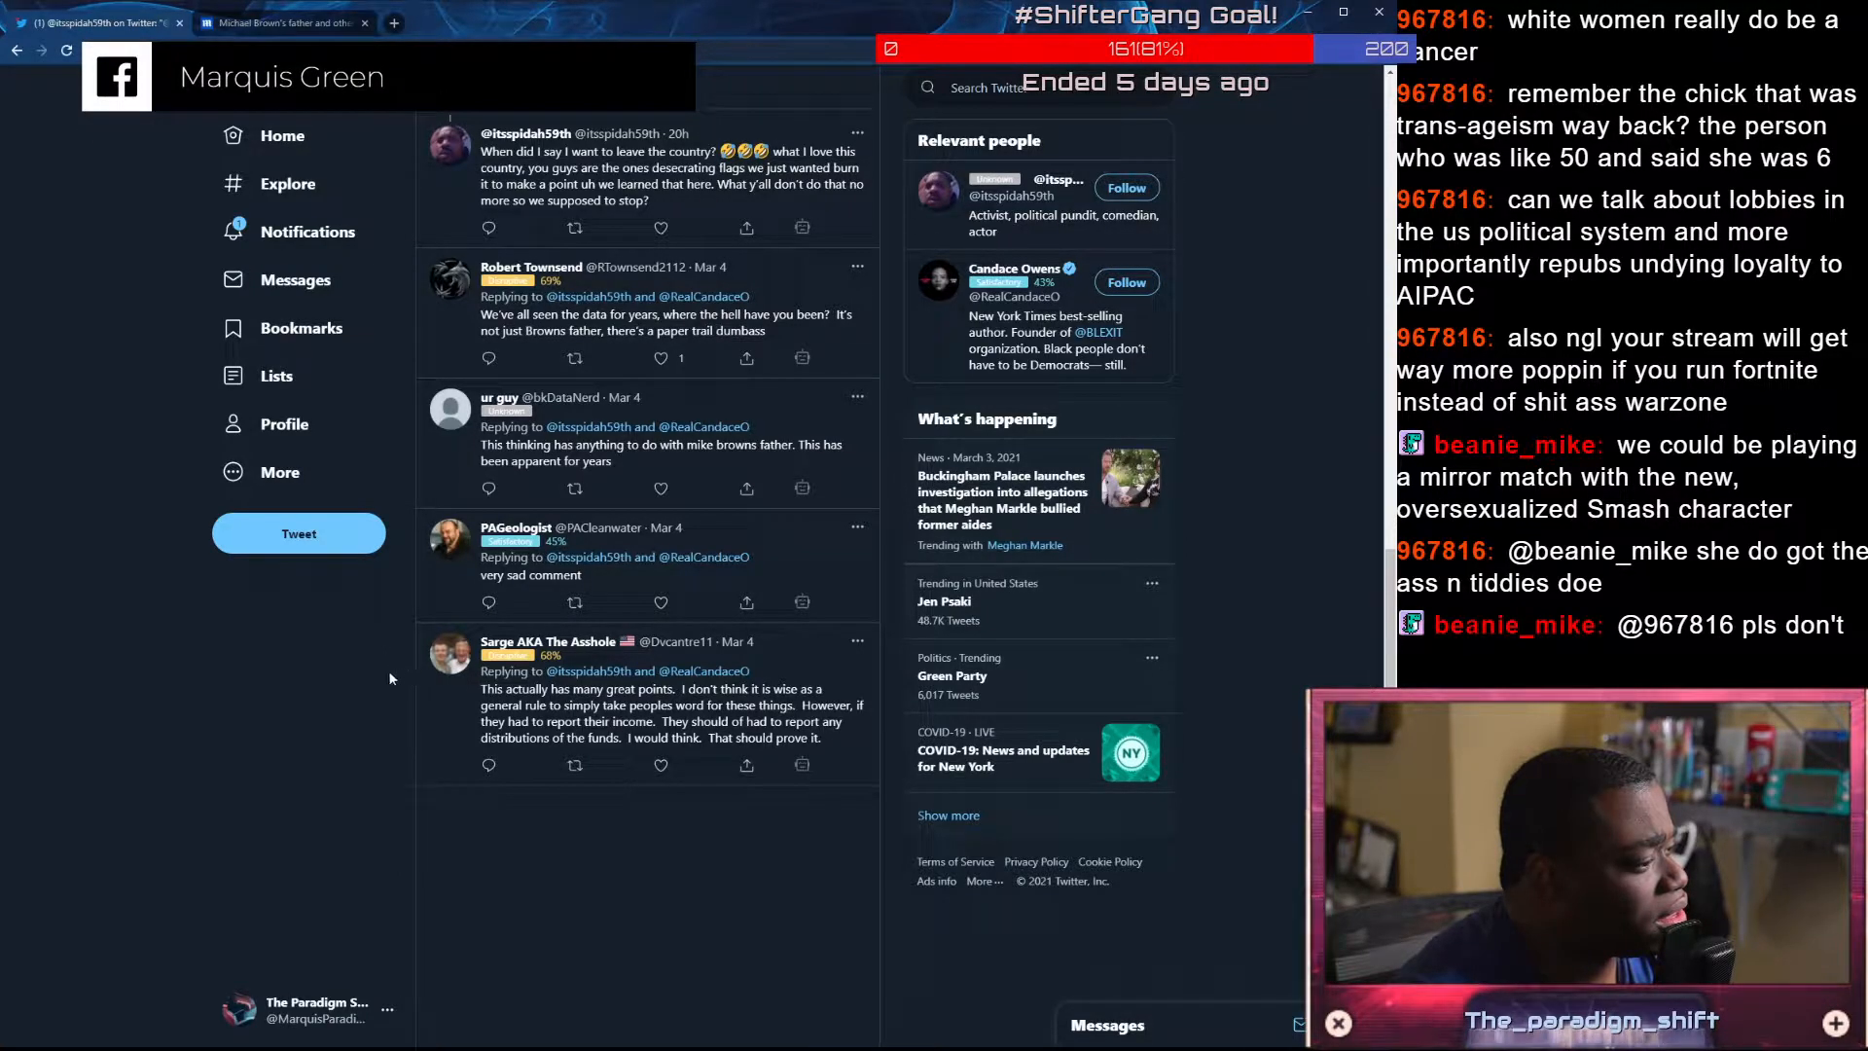
{"action": "scroll", "scroll_direction": "down", "scroll_amount": 3}
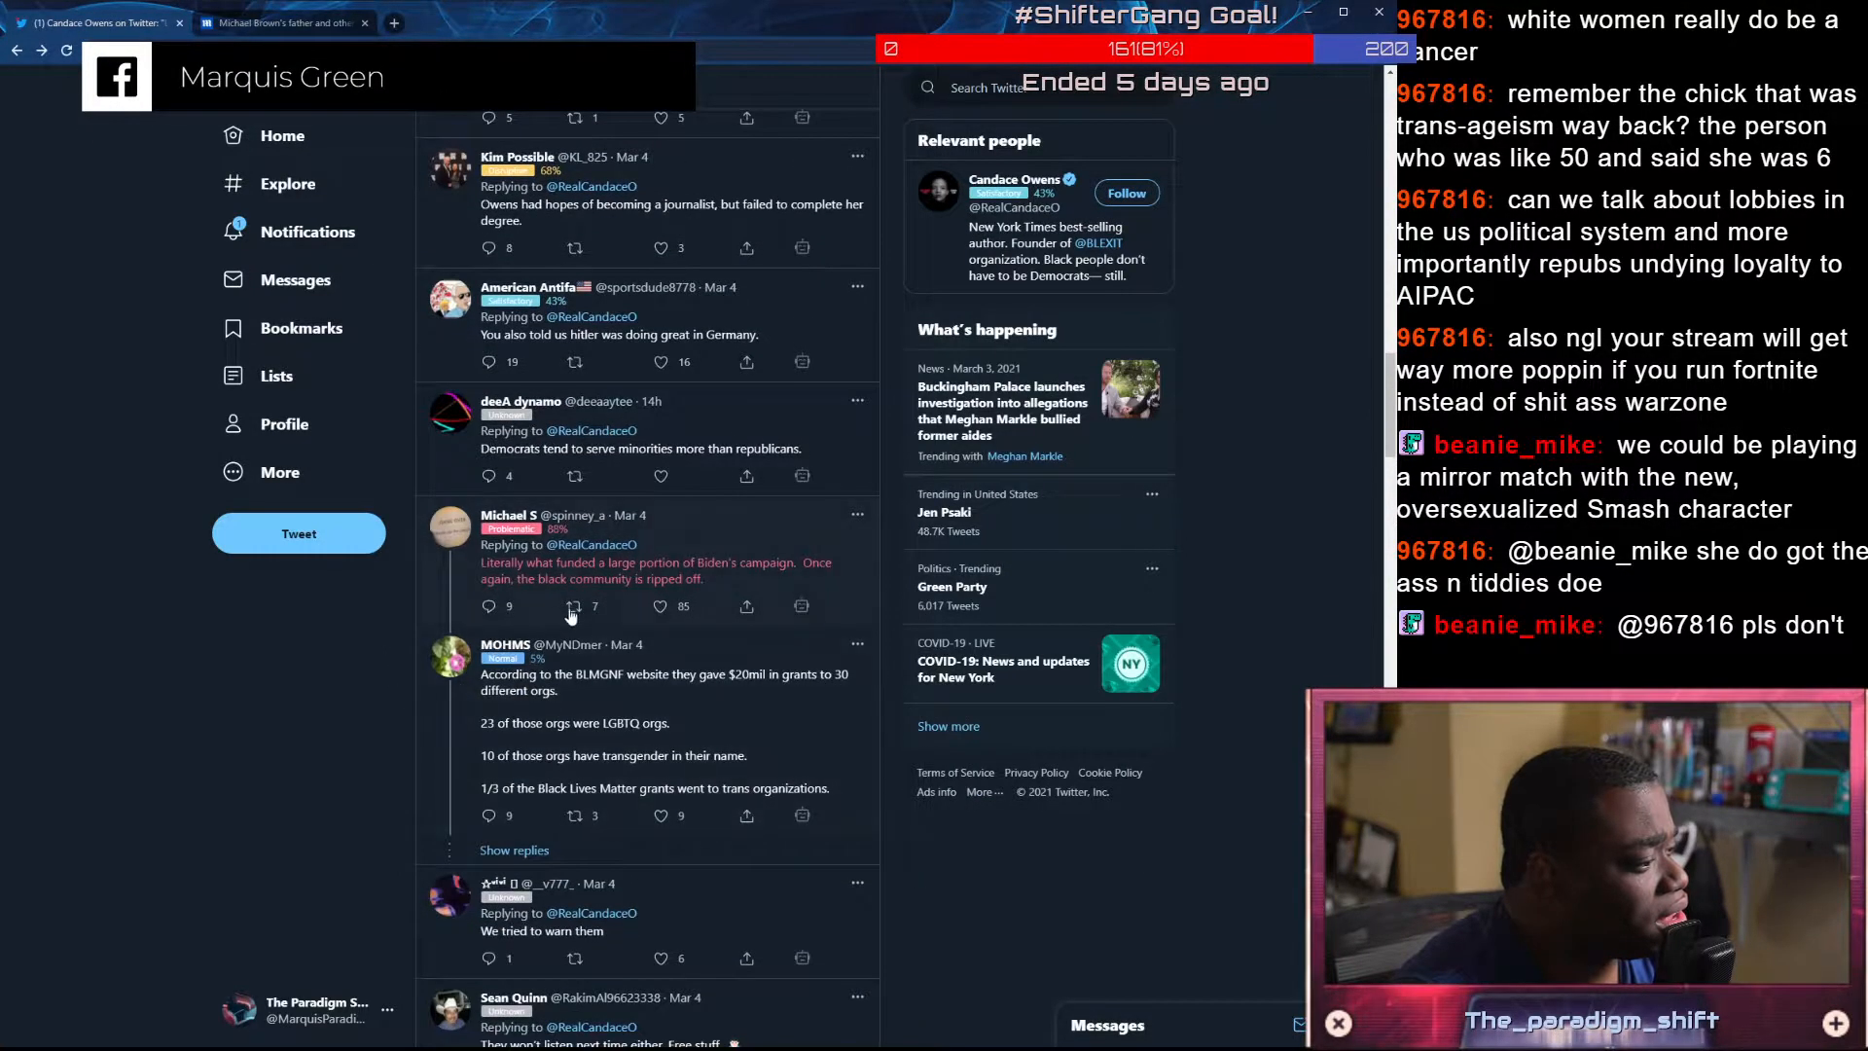
{"action": "scroll", "scroll_direction": "down", "scroll_amount": 3}
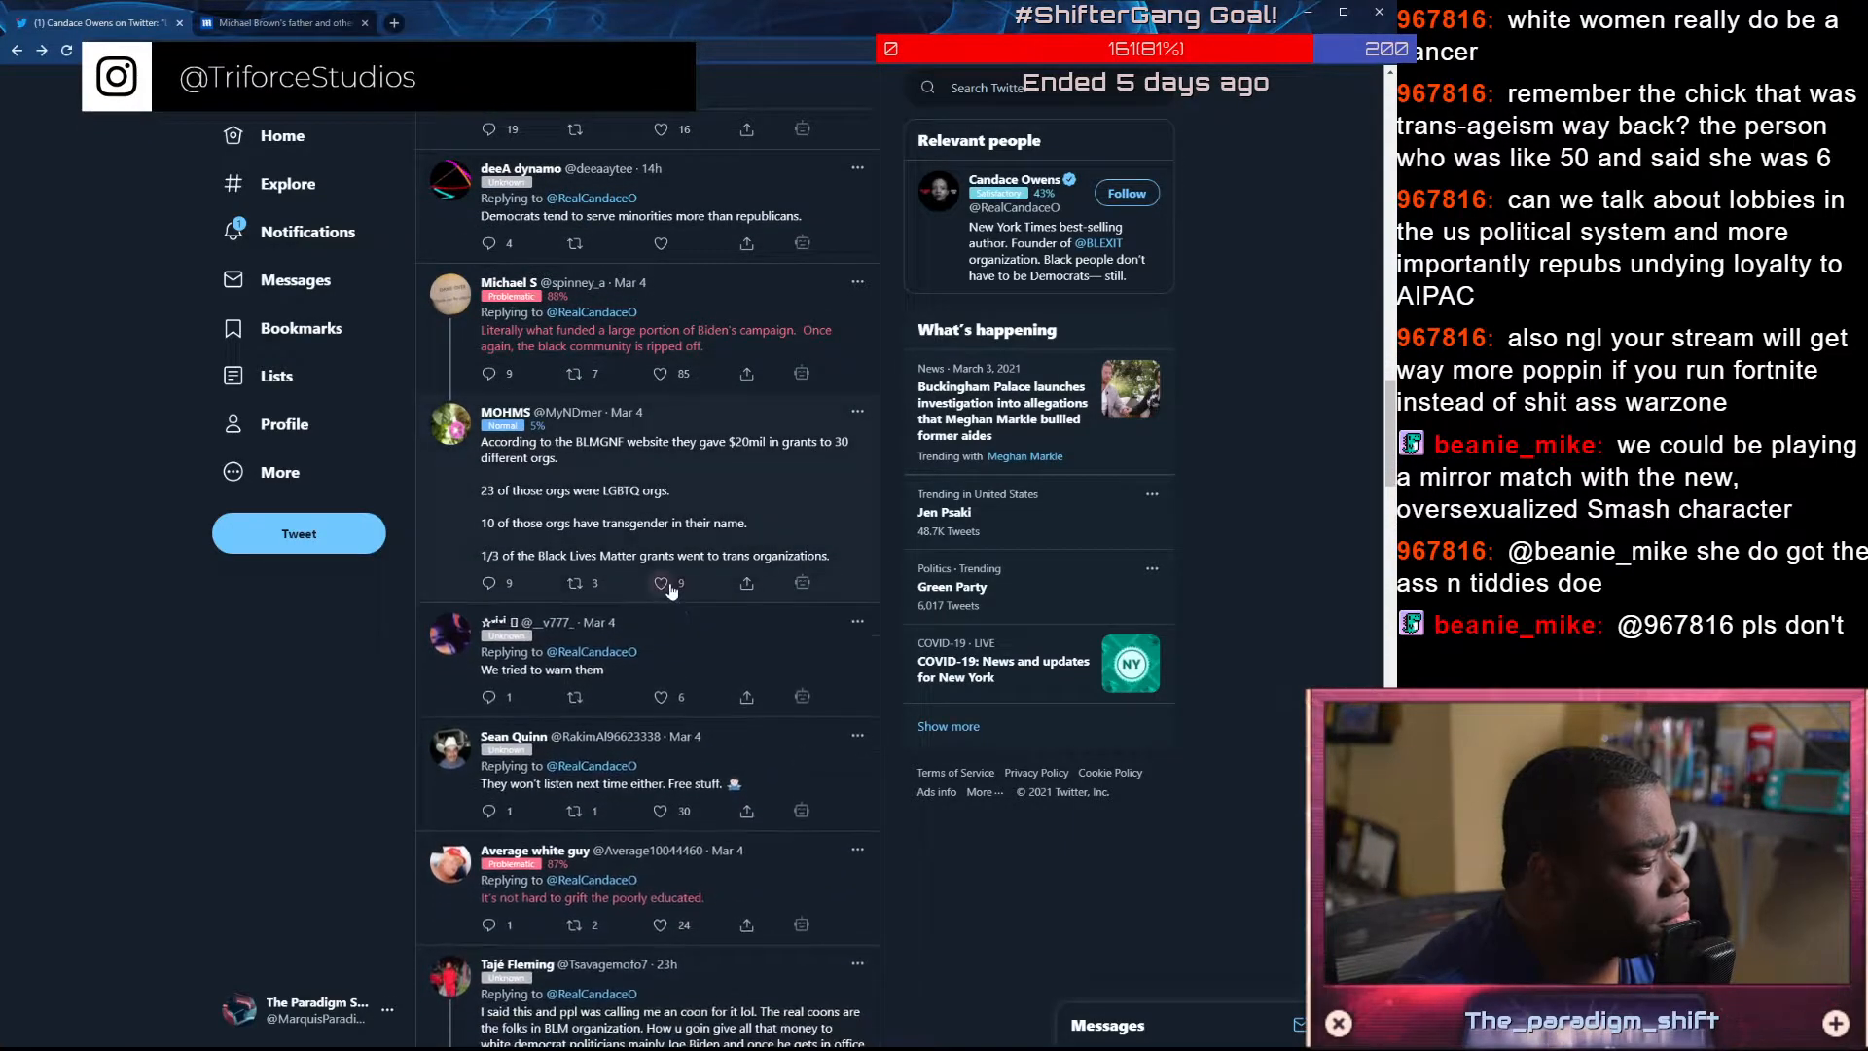
{"action": "left_click", "coordinate": [660, 581]}
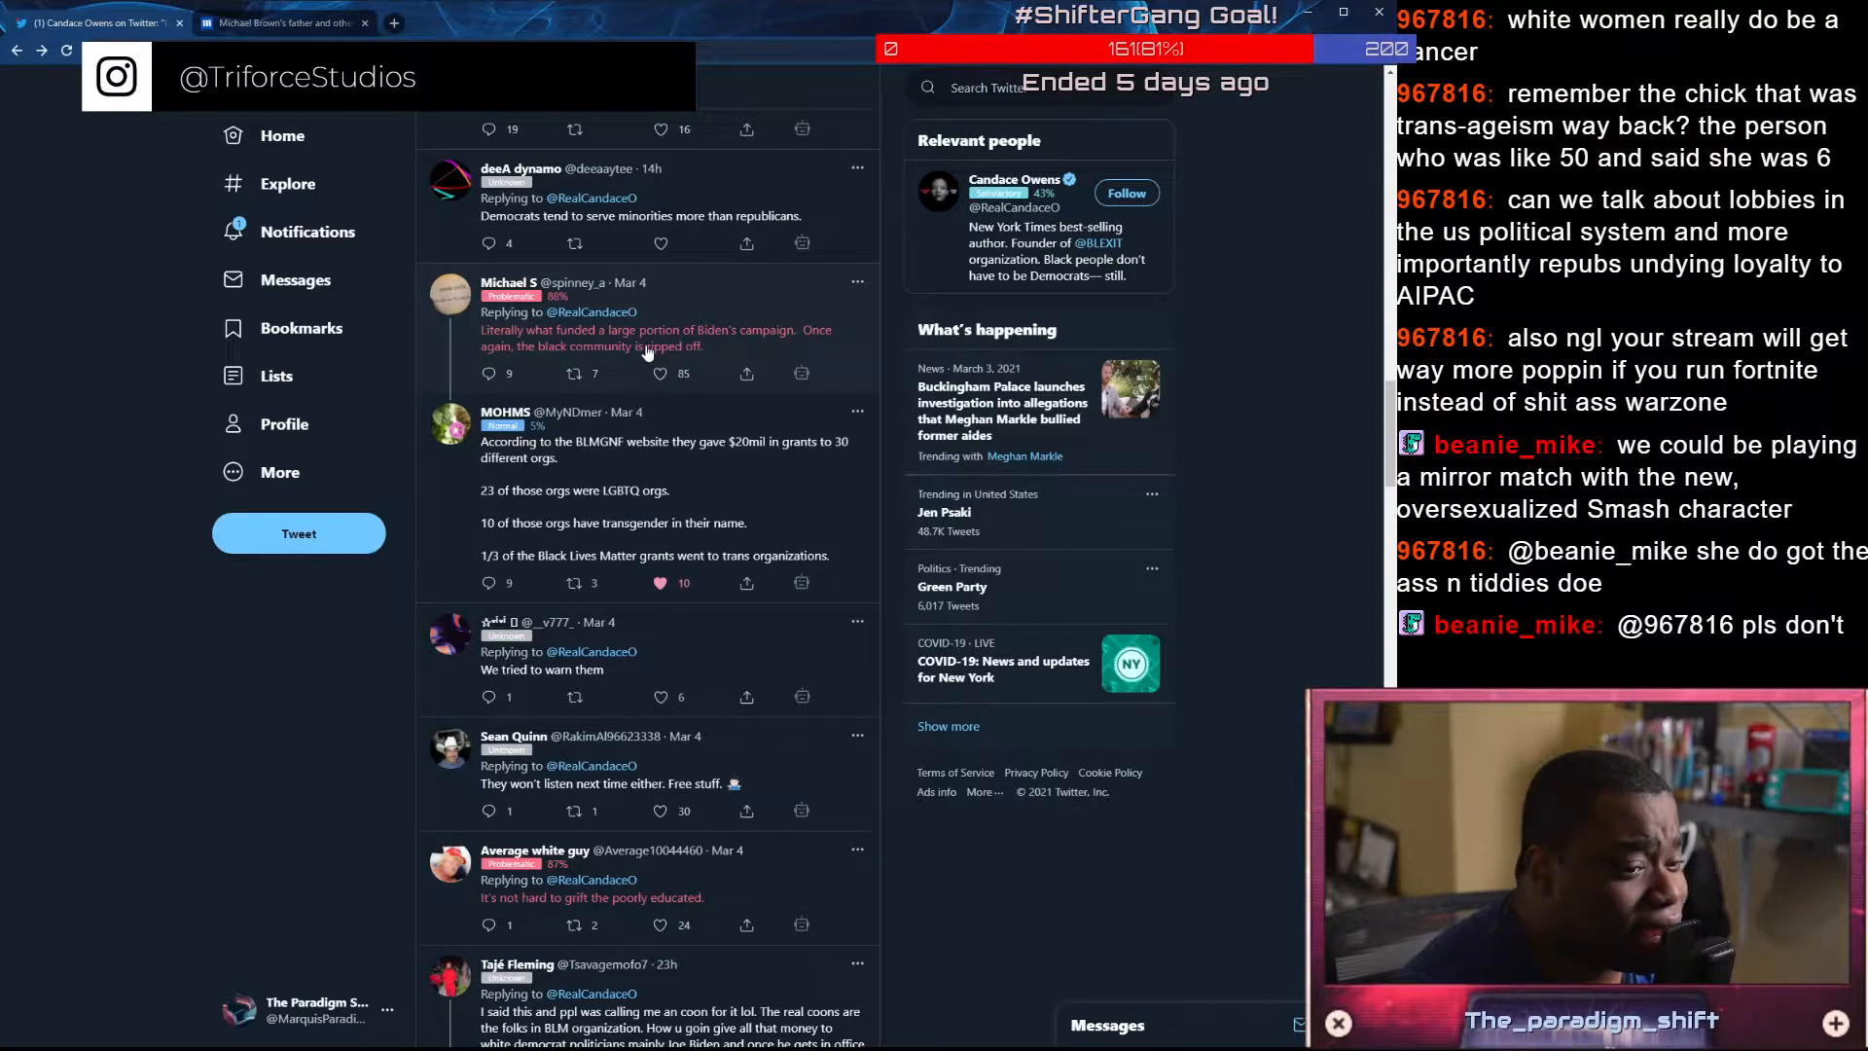
{"action": "scroll", "scroll_direction": "down", "scroll_amount": 3}
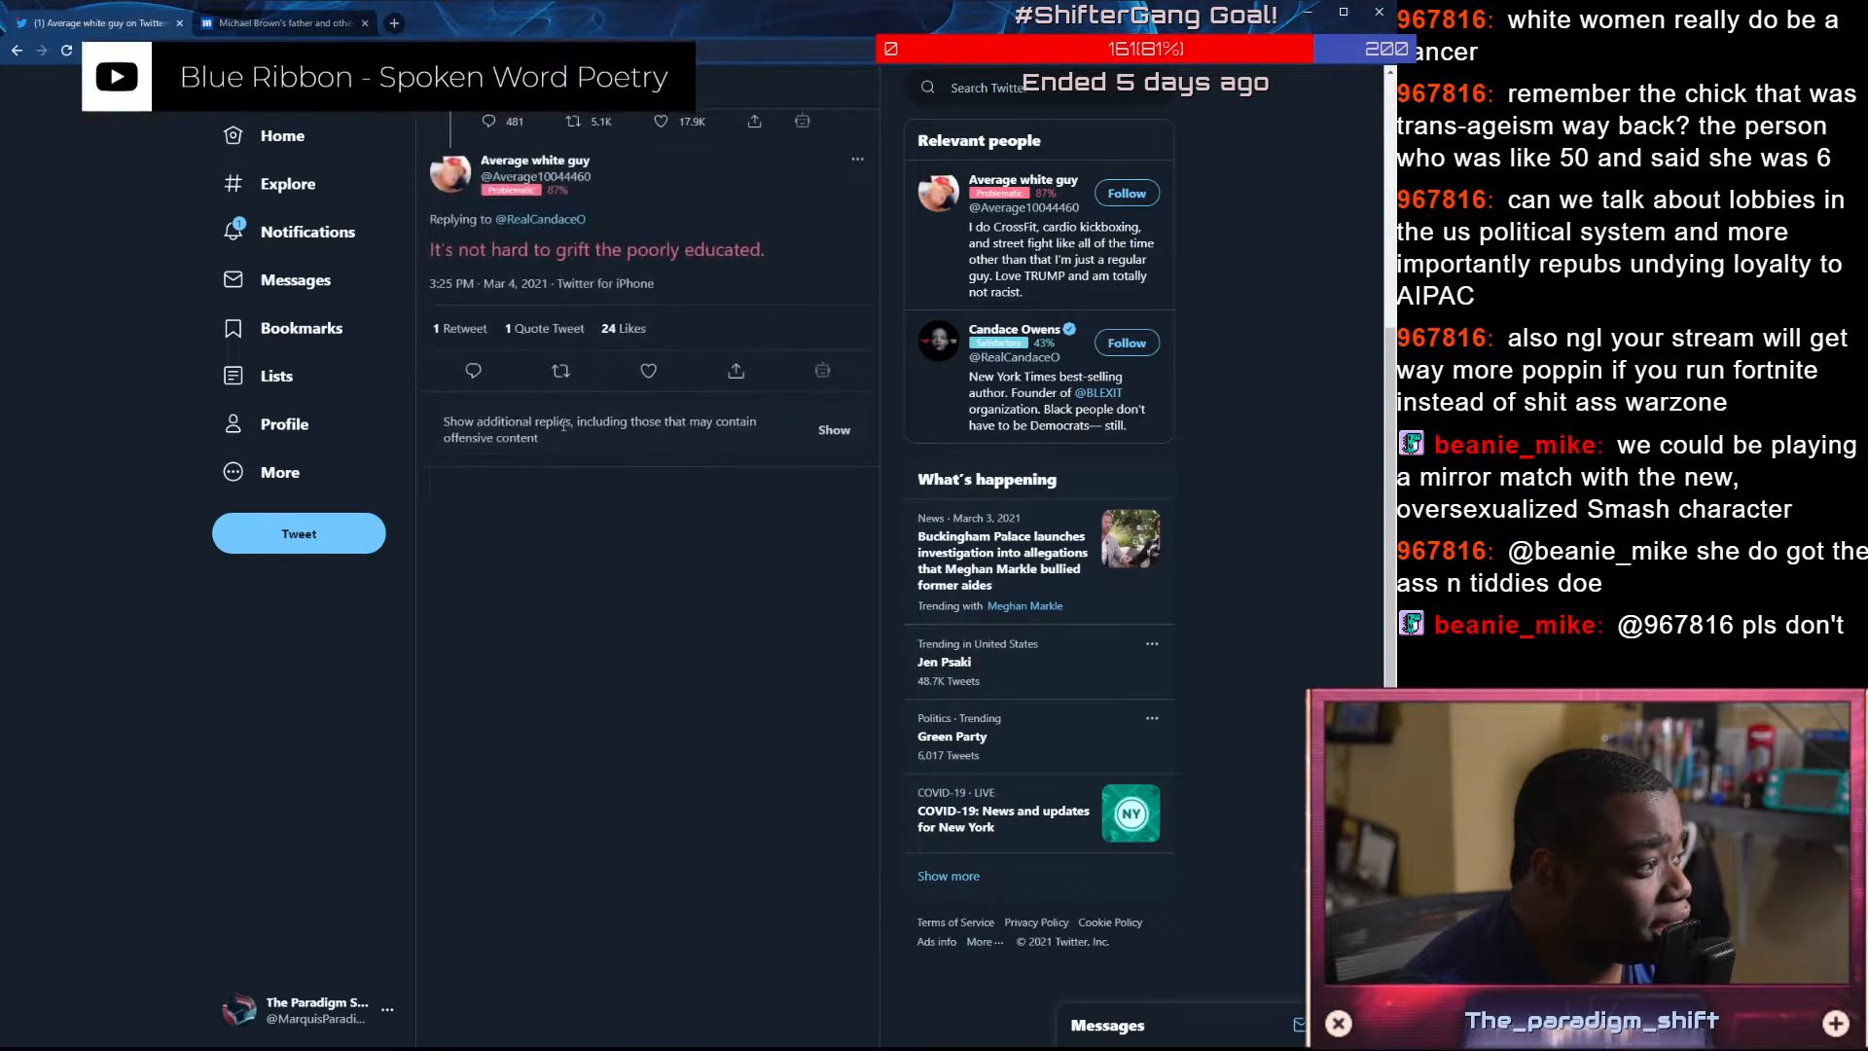
{"action": "left_click", "coordinate": [835, 430]}
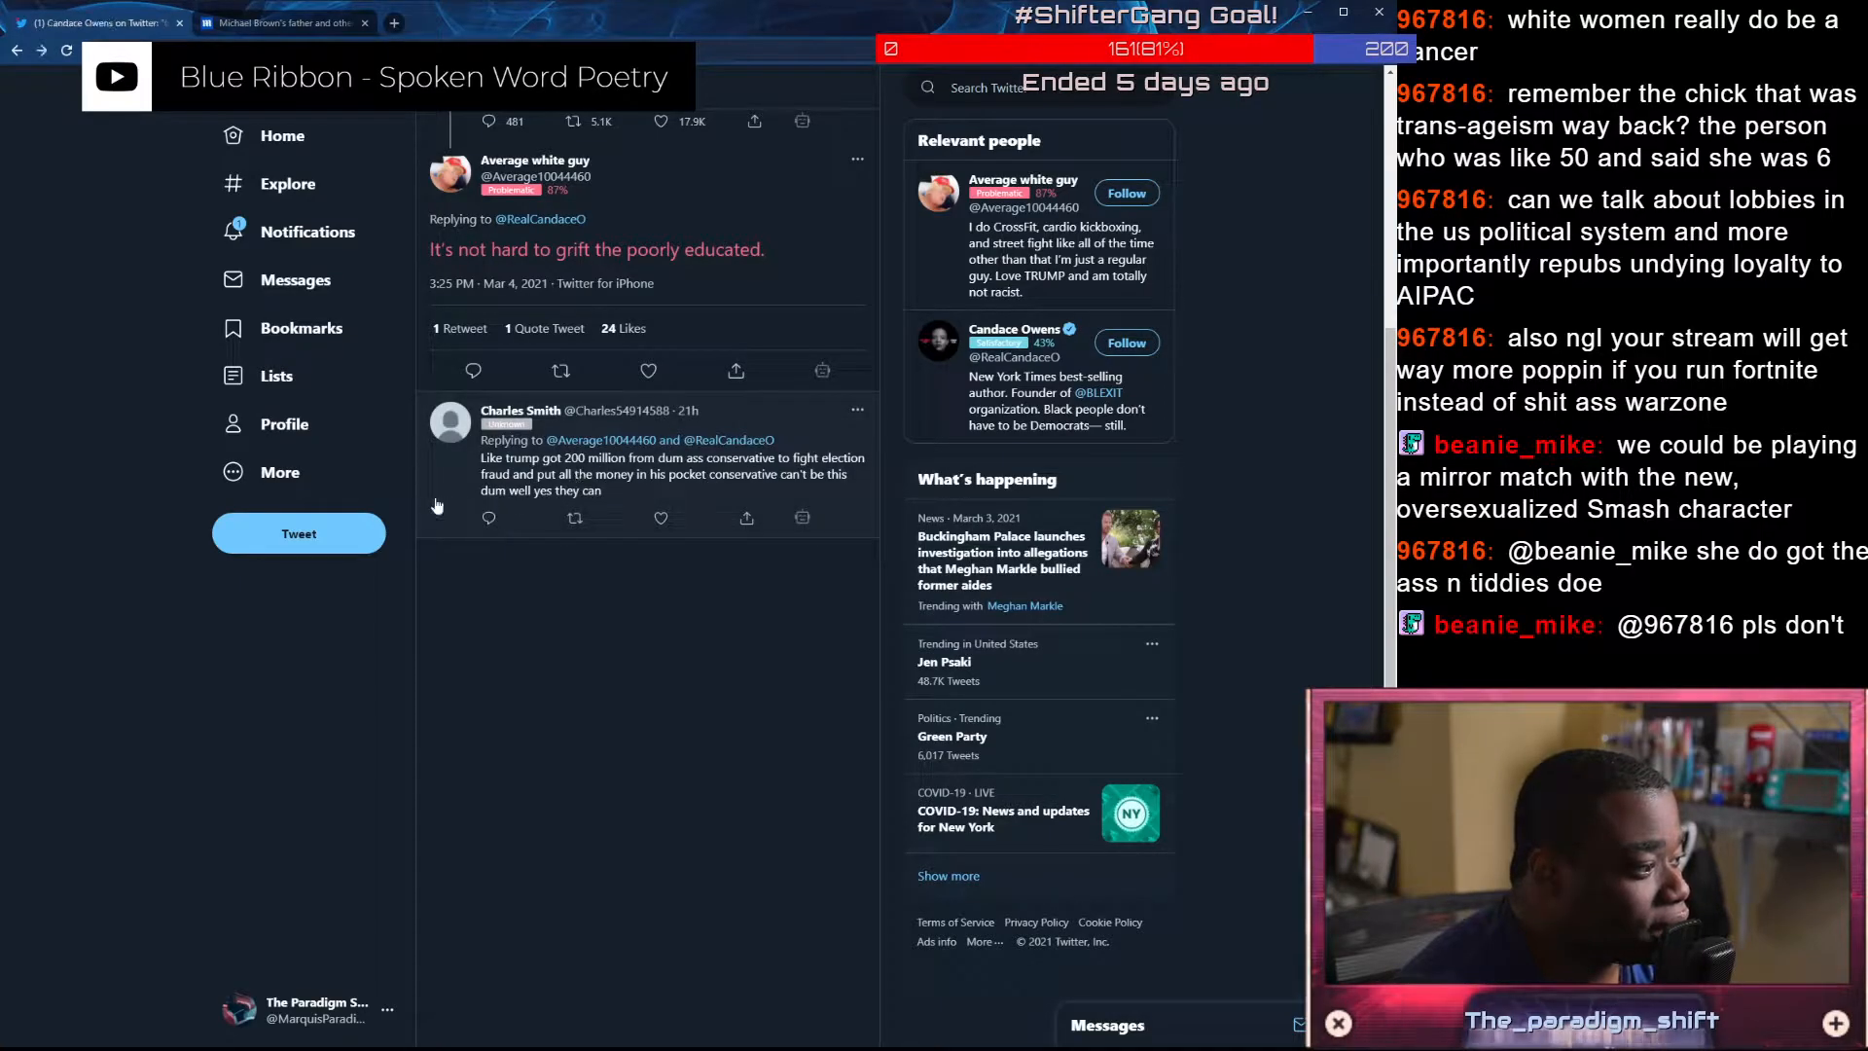
{"action": "scroll", "scroll_direction": "down", "scroll_amount": 3}
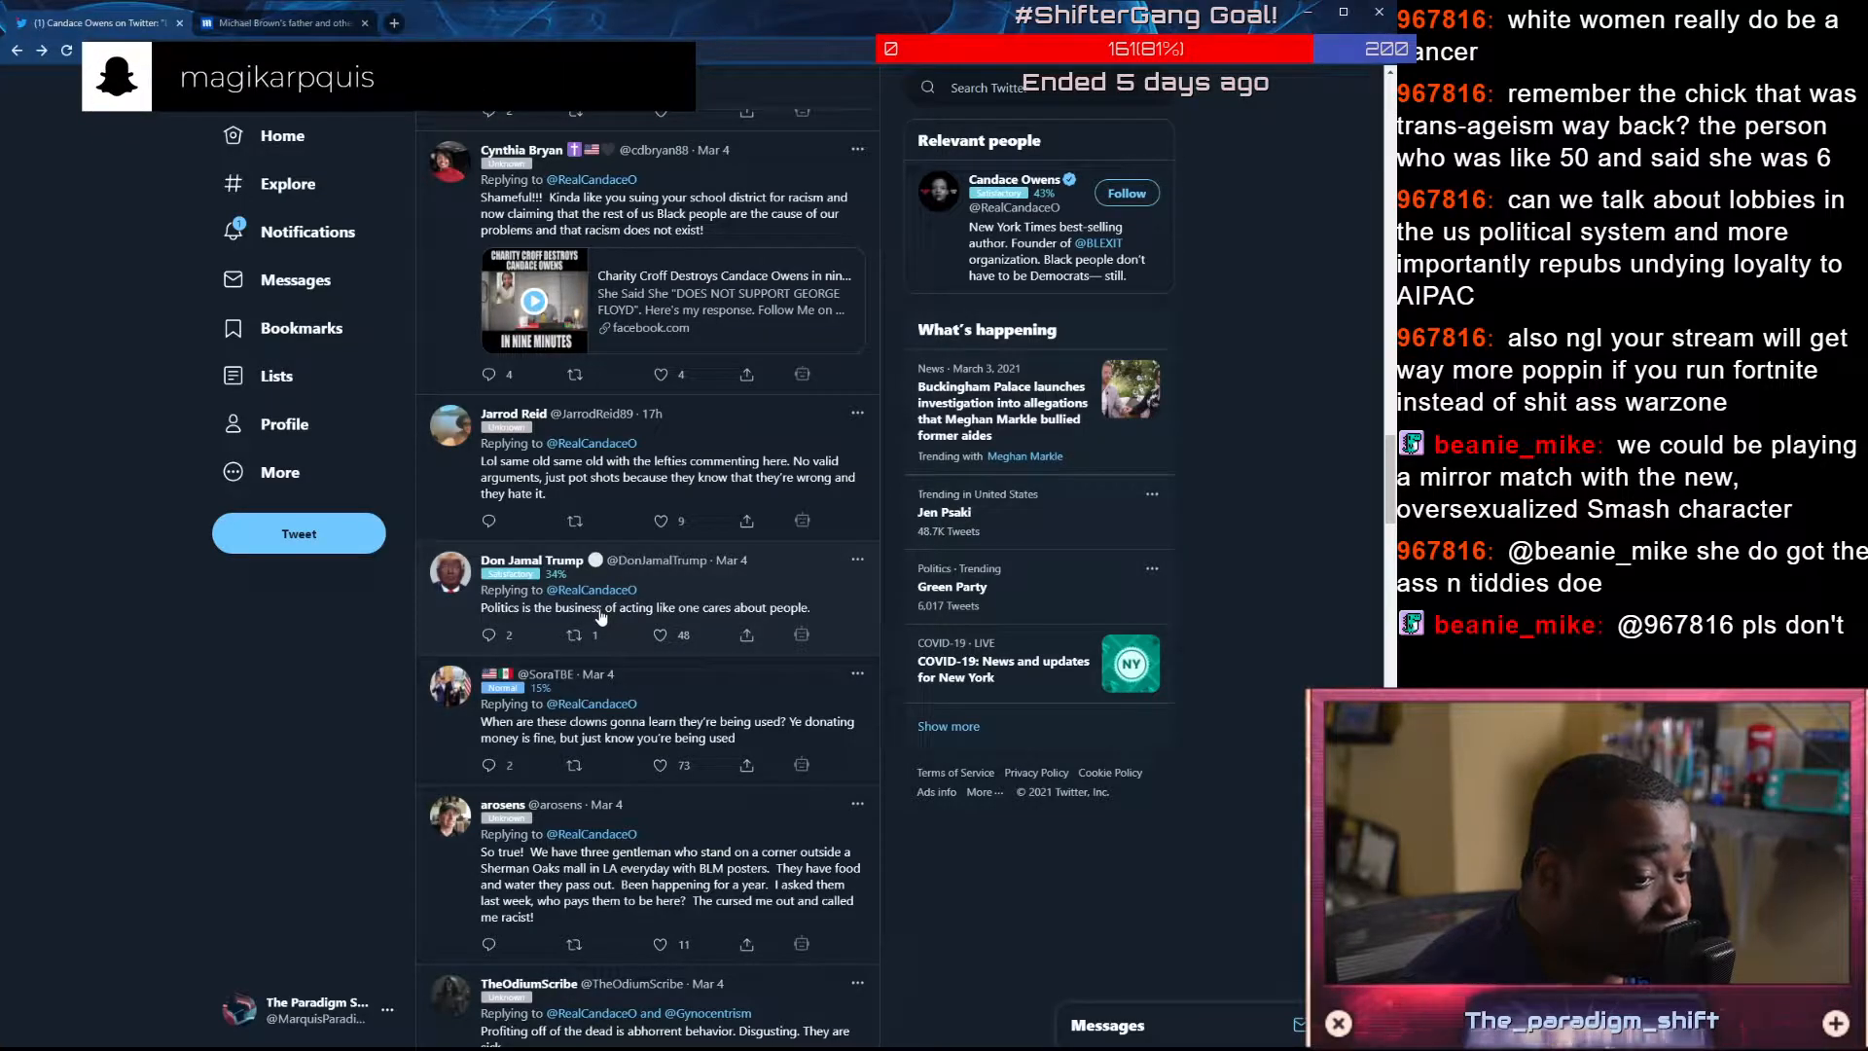
{"action": "scroll", "scroll_direction": "down", "scroll_amount": 3}
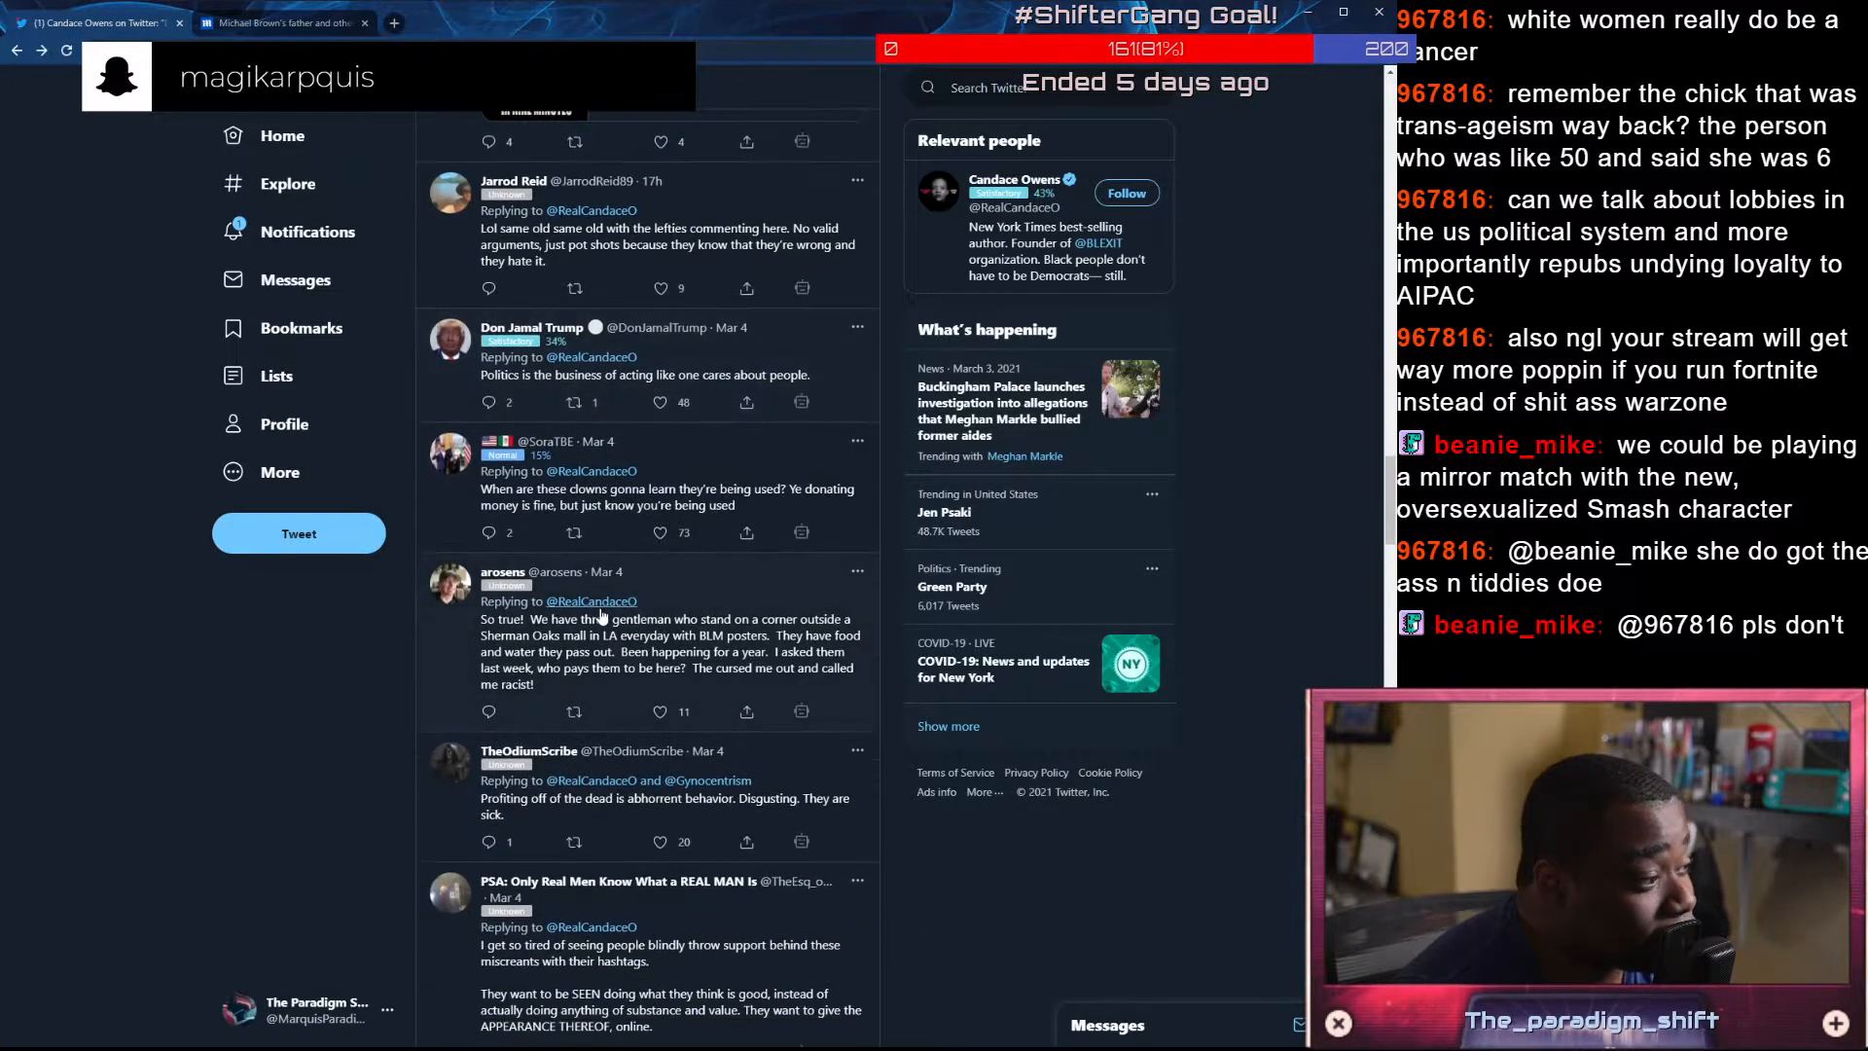
{"action": "scroll", "scroll_direction": "down", "scroll_amount": 3}
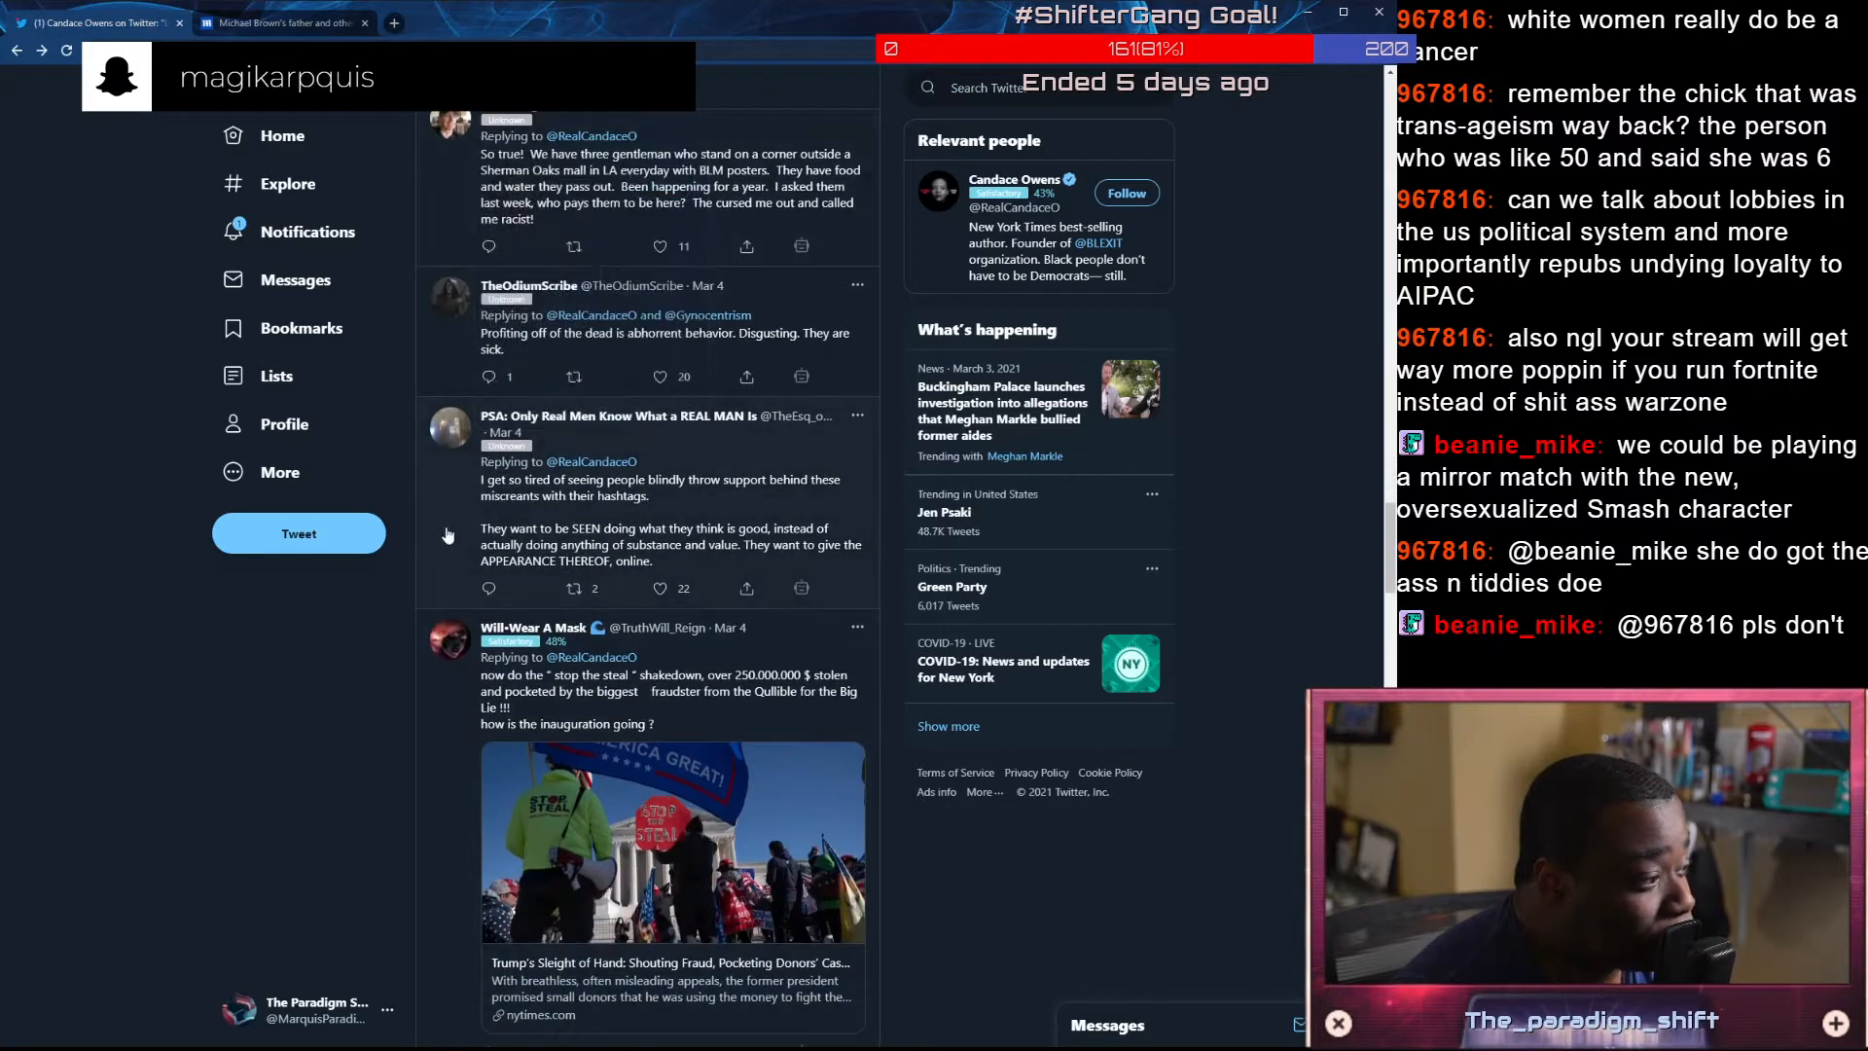
{"action": "scroll", "scroll_direction": "down", "scroll_amount": 3}
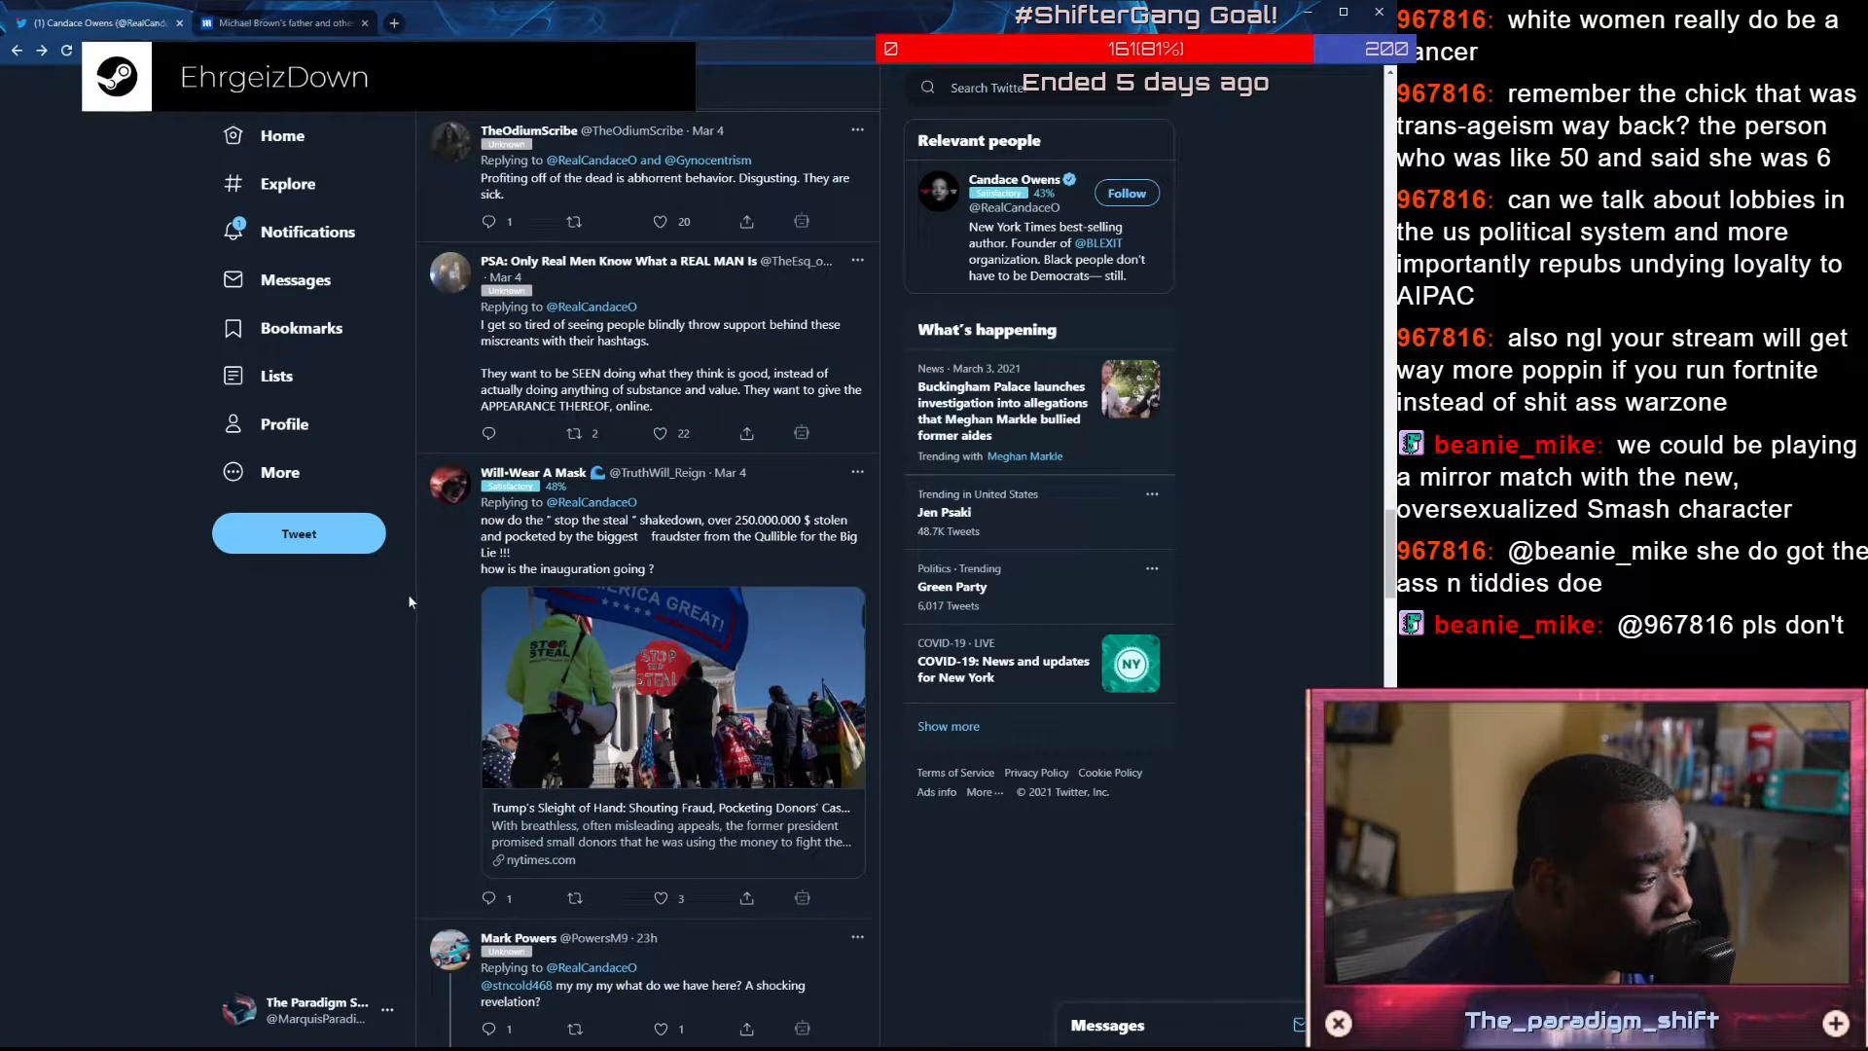
Scroll the profile toward the Billboard 'woman of the year' tweet
{"action": "scroll", "scroll_direction": "down", "scroll_amount": 3}
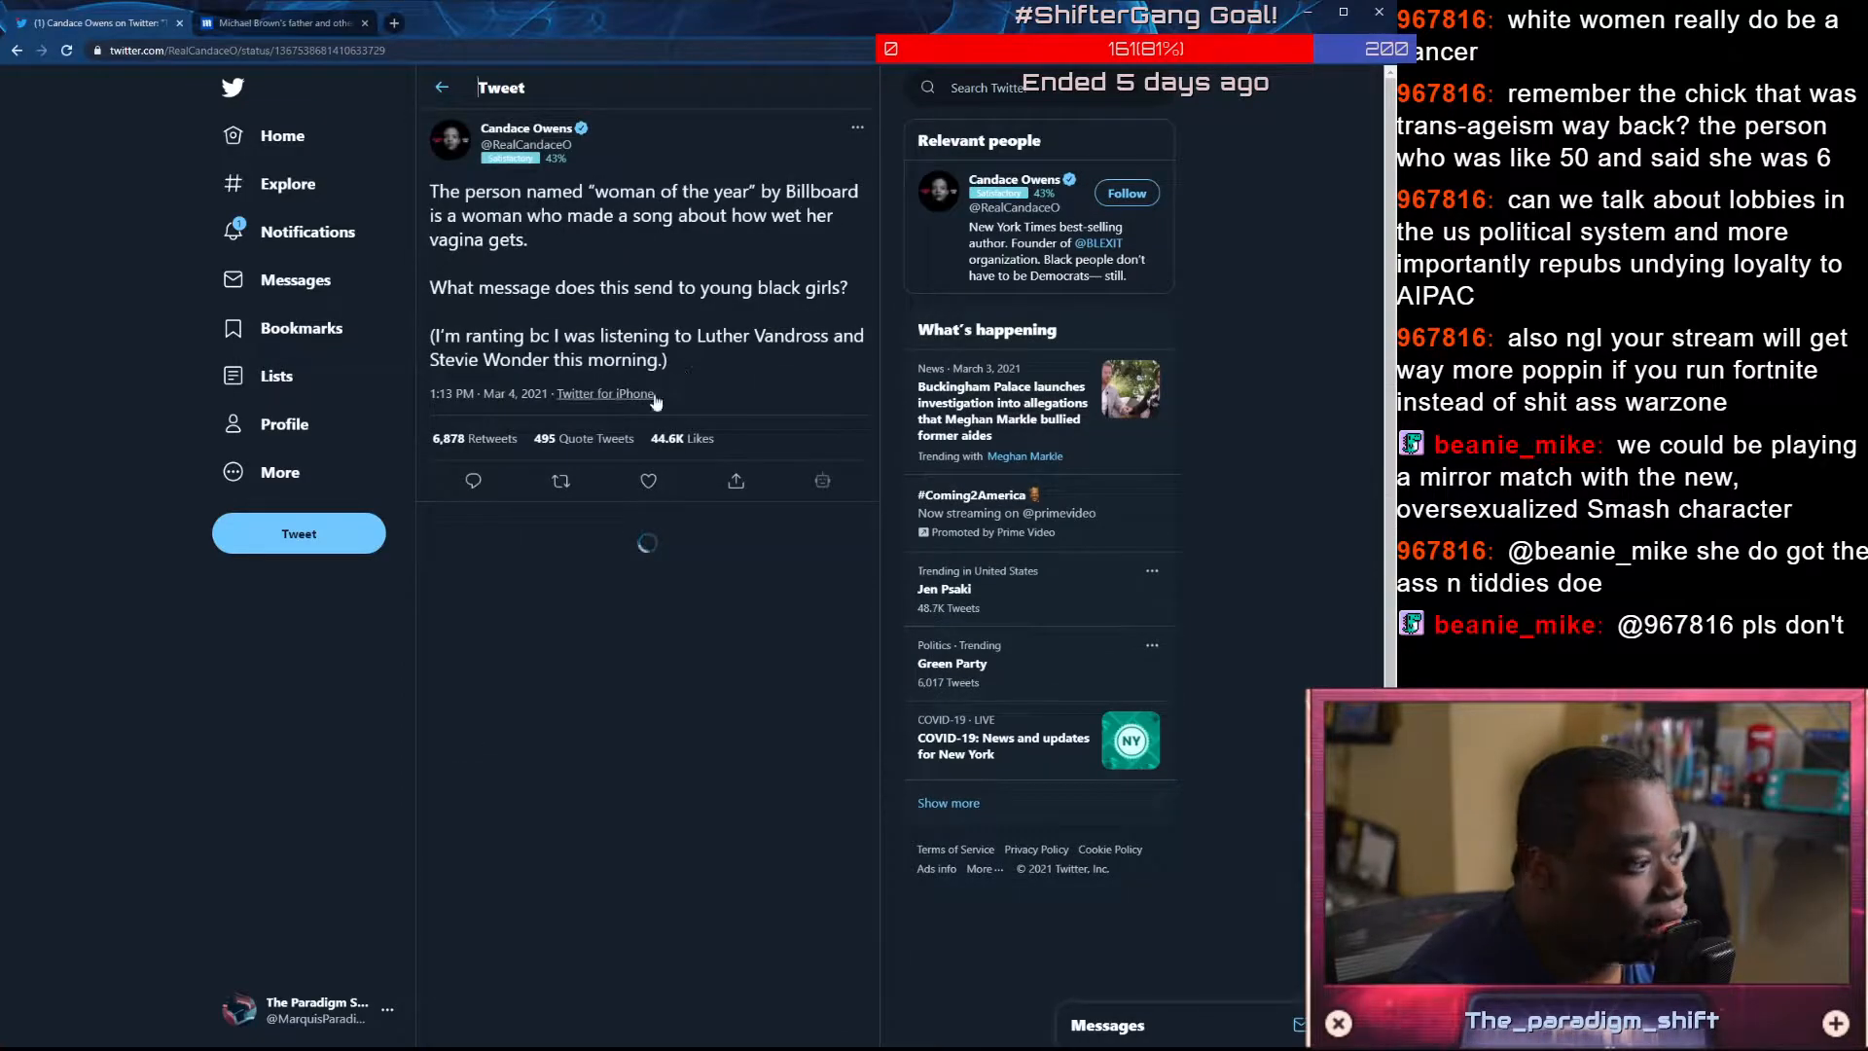
{"action": "scroll", "scroll_direction": "down", "scroll_amount": 3}
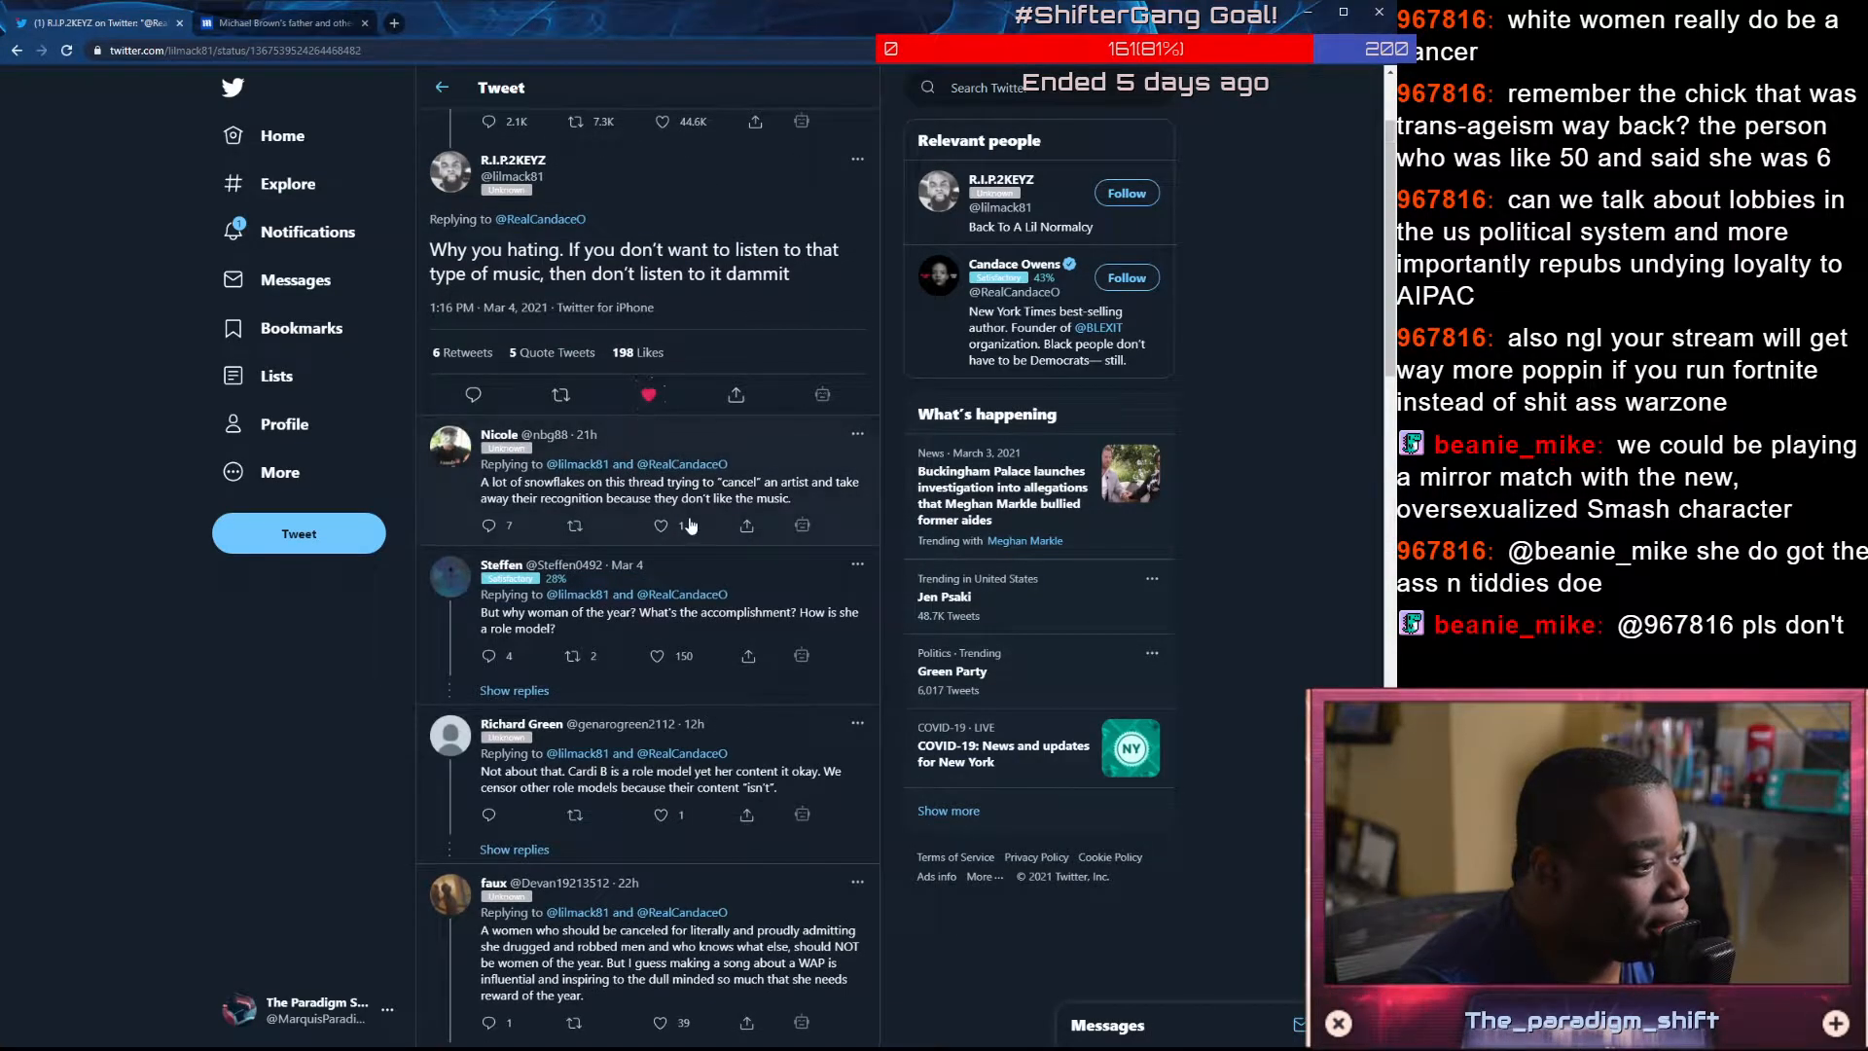
{"action": "scroll", "scroll_direction": "down", "scroll_amount": 3}
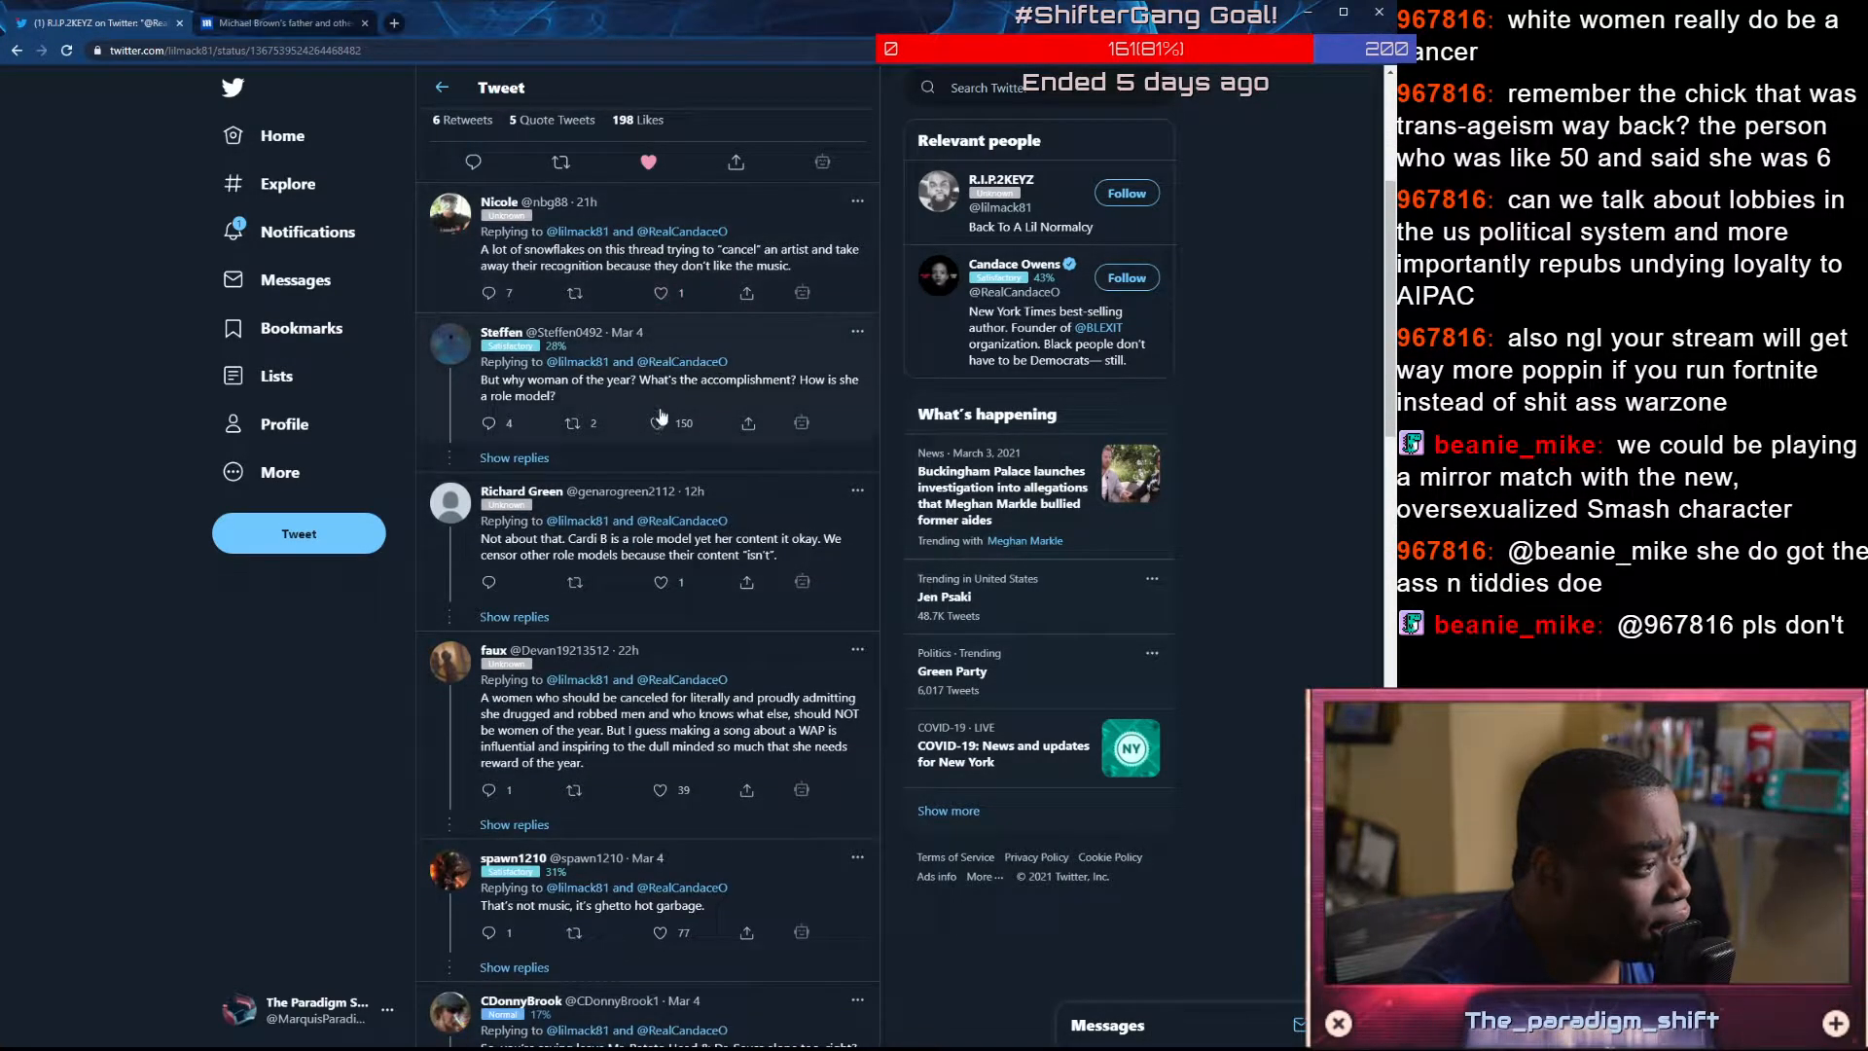
{"action": "mouse_move", "coordinate": [661, 463]}
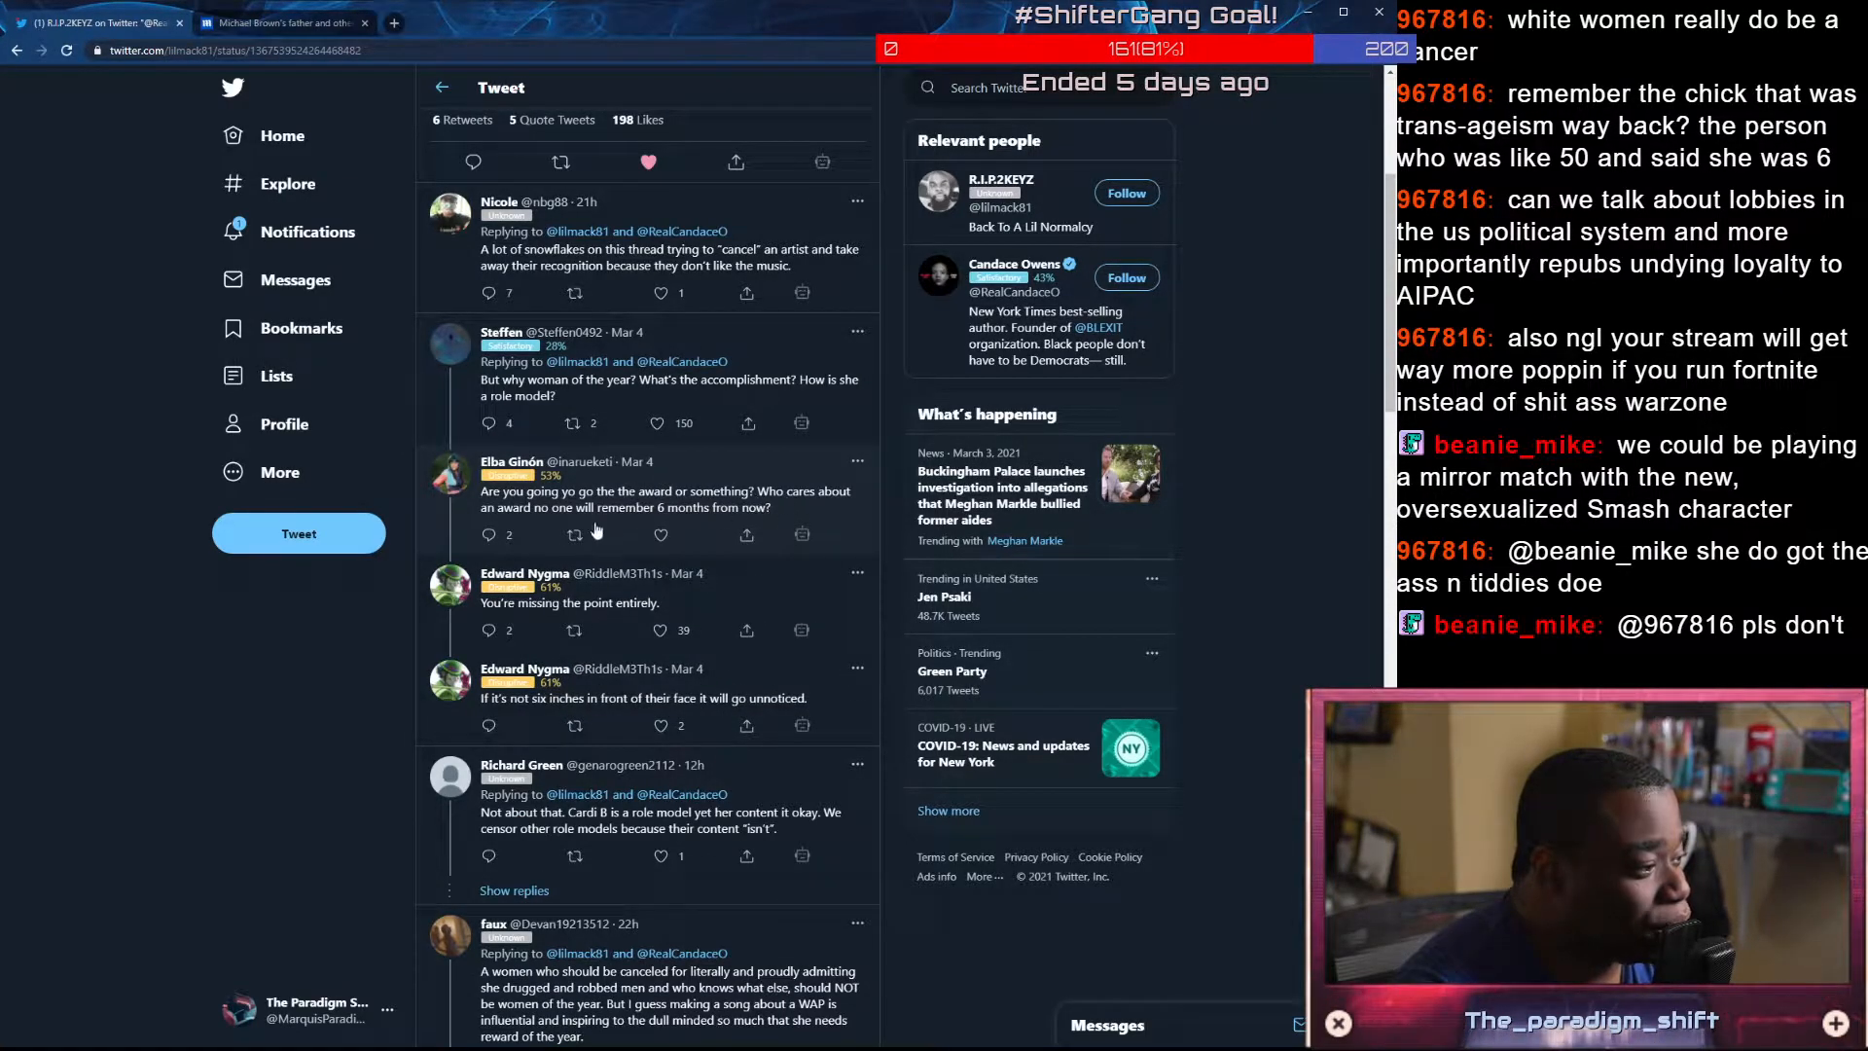
{"action": "scroll", "scroll_direction": "down", "scroll_amount": 3}
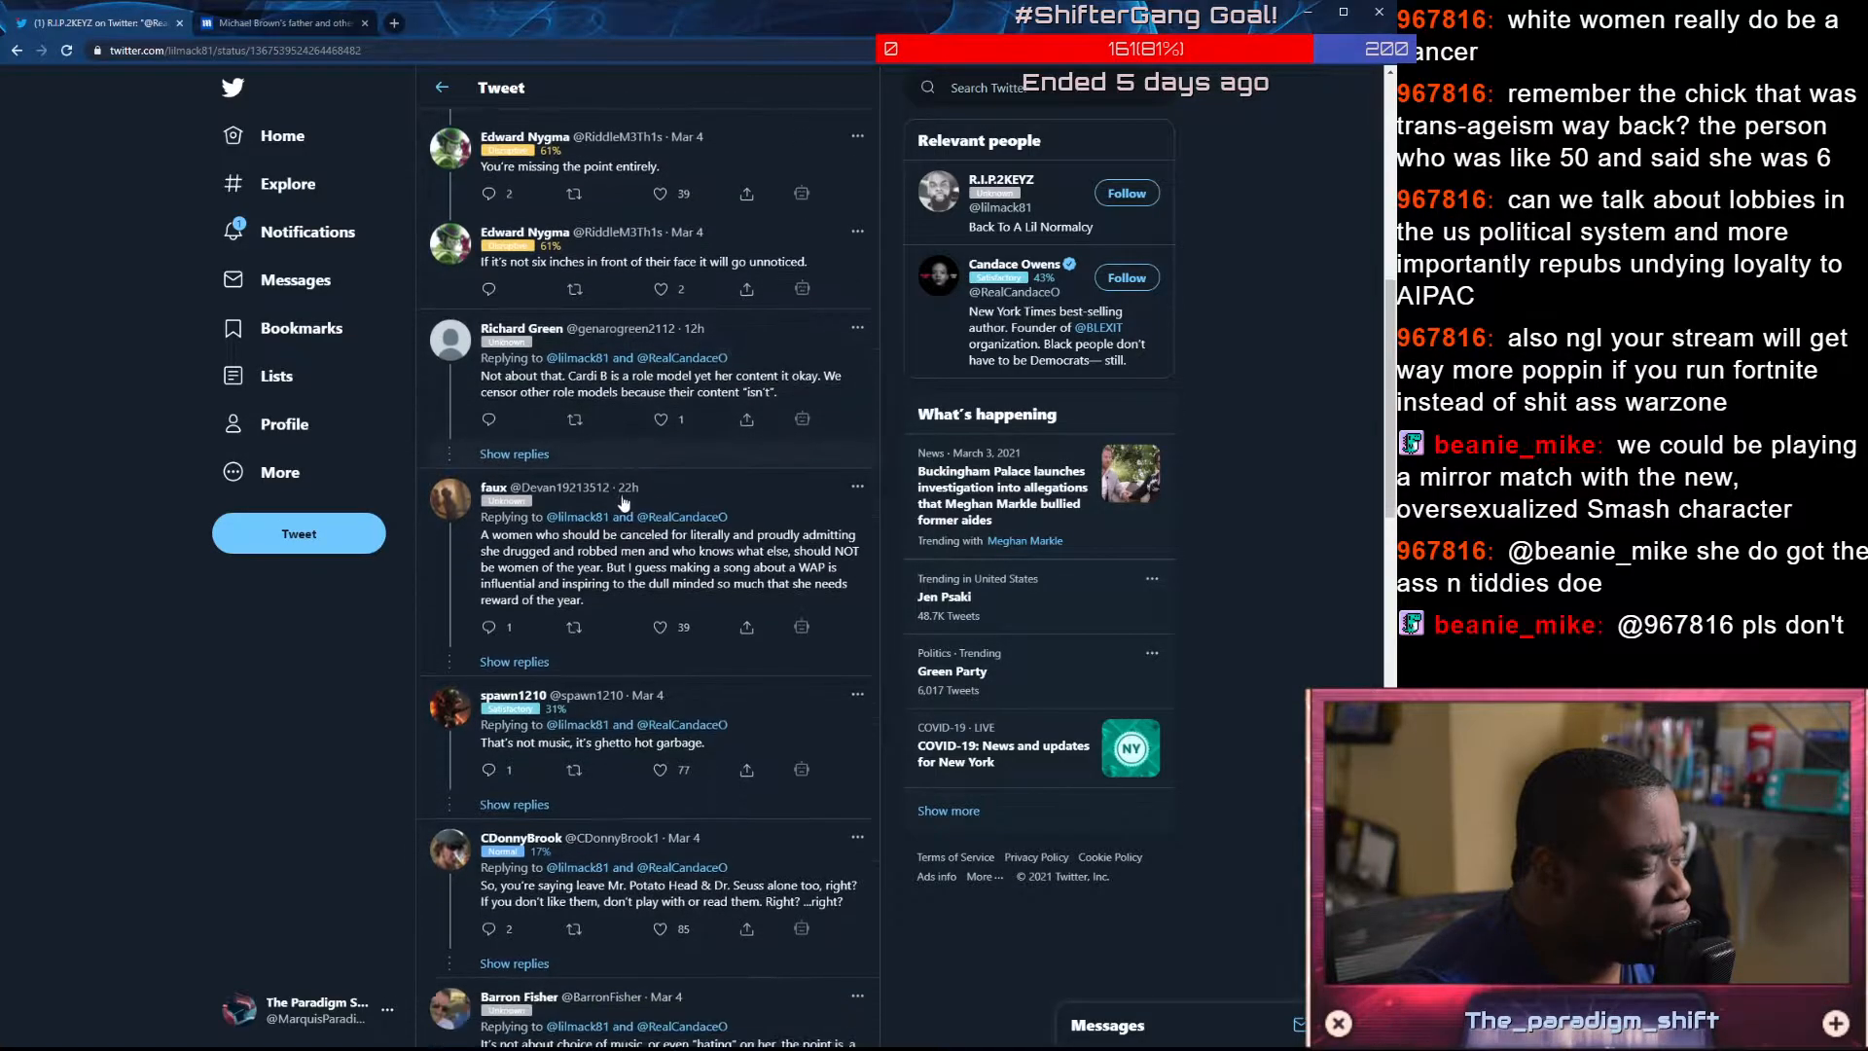
{"action": "scroll", "scroll_direction": "down", "scroll_amount": 3}
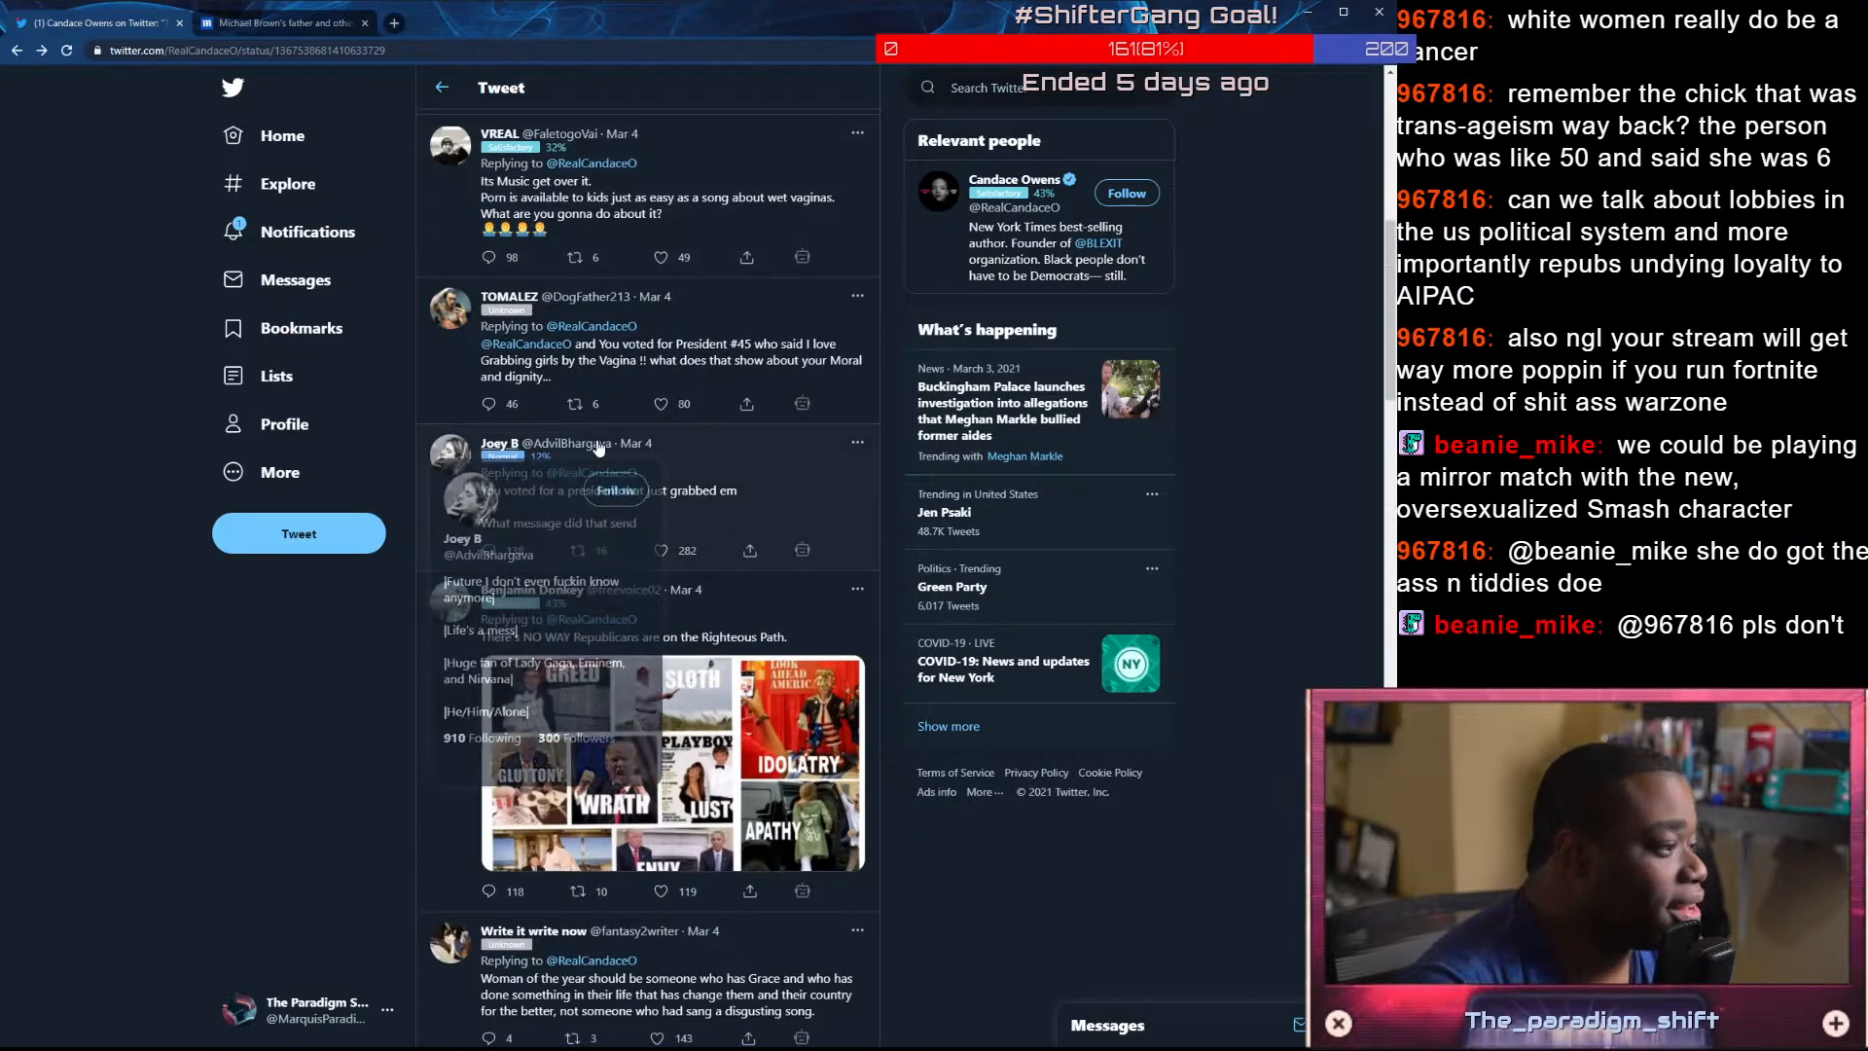
Like the President #45 replies, then view the seven deadly sins collage full size and close it
{"action": "left_click", "coordinate": [656, 403]}
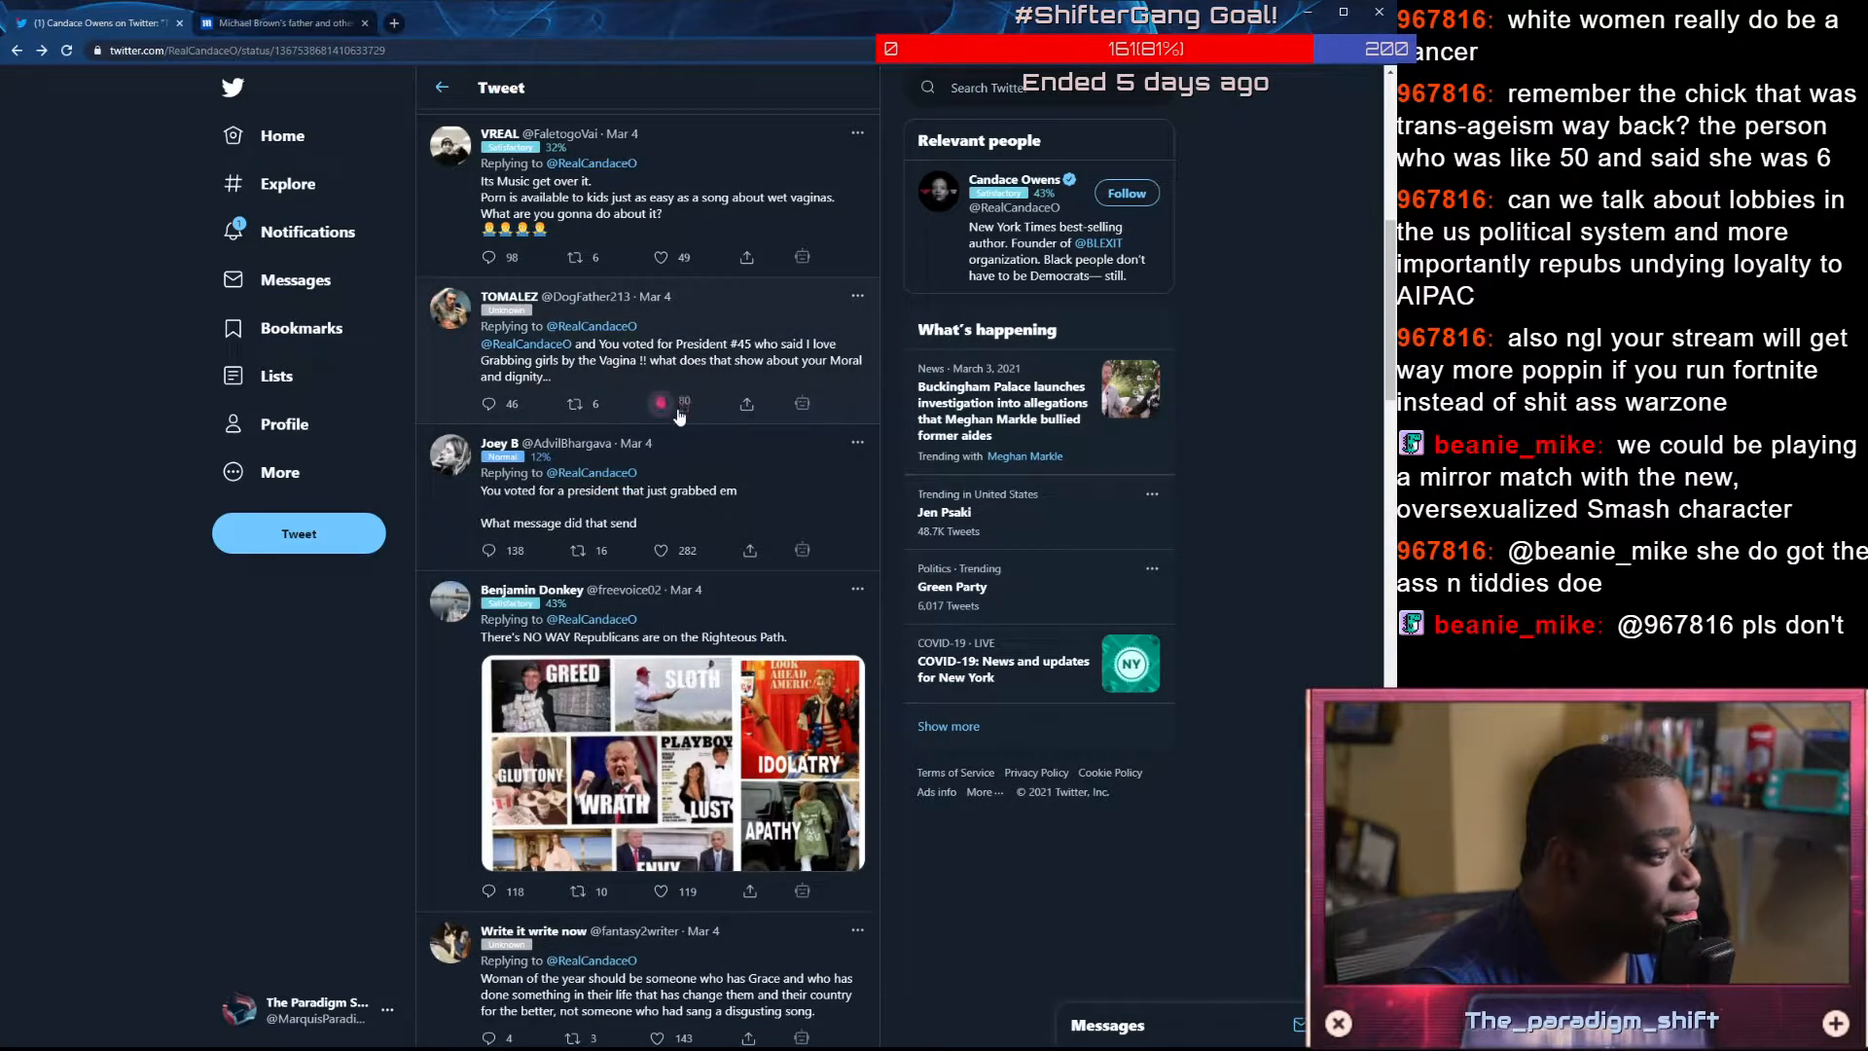
{"action": "left_click", "coordinate": [661, 403]}
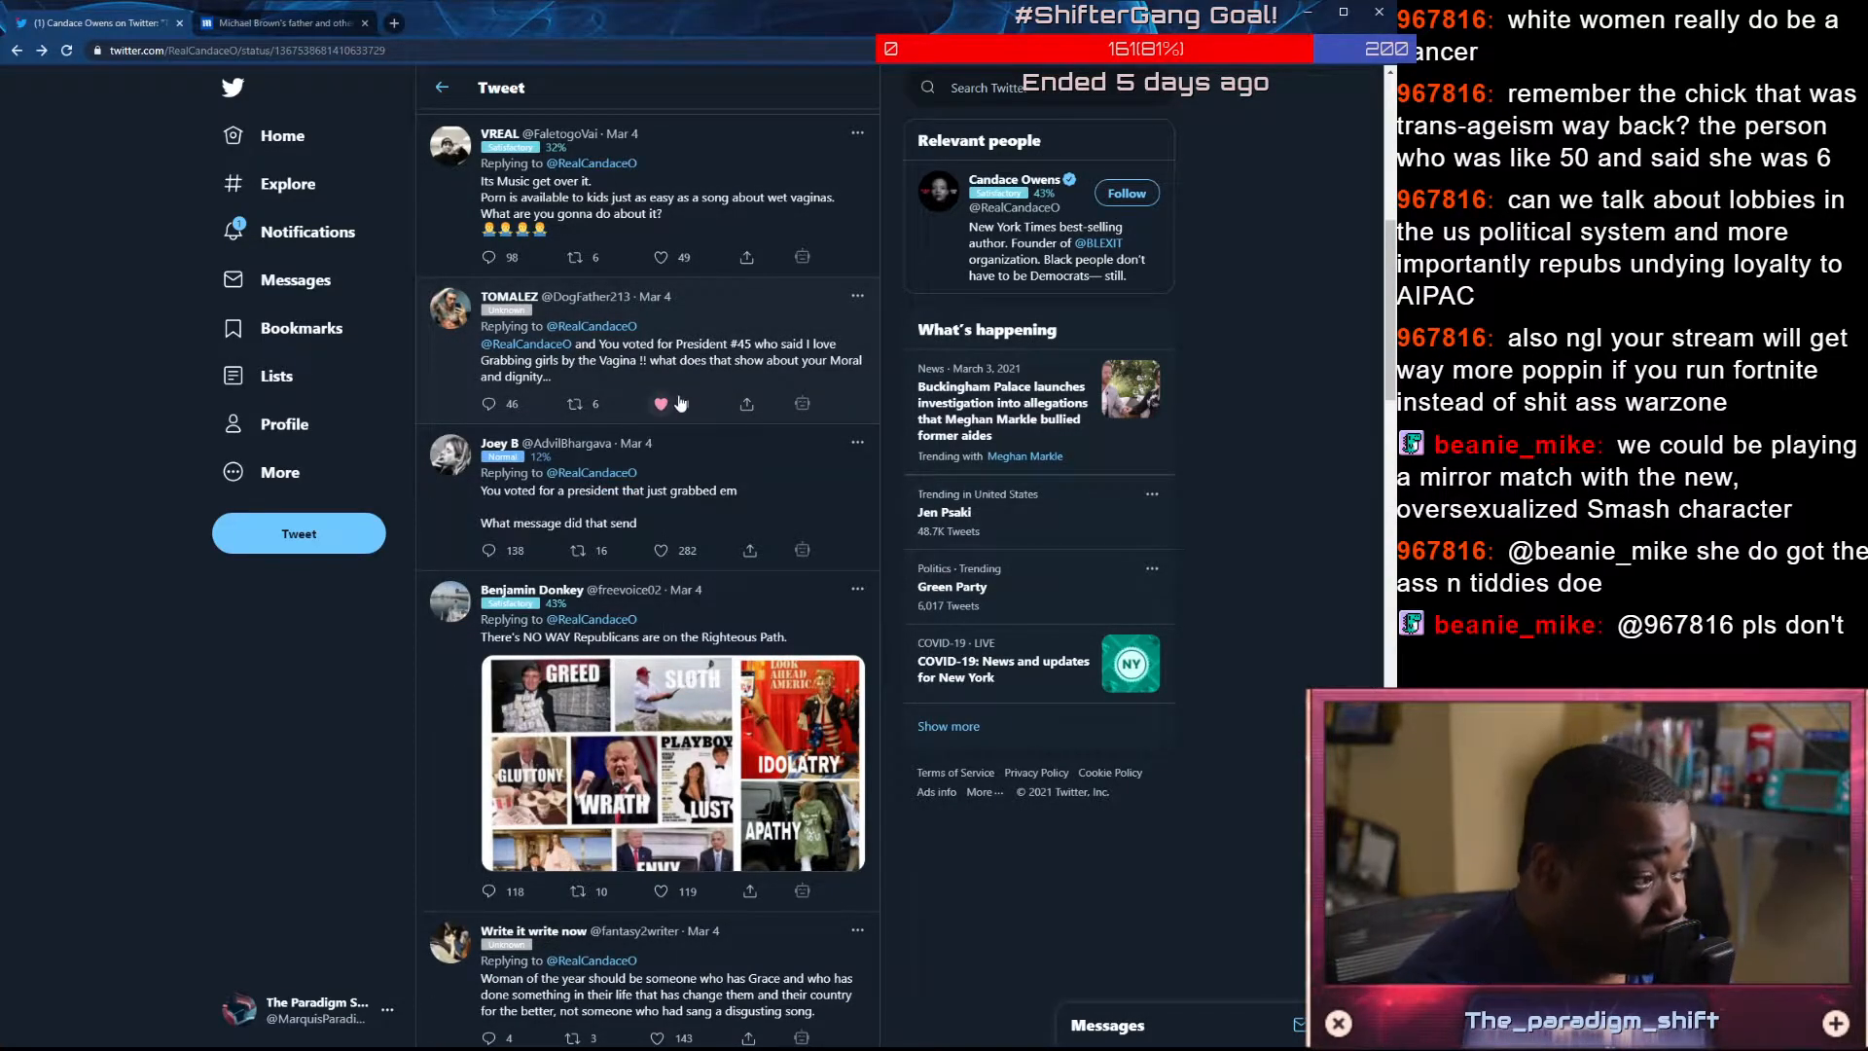
{"action": "left_click", "coordinate": [655, 403]}
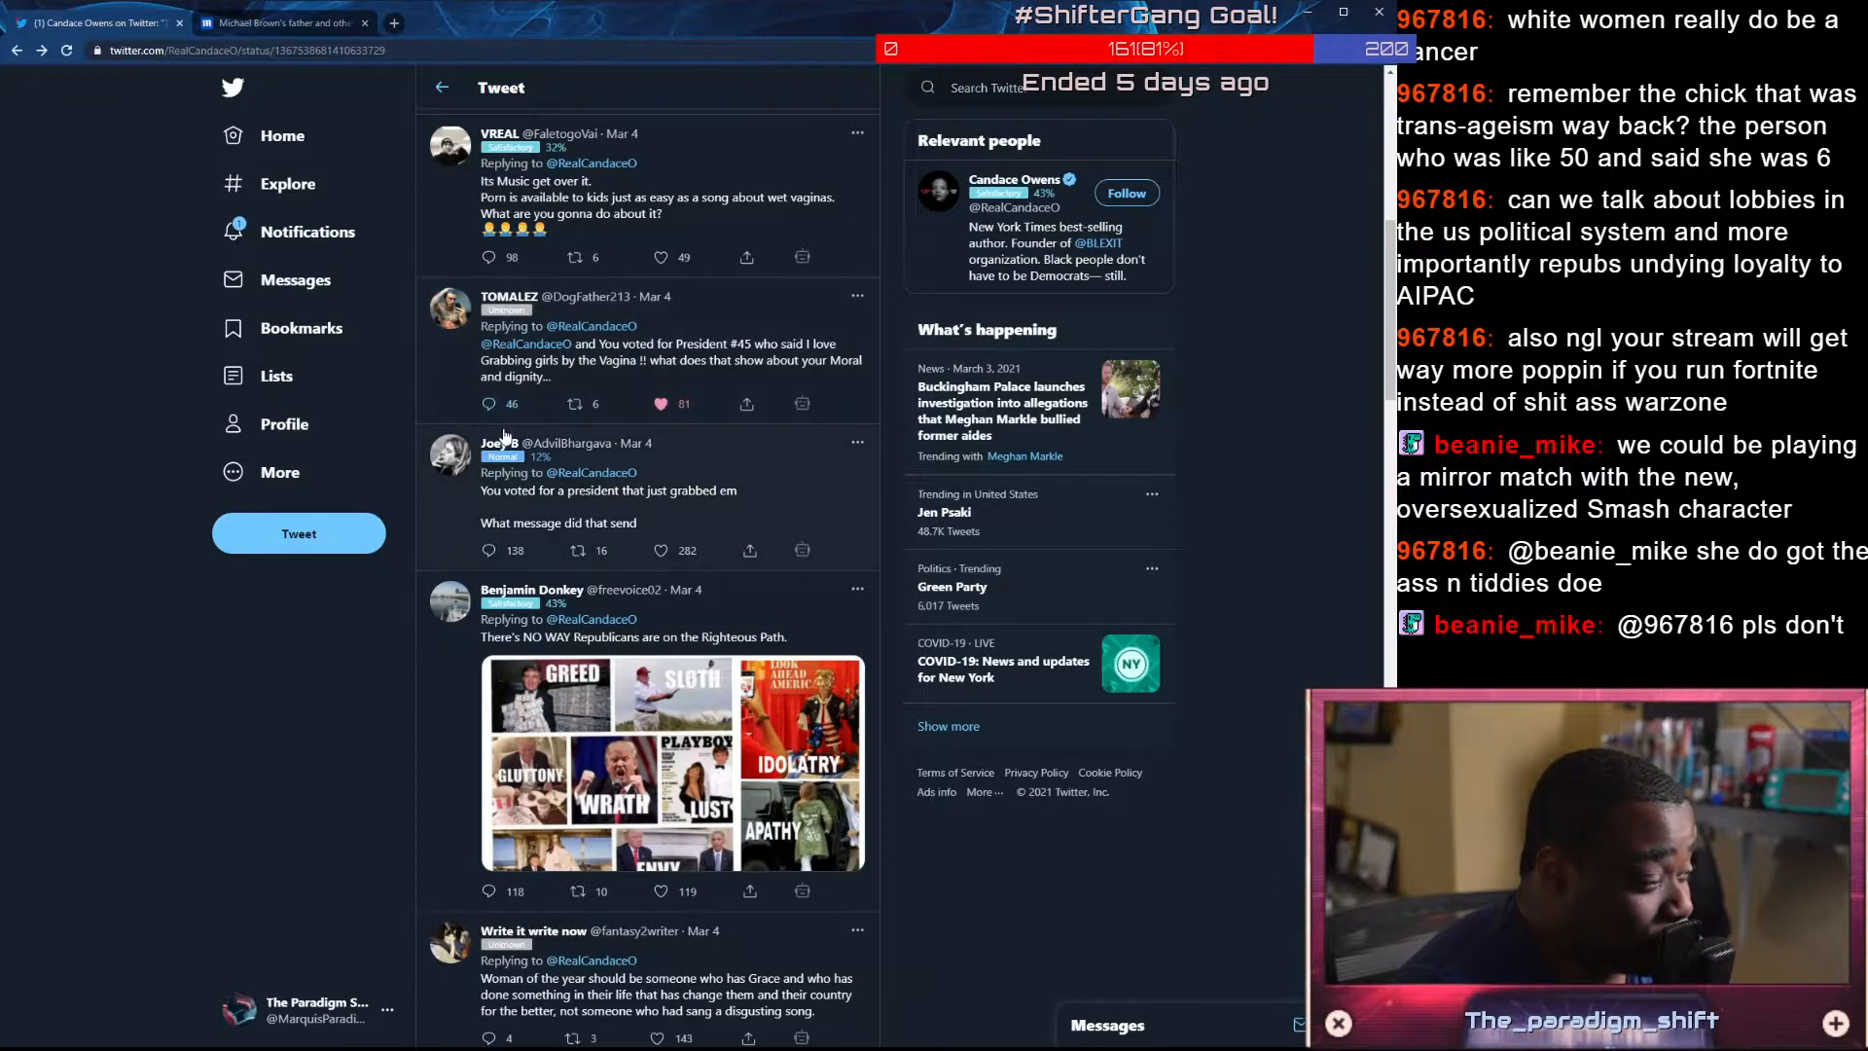
{"action": "scroll", "scroll_direction": "down", "scroll_amount": 3}
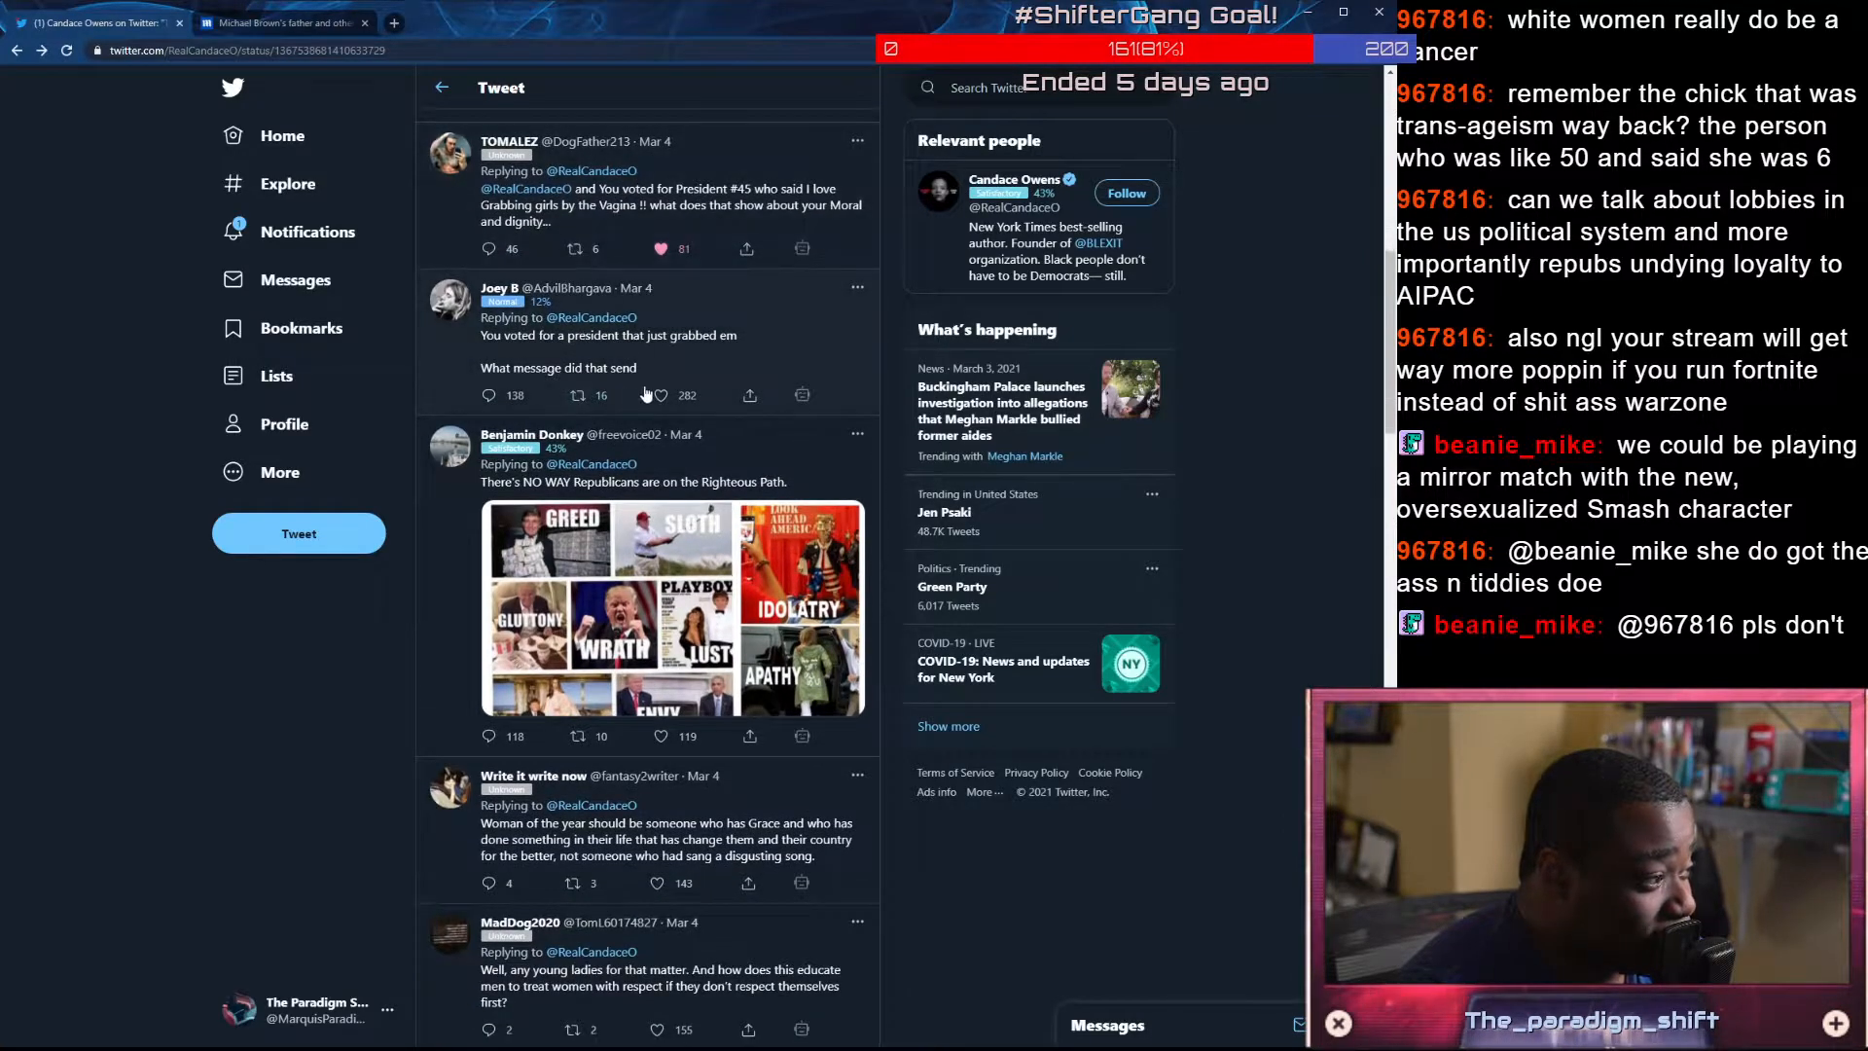
{"action": "scroll", "scroll_direction": "down", "scroll_amount": 3}
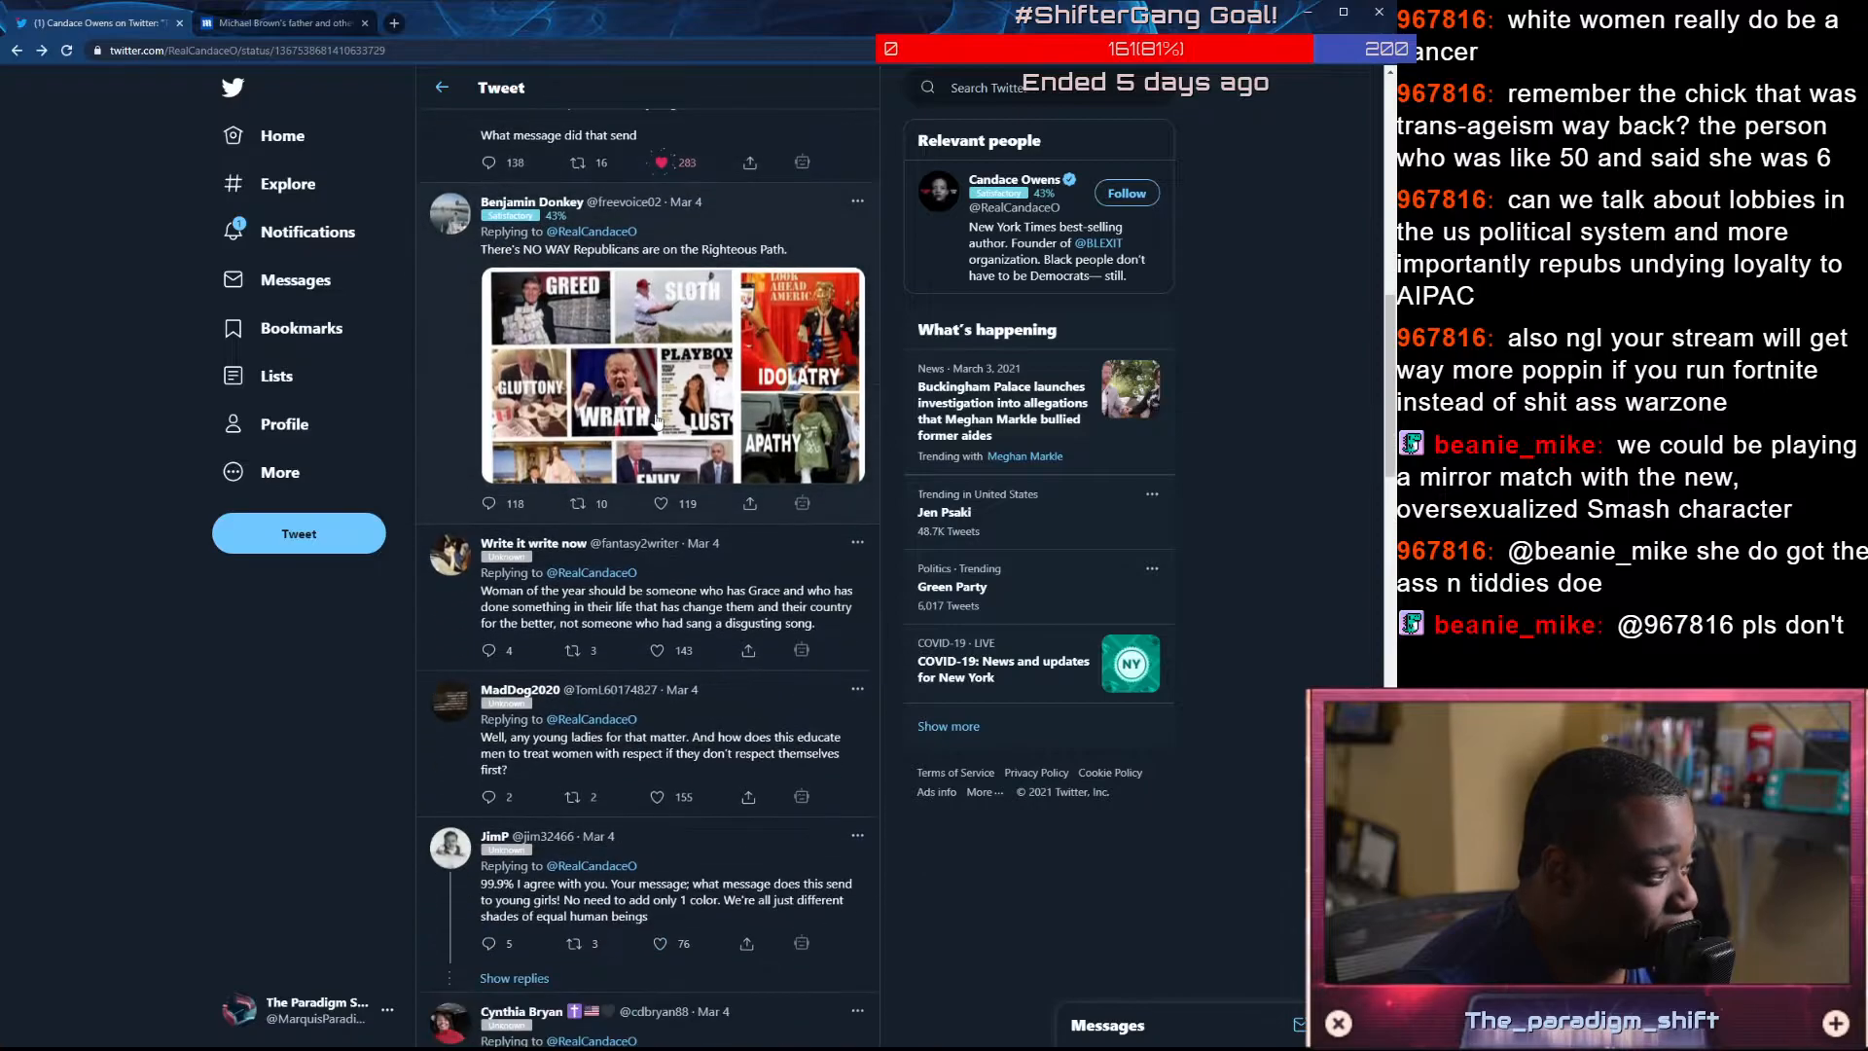
{"action": "left_click", "coordinate": [607, 370]}
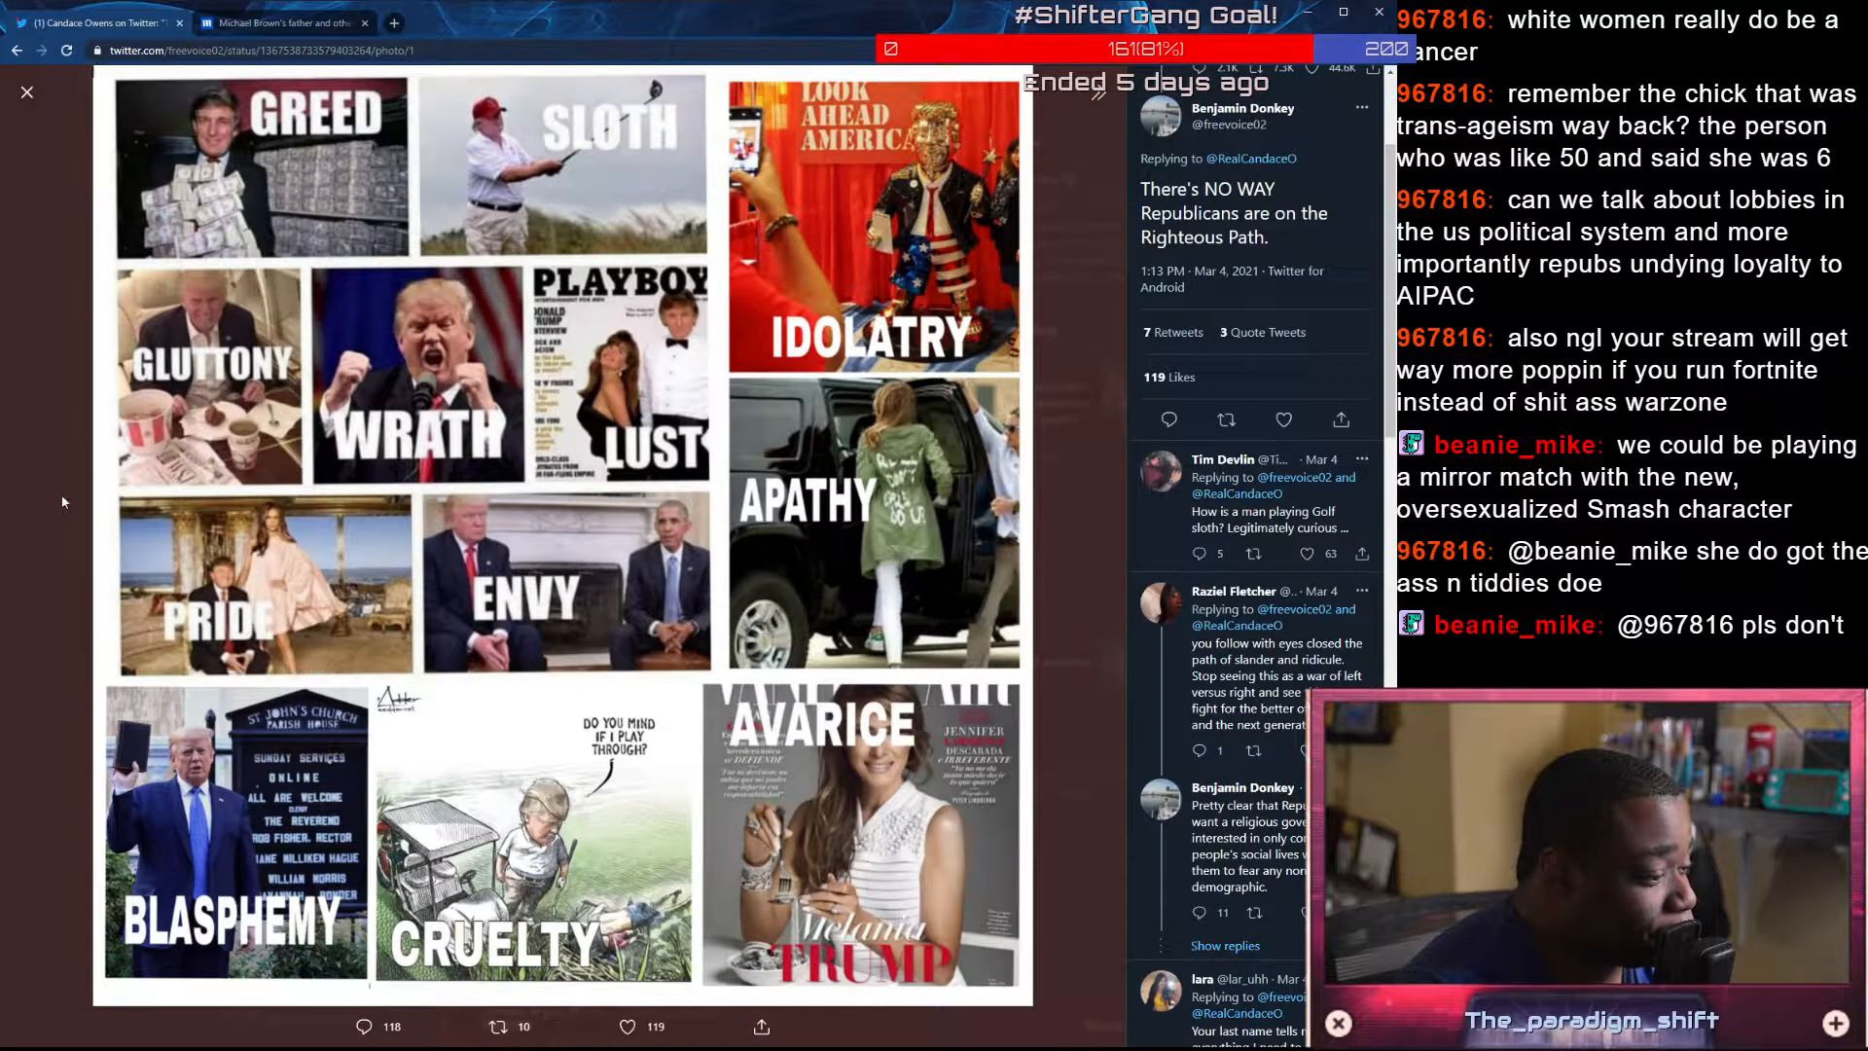
{"action": "left_click", "coordinate": [25, 91]}
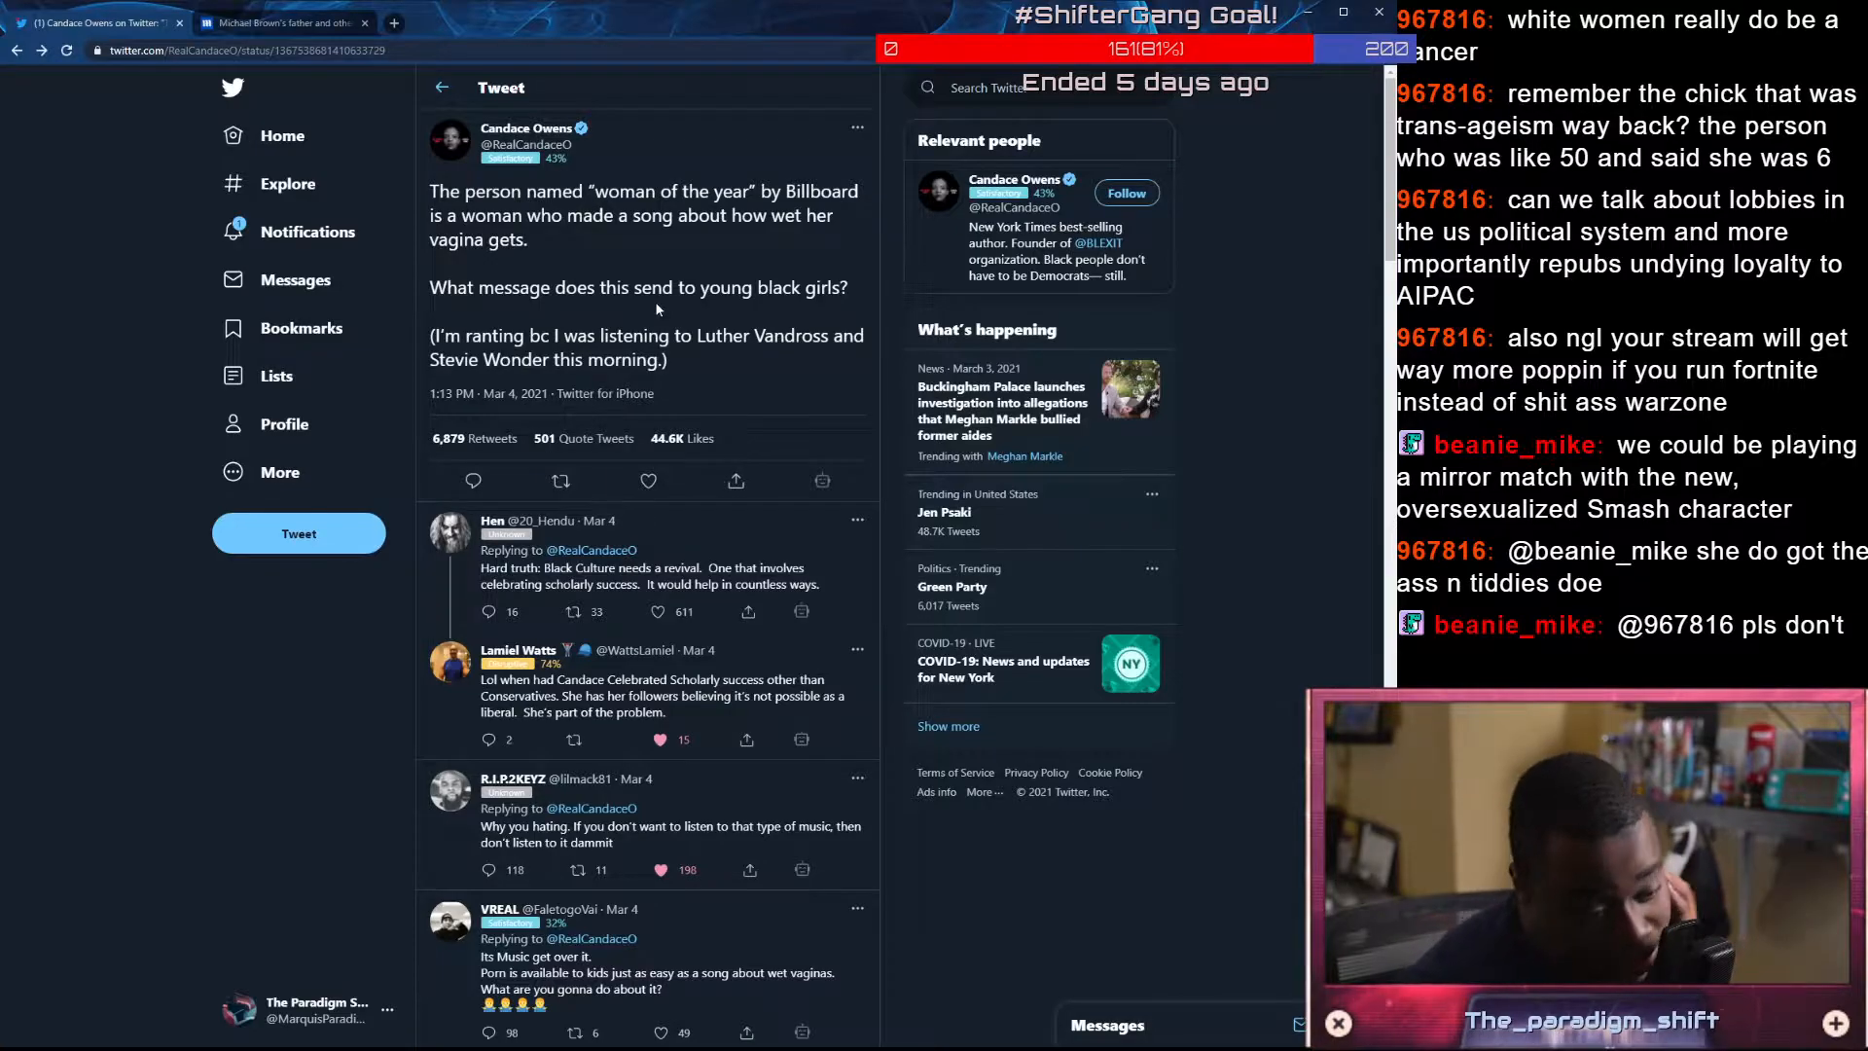
Return to Candace Owens' profile timeline and scroll down to her Democrats military occupation post
{"action": "left_click", "coordinate": [526, 128]}
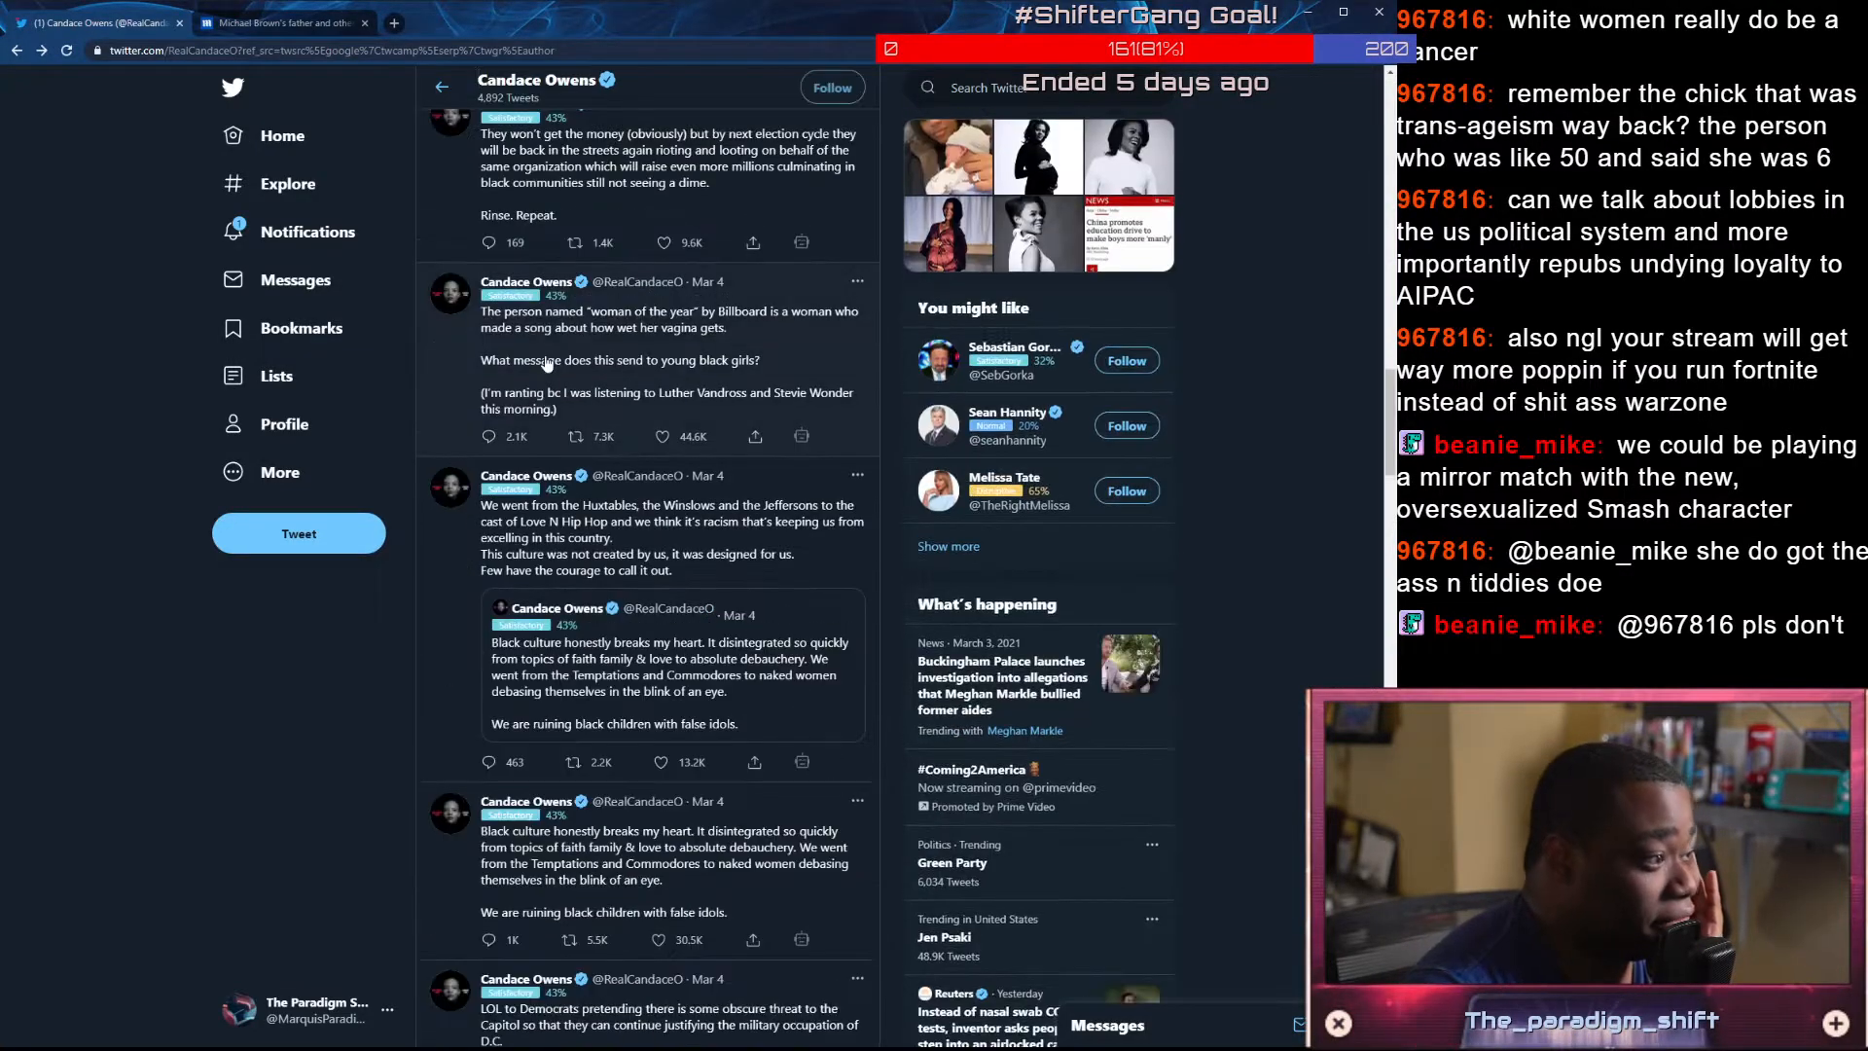
{"action": "scroll", "scroll_direction": "down", "scroll_amount": 3}
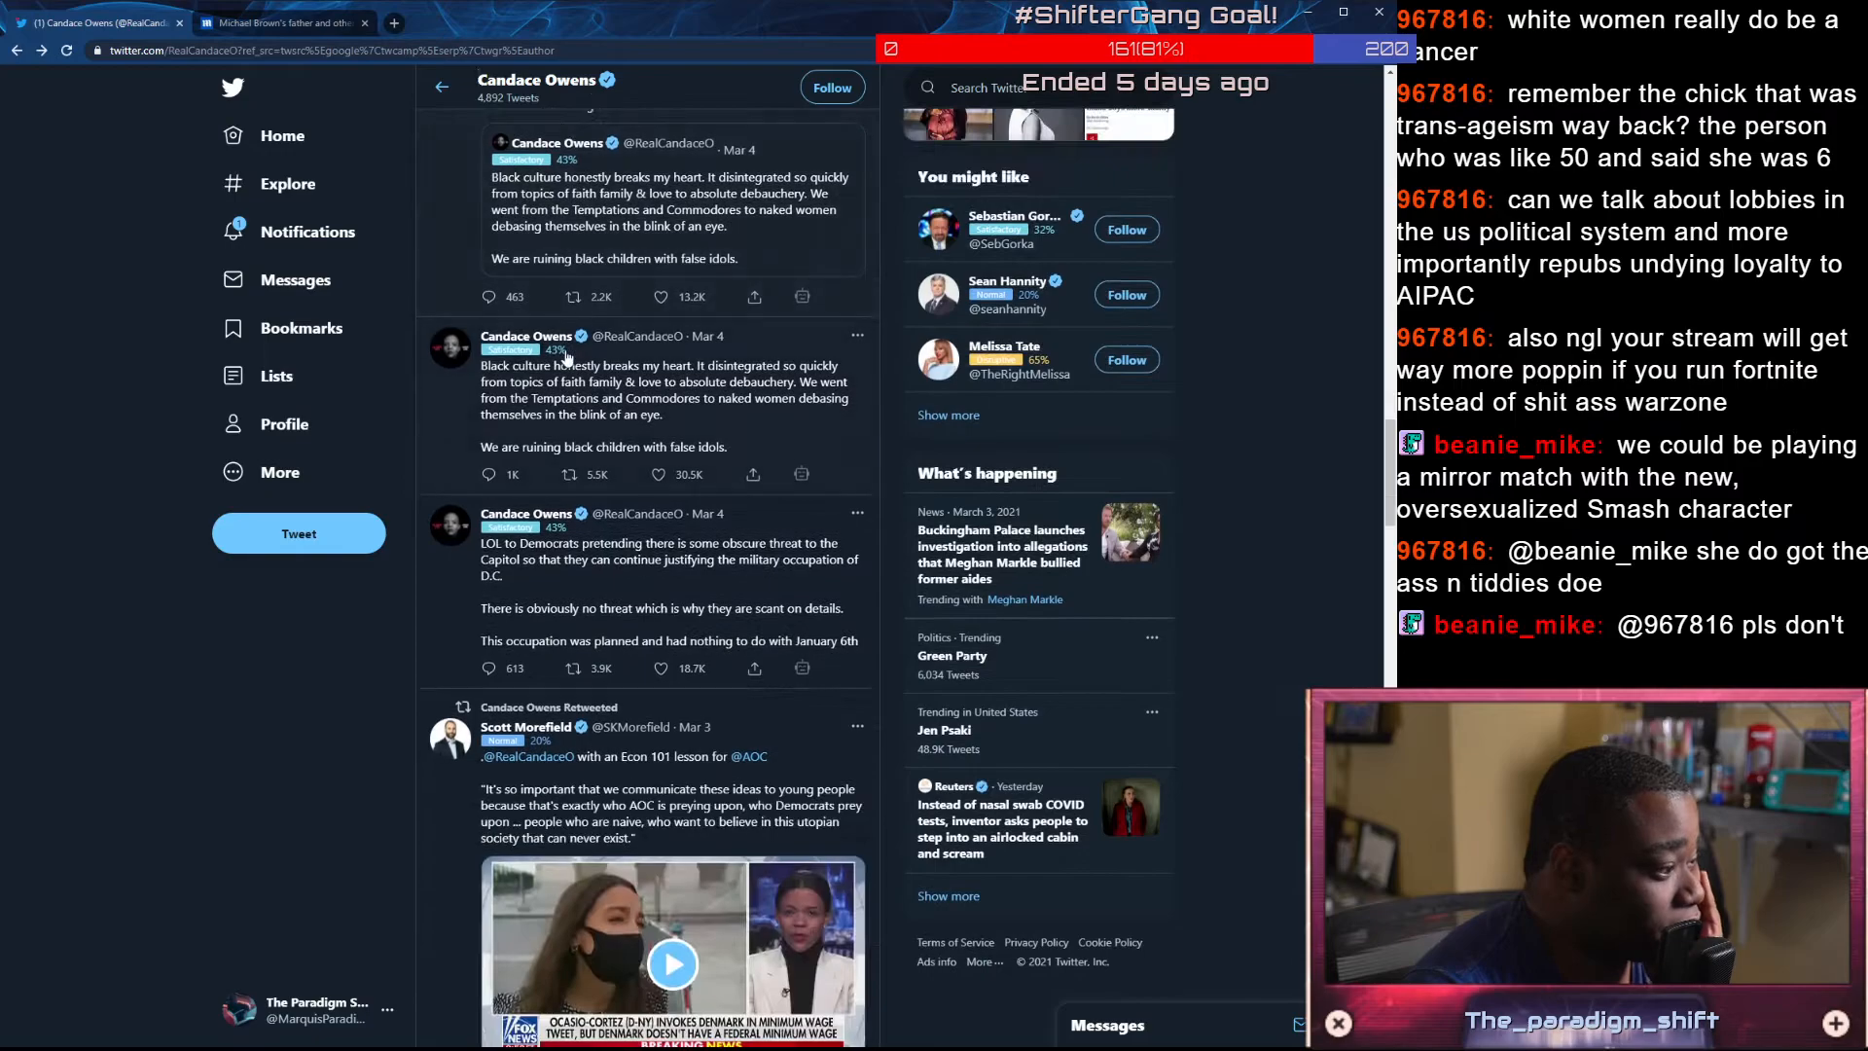
{"action": "scroll", "scroll_direction": "down", "scroll_amount": 3}
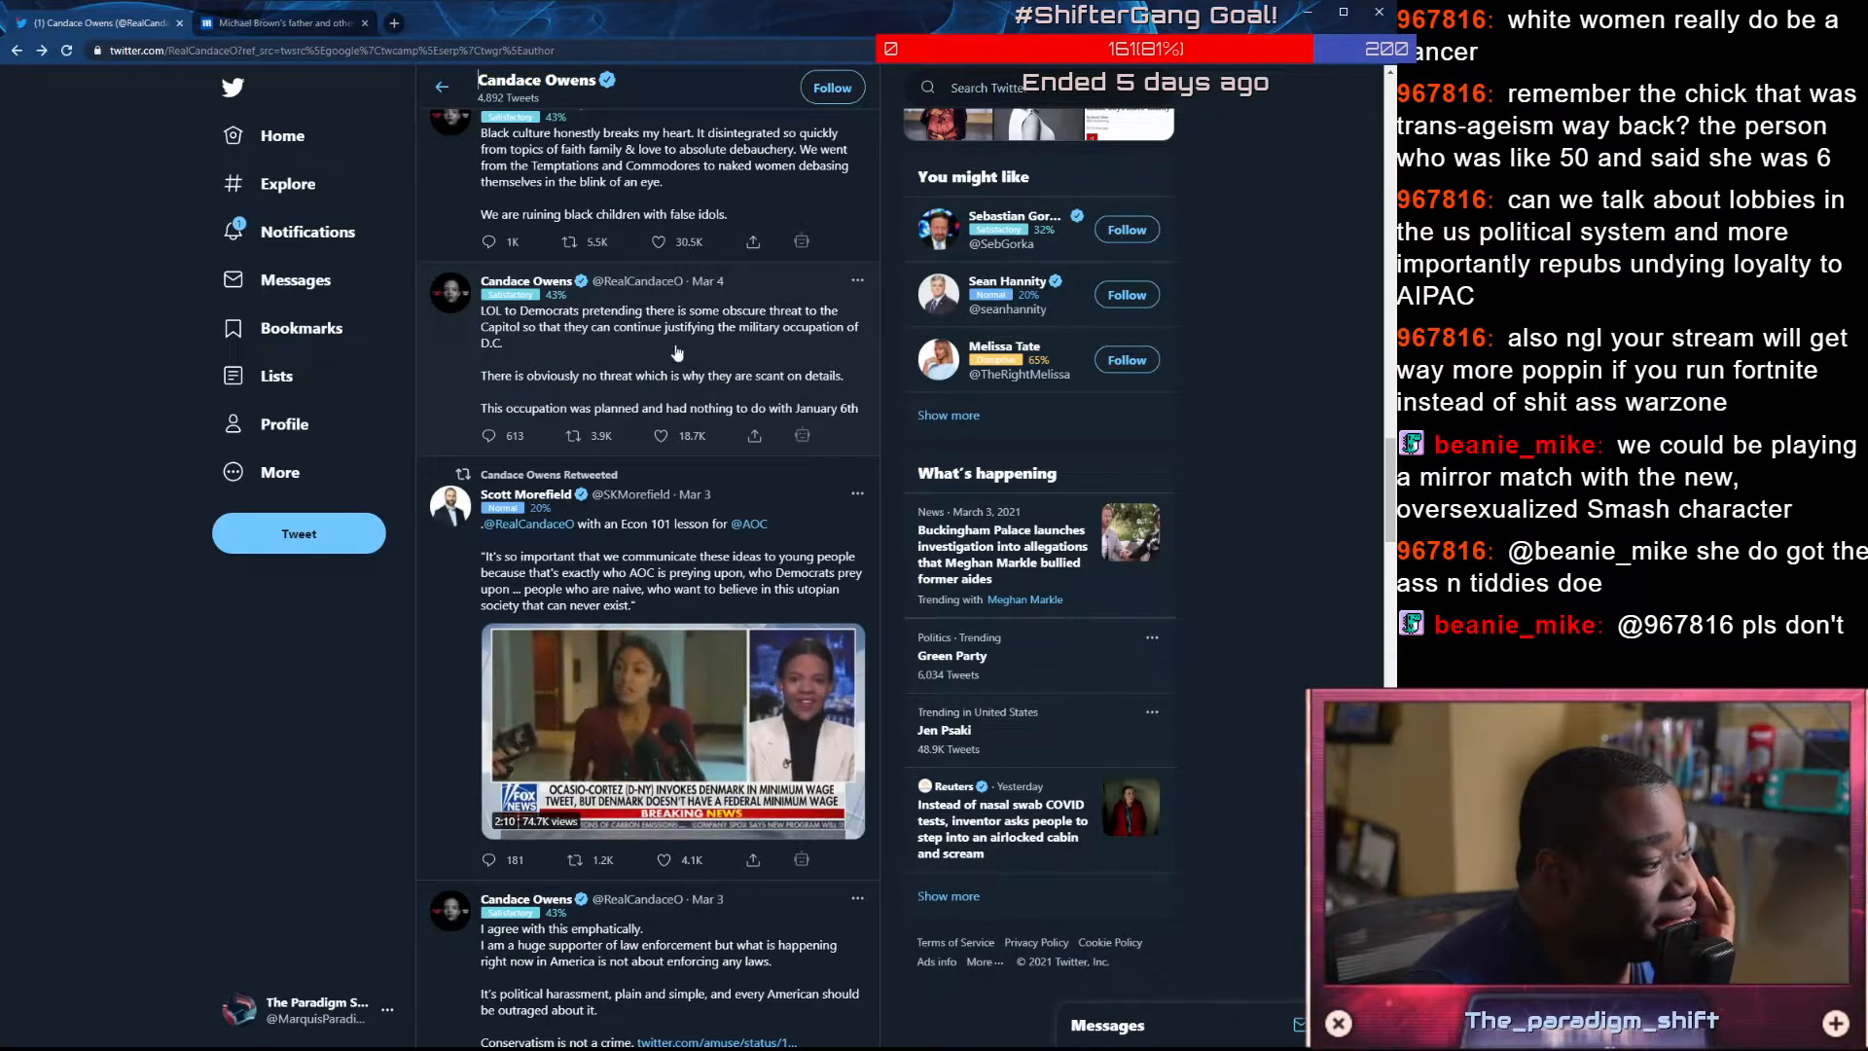
Open the D.C. military occupation tweet and like the reply about pretending the capital attack didn't happen
{"action": "left_click", "coordinate": [668, 347]}
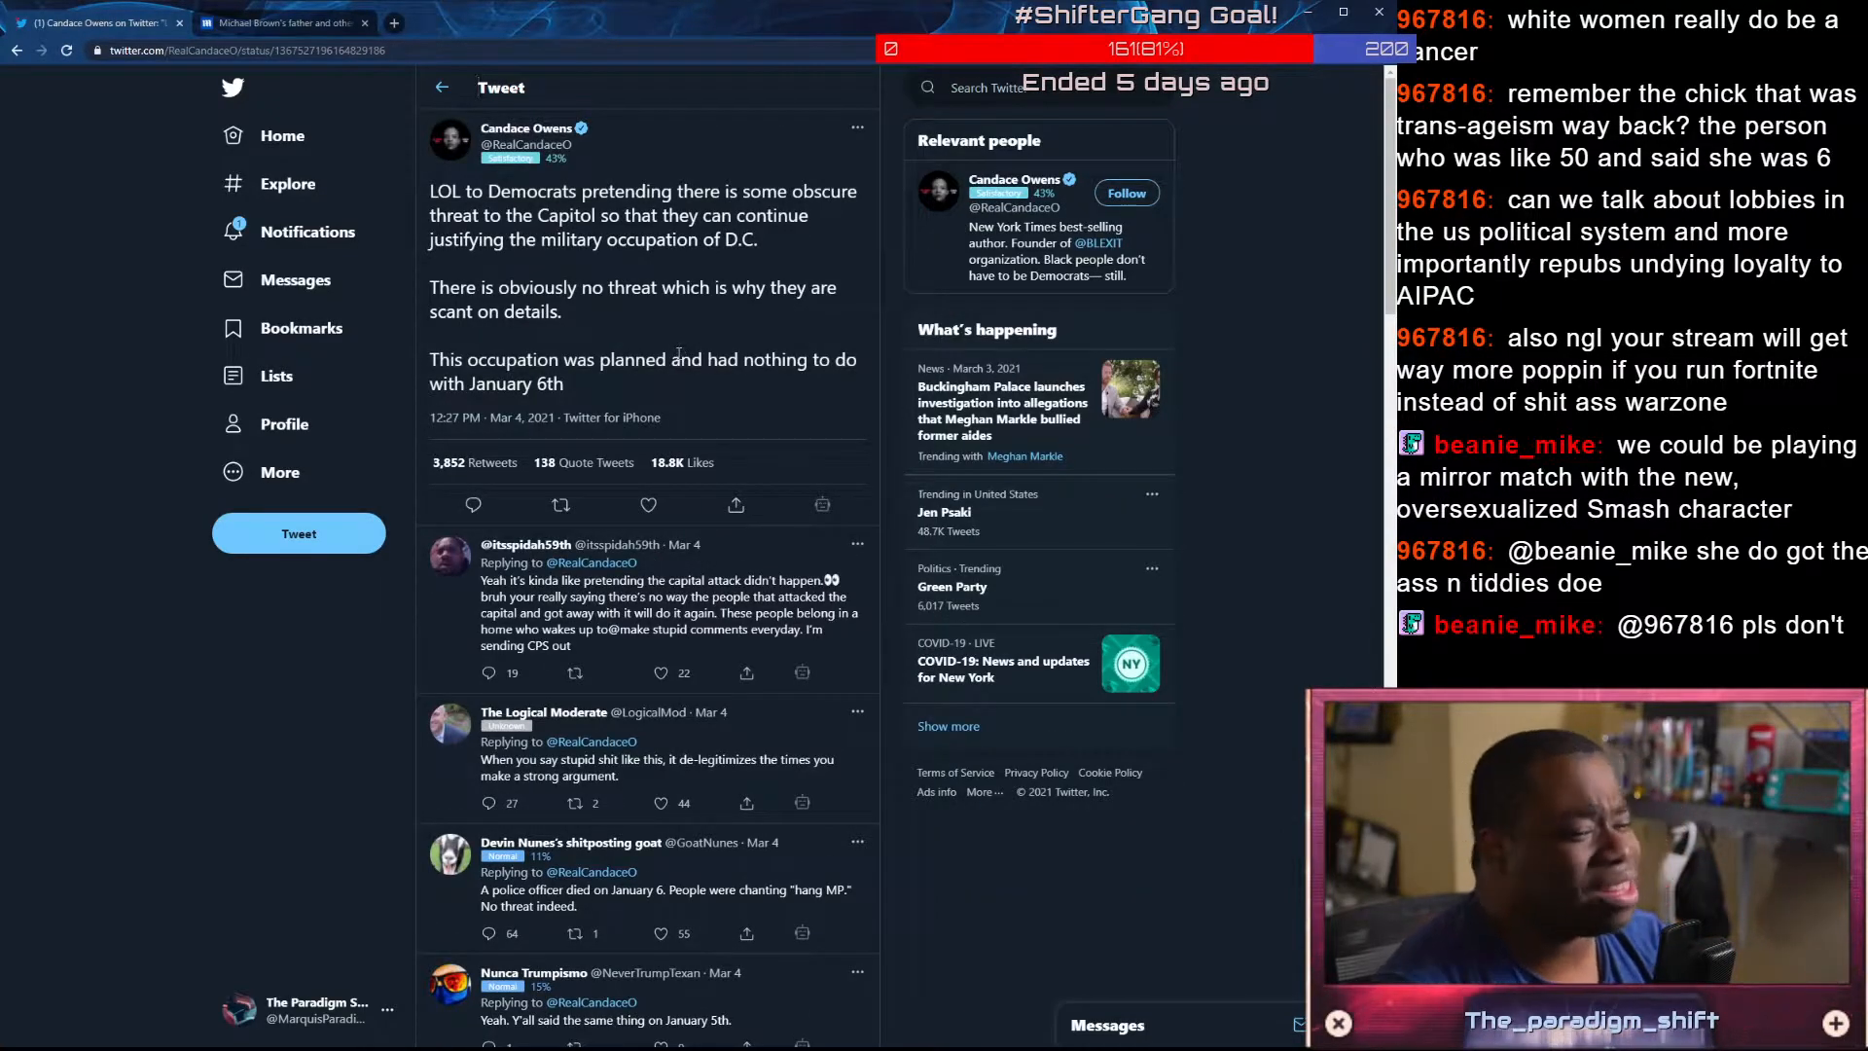
{"action": "scroll", "scroll_direction": "down", "scroll_amount": 3}
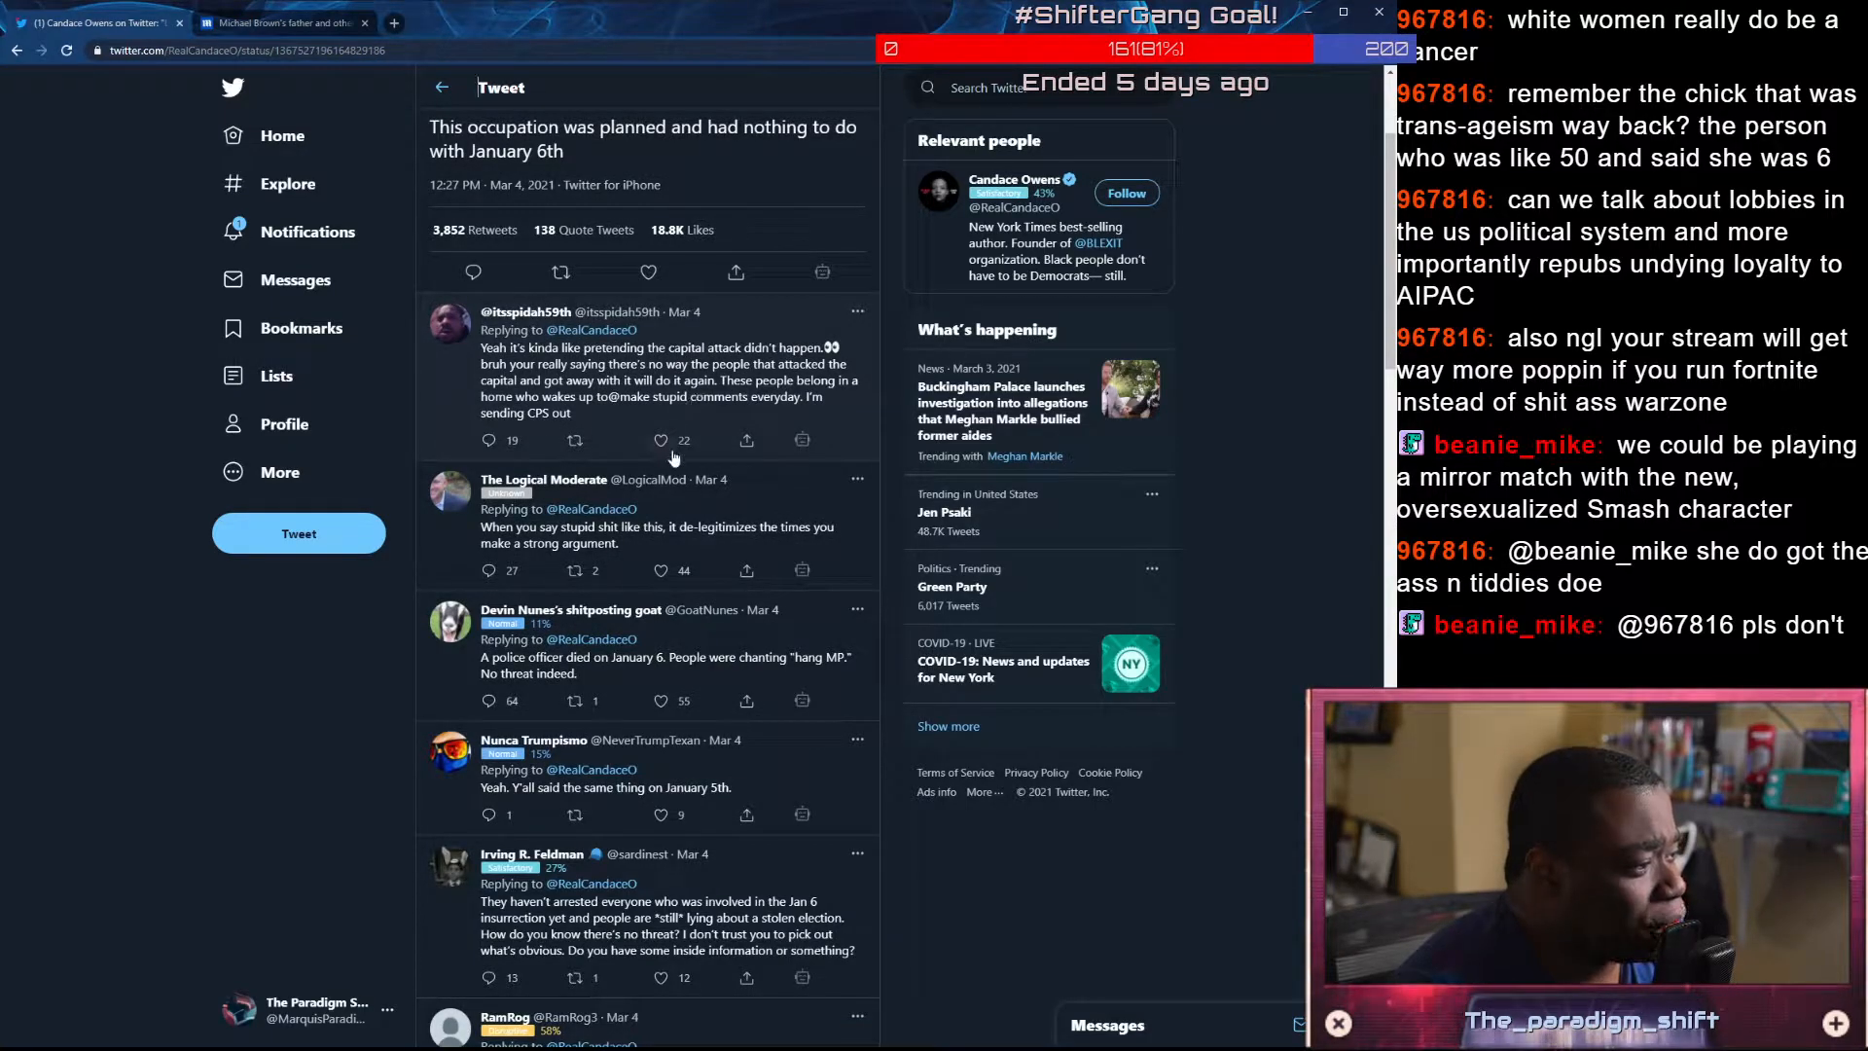
{"action": "left_click", "coordinate": [659, 439]}
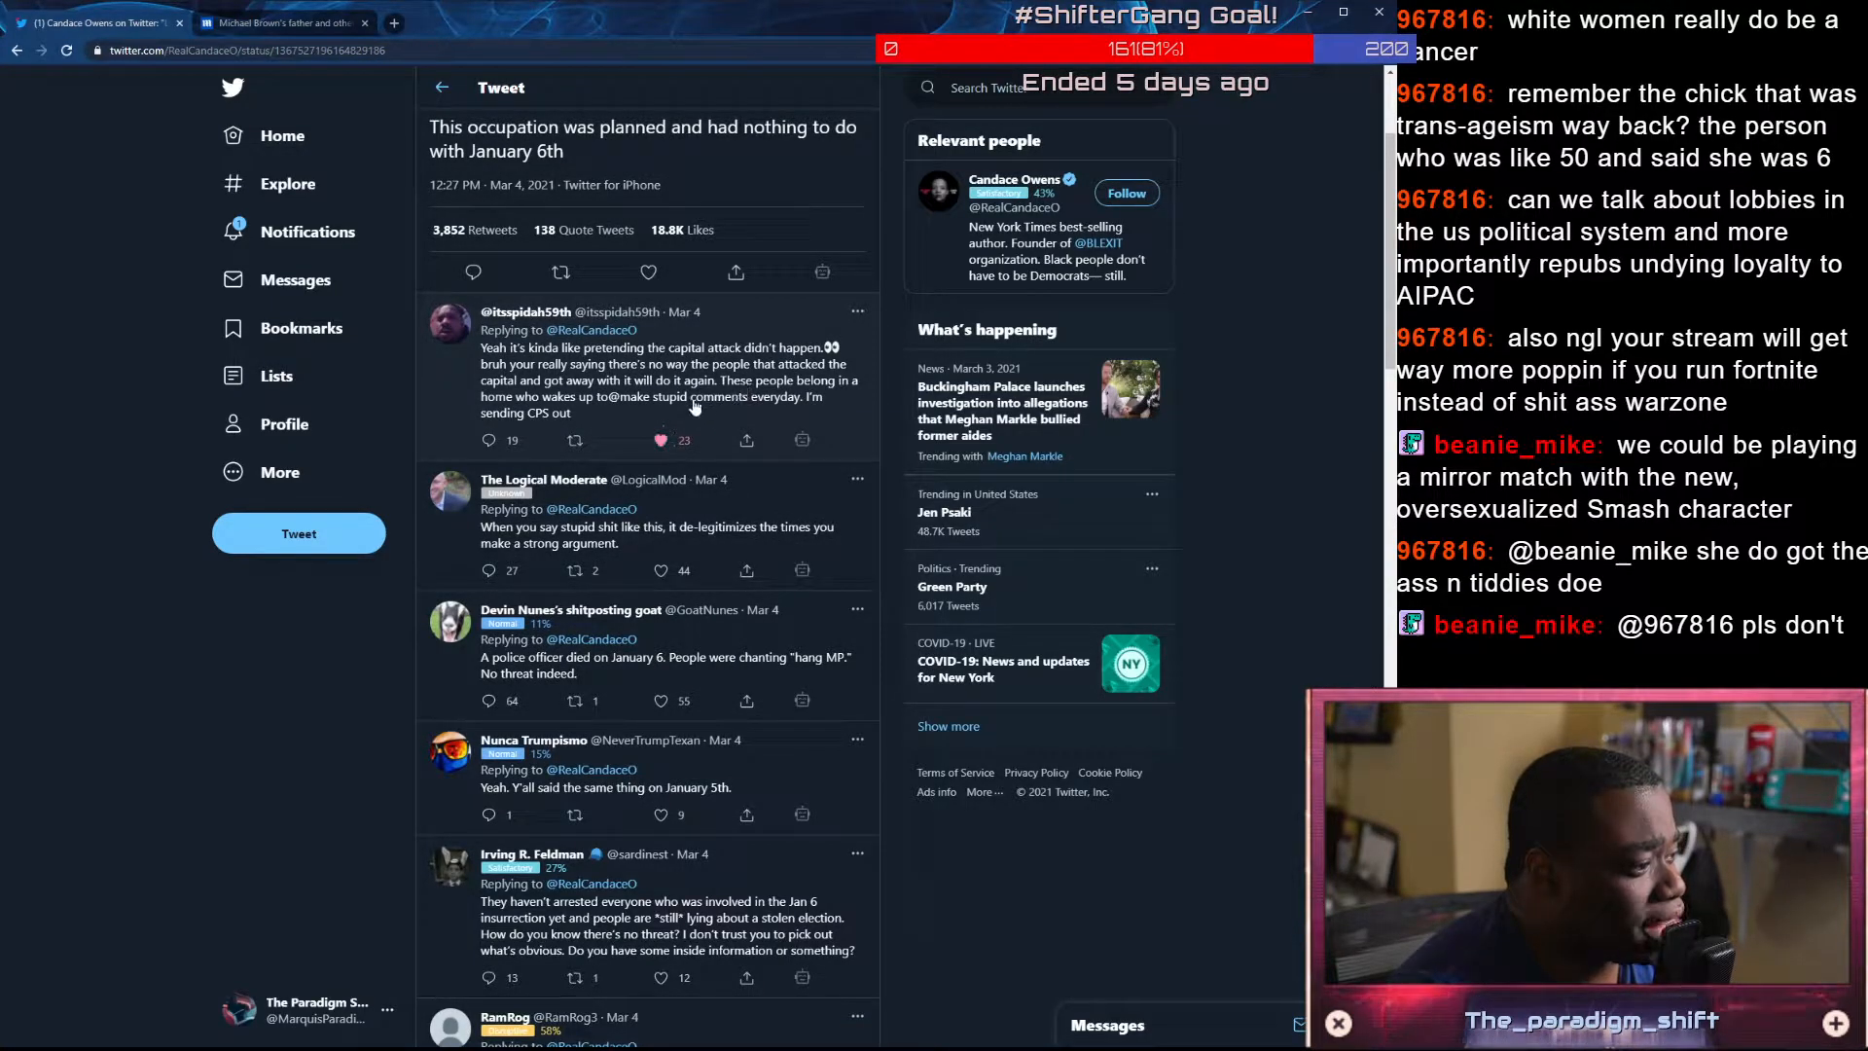
{"action": "scroll", "scroll_direction": "down", "scroll_amount": 3}
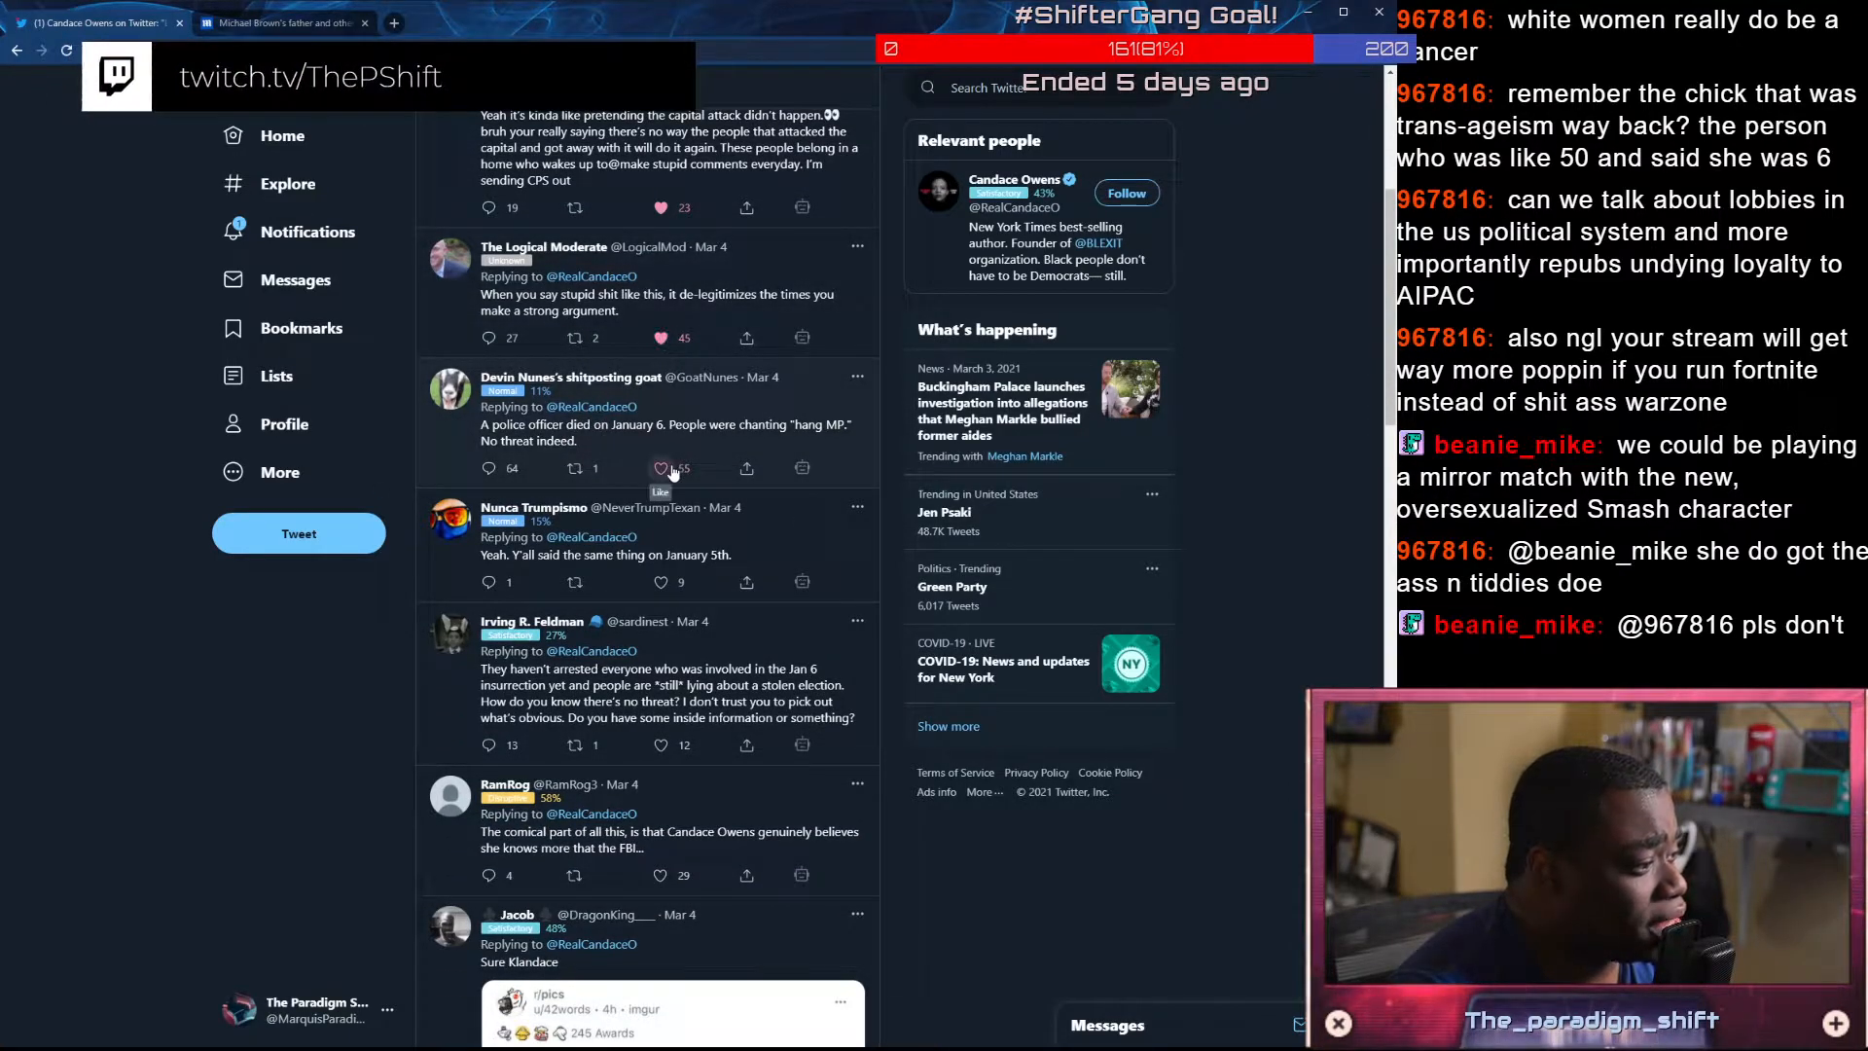
{"action": "scroll", "scroll_direction": "down", "scroll_amount": 3}
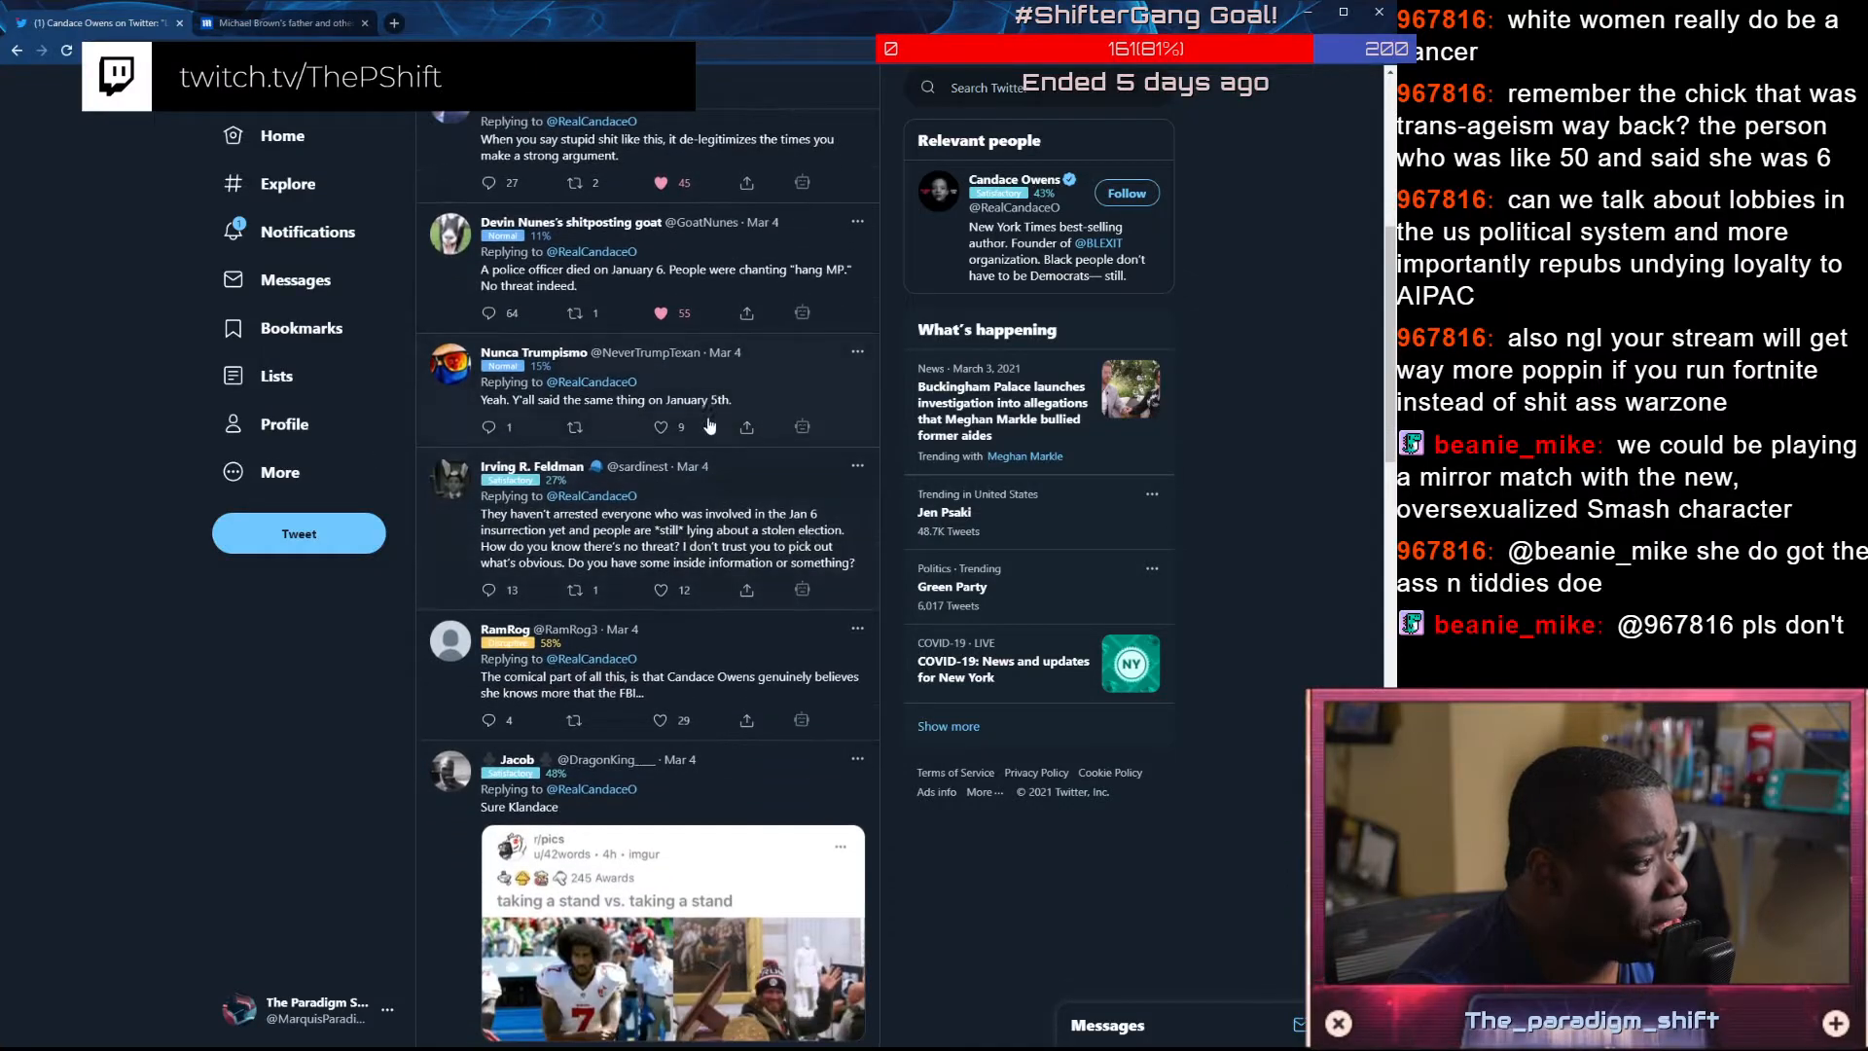
{"action": "scroll", "scroll_direction": "down", "scroll_amount": 3}
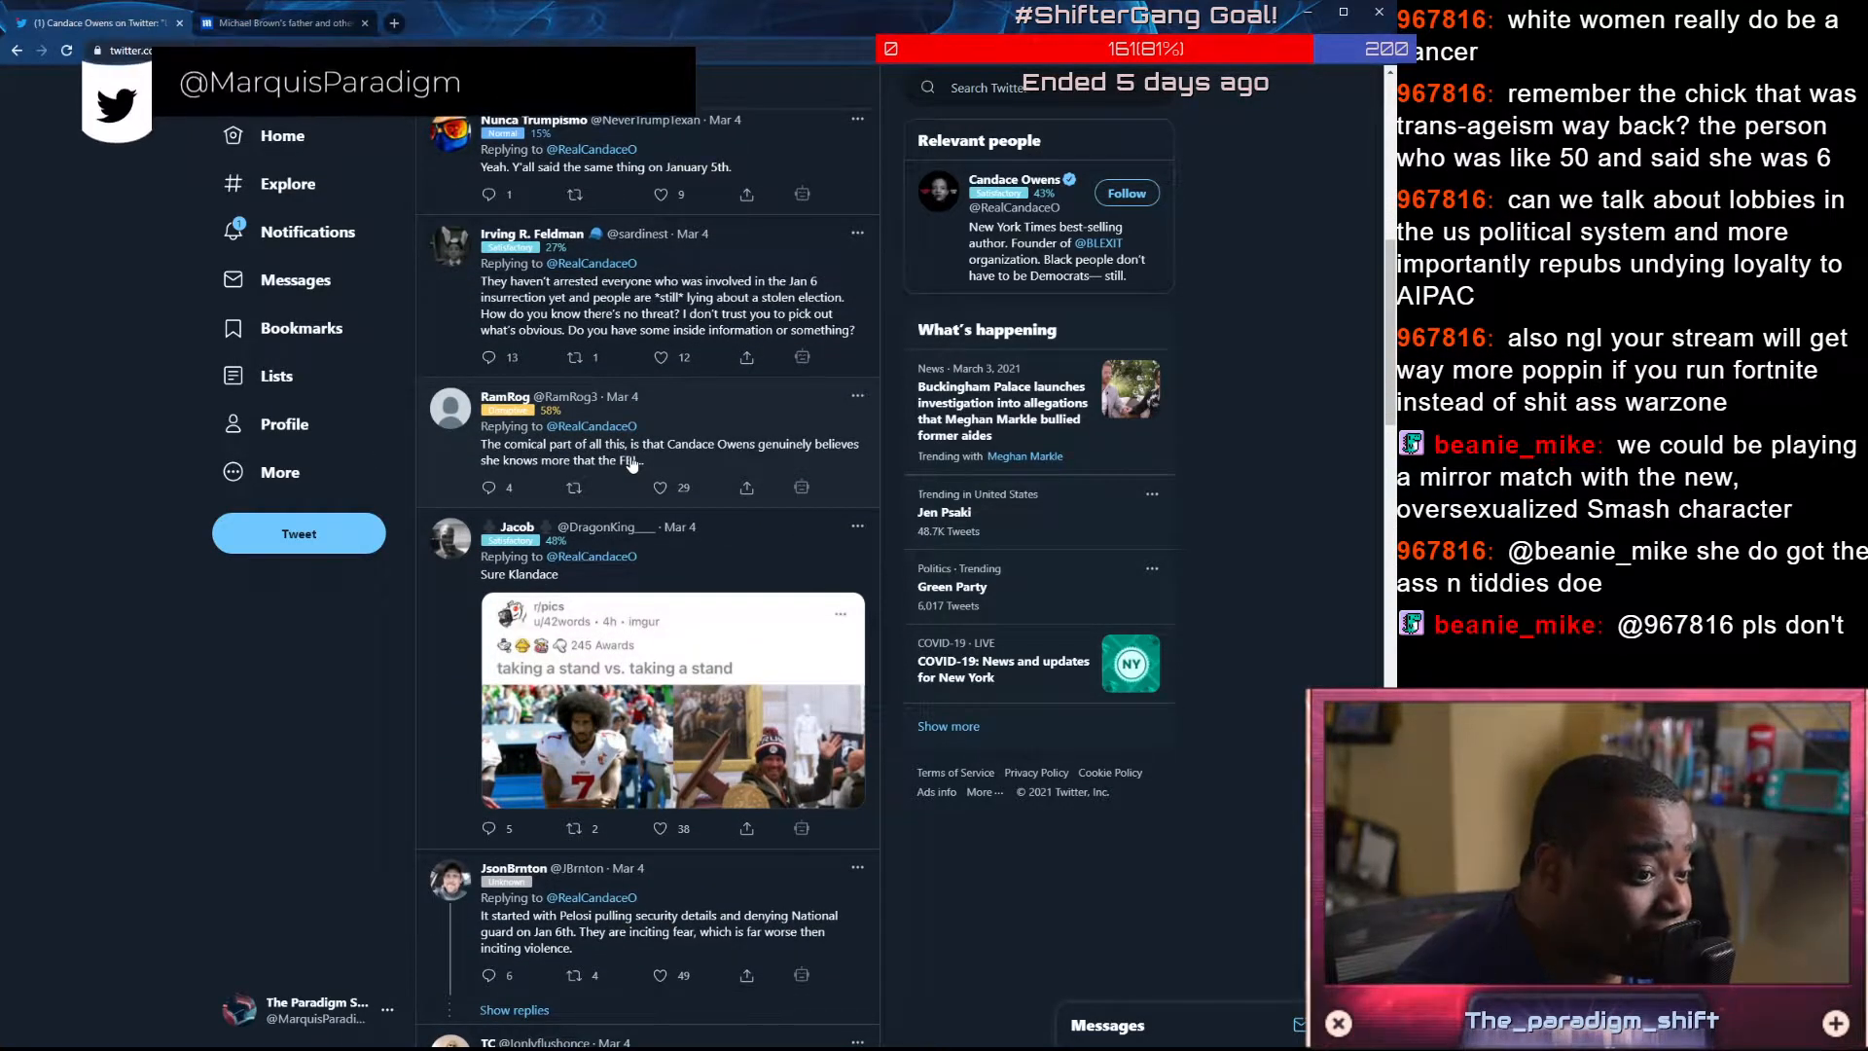
{"action": "scroll", "scroll_direction": "down", "scroll_amount": 3}
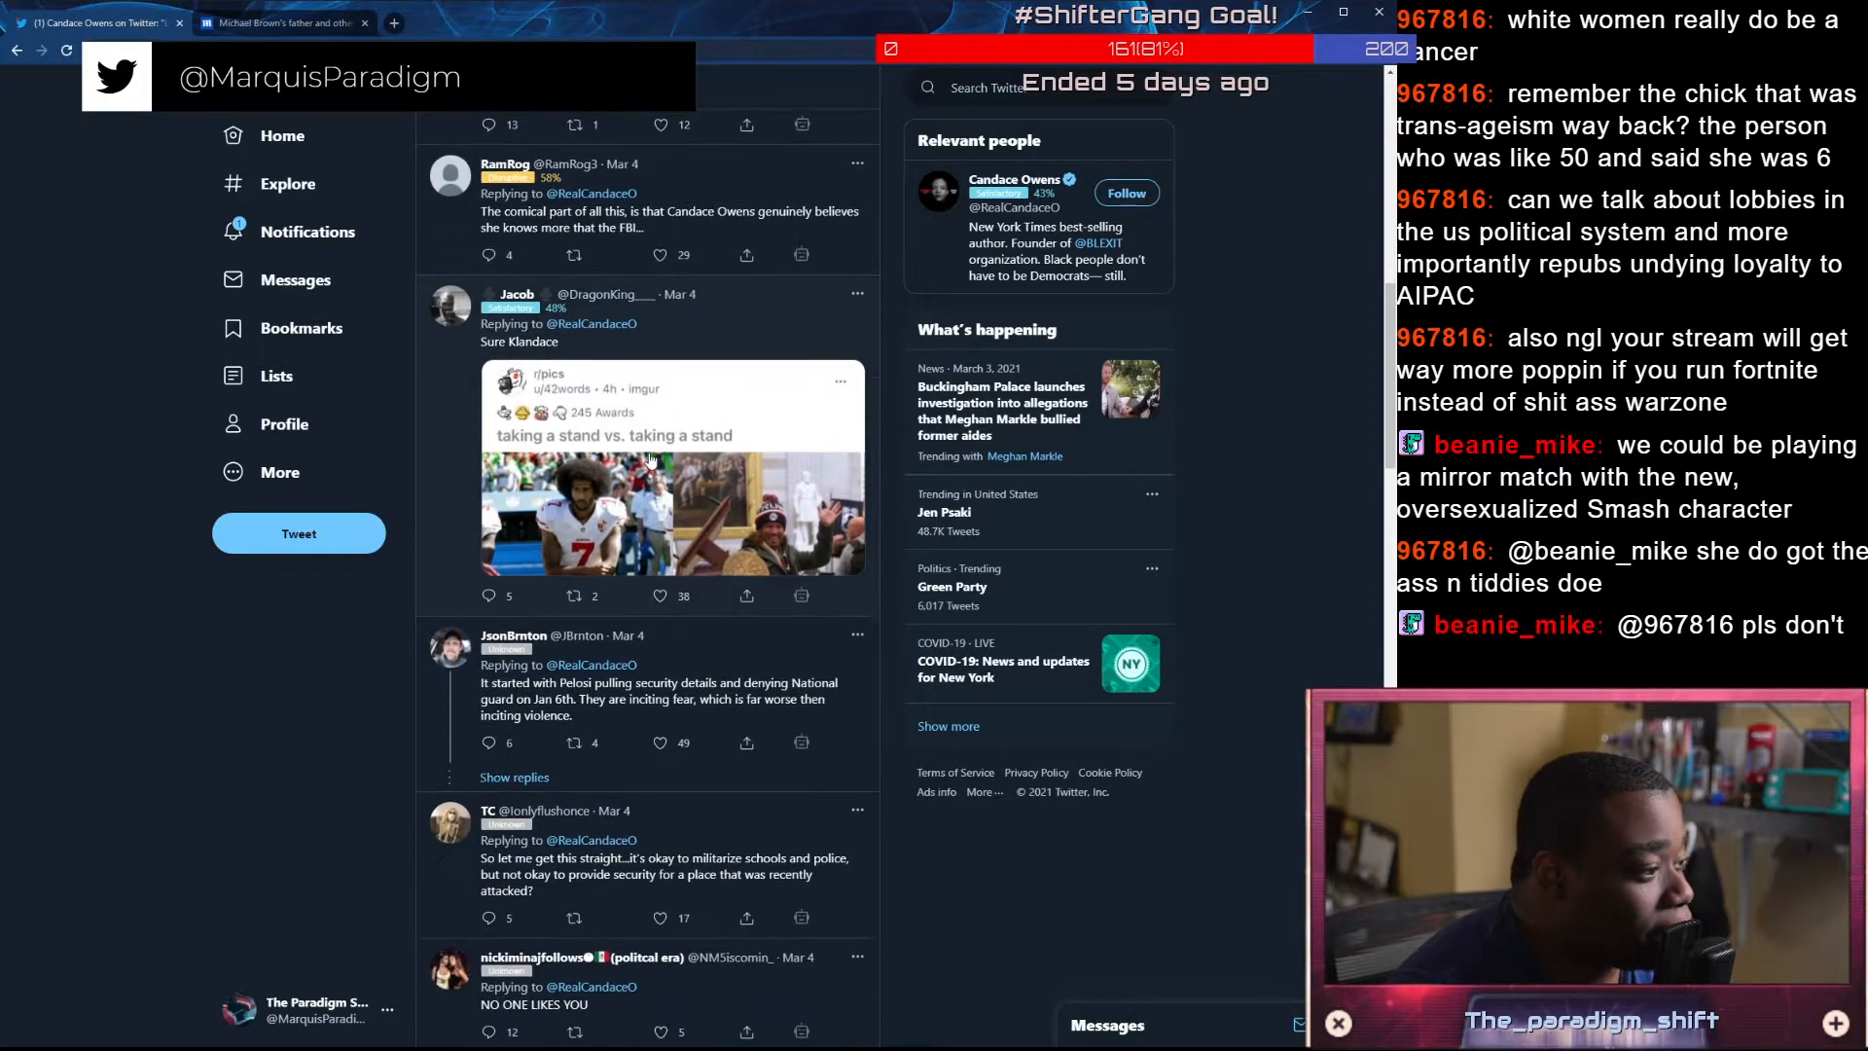
{"action": "scroll", "scroll_direction": "down", "scroll_amount": 3}
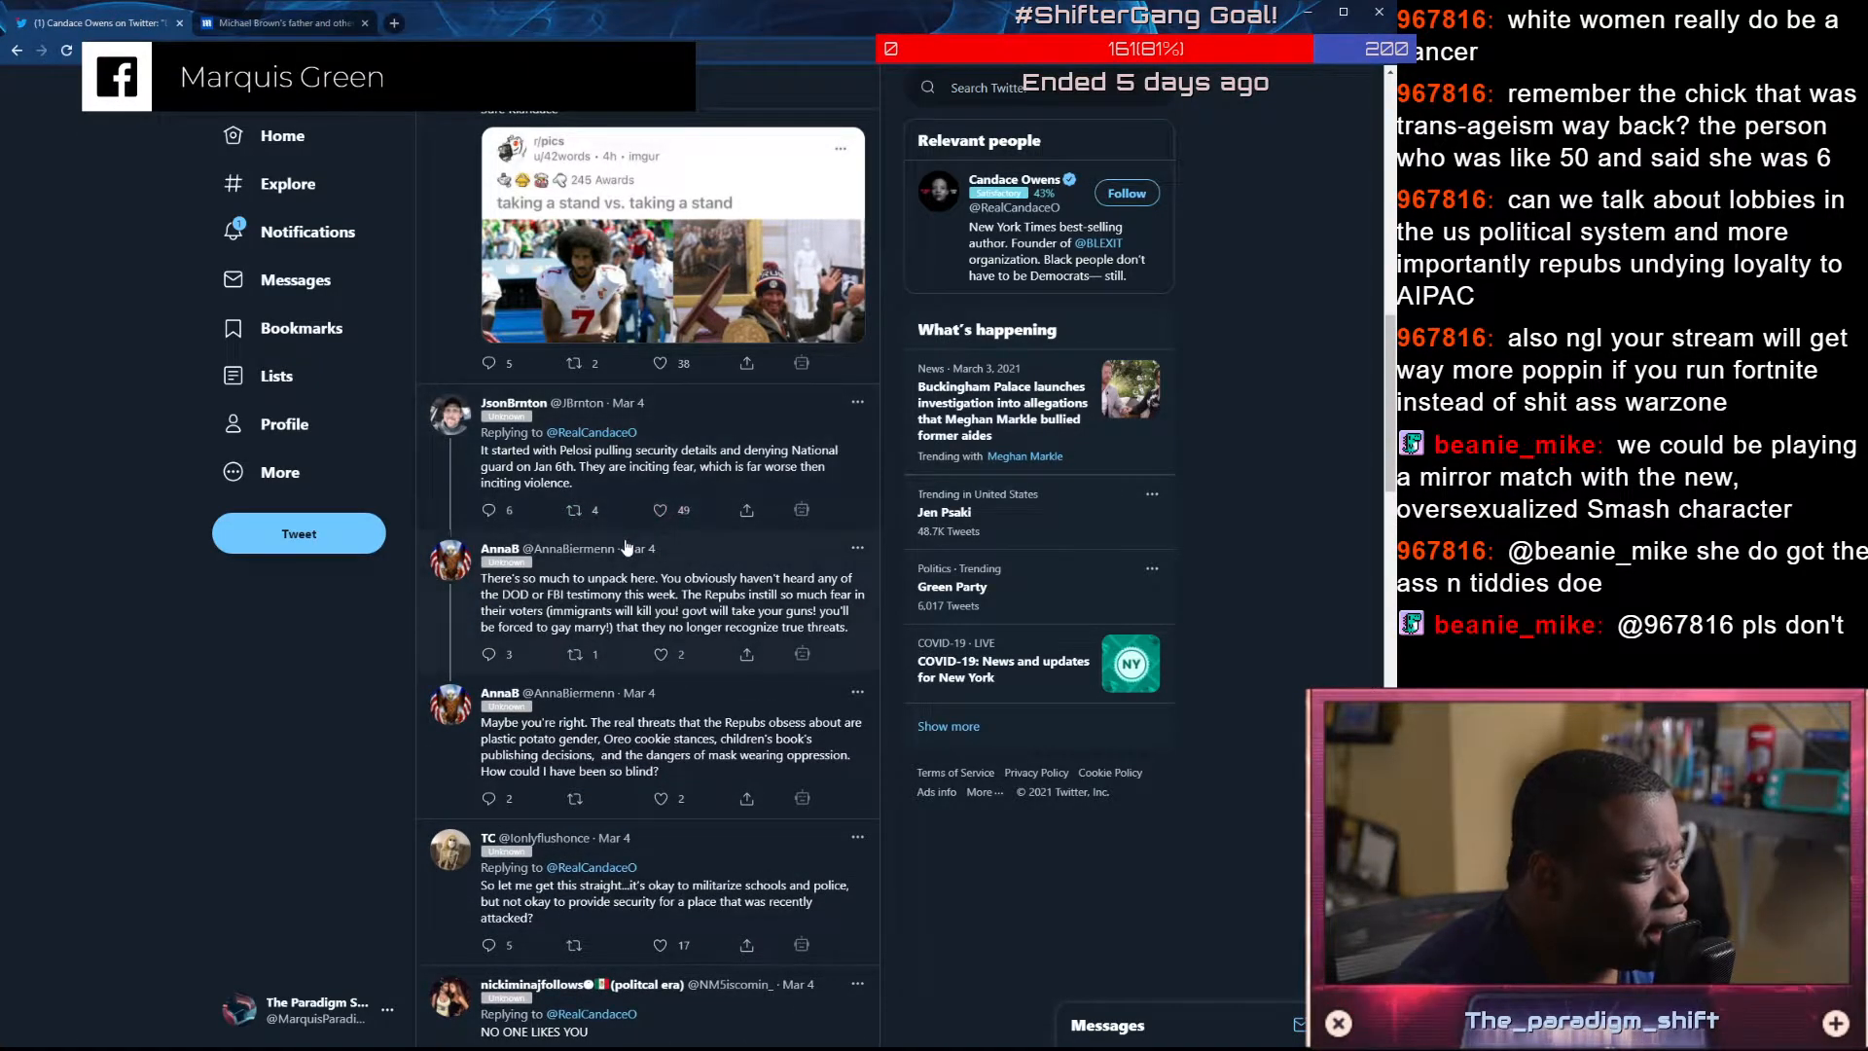
{"action": "scroll", "scroll_direction": "down", "scroll_amount": 3}
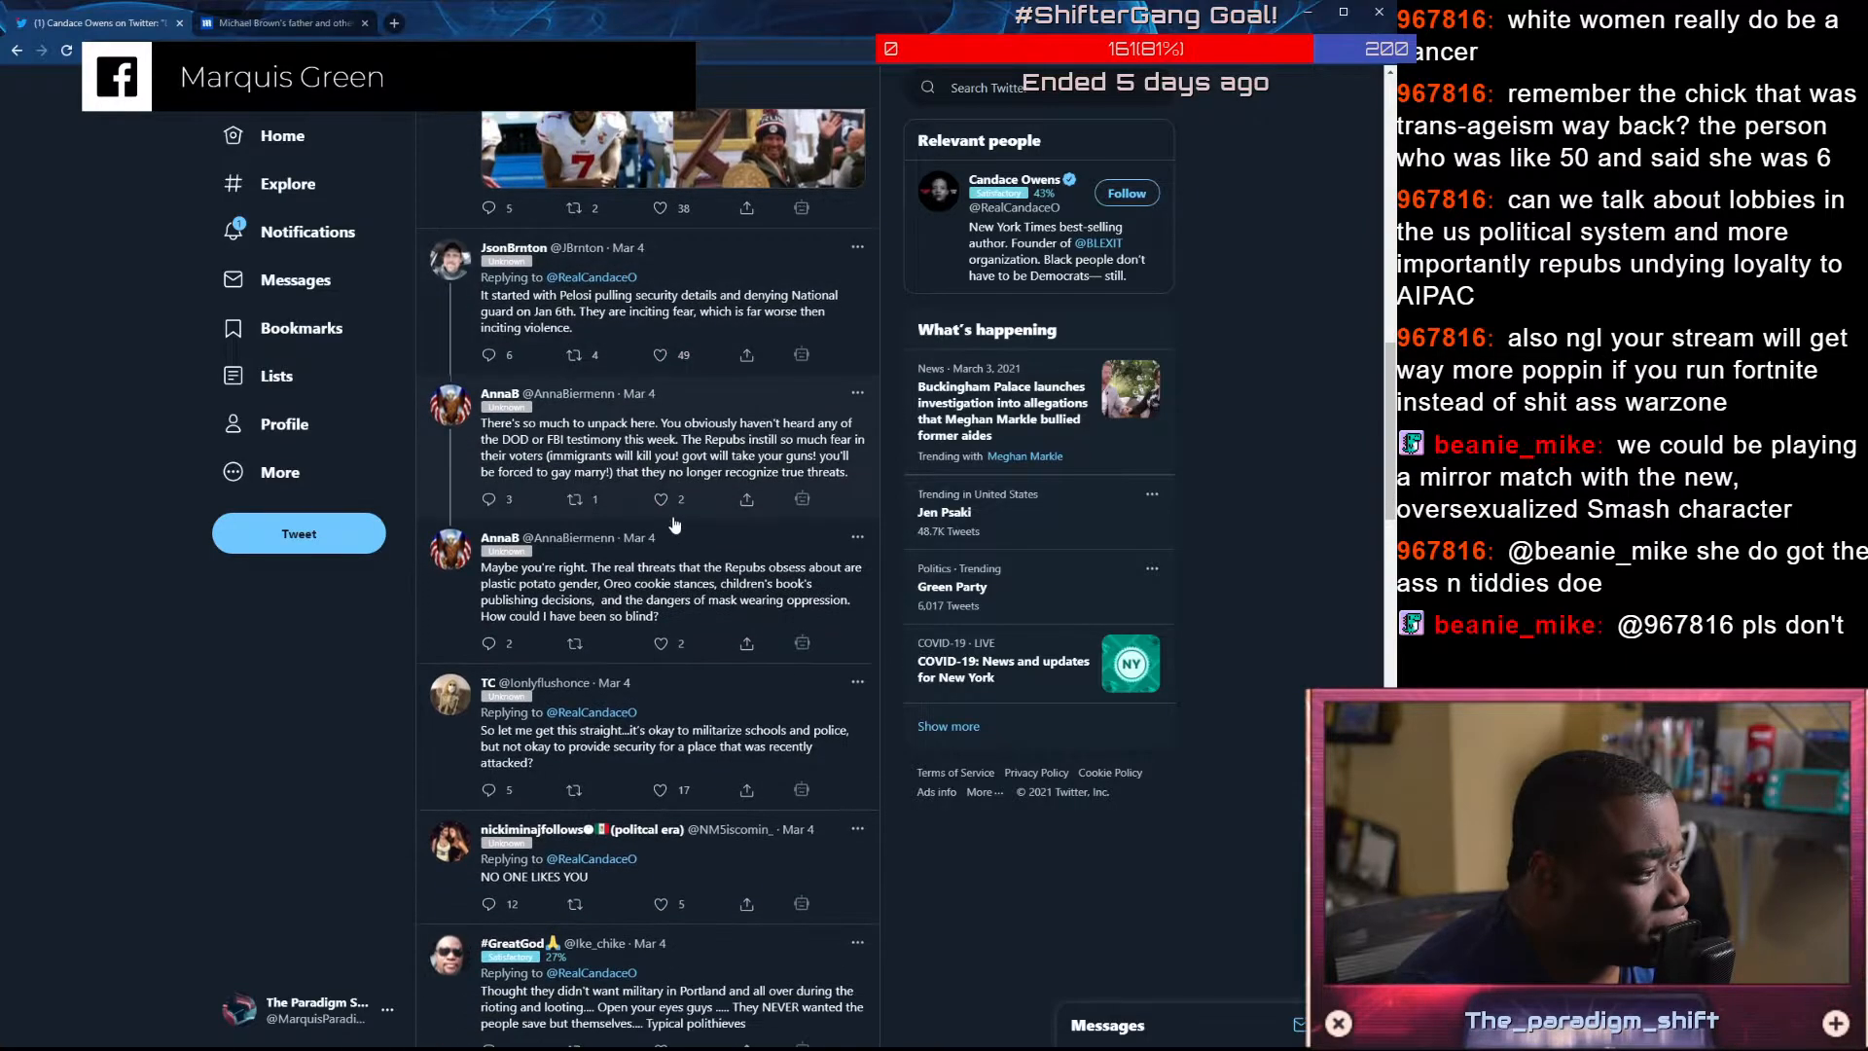
{"action": "left_click", "coordinate": [660, 500]}
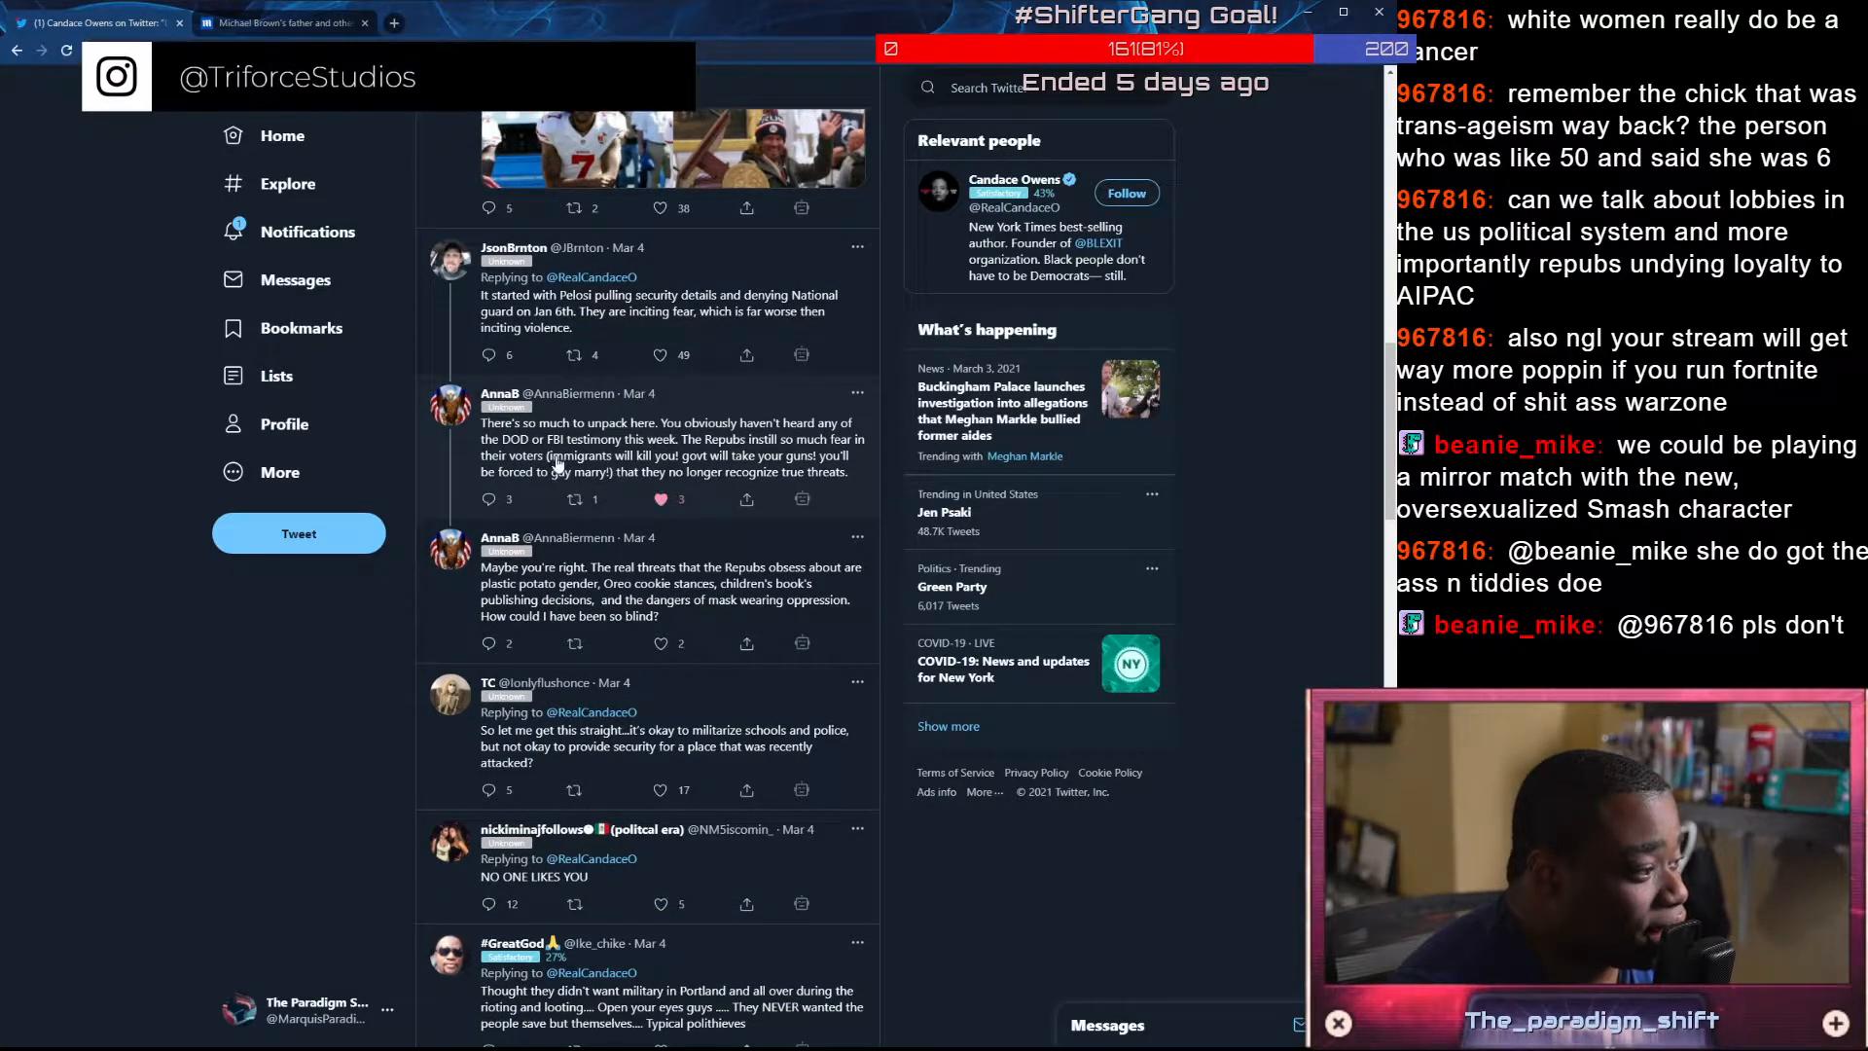
{"action": "scroll", "scroll_direction": "down", "scroll_amount": 3}
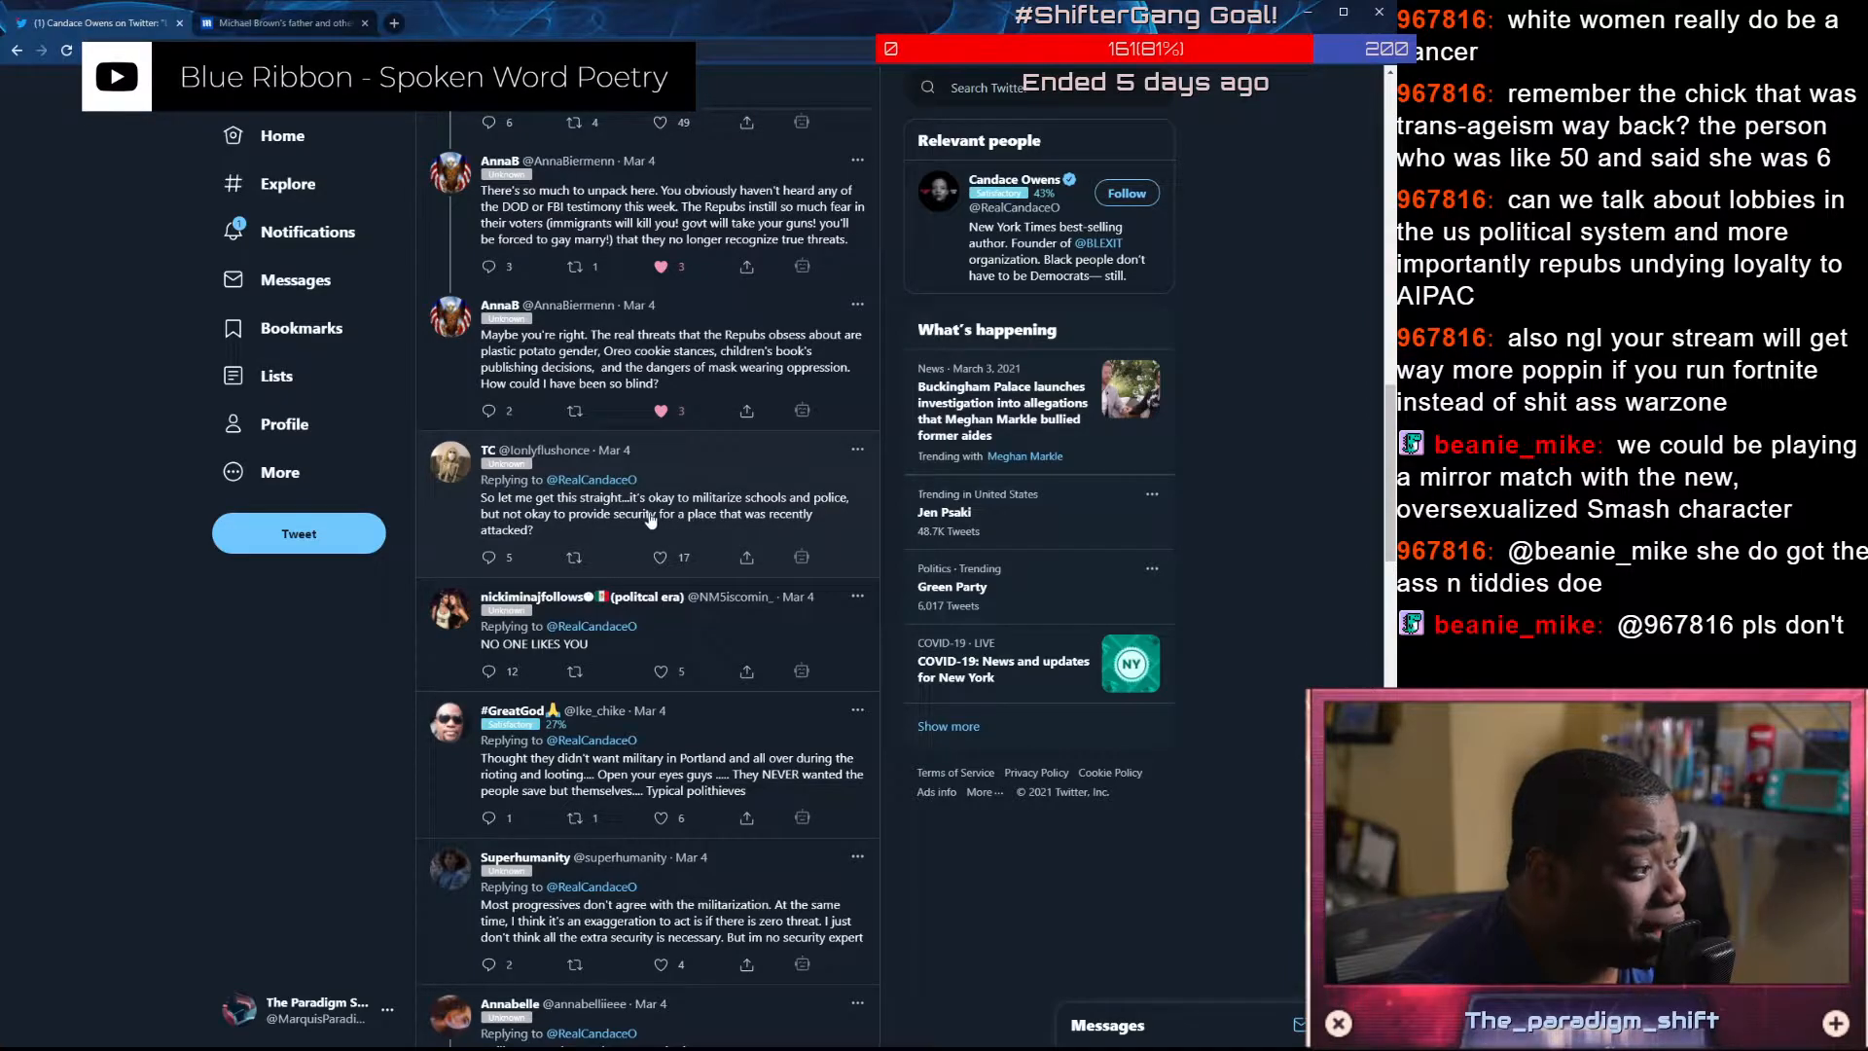
{"action": "scroll", "scroll_direction": "down", "scroll_amount": 3}
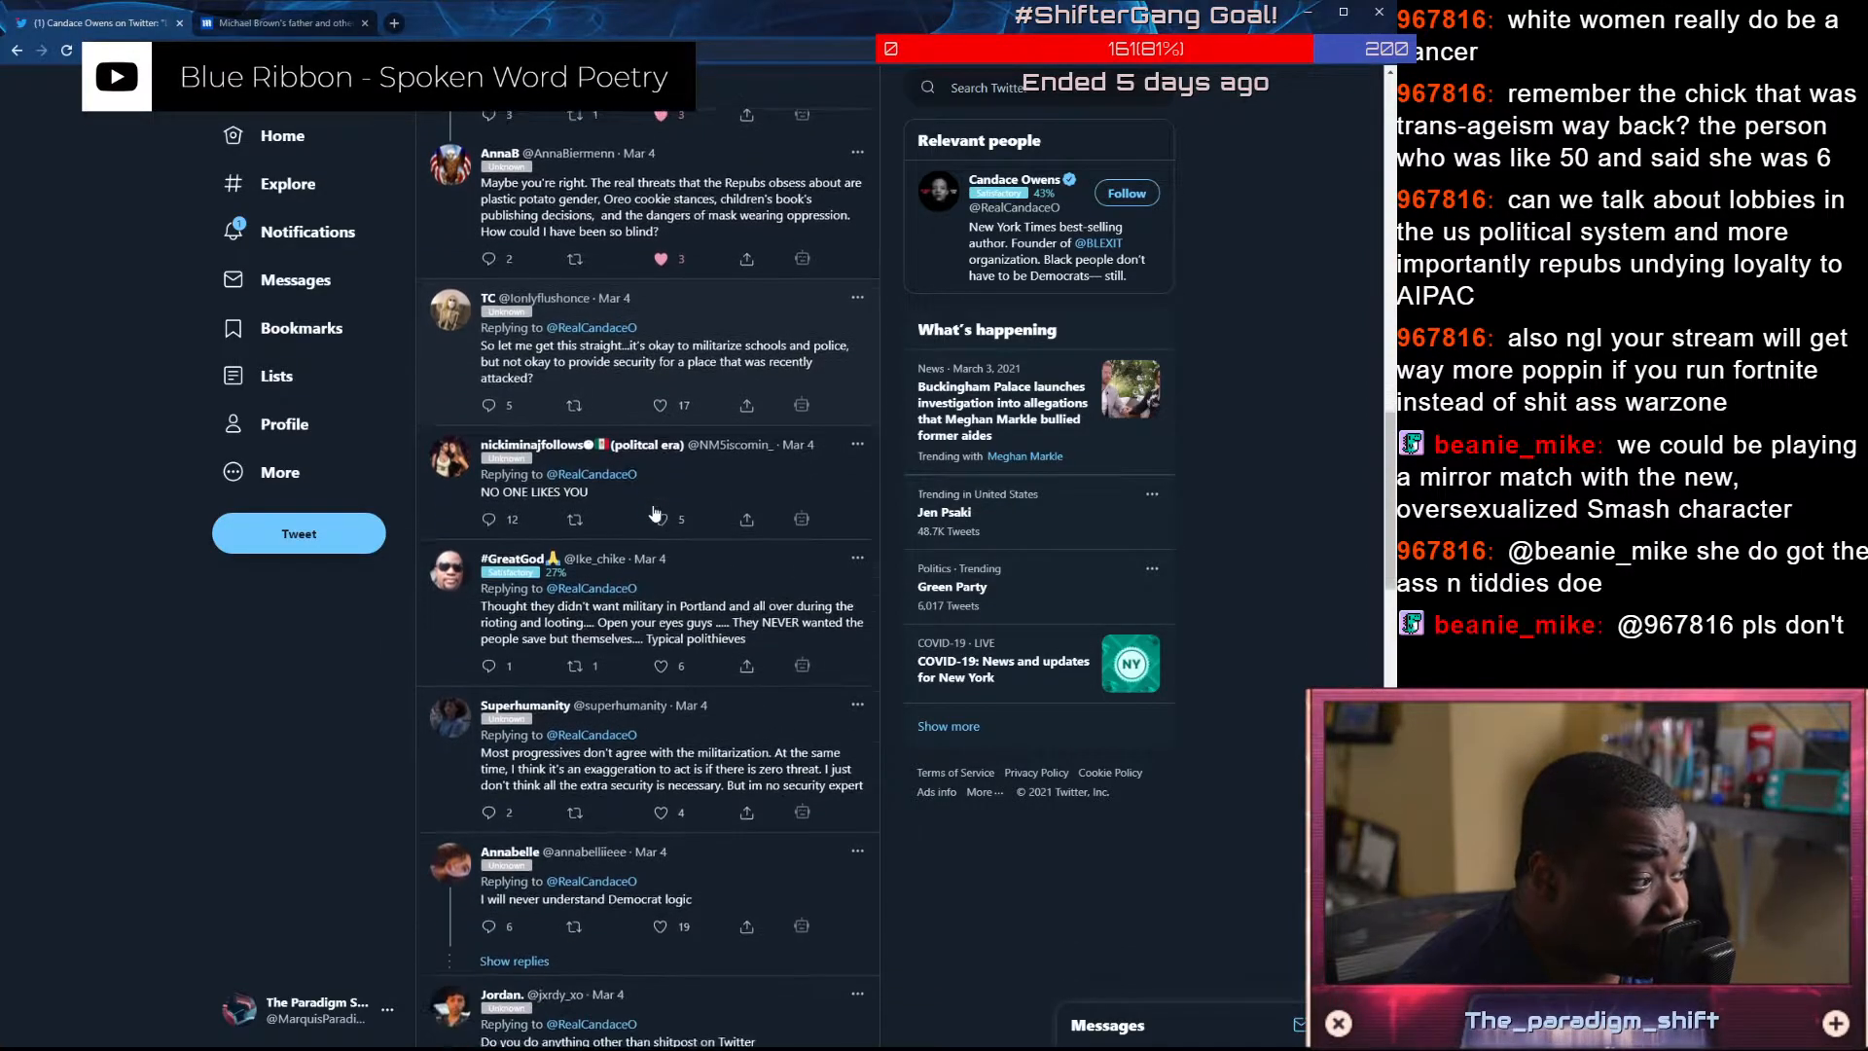
{"action": "scroll", "scroll_direction": "down", "scroll_amount": 3}
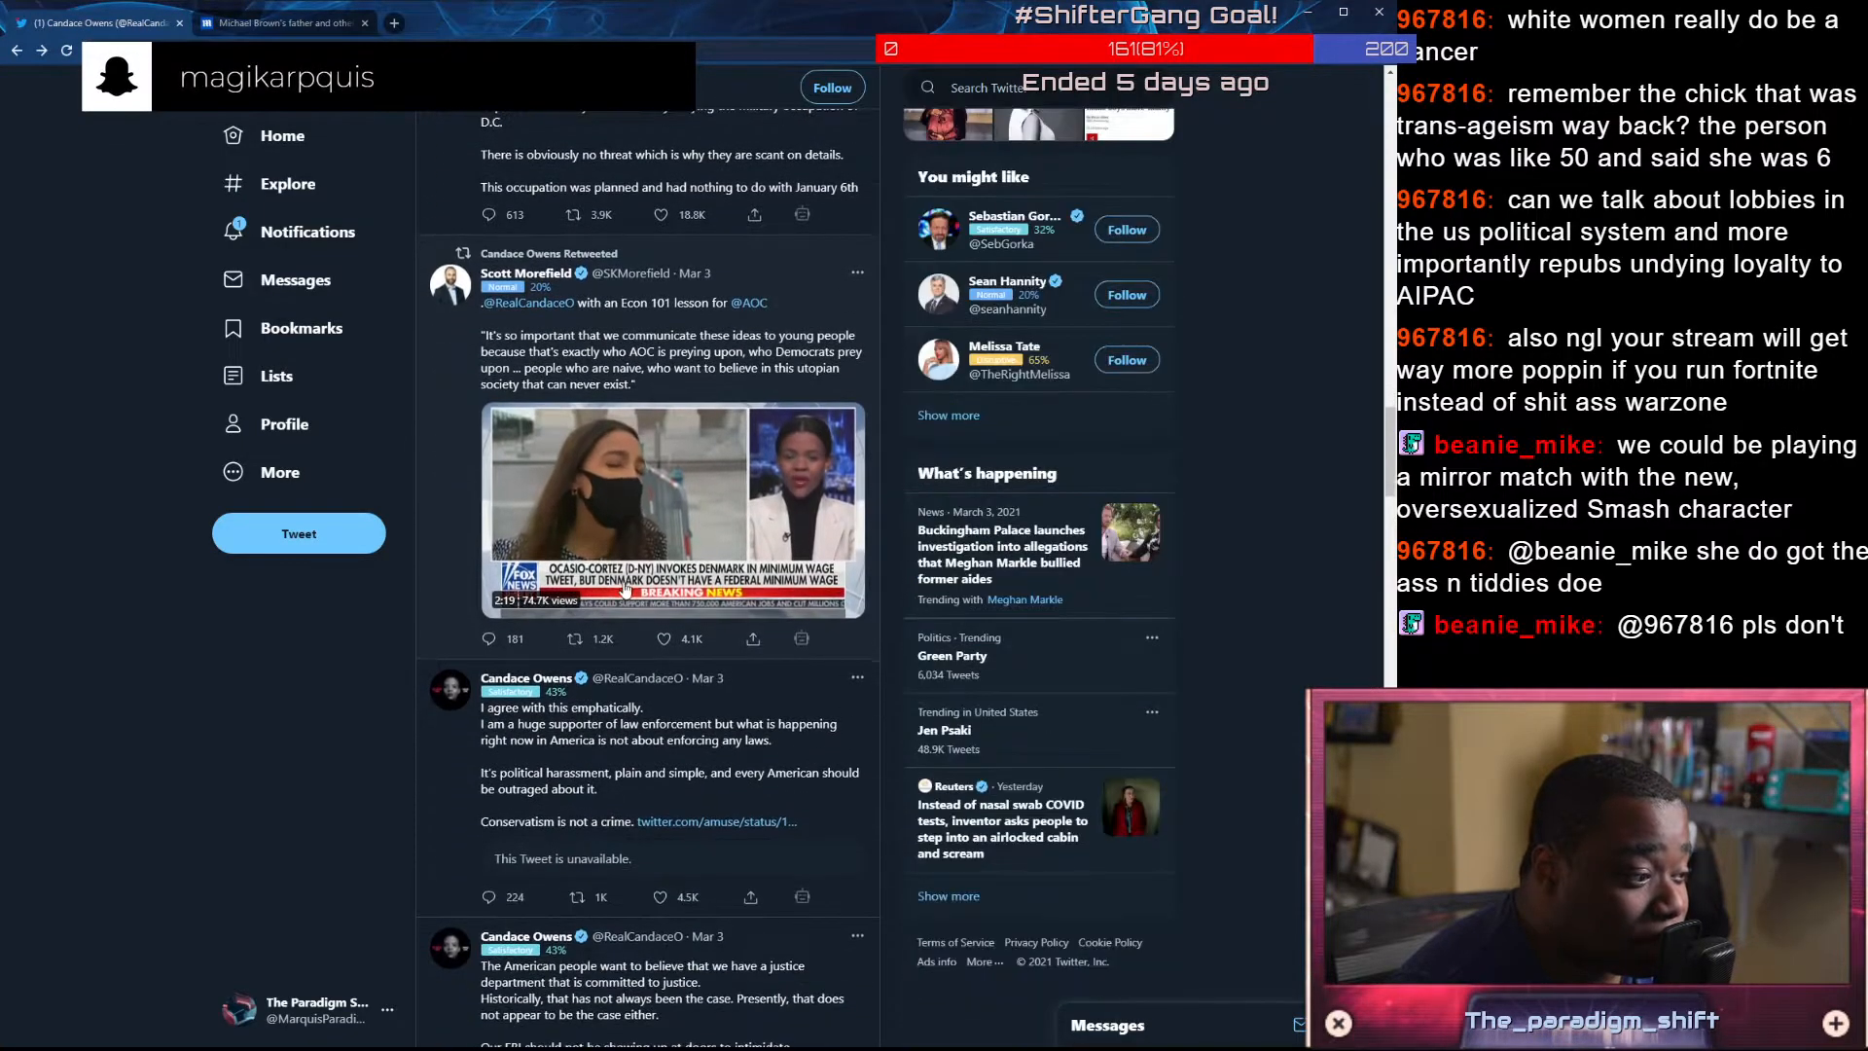
Play the AOC minimum-wage news clip in the retweeted Econ 101 tweet through to about 2:19
{"action": "left_click", "coordinate": [673, 505]}
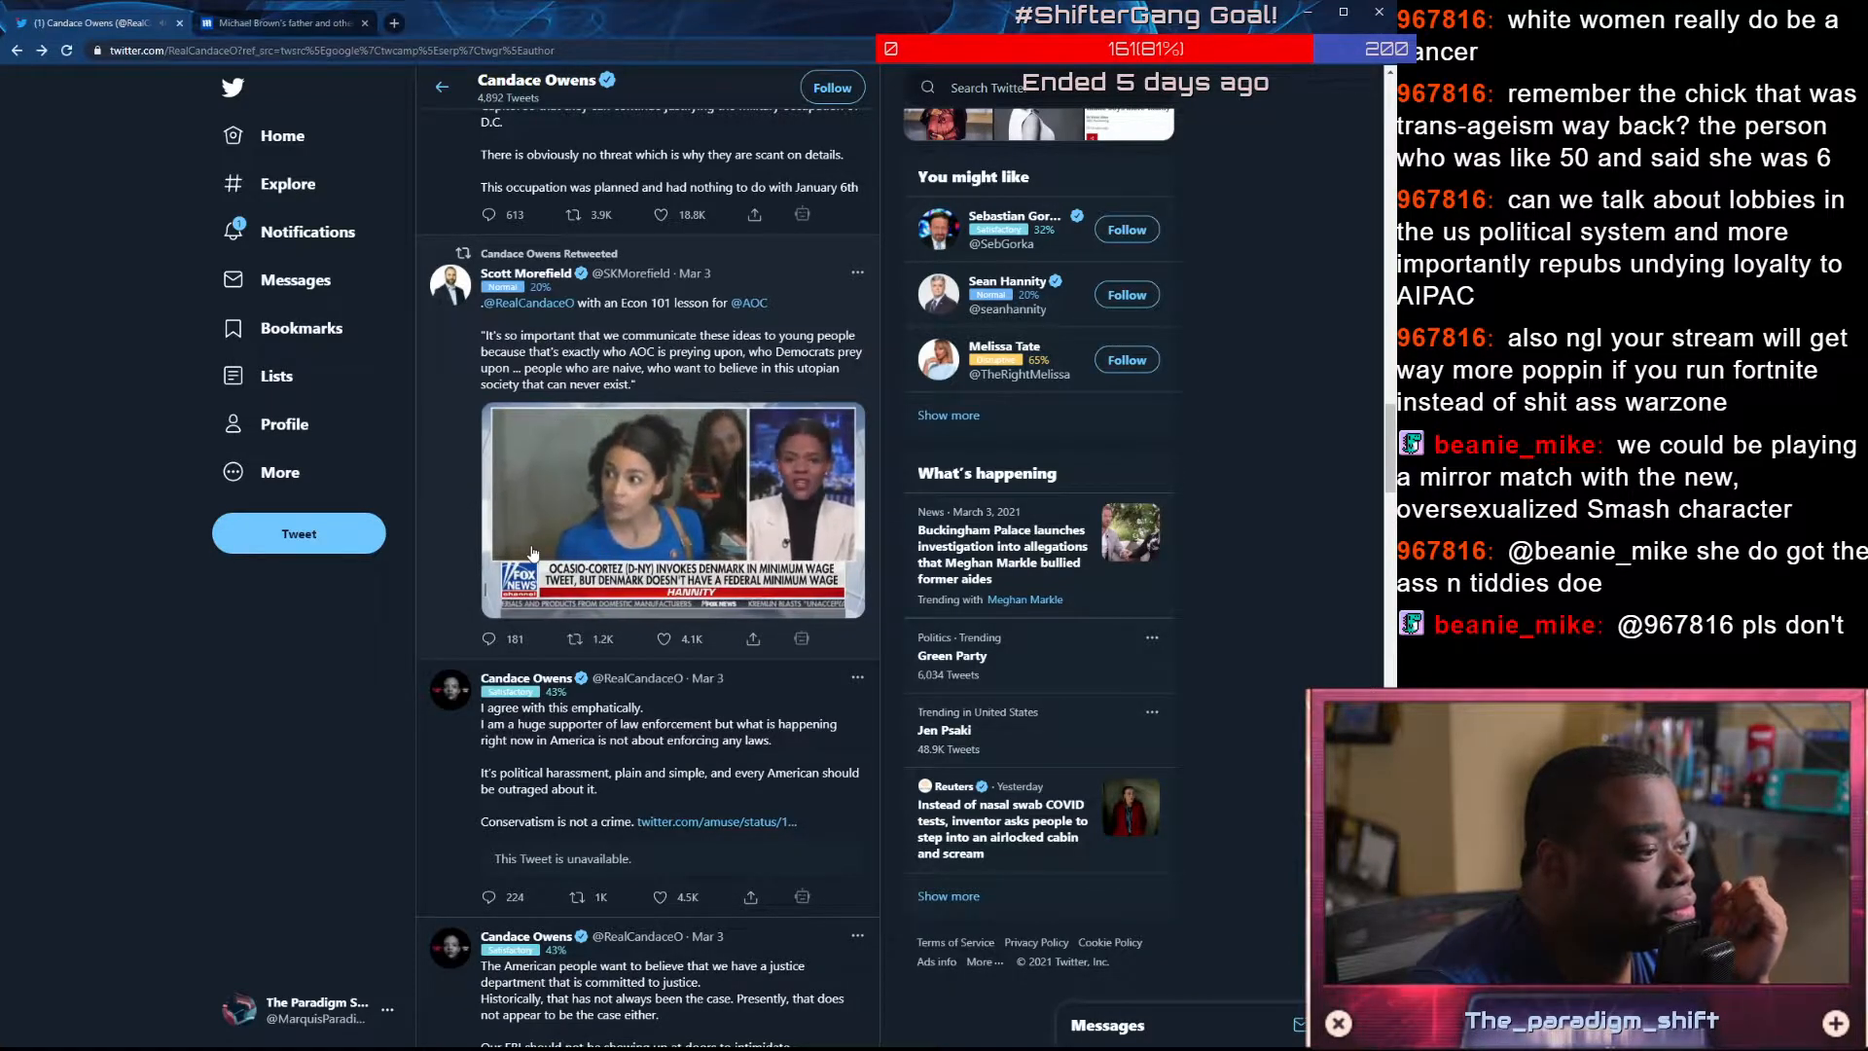
{"action": "left_click", "coordinate": [671, 508]}
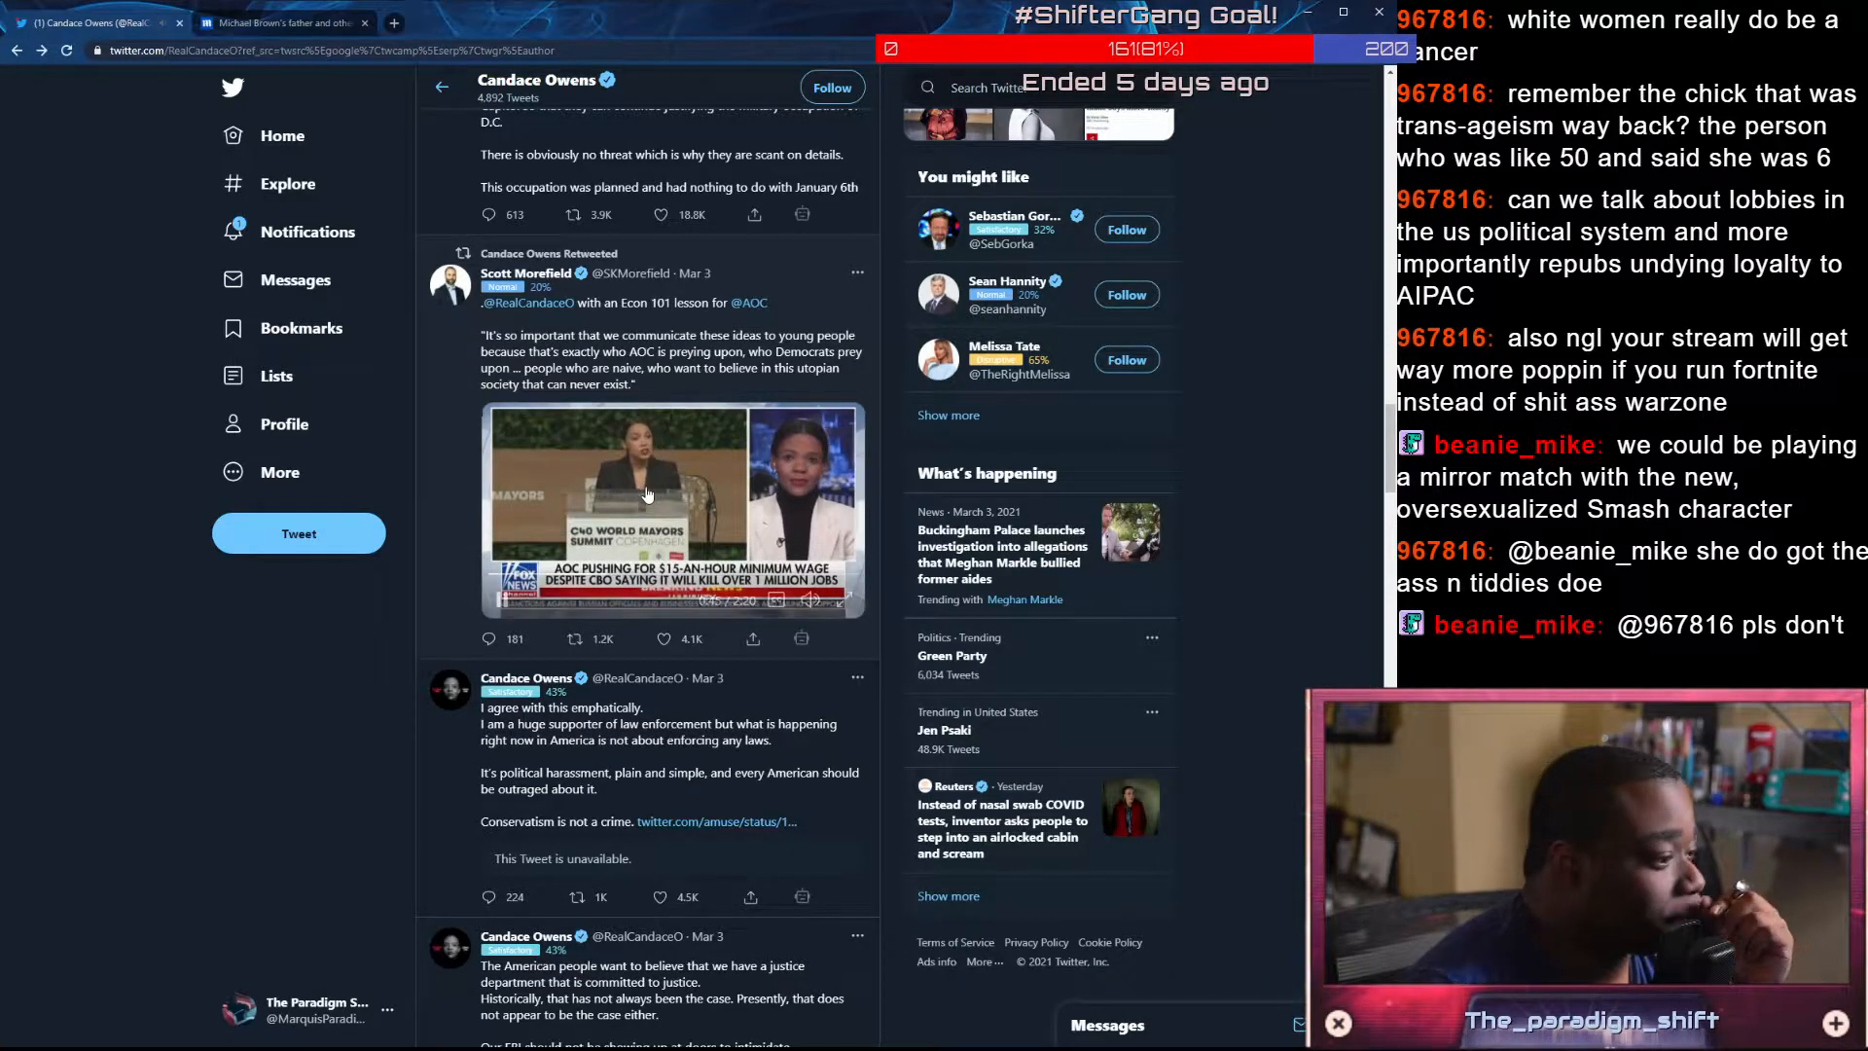
{"action": "left_click", "coordinate": [673, 508]}
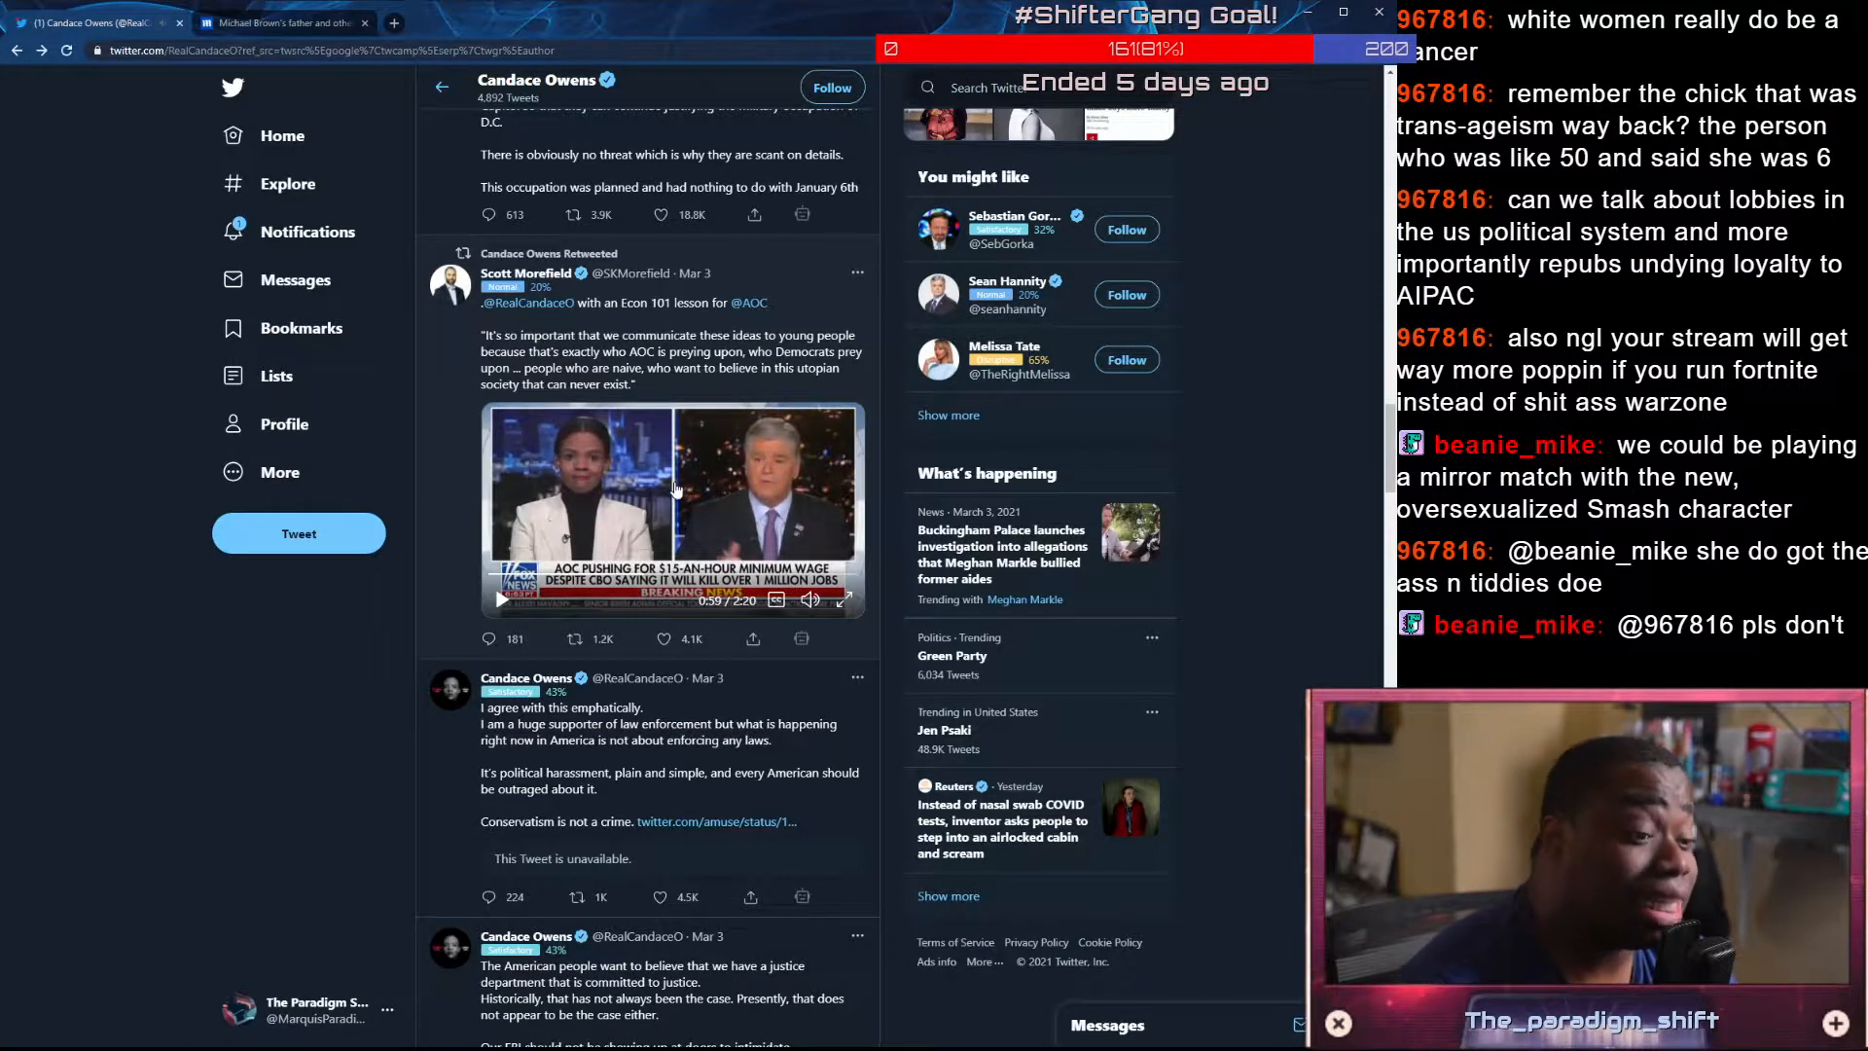
{"action": "mouse_move", "coordinate": [662, 493]}
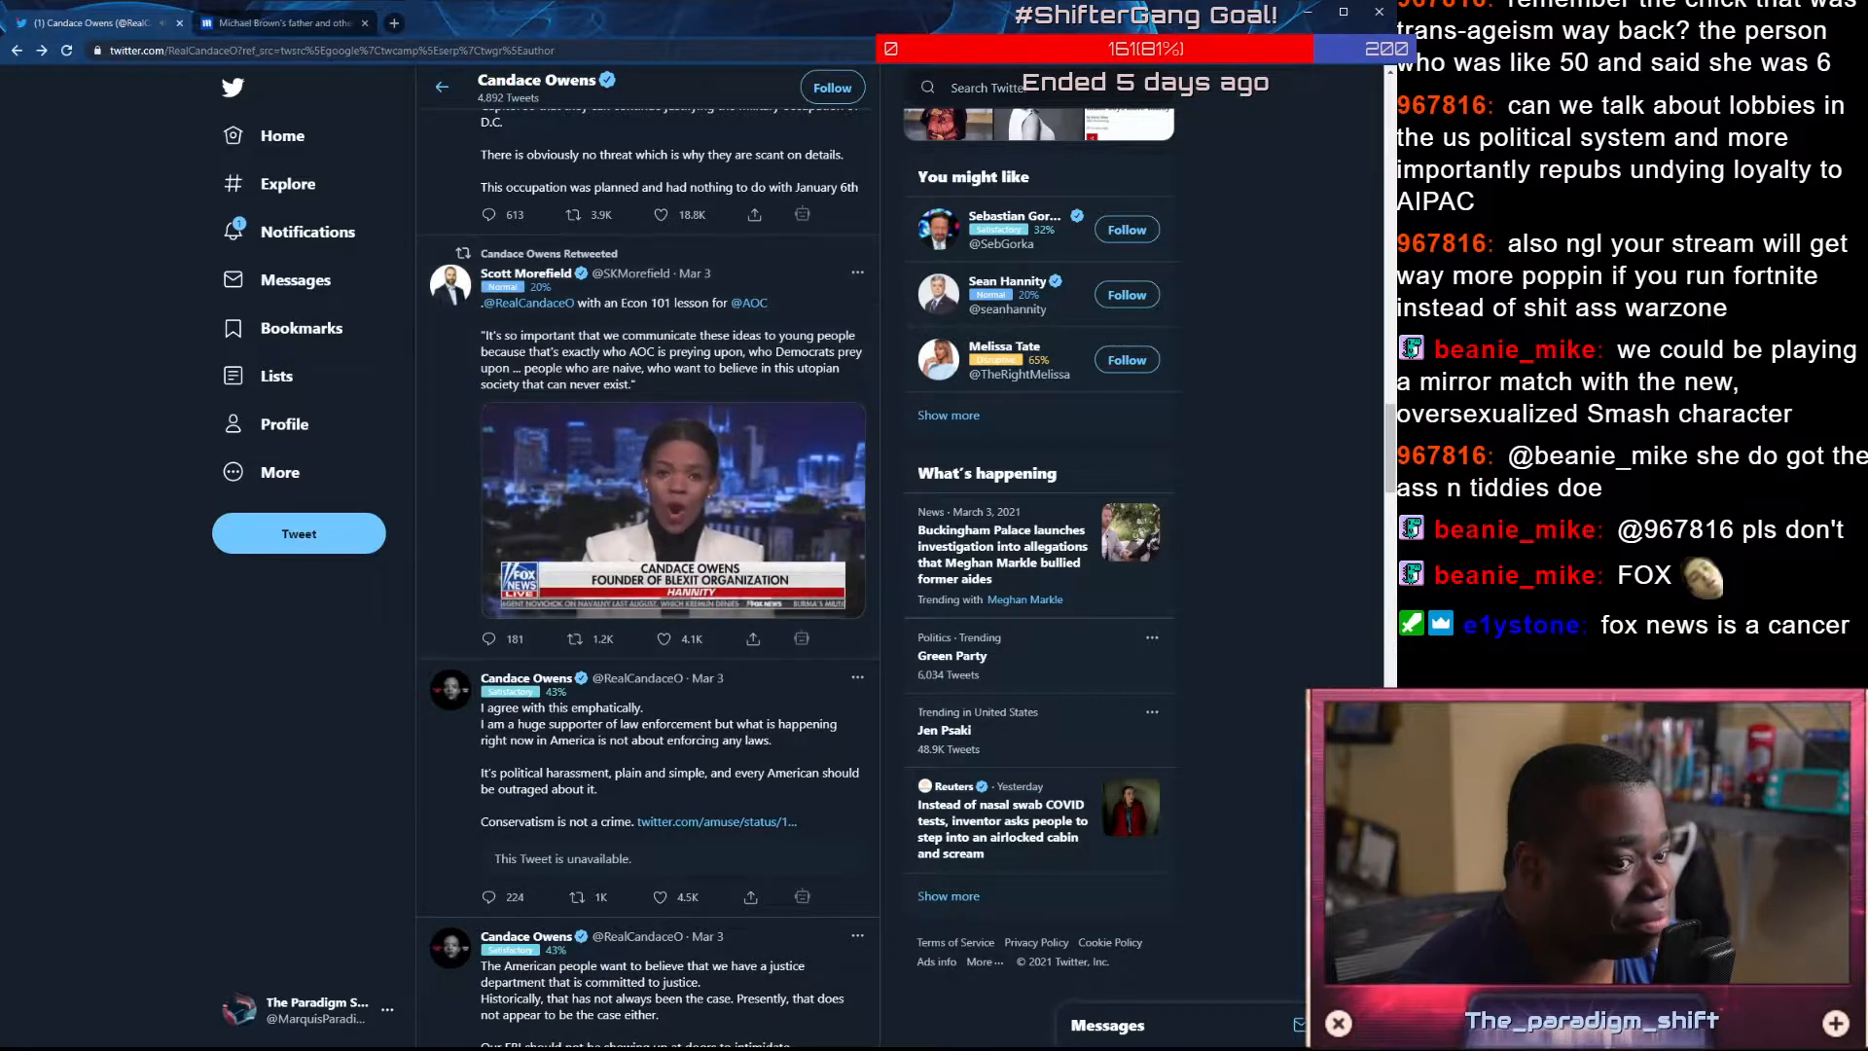
{"action": "left_click", "coordinate": [672, 507]}
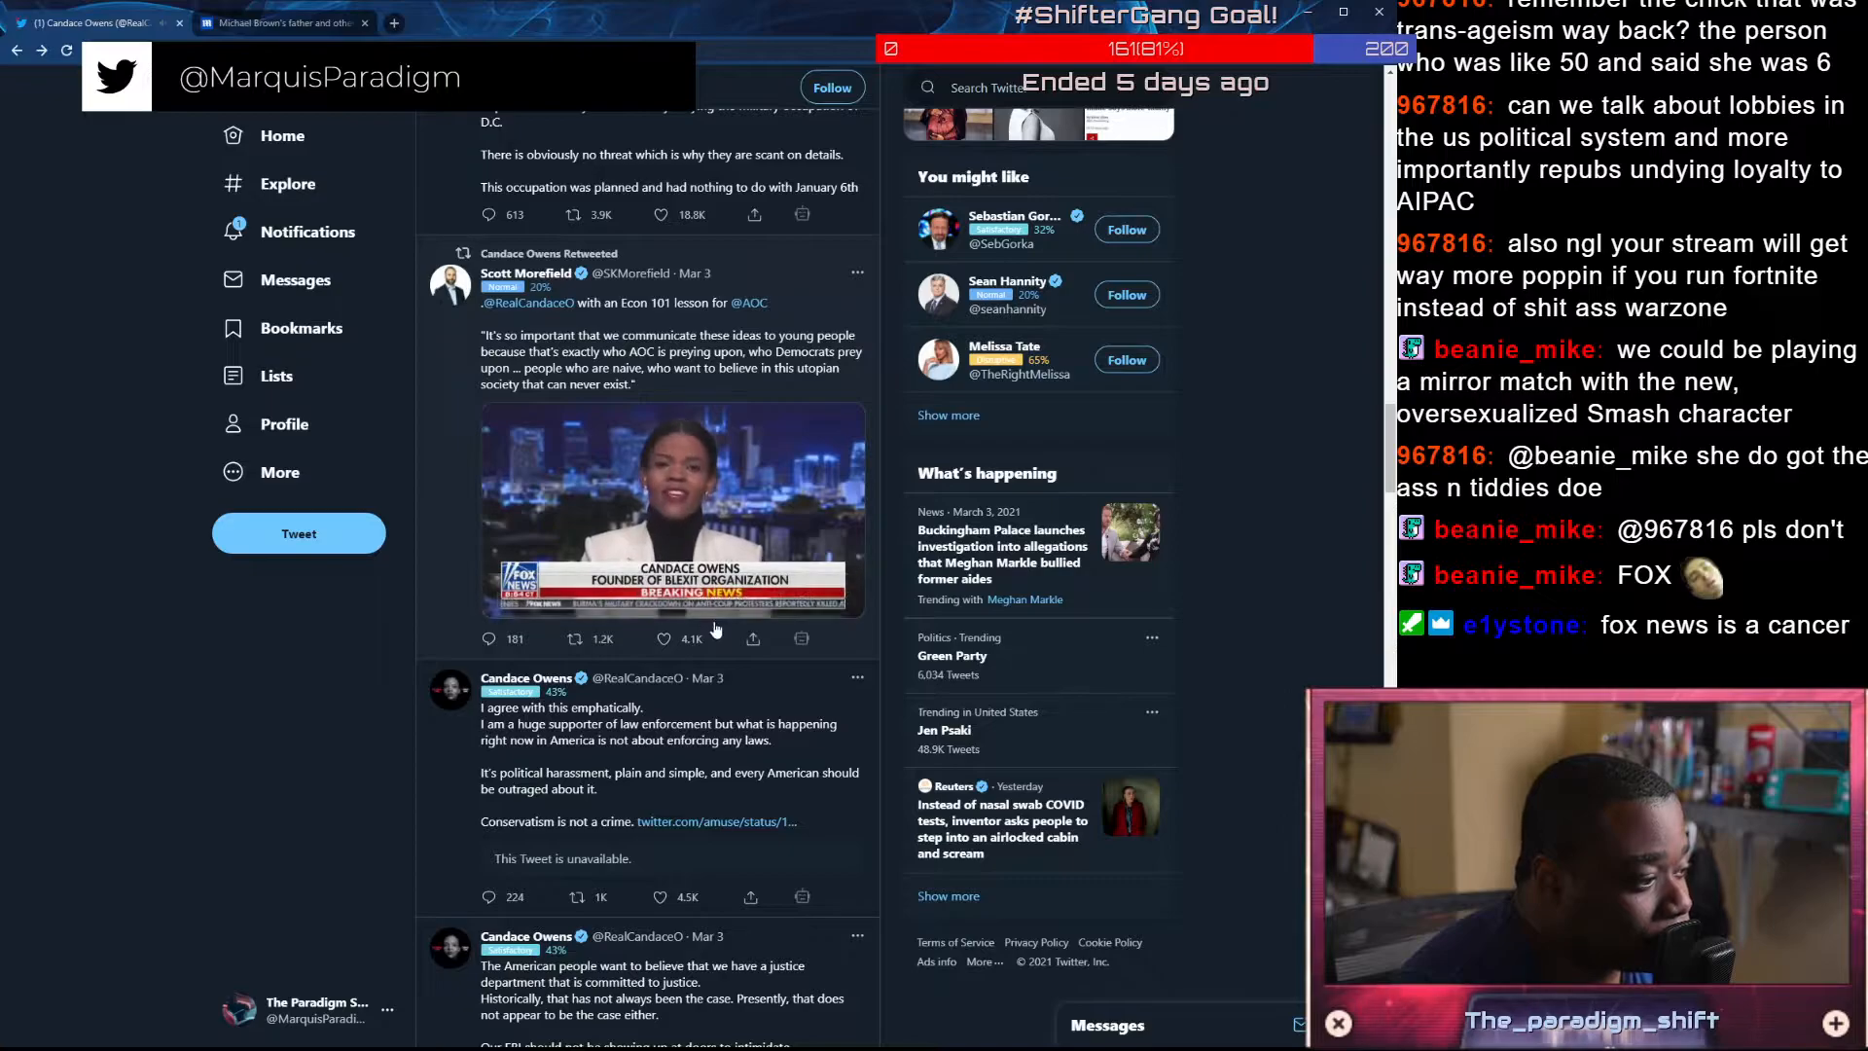
{"action": "left_click", "coordinate": [669, 510]}
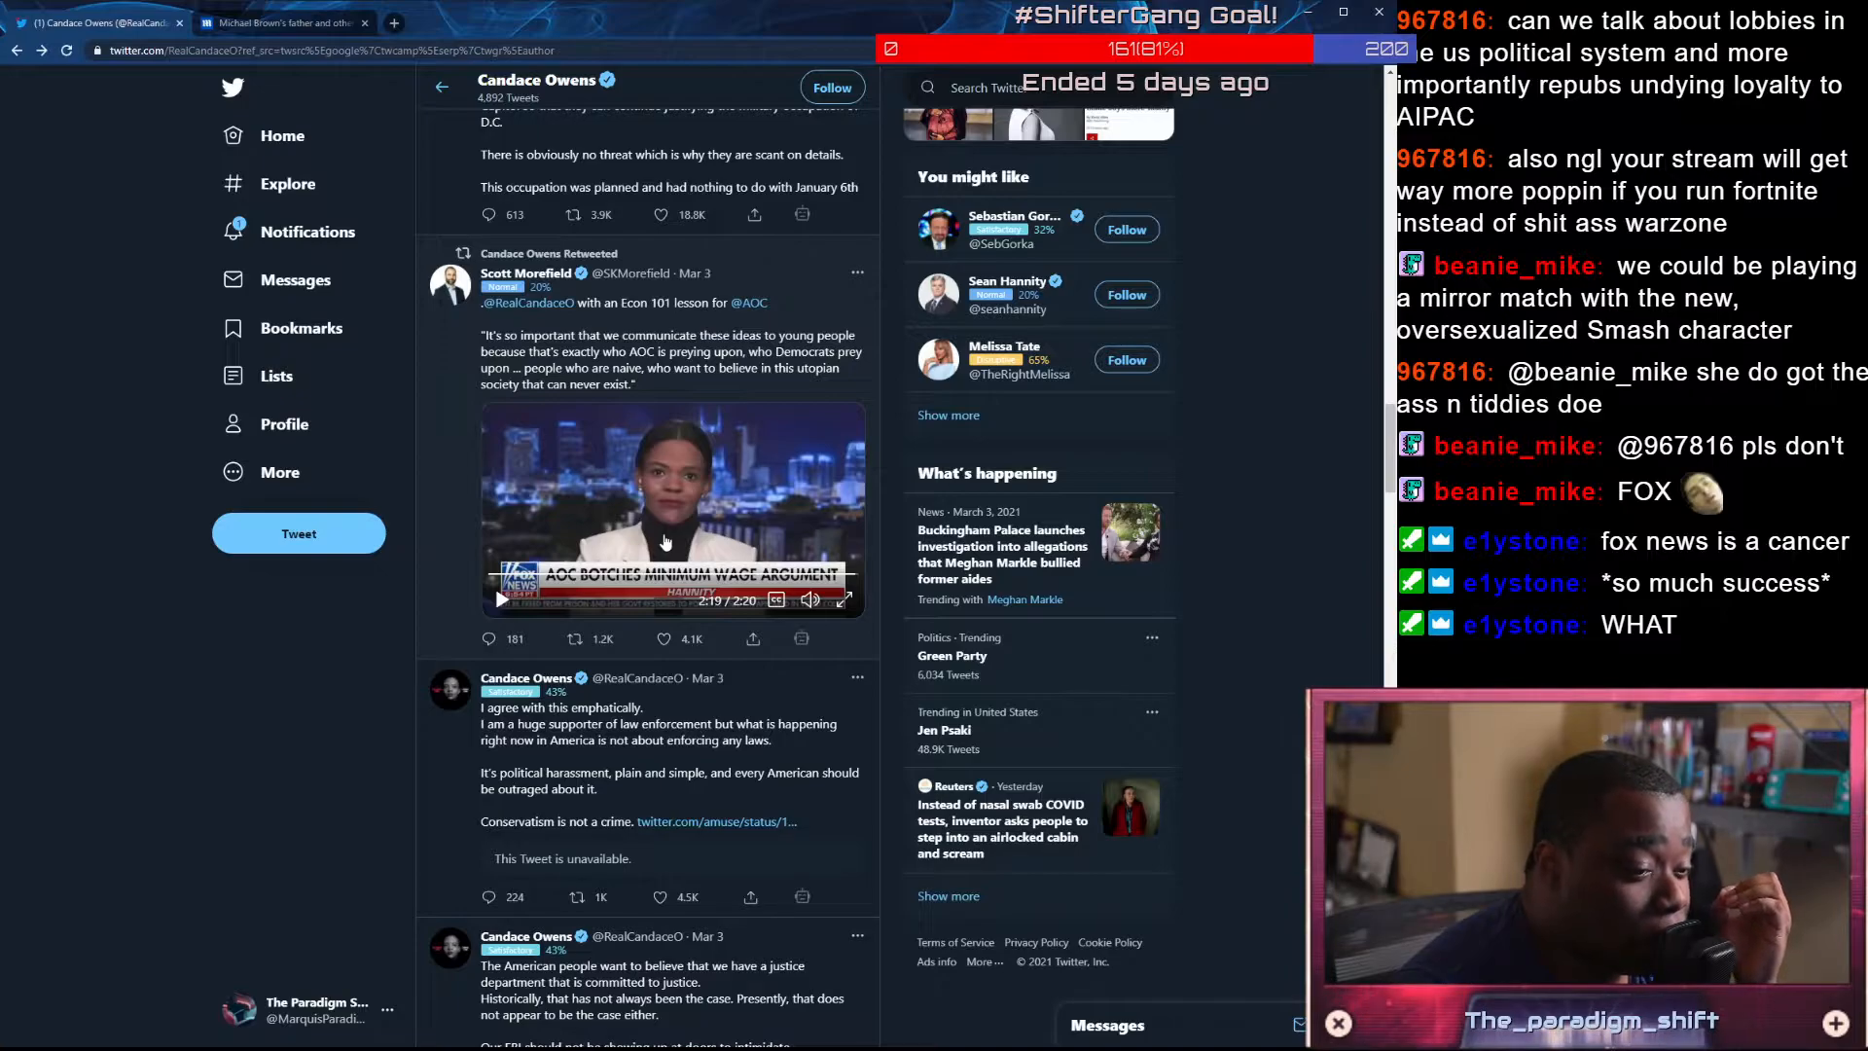
Like four replies: AOC's economics degree, the minimum-wage dispute, Denmark's unions, and the fast-talking stutter
{"action": "scroll", "scroll_direction": "down", "scroll_amount": 3}
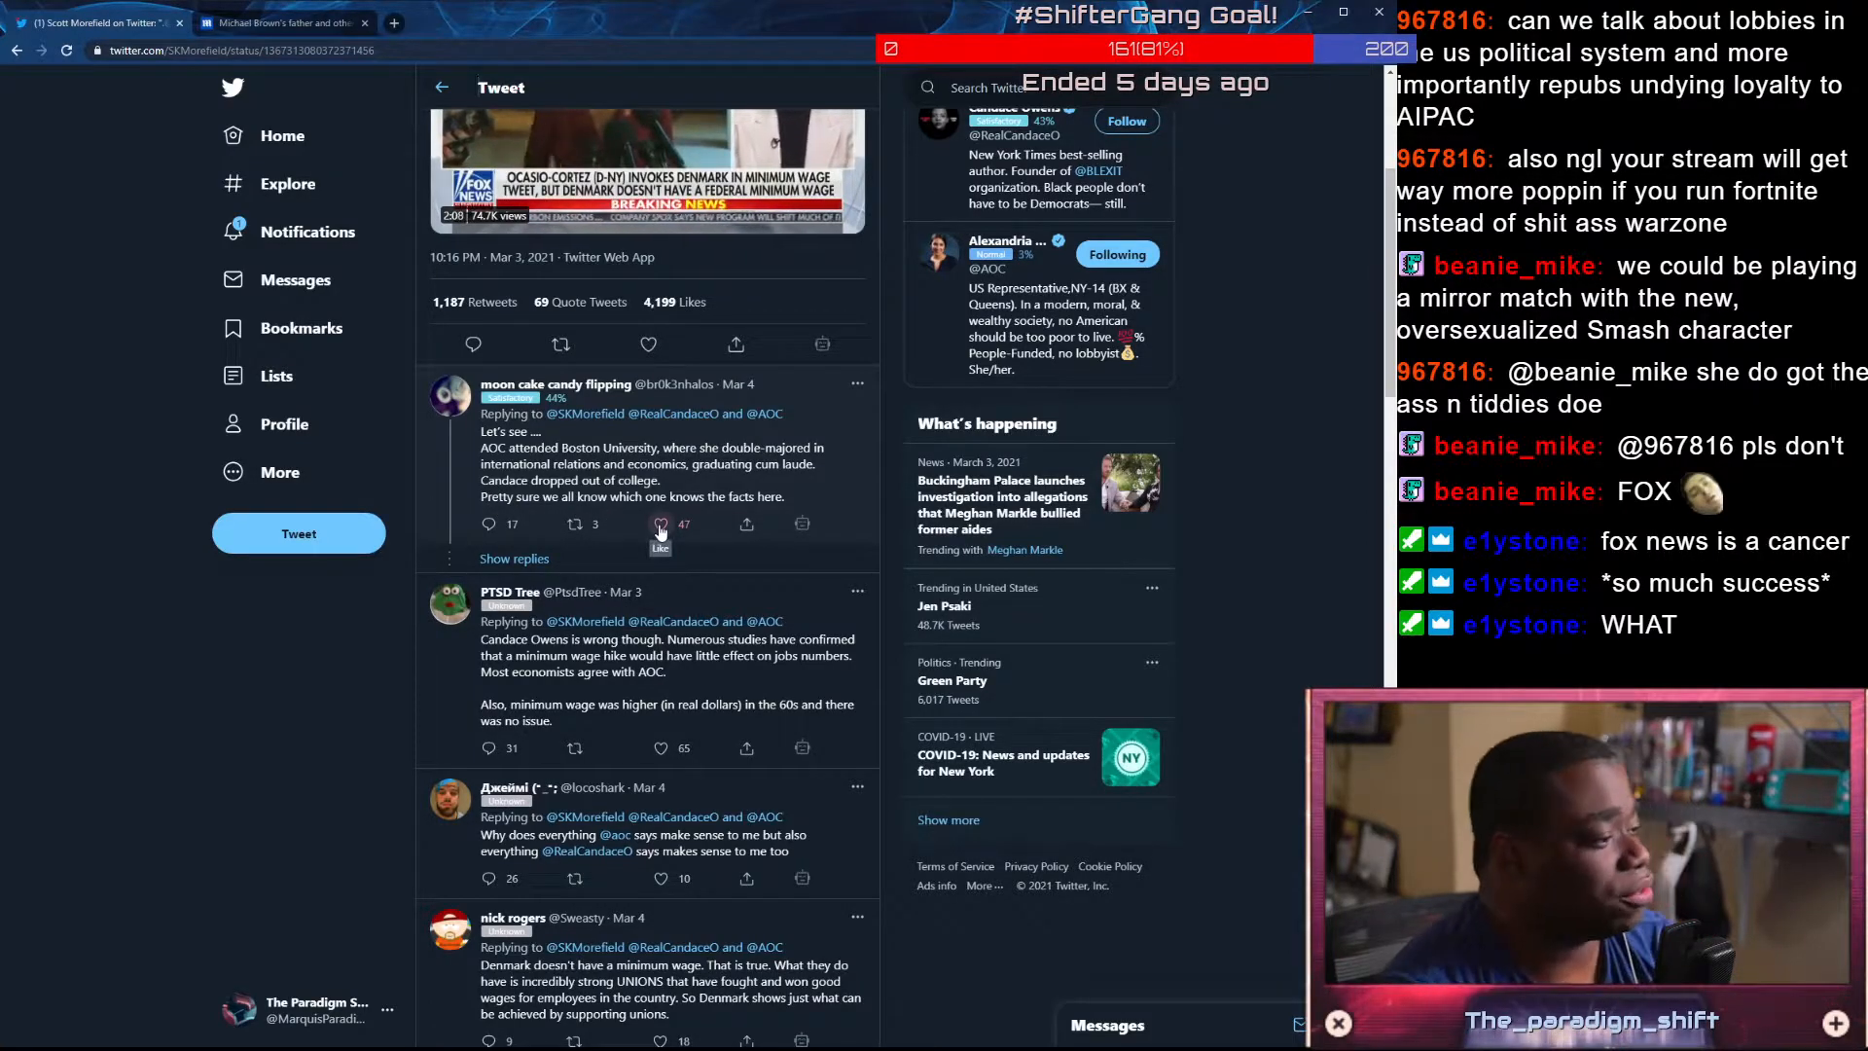
{"action": "left_click", "coordinate": [659, 529]}
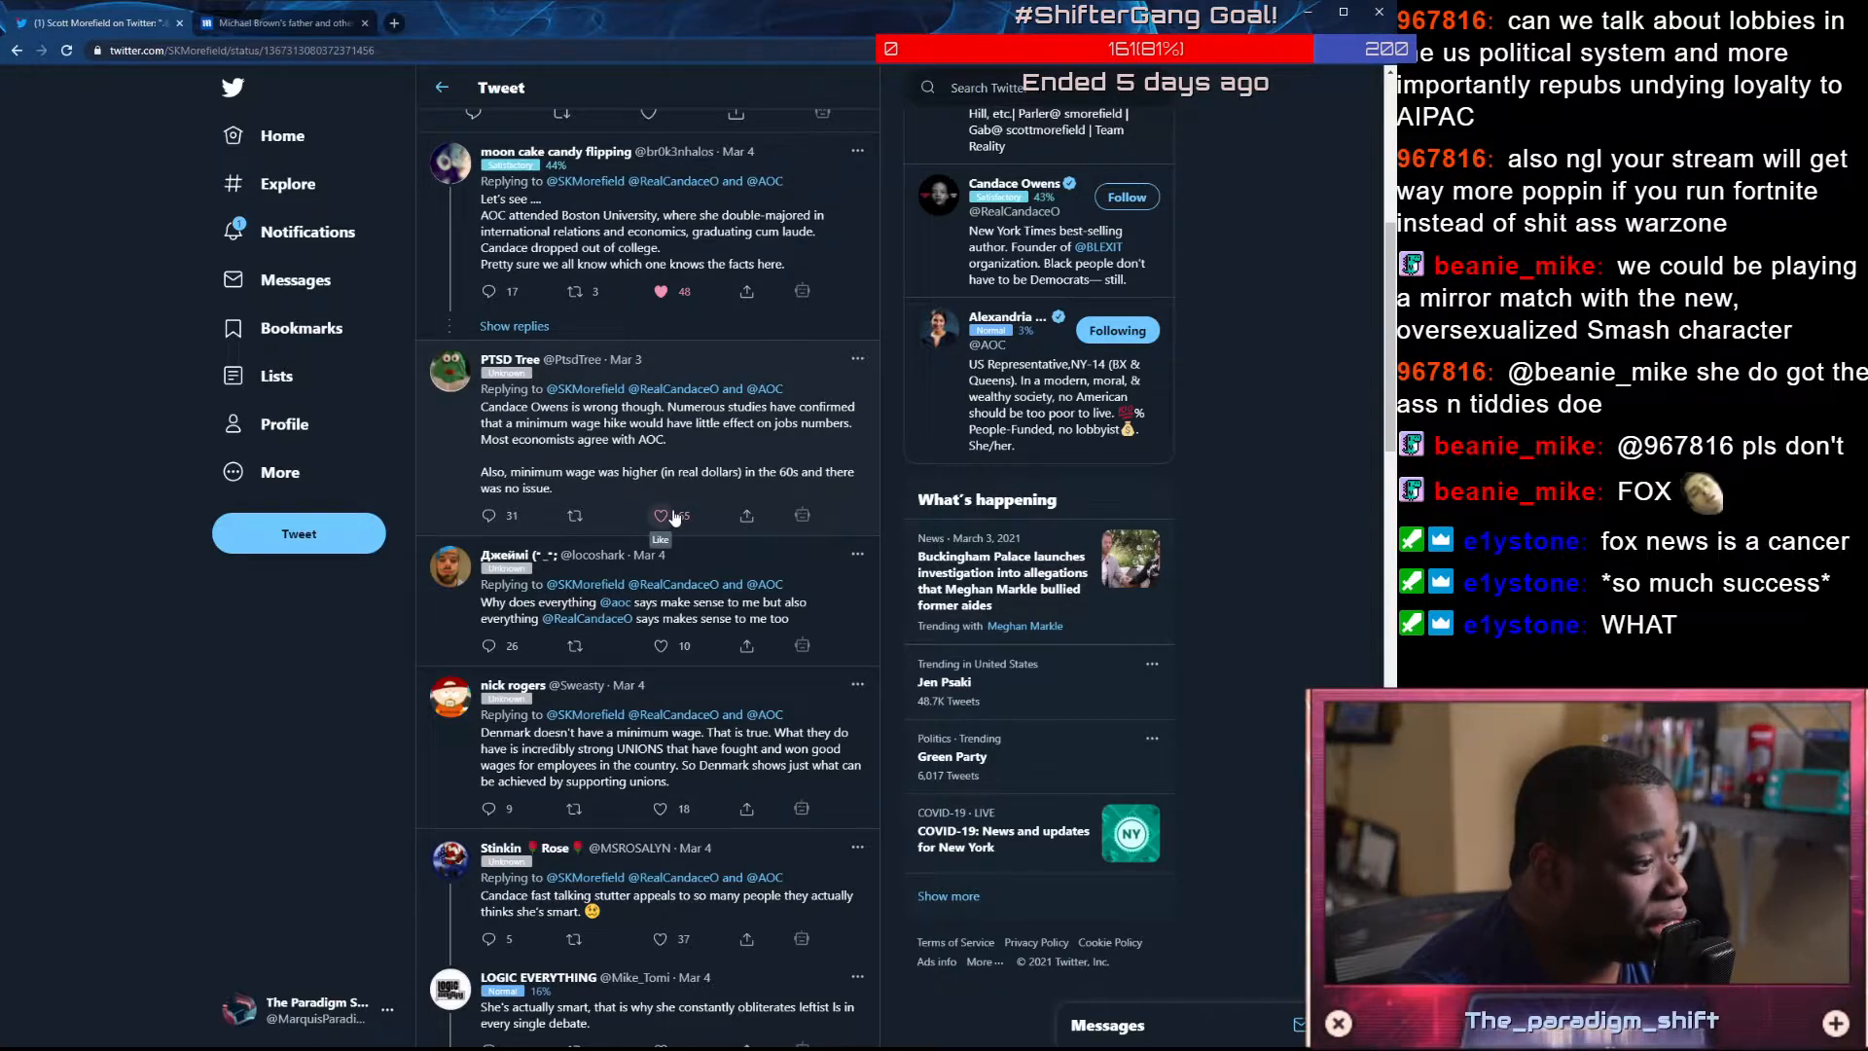
{"action": "left_click", "coordinate": [660, 514]}
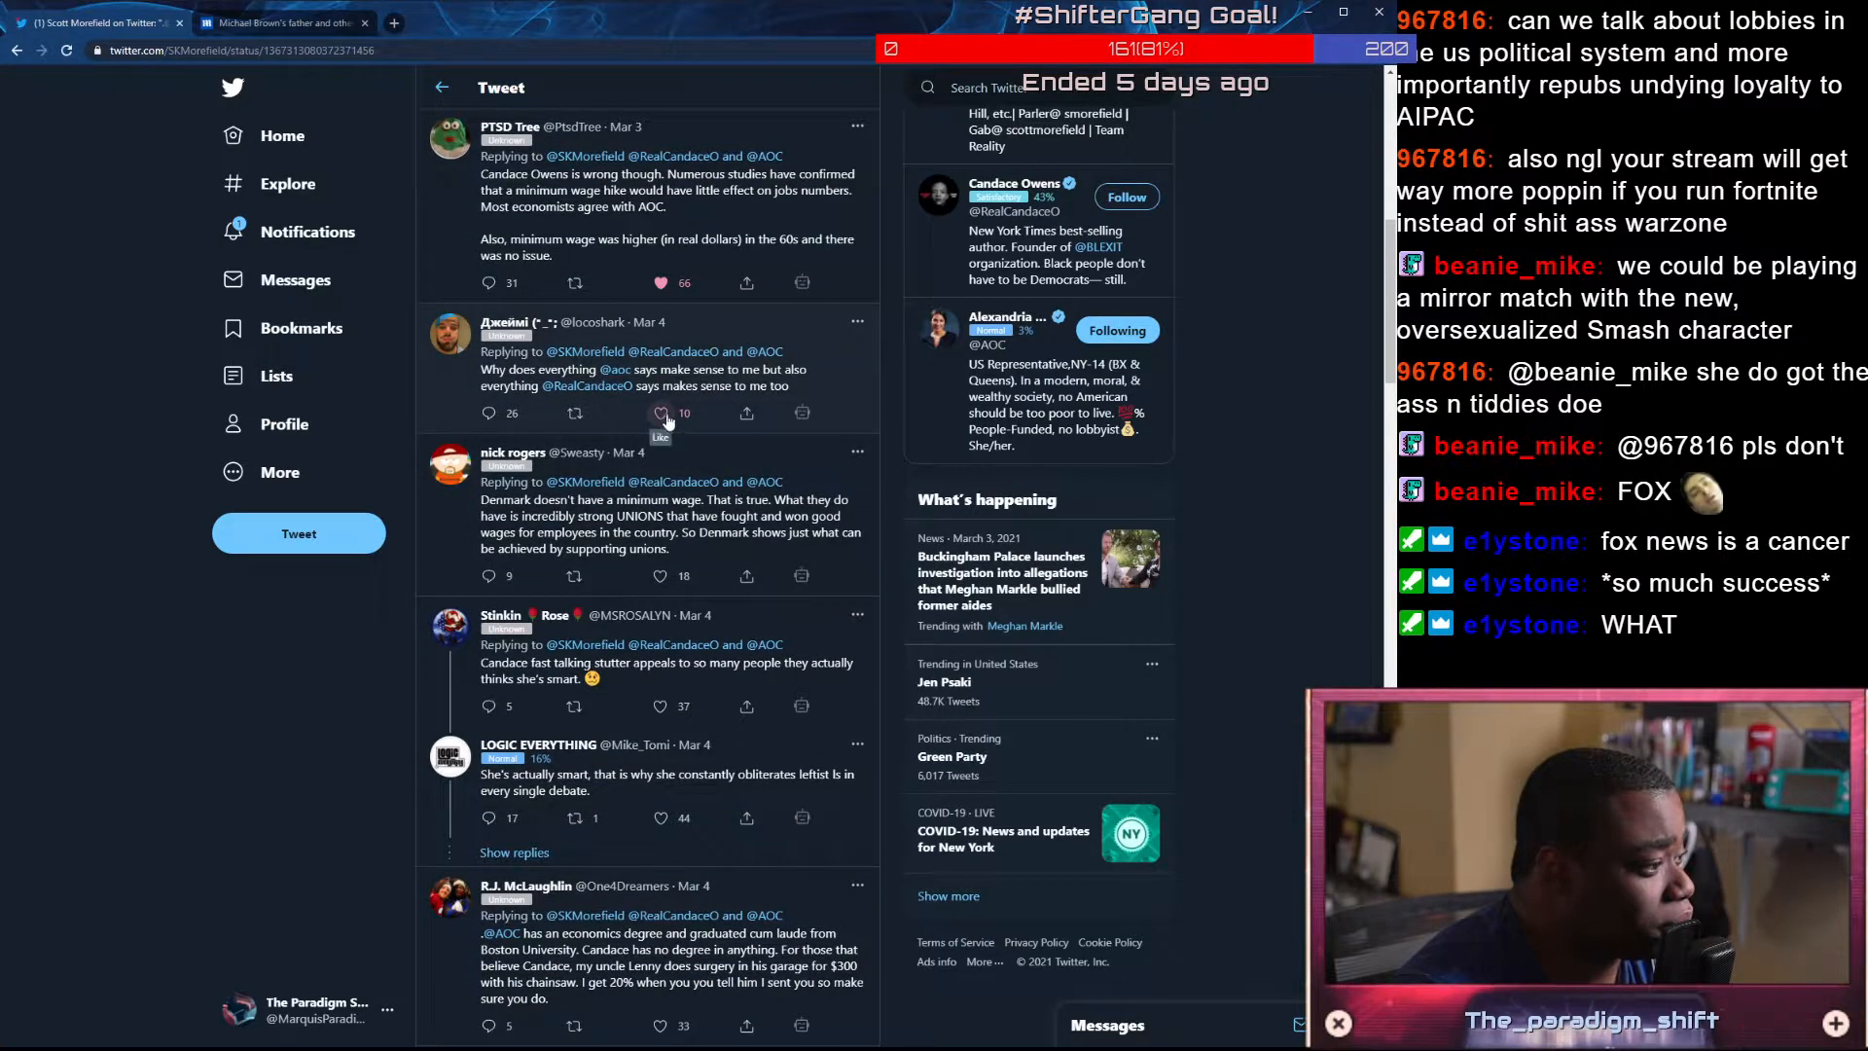
{"action": "scroll", "scroll_direction": "down", "scroll_amount": 3}
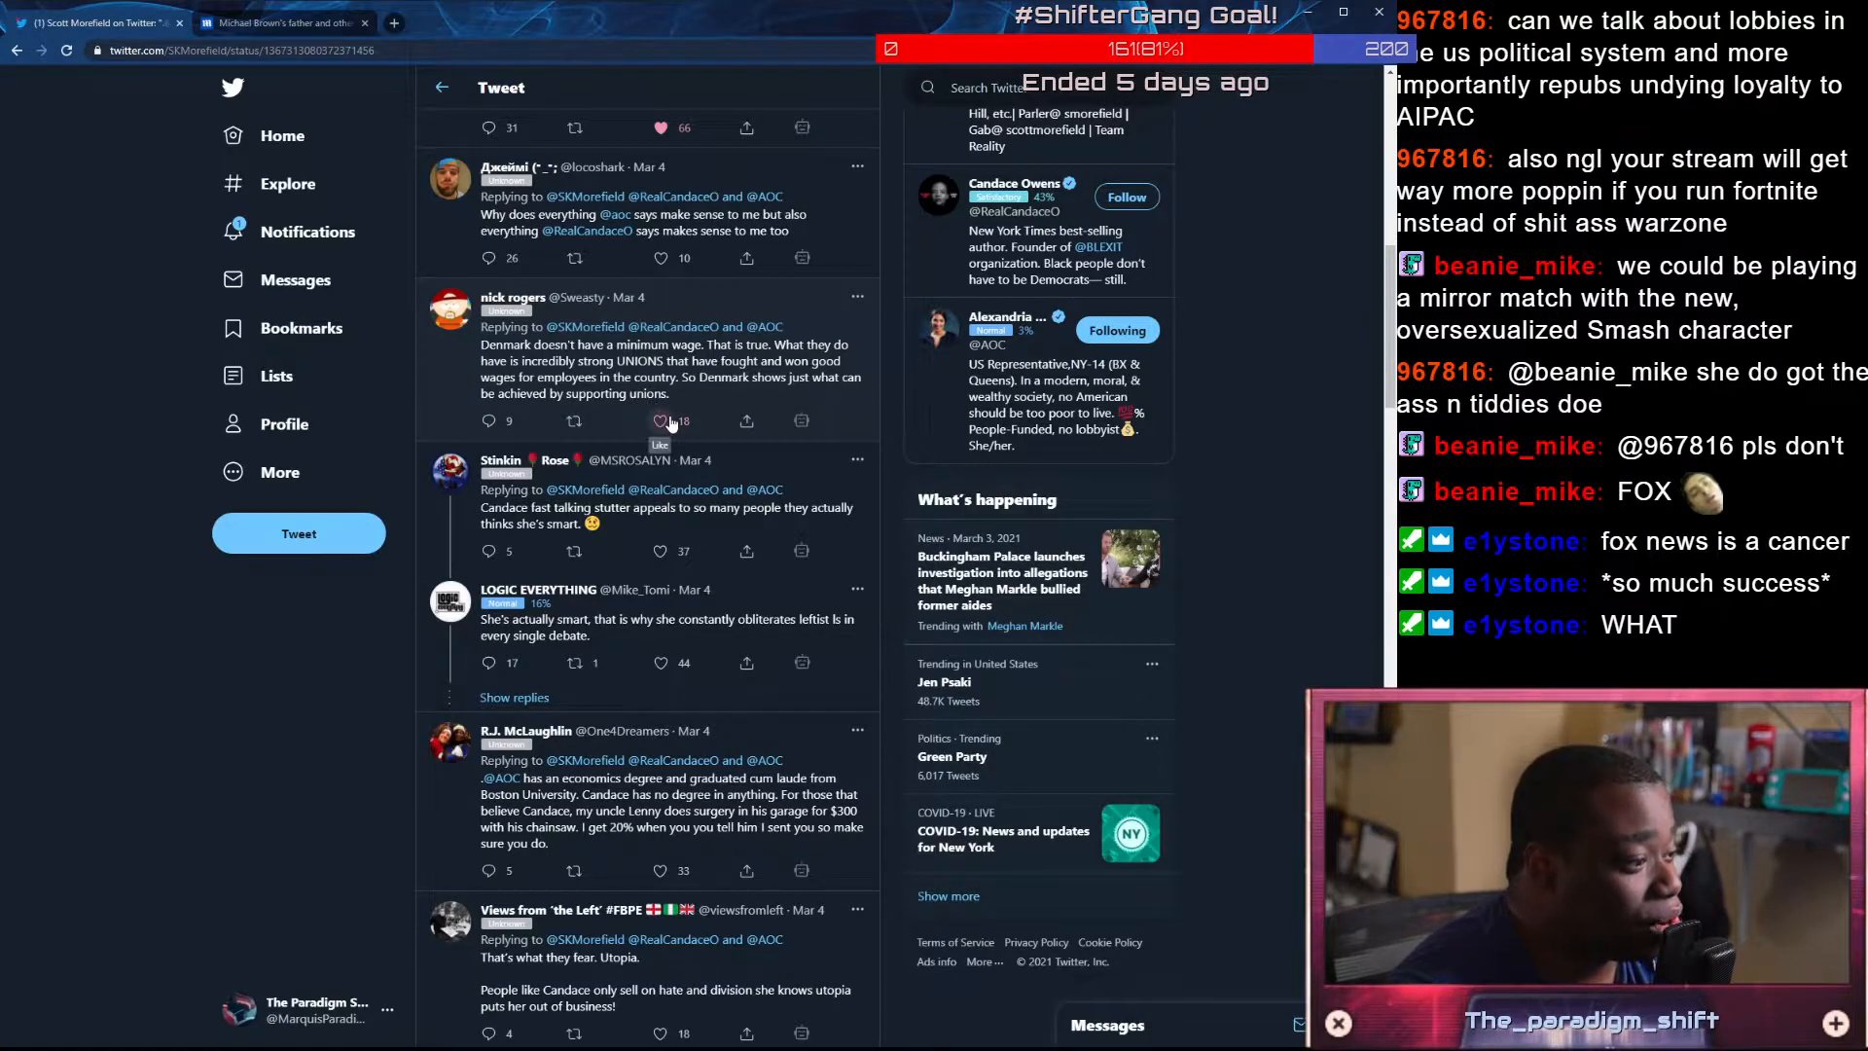
{"action": "left_click", "coordinate": [659, 420]}
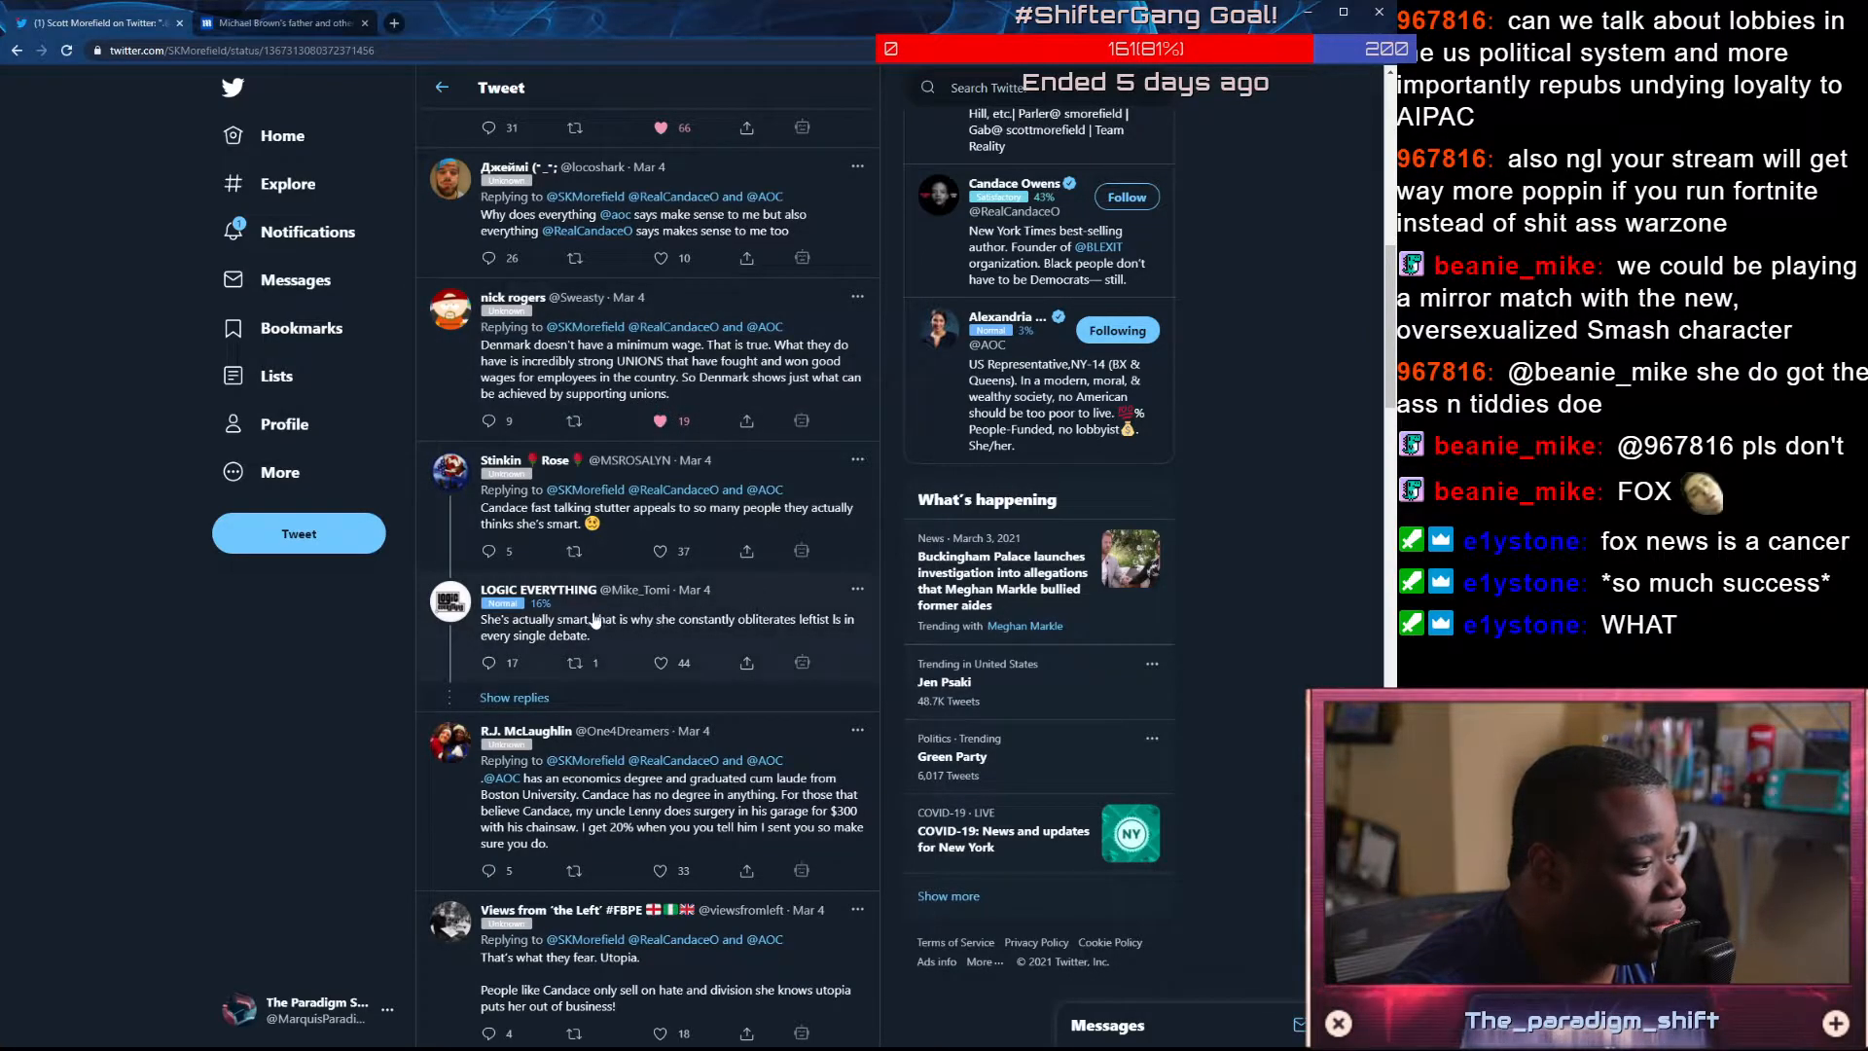
{"action": "left_click", "coordinate": [659, 550]}
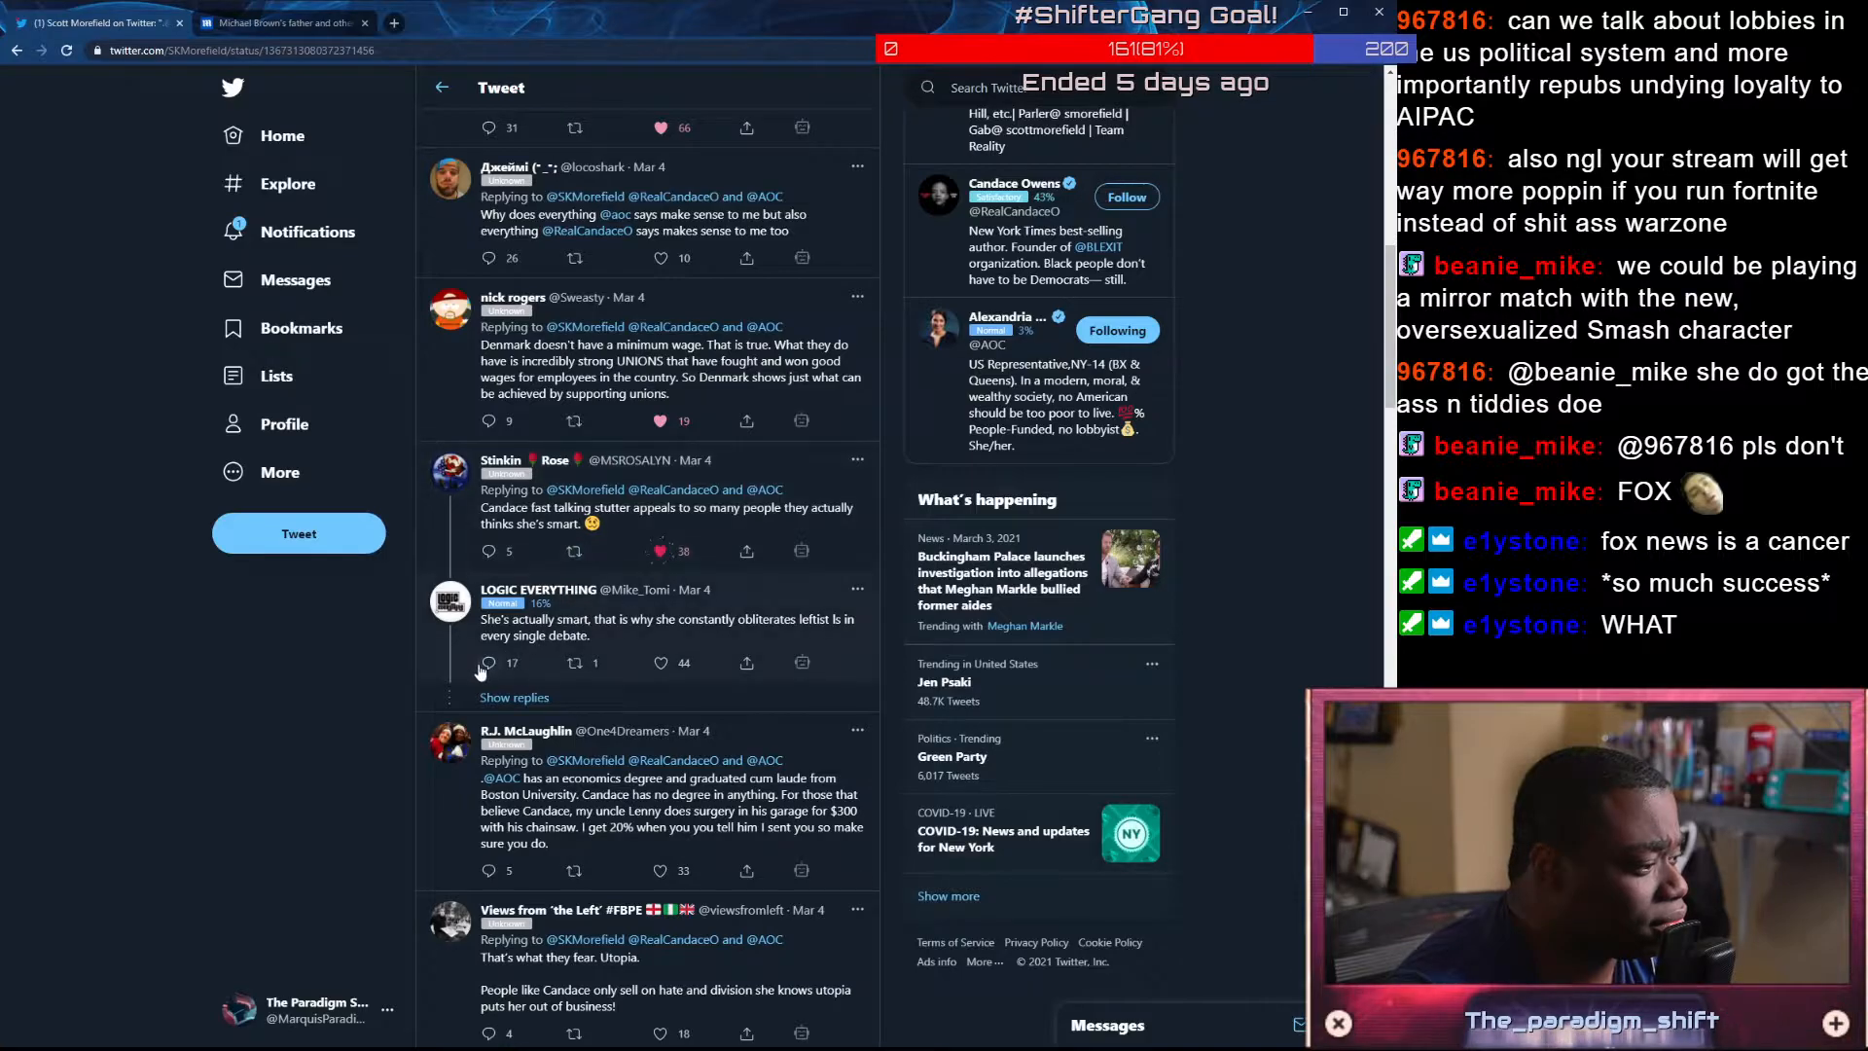
Scroll on through the remaining Econ 101 replies and return to the profile timeline
{"action": "scroll", "scroll_direction": "down", "scroll_amount": 3}
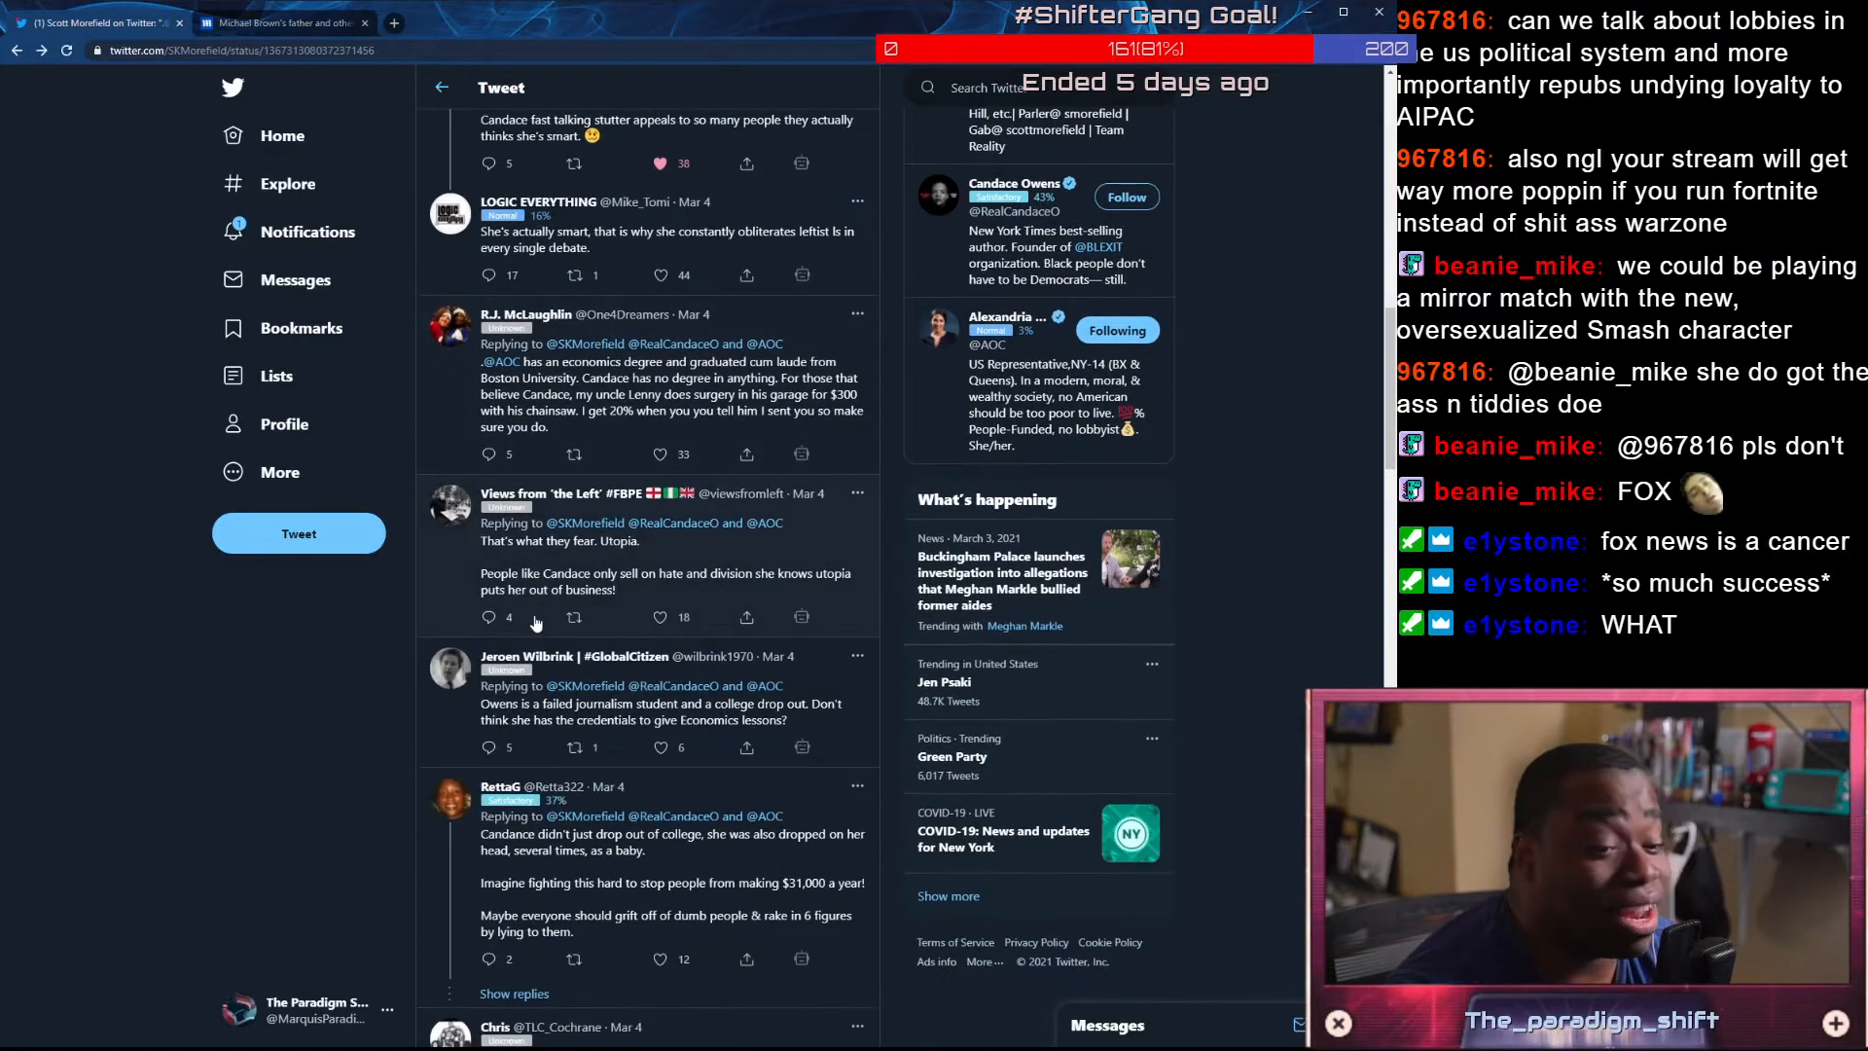
{"action": "scroll", "scroll_direction": "down", "scroll_amount": 3}
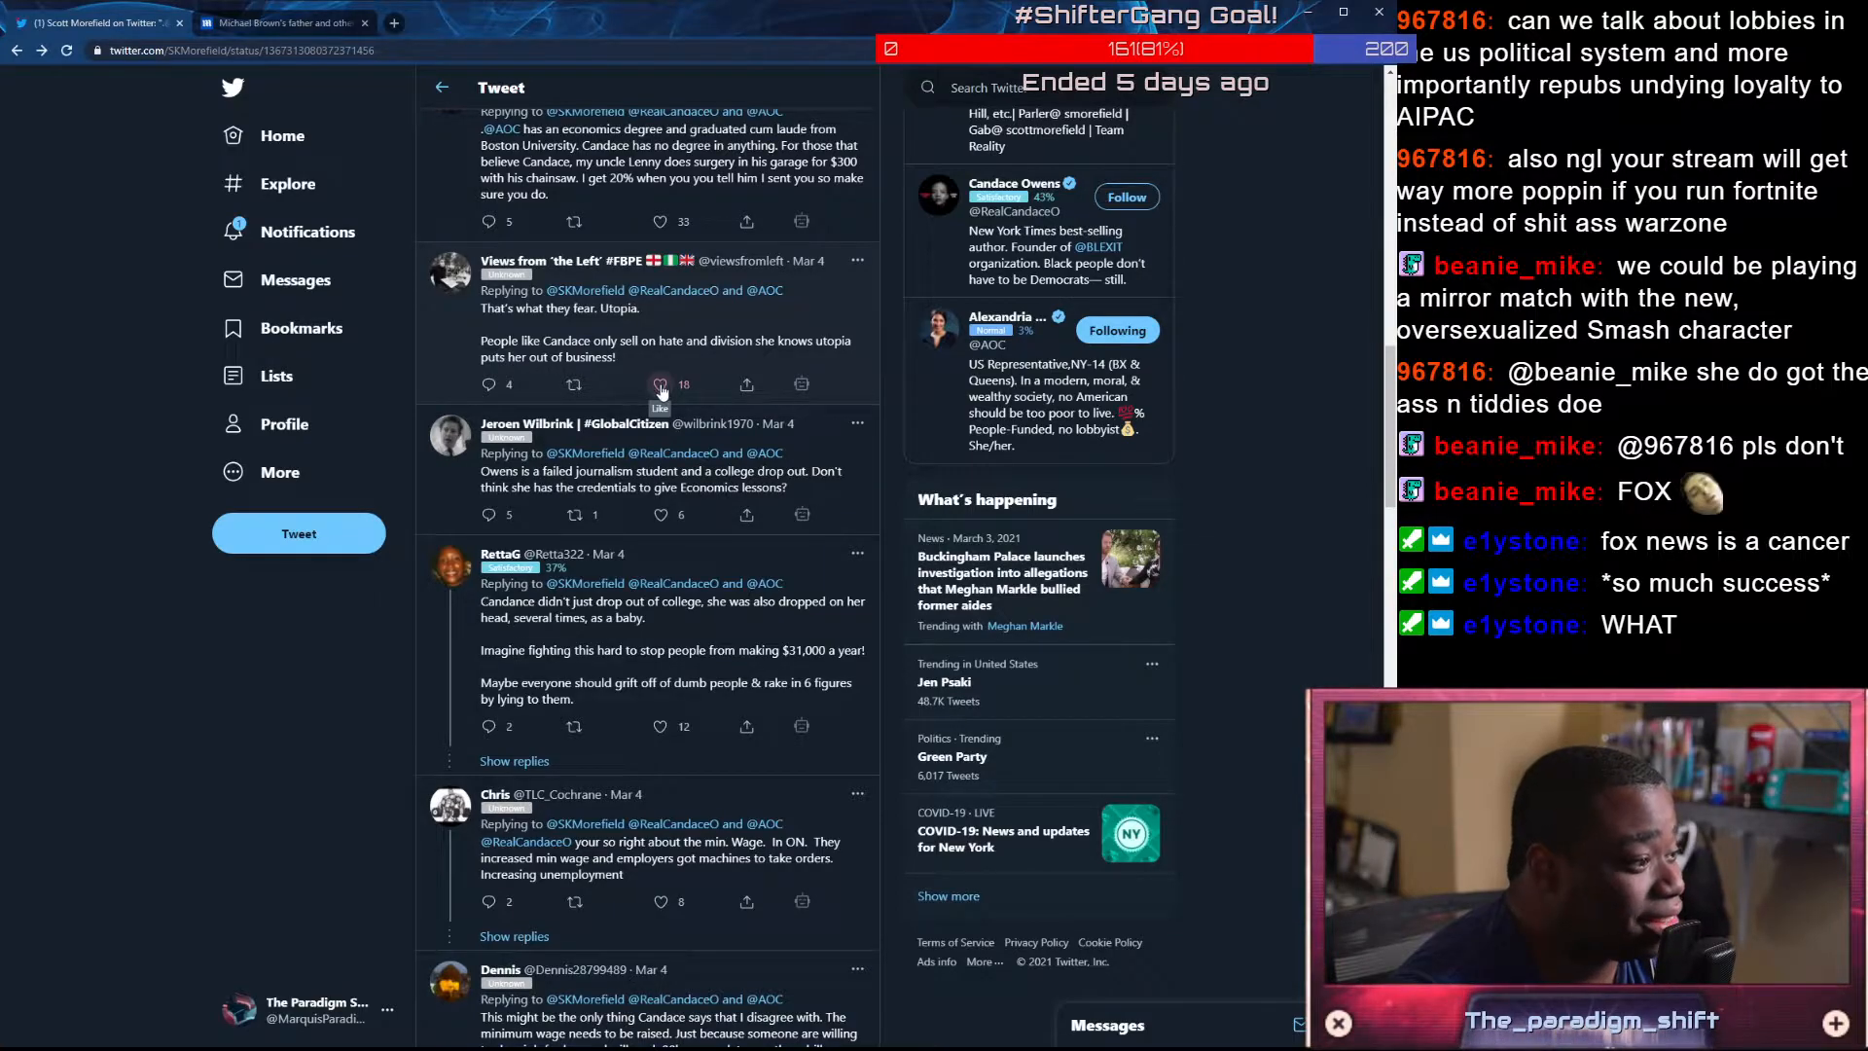
{"action": "scroll", "scroll_direction": "down", "scroll_amount": 3}
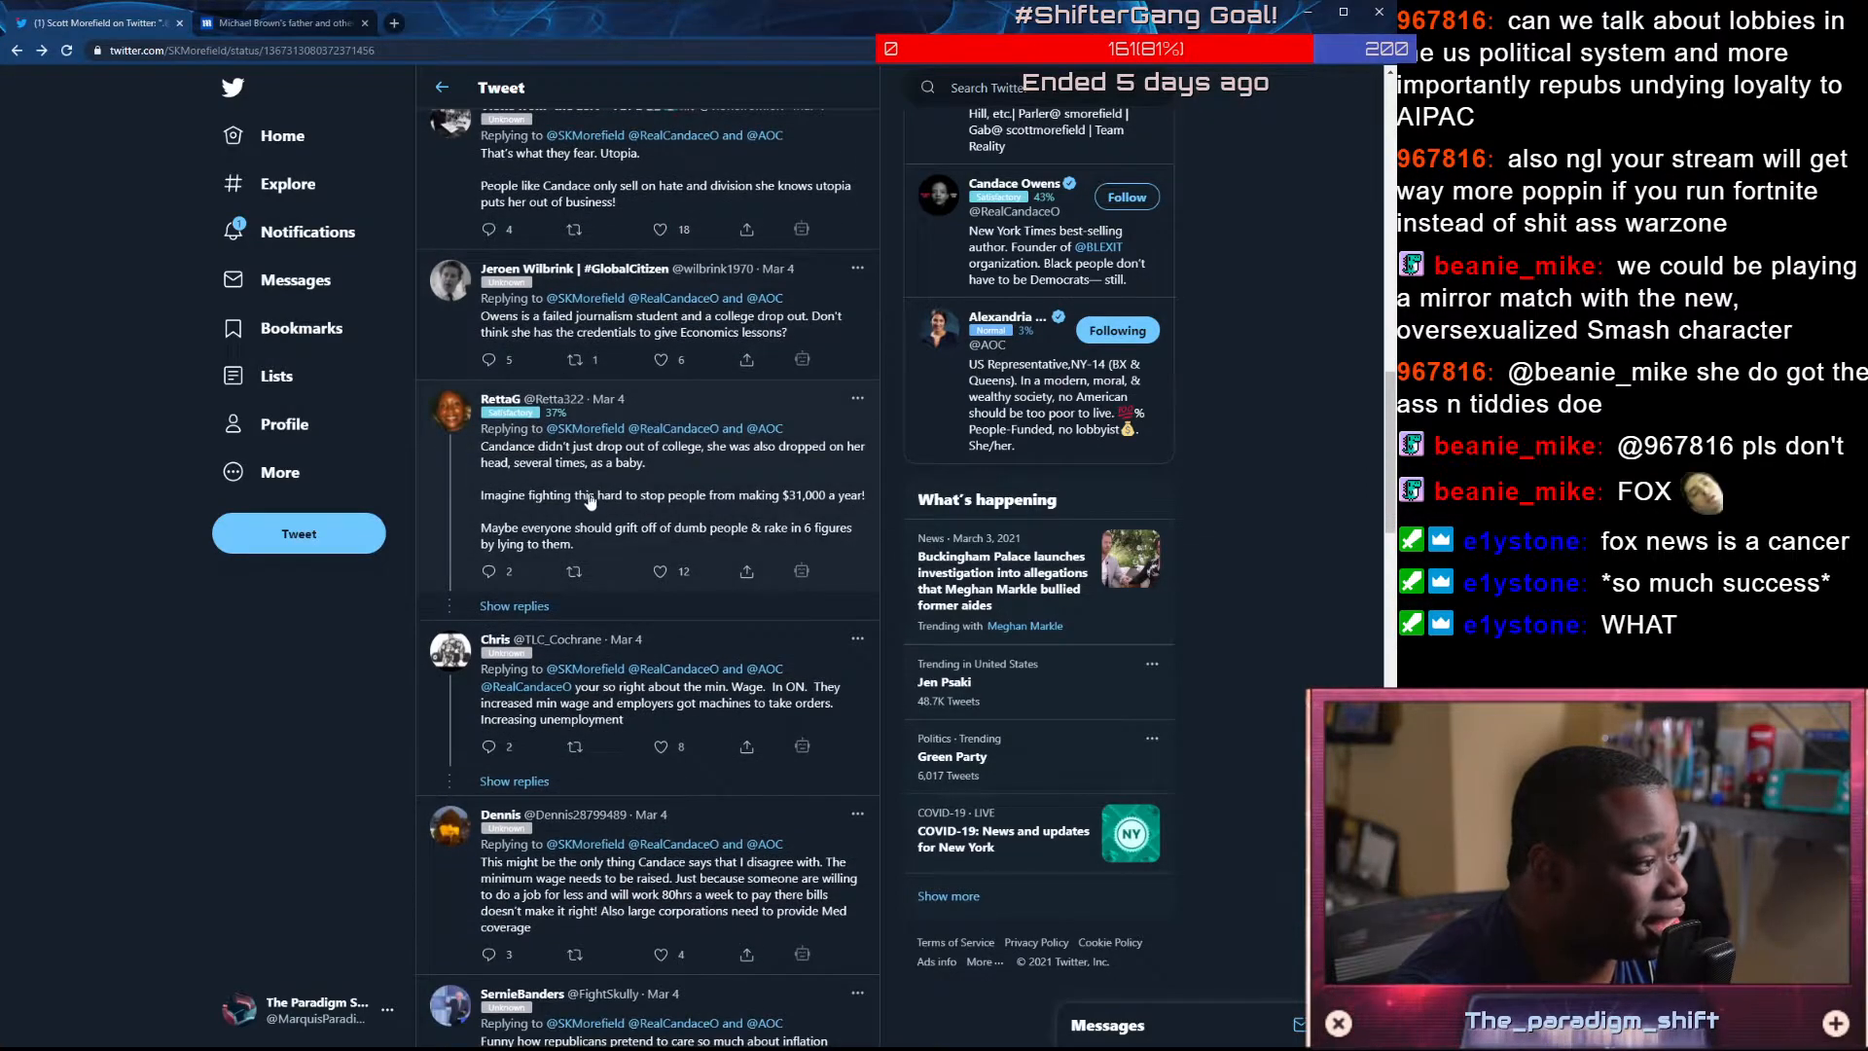
{"action": "scroll", "scroll_direction": "down", "scroll_amount": 3}
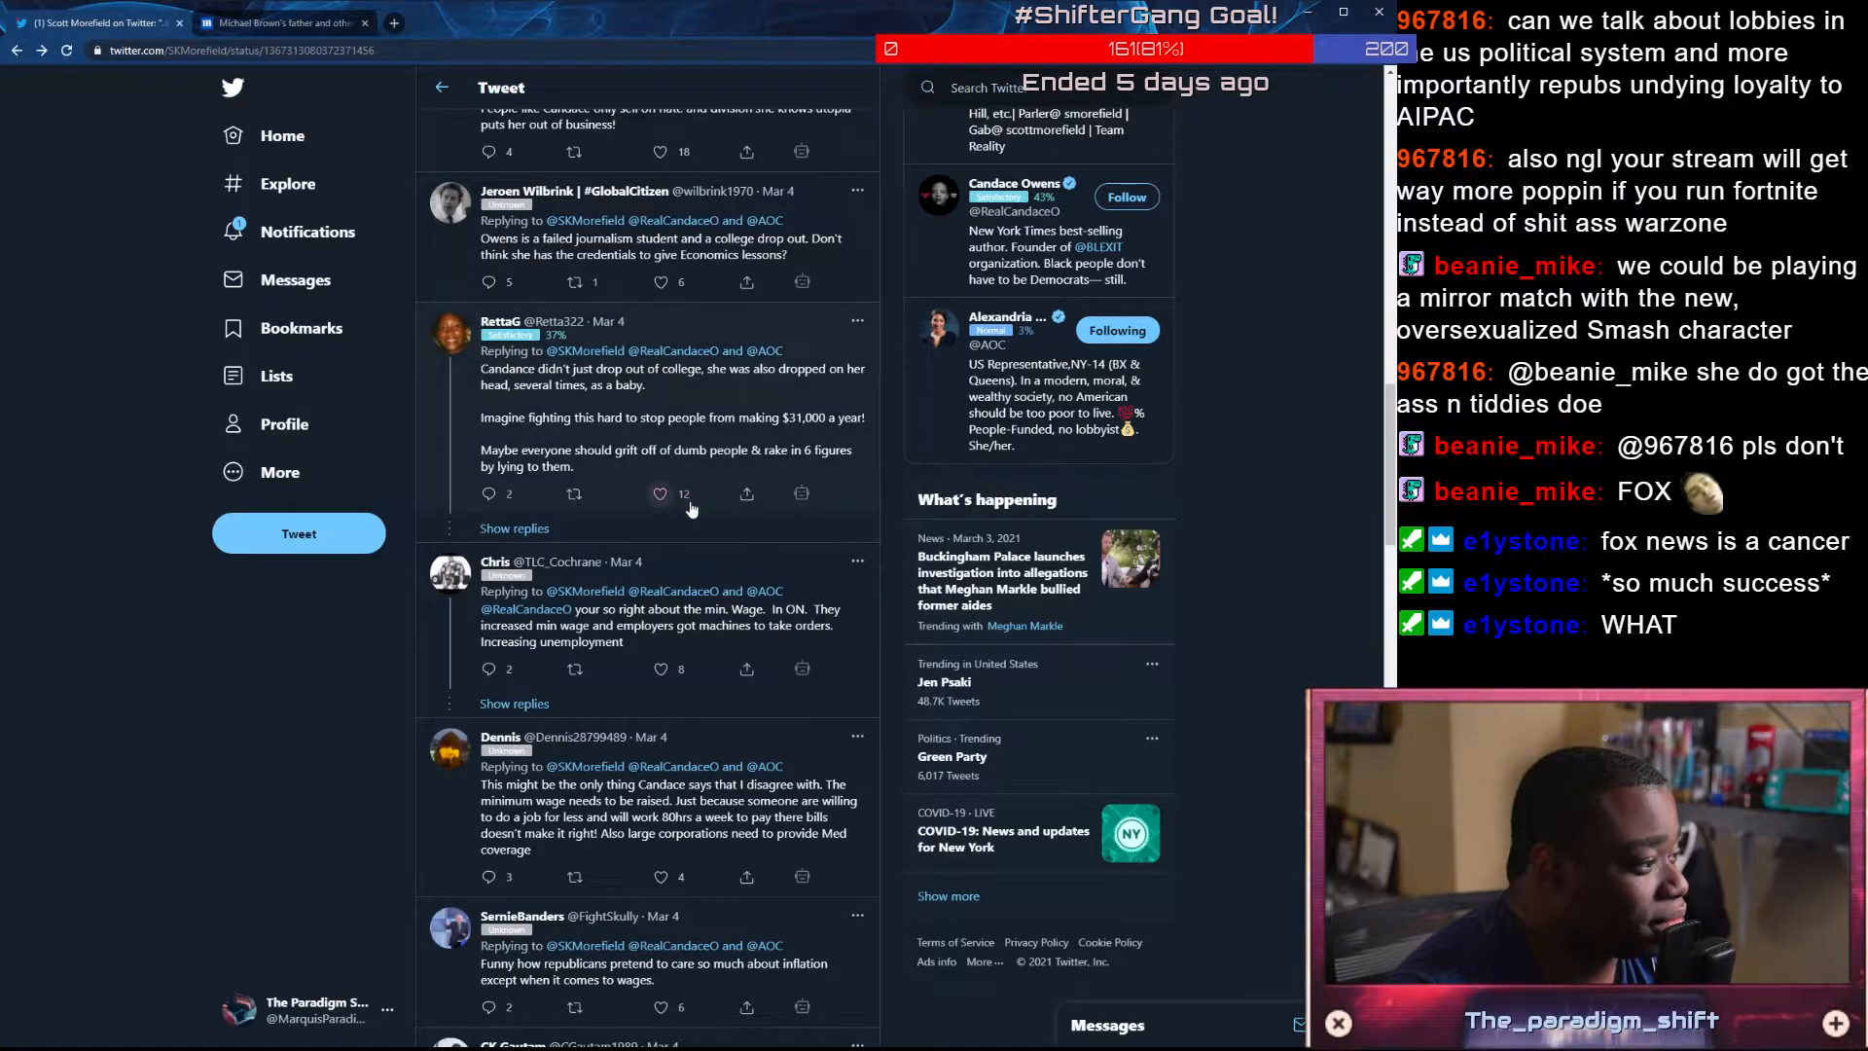
{"action": "scroll", "scroll_direction": "down", "scroll_amount": 3}
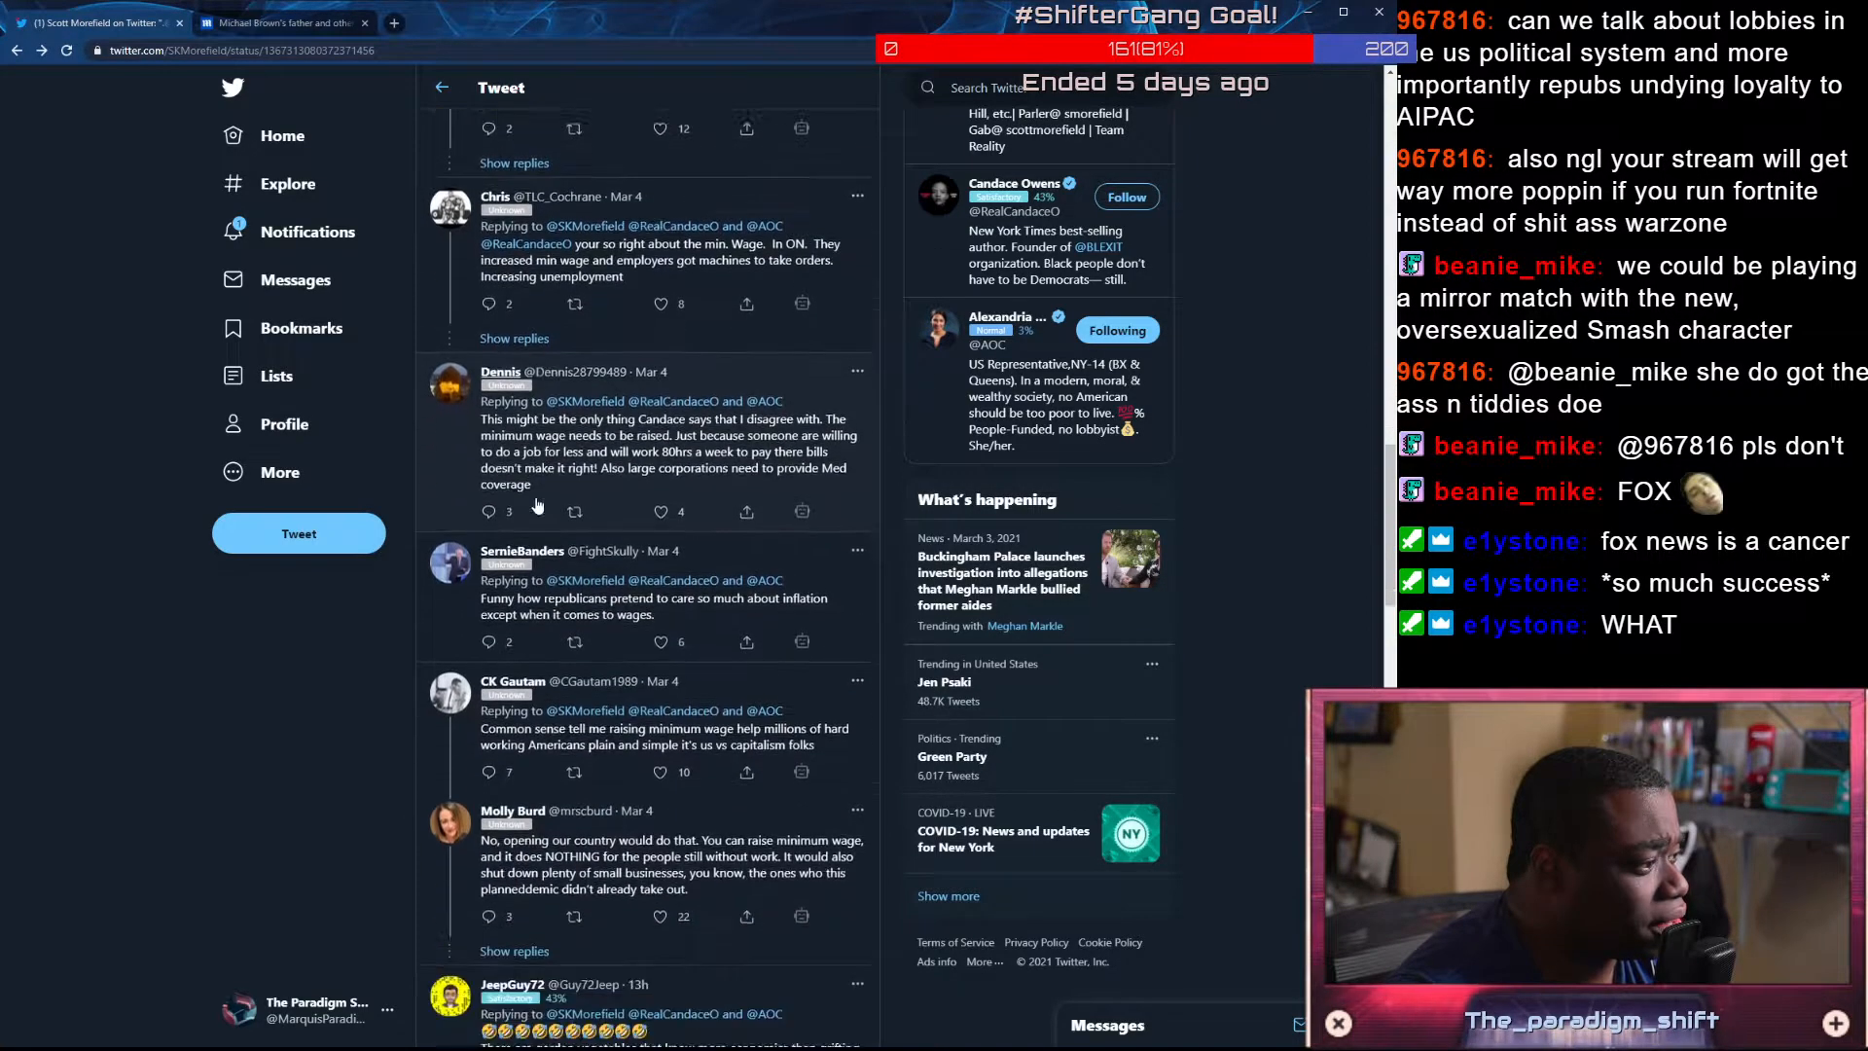
{"action": "scroll", "scroll_direction": "down", "scroll_amount": 3}
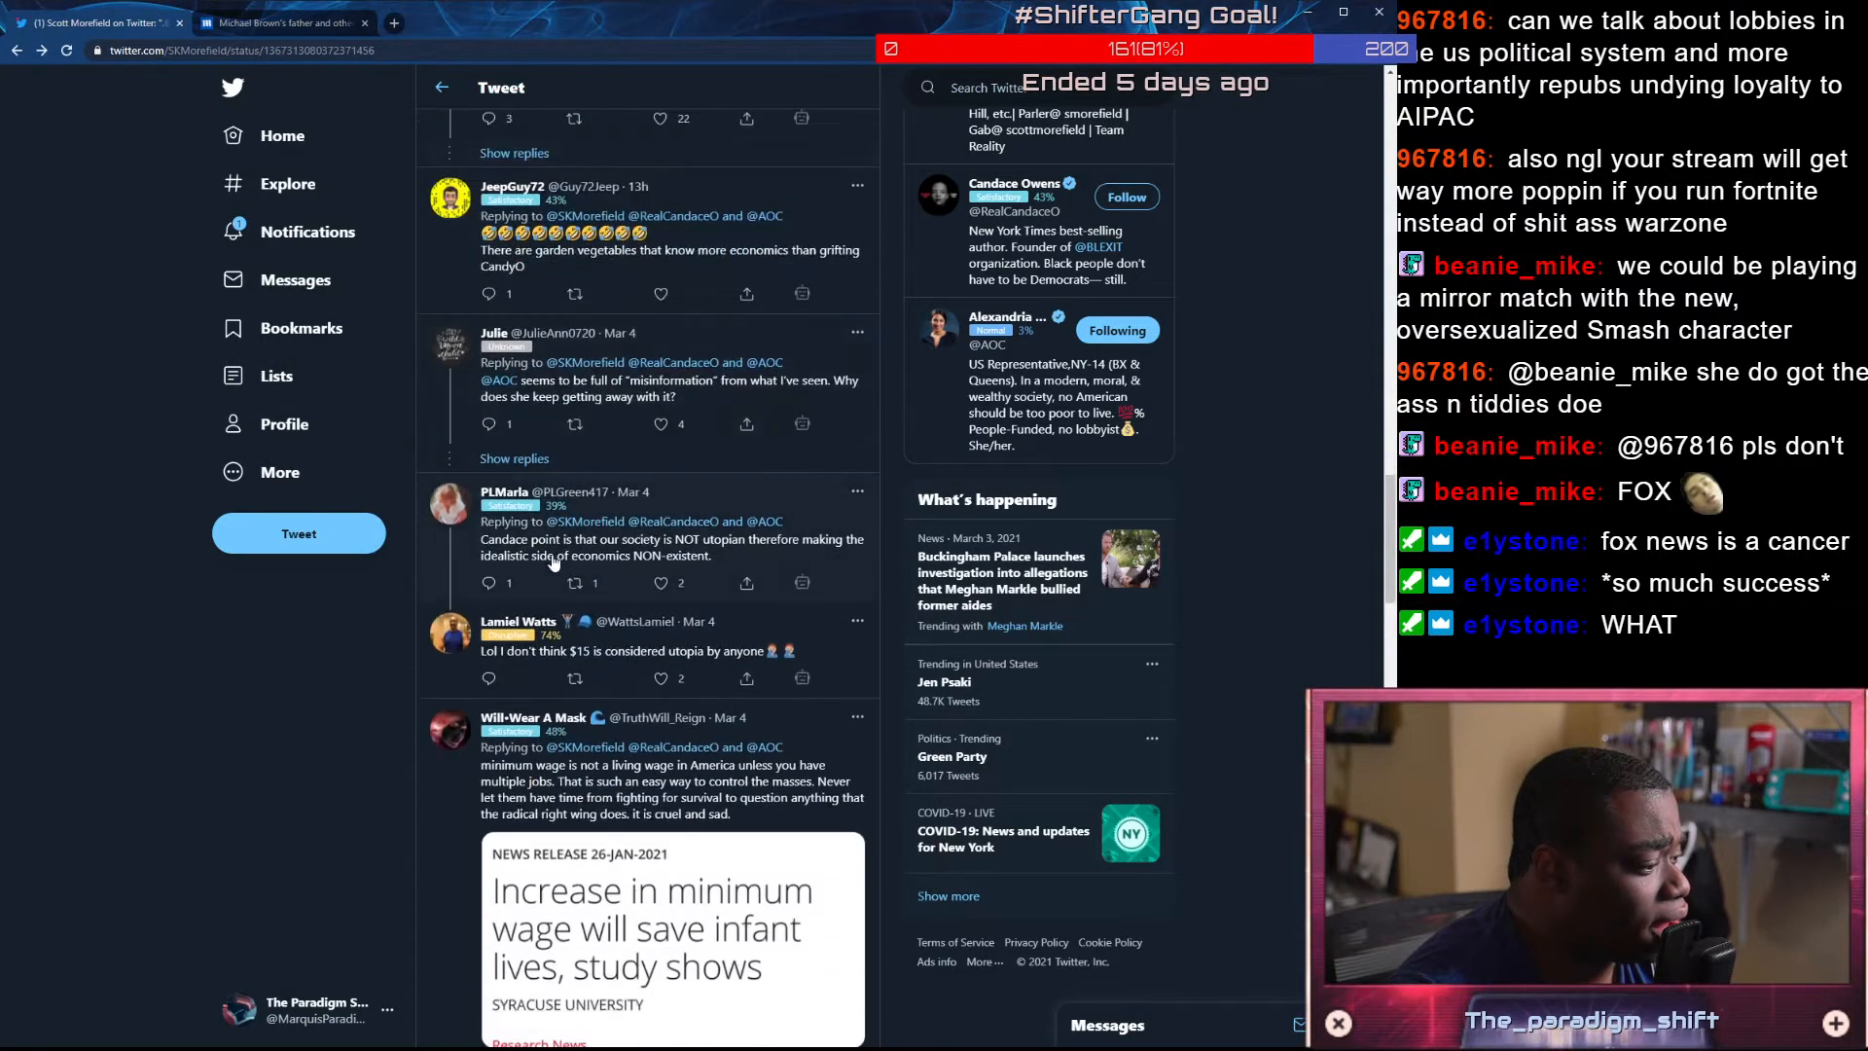
{"action": "scroll", "scroll_direction": "down", "scroll_amount": 3}
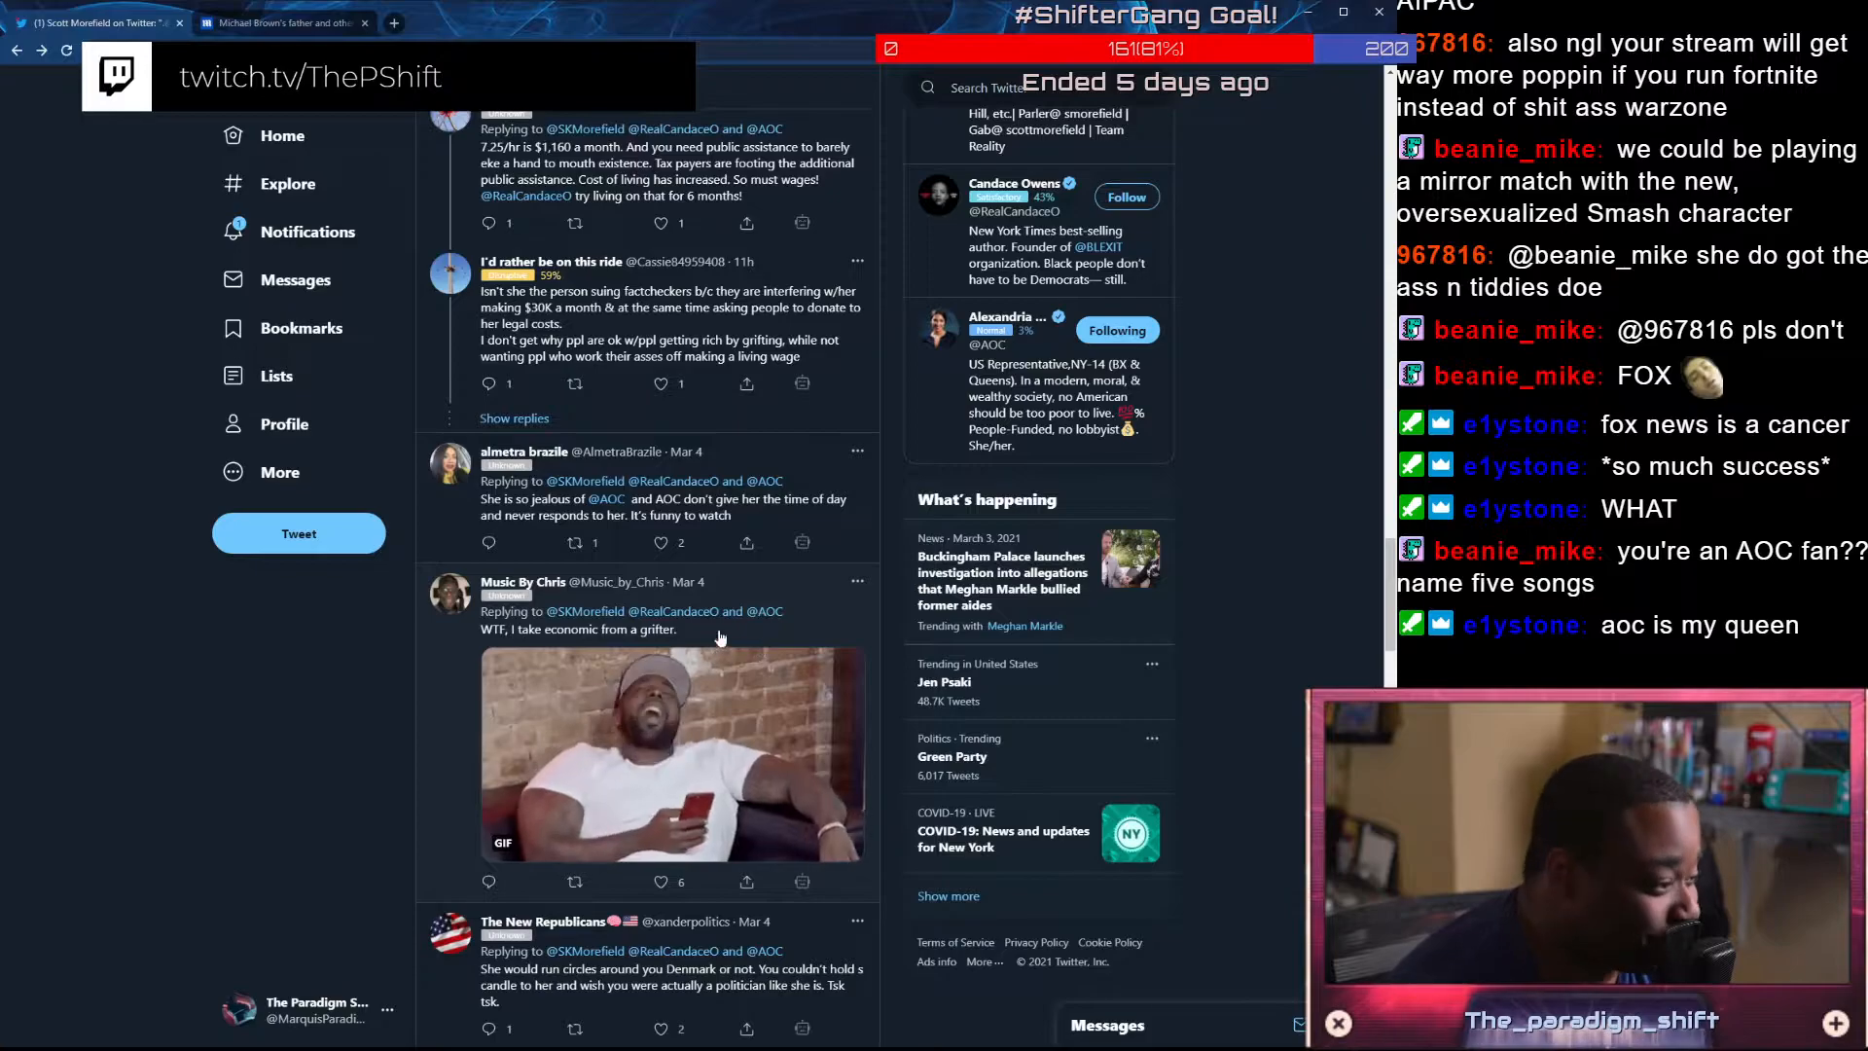
{"action": "scroll", "scroll_direction": "down", "scroll_amount": 3}
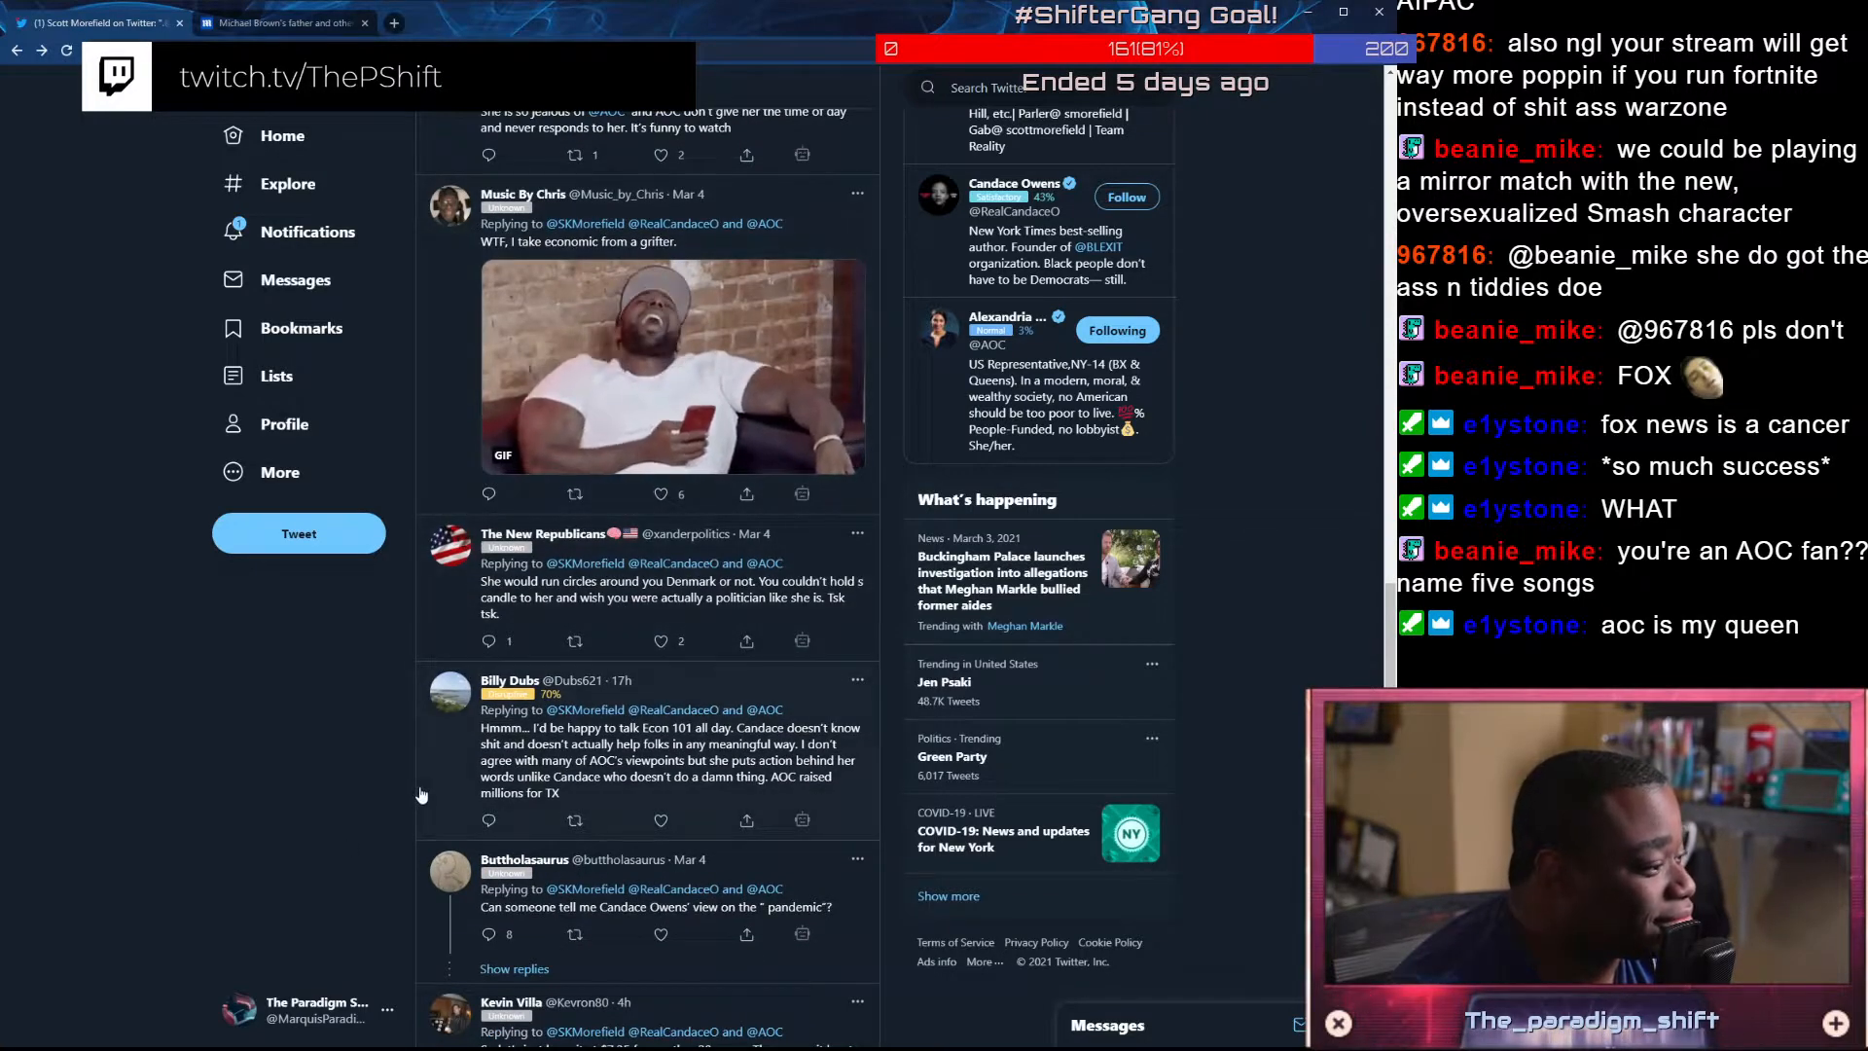
{"action": "scroll", "scroll_direction": "down", "scroll_amount": 3}
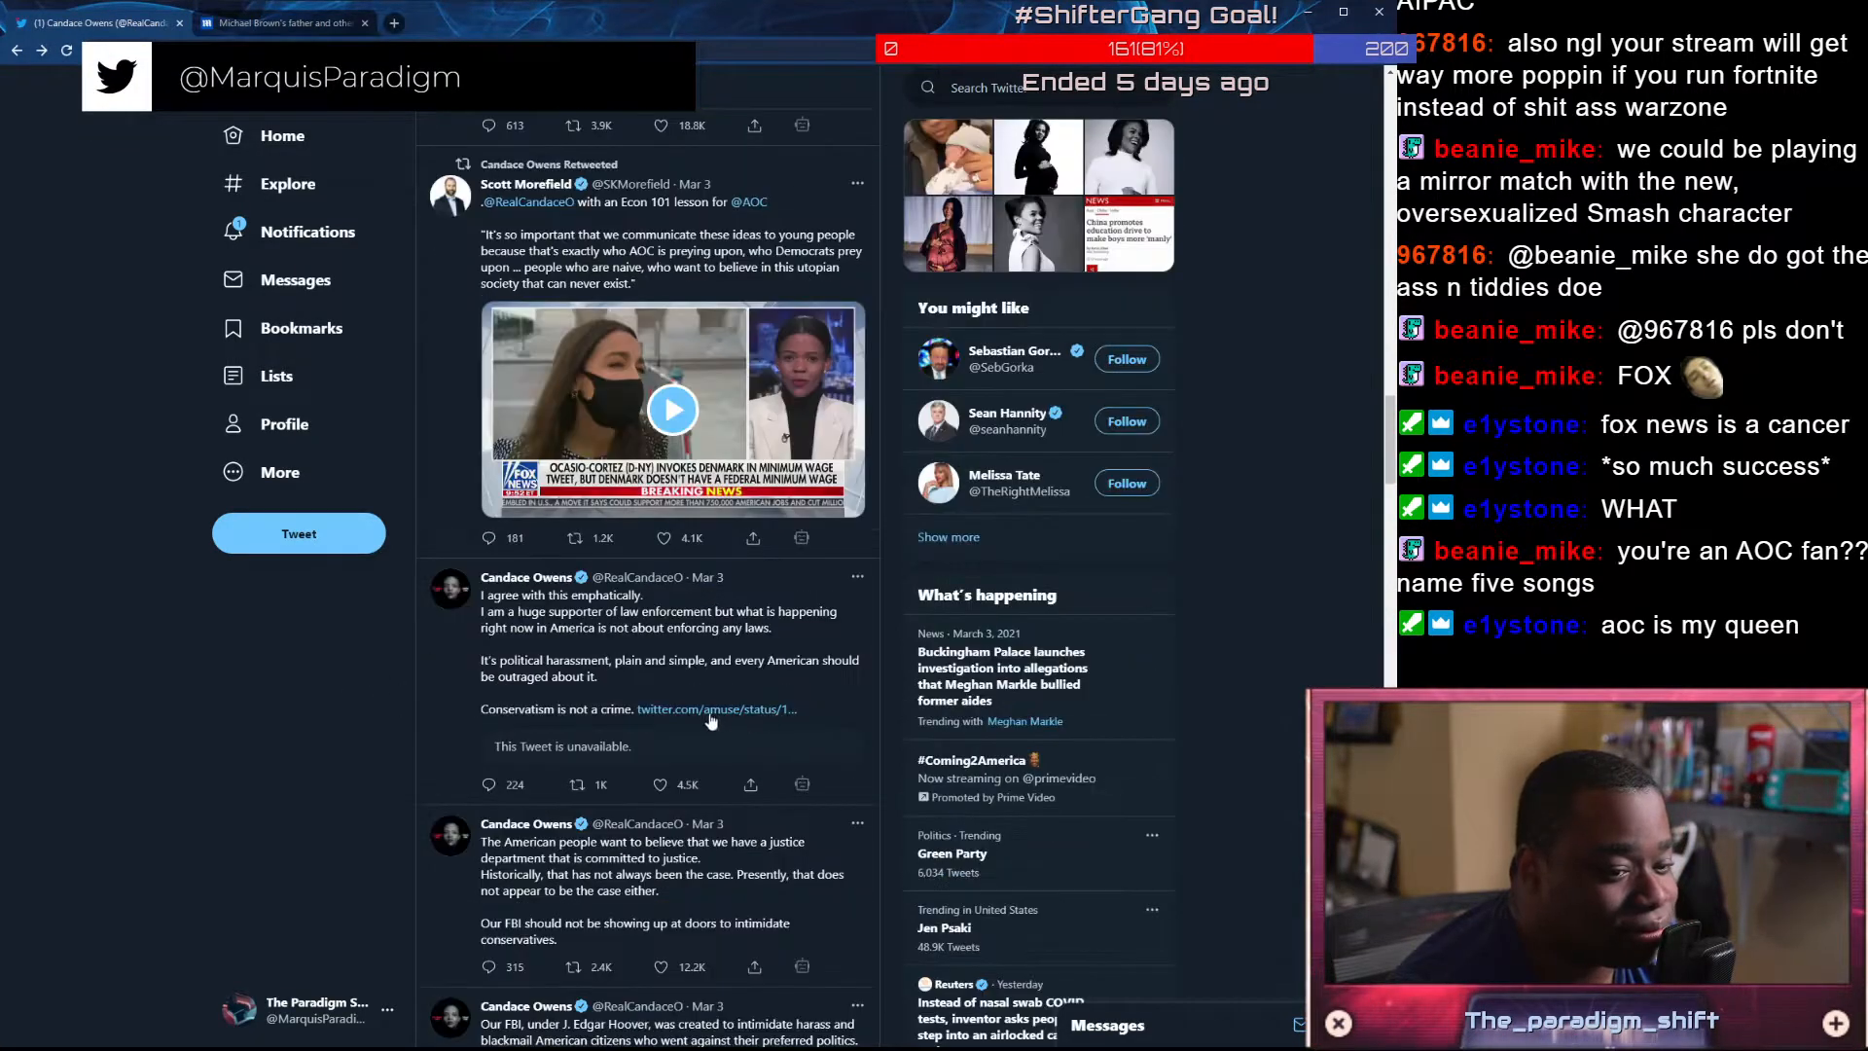
{"action": "scroll", "scroll_direction": "down", "scroll_amount": 3}
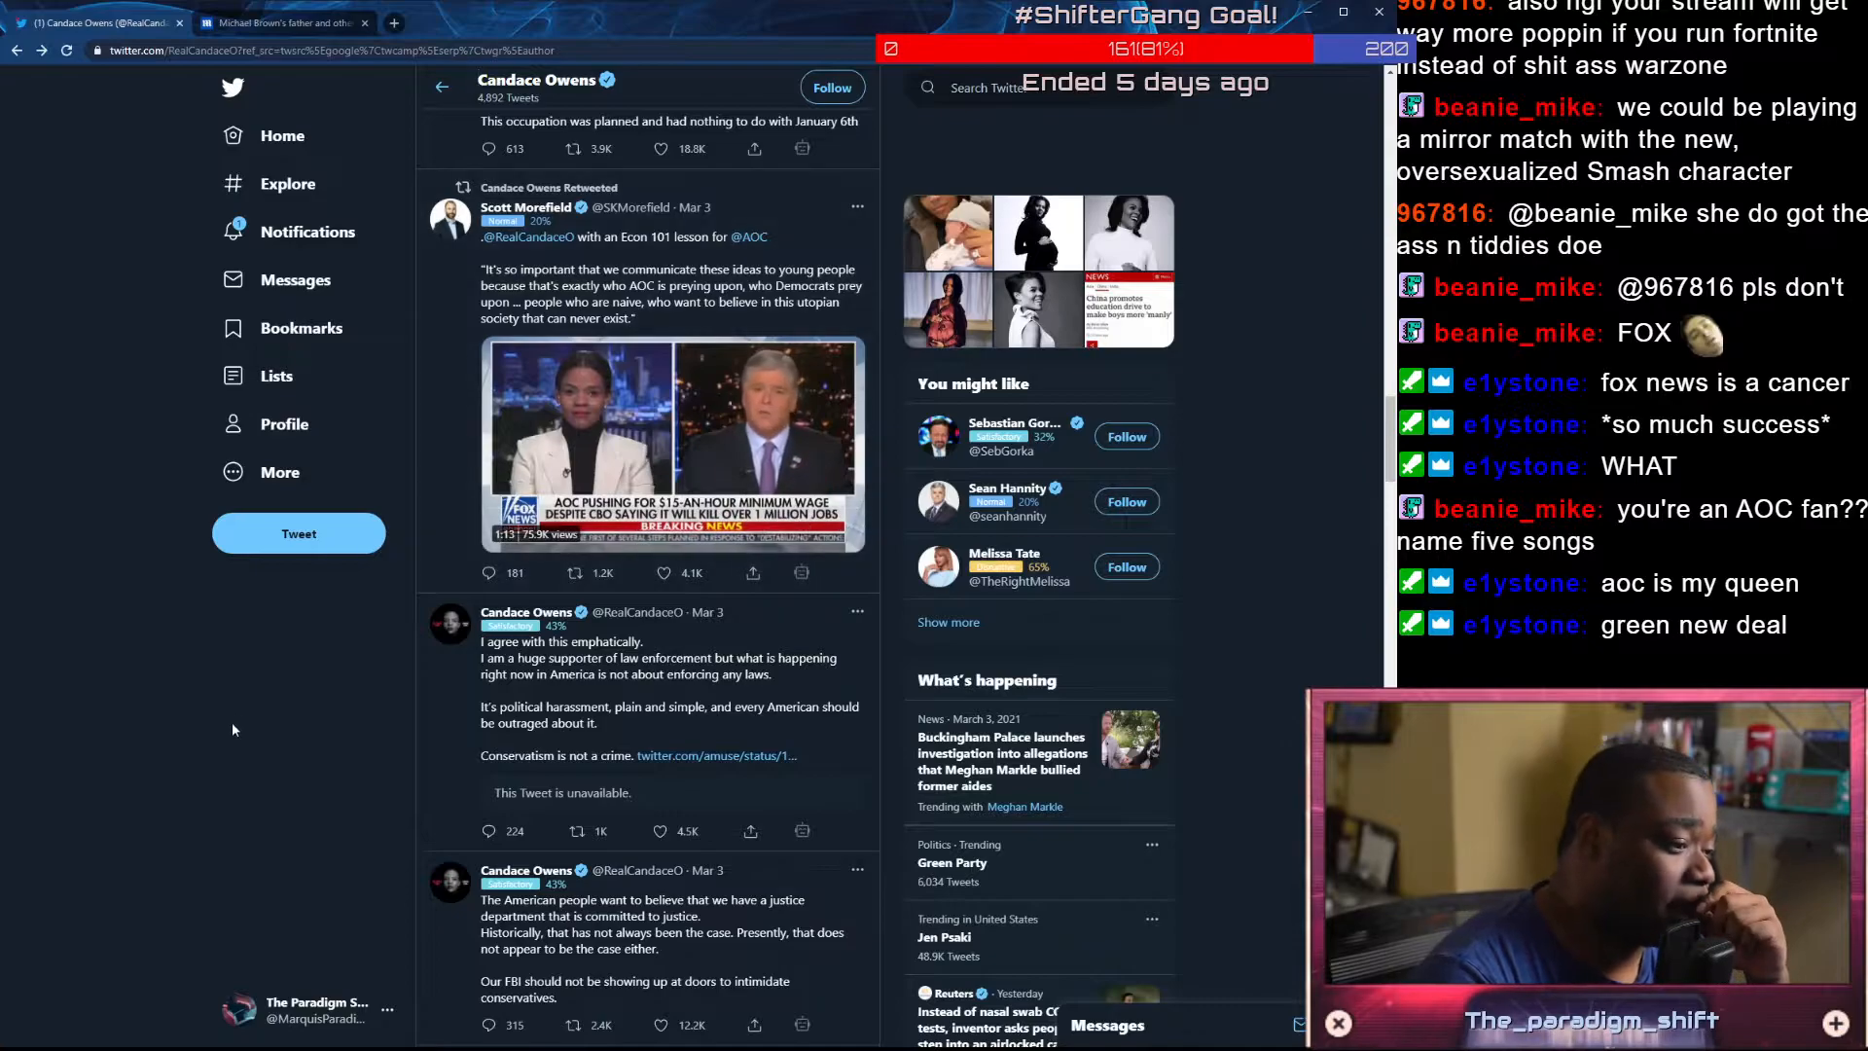
Like the reply asking about the FBI visit and the one calling the leap logically false
{"action": "scroll", "scroll_direction": "down", "scroll_amount": 3}
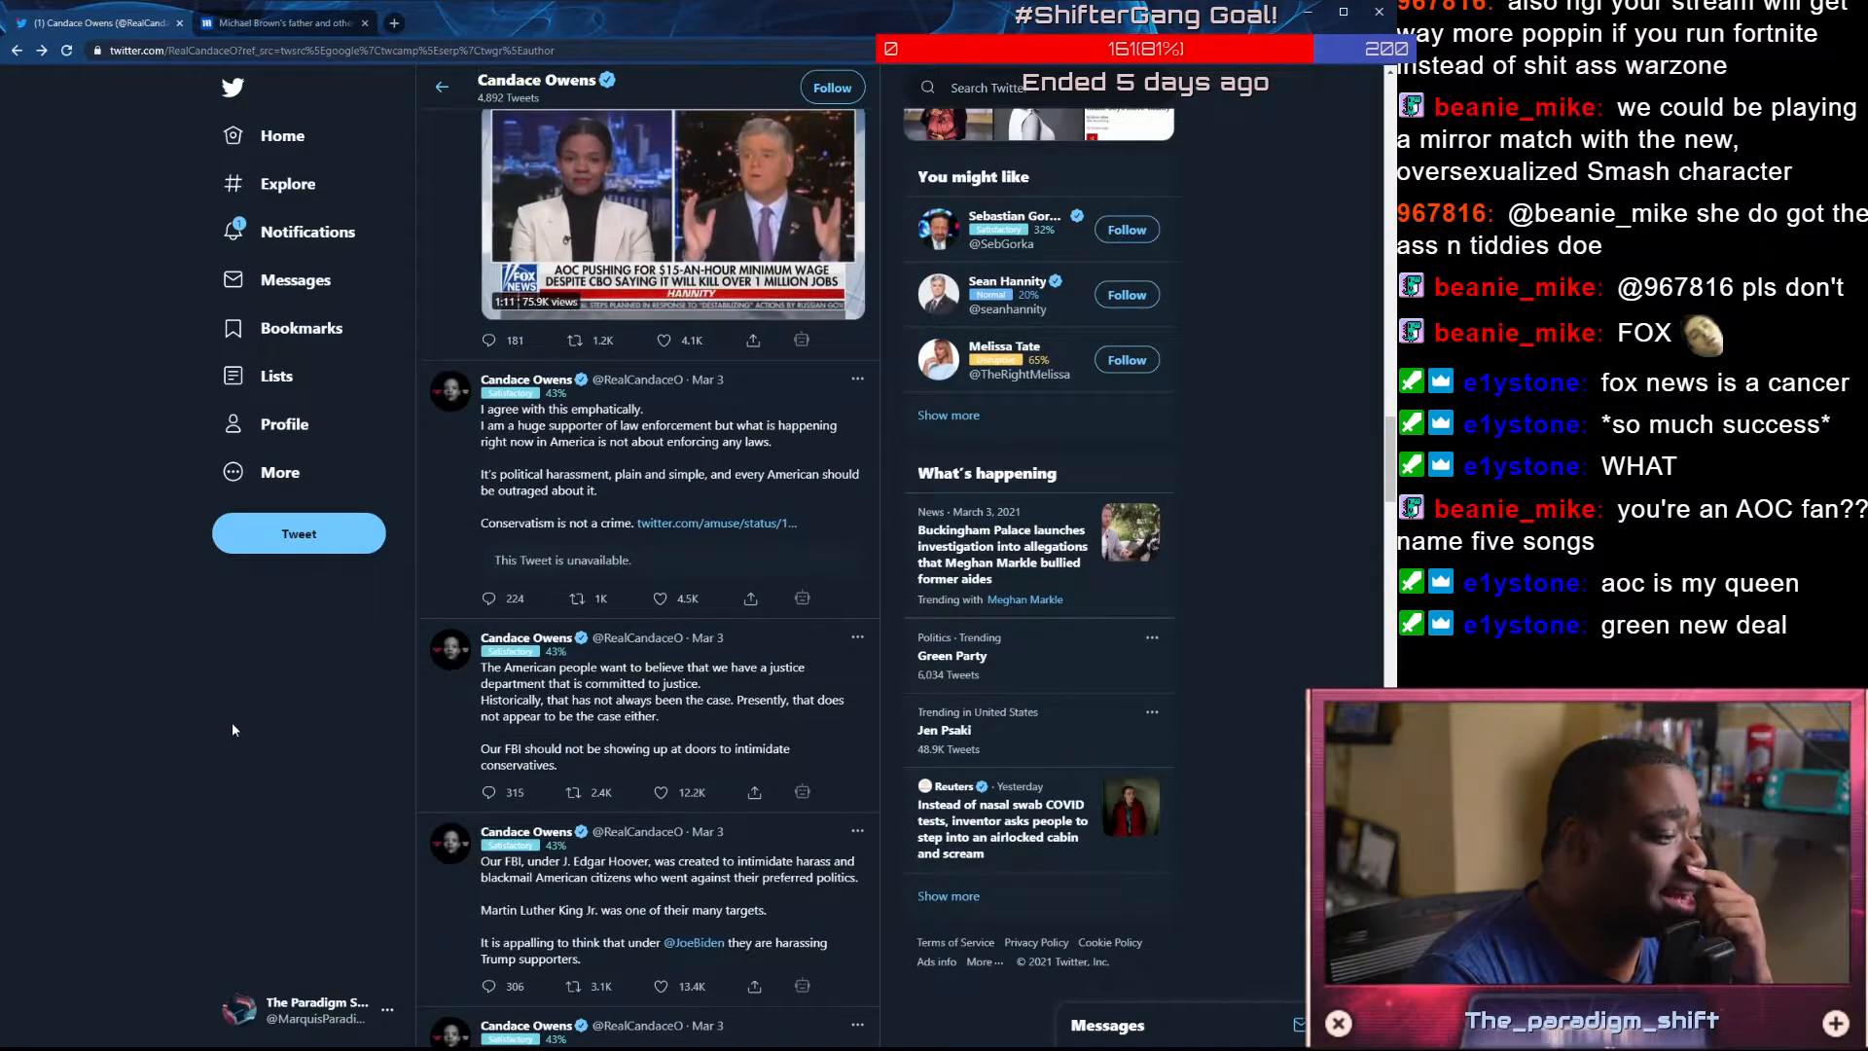
{"action": "scroll", "scroll_direction": "down", "scroll_amount": 3}
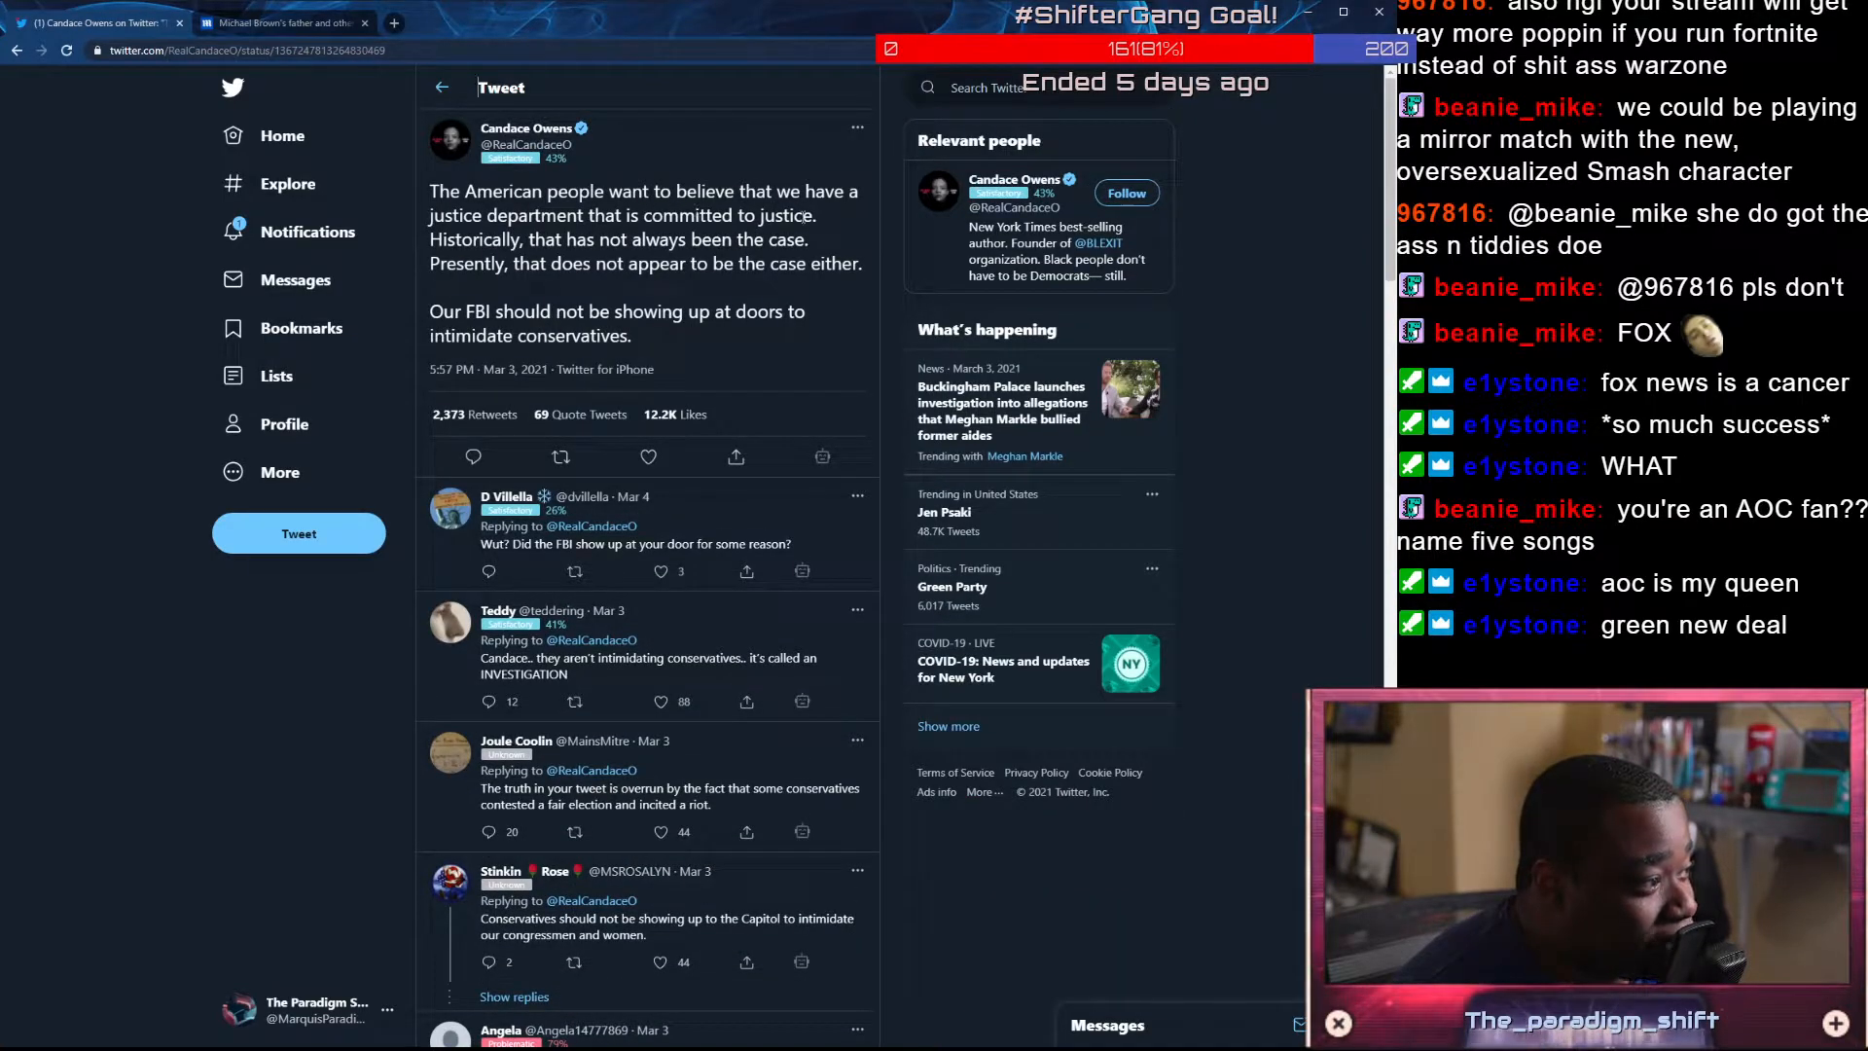
{"action": "left_click_drag", "start_coordinate": [432, 240], "coordinate": [862, 263]}
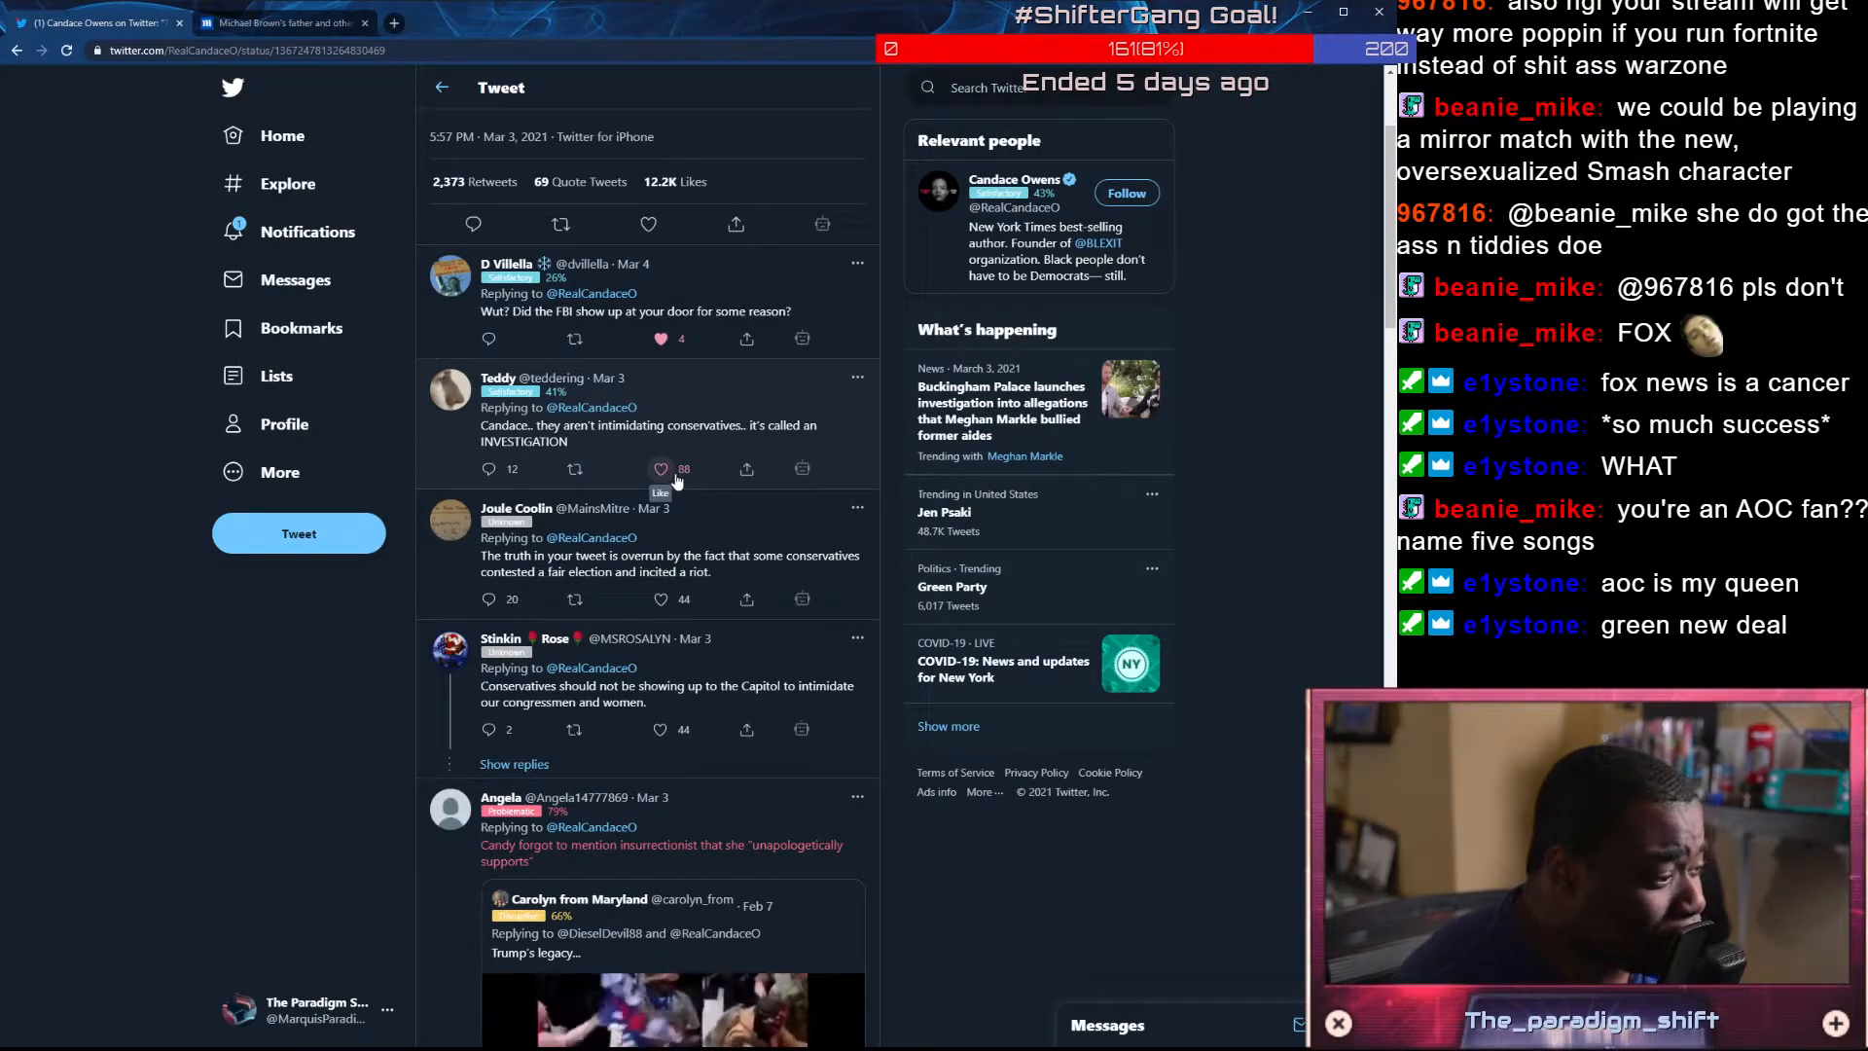
{"action": "scroll", "scroll_direction": "down", "scroll_amount": 3}
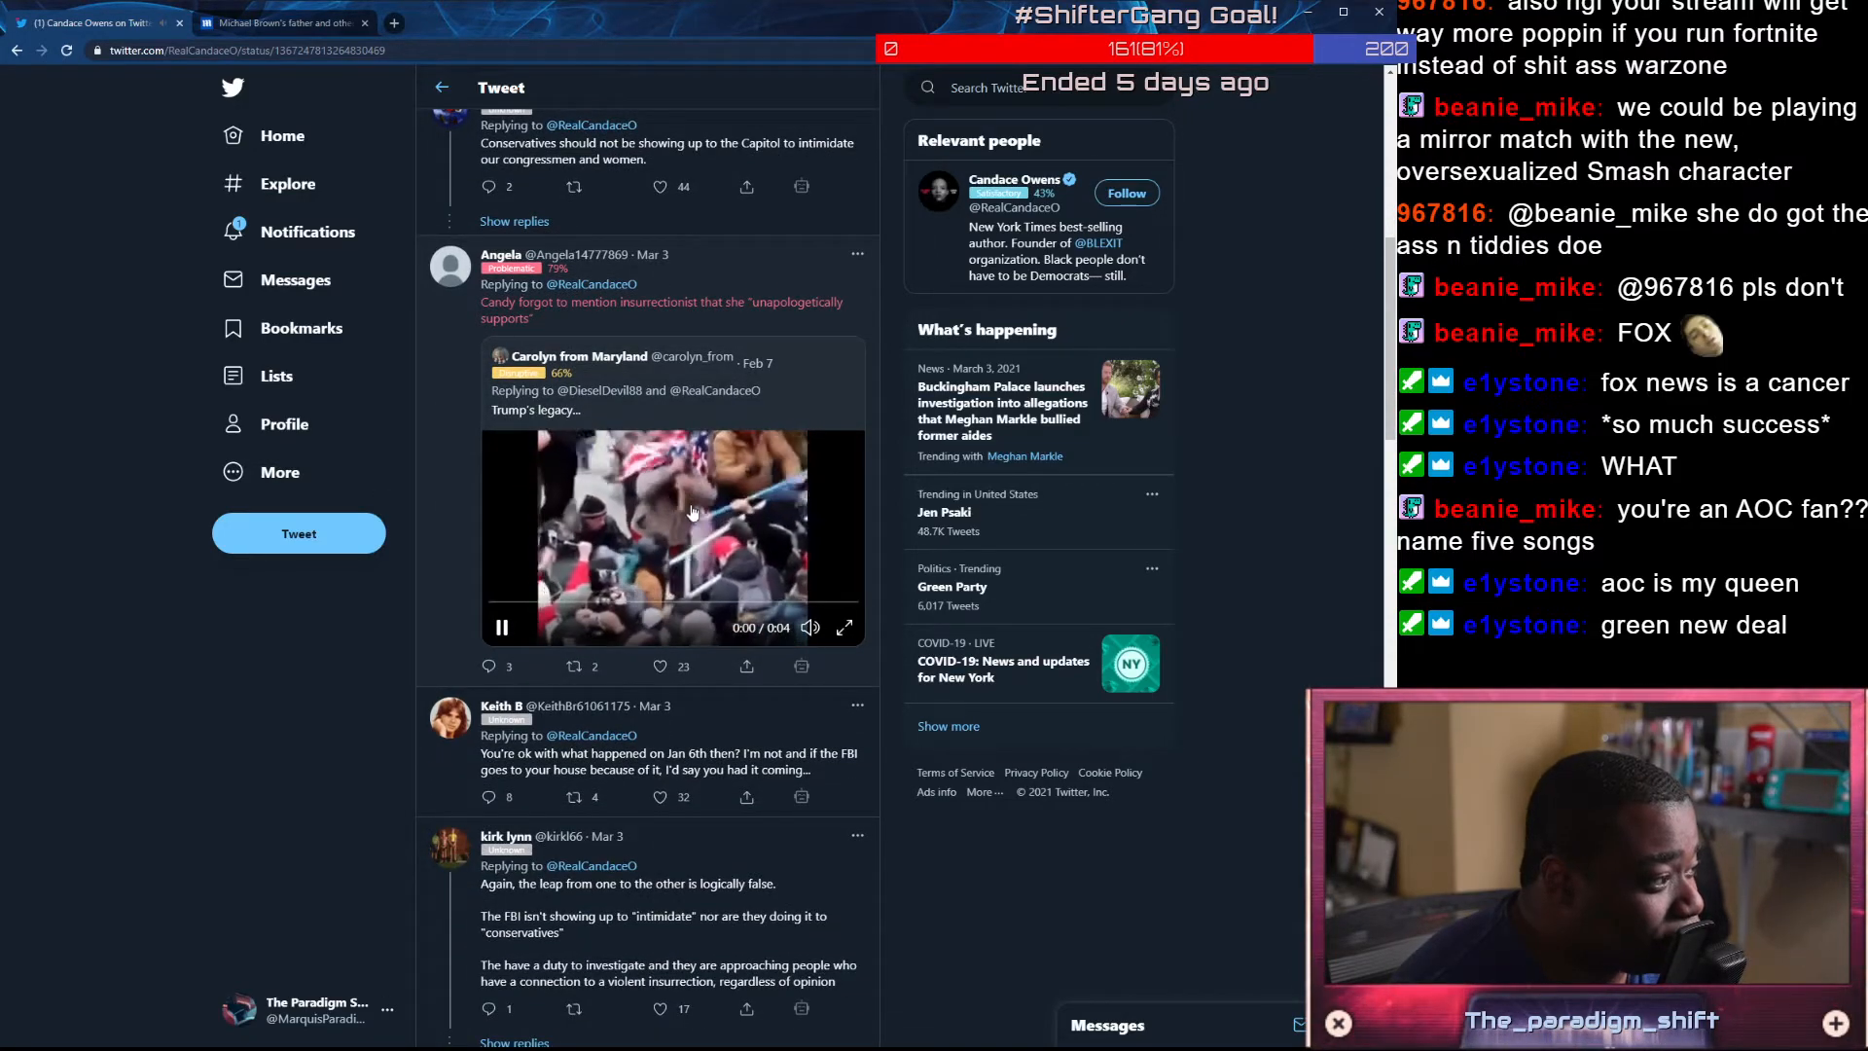
{"action": "scroll", "scroll_direction": "down", "scroll_amount": 3}
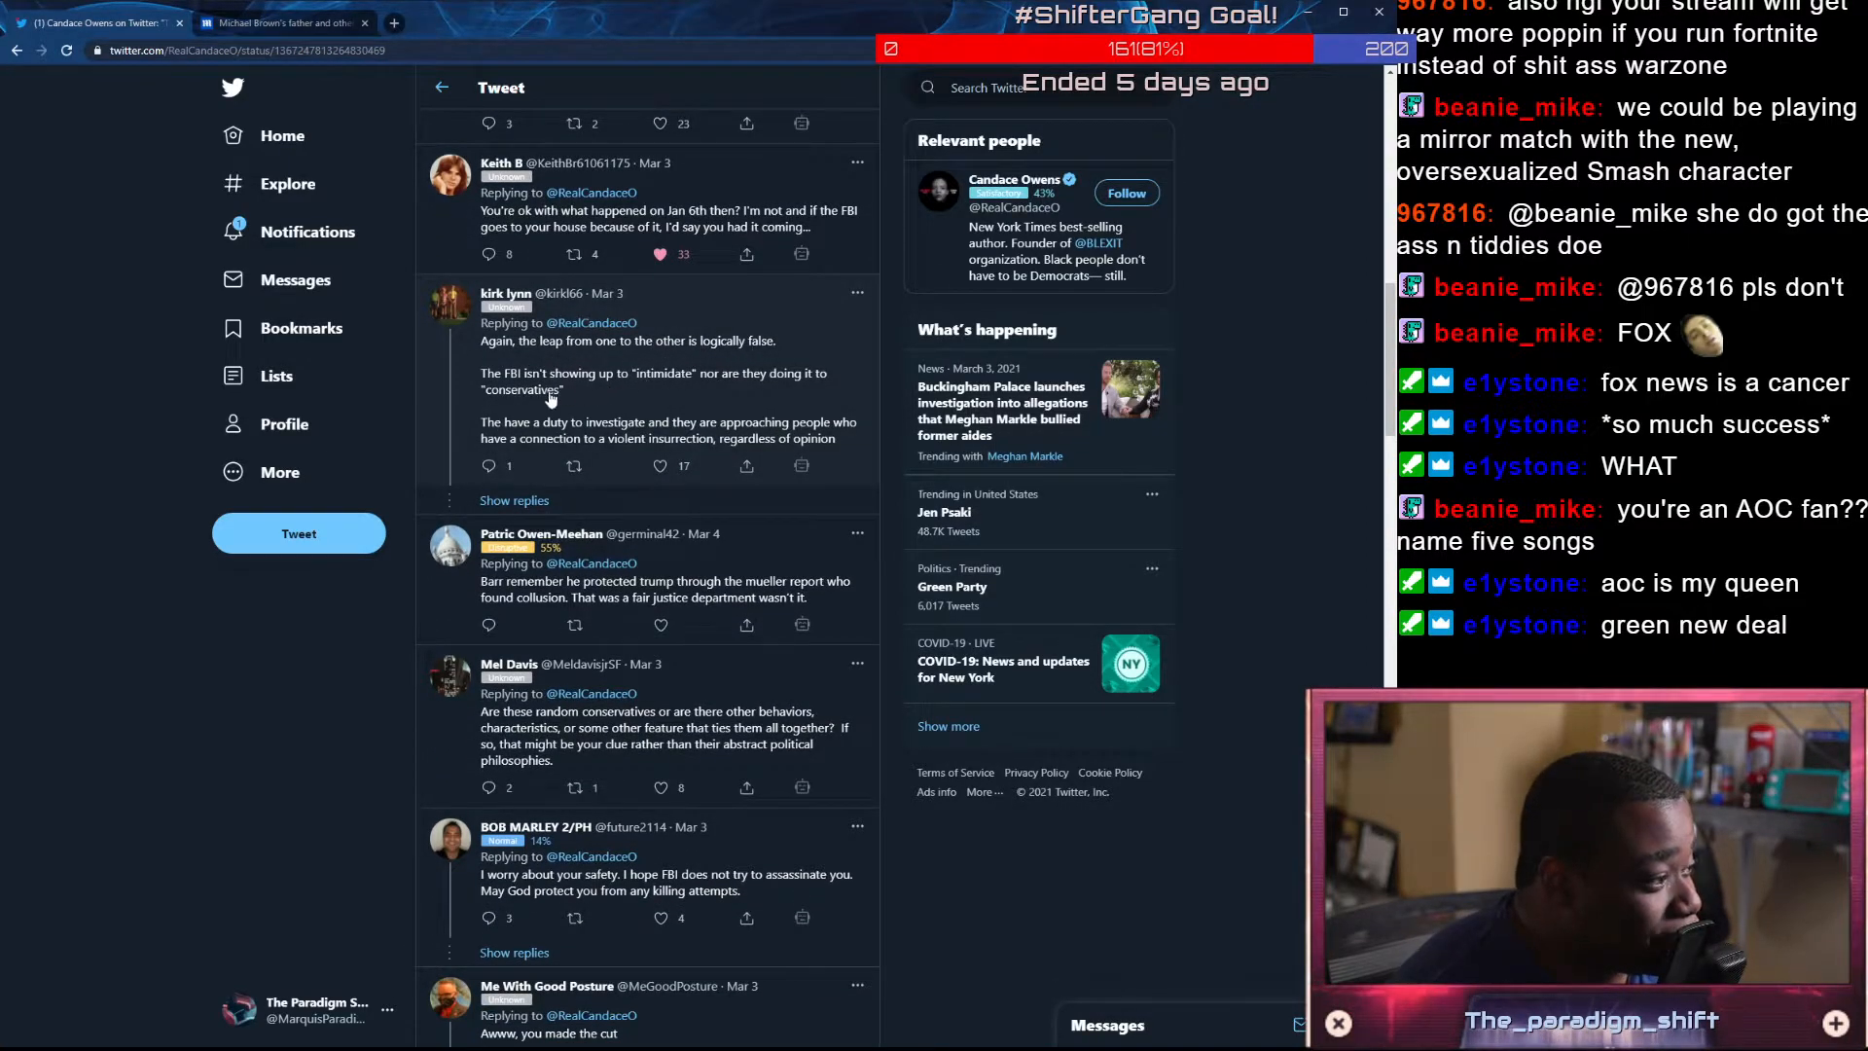
{"action": "mouse_move", "coordinate": [769, 390]}
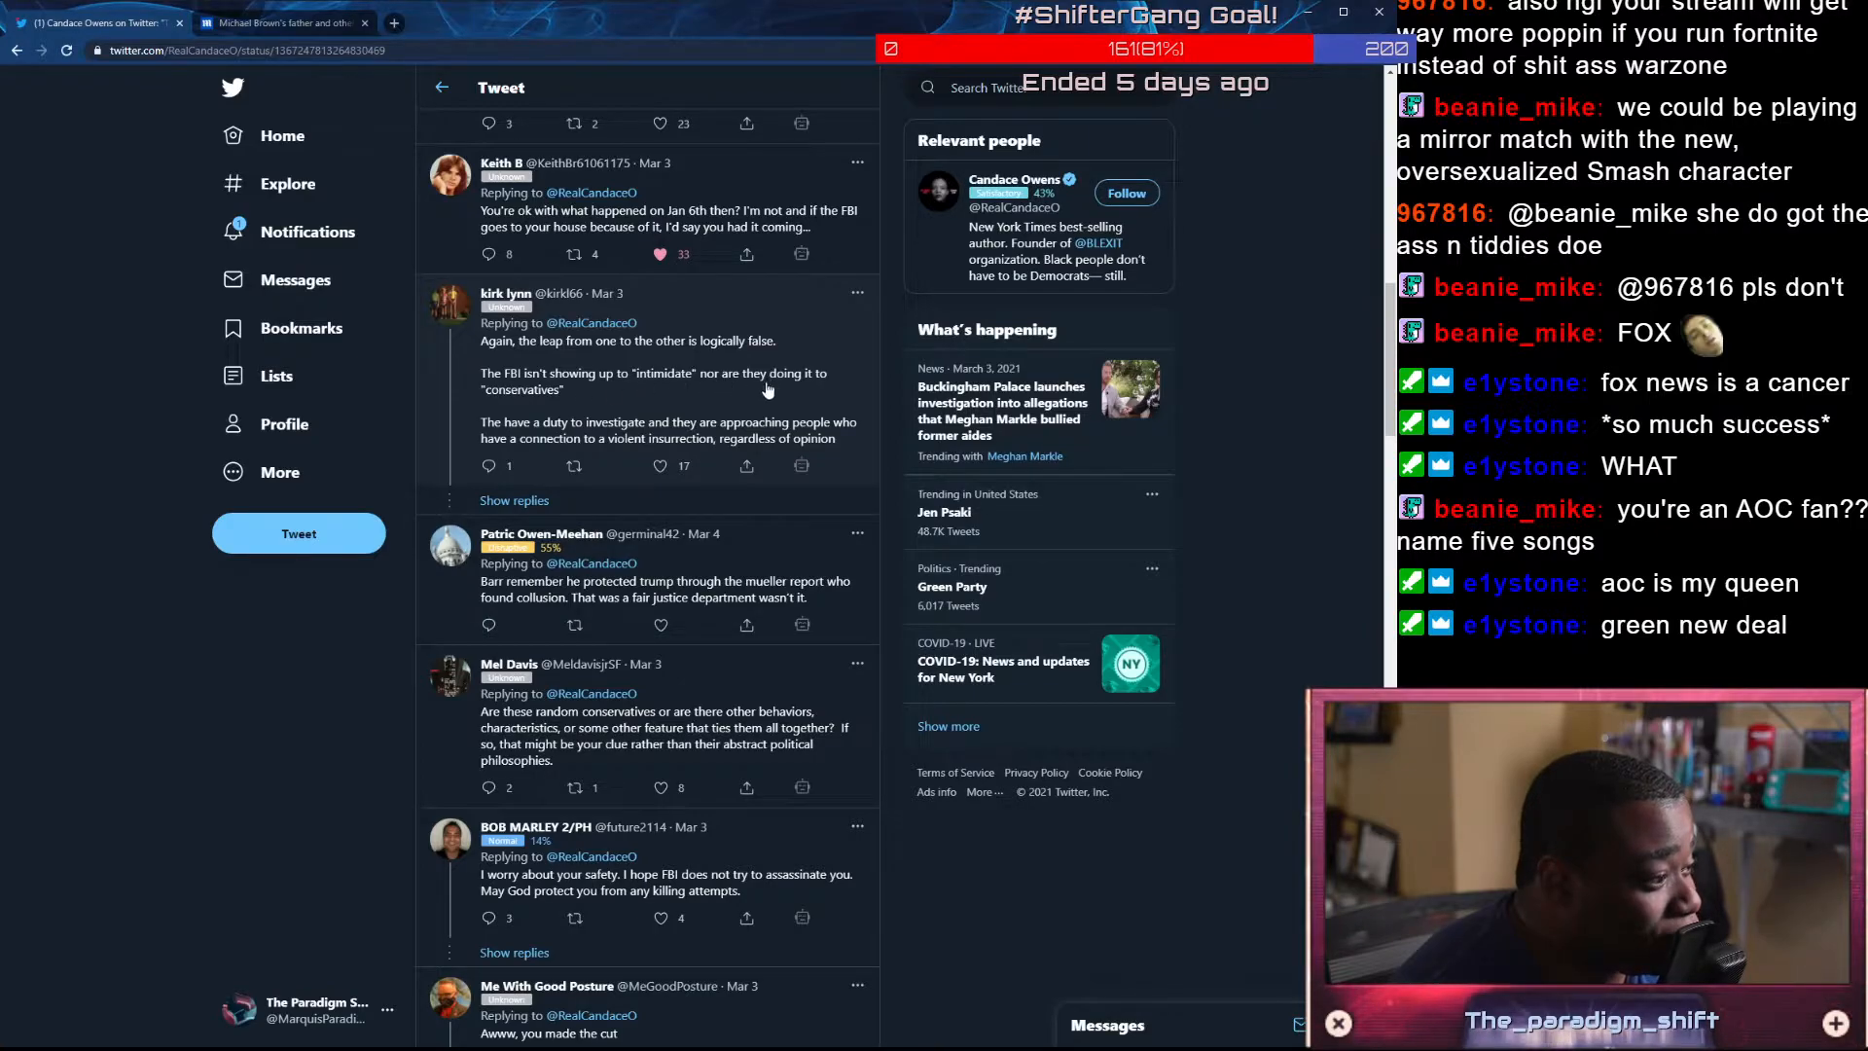
{"action": "mouse_move", "coordinate": [666, 465]}
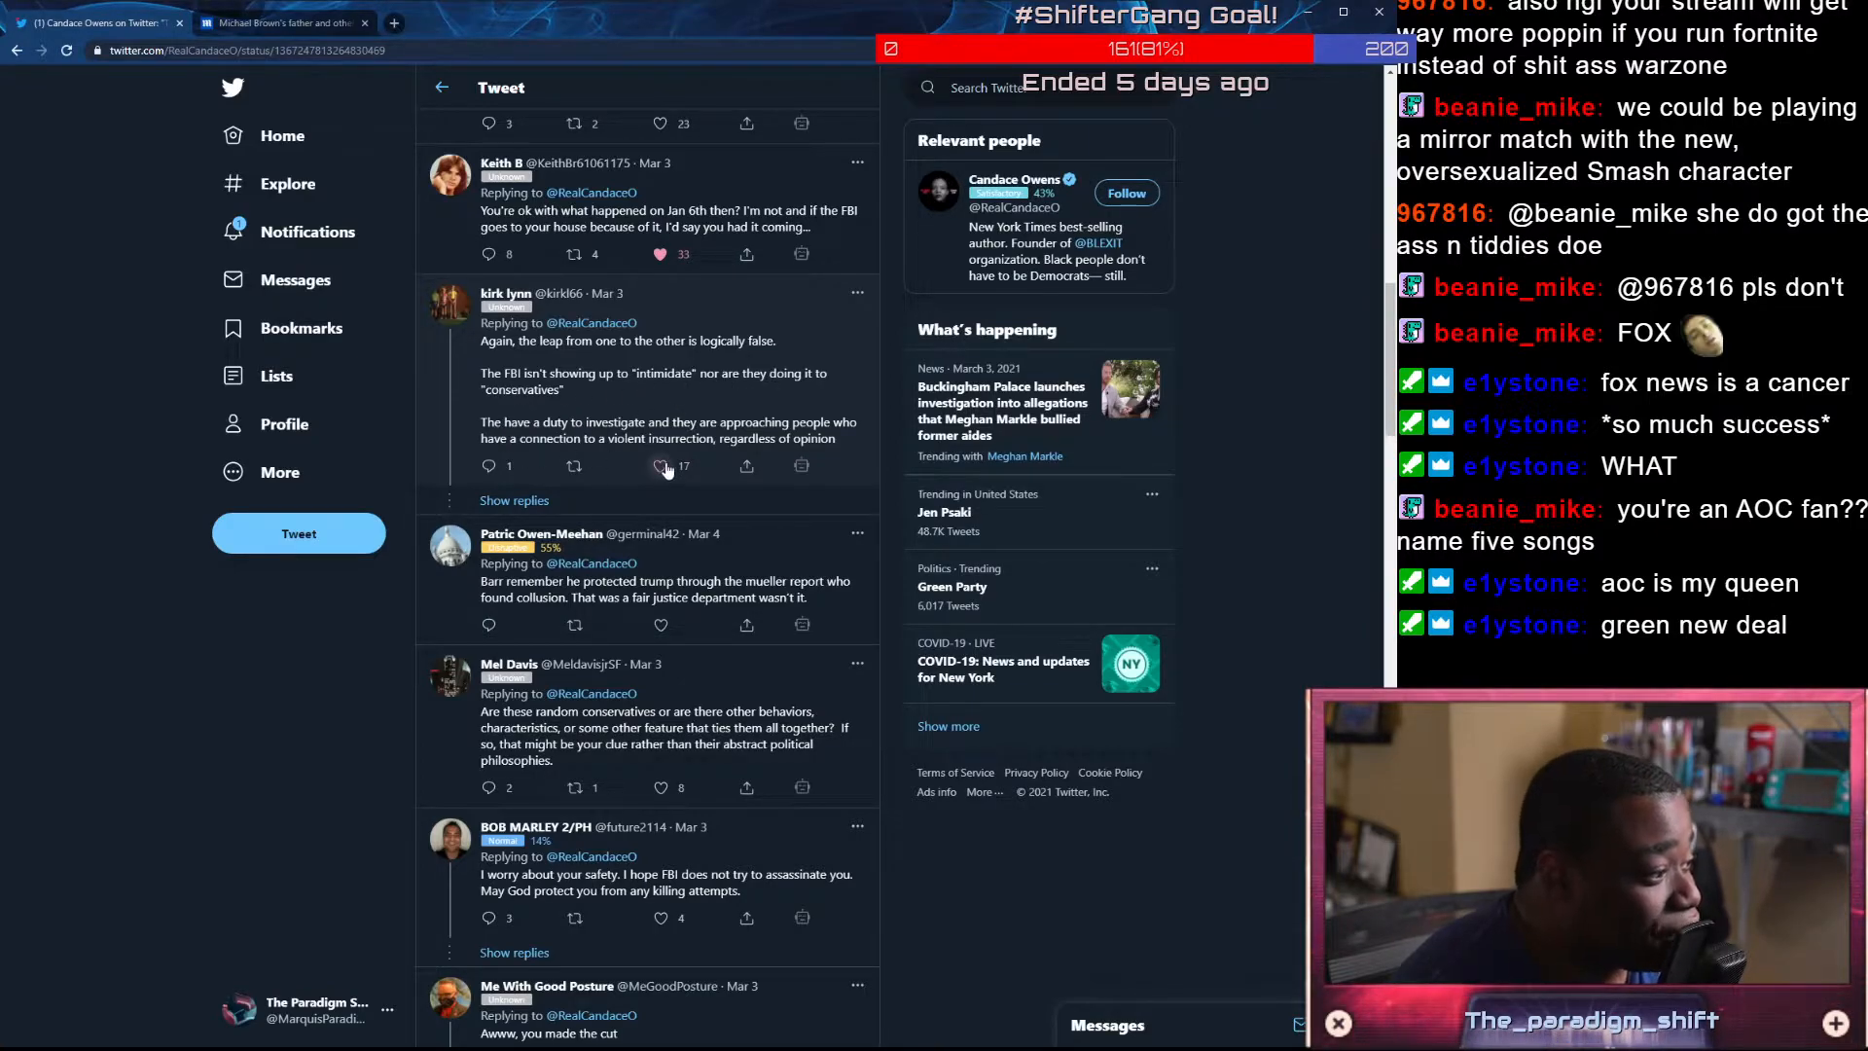
{"action": "left_click", "coordinate": [660, 465]}
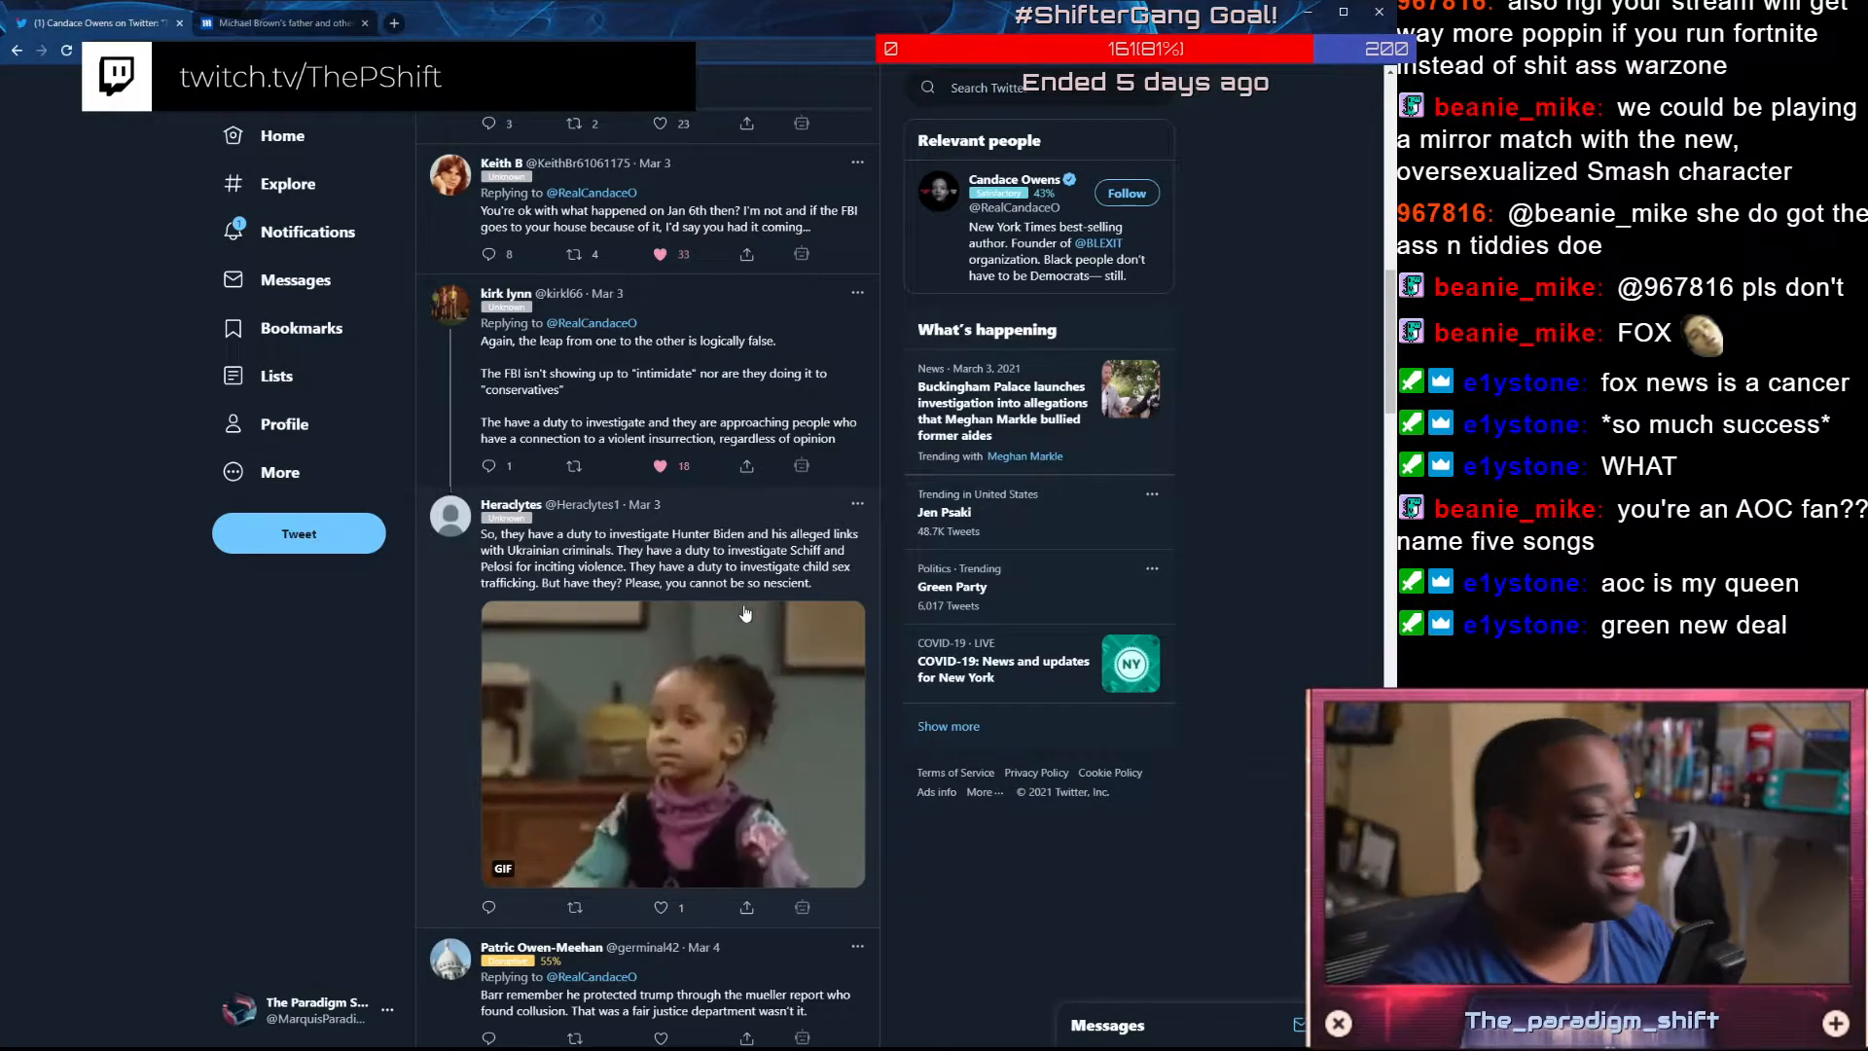
{"action": "scroll", "scroll_direction": "down", "scroll_amount": 3}
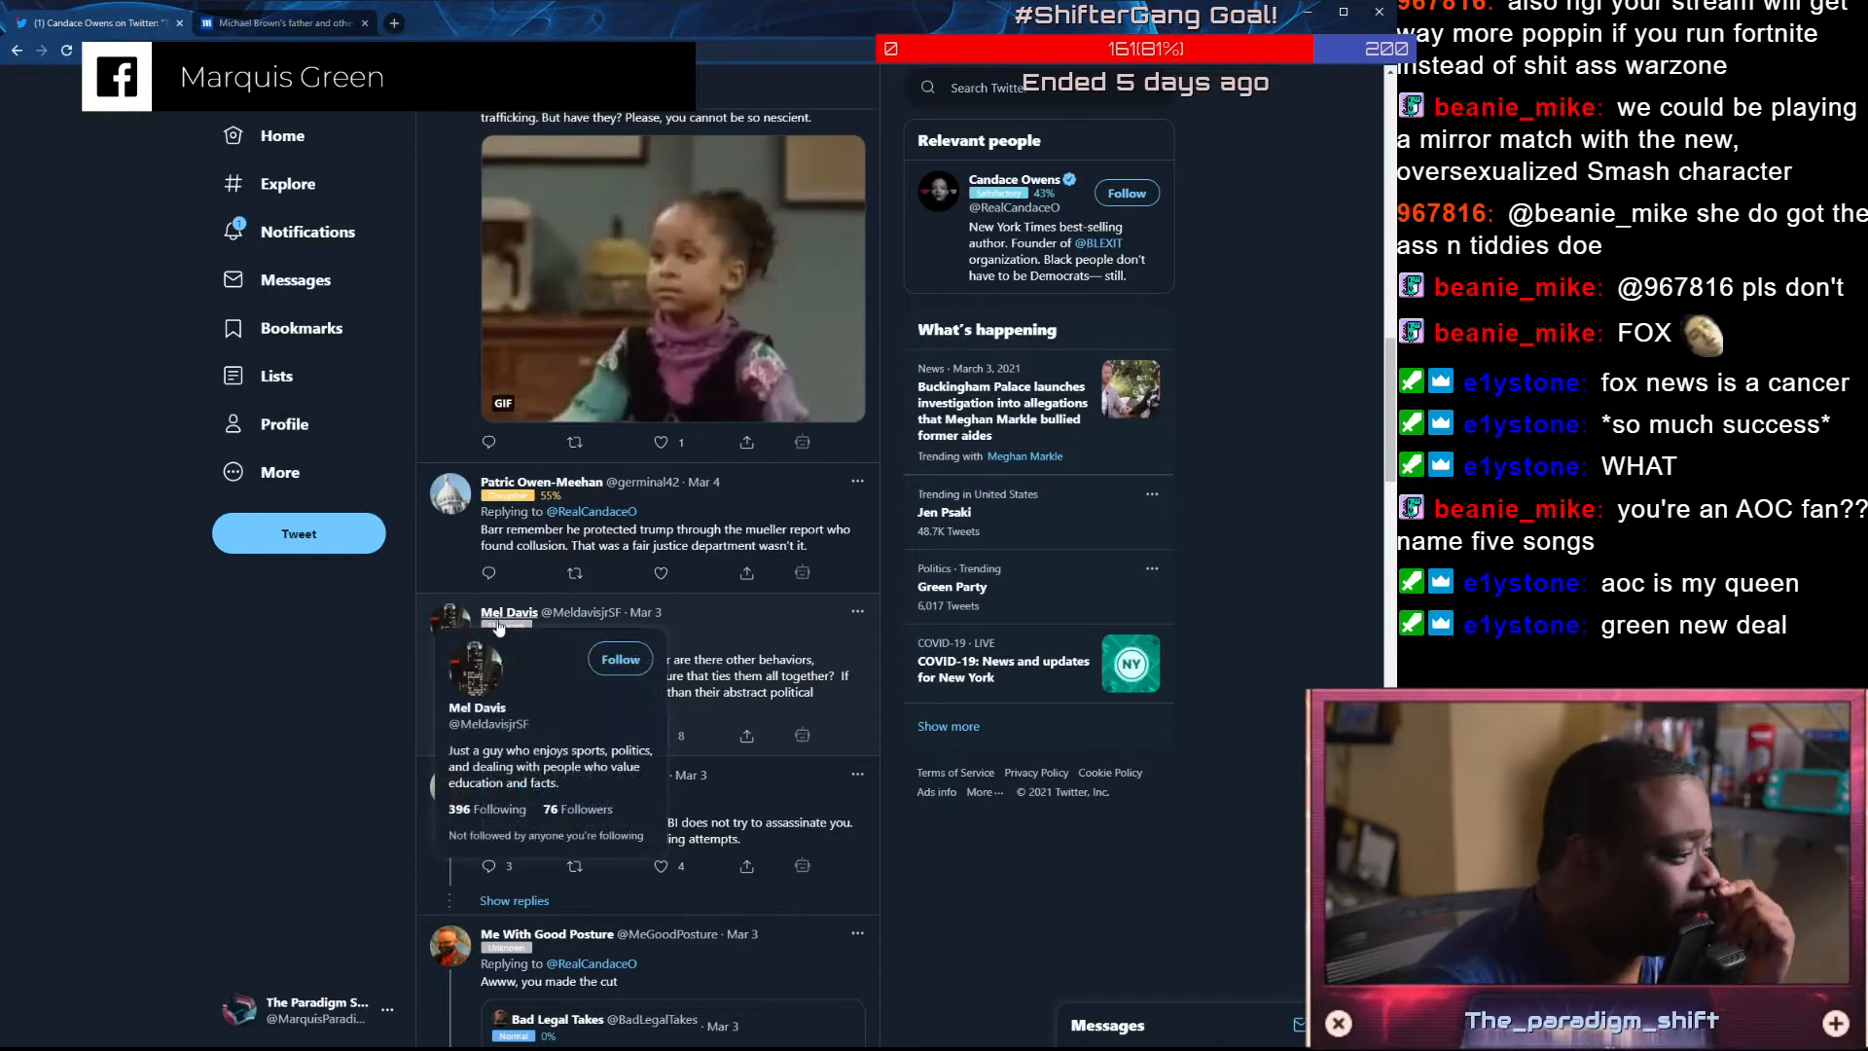
{"action": "scroll", "scroll_direction": "down", "scroll_amount": 3}
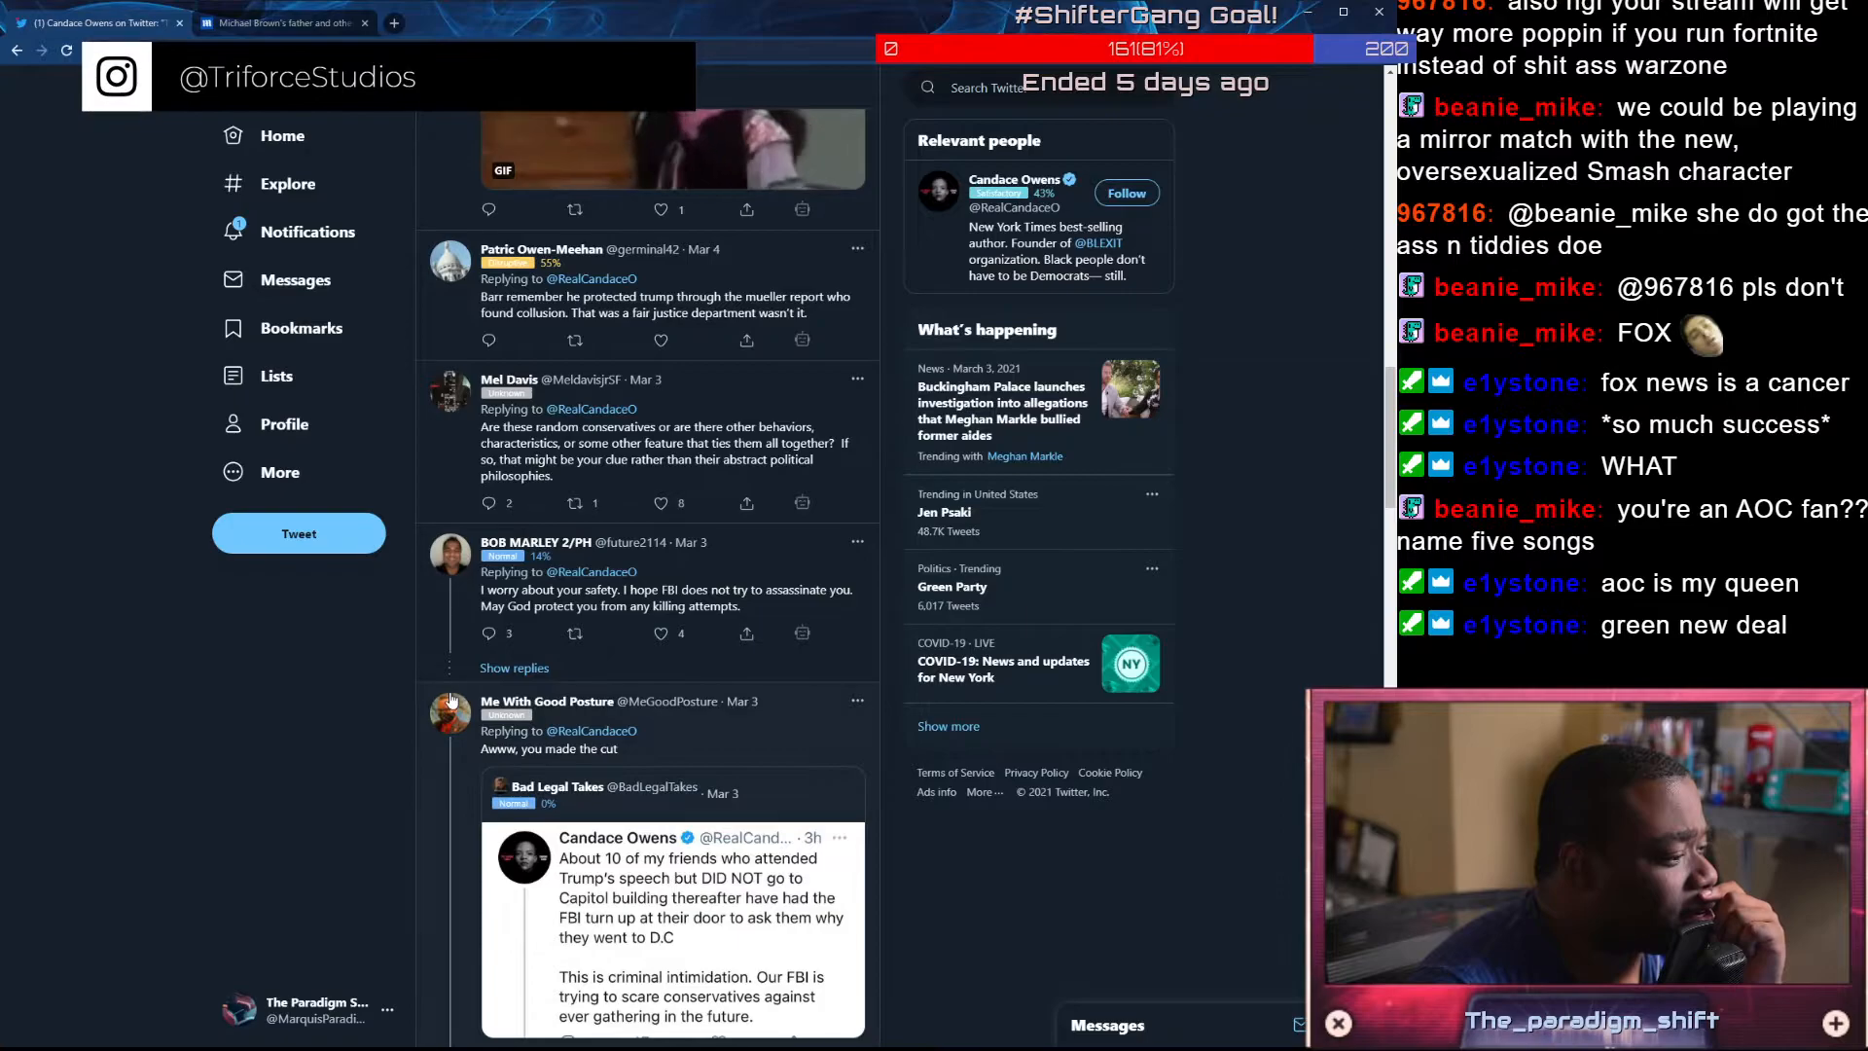
{"action": "scroll", "scroll_direction": "down", "scroll_amount": 3}
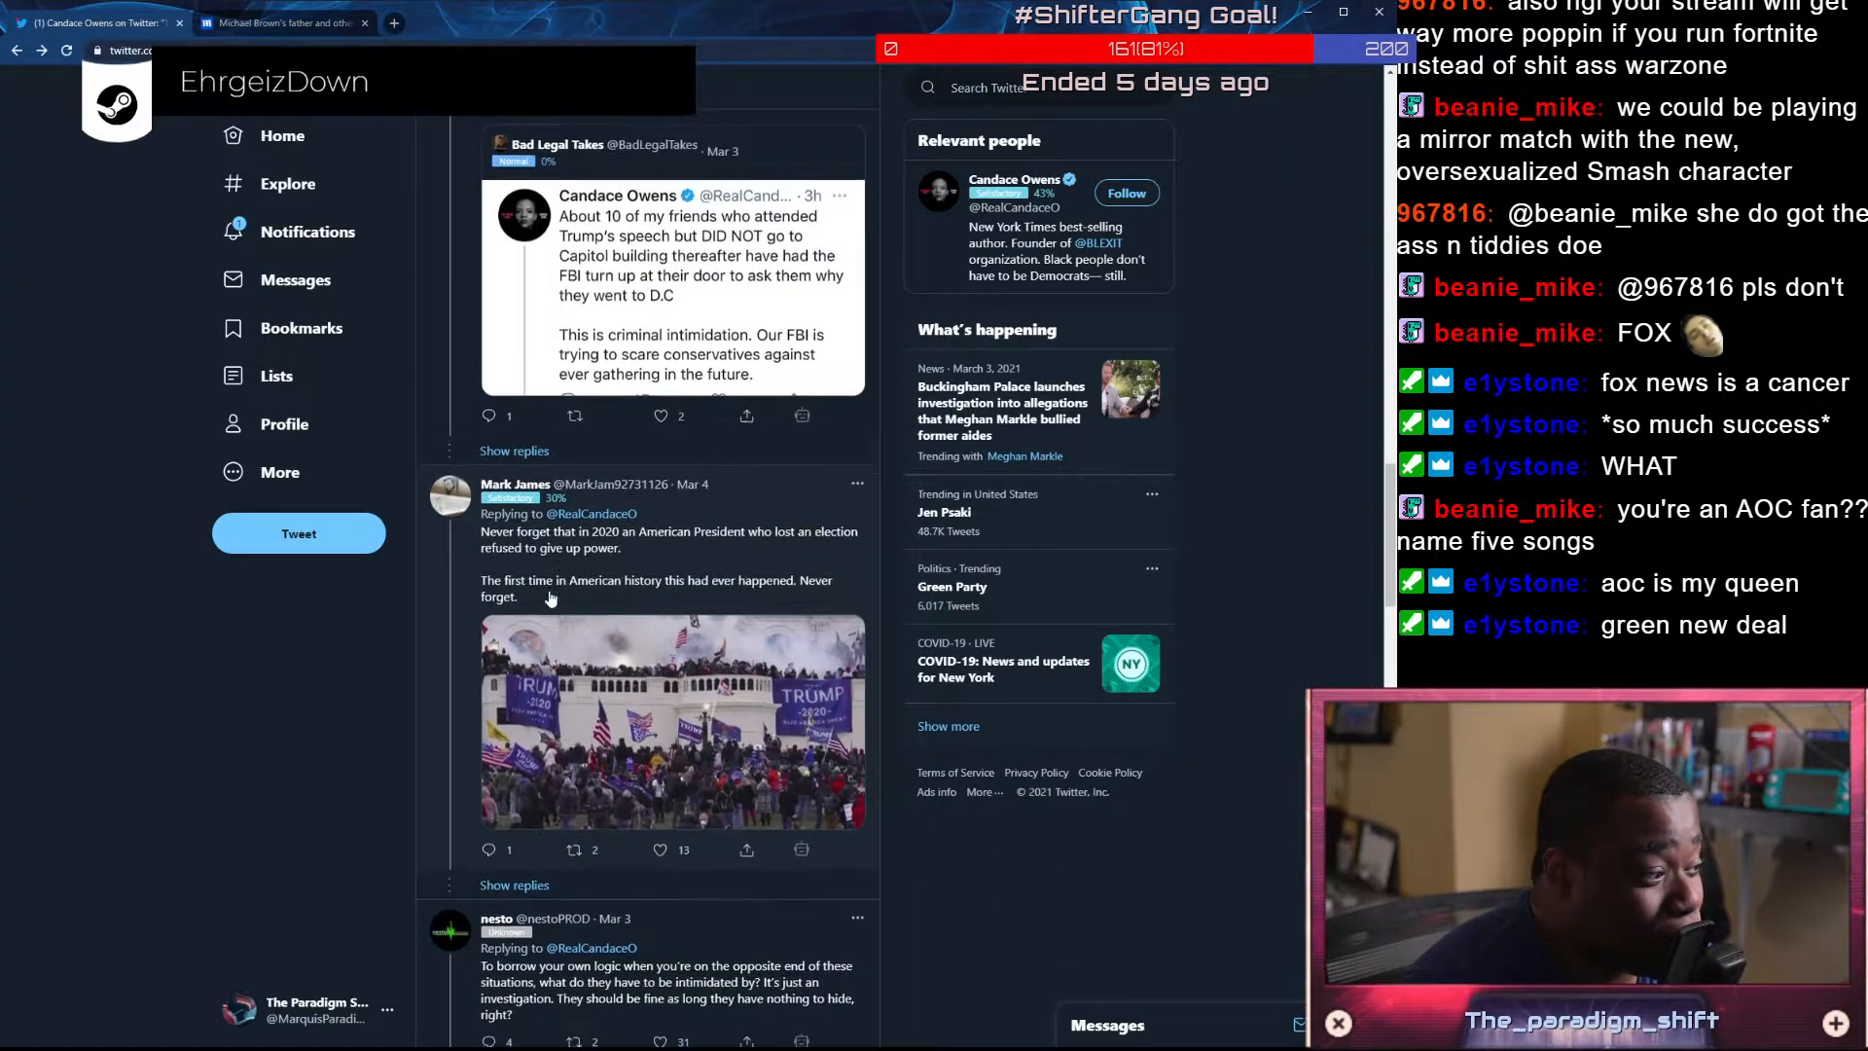
{"action": "scroll", "scroll_direction": "down", "scroll_amount": 3}
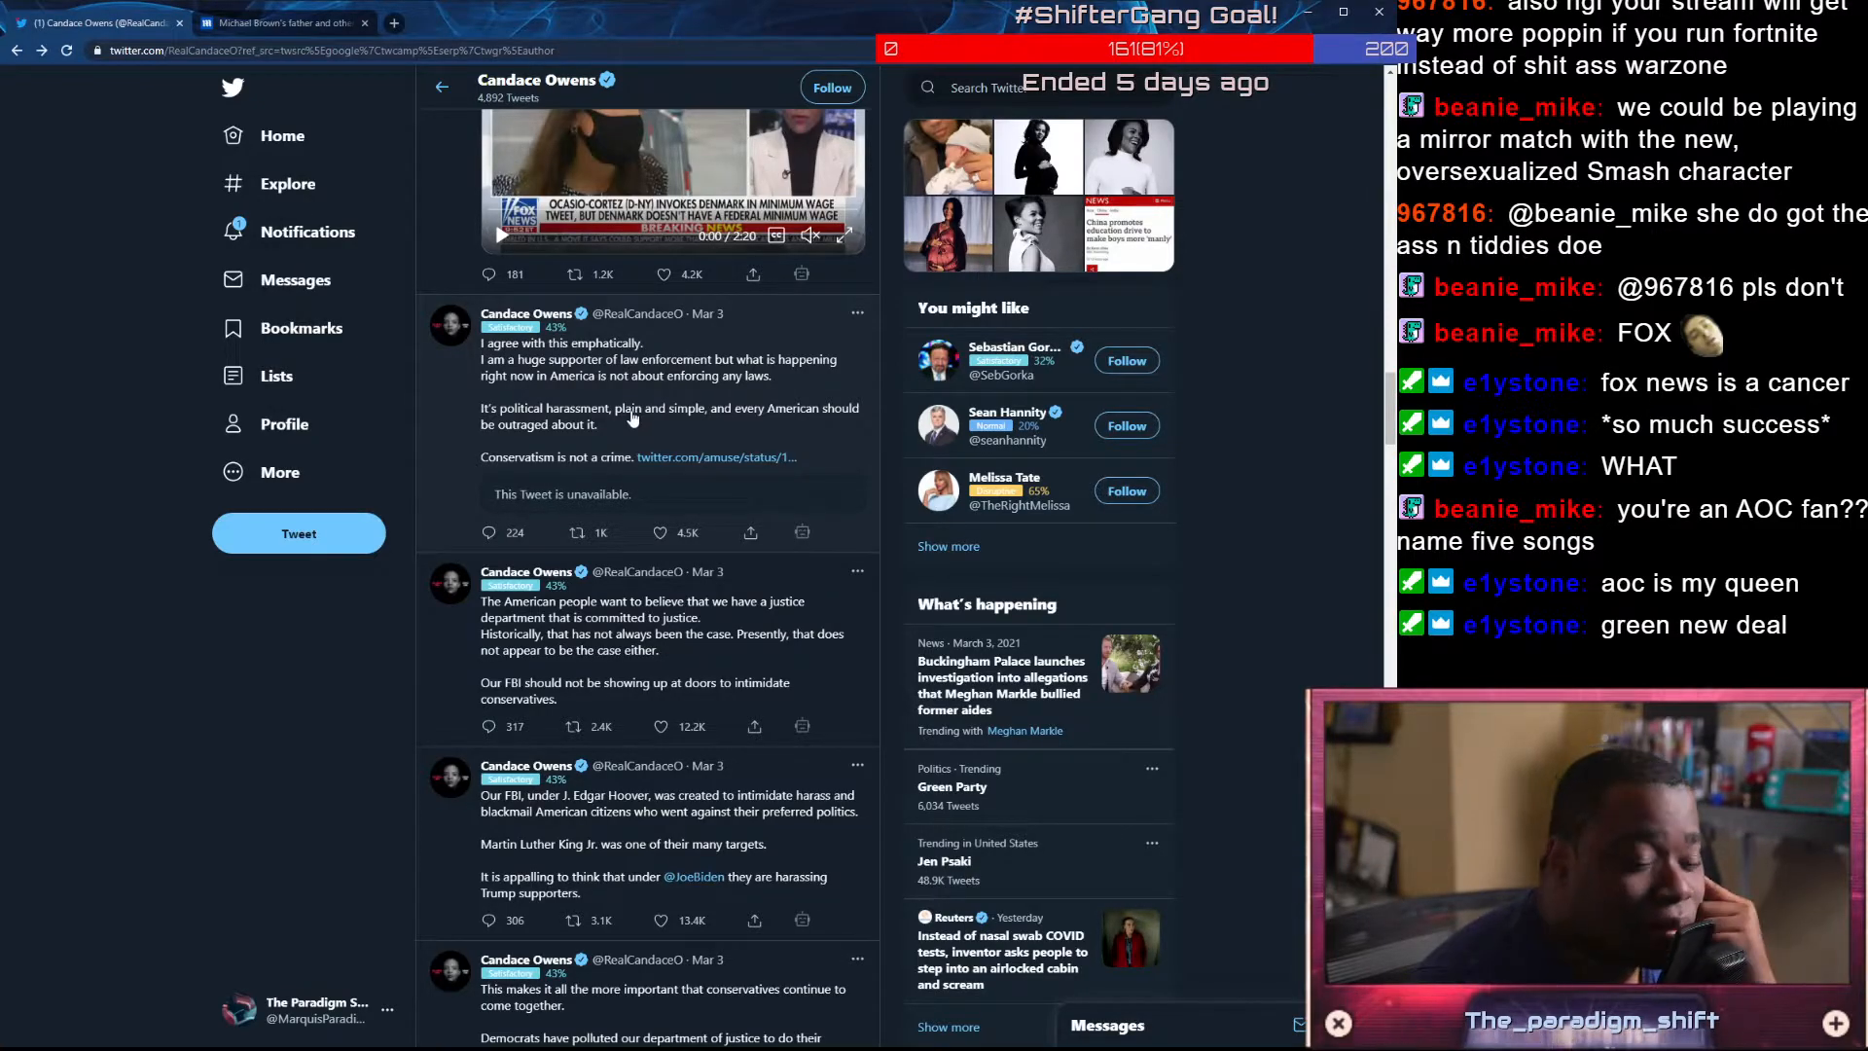
{"action": "mouse_move", "coordinate": [630, 426]}
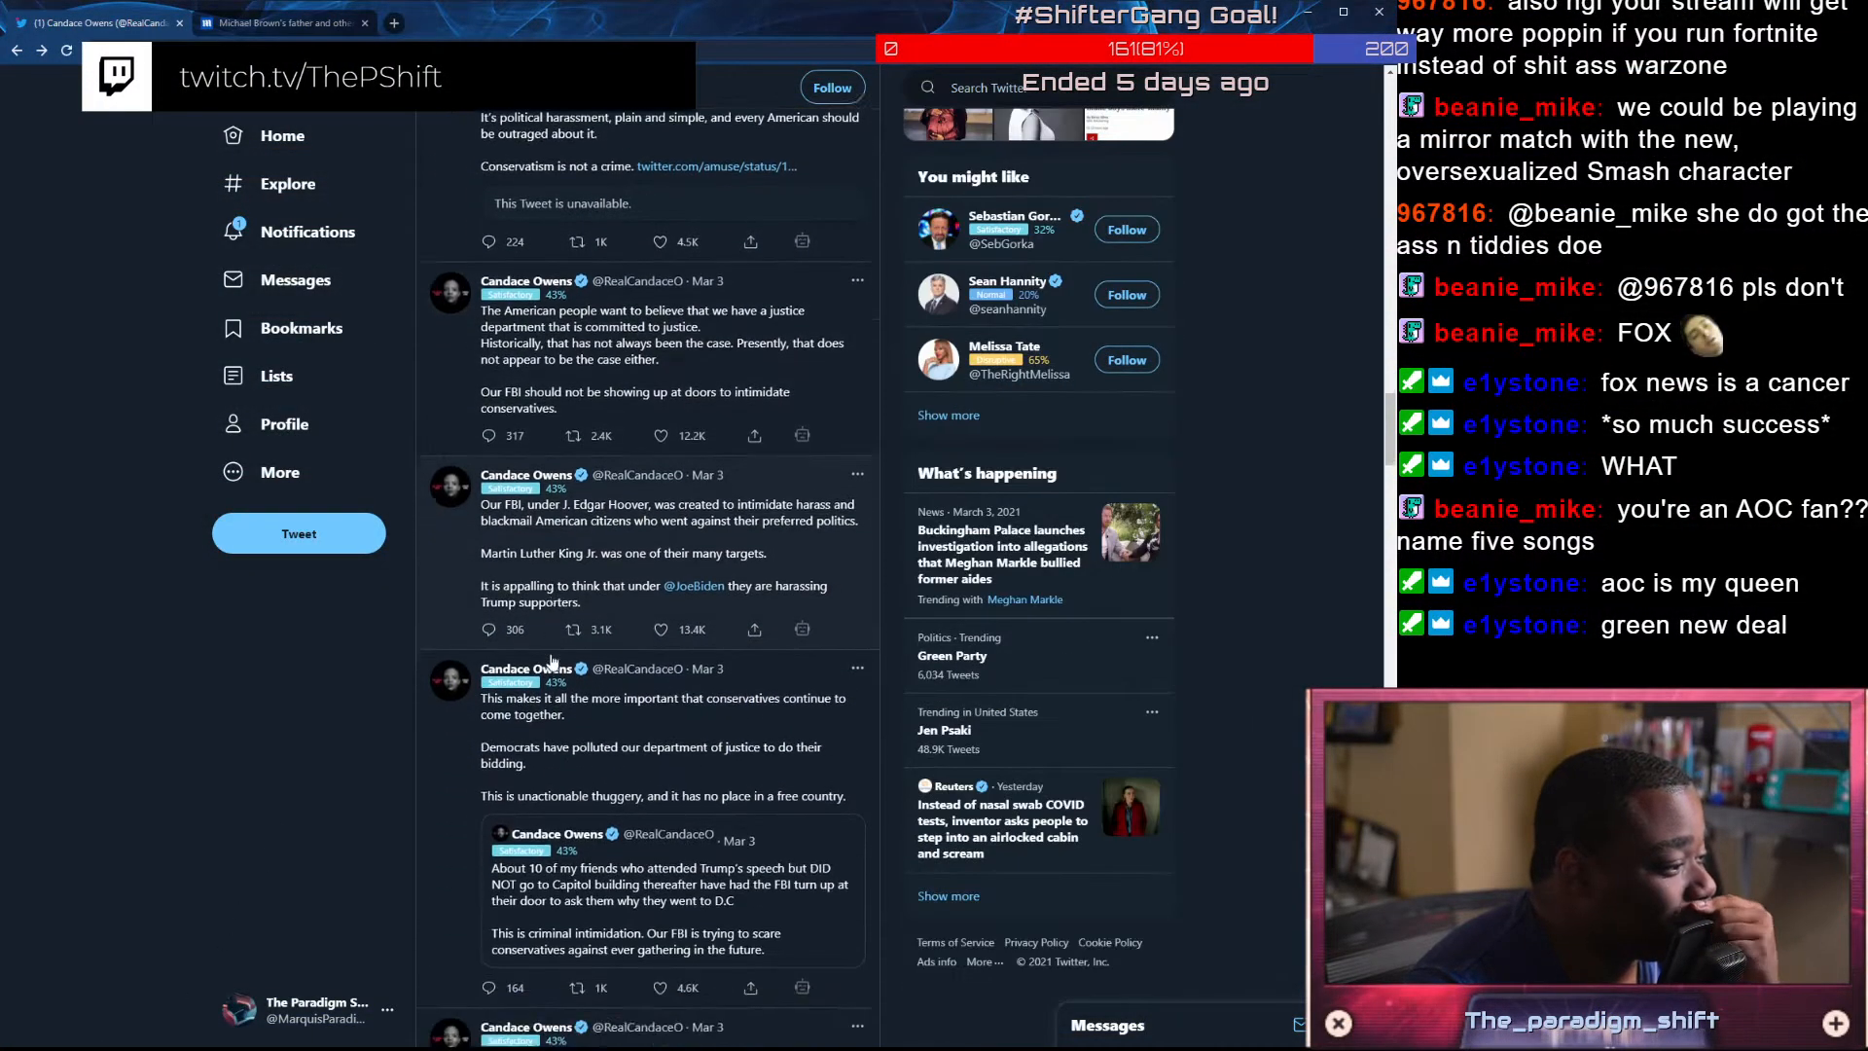
{"action": "scroll", "scroll_direction": "down", "scroll_amount": 3}
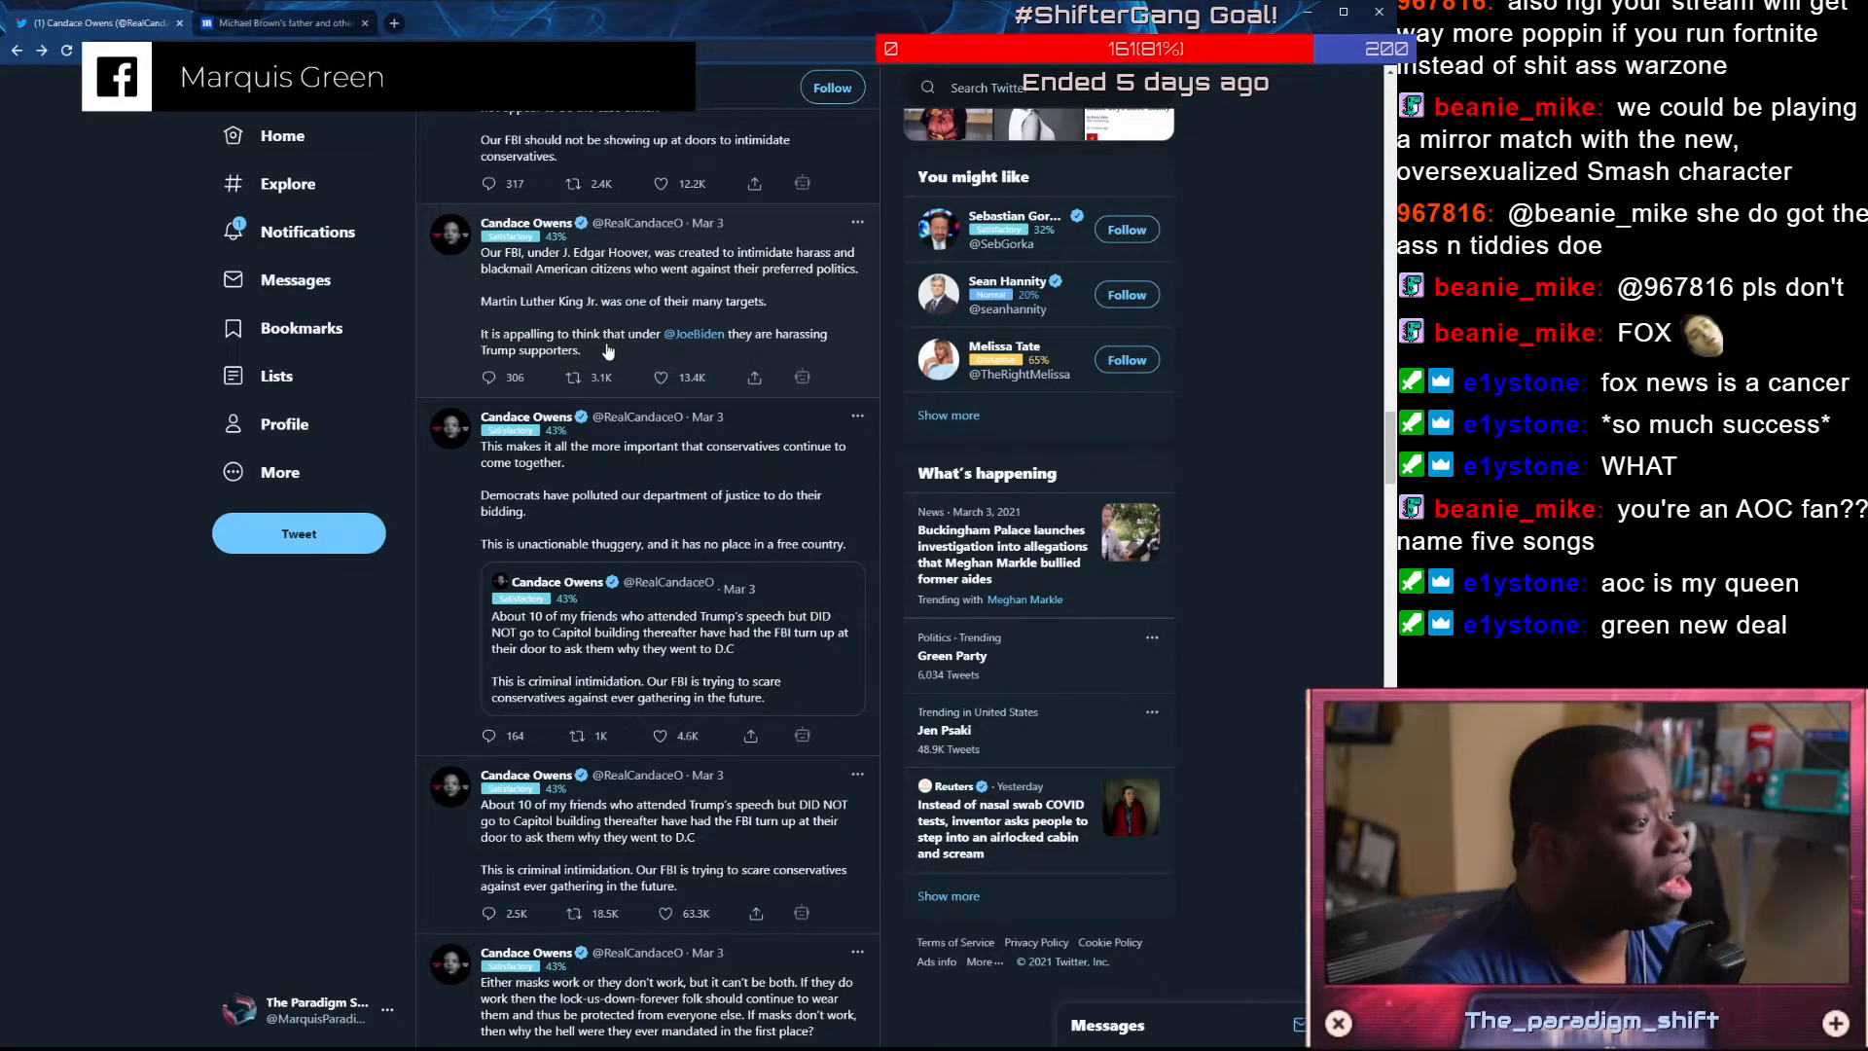
{"action": "mouse_move", "coordinate": [576, 378]}
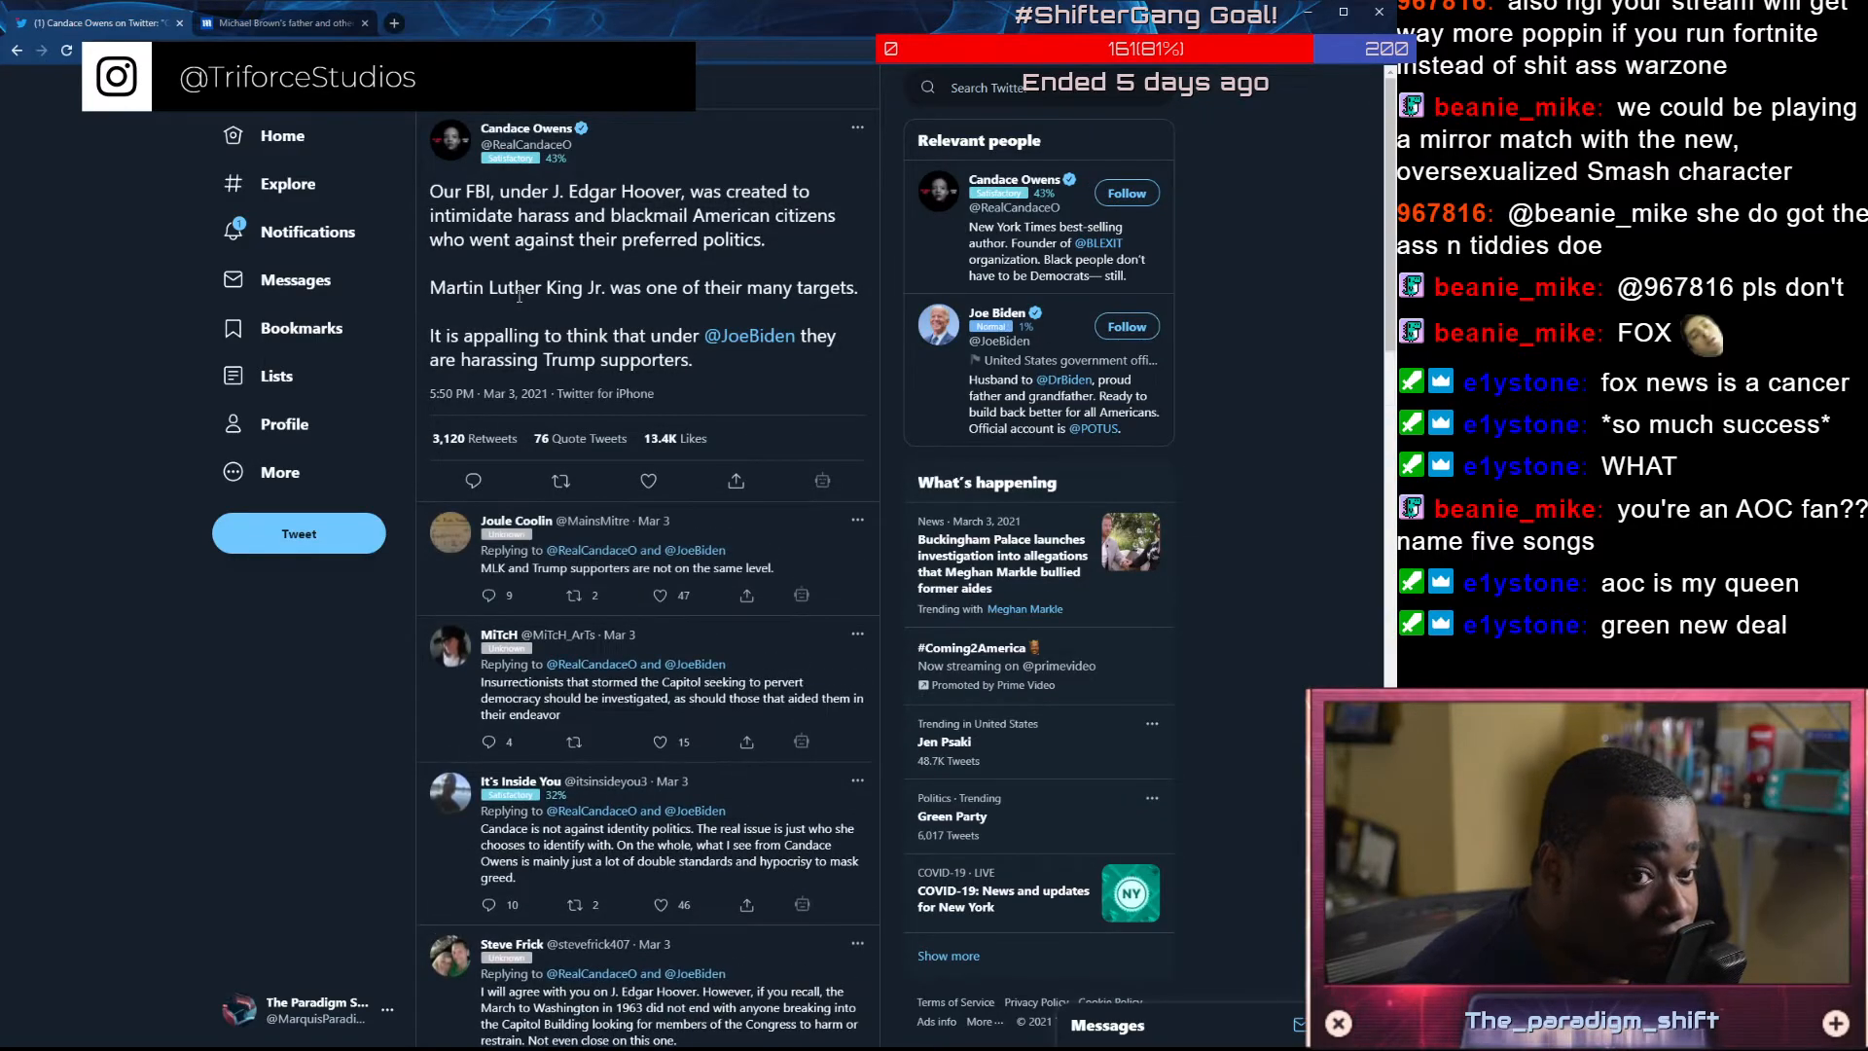
Scroll through the replies under the J. Edgar Hoover and MLK FBI tweet
{"action": "scroll", "scroll_direction": "down", "scroll_amount": 3}
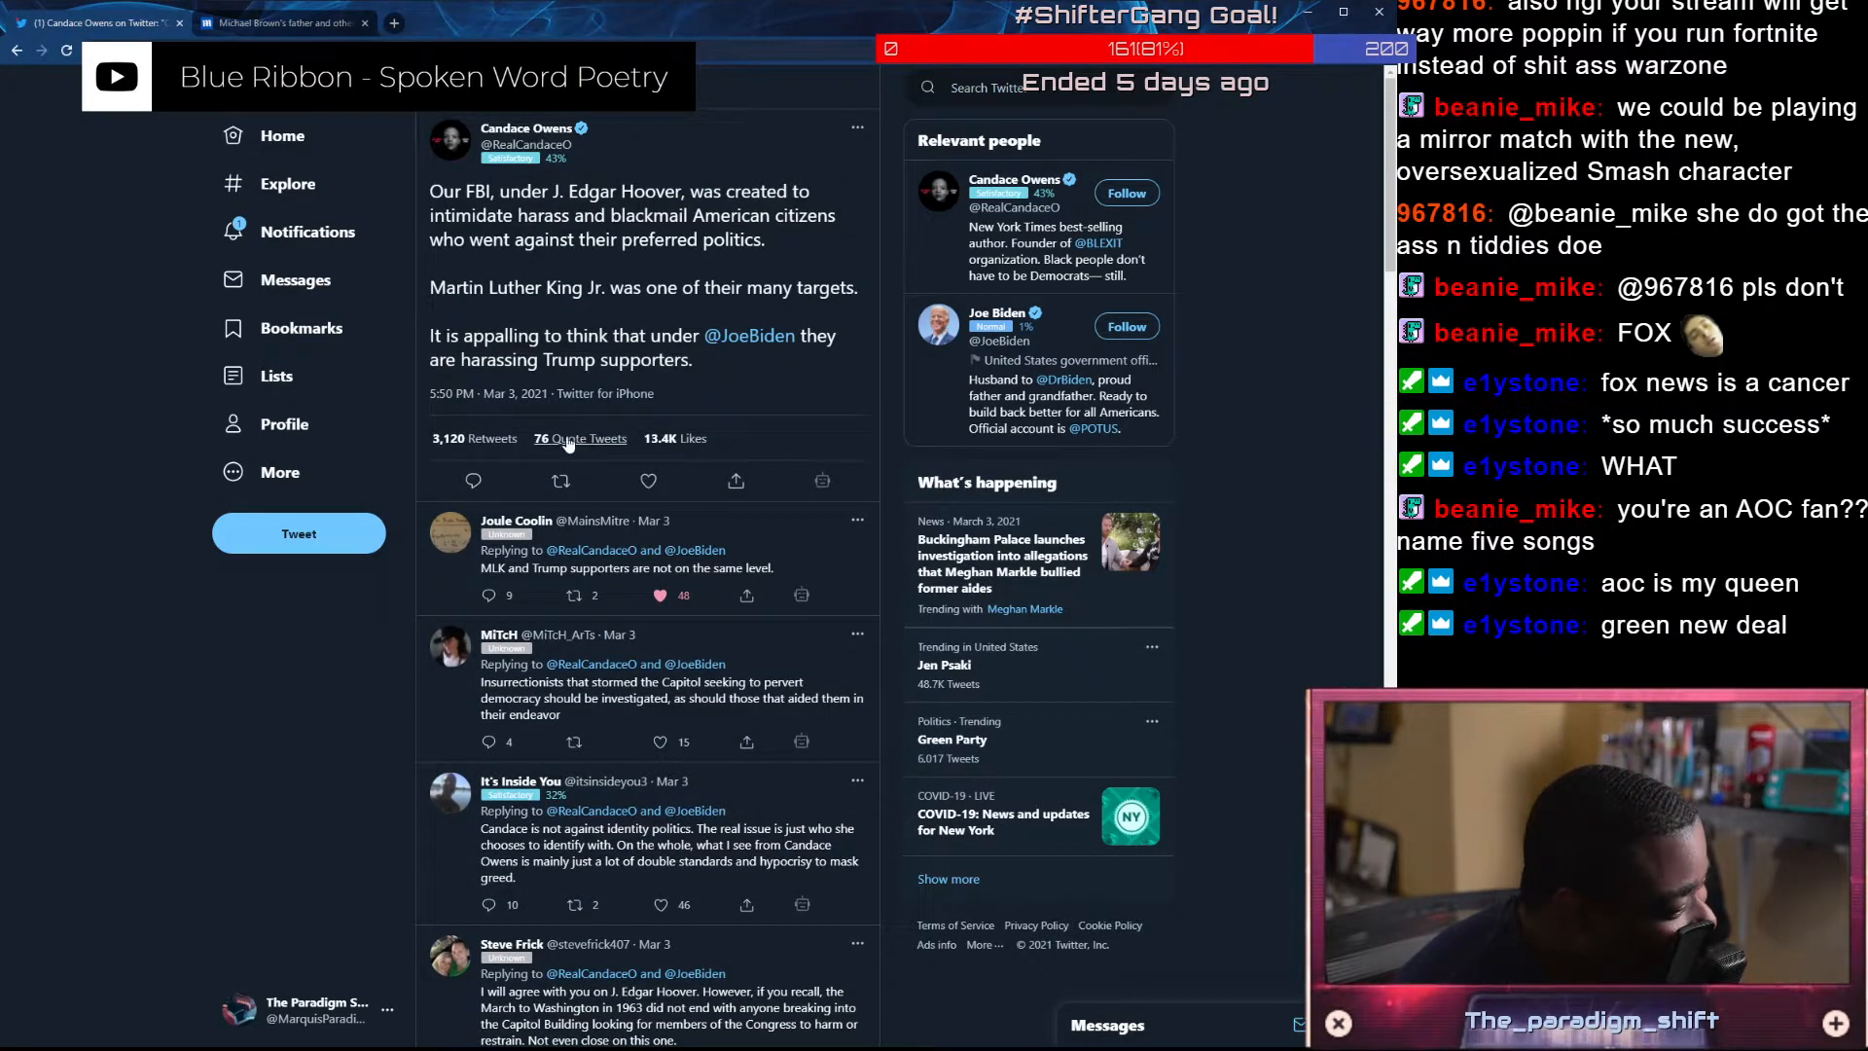
{"action": "scroll", "scroll_direction": "down", "scroll_amount": 3}
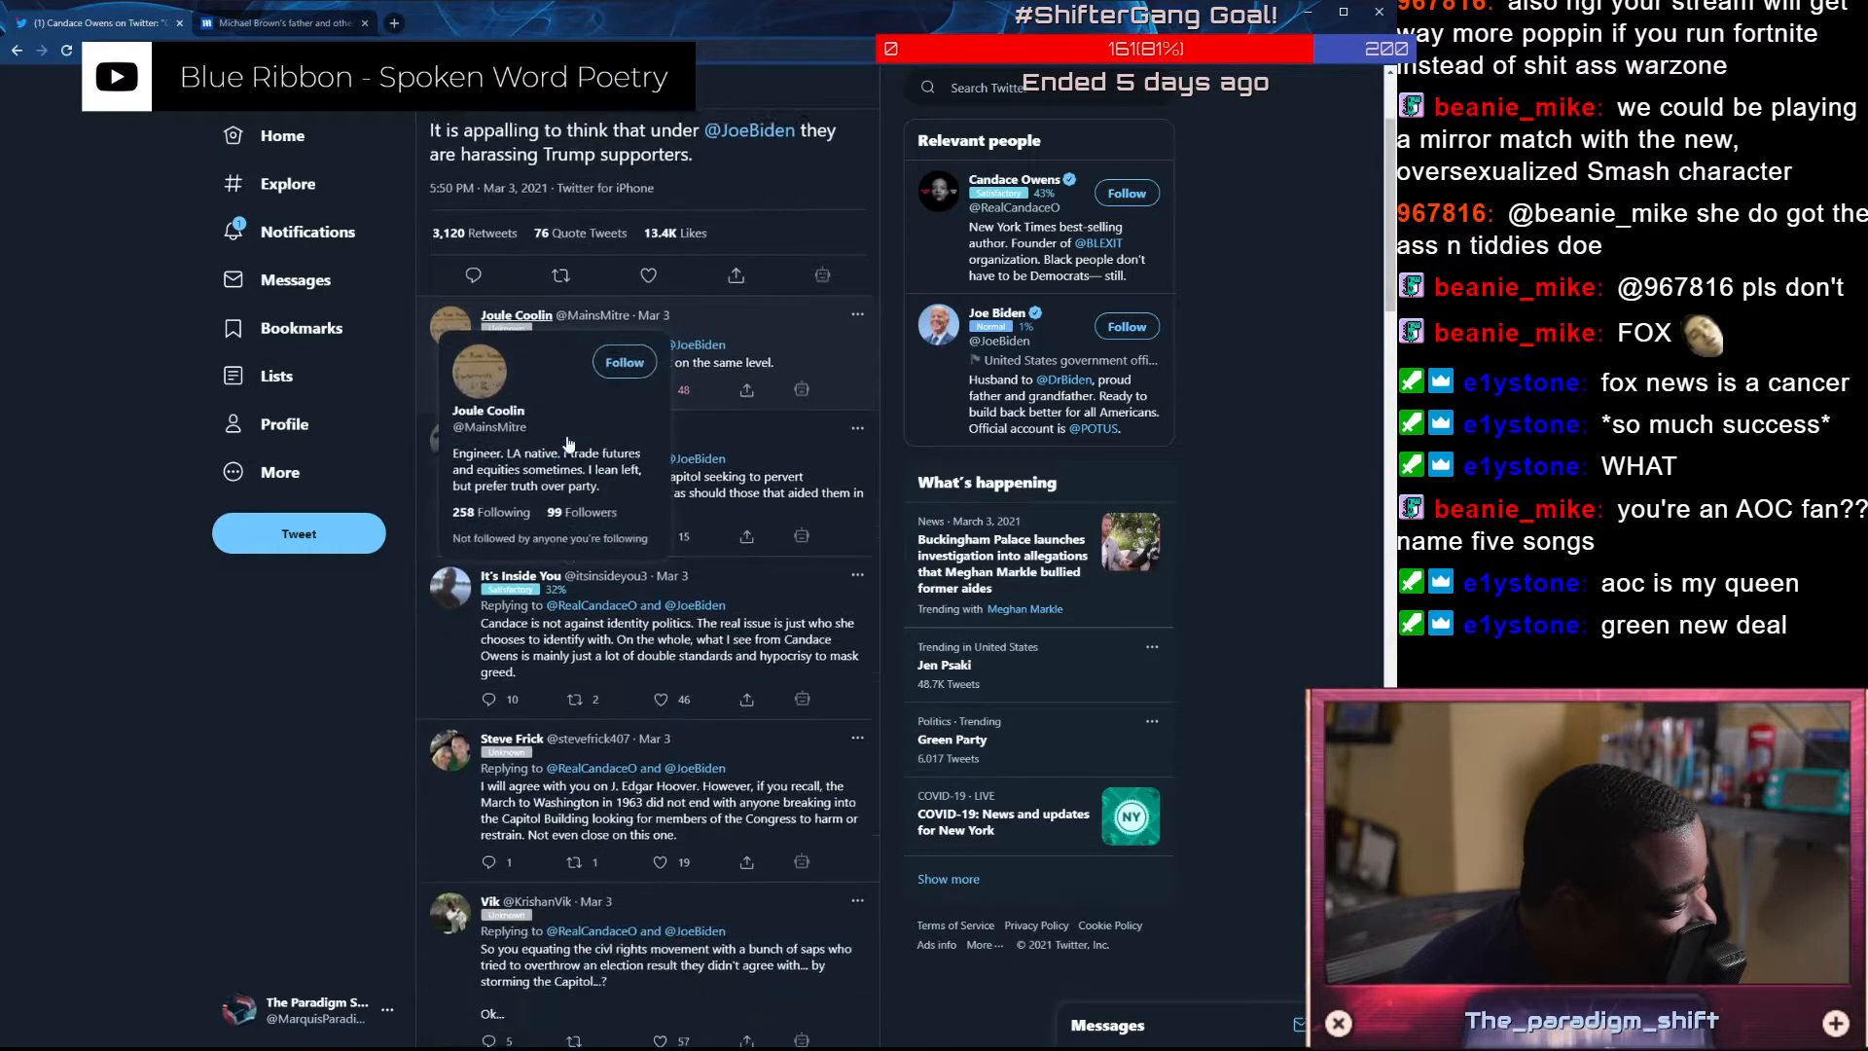
{"action": "scroll", "scroll_direction": "down", "scroll_amount": 3}
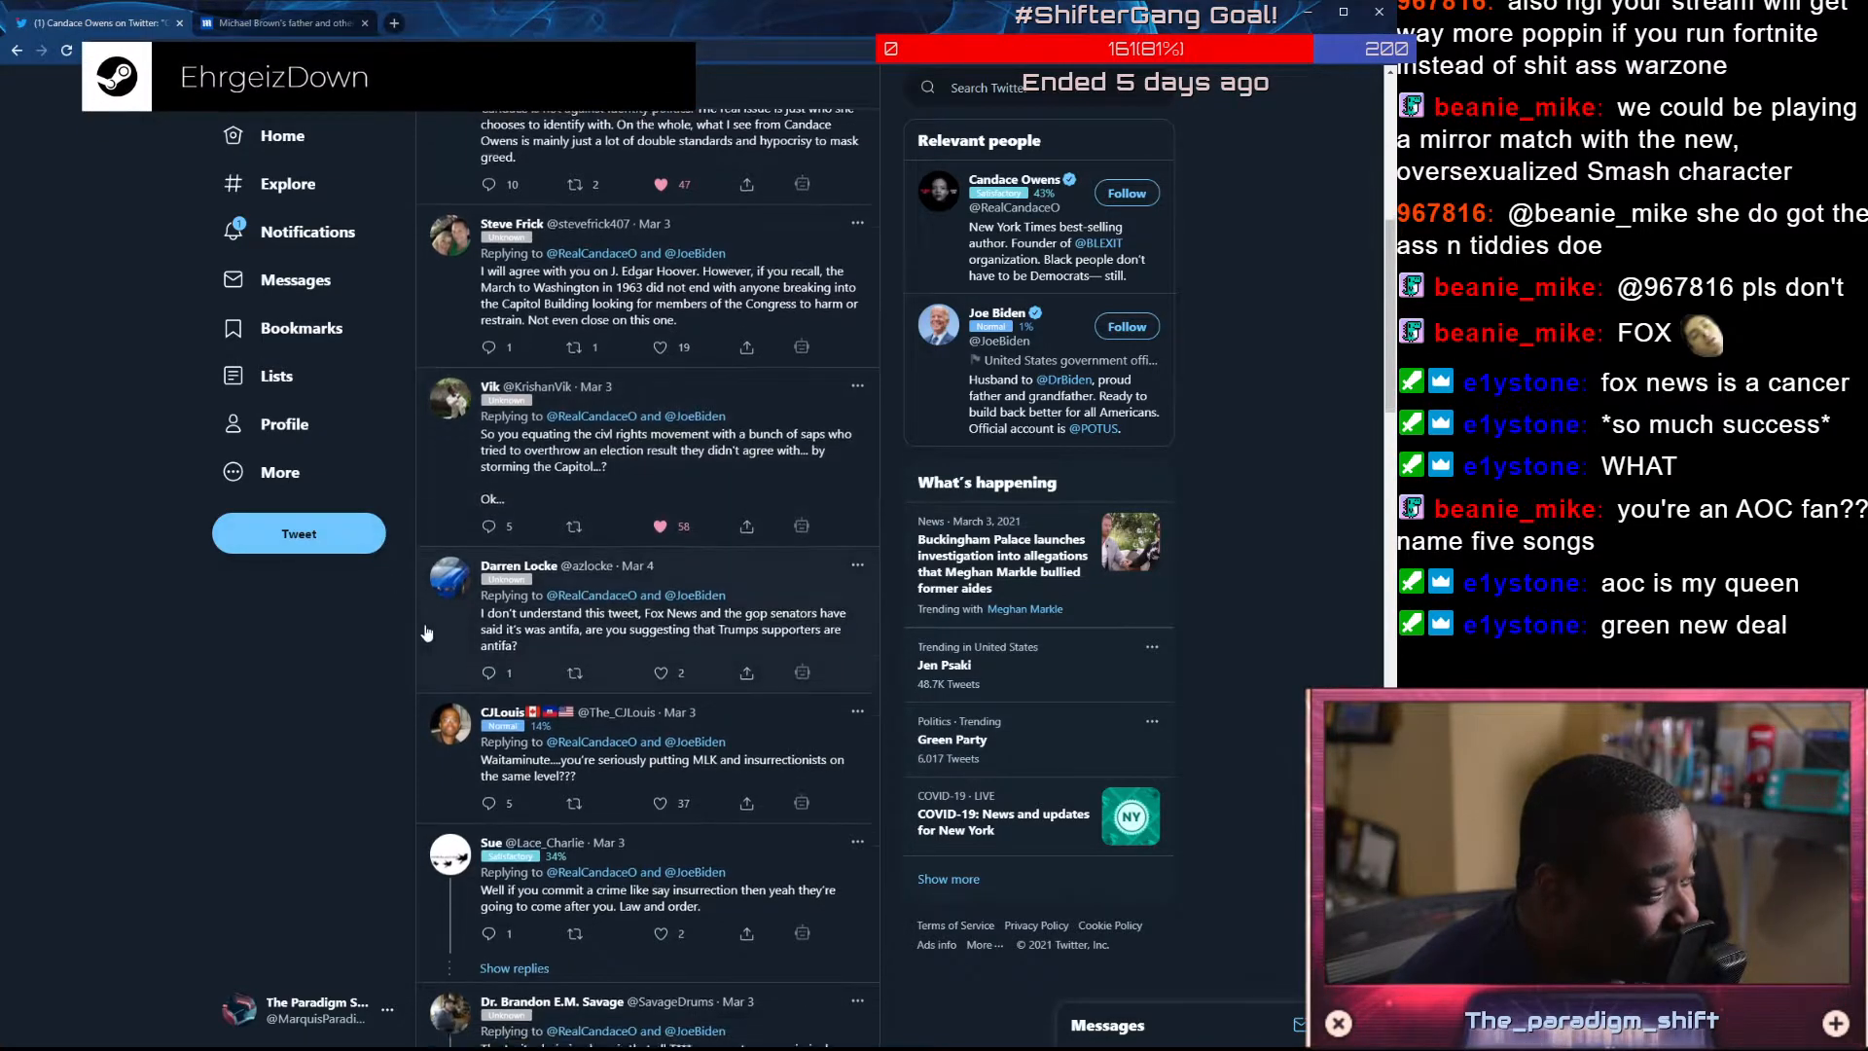
{"action": "scroll", "scroll_direction": "down", "scroll_amount": 3}
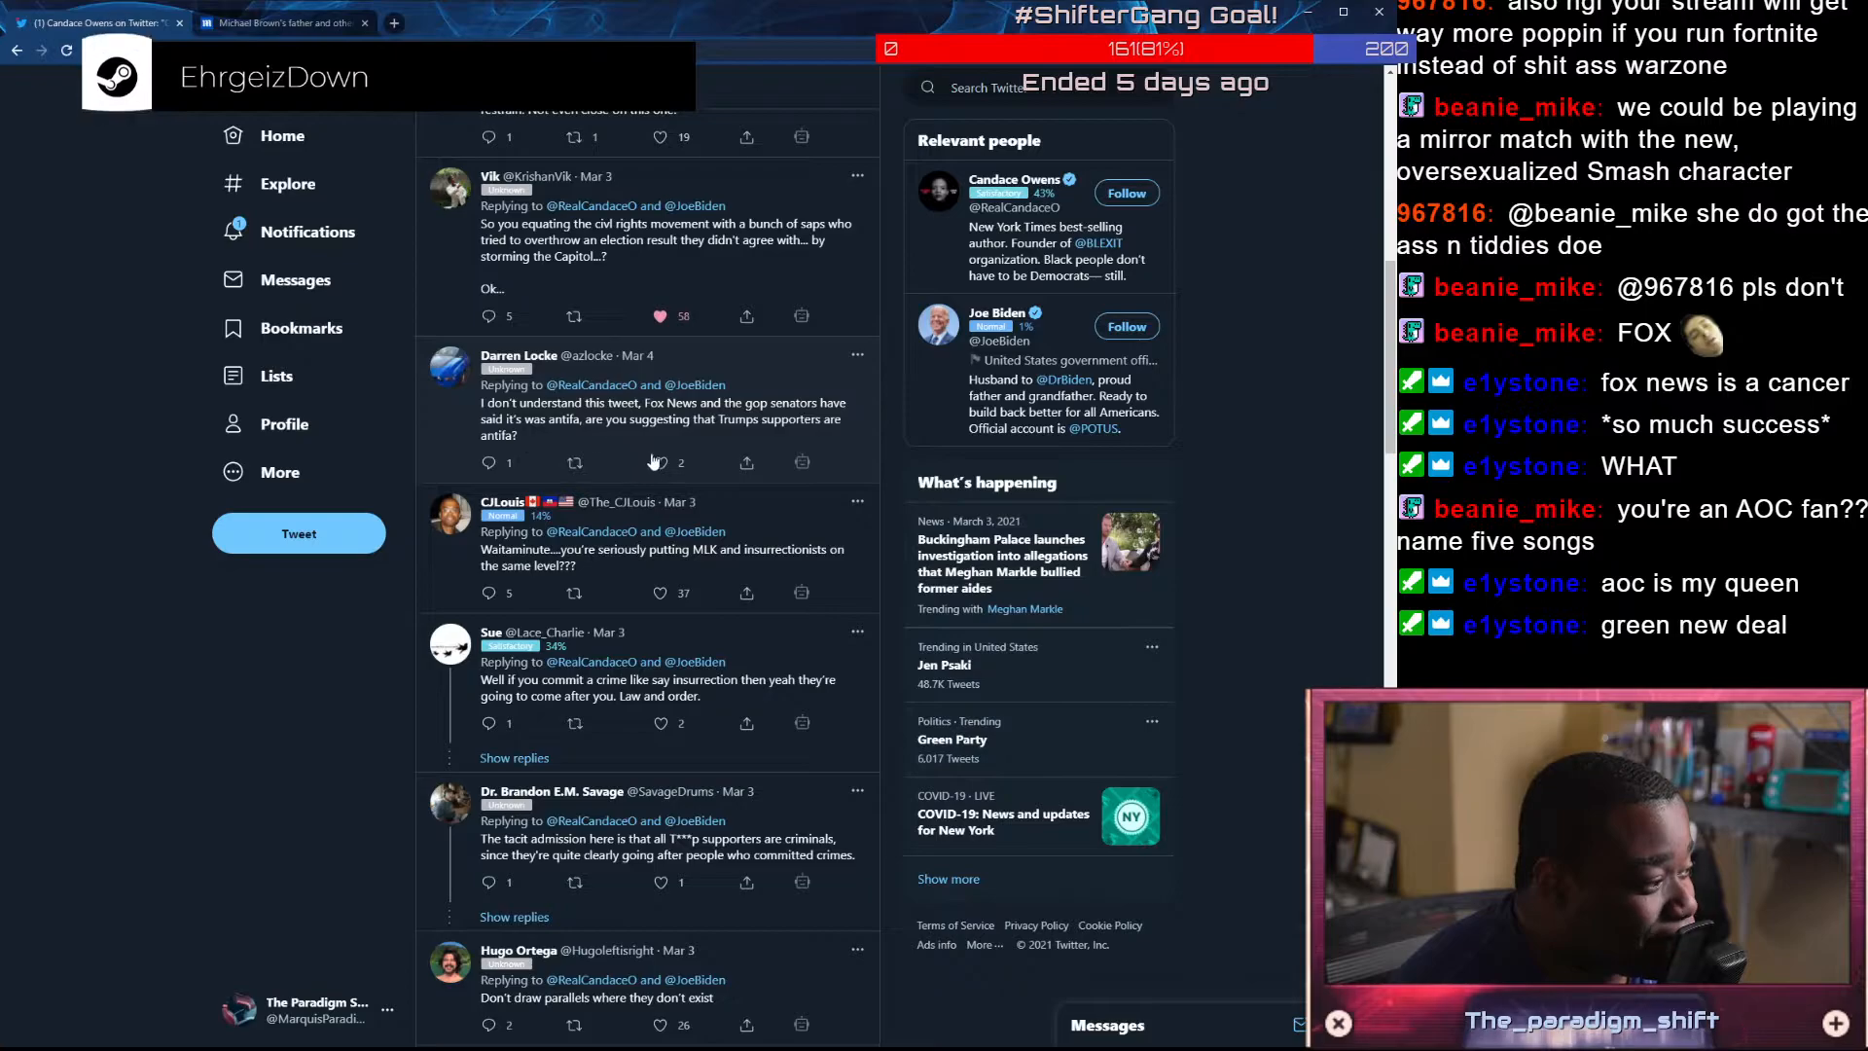
{"action": "scroll", "scroll_direction": "down", "scroll_amount": 3}
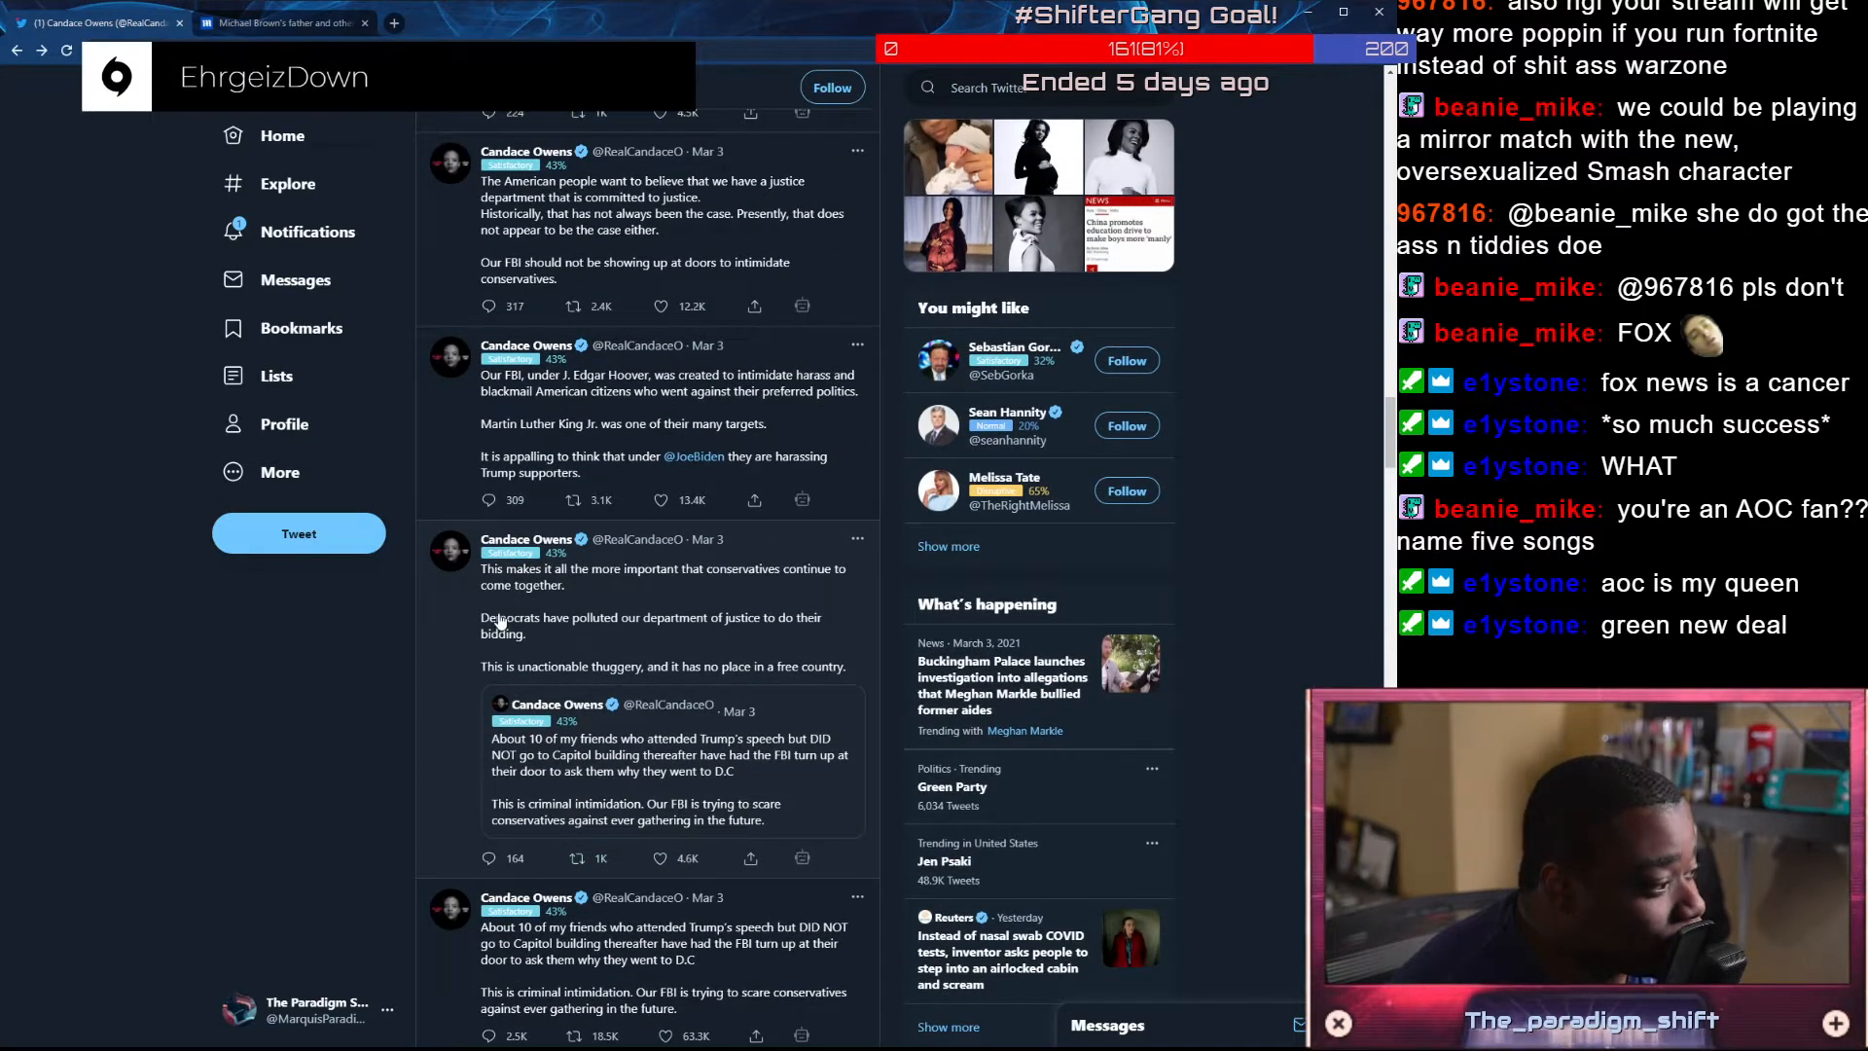
Scroll the replies under the 'unactionable thuggery' conservatives-come-together tweet
{"action": "scroll", "scroll_direction": "down", "scroll_amount": 3}
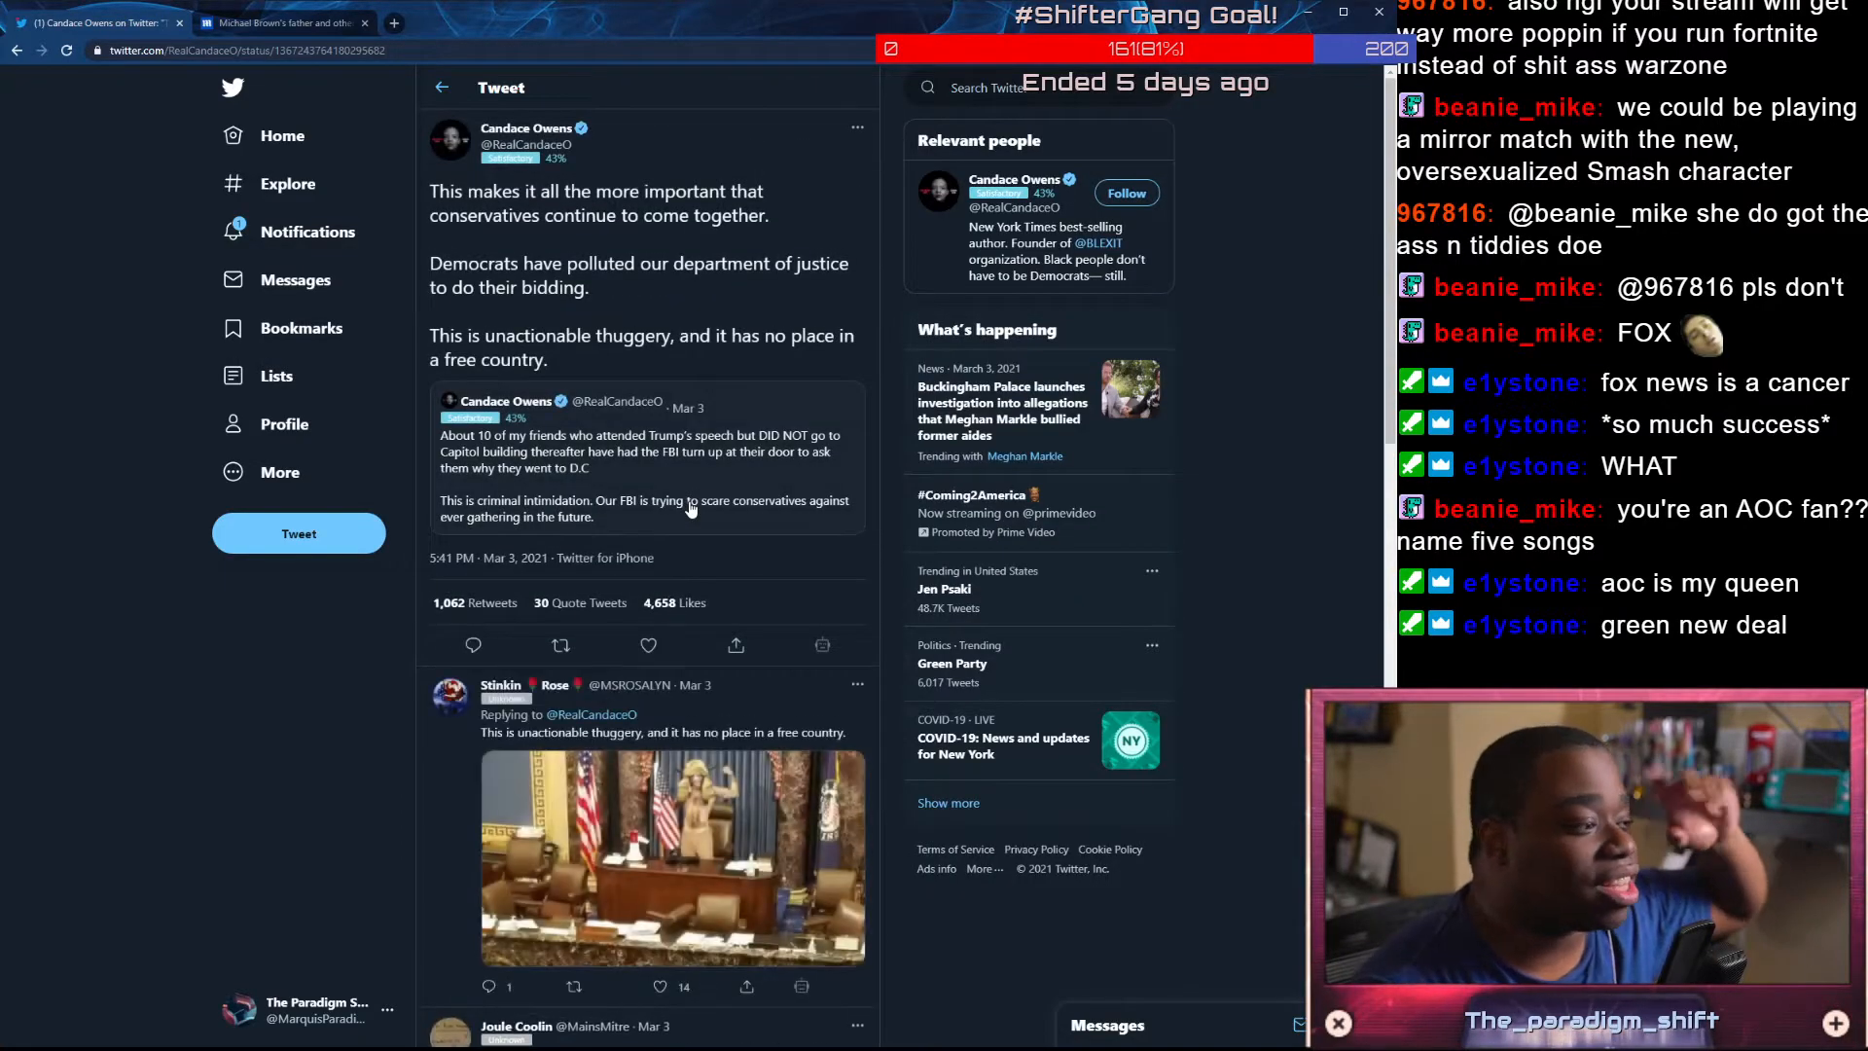
{"action": "scroll", "scroll_direction": "down", "scroll_amount": 3}
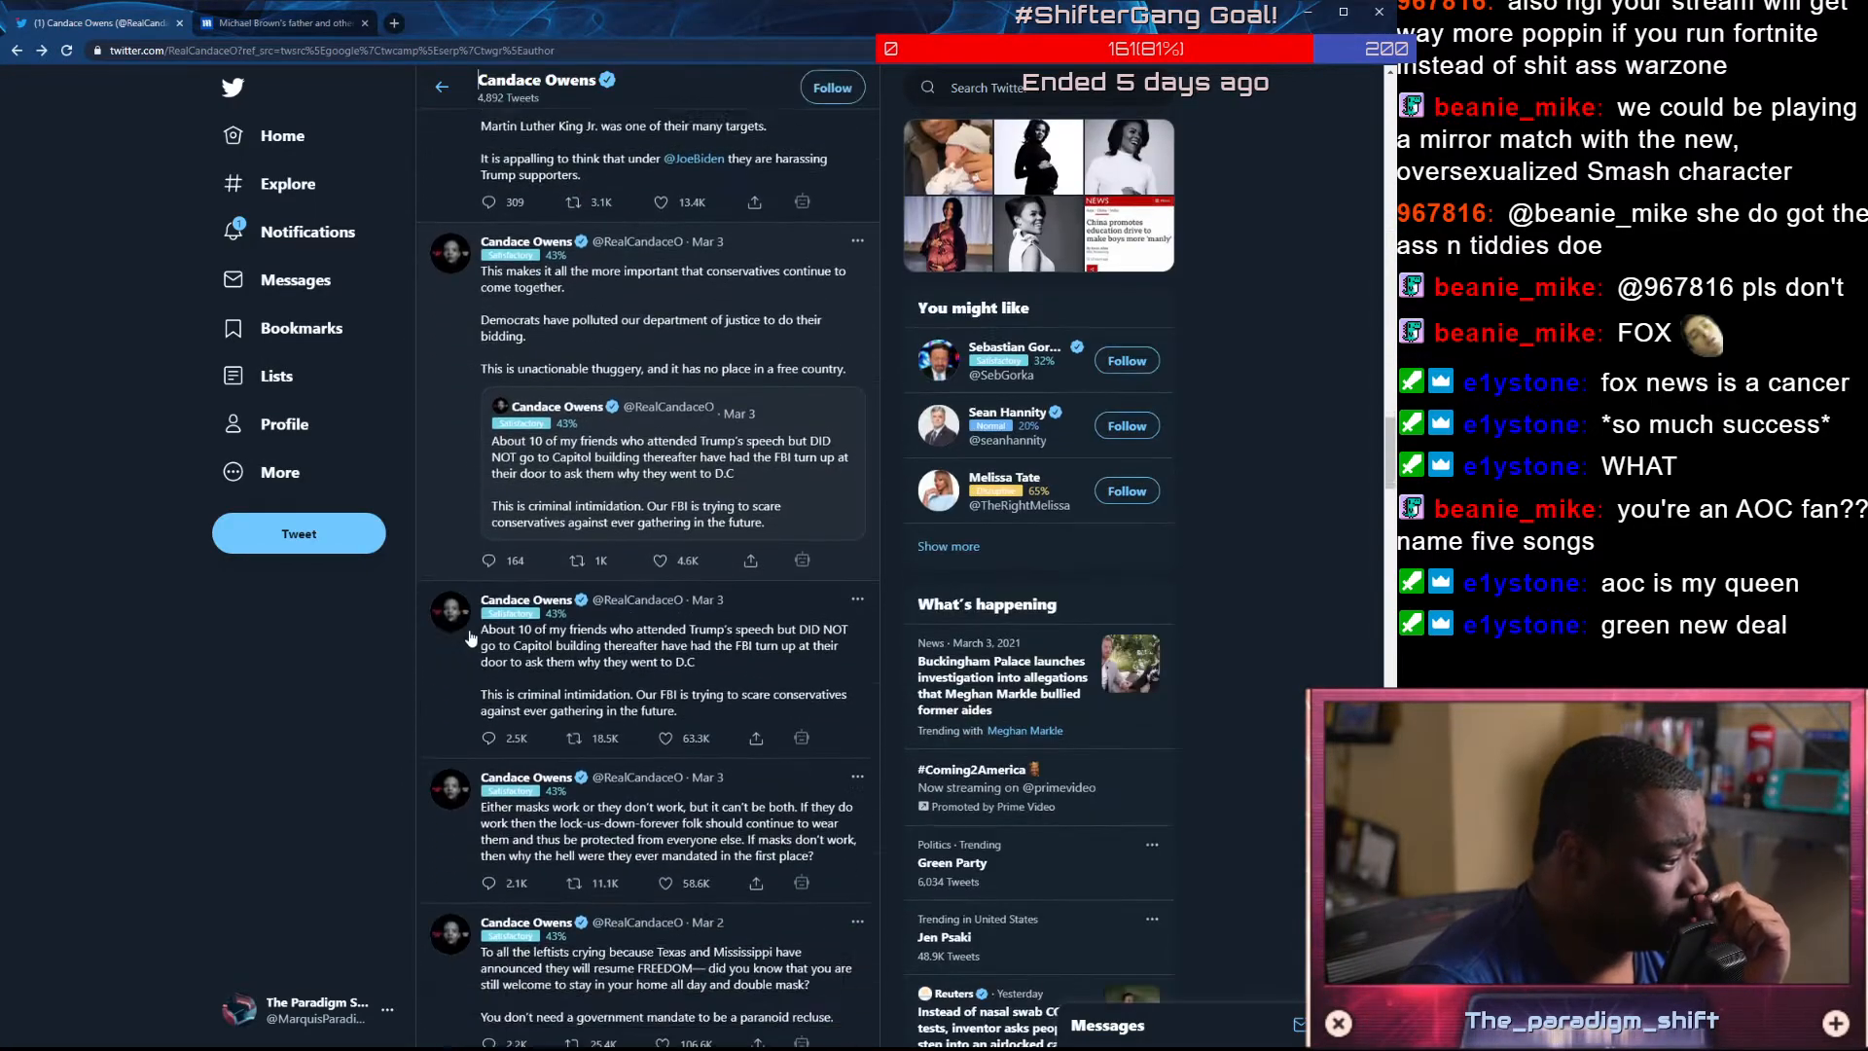
Scroll the profile timeline down to the masks tweet and the Texas and Mississippi reopening posts
{"action": "scroll", "scroll_direction": "down", "scroll_amount": 3}
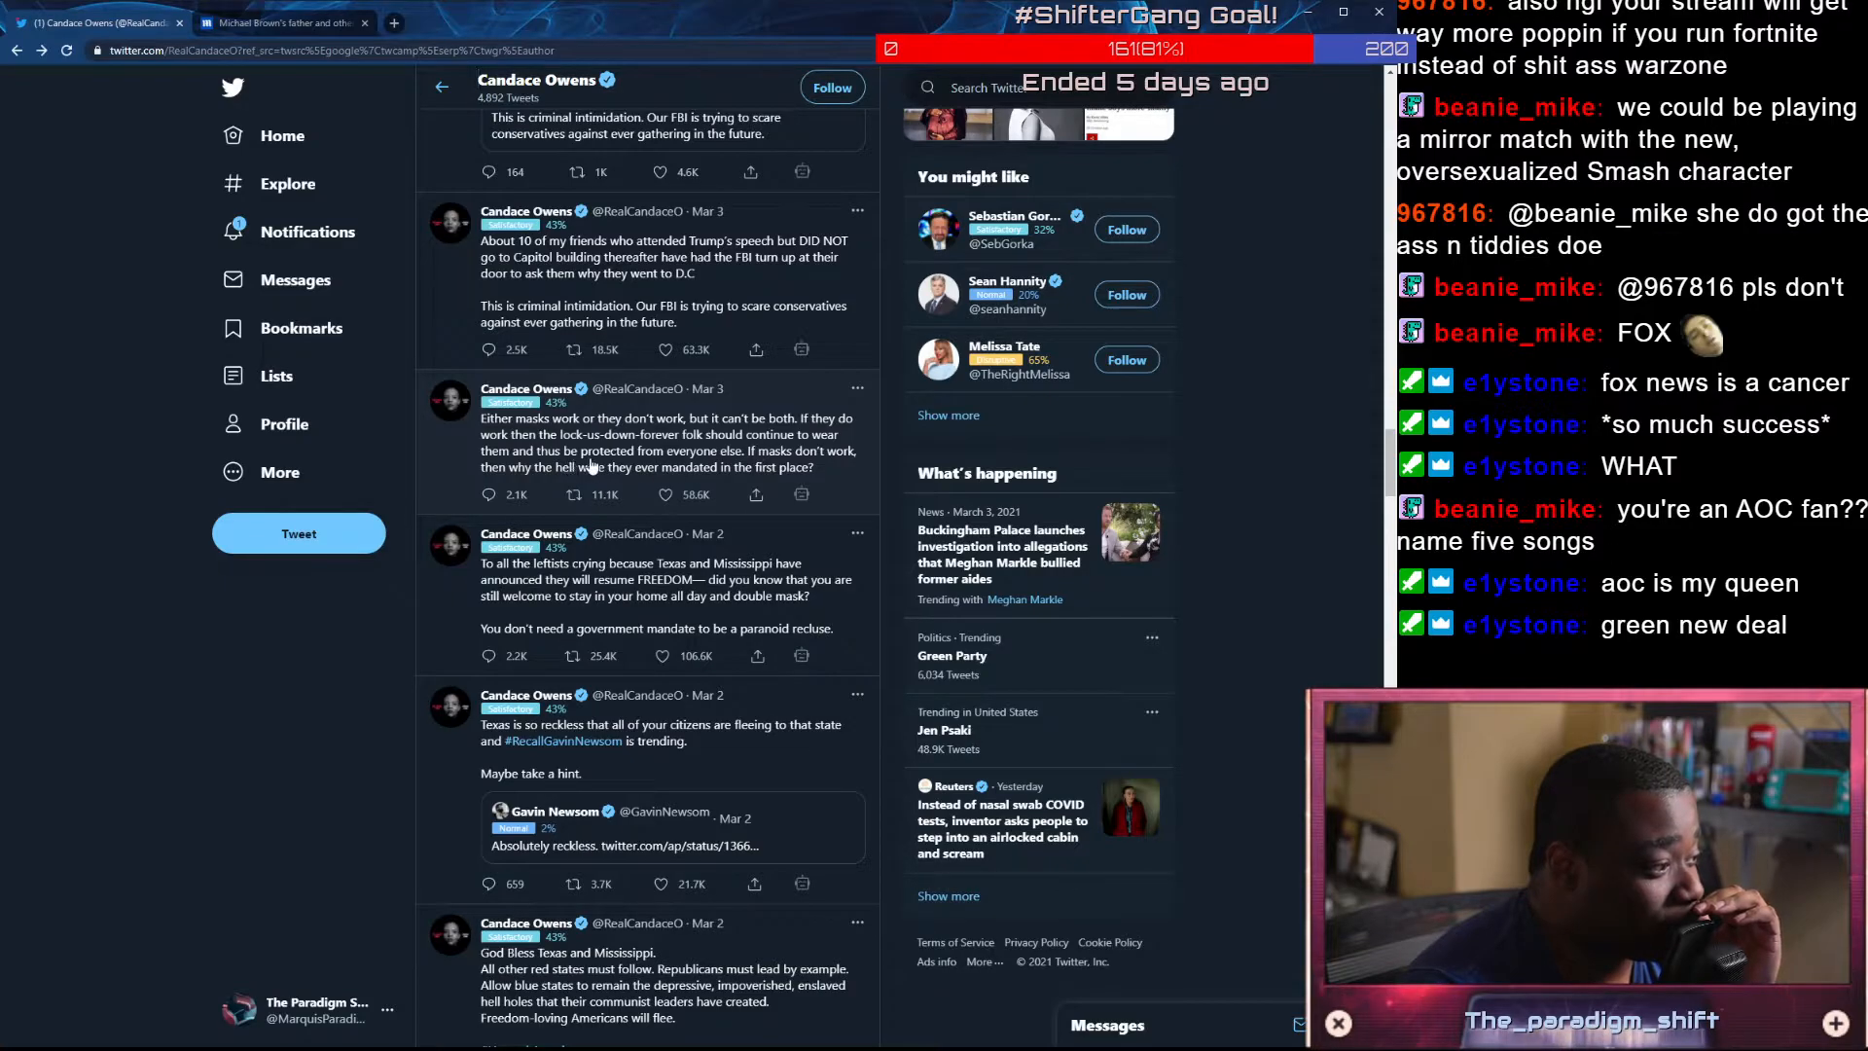
{"action": "mouse_move", "coordinate": [771, 467]}
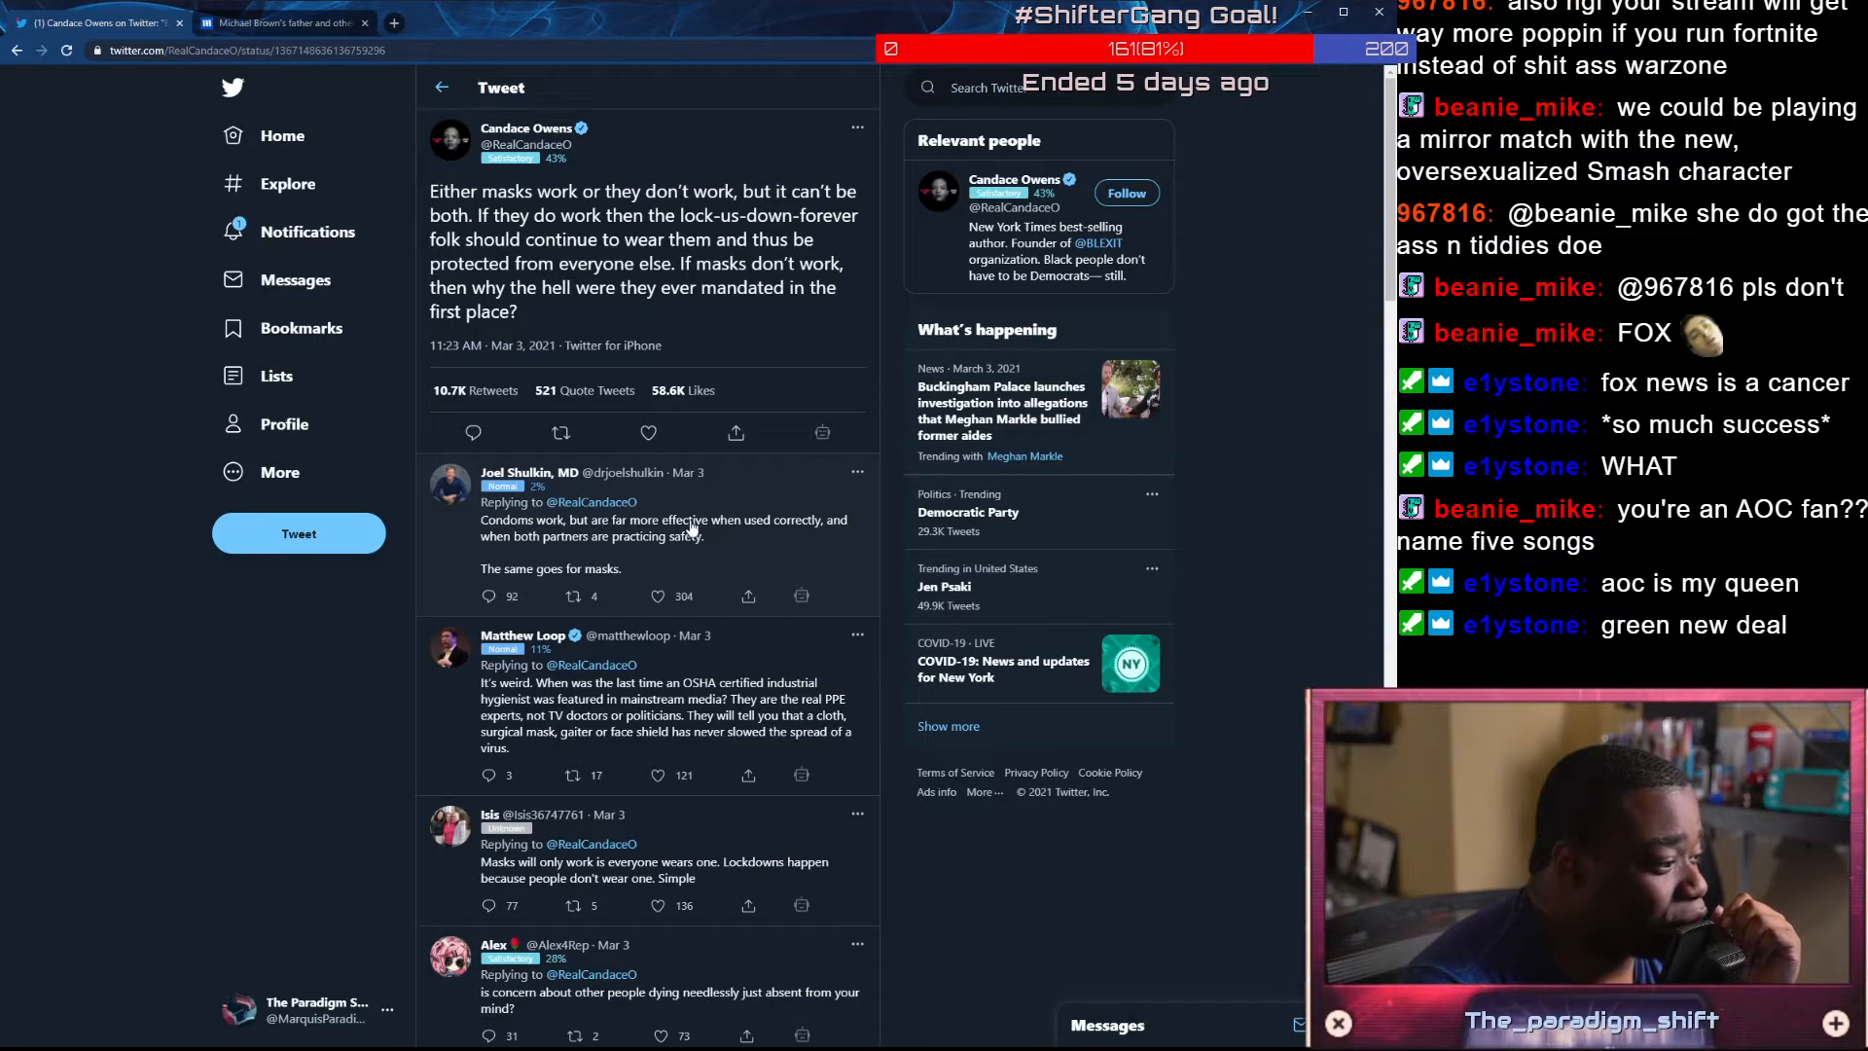
{"action": "mouse_move", "coordinate": [613, 557]}
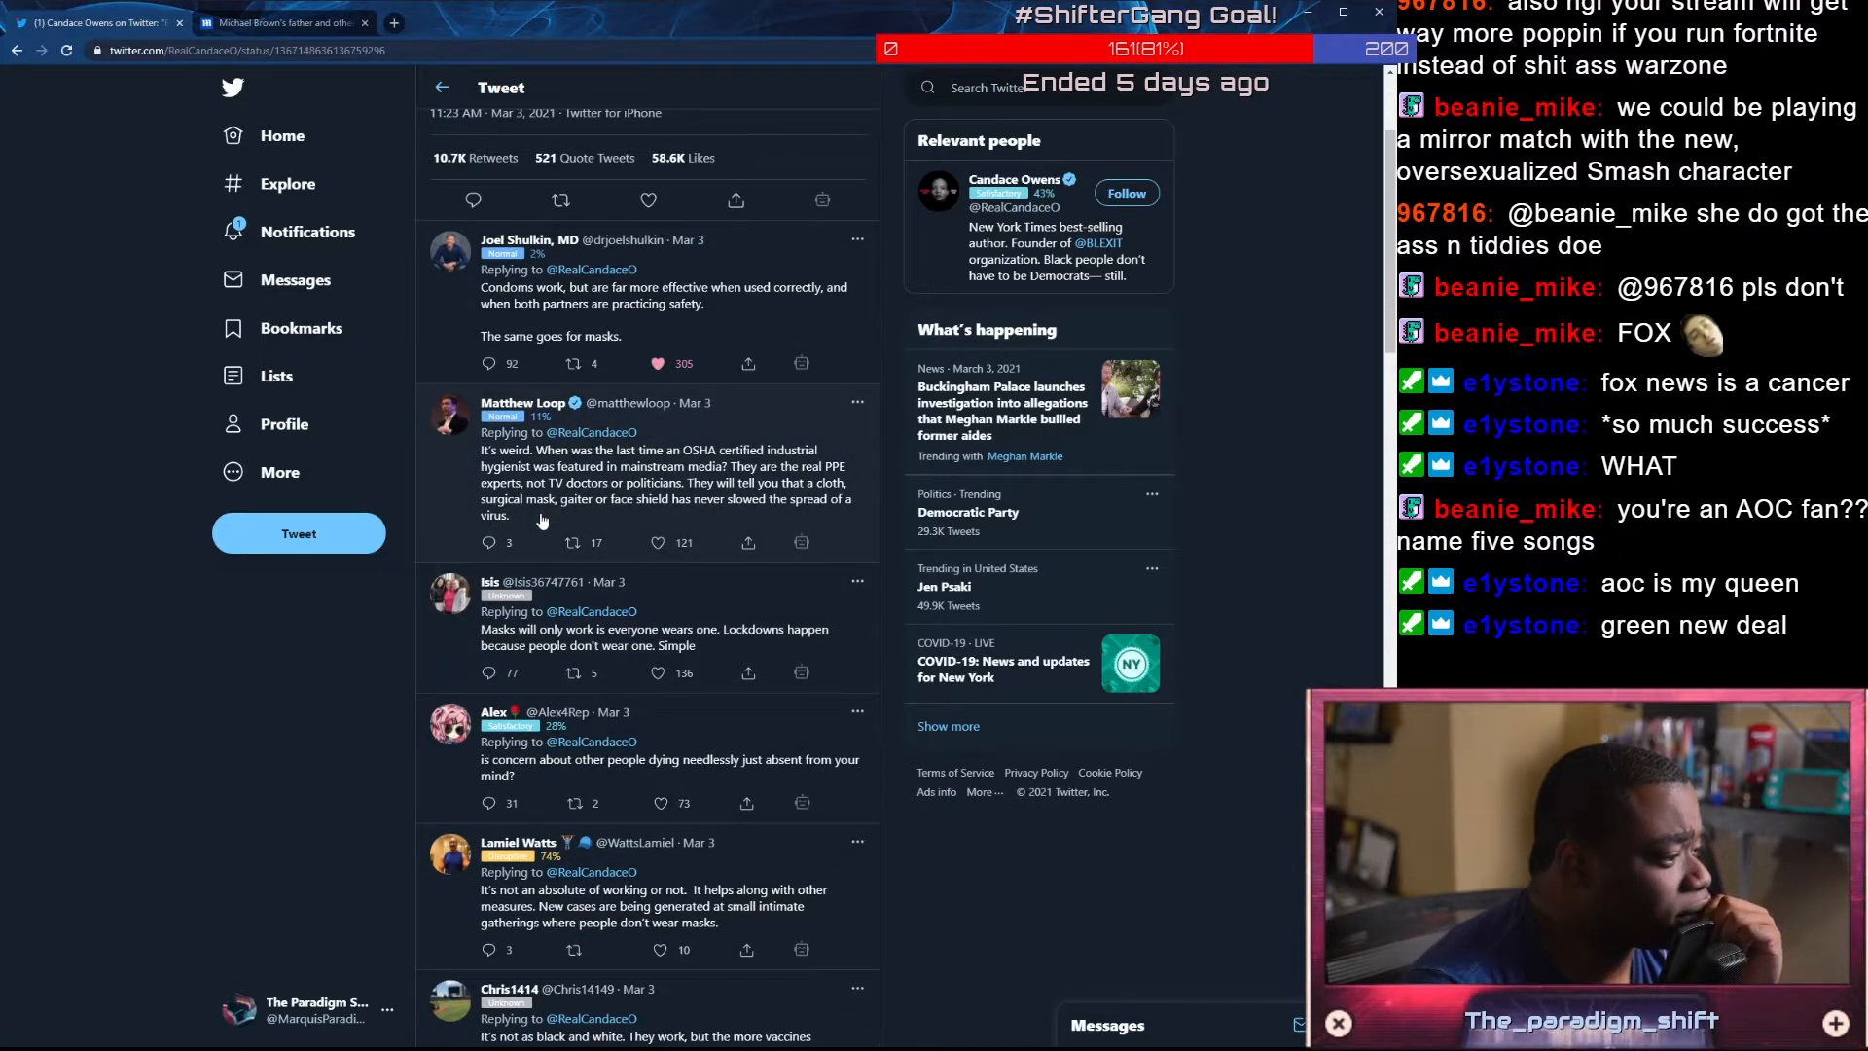
Like the replies about people dying needlessly and masks working if worn correctly
{"action": "scroll", "scroll_direction": "down", "scroll_amount": 3}
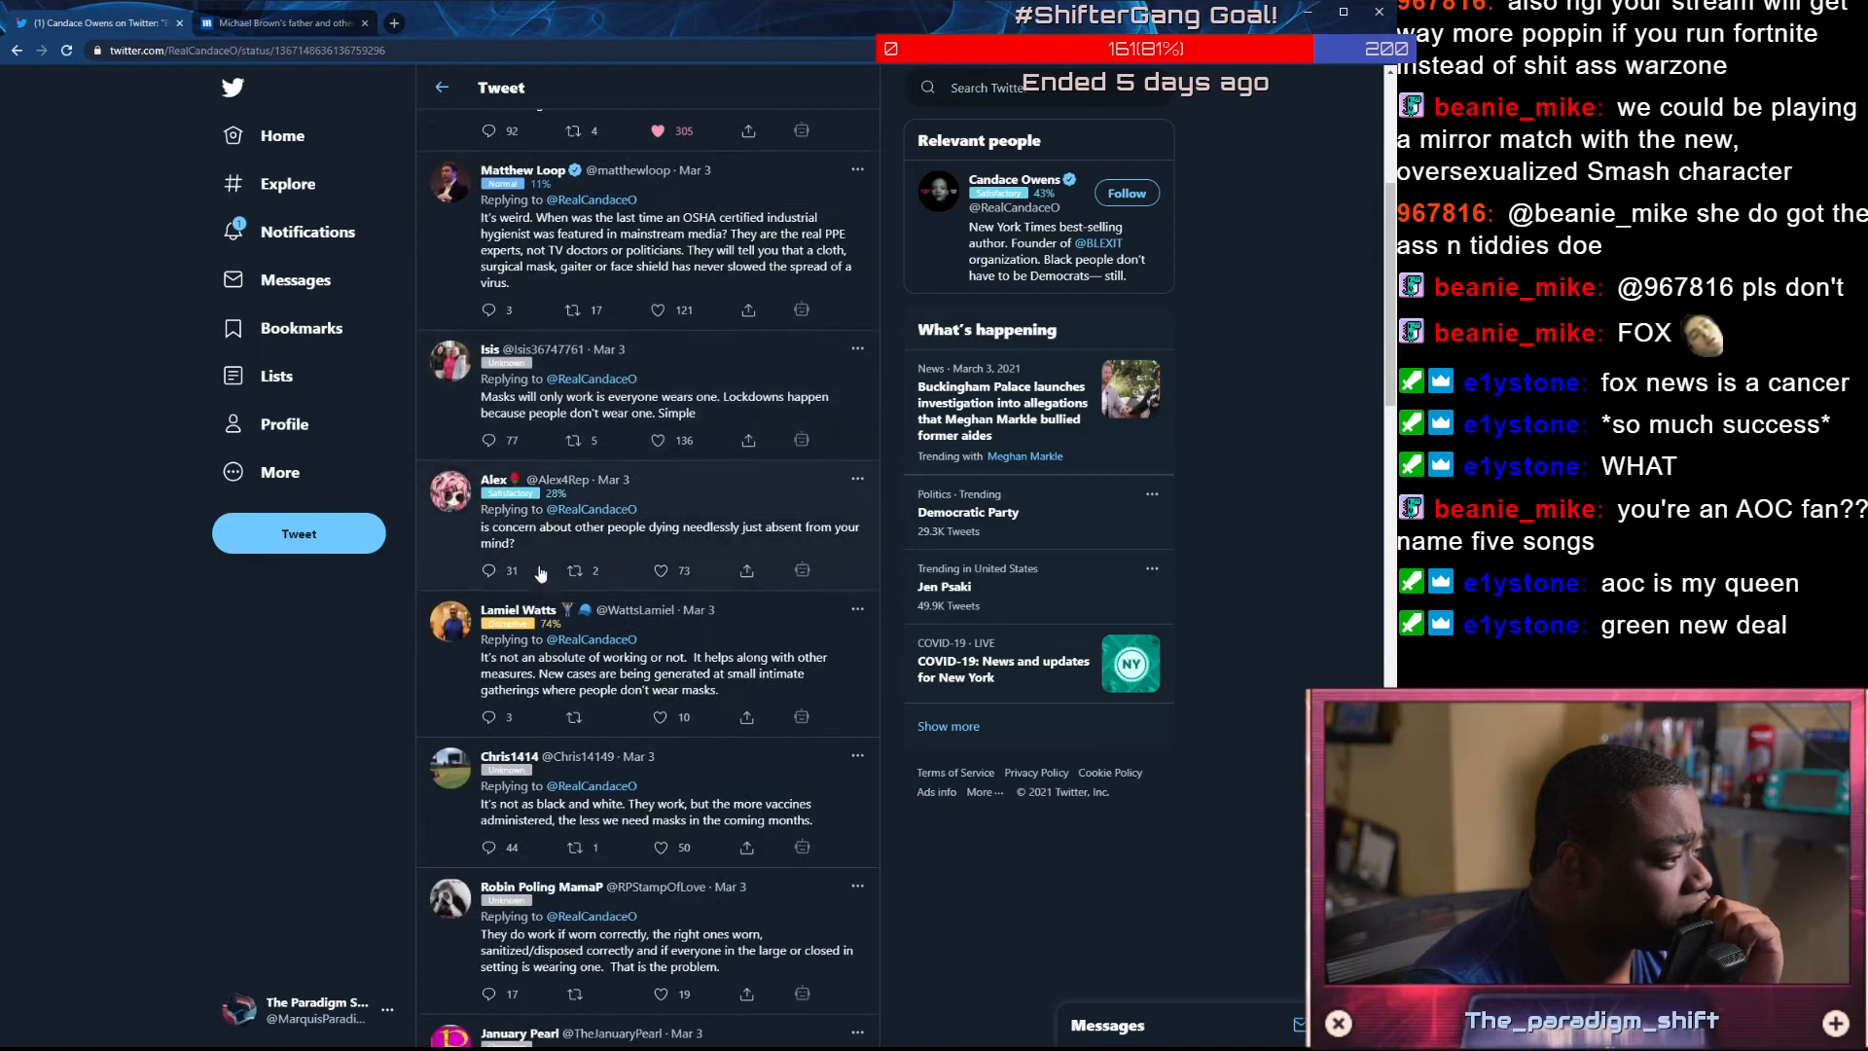
{"action": "left_click", "coordinate": [656, 440]}
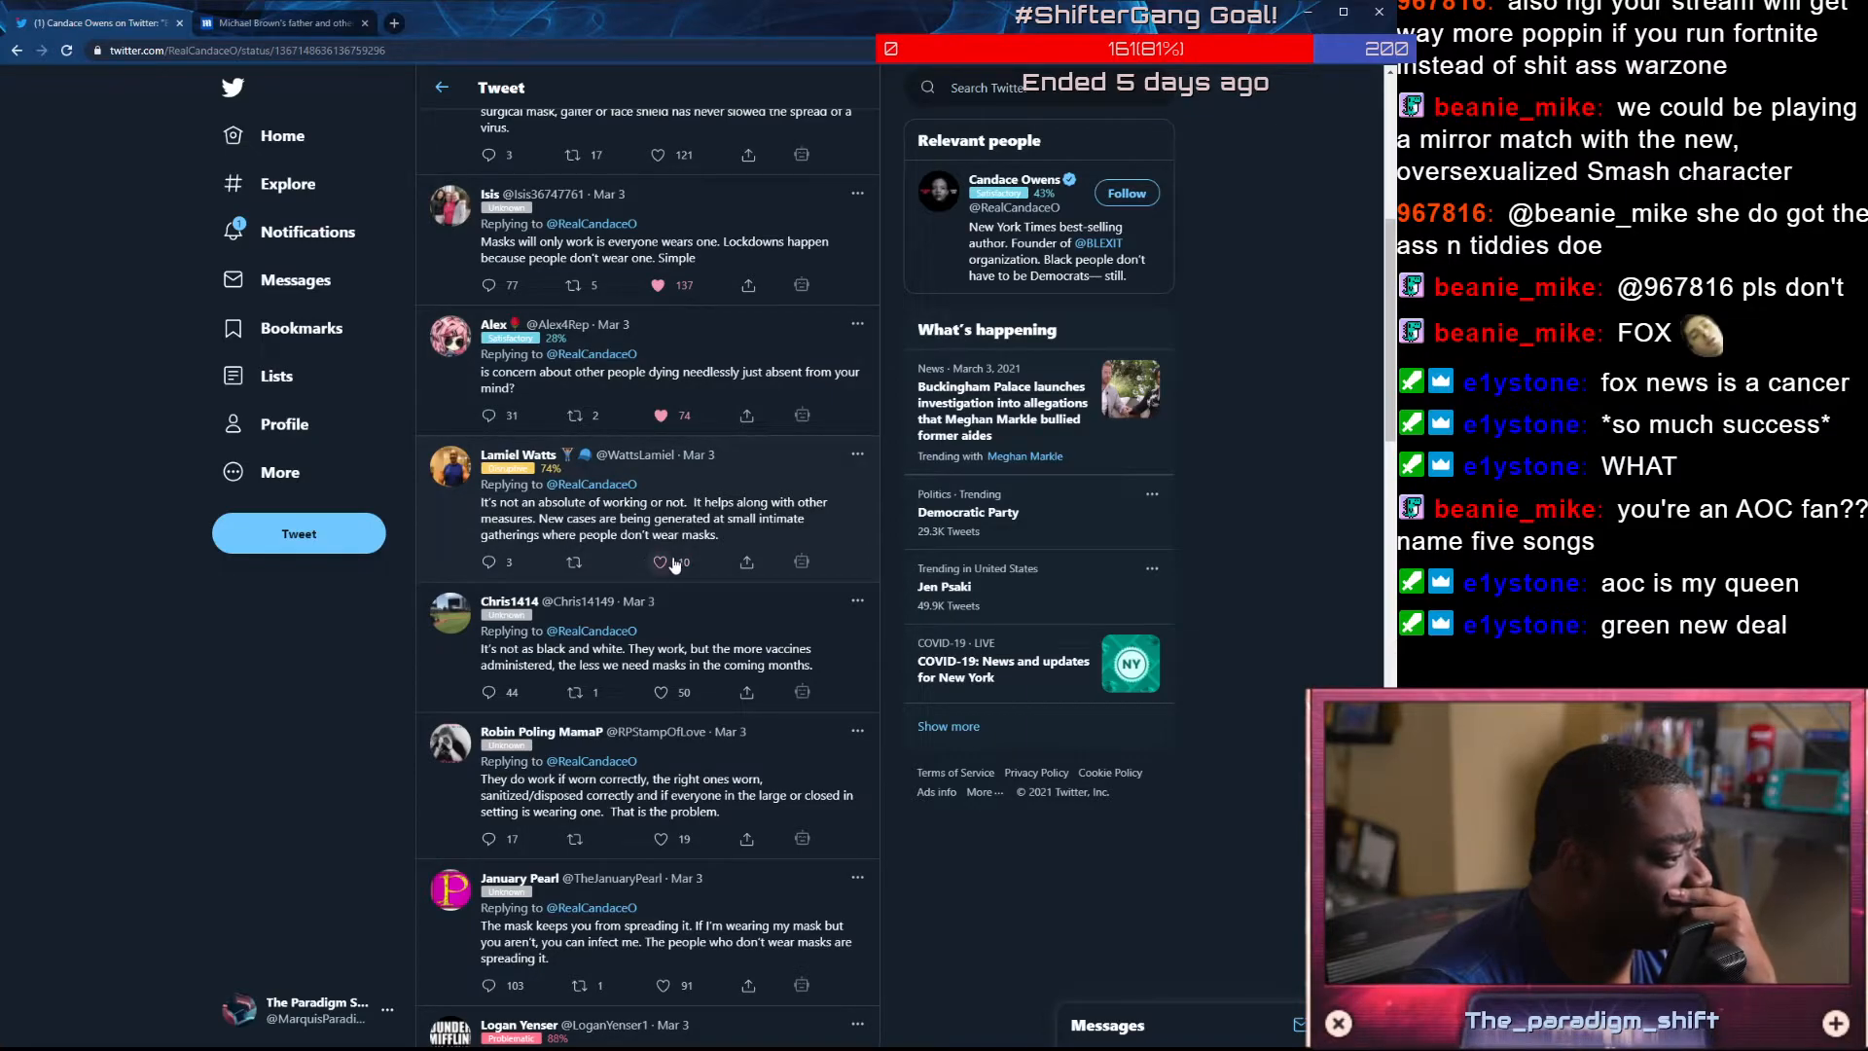
{"action": "scroll", "scroll_direction": "down", "scroll_amount": 3}
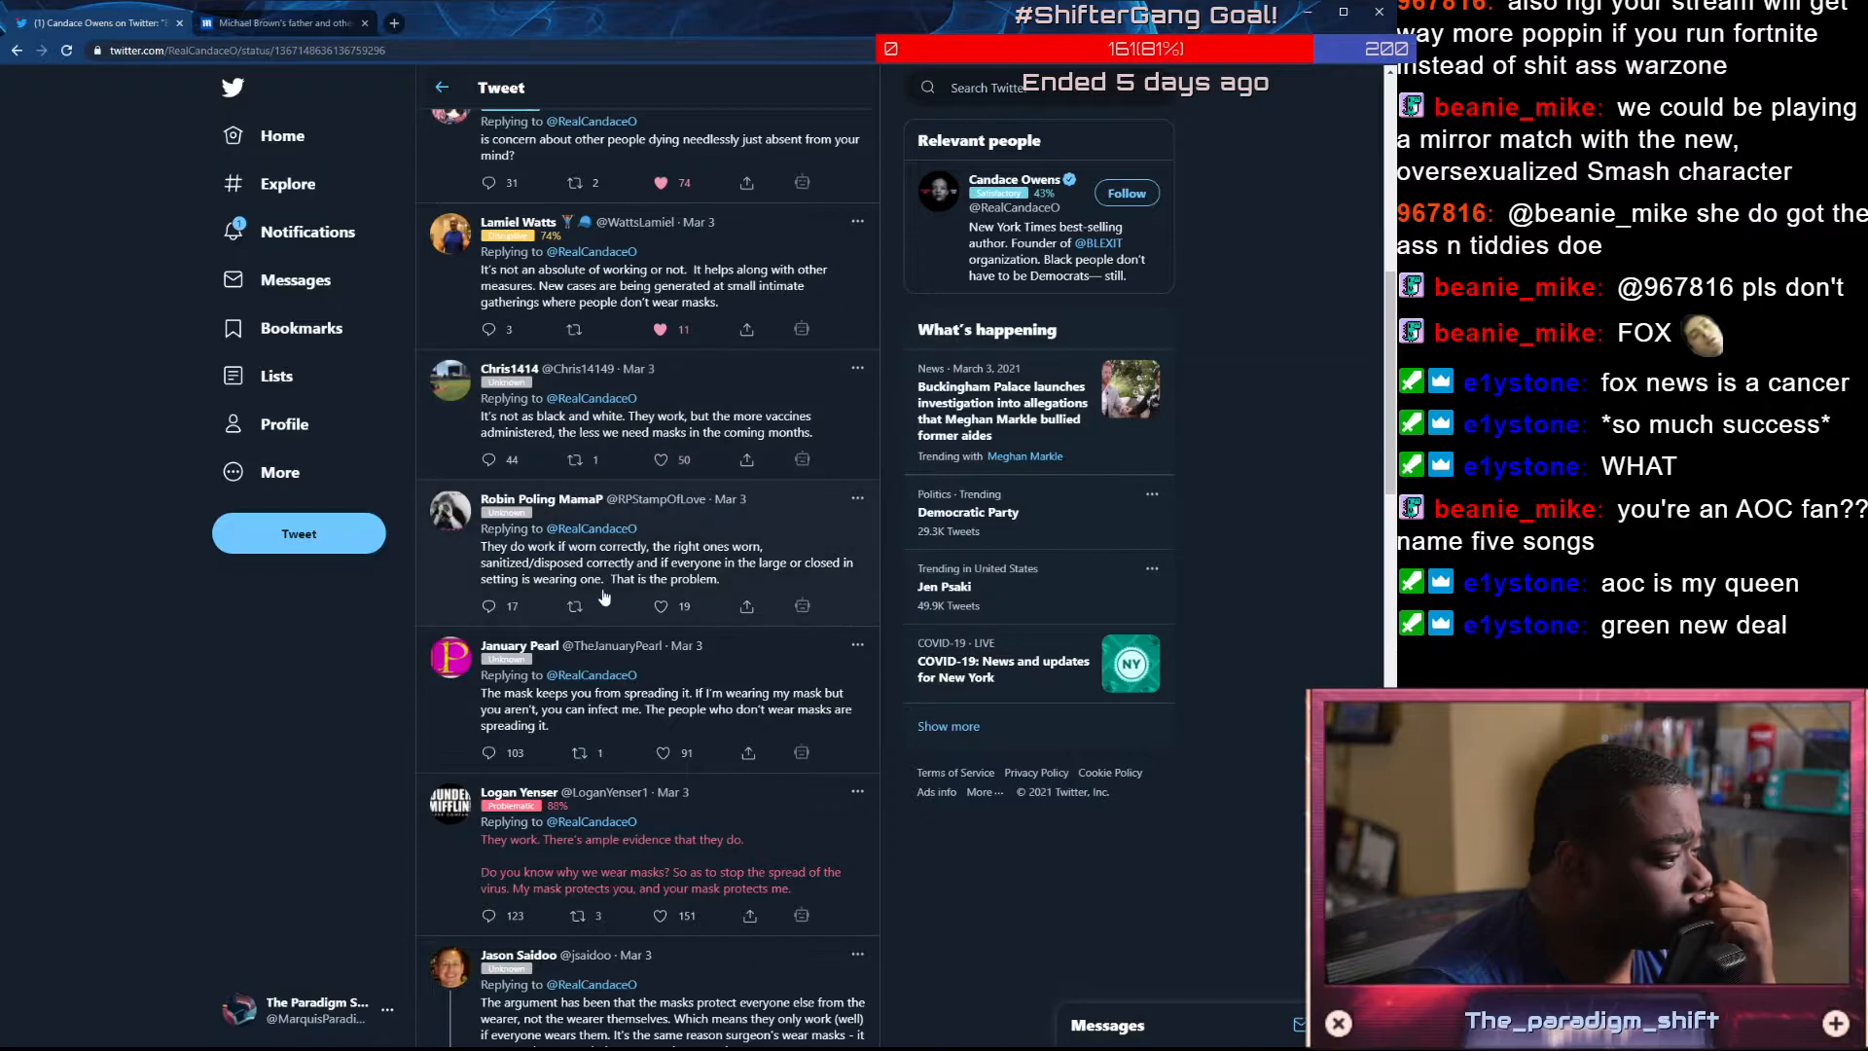
{"action": "left_click", "coordinate": [660, 607]}
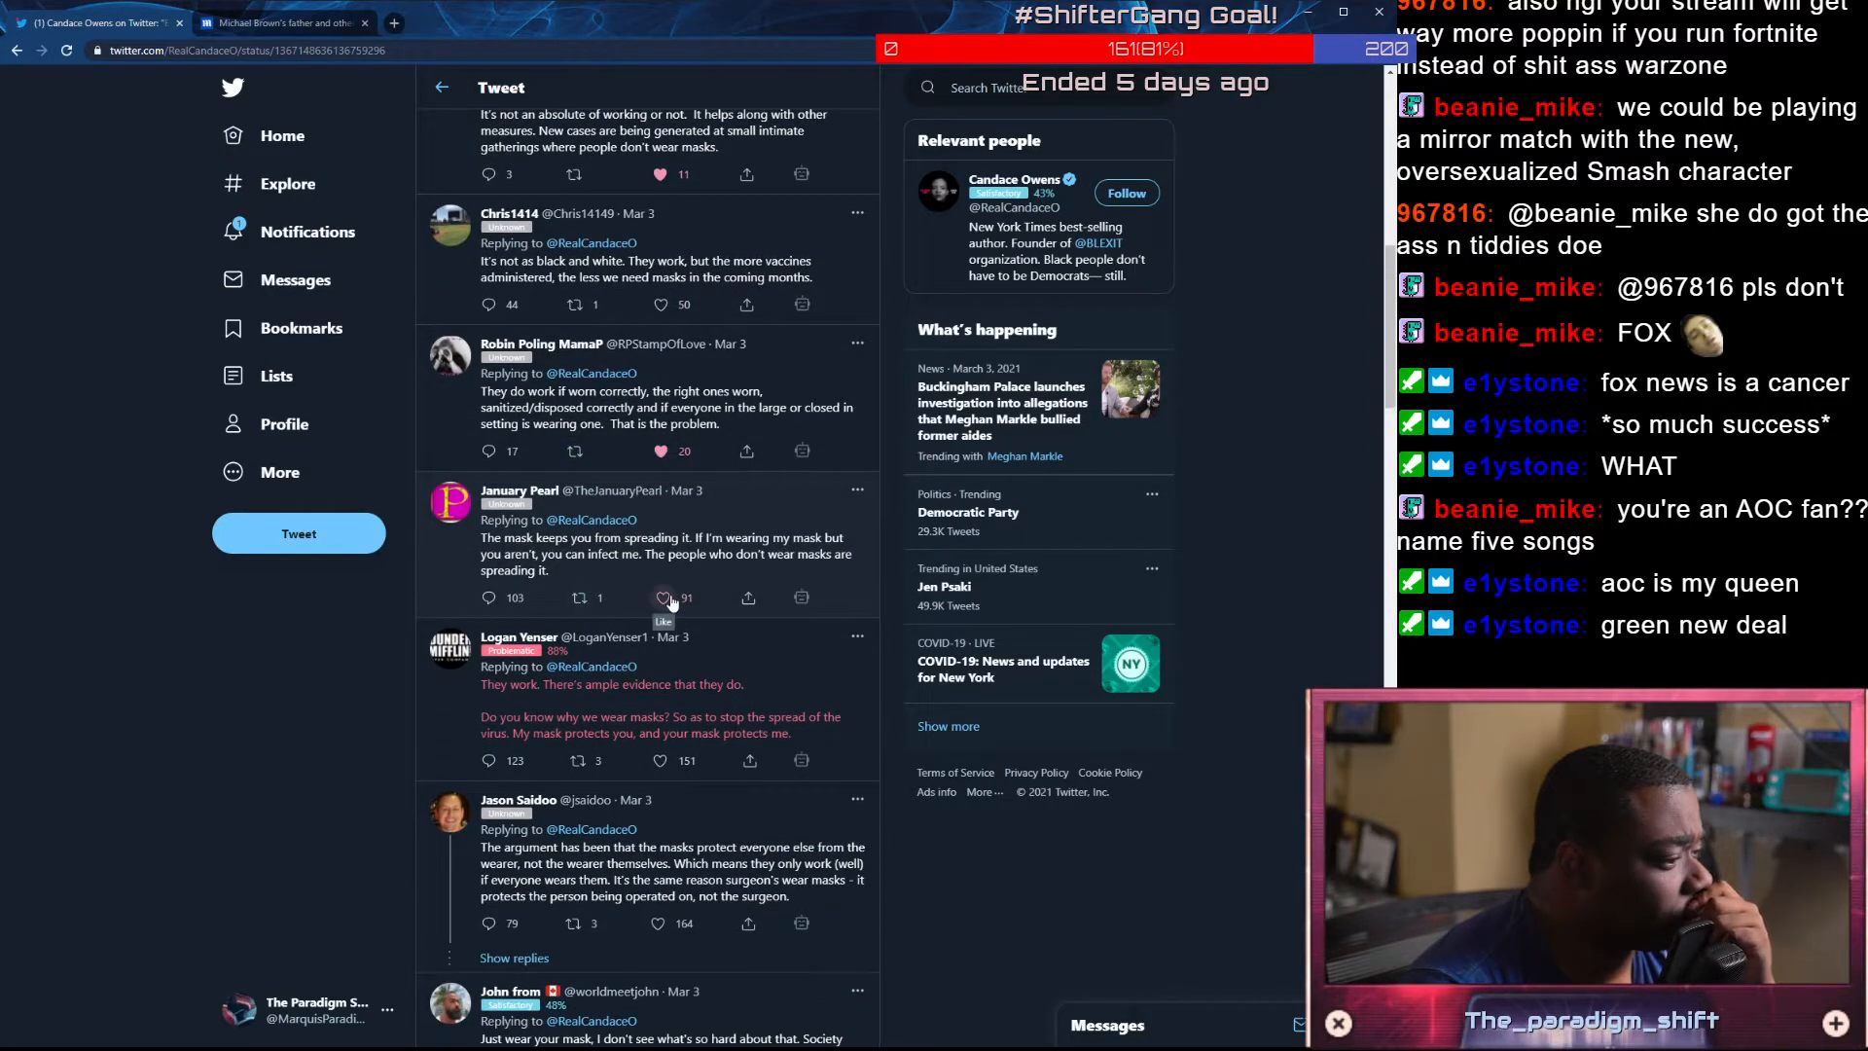
{"action": "left_click", "coordinate": [661, 598]}
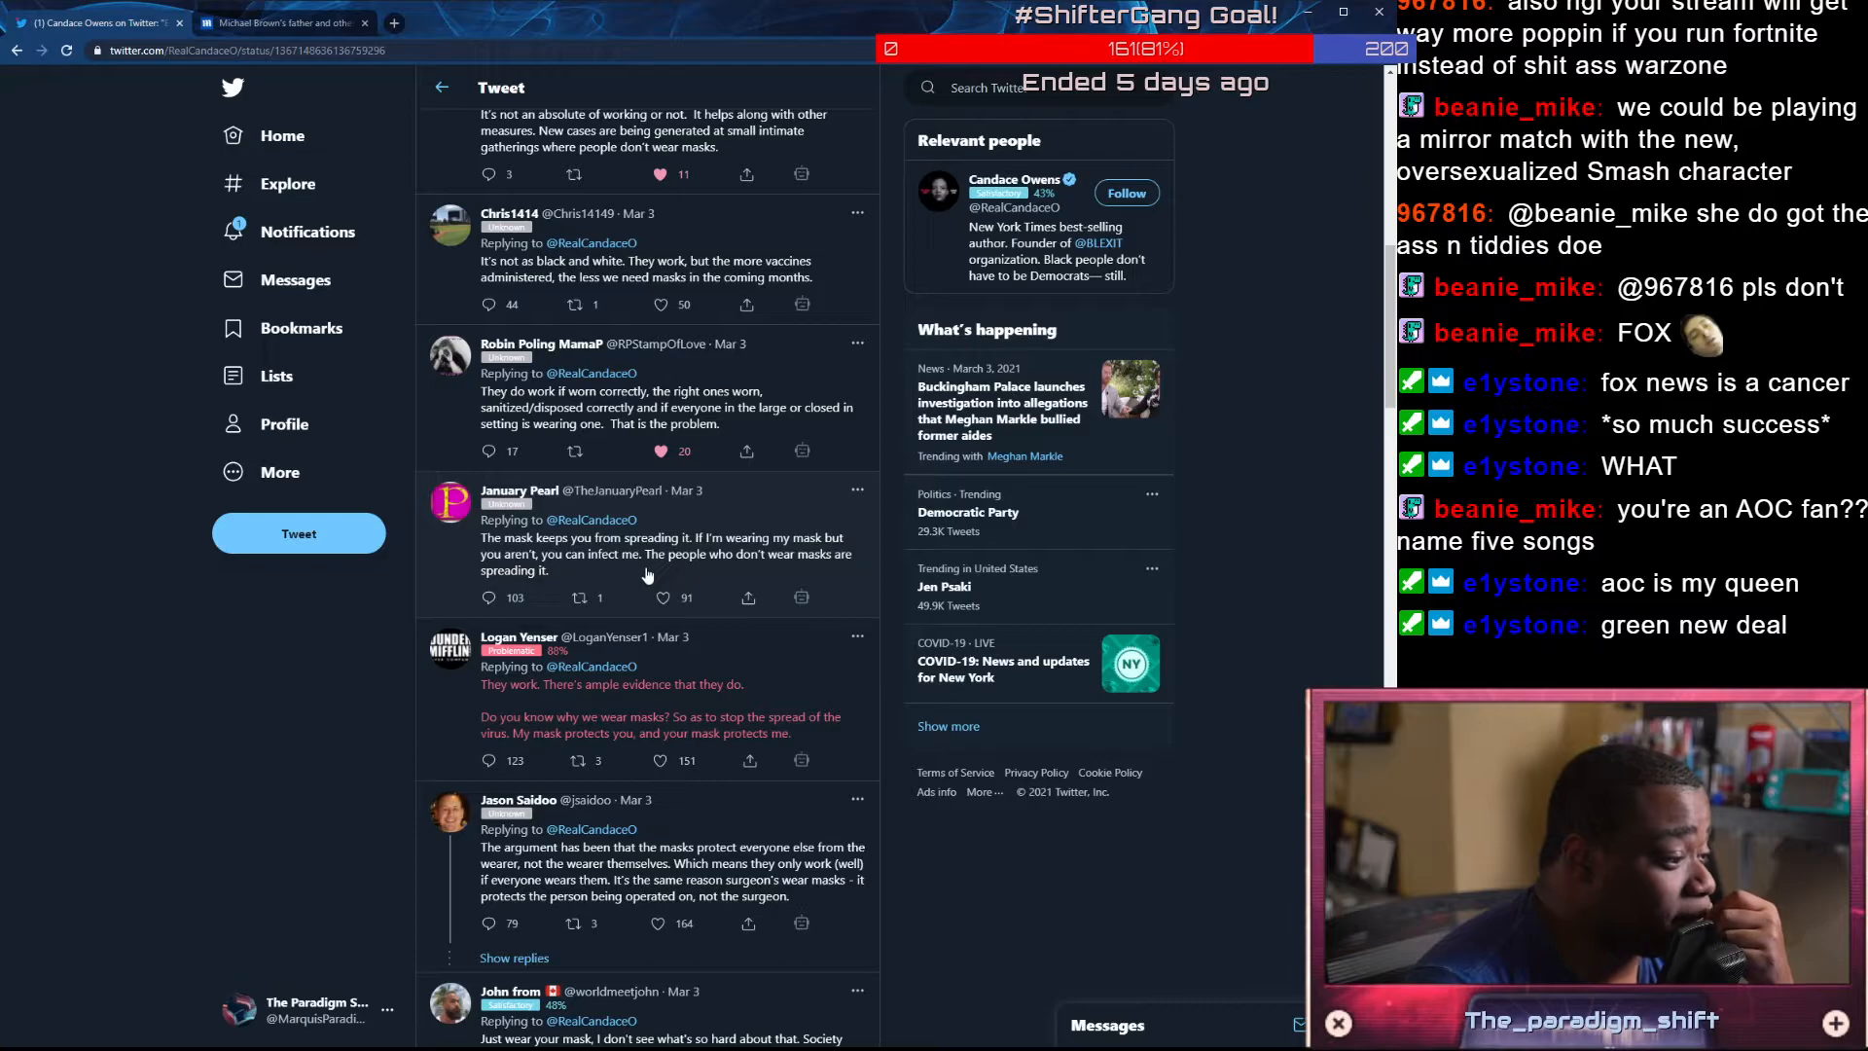
{"action": "scroll", "scroll_direction": "down", "scroll_amount": 3}
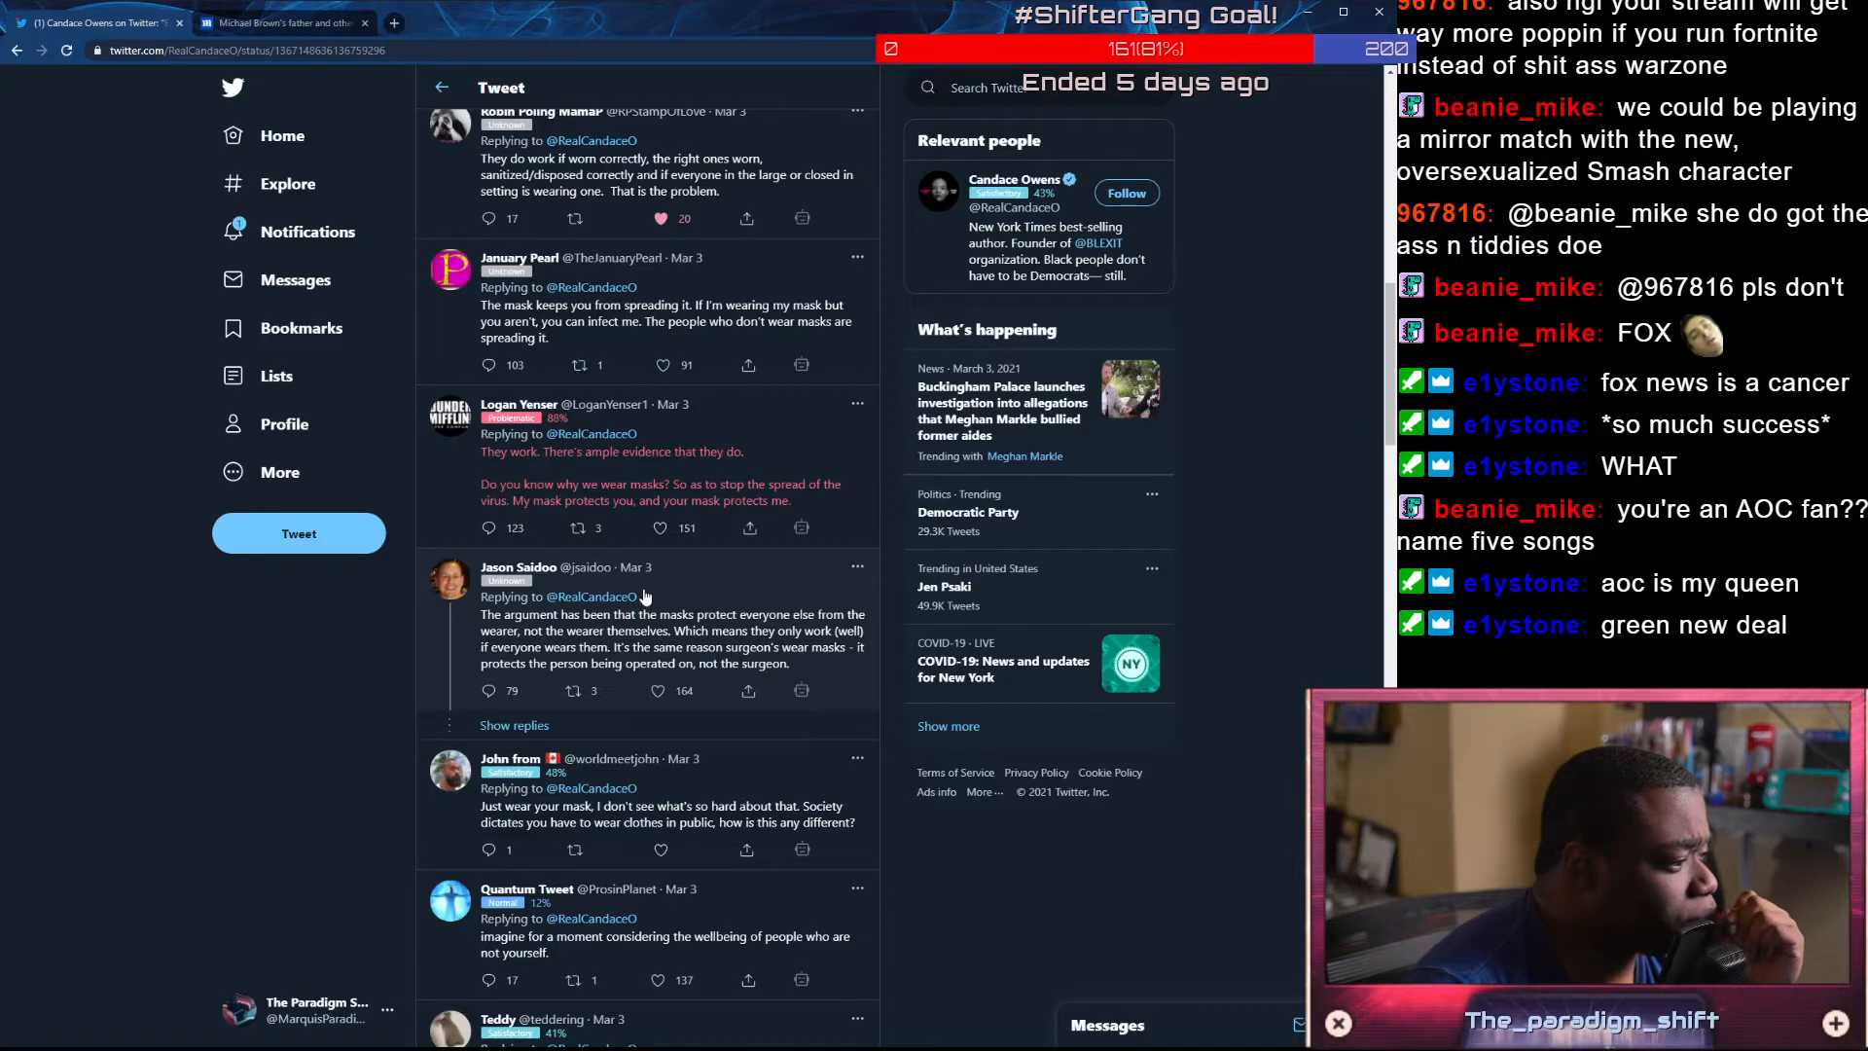
{"action": "scroll", "scroll_direction": "down", "scroll_amount": 3}
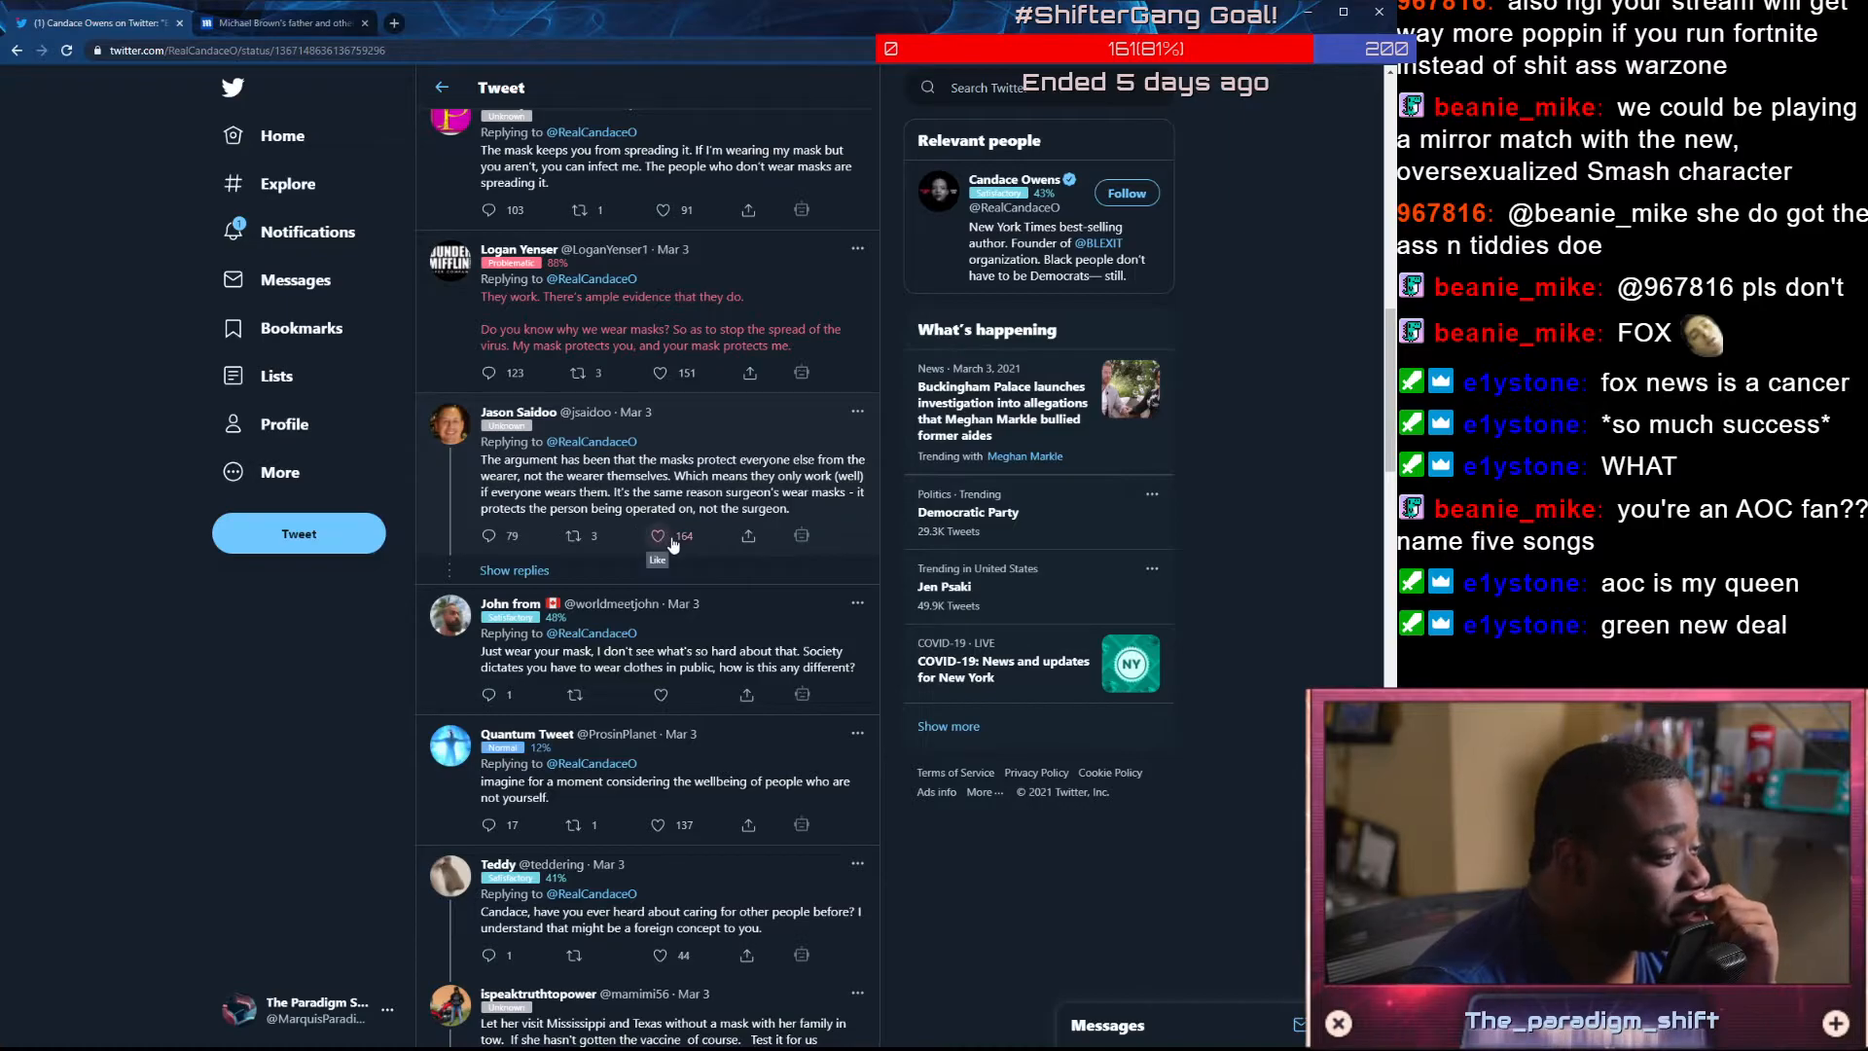
{"action": "left_click", "coordinate": [659, 535]}
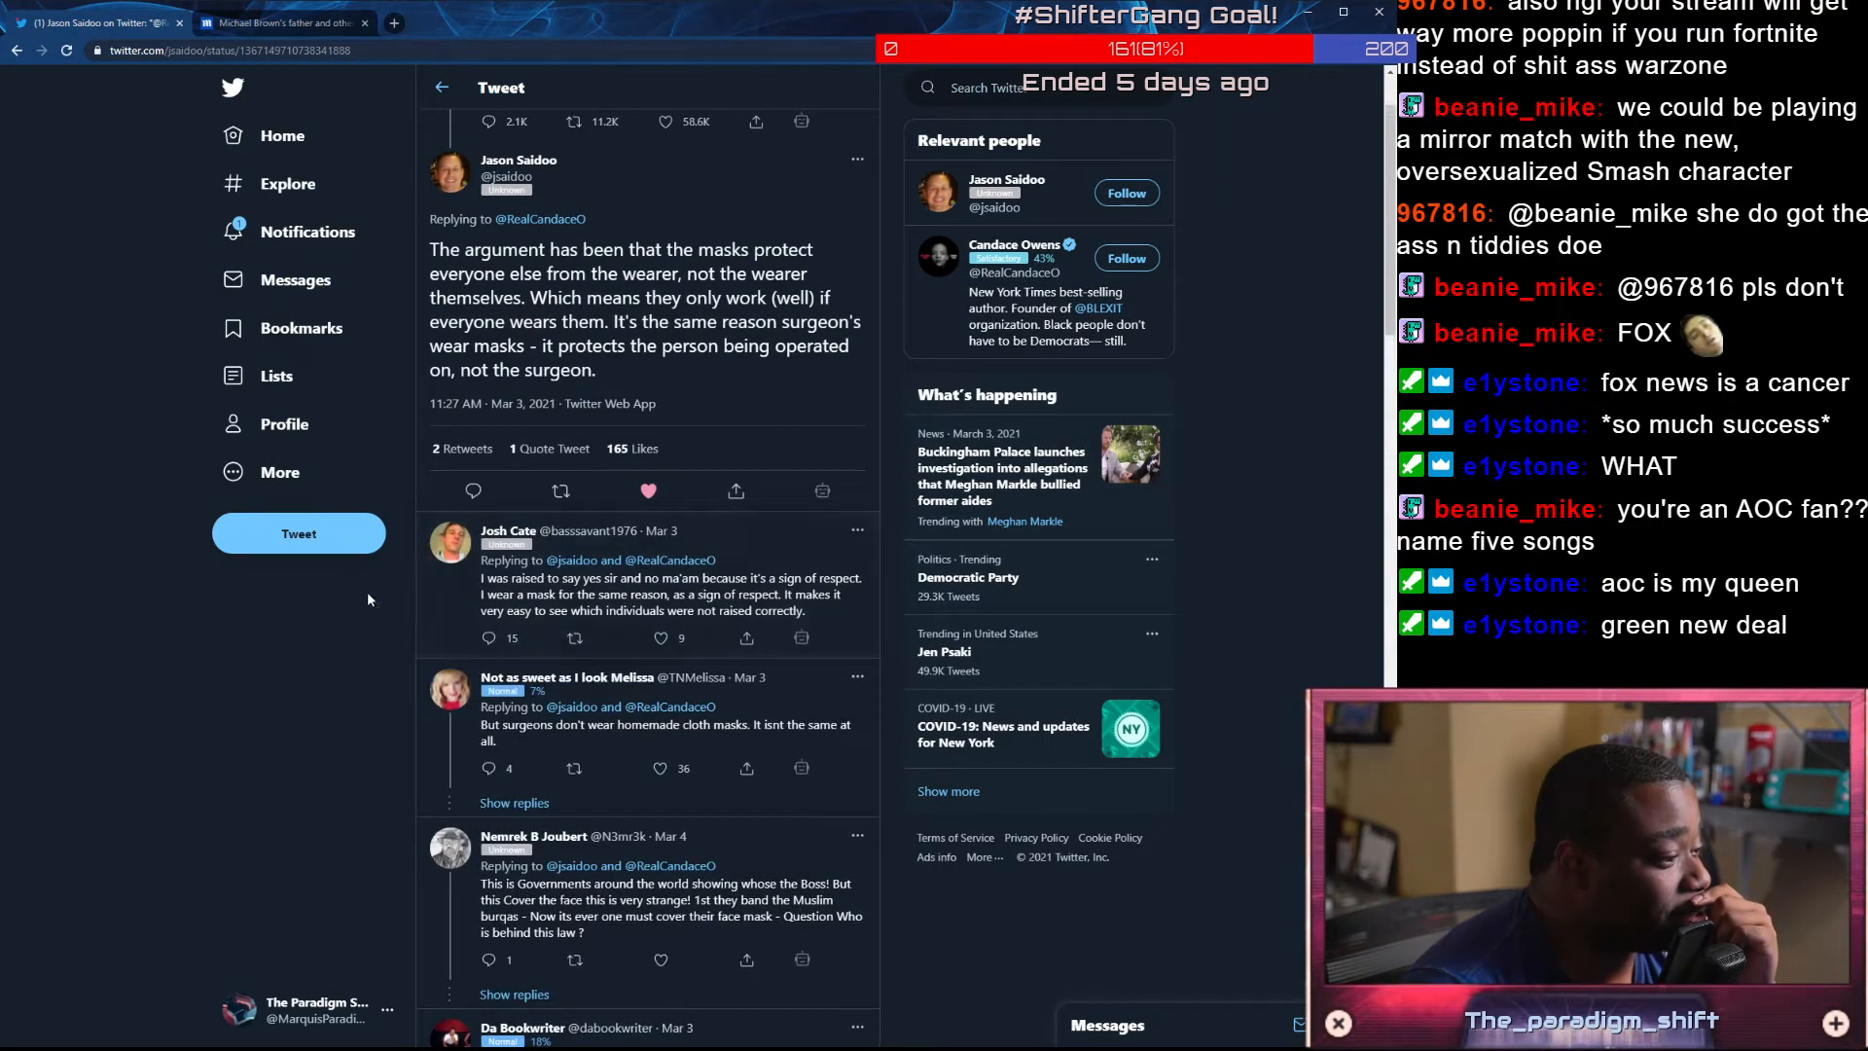
{"action": "scroll", "scroll_direction": "down", "scroll_amount": 3}
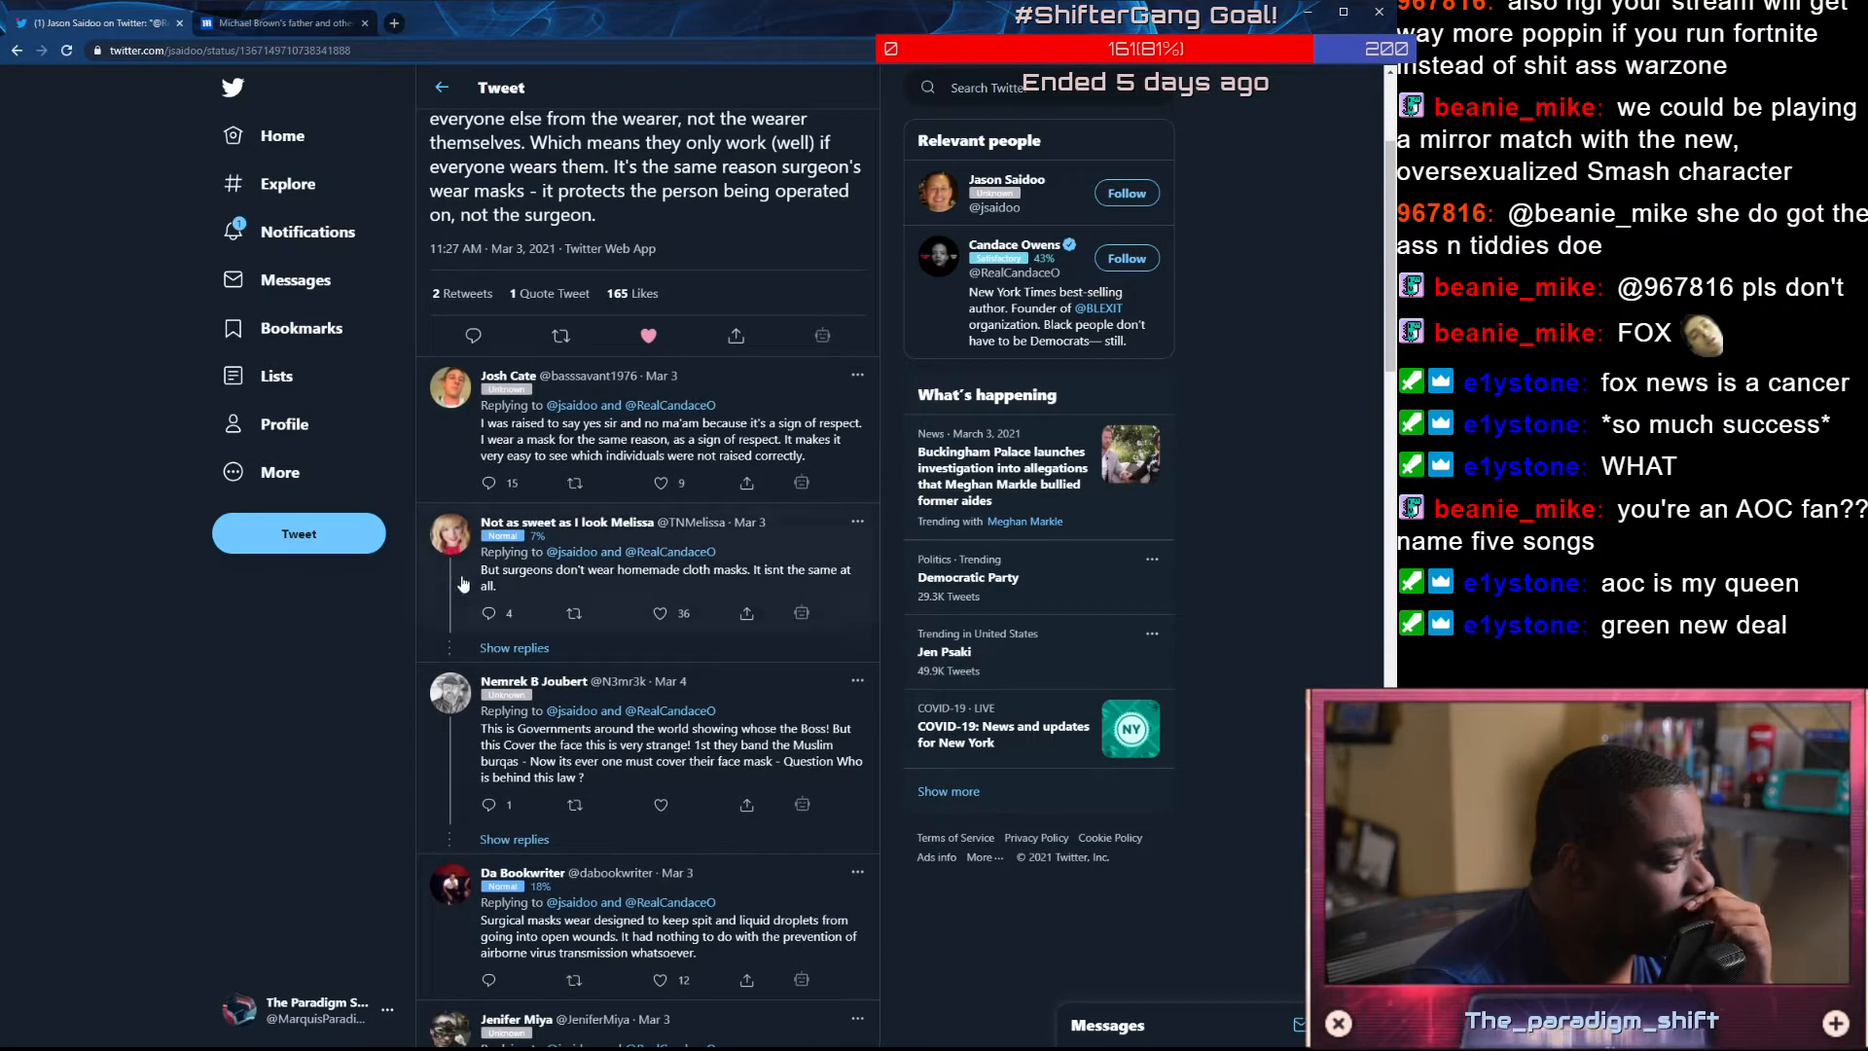
{"action": "scroll", "scroll_direction": "down", "scroll_amount": 3}
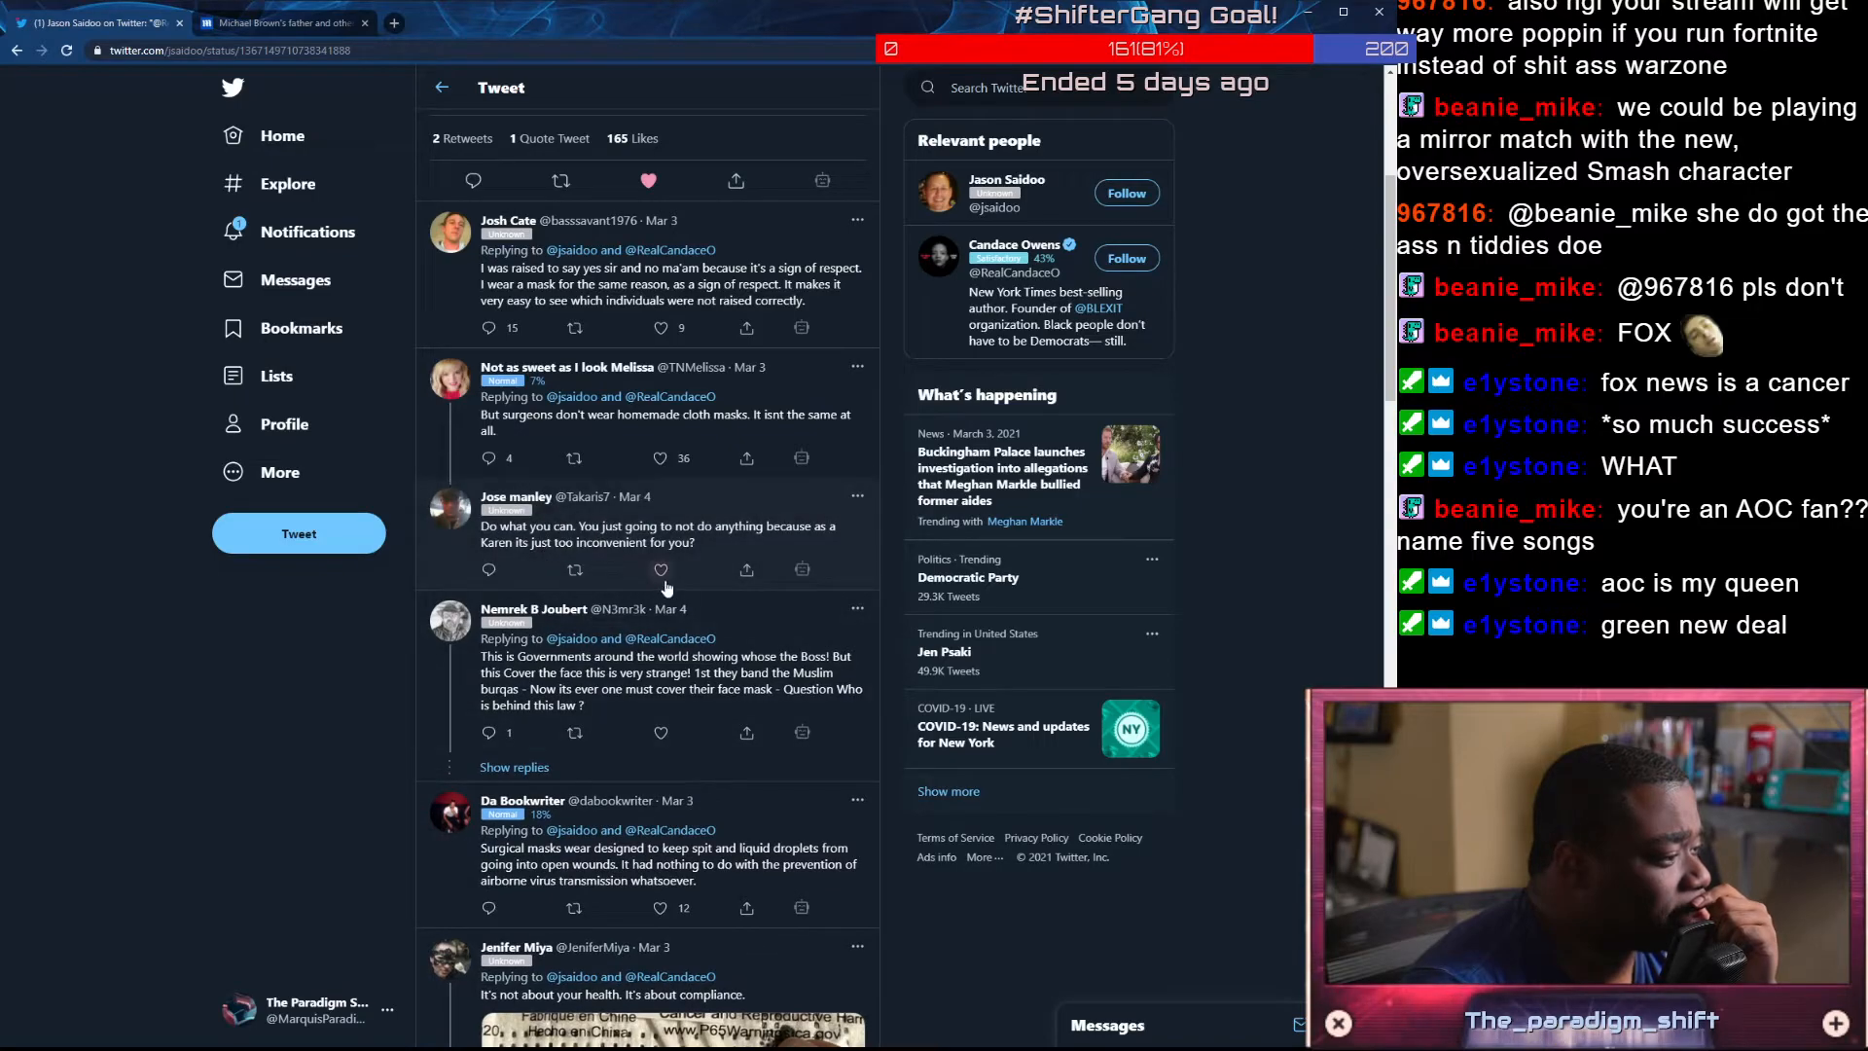
{"action": "left_click", "coordinate": [660, 568]}
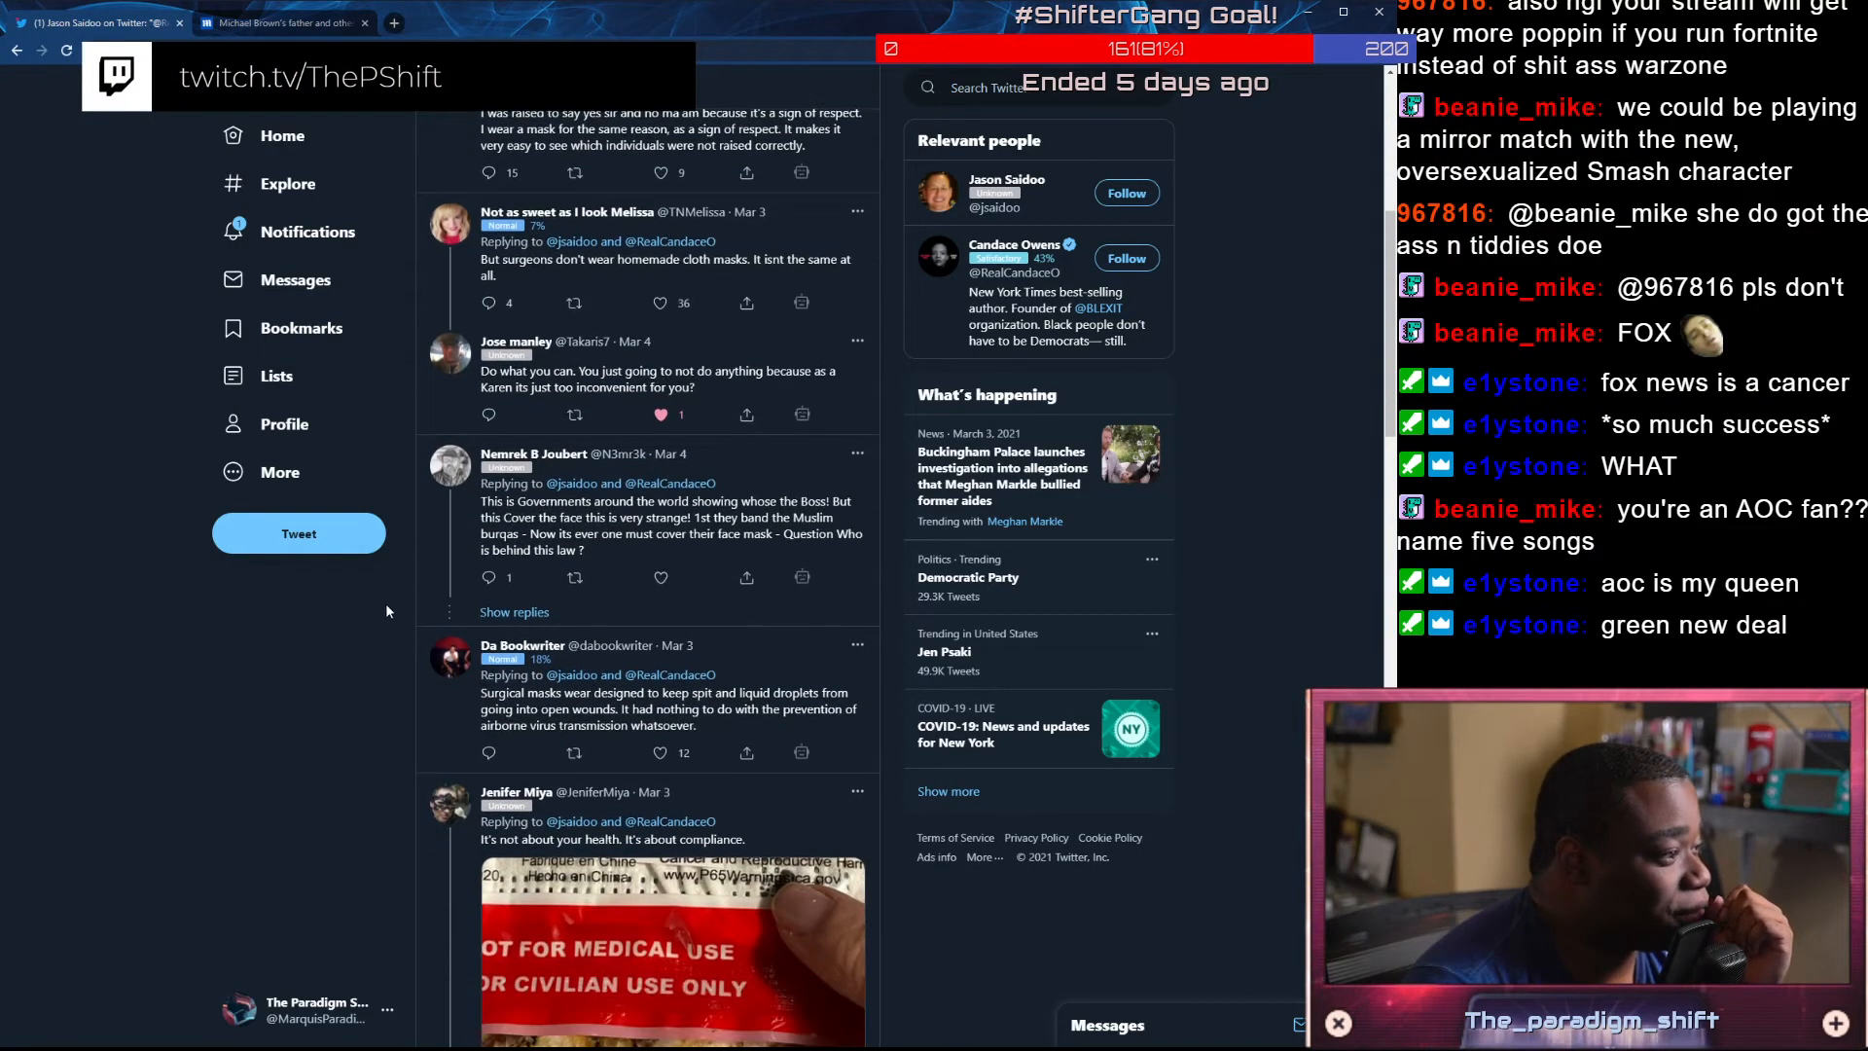
{"action": "scroll", "scroll_direction": "down", "scroll_amount": 3}
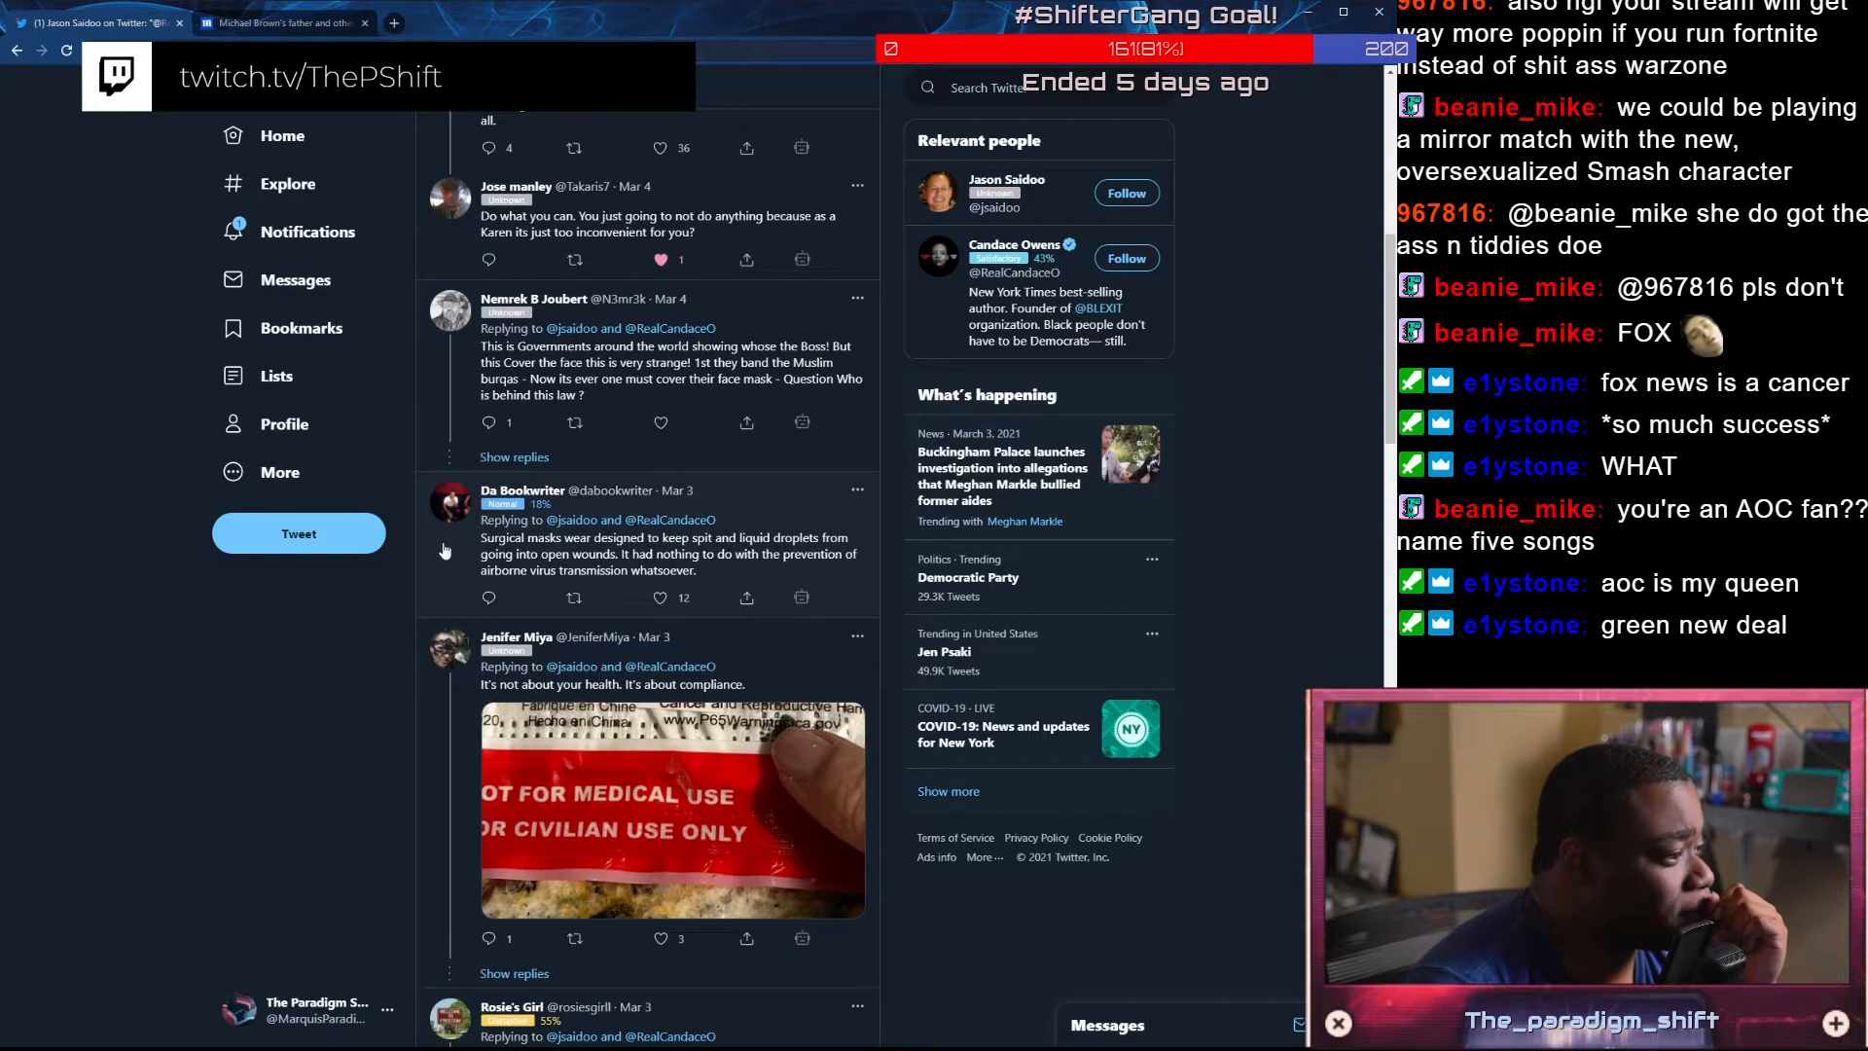
{"action": "scroll", "scroll_direction": "down", "scroll_amount": 3}
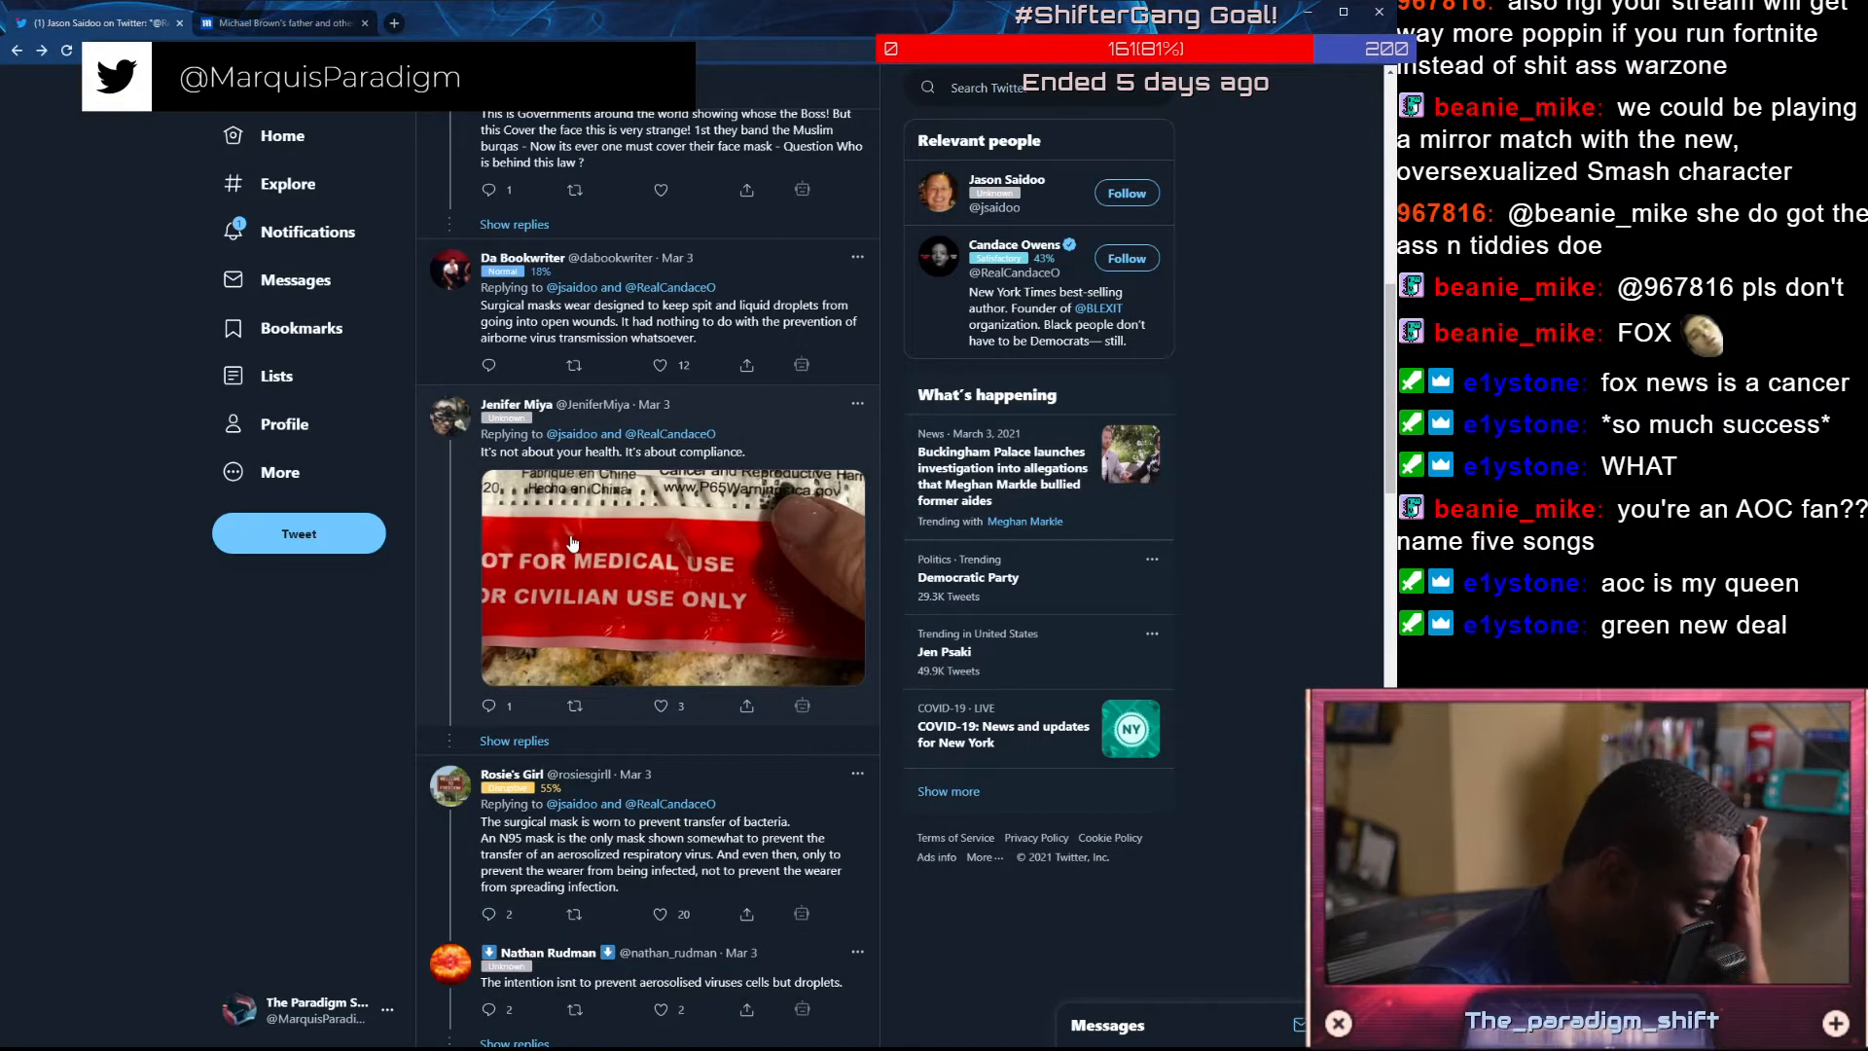
{"action": "scroll", "scroll_direction": "down", "scroll_amount": 3}
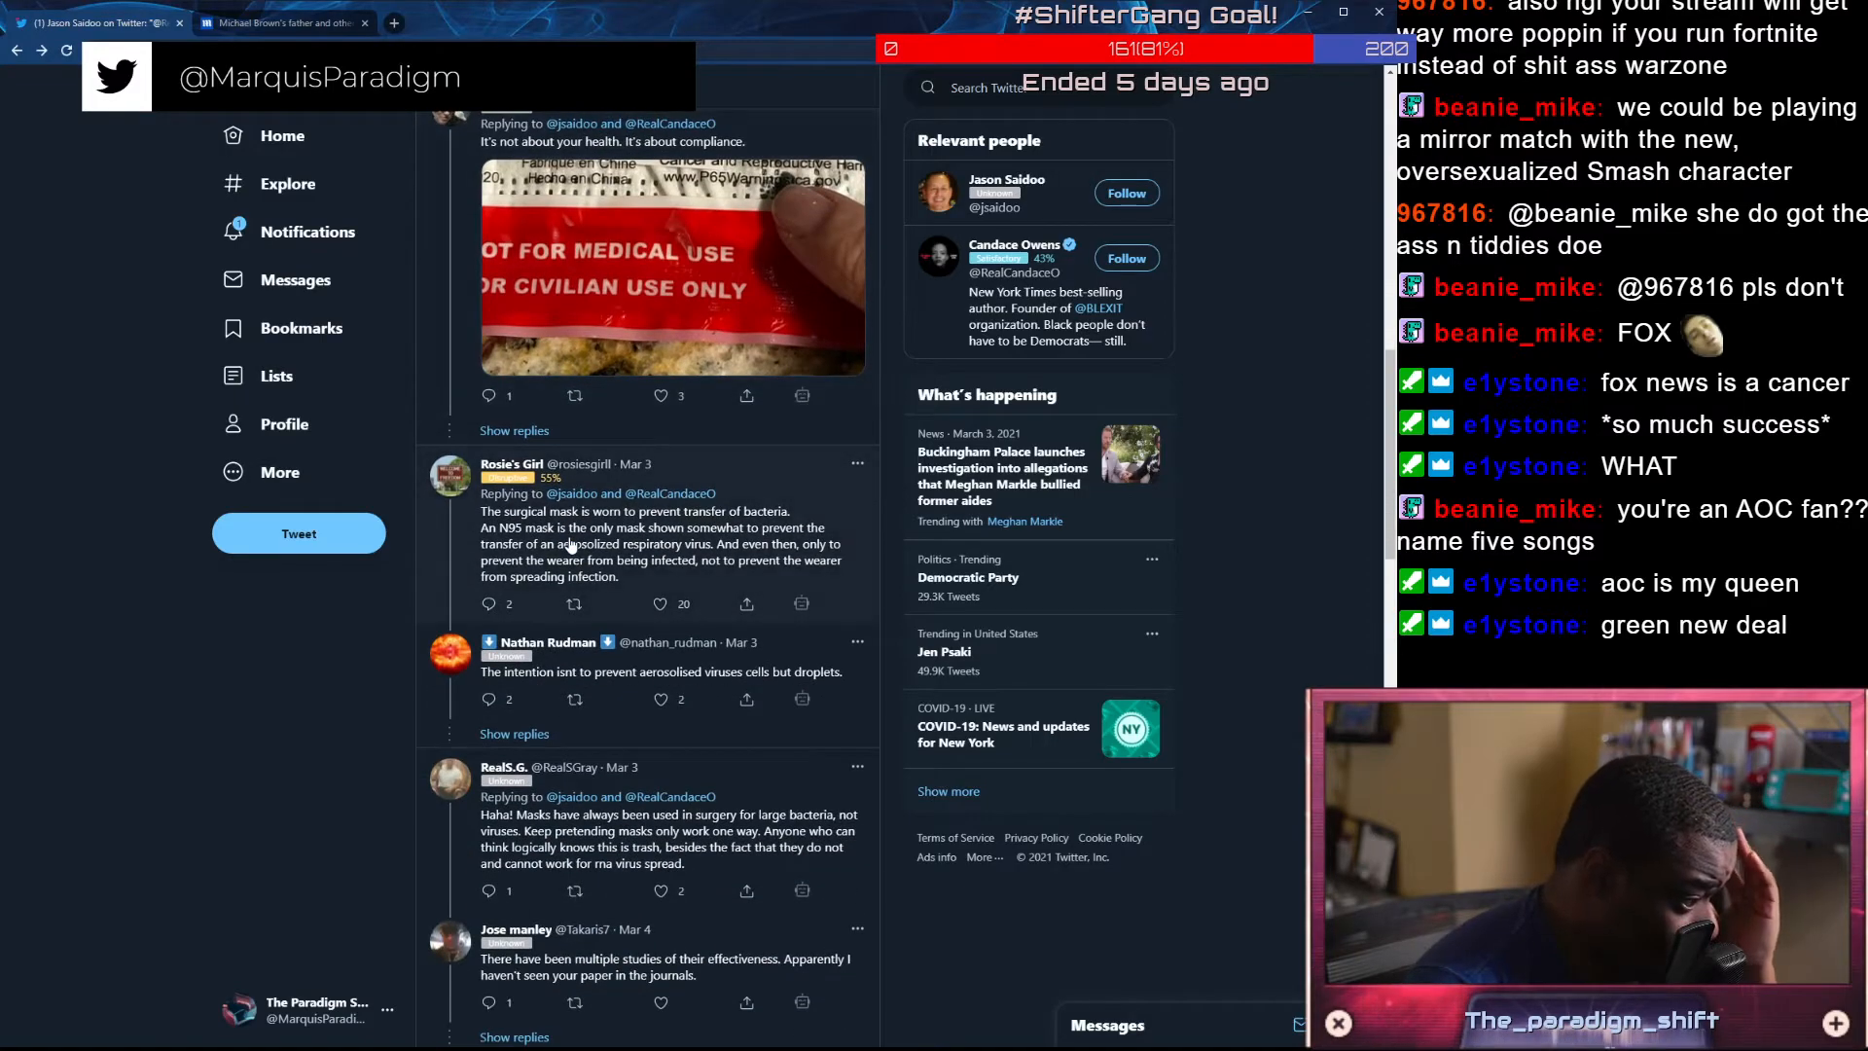
{"action": "left_click", "coordinate": [662, 699]}
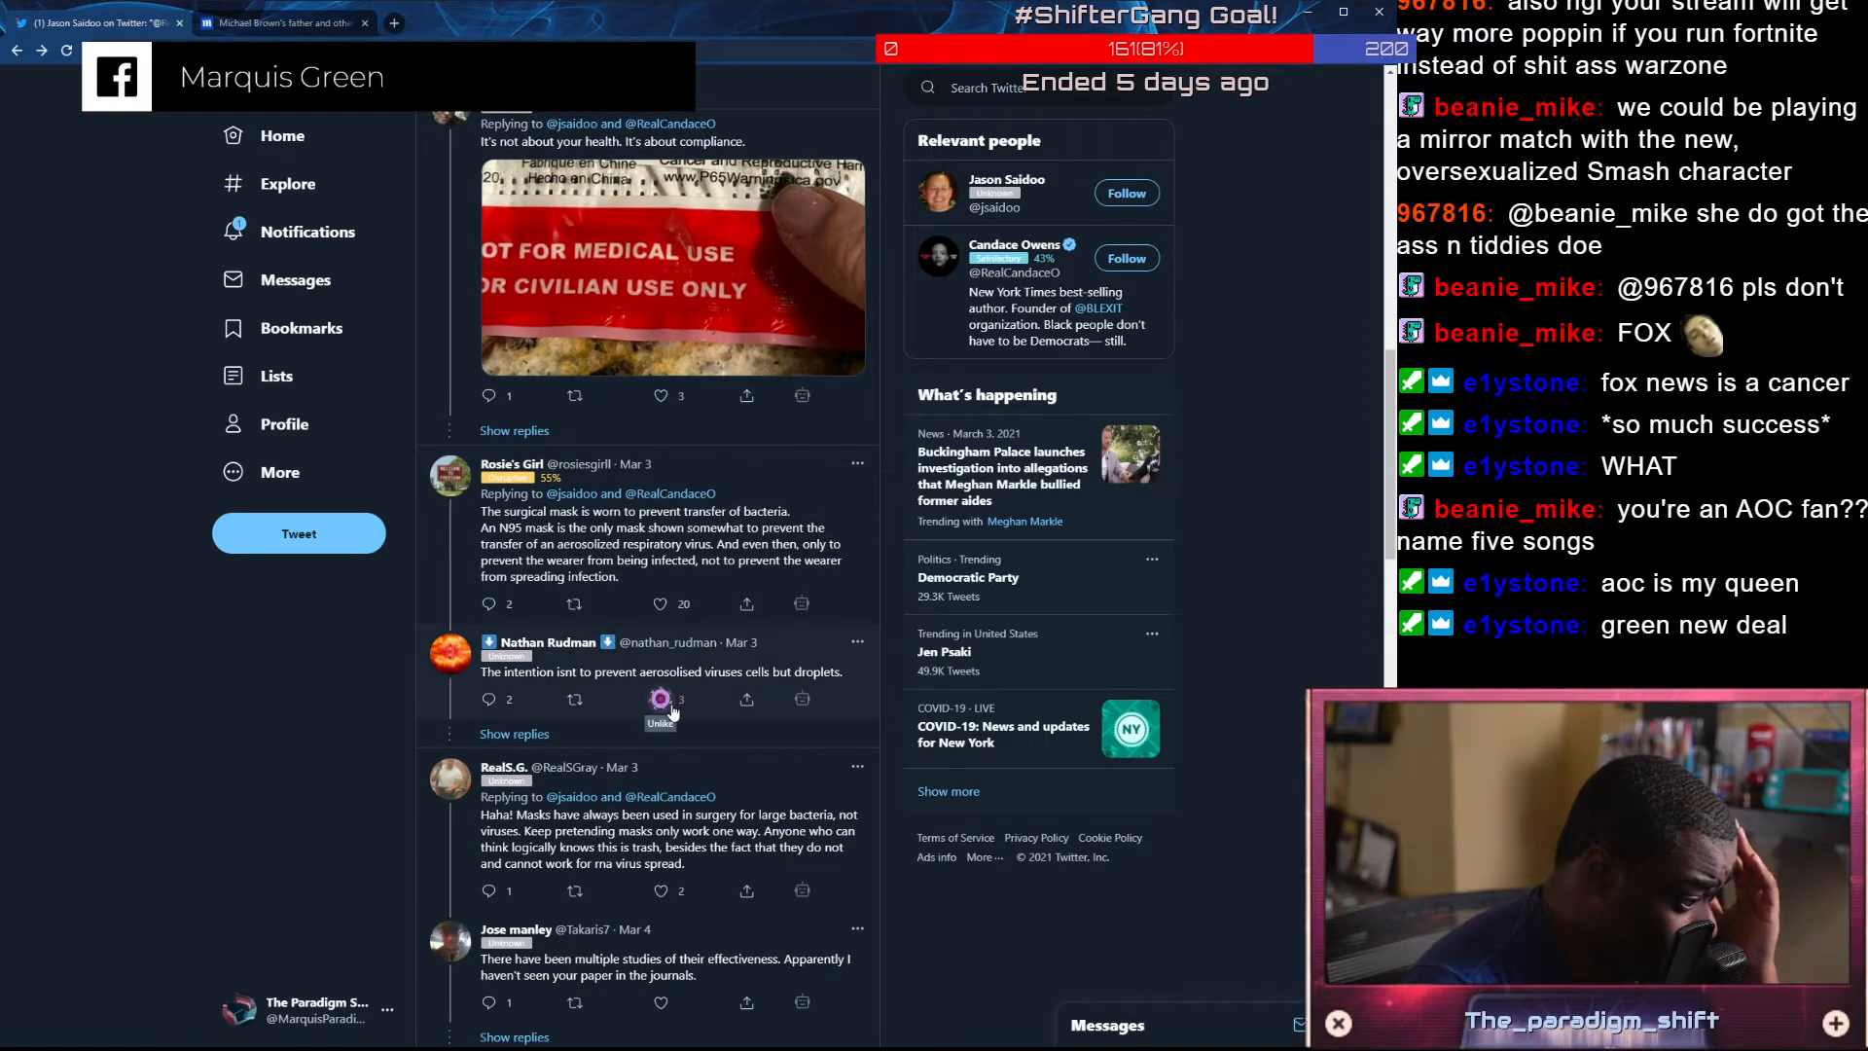
{"action": "left_click", "coordinate": [659, 698]}
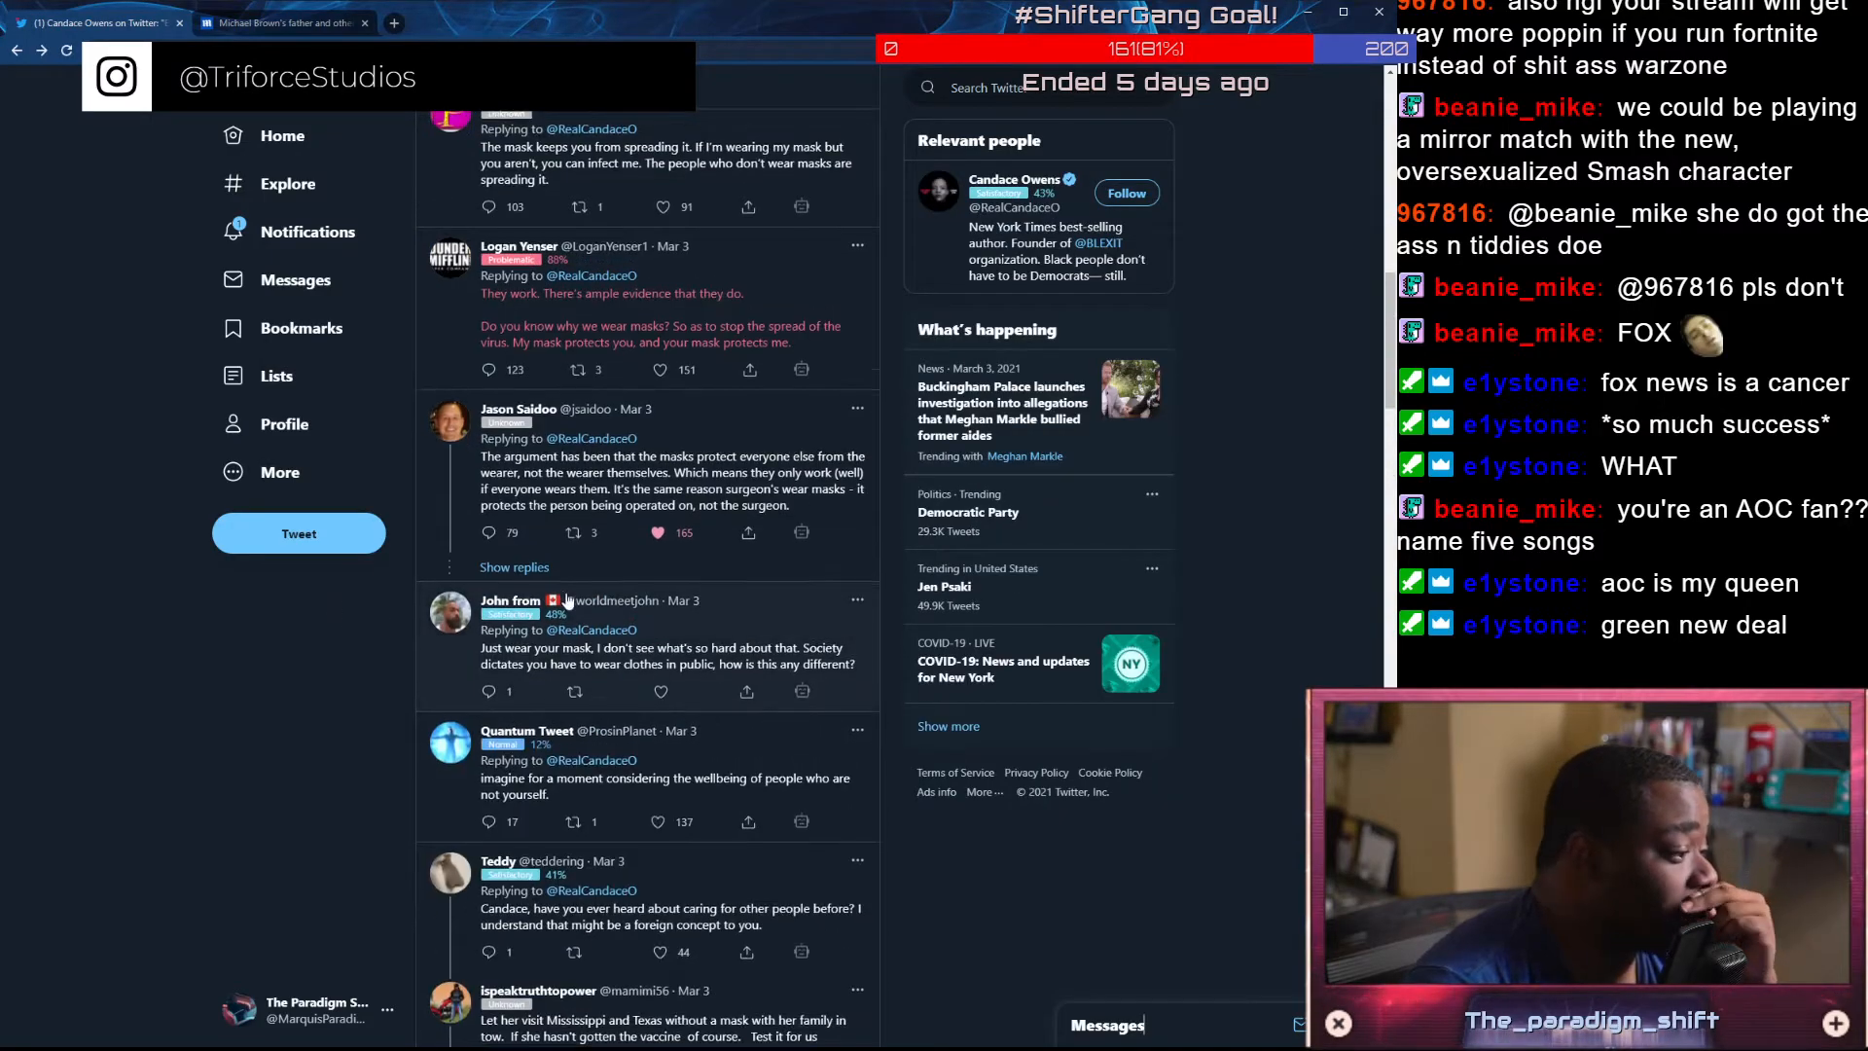
{"action": "scroll", "scroll_direction": "down", "scroll_amount": 3}
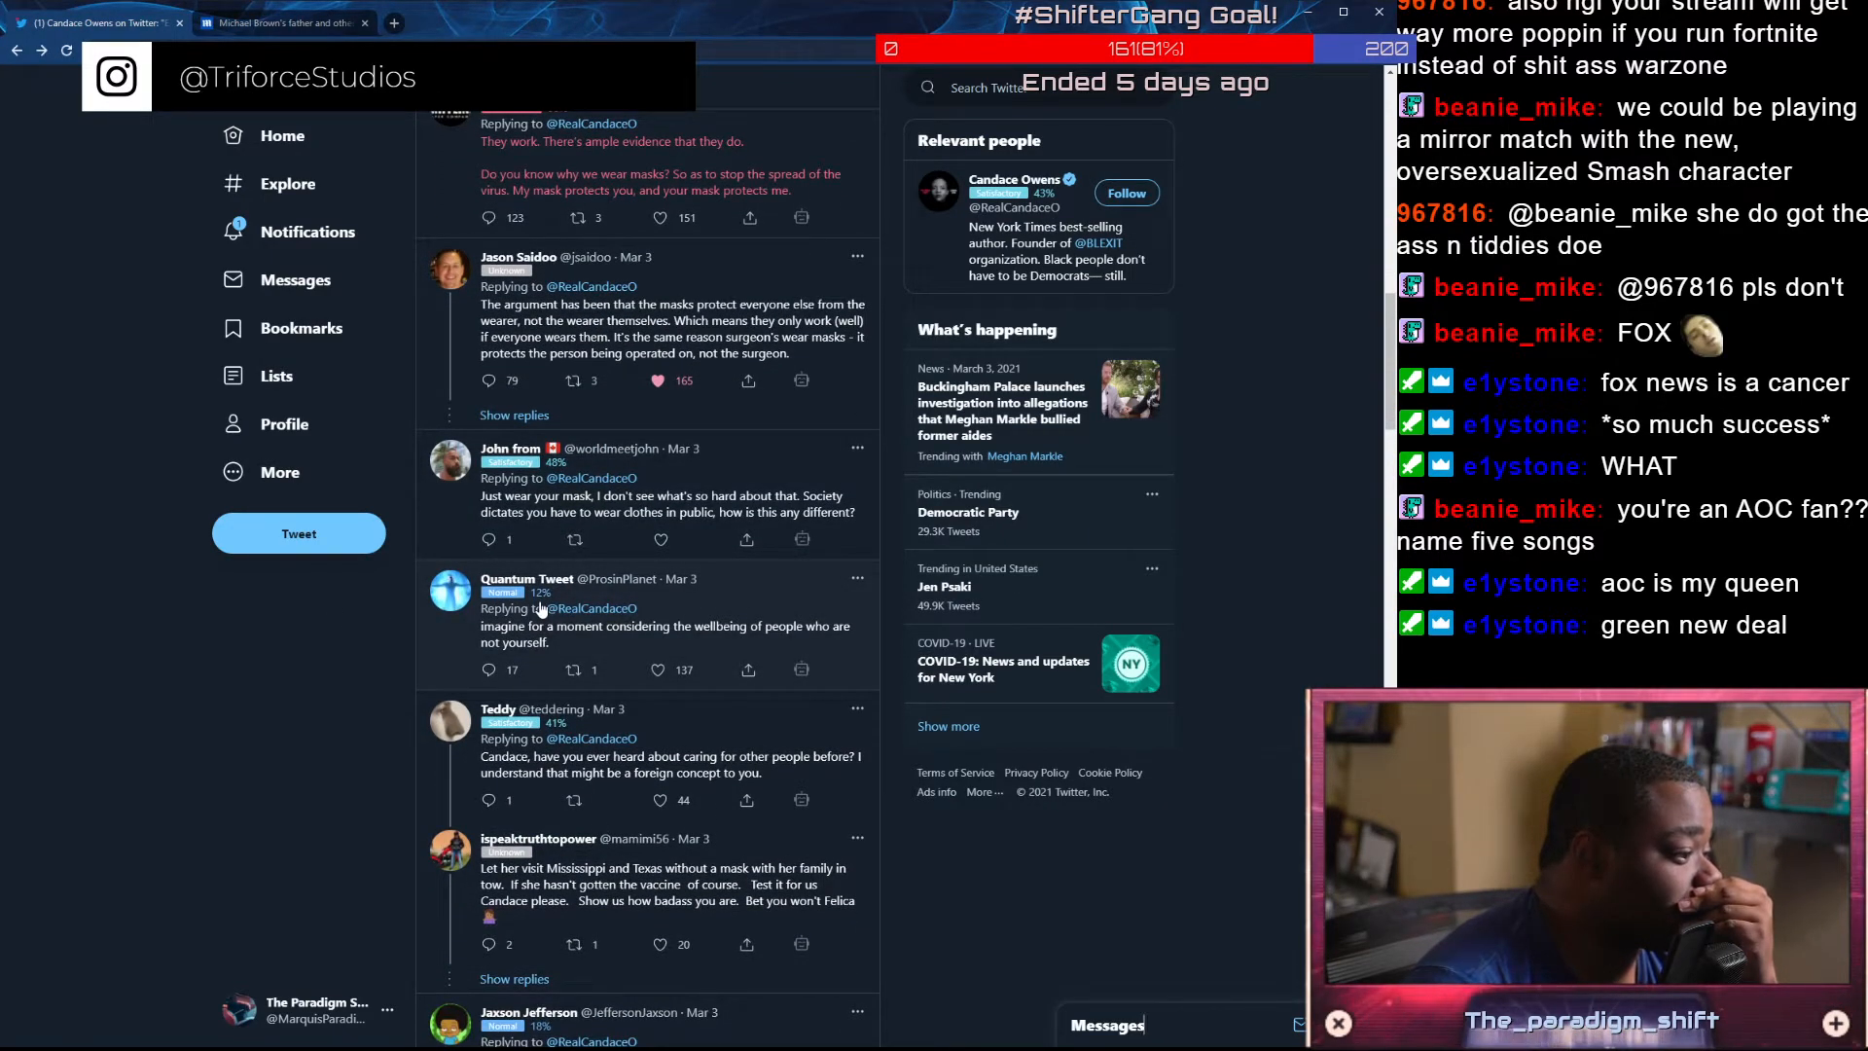
{"action": "mouse_move", "coordinate": [673, 685]}
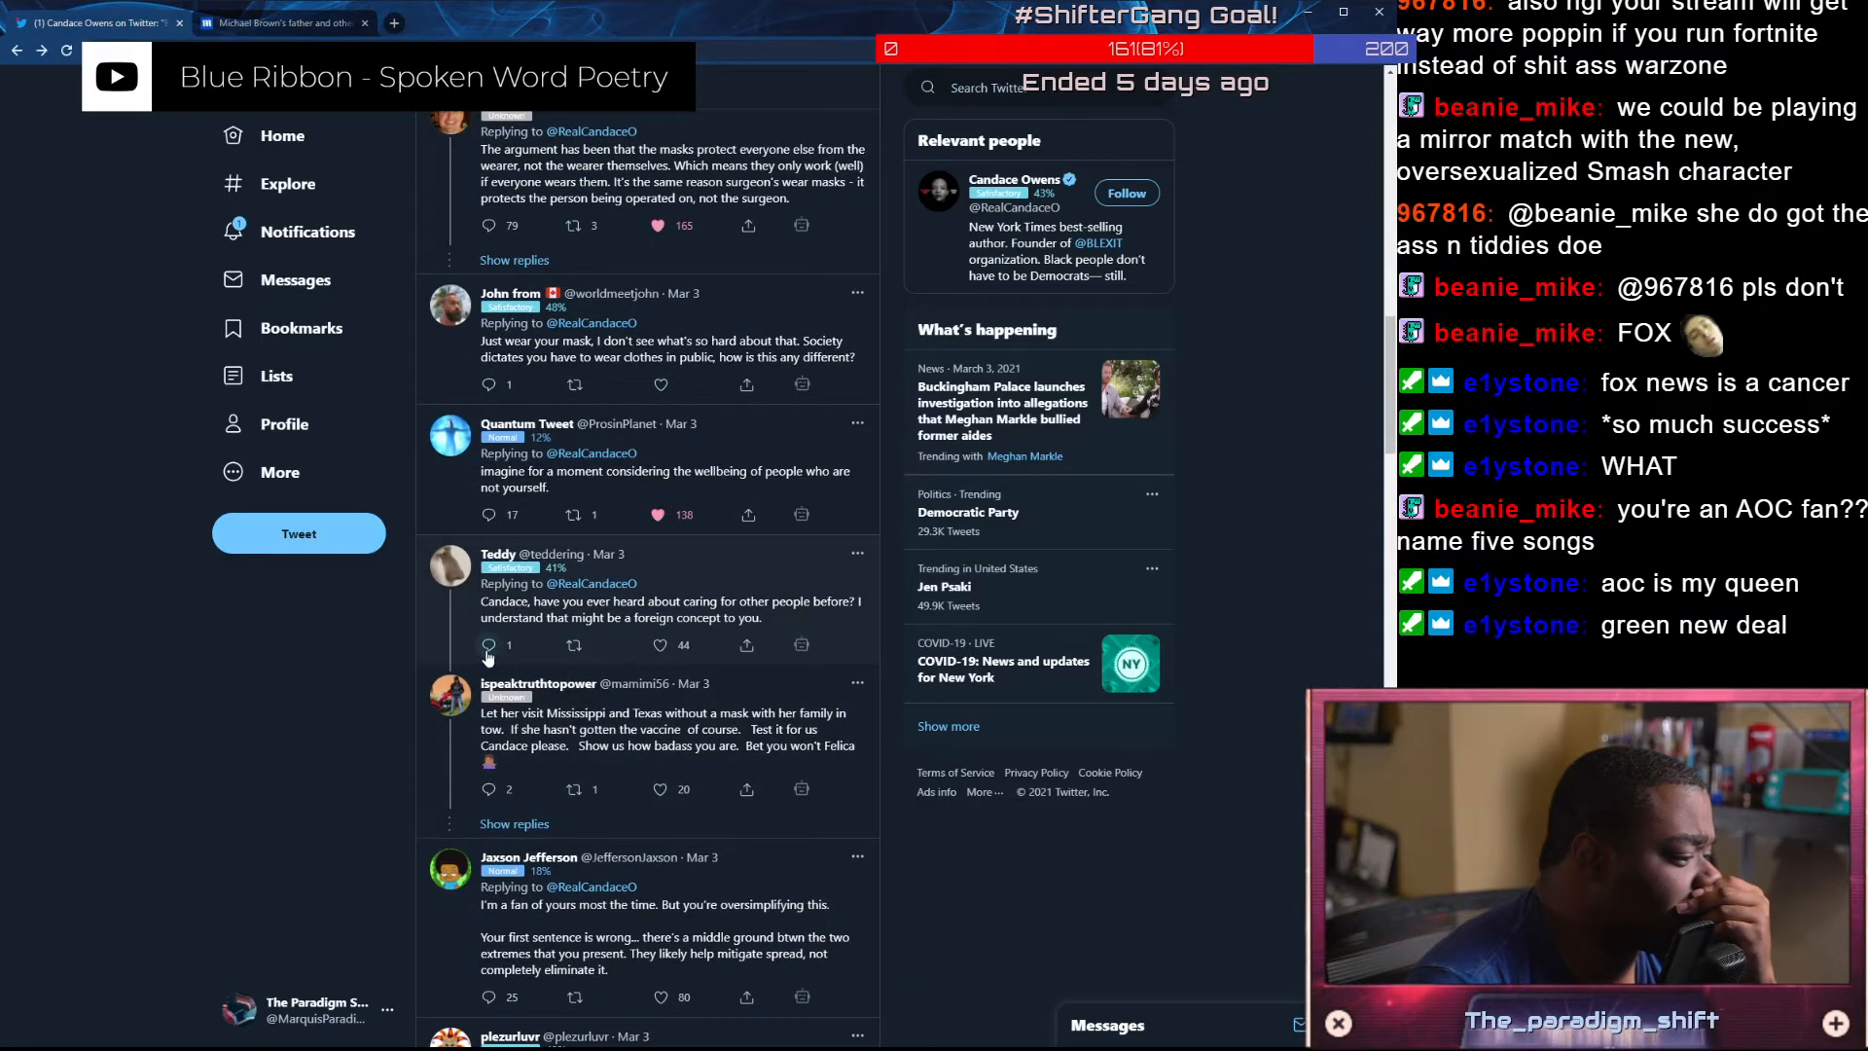
{"action": "mouse_move", "coordinate": [660, 644]}
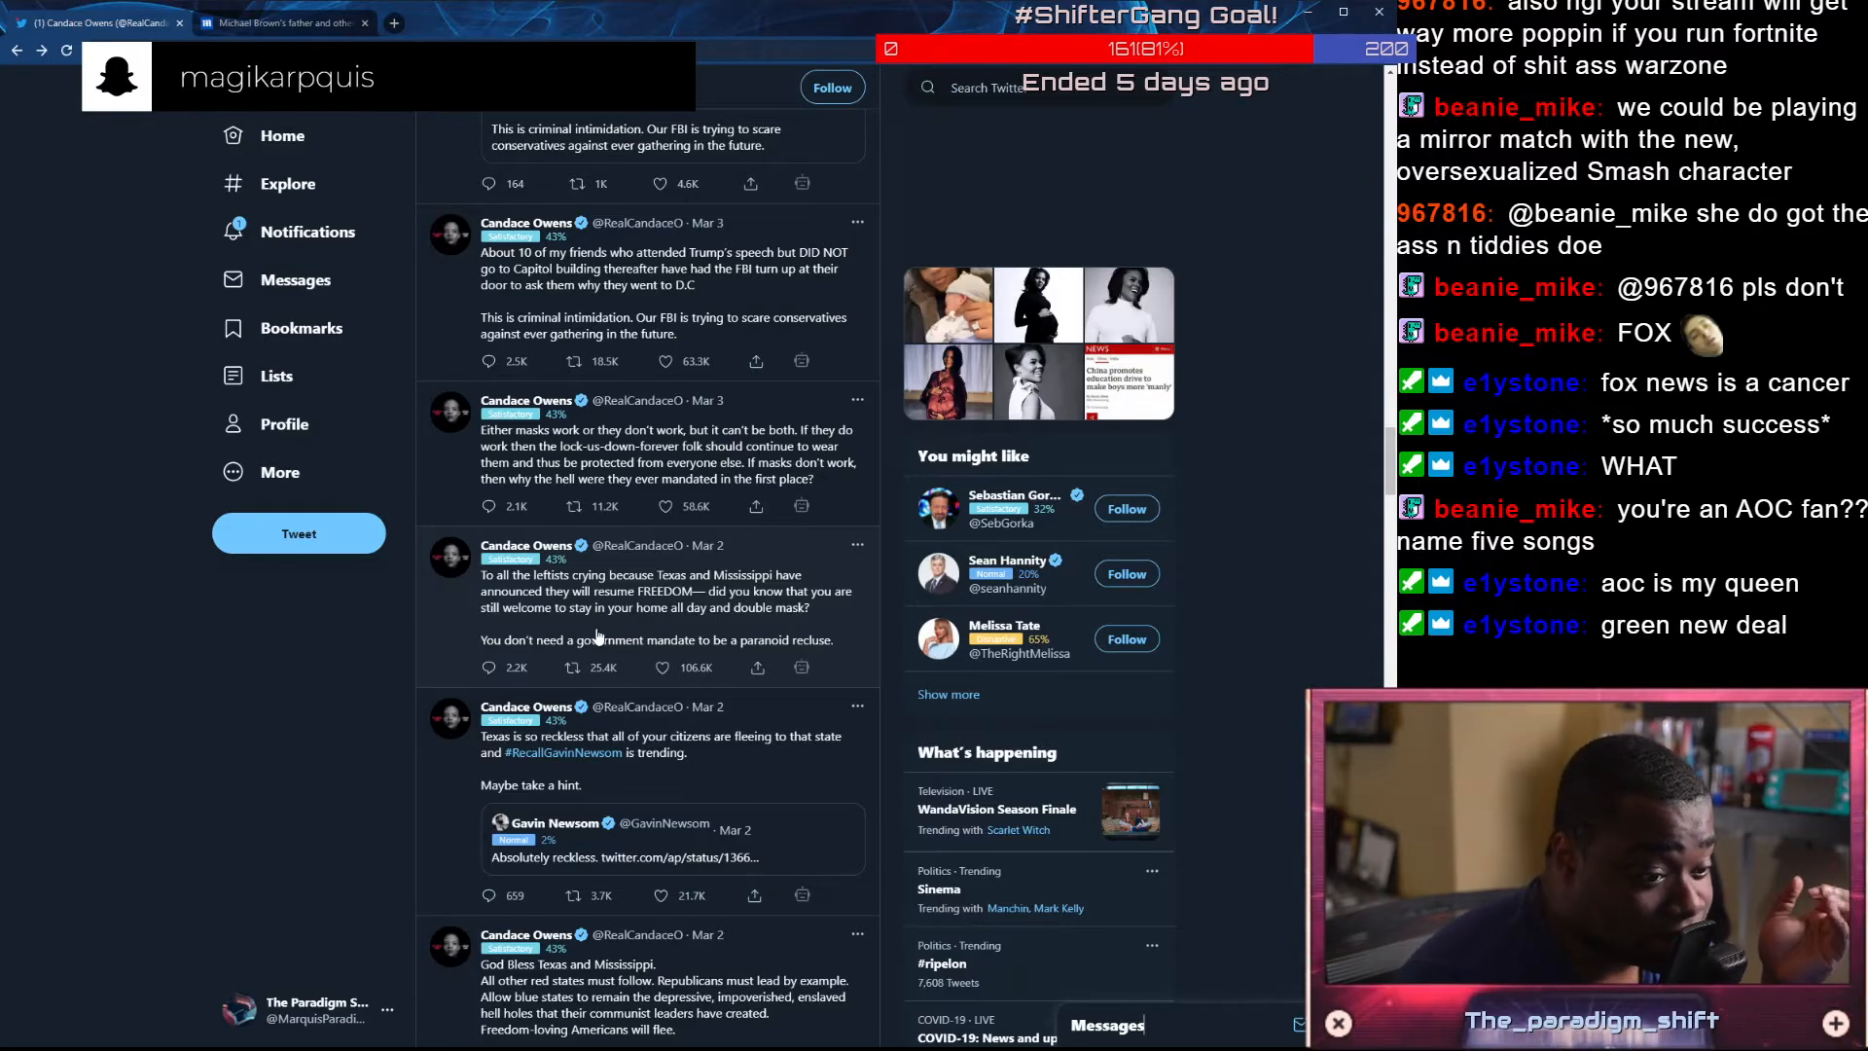
Scroll the profile timeline past the March 2 tweets to the March 1 Equality Act and LGB tweets
{"action": "scroll", "scroll_direction": "down", "scroll_amount": 3}
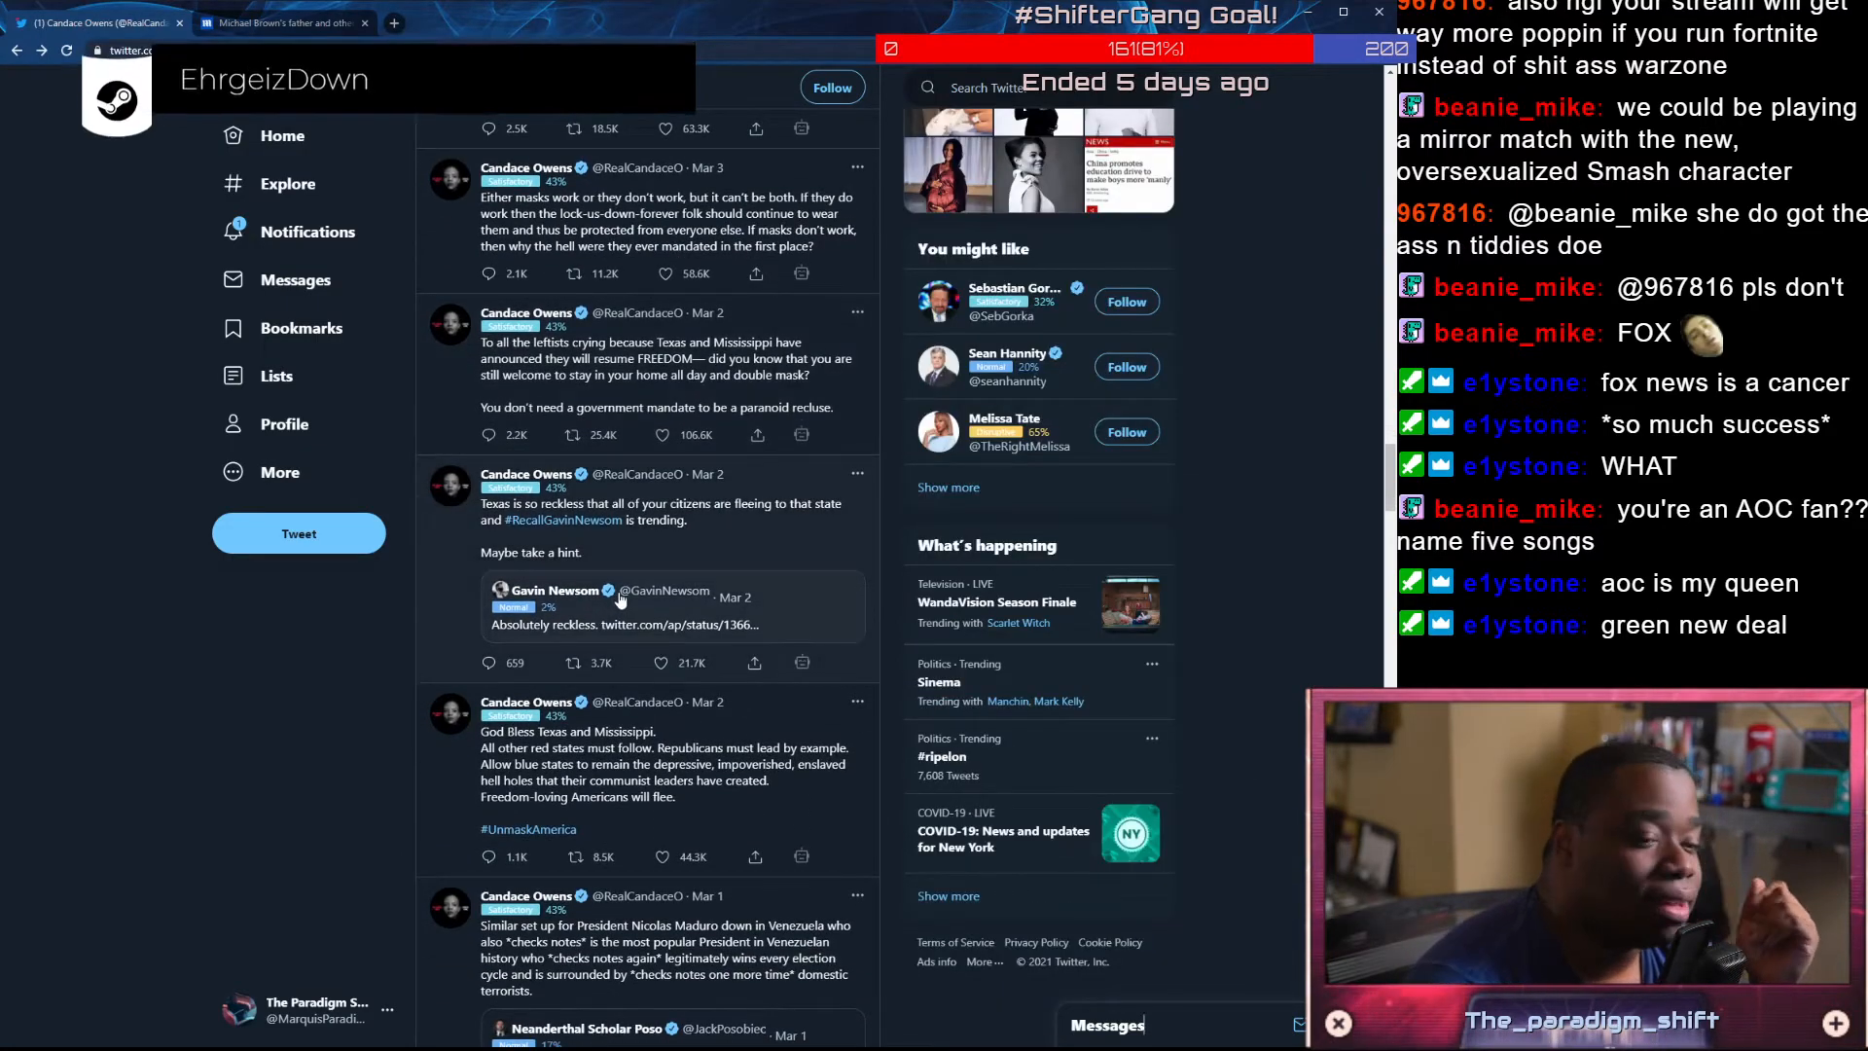
{"action": "mouse_move", "coordinate": [551, 589]}
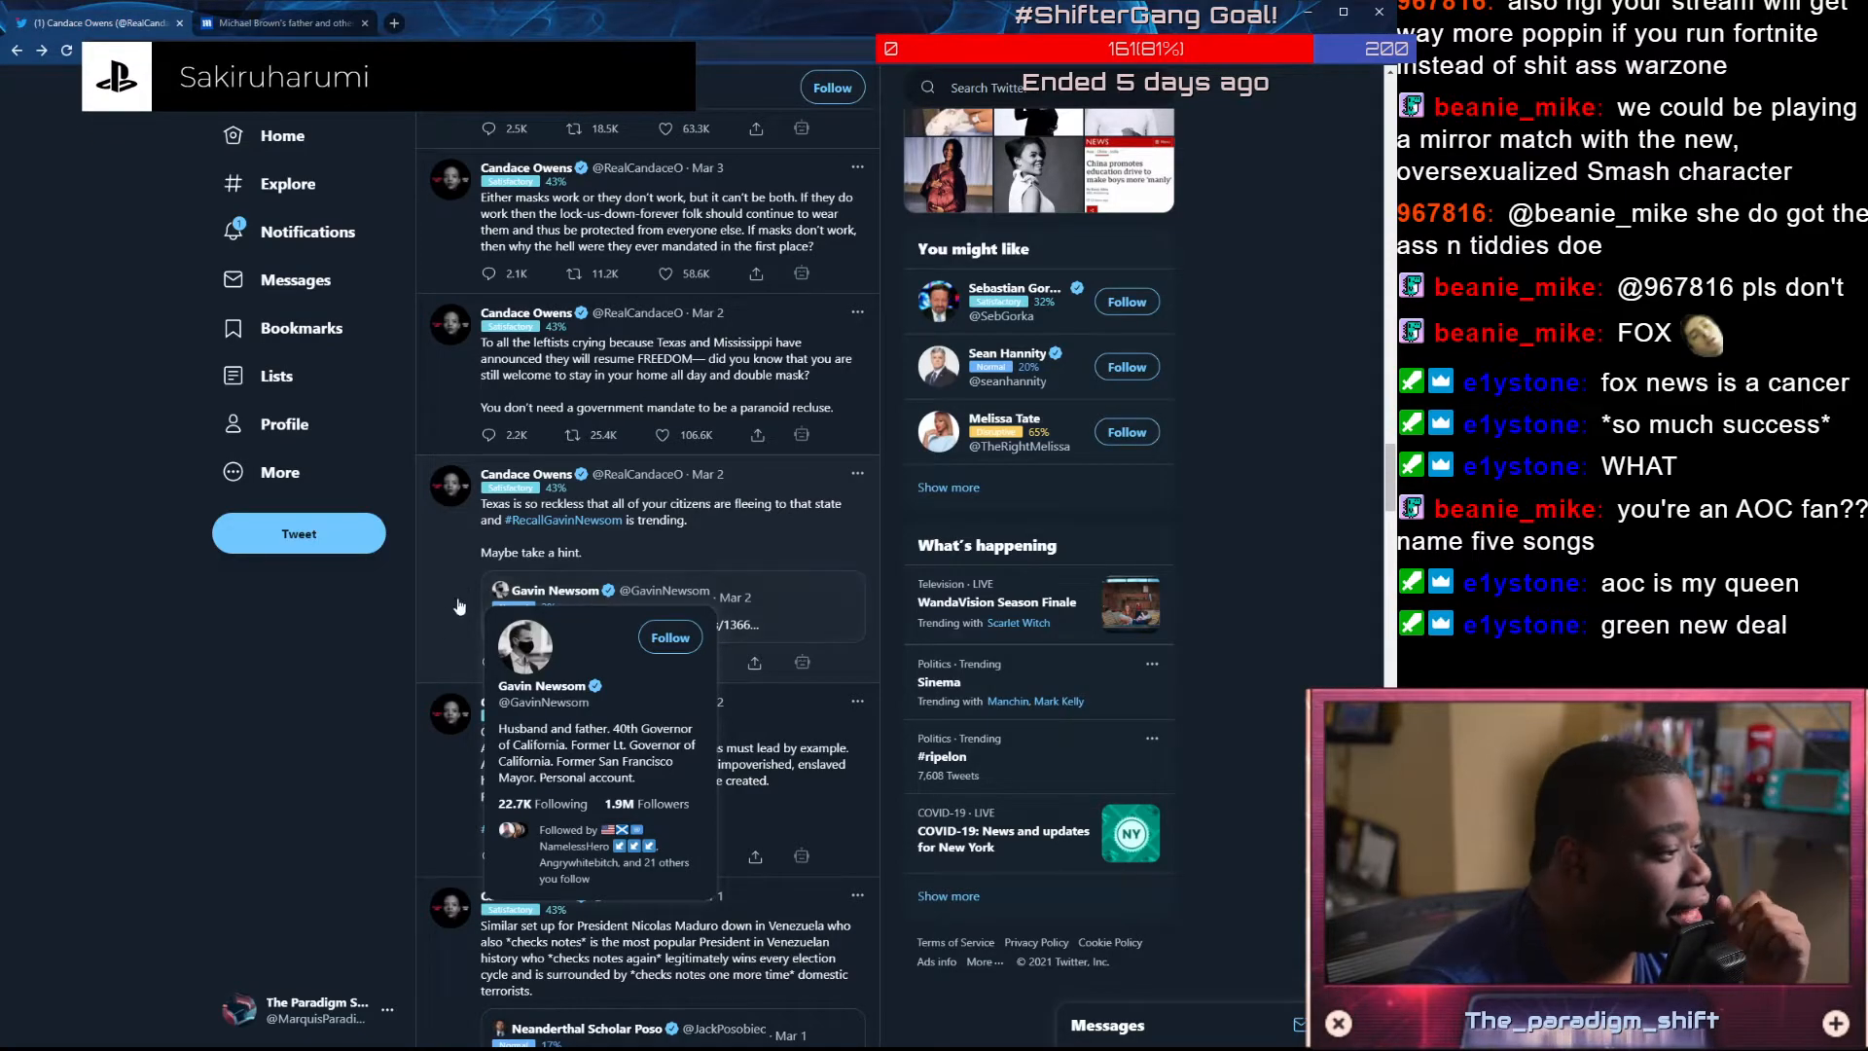
{"action": "mouse_move", "coordinate": [332, 644]}
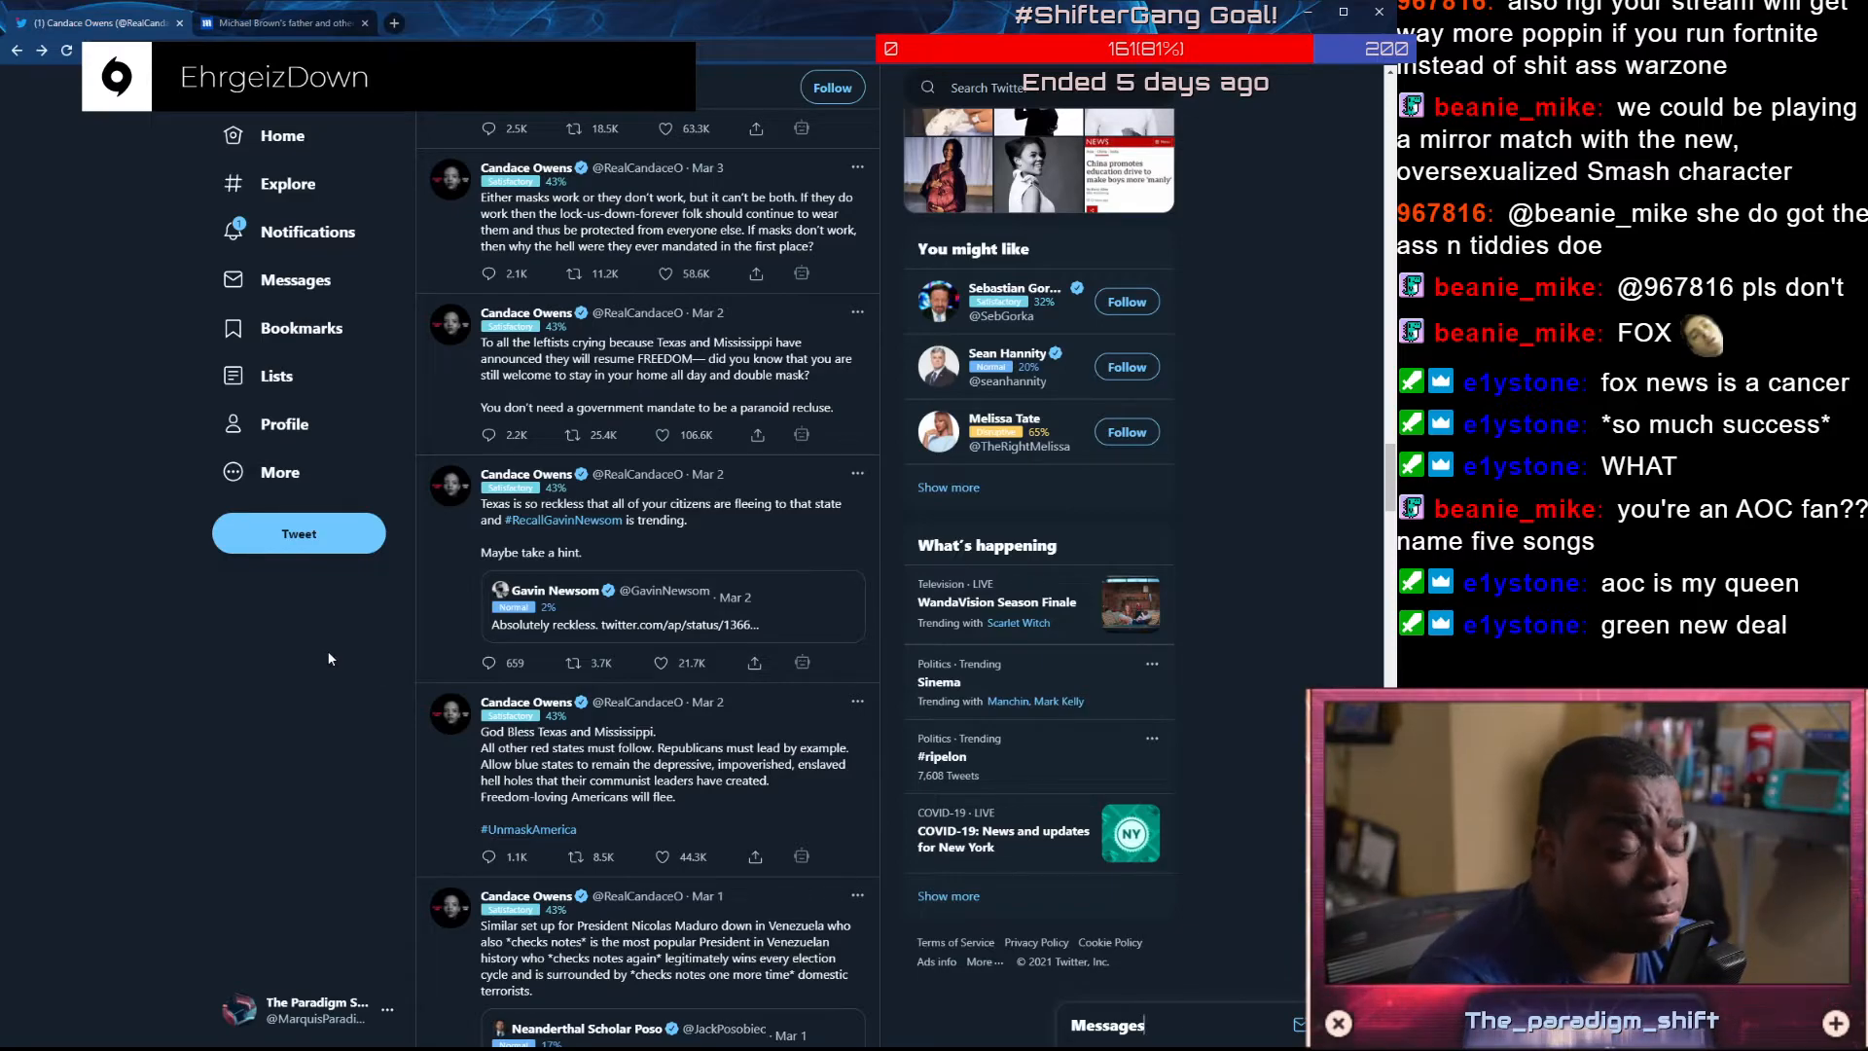
{"action": "mouse_move", "coordinate": [402, 585]}
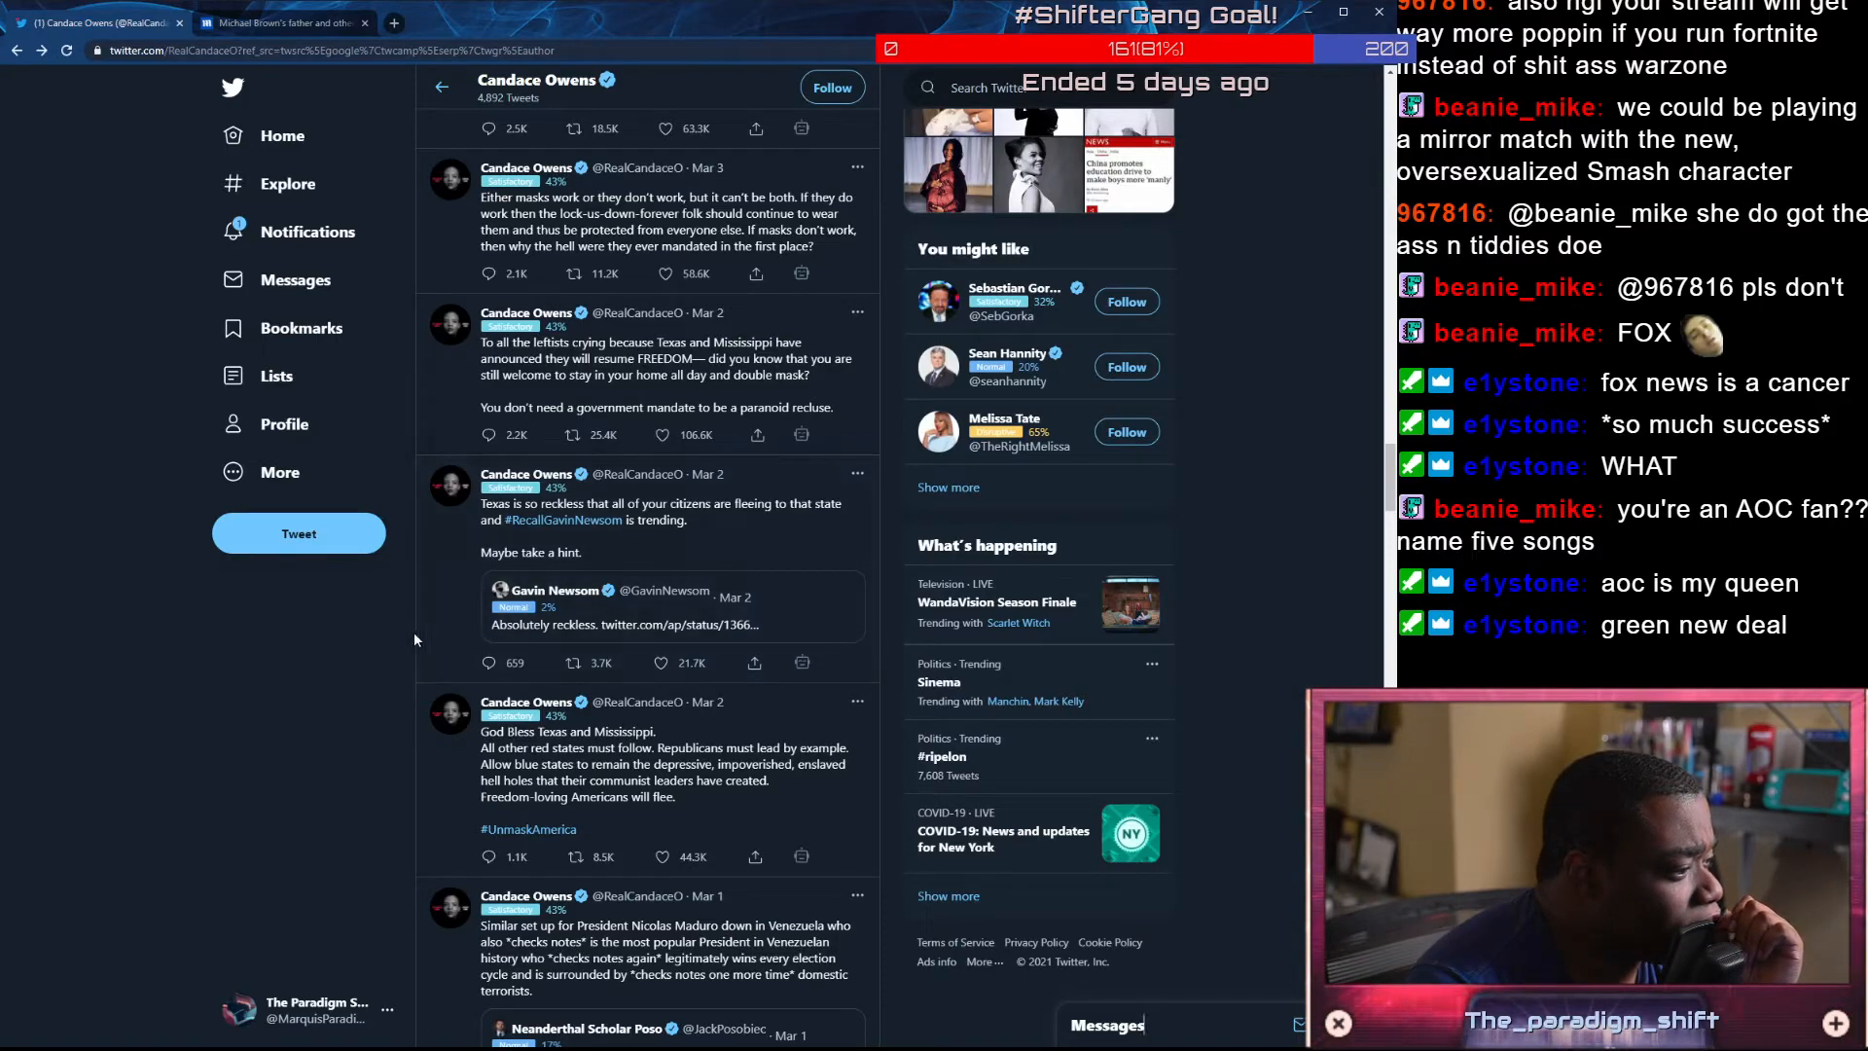
{"action": "scroll", "scroll_direction": "down", "scroll_amount": 3}
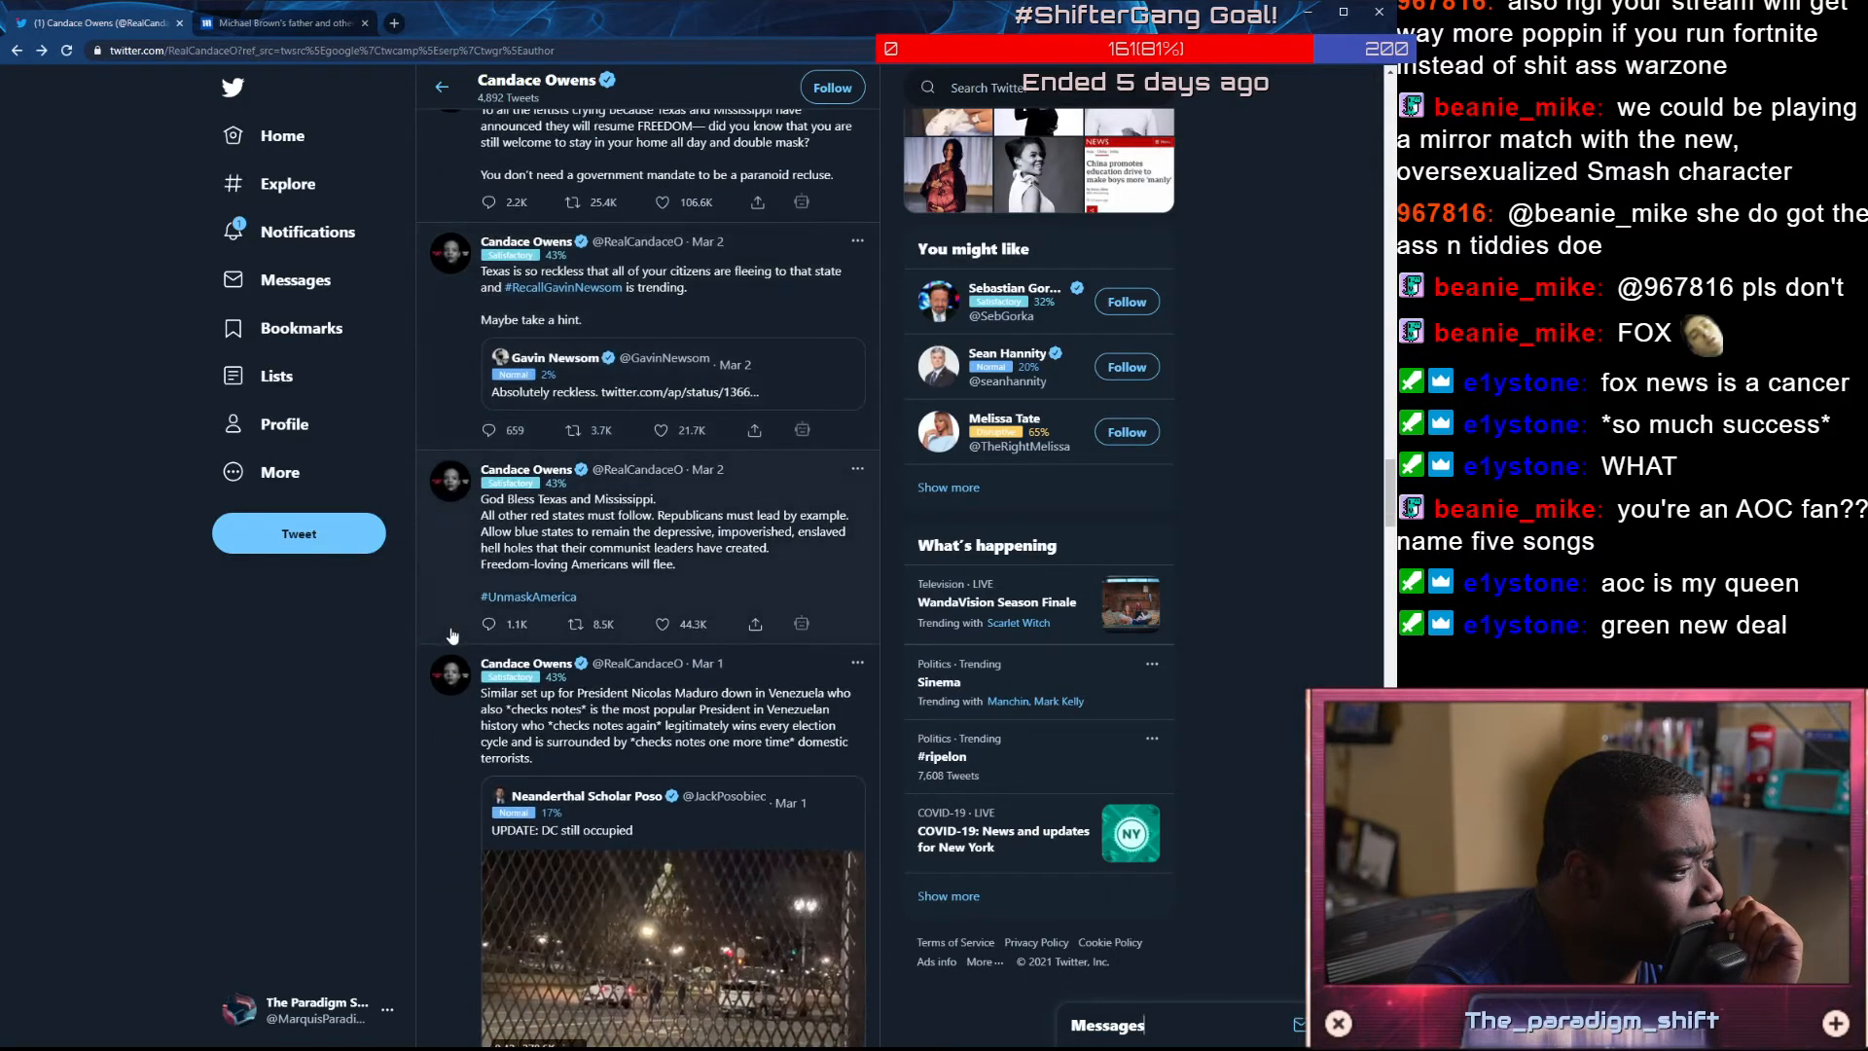
{"action": "scroll", "scroll_direction": "down", "scroll_amount": 3}
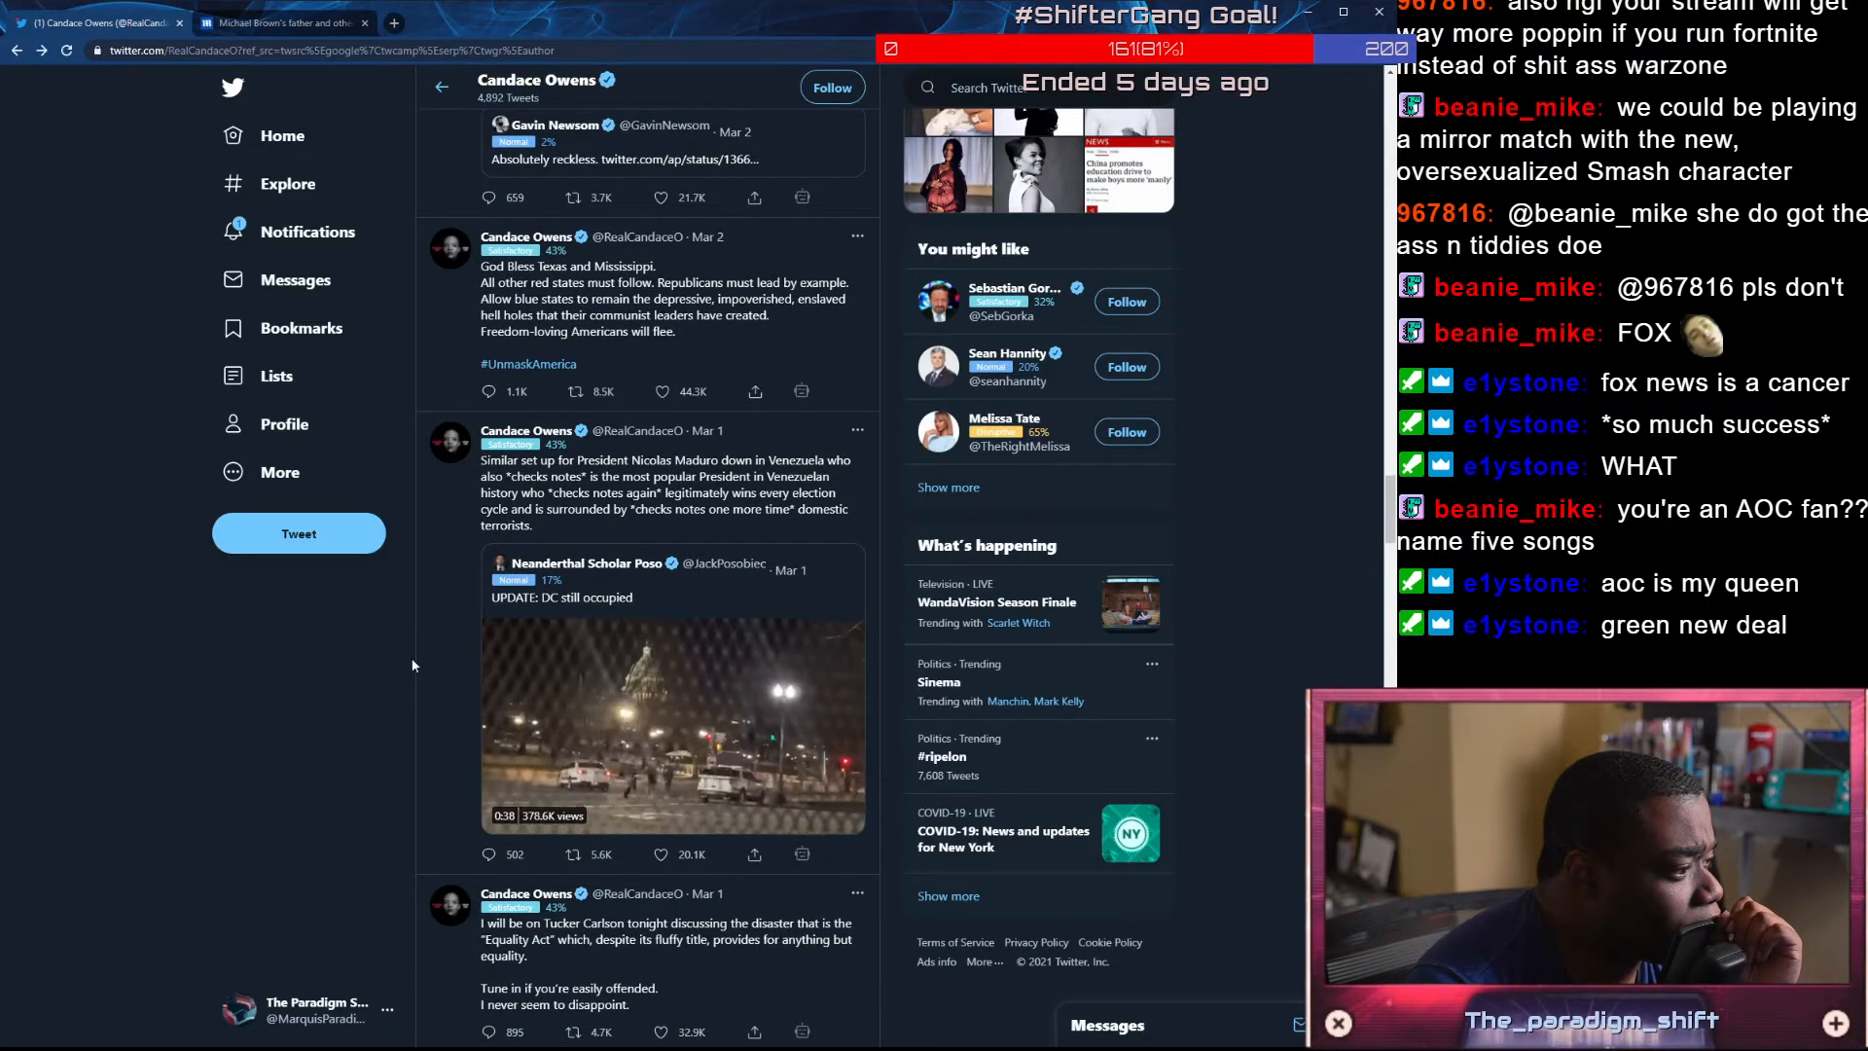
{"action": "scroll", "scroll_direction": "down", "scroll_amount": 3}
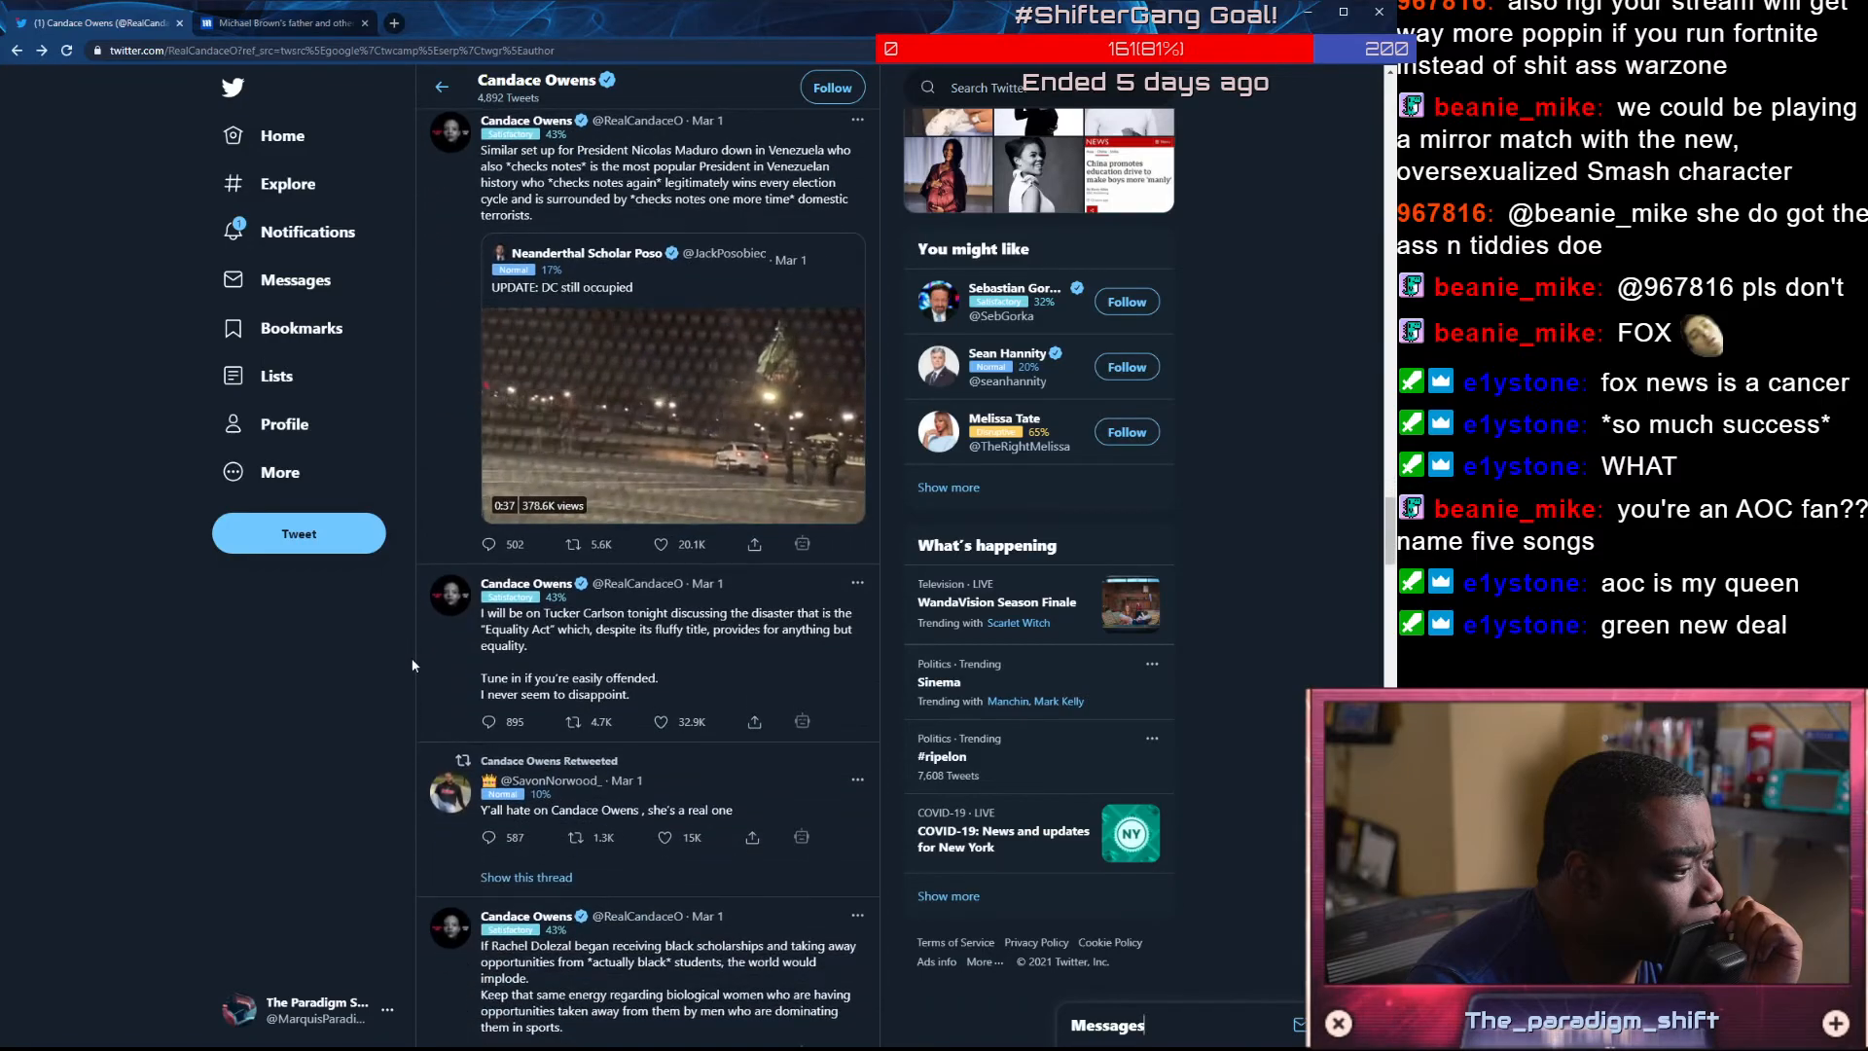
{"action": "scroll", "scroll_direction": "down", "scroll_amount": 3}
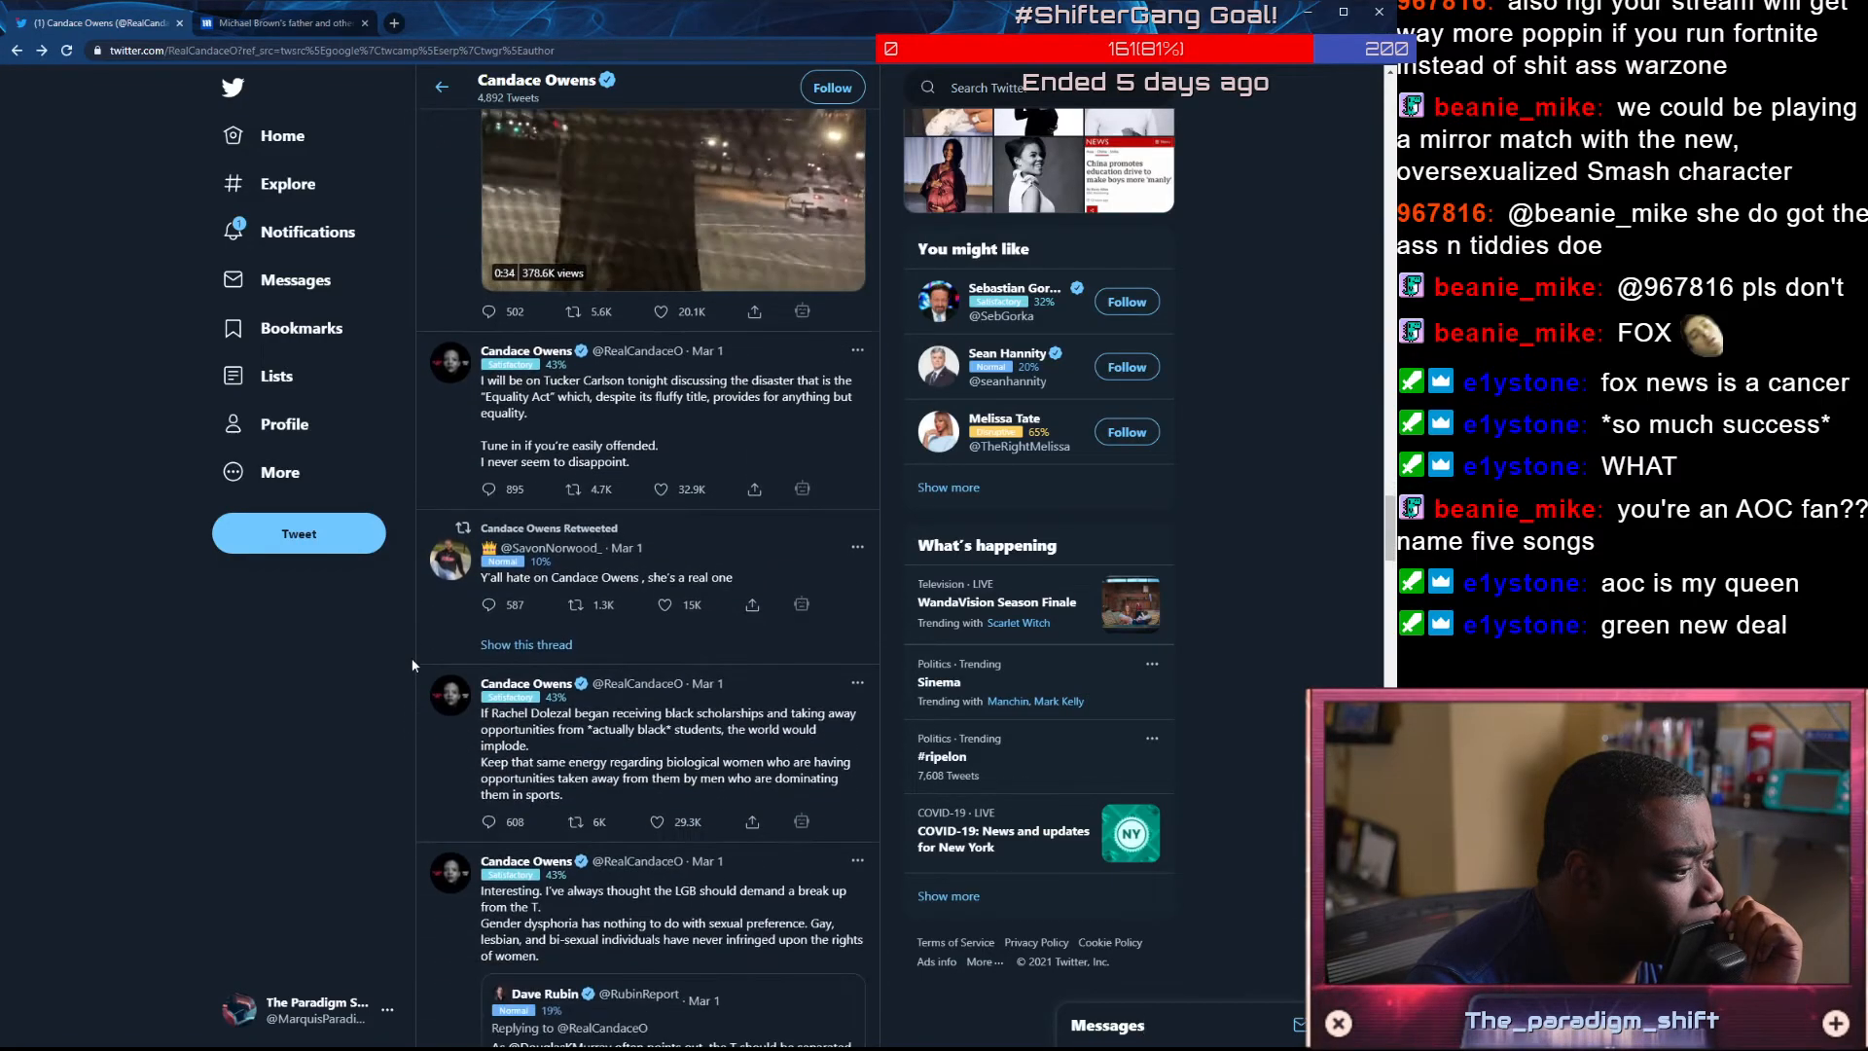
{"action": "scroll", "scroll_direction": "down", "scroll_amount": 3}
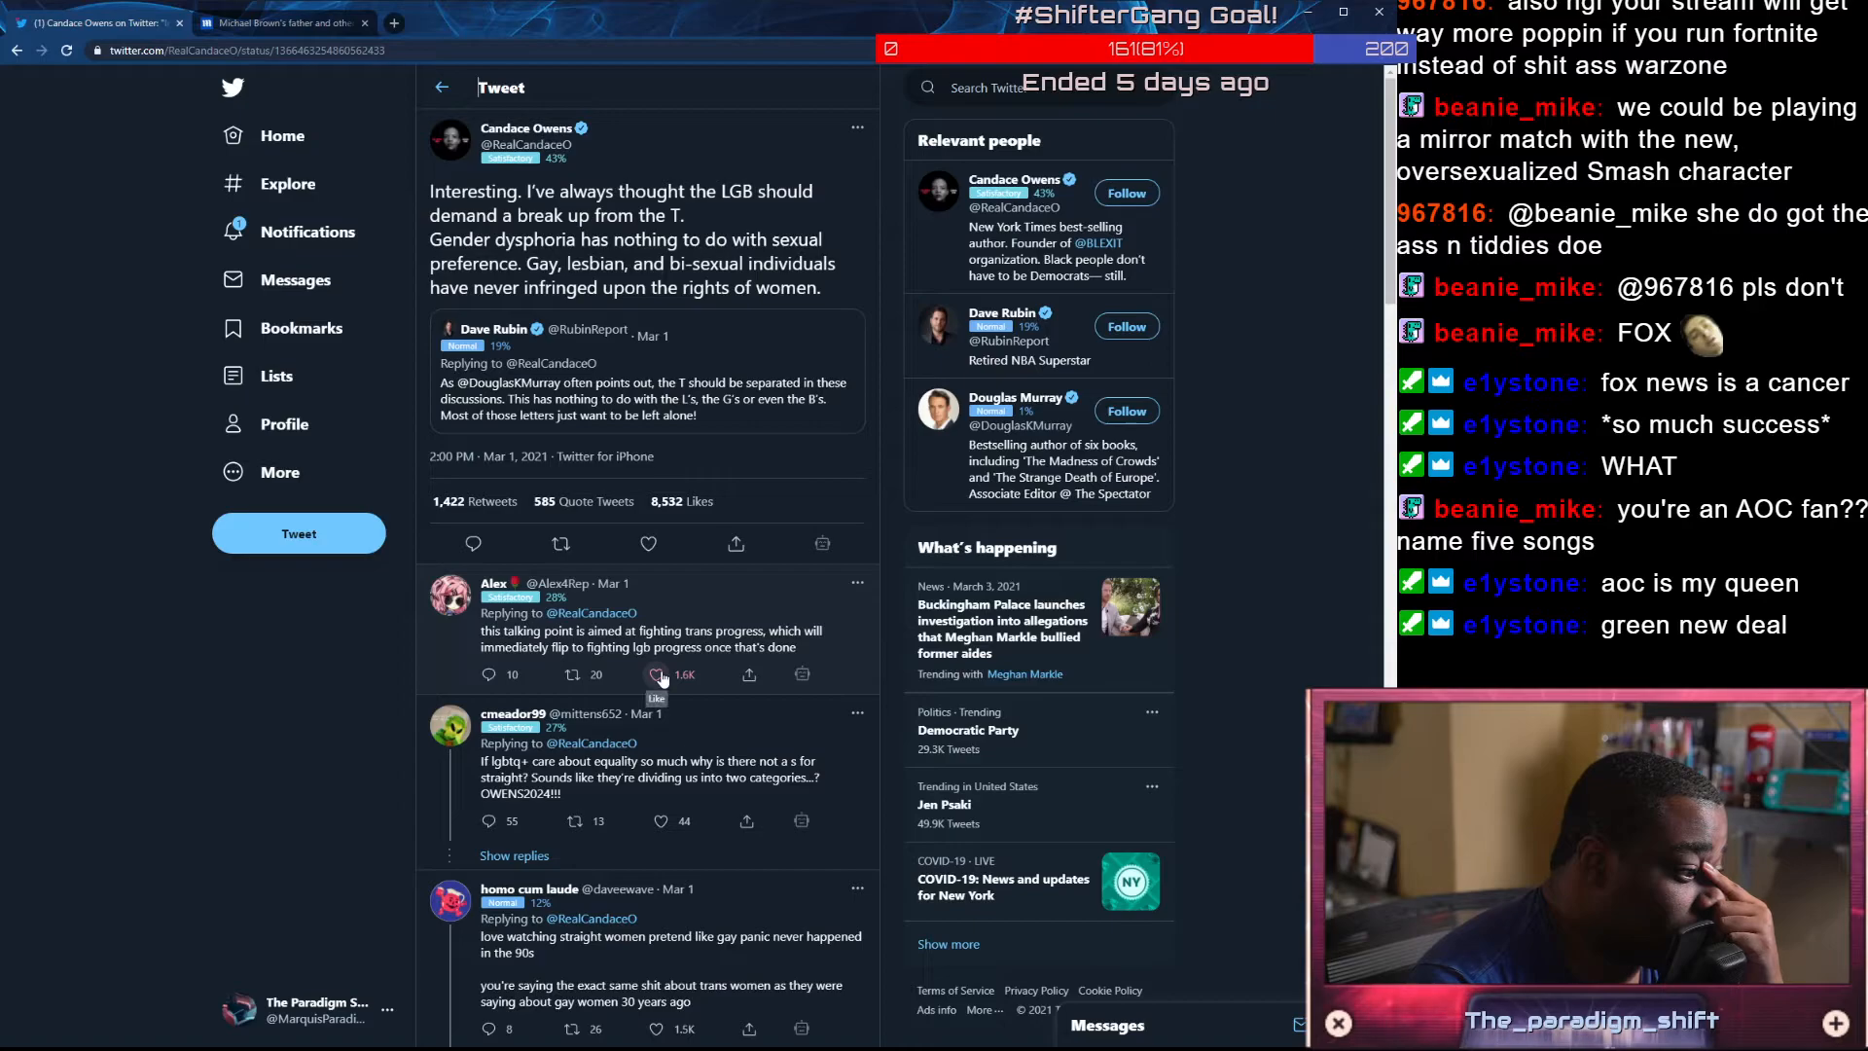
Like the replies about fighting trans progress and about gay panic in the 90s
{"action": "left_click", "coordinate": [656, 675]}
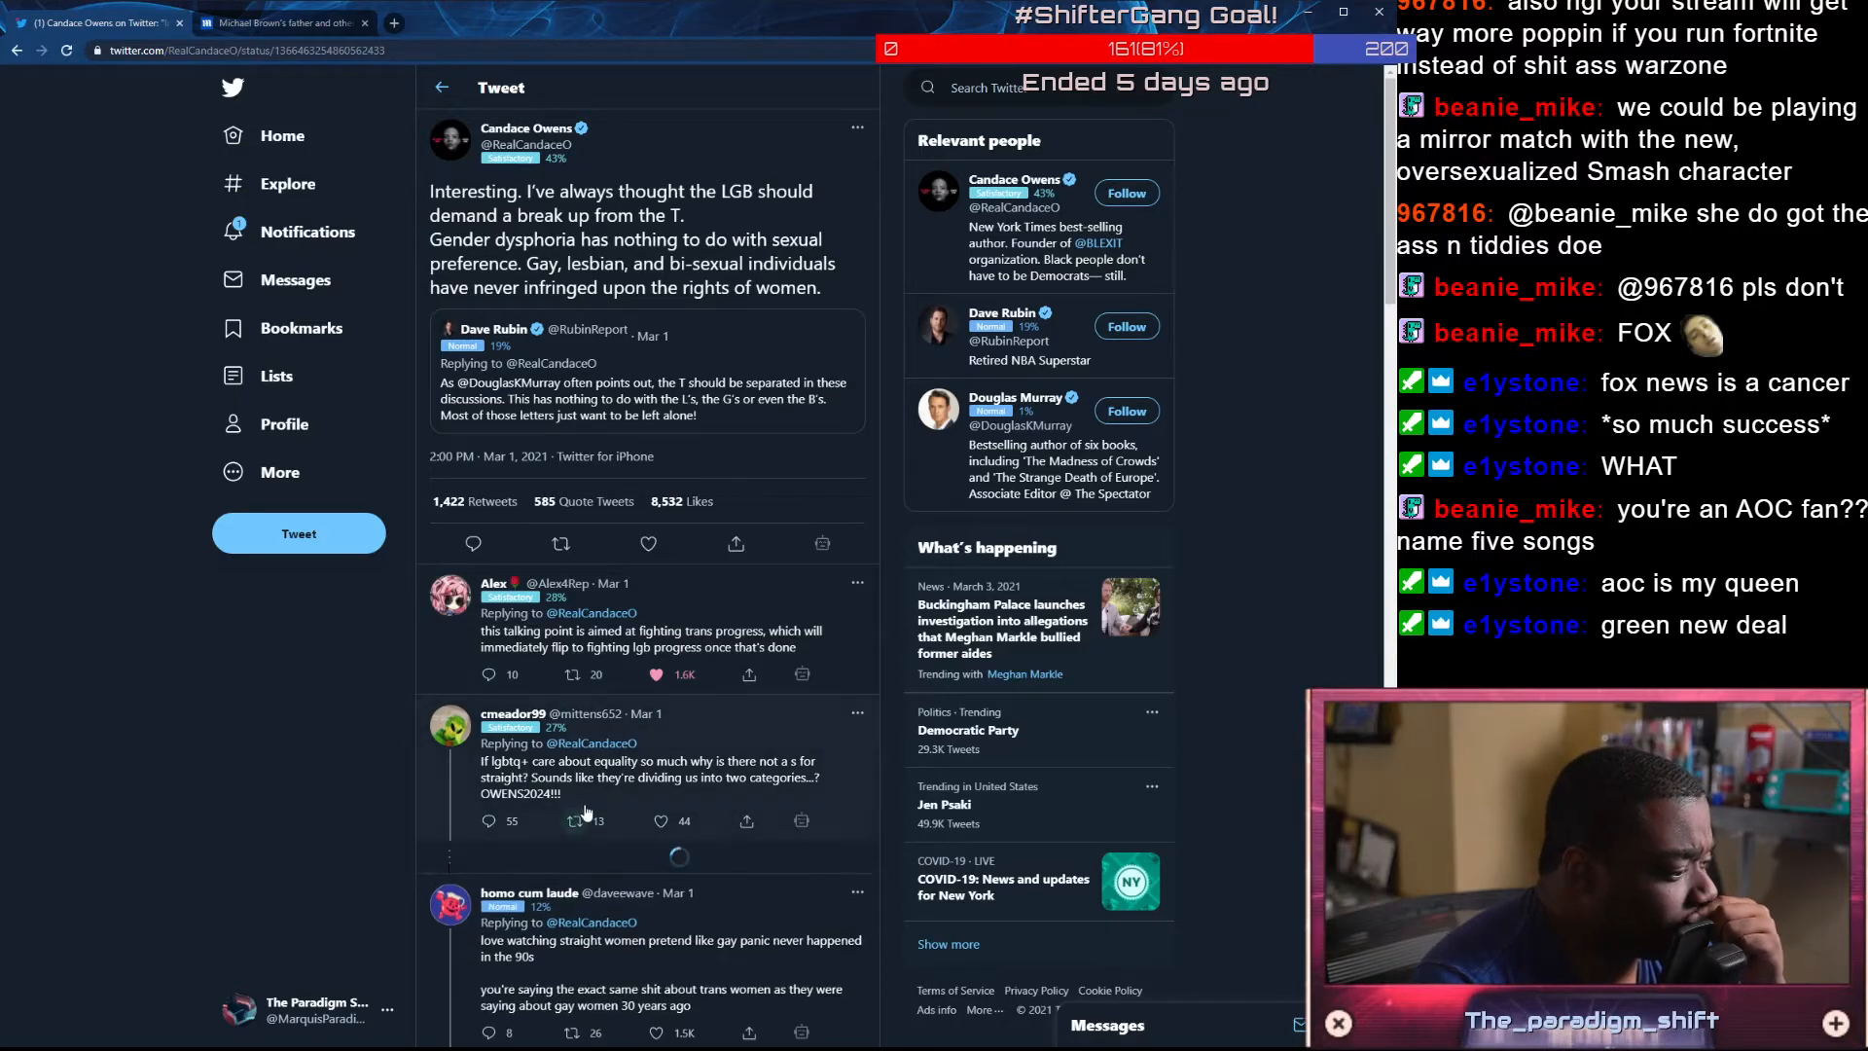
{"action": "scroll", "scroll_direction": "down", "scroll_amount": 3}
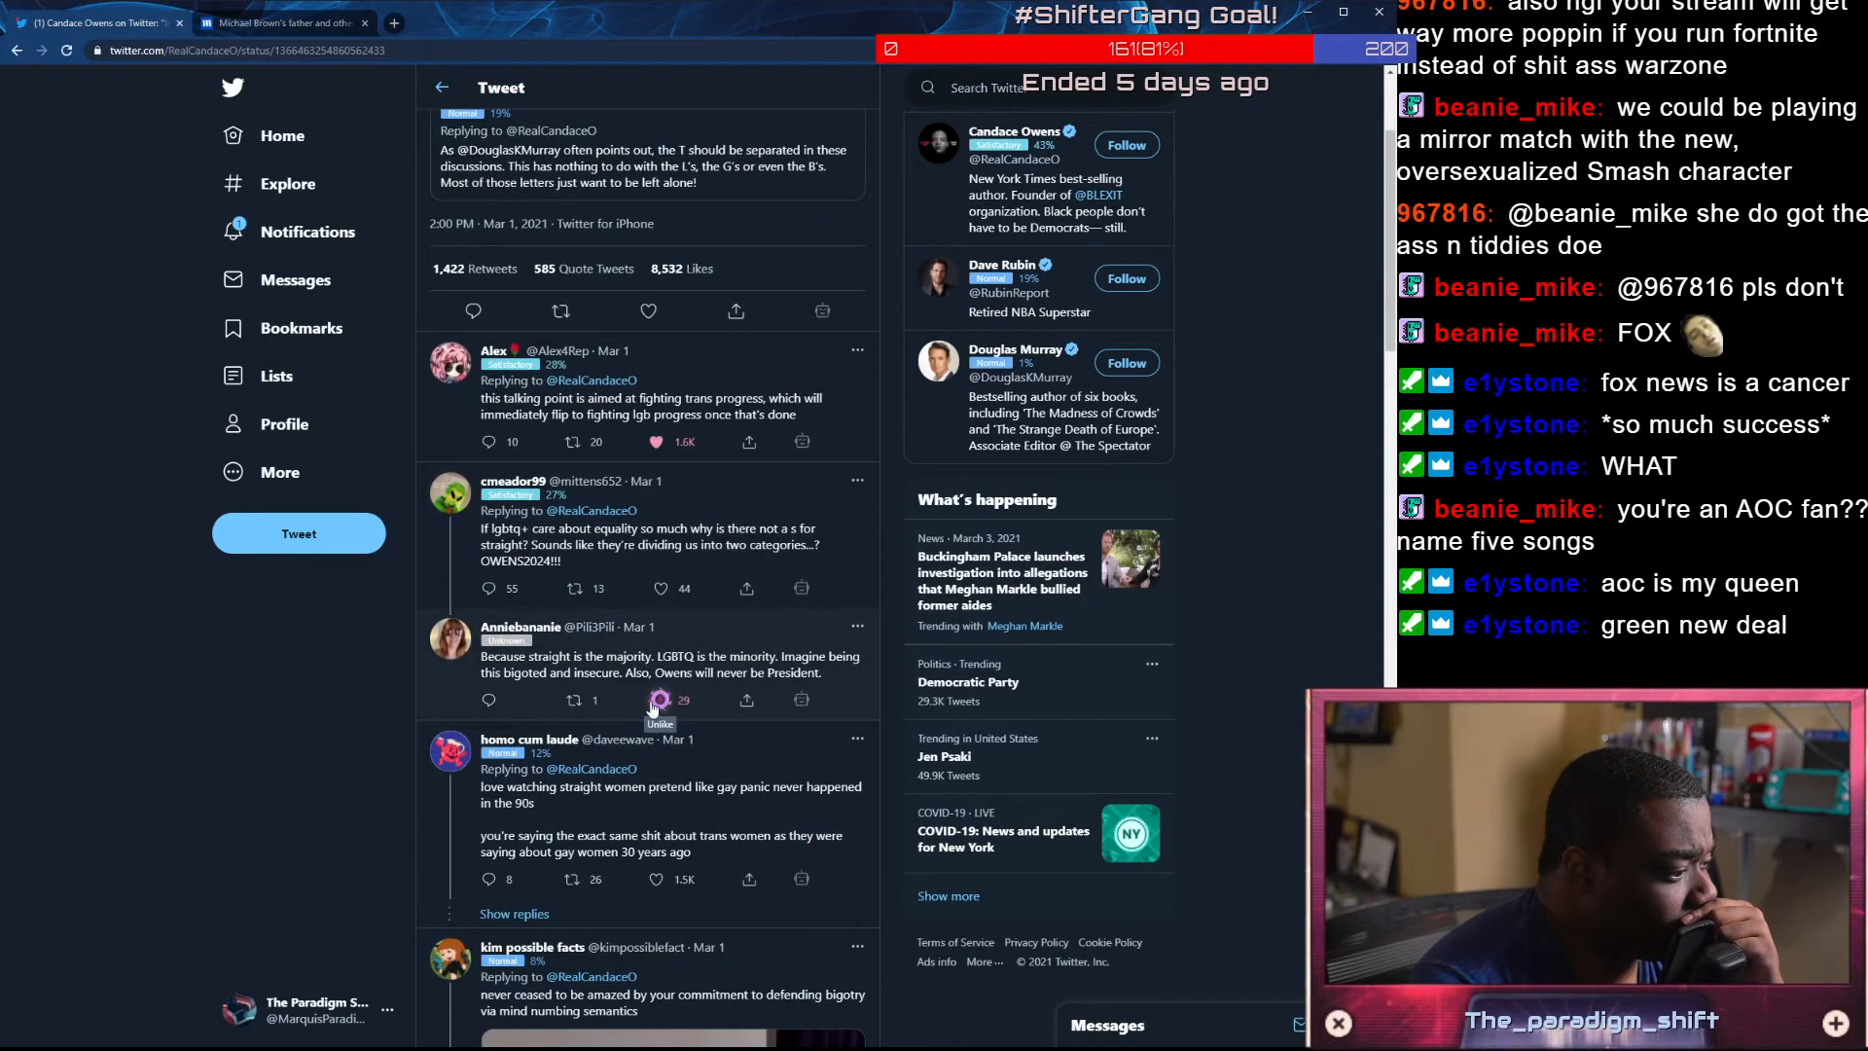
{"action": "scroll", "scroll_direction": "down", "scroll_amount": 3}
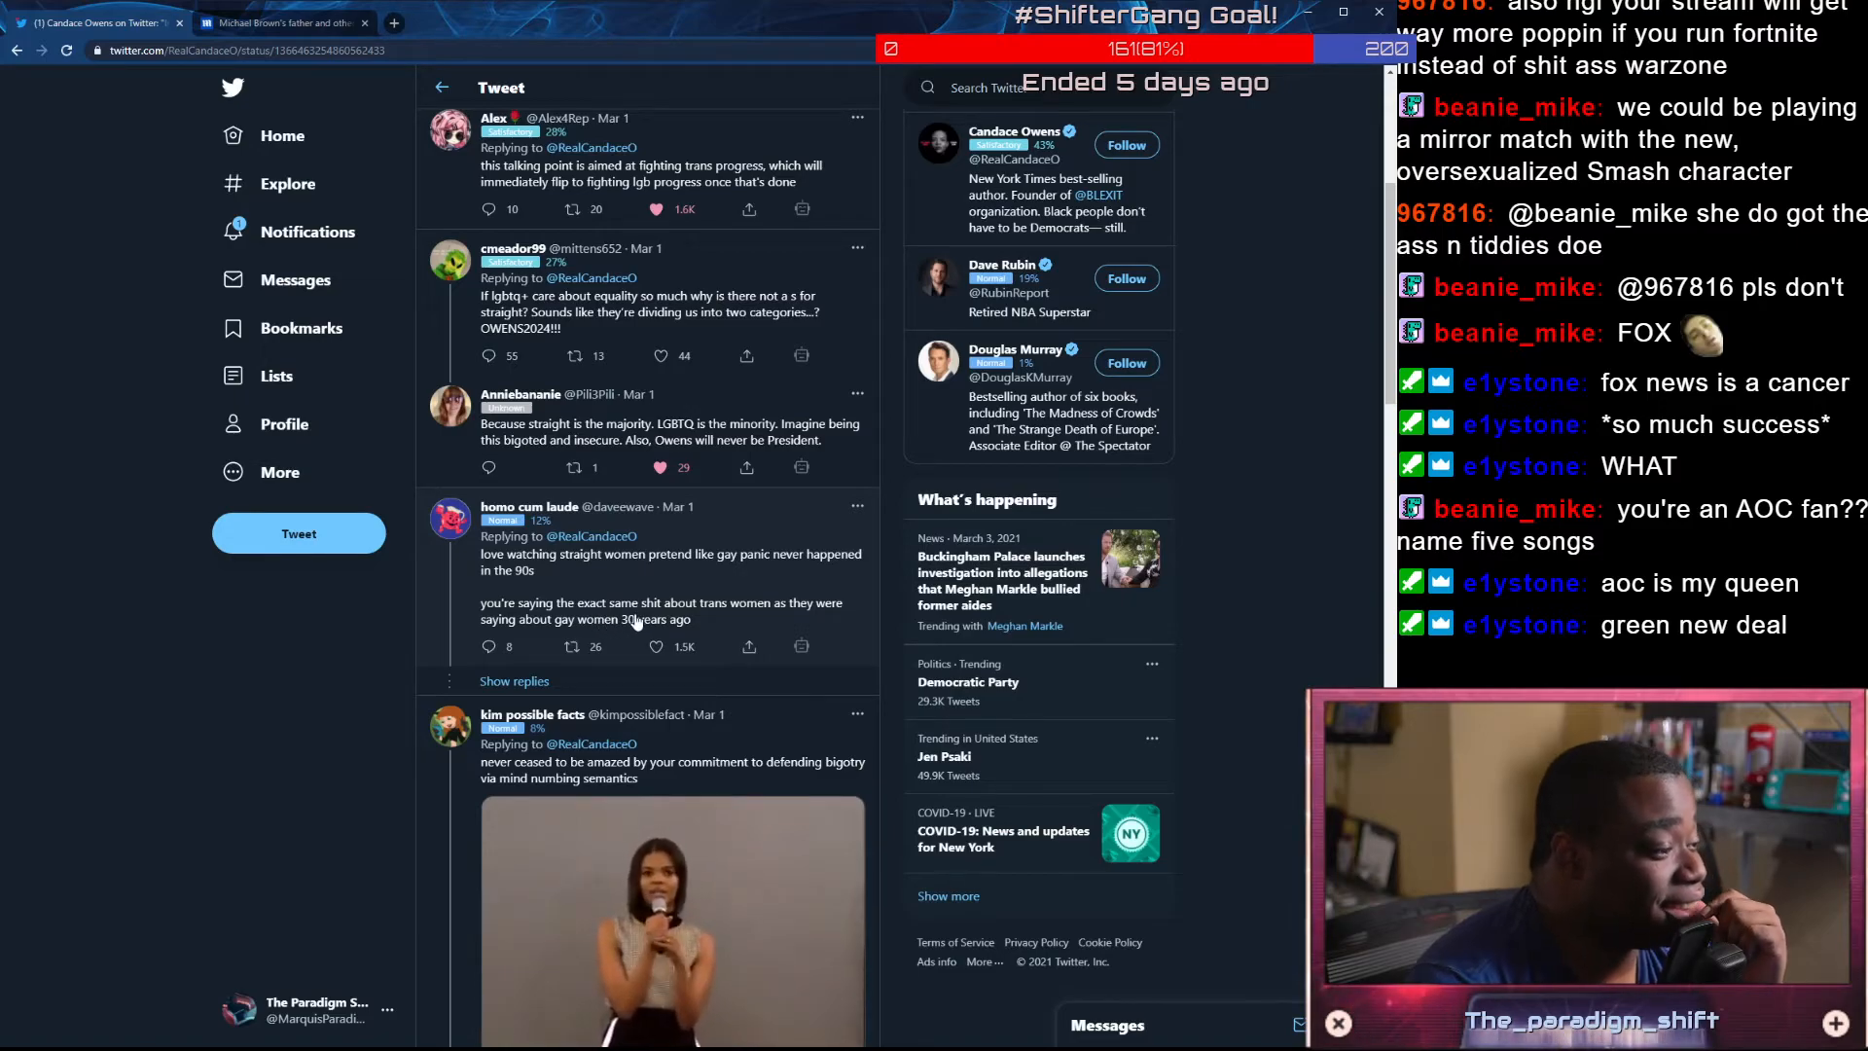
{"action": "left_click", "coordinate": [653, 646]}
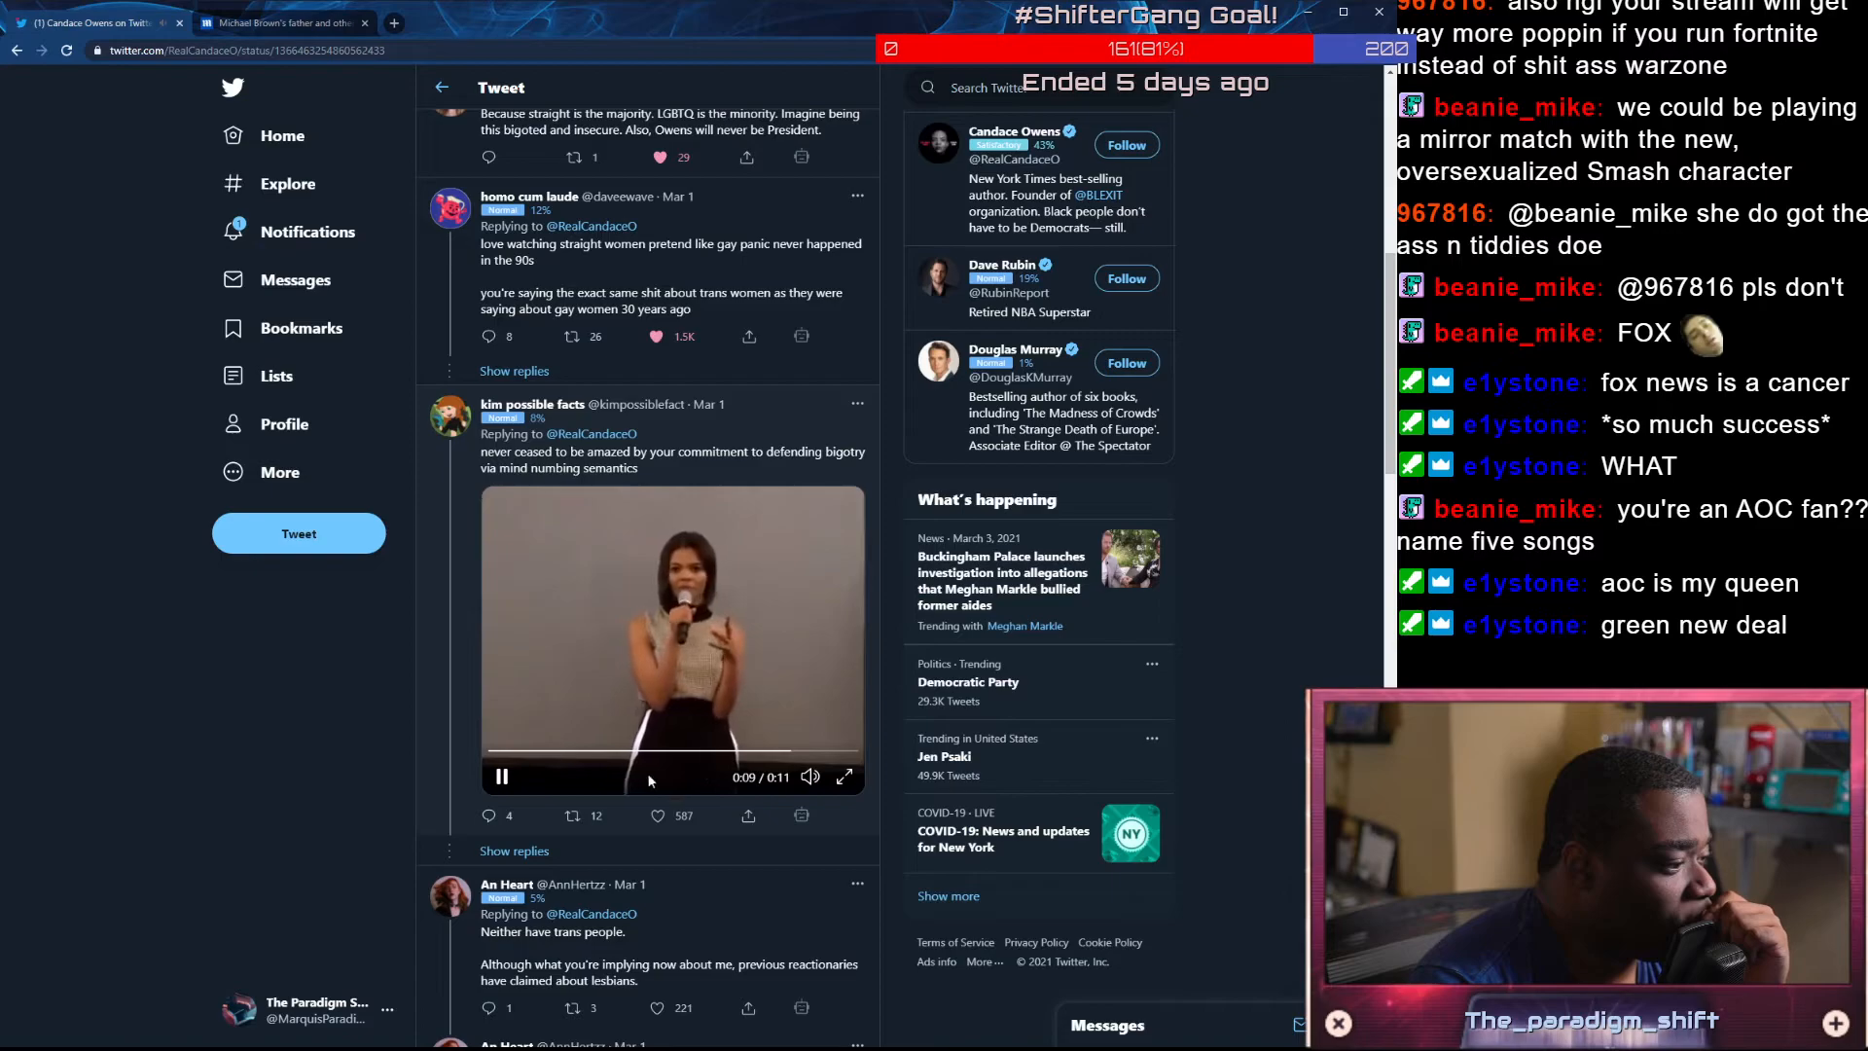
Watch the video reply and continue down the thread toward the feminist-icon tweet
{"action": "left_click", "coordinate": [500, 776]}
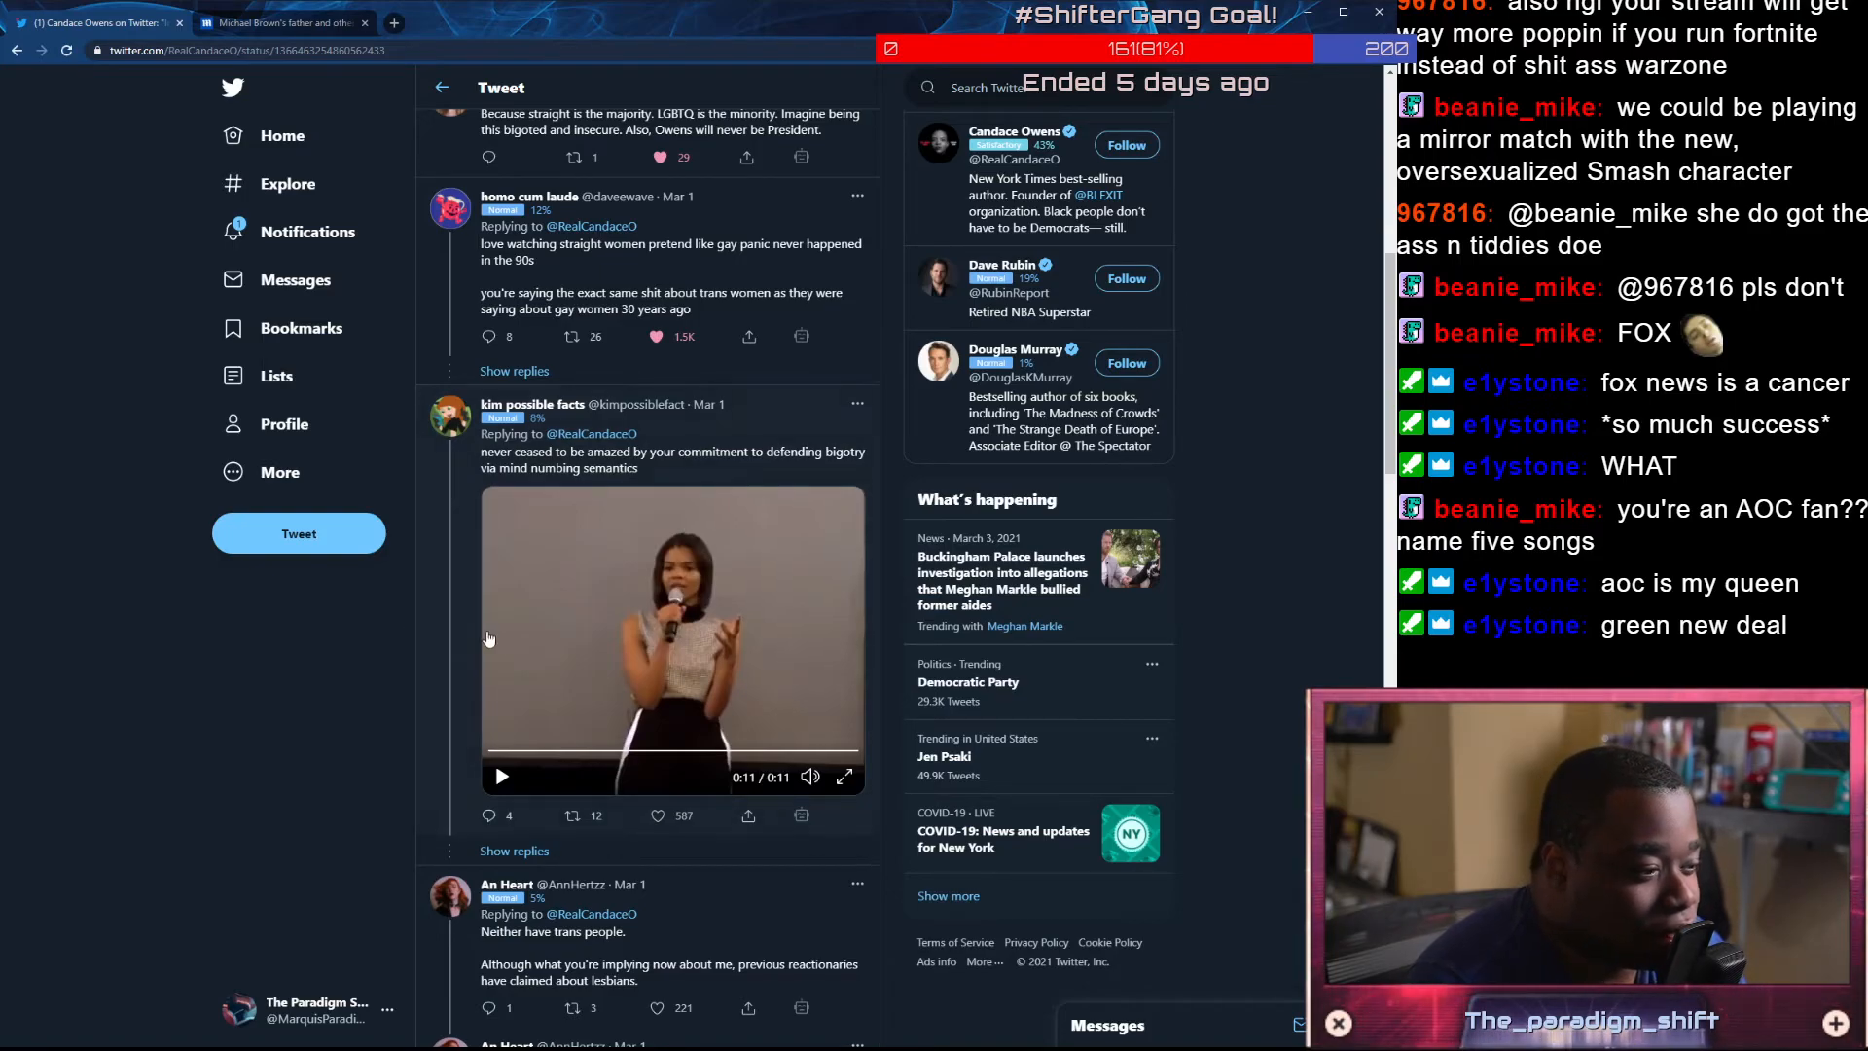
{"action": "scroll", "scroll_direction": "down", "scroll_amount": 3}
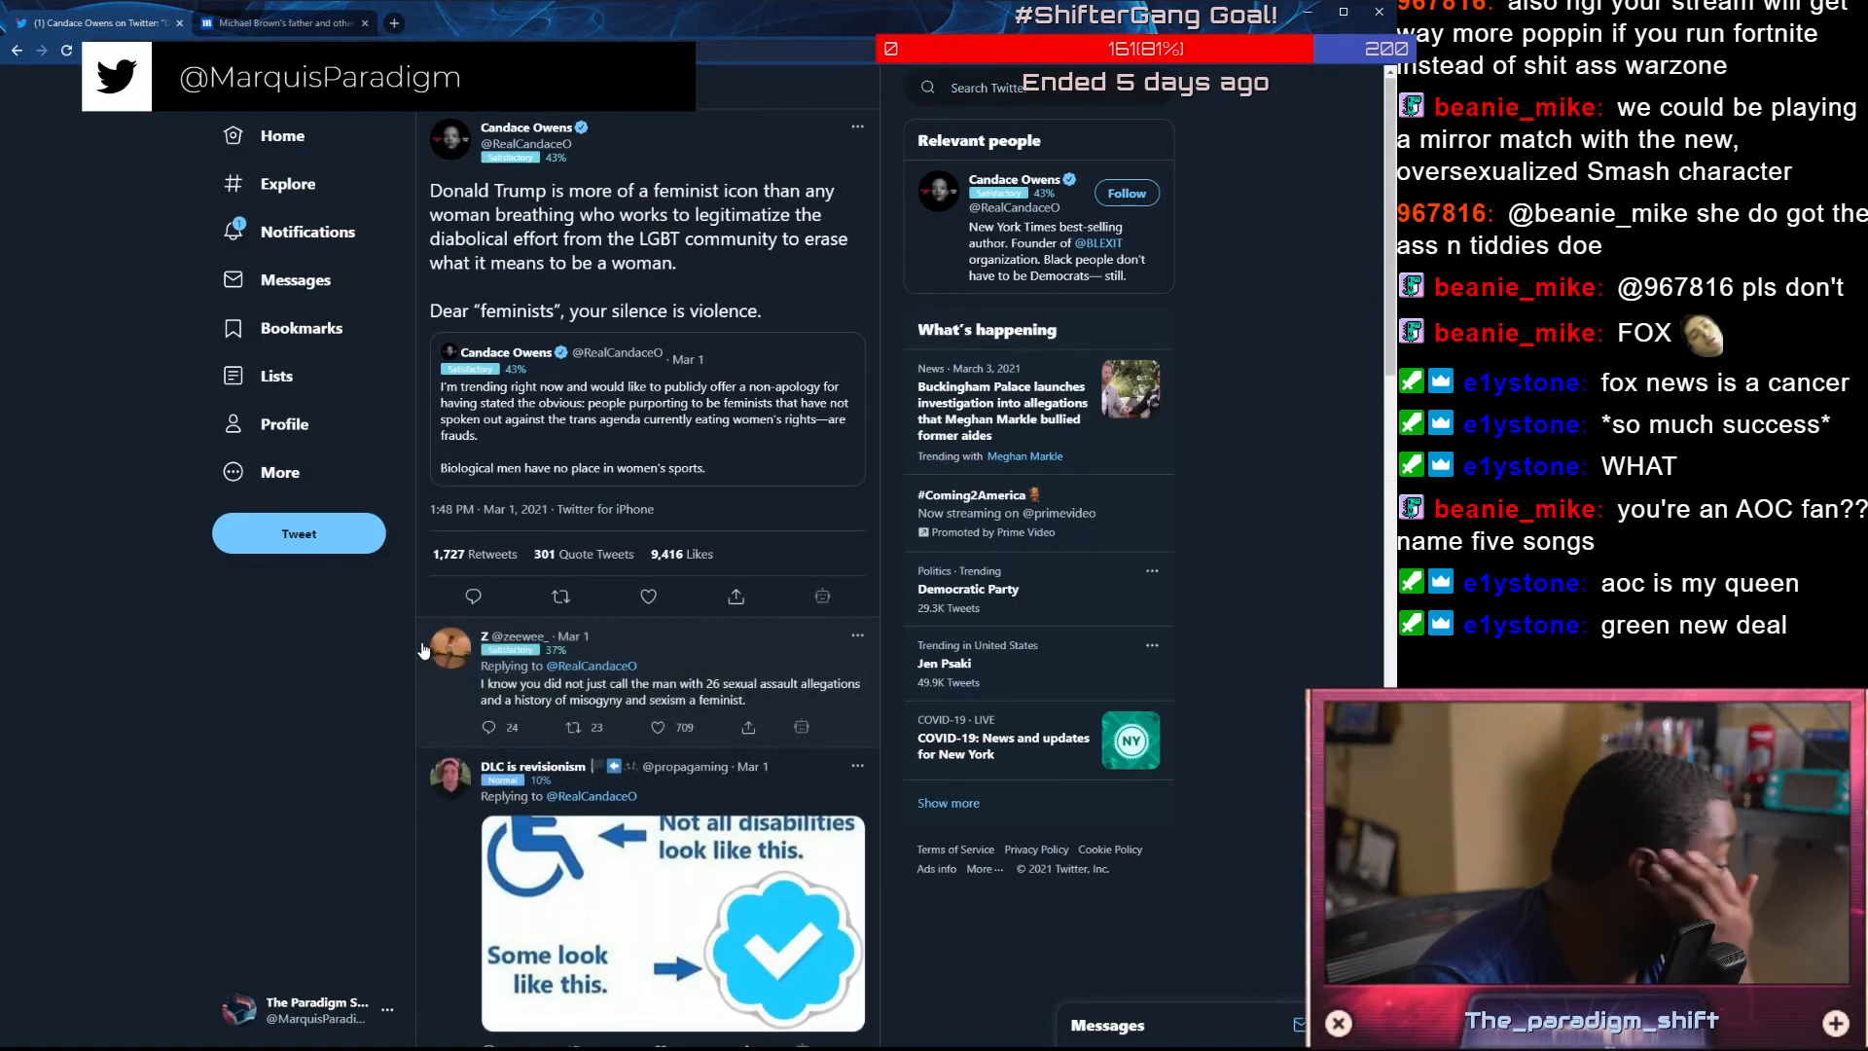
Scroll through the replies under the 'Trump is more of a feminist icon' tweet
{"action": "scroll", "scroll_direction": "down", "scroll_amount": 3}
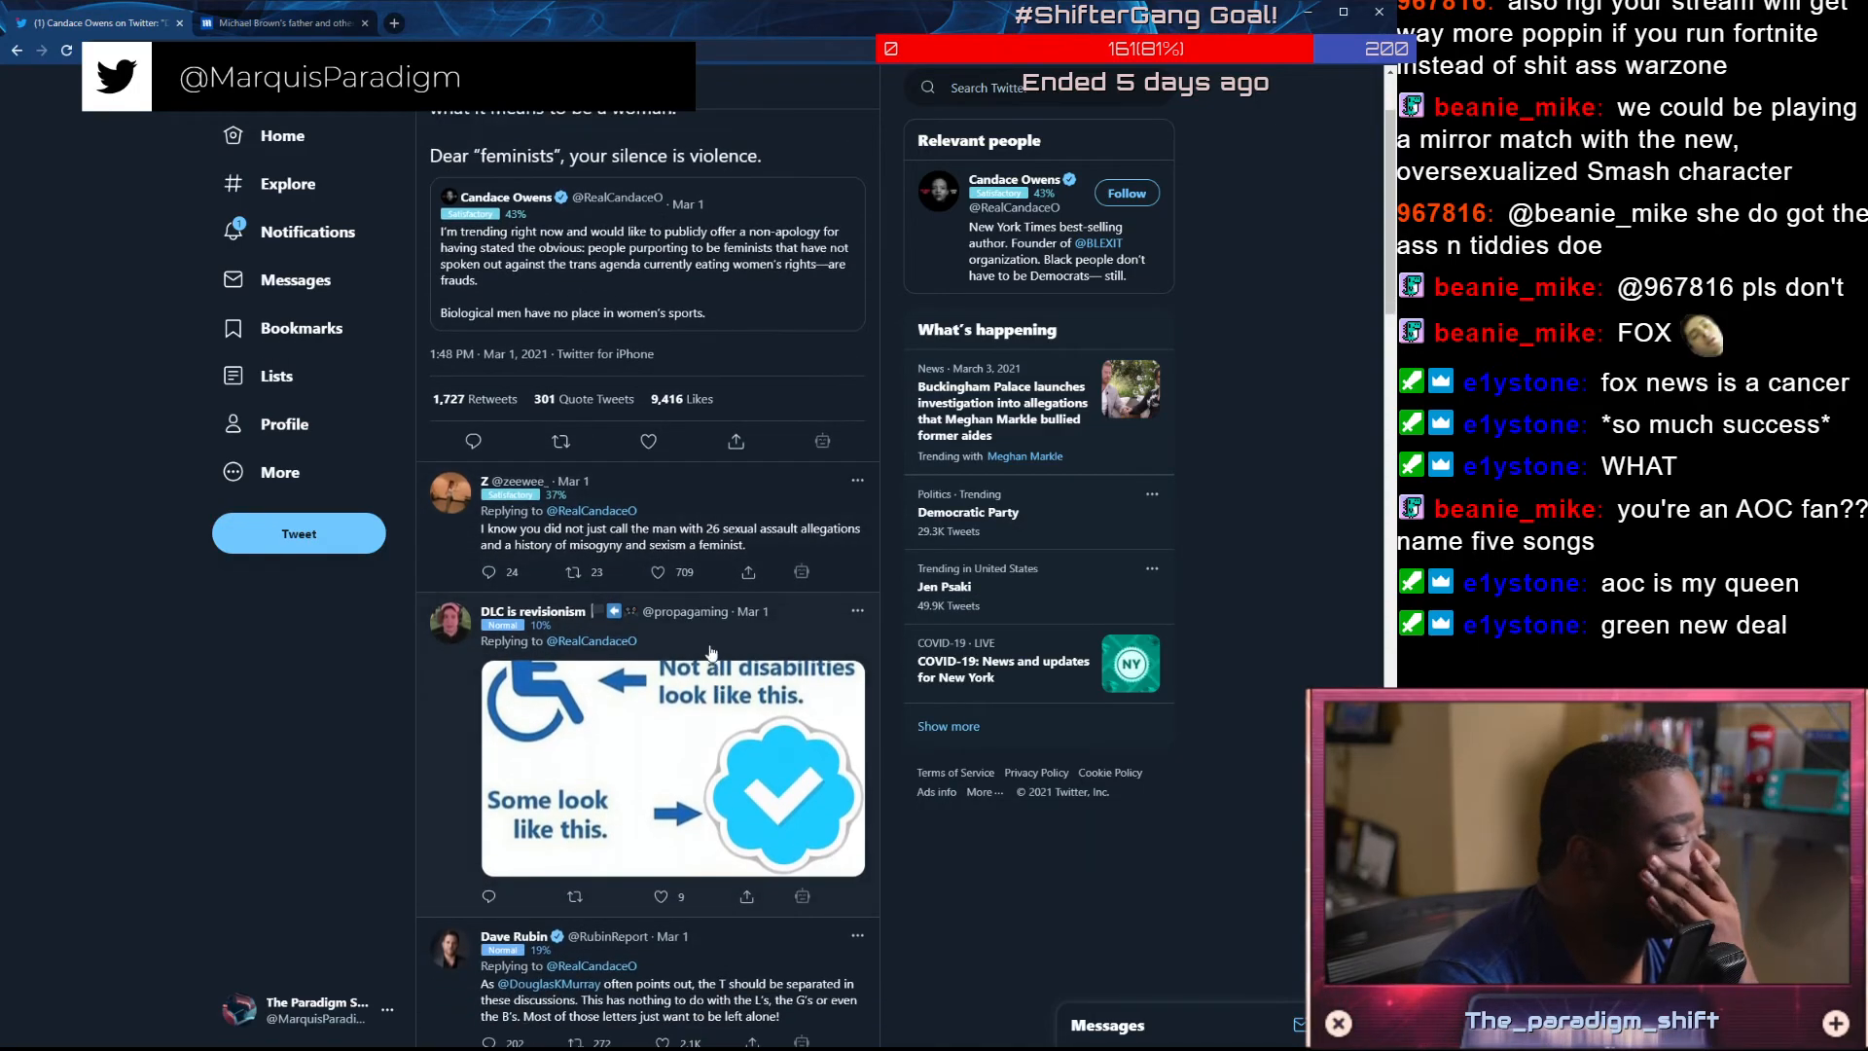
{"action": "scroll", "scroll_direction": "down", "scroll_amount": 3}
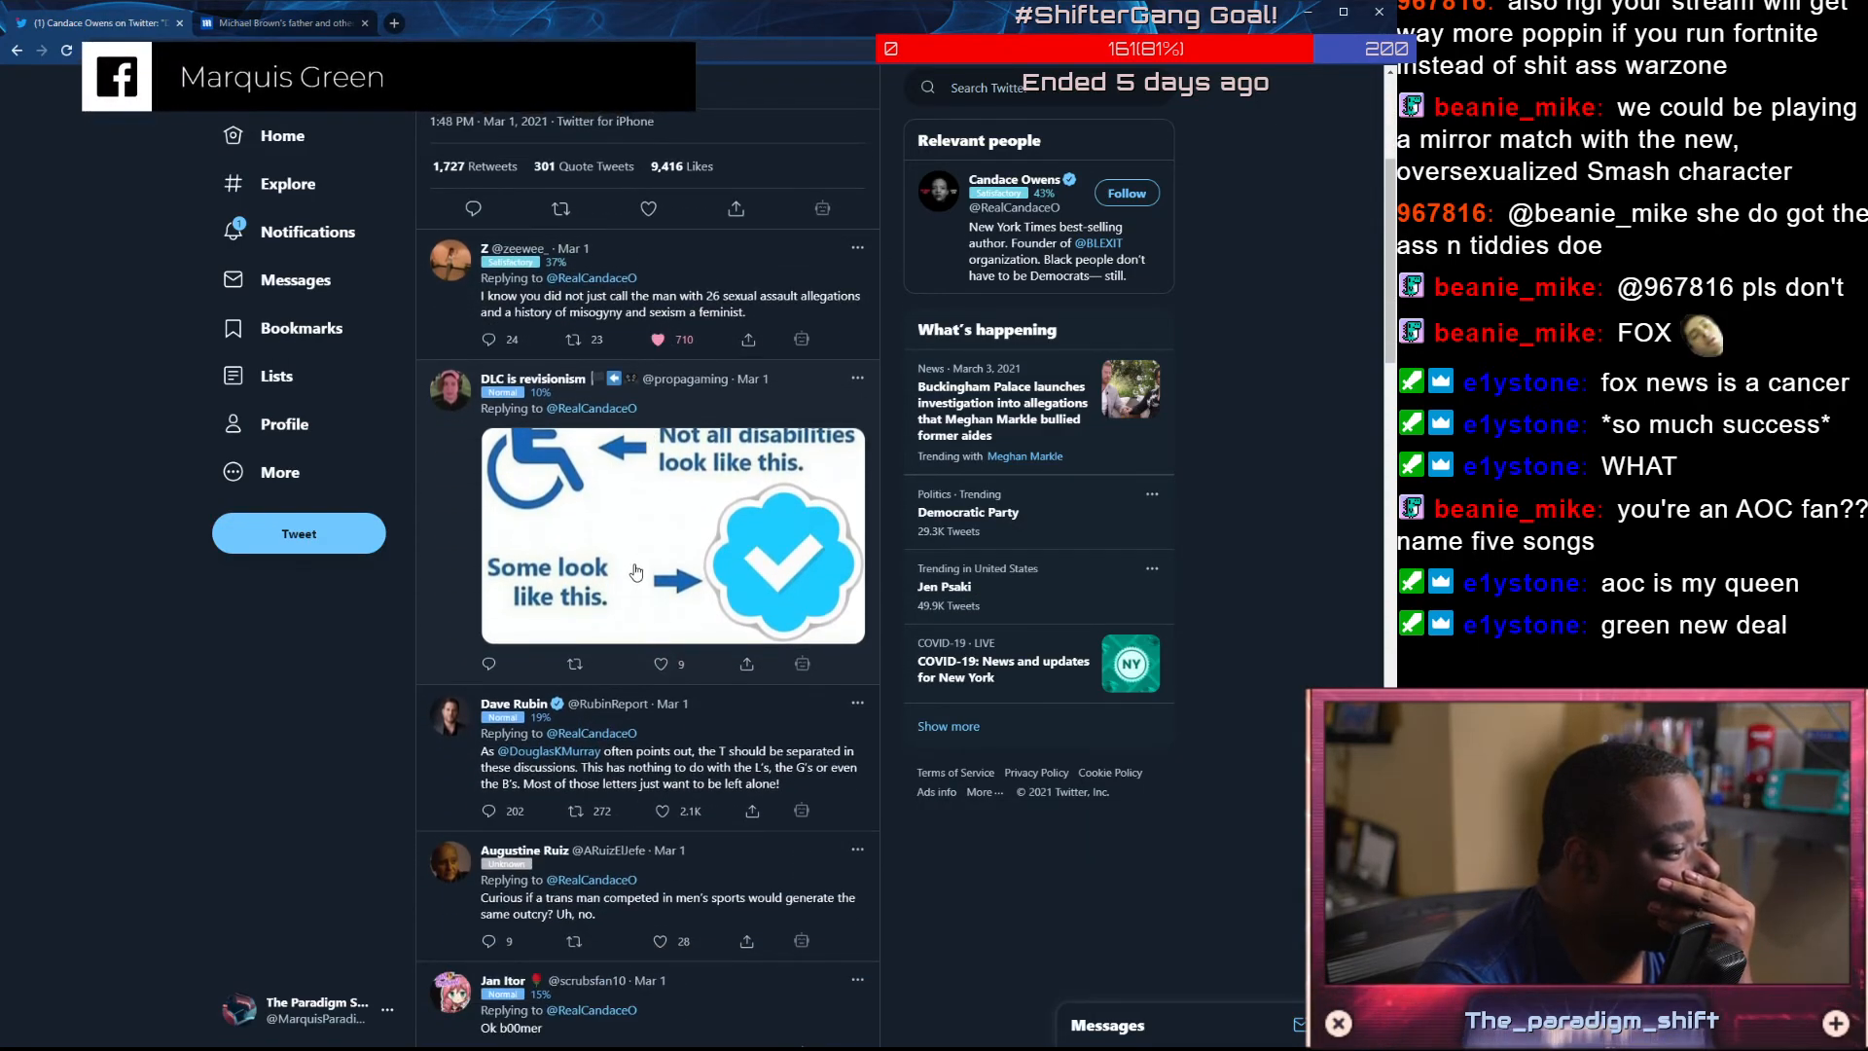
{"action": "scroll", "scroll_direction": "down", "scroll_amount": 3}
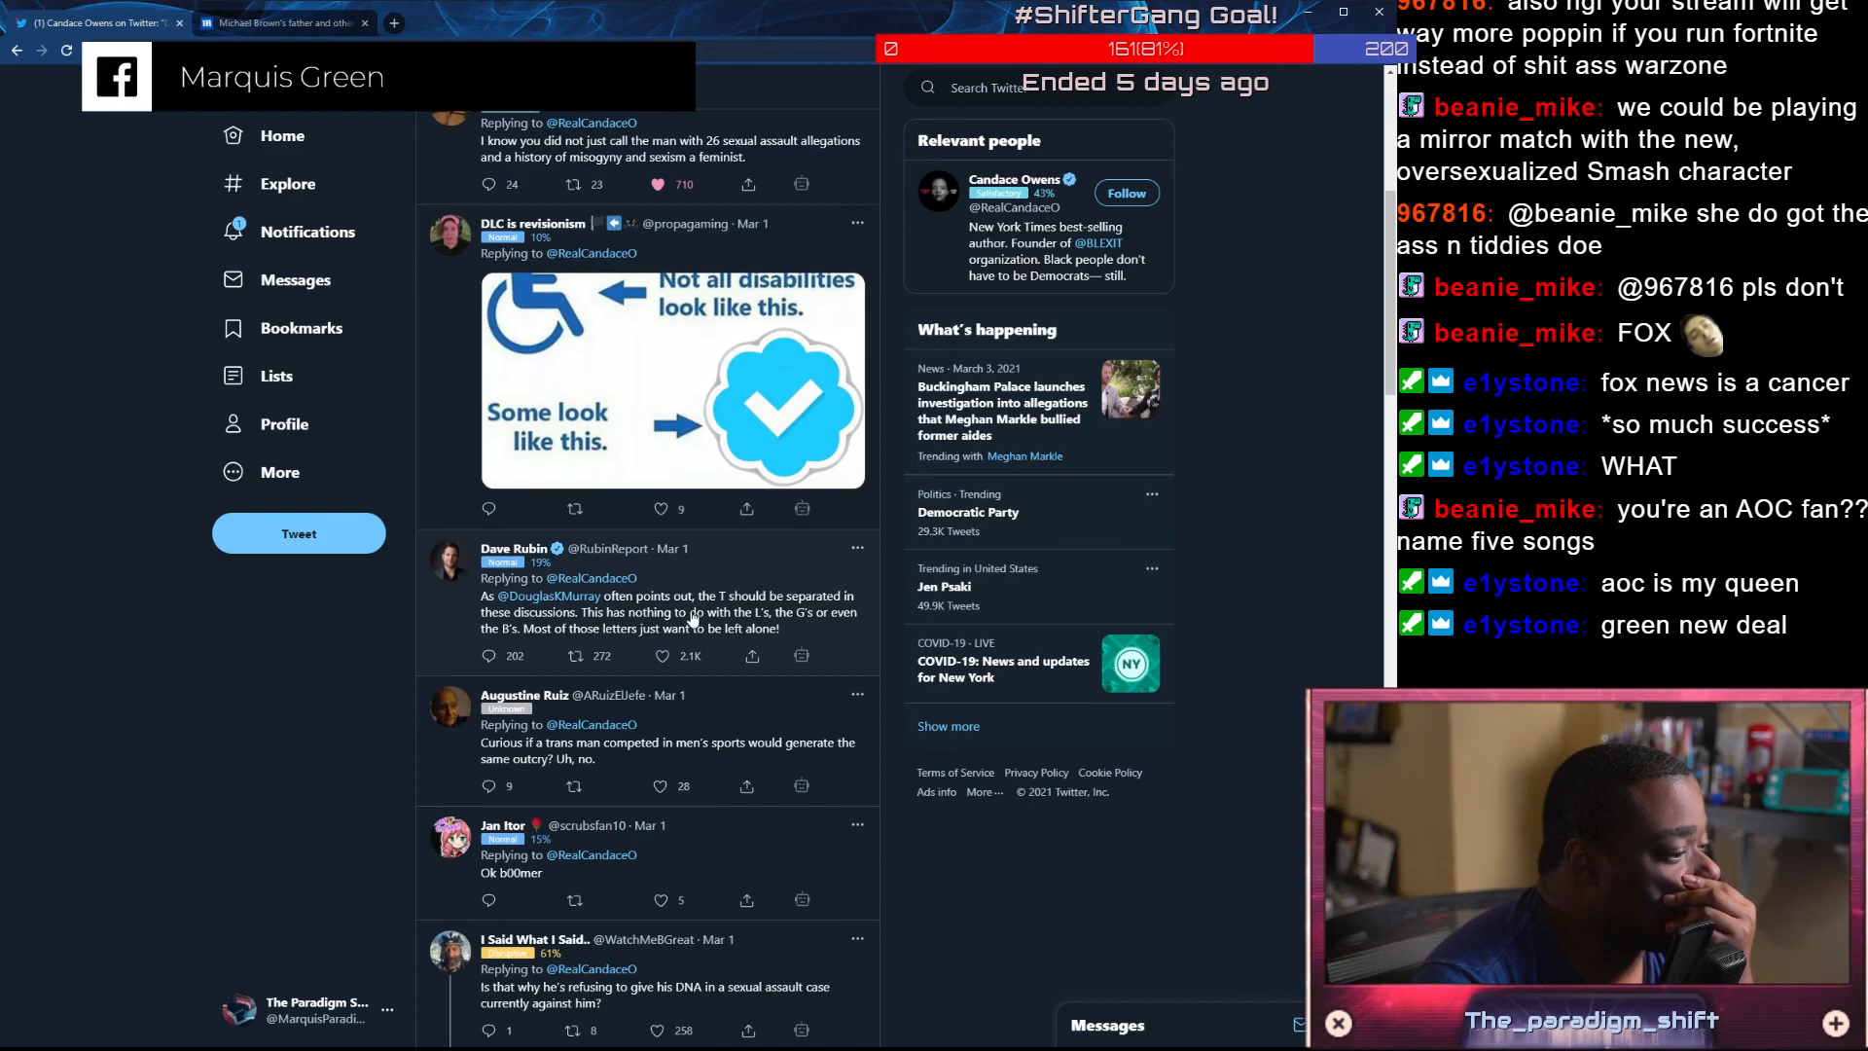
{"action": "scroll", "scroll_direction": "down", "scroll_amount": 3}
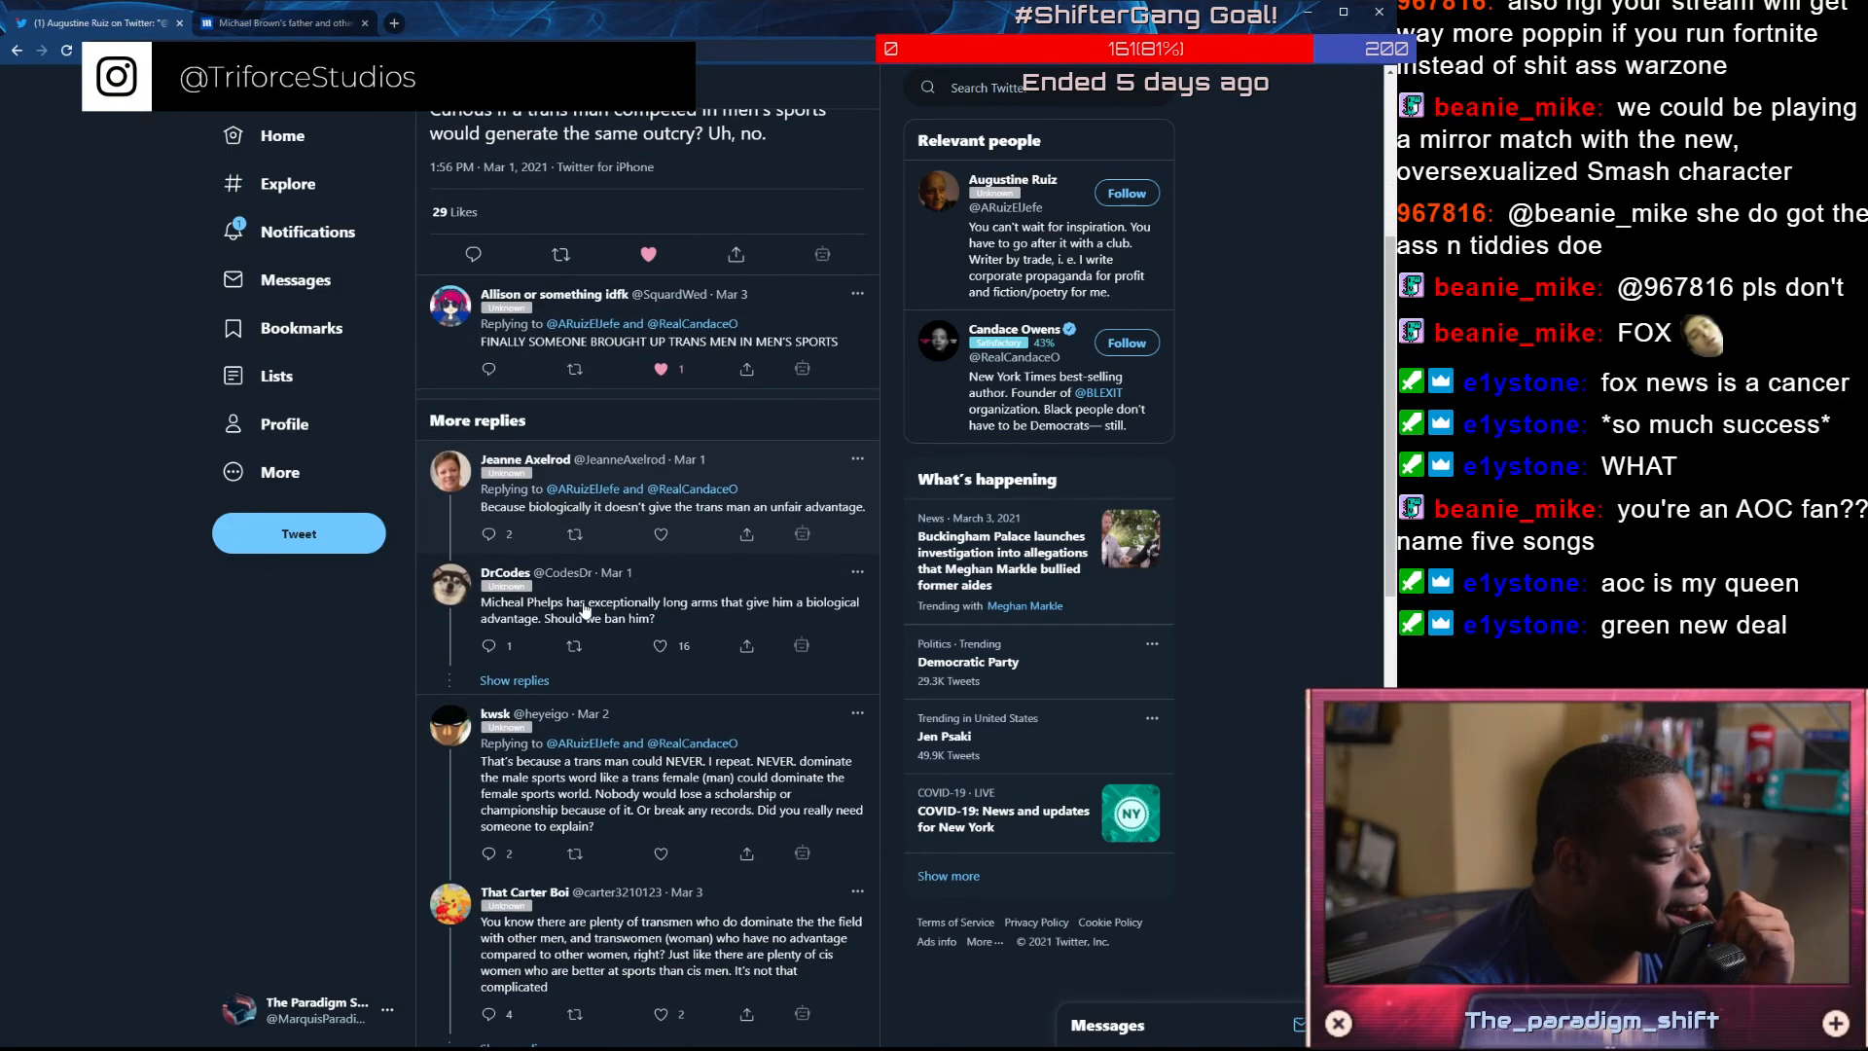
Like DrCodes's Michael Phelps reply about trans men dominating sports
{"action": "scroll", "scroll_direction": "down", "scroll_amount": 3}
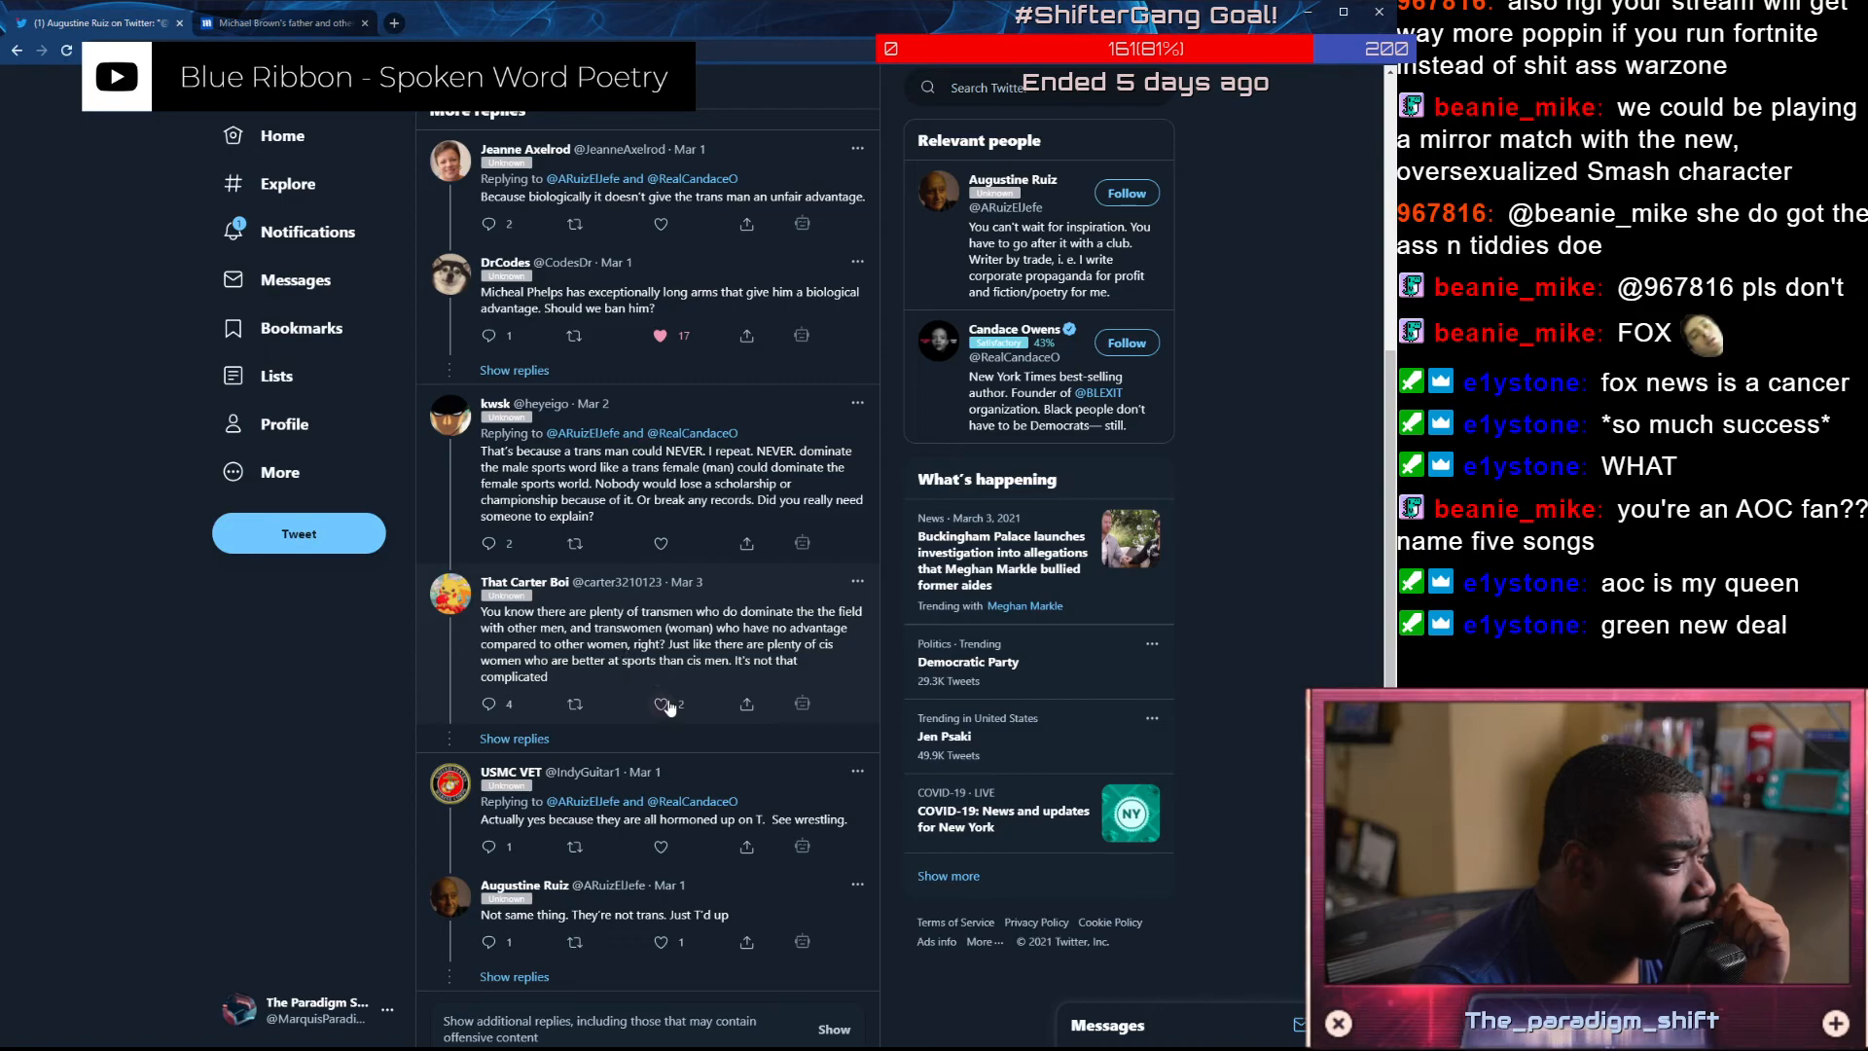
{"action": "left_click", "coordinate": [662, 704]}
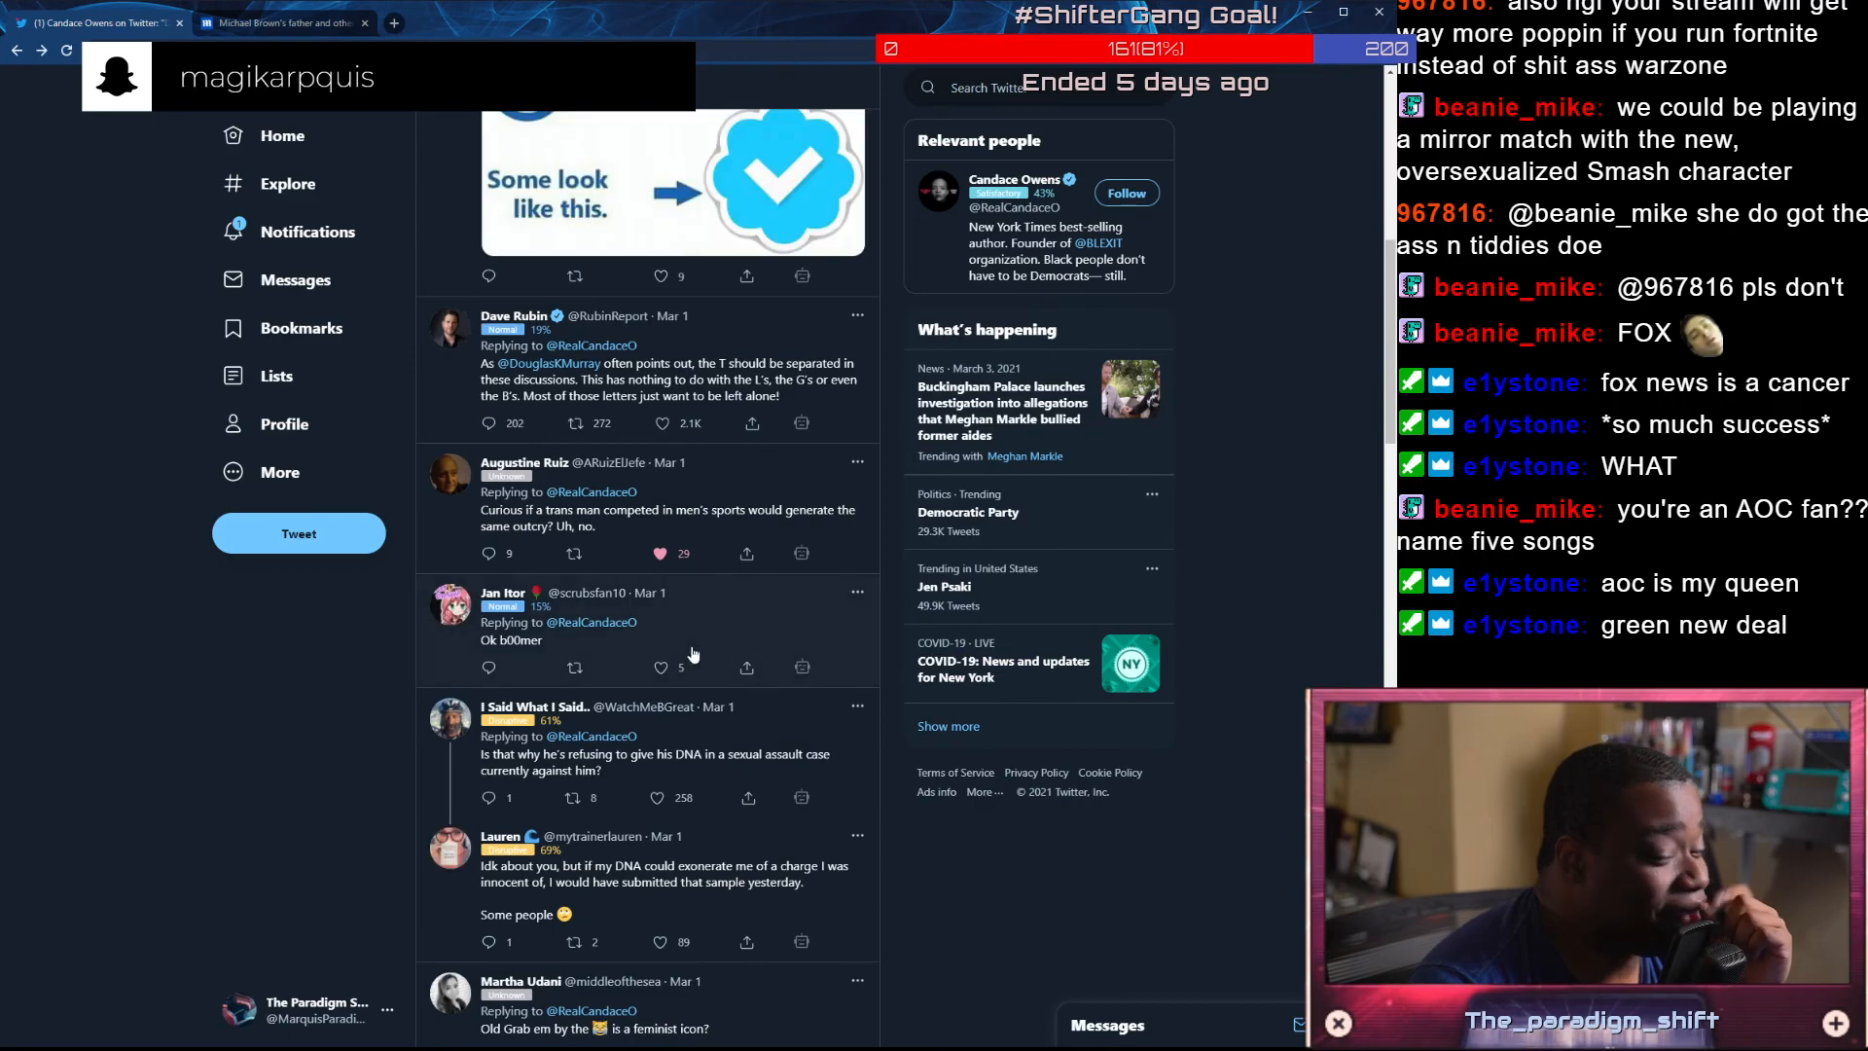
{"action": "scroll", "scroll_direction": "down", "scroll_amount": 3}
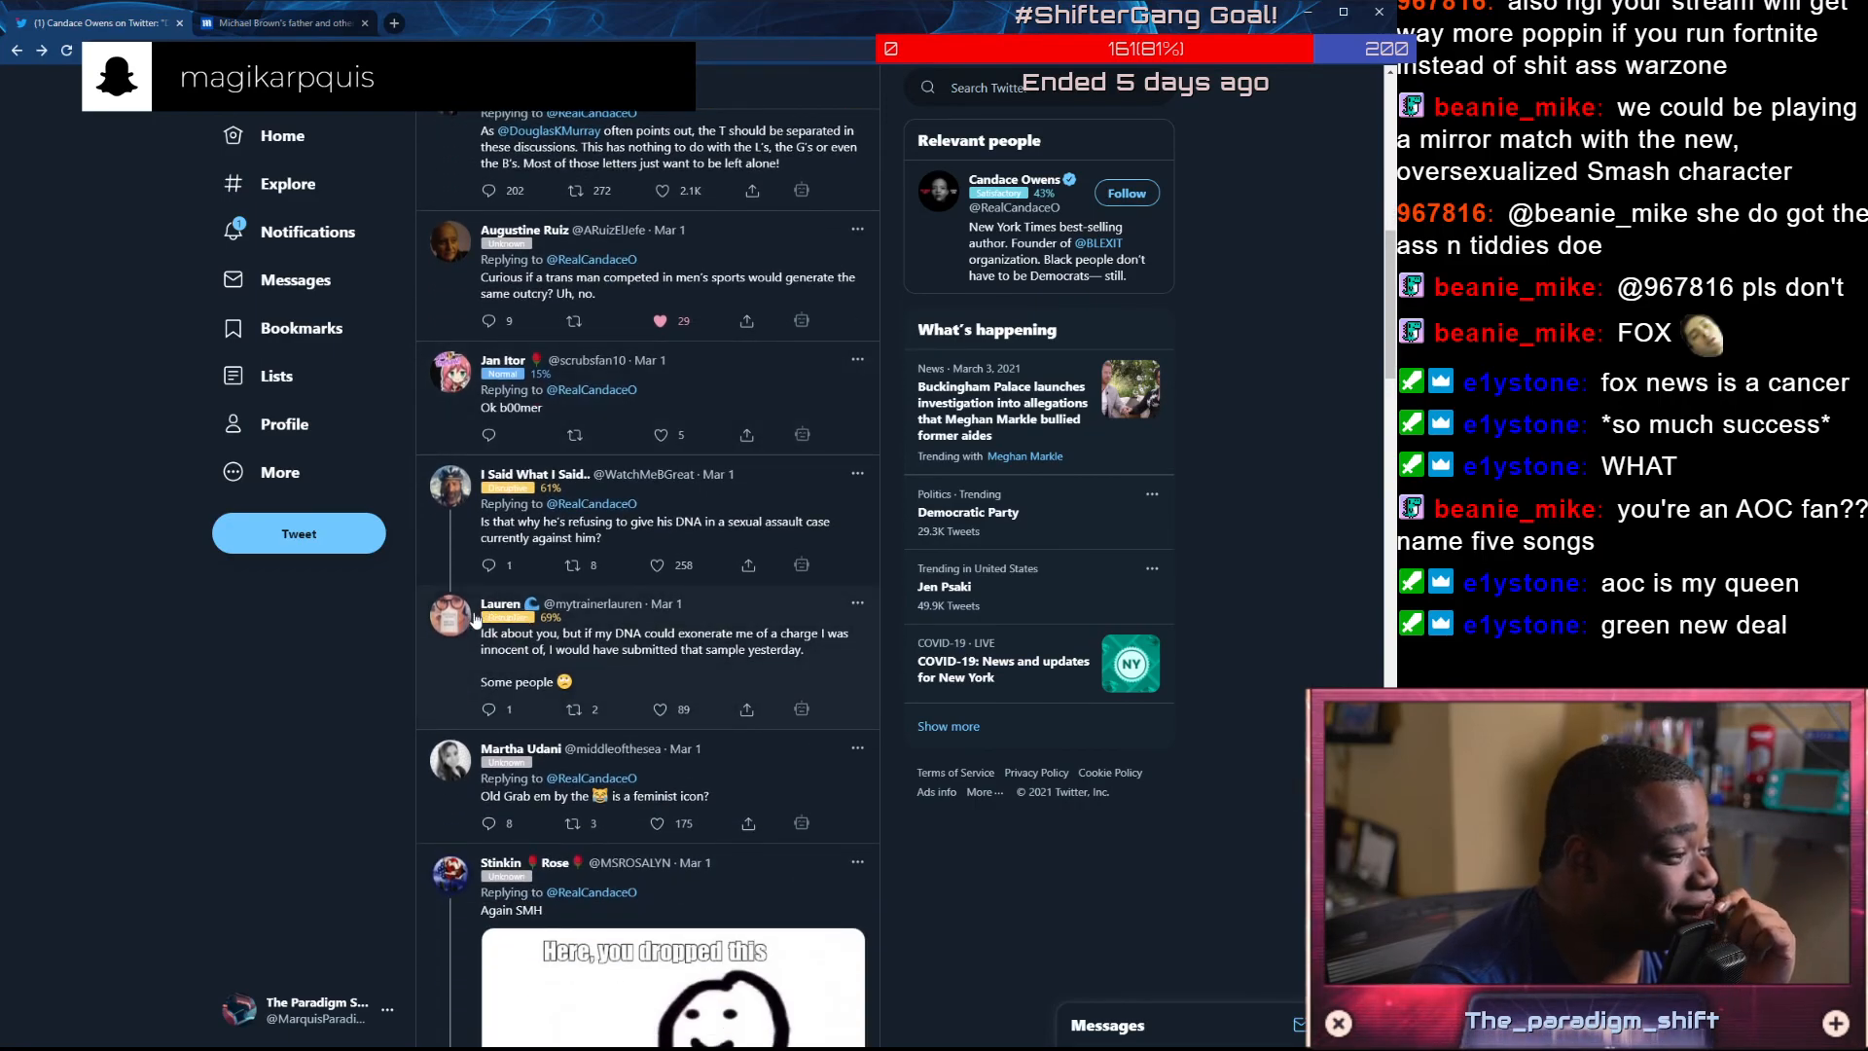
{"action": "scroll", "scroll_direction": "down", "scroll_amount": 3}
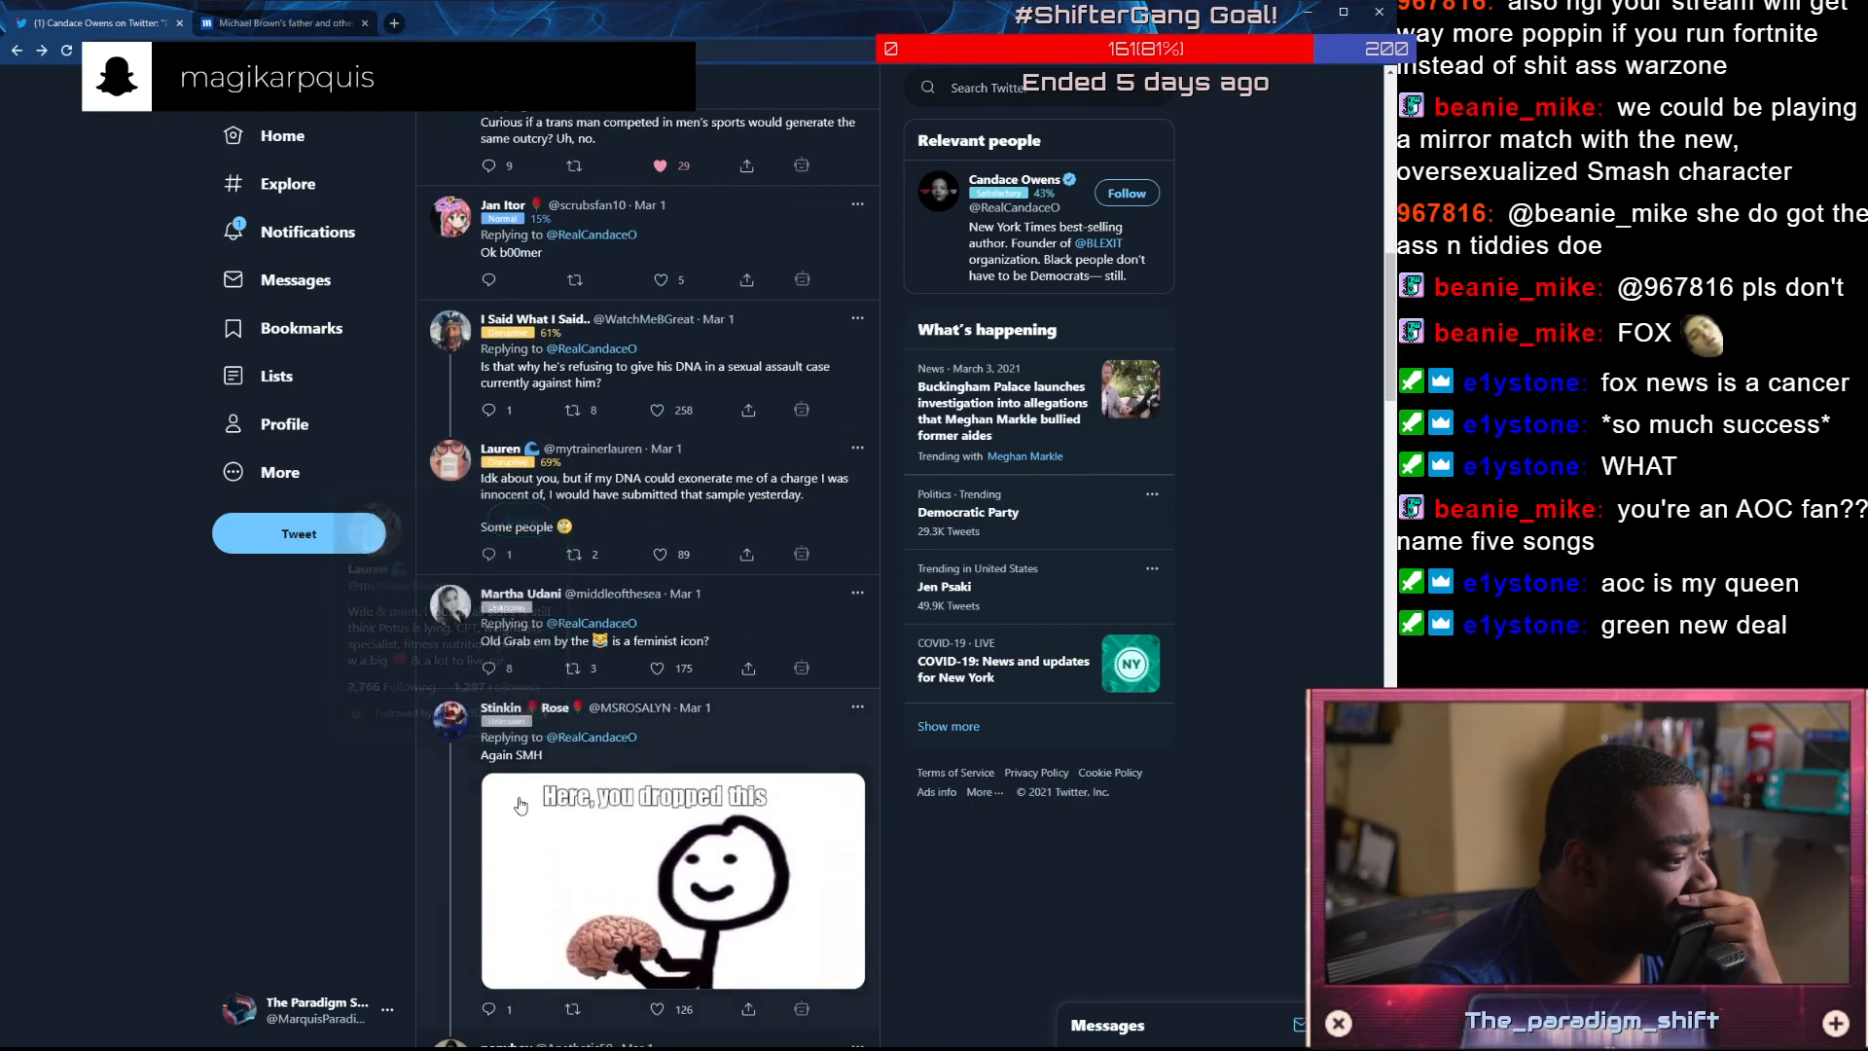
{"action": "left_click", "coordinate": [655, 555]}
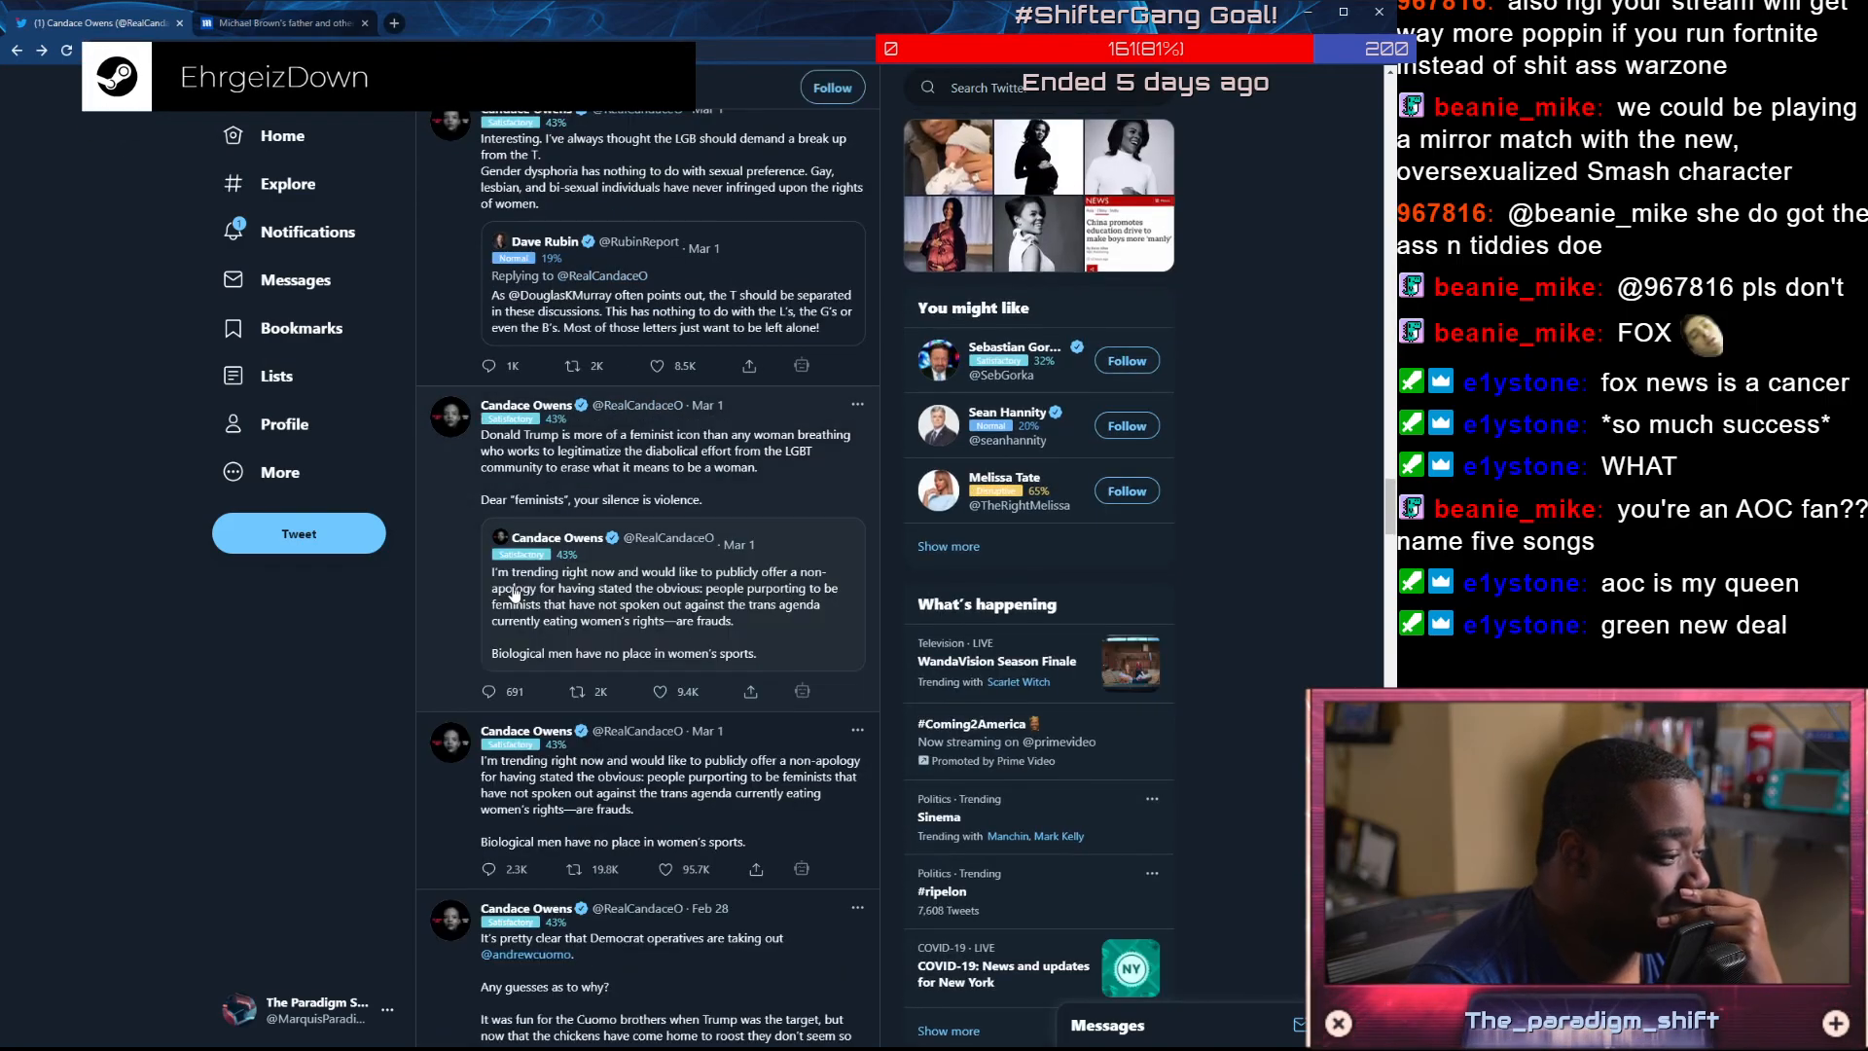
{"action": "scroll", "scroll_direction": "down", "scroll_amount": 3}
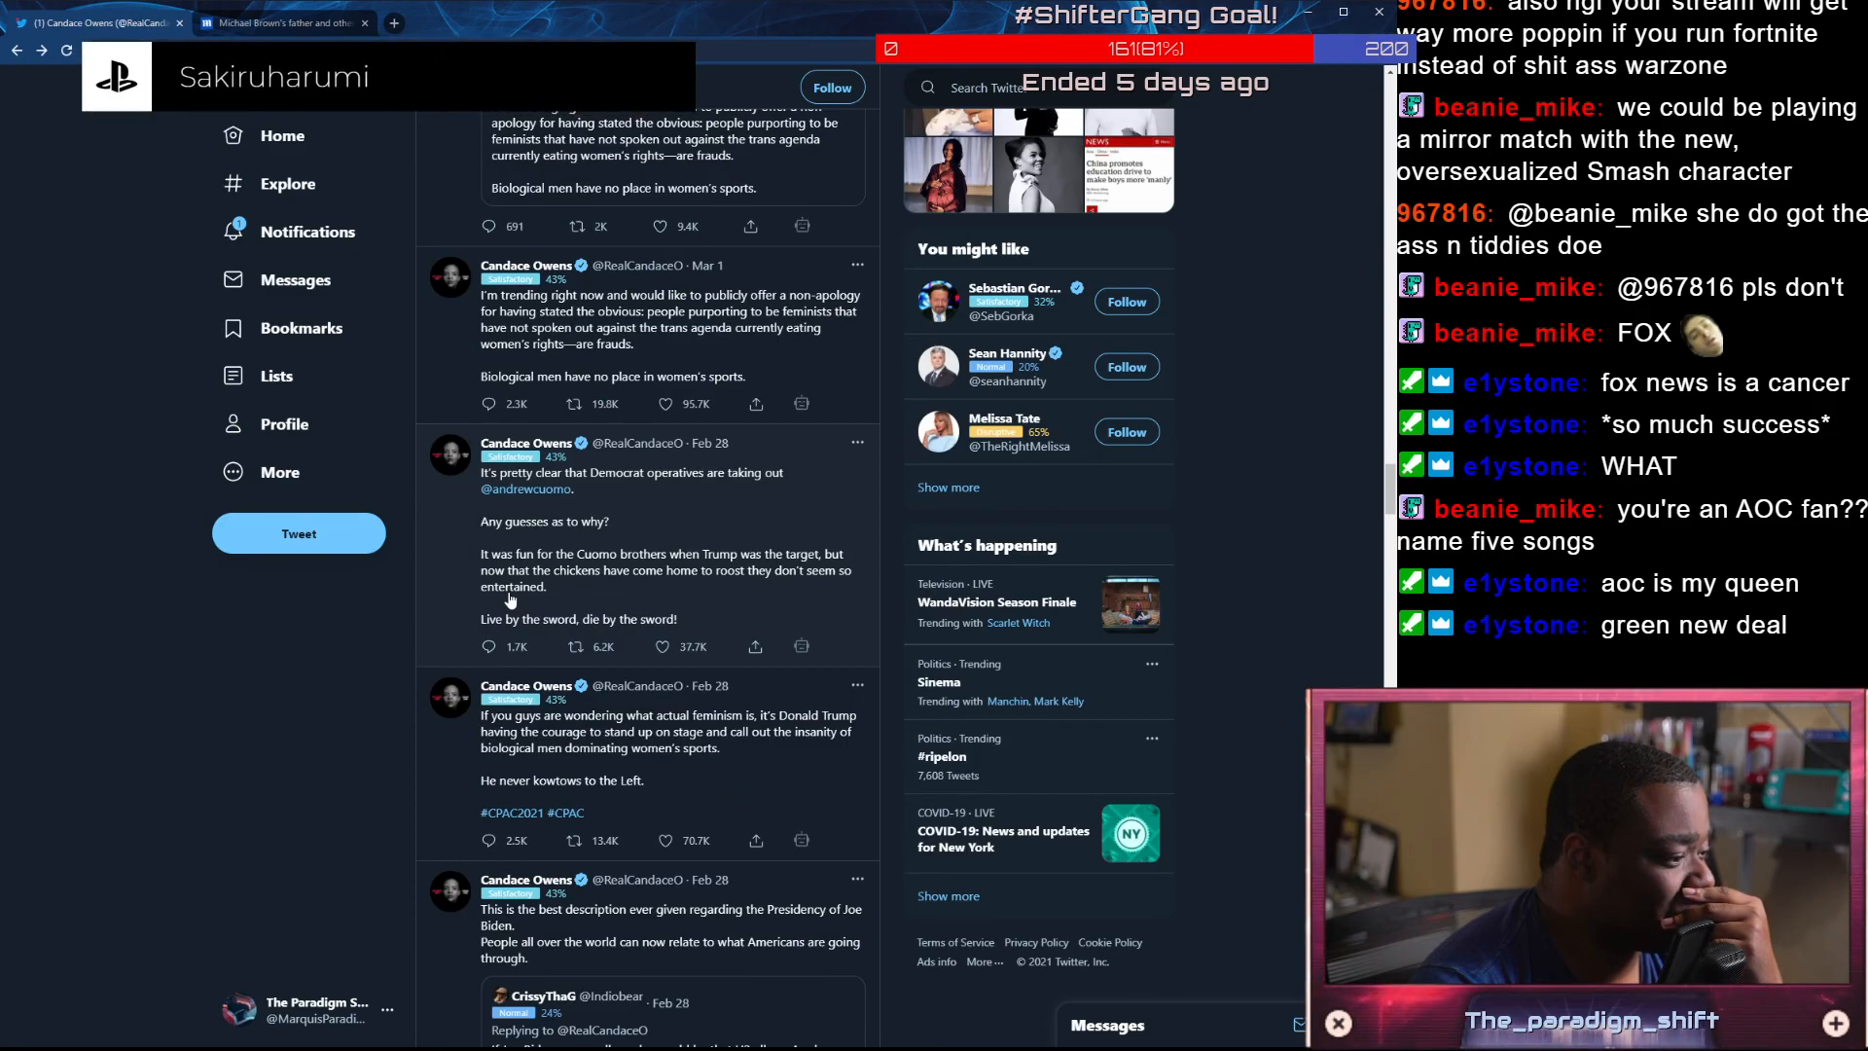
{"action": "scroll", "scroll_direction": "down", "scroll_amount": 3}
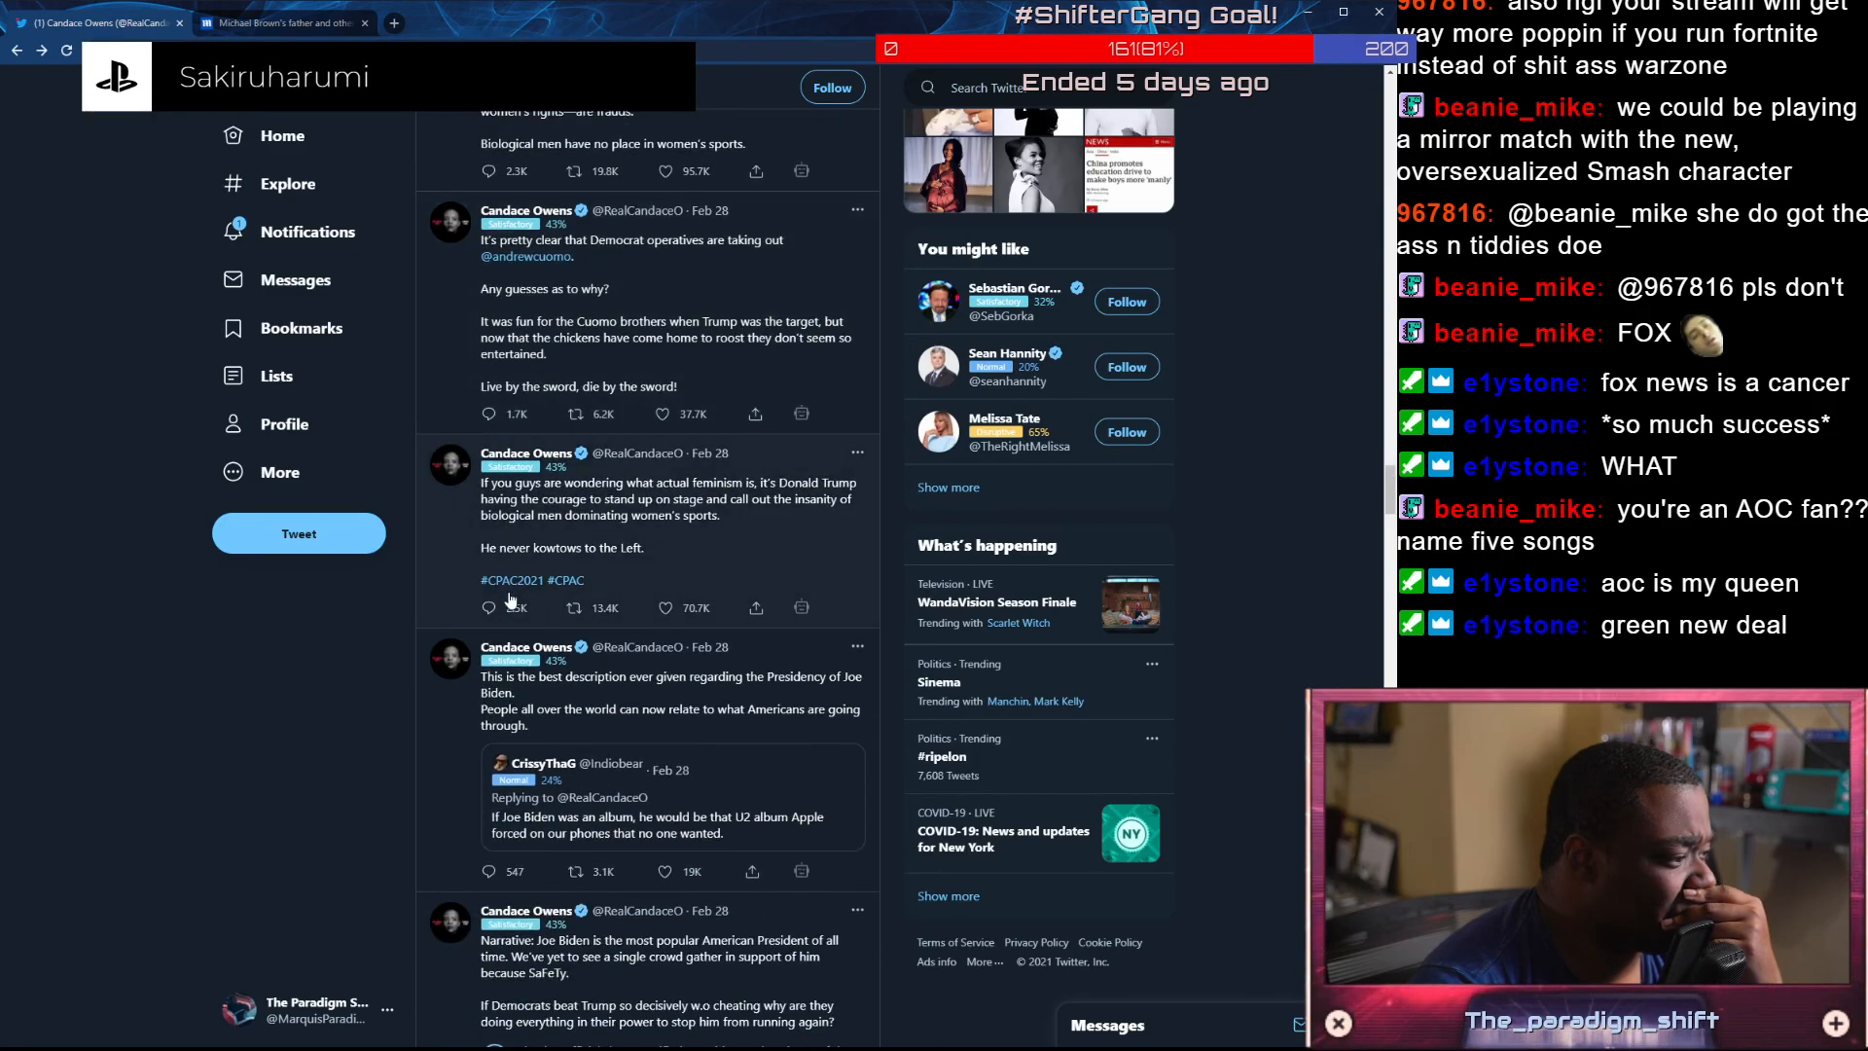
{"action": "scroll", "scroll_direction": "down", "scroll_amount": 3}
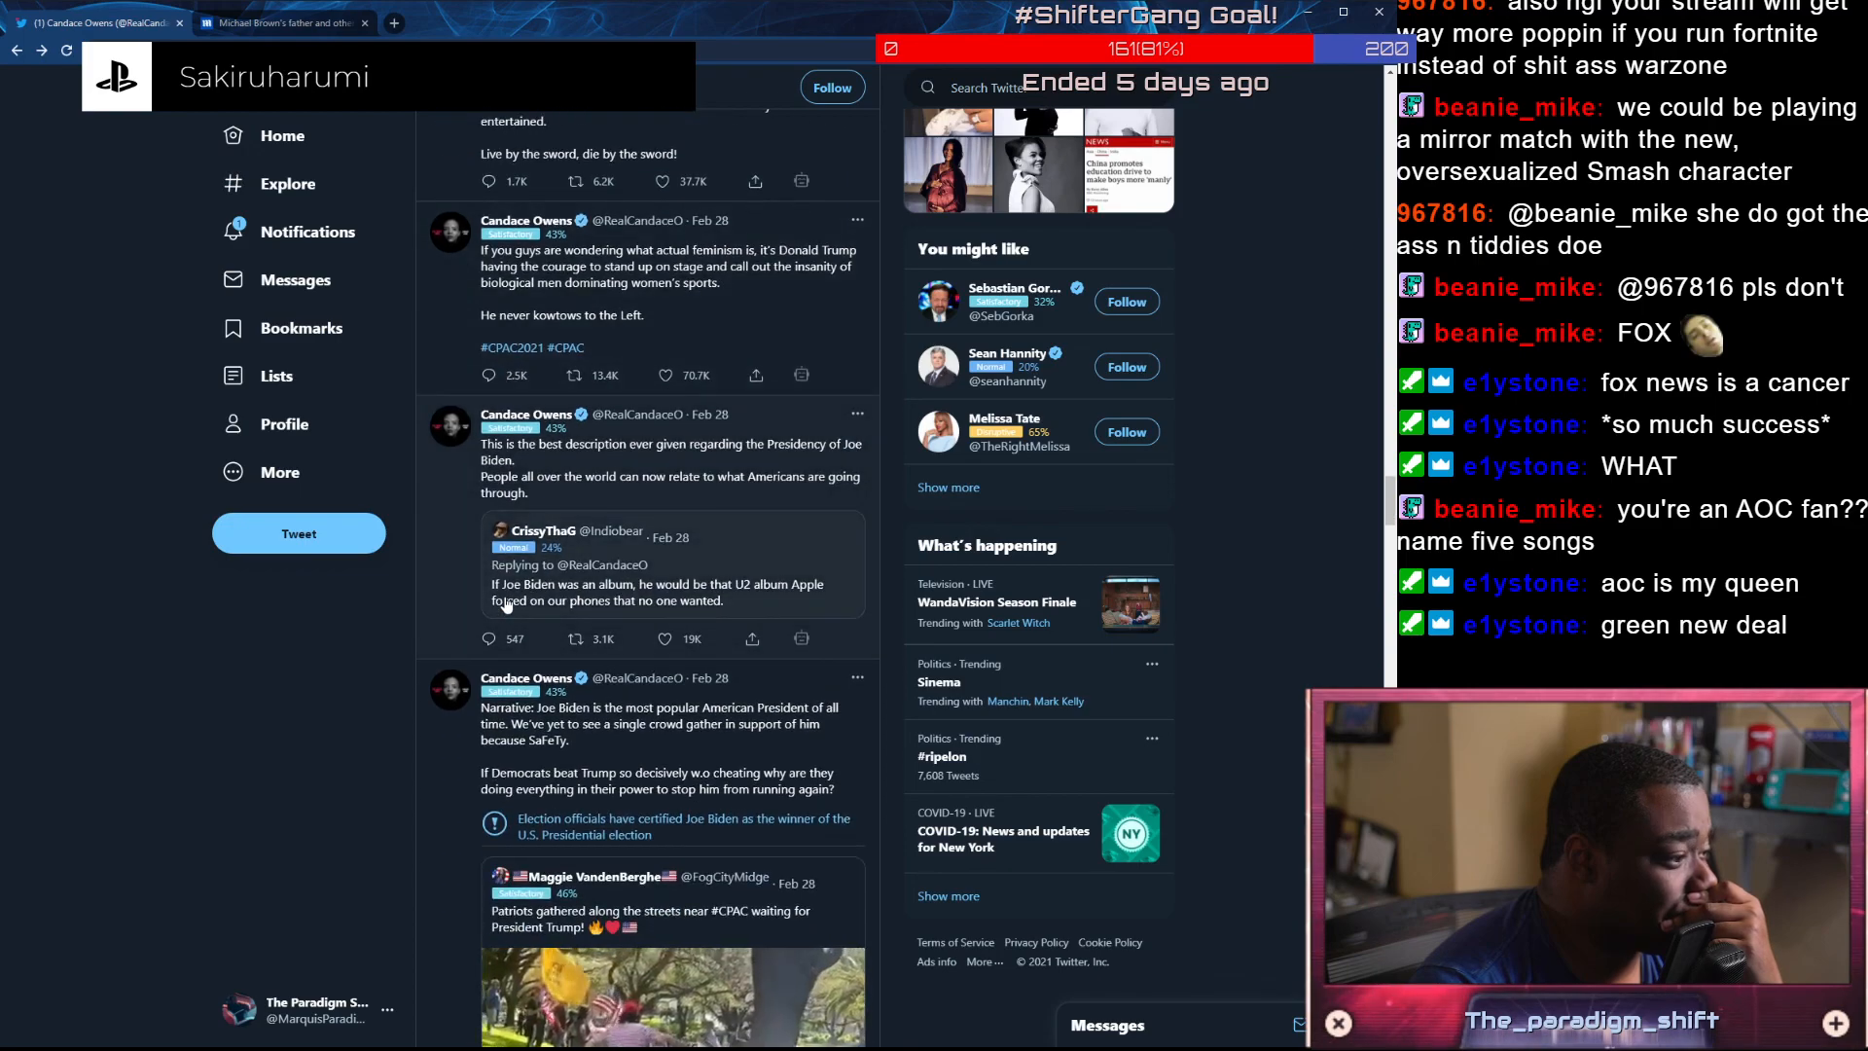
{"action": "scroll", "scroll_direction": "down", "scroll_amount": 3}
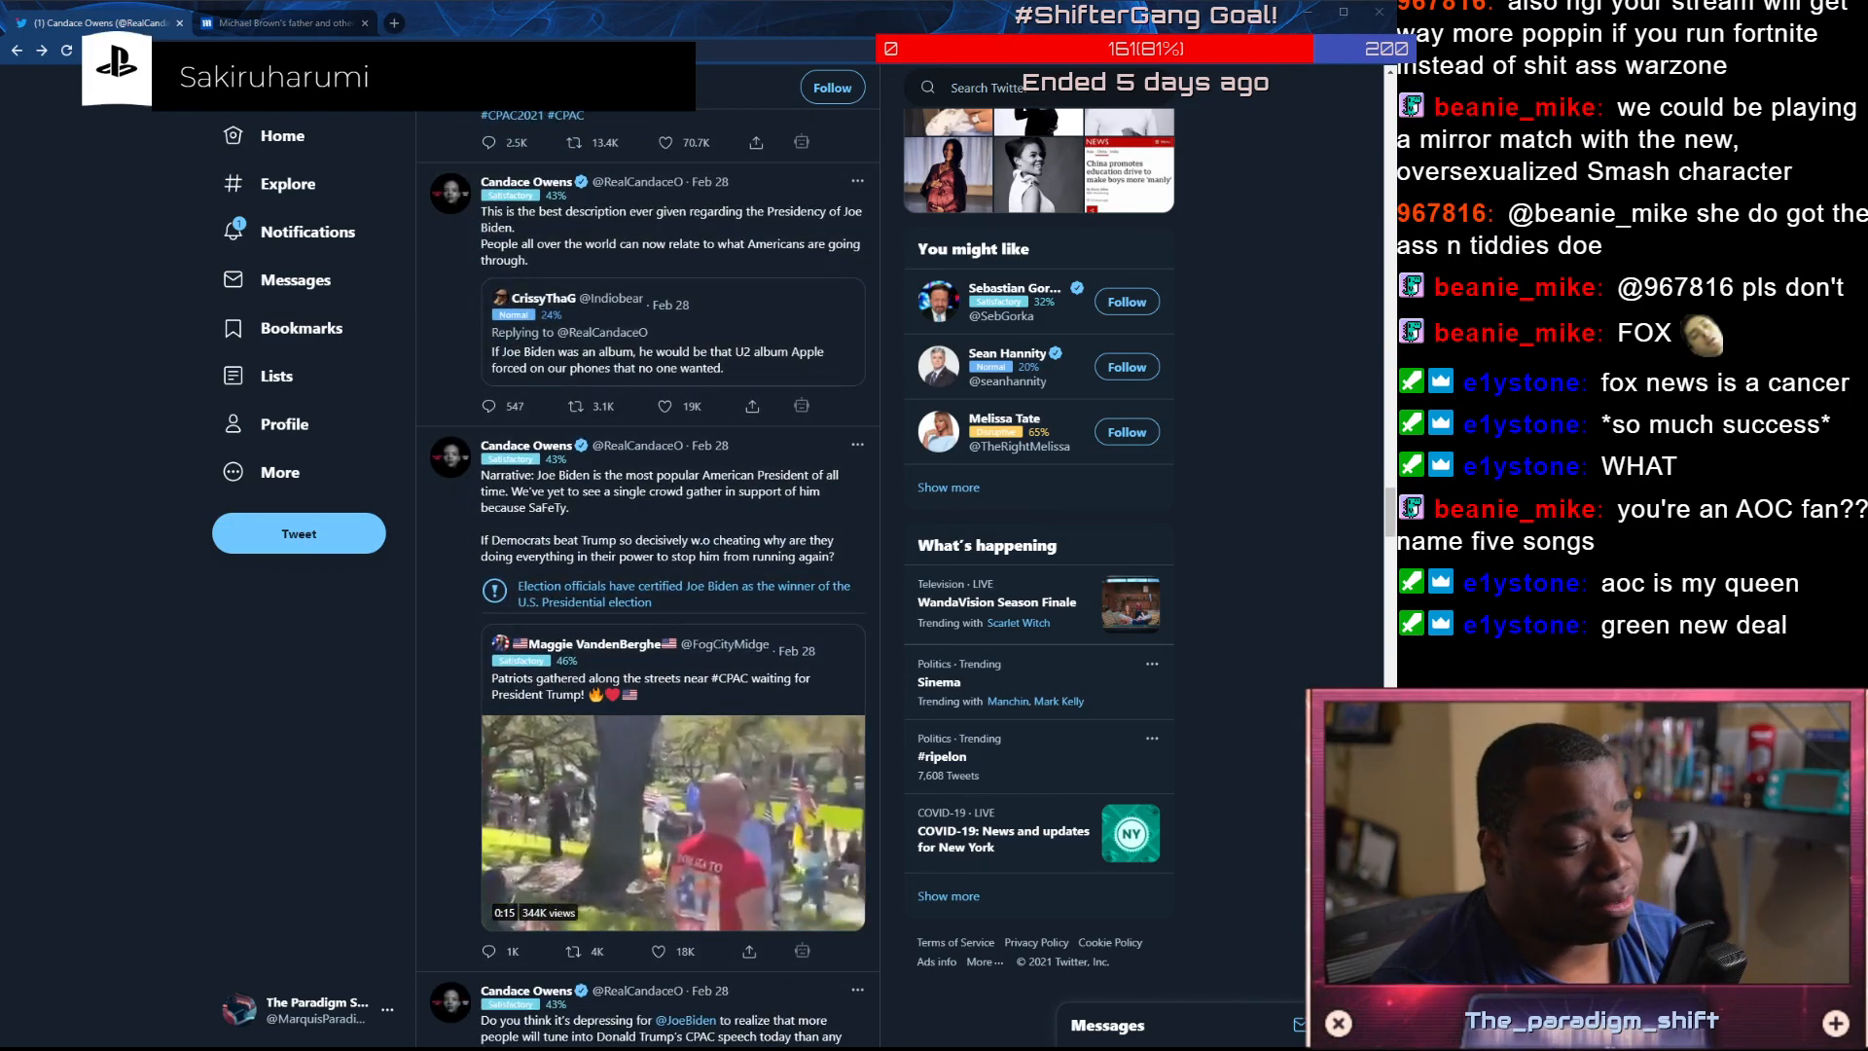